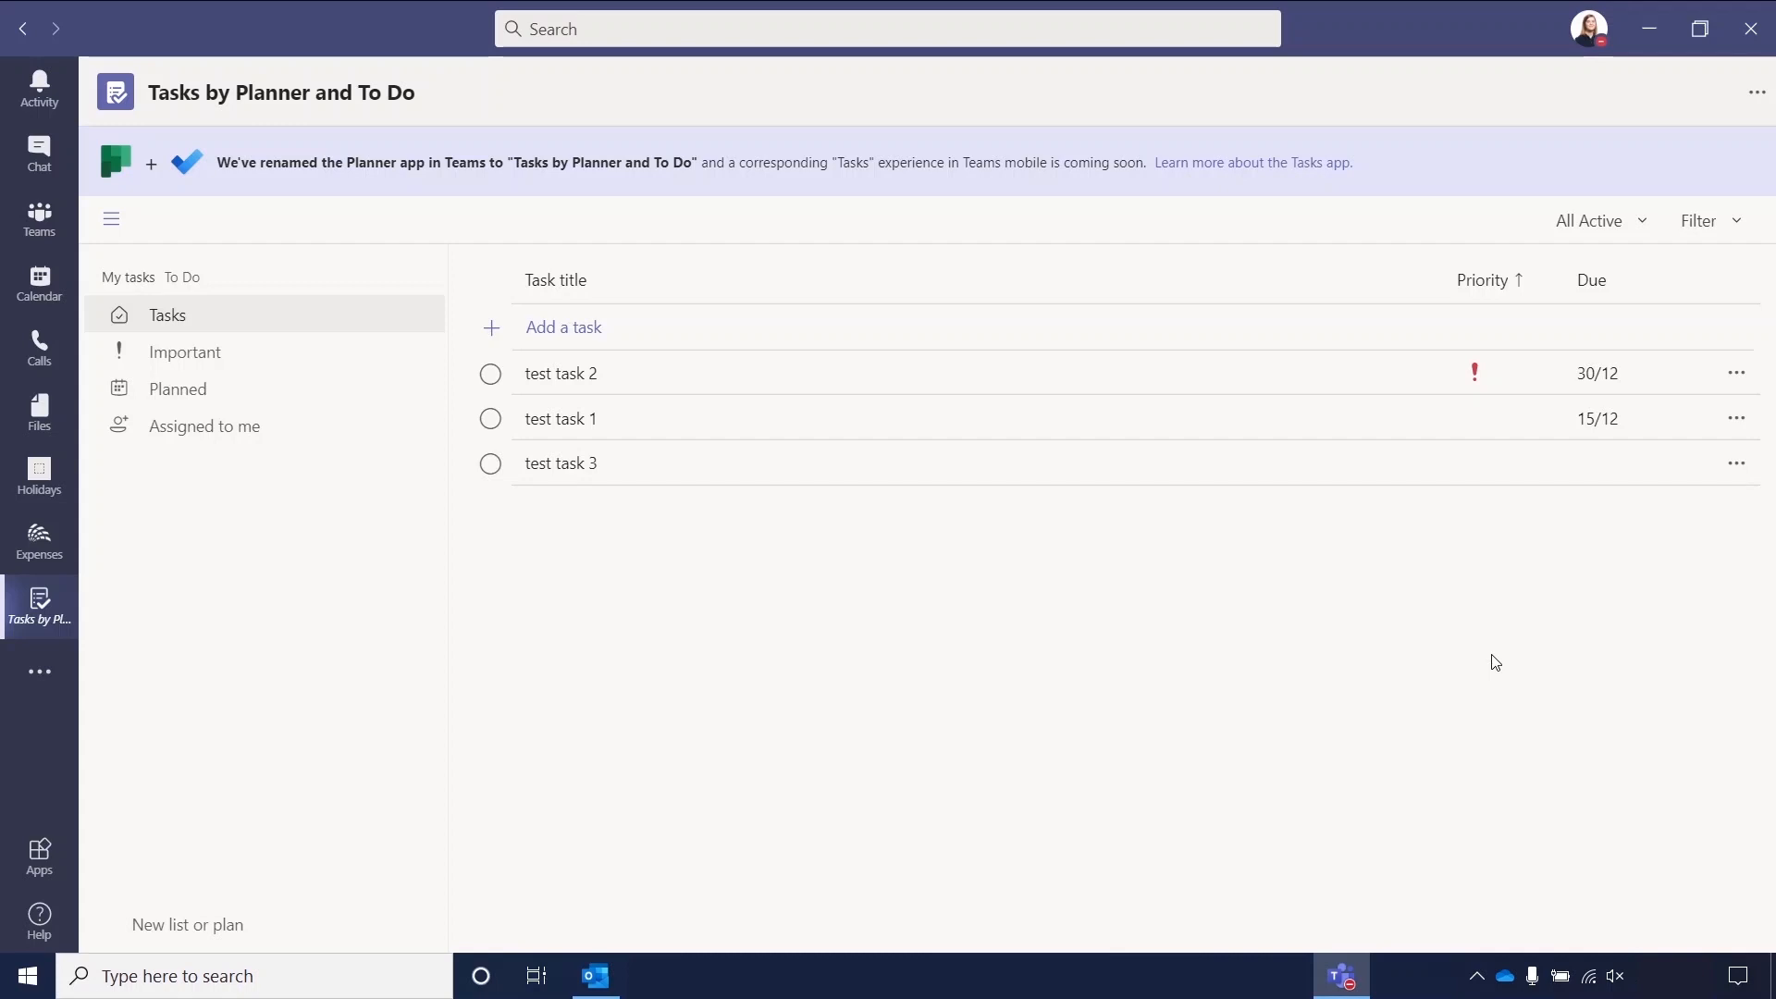
mouse_move(40, 671)
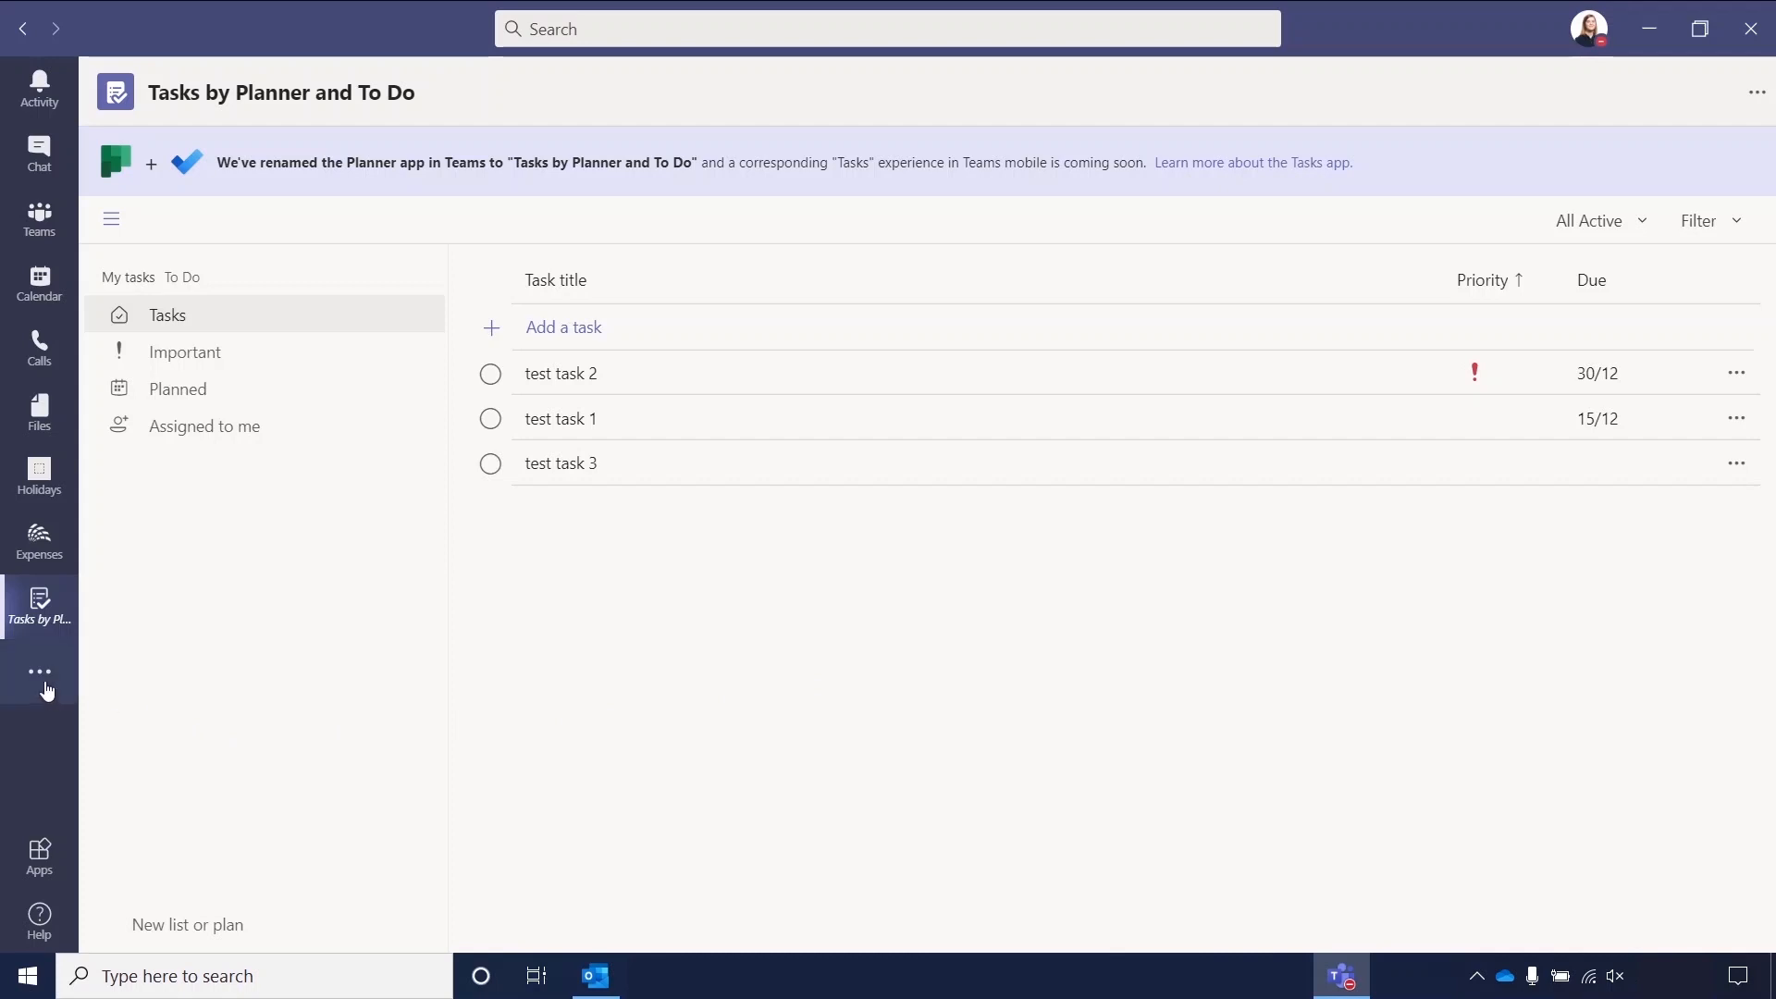
mouse_move(40, 675)
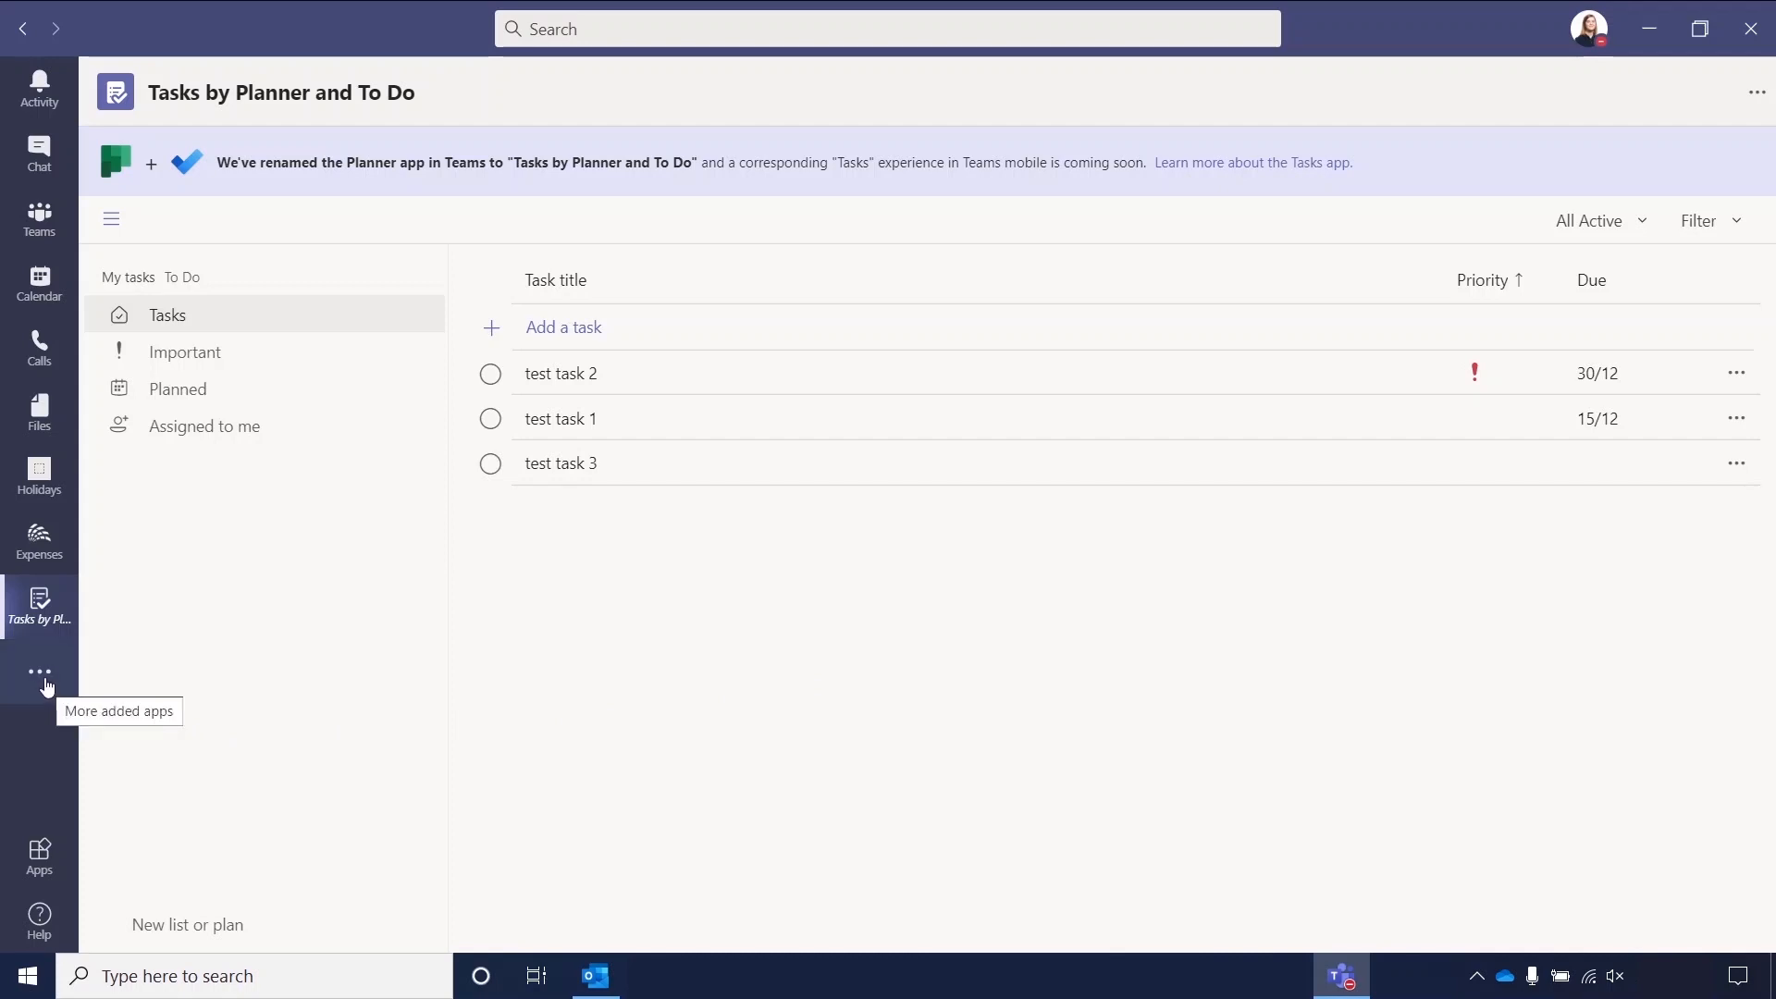
Start drafting a new task named 'test task 5' and view its priority choices.
left_click(39, 670)
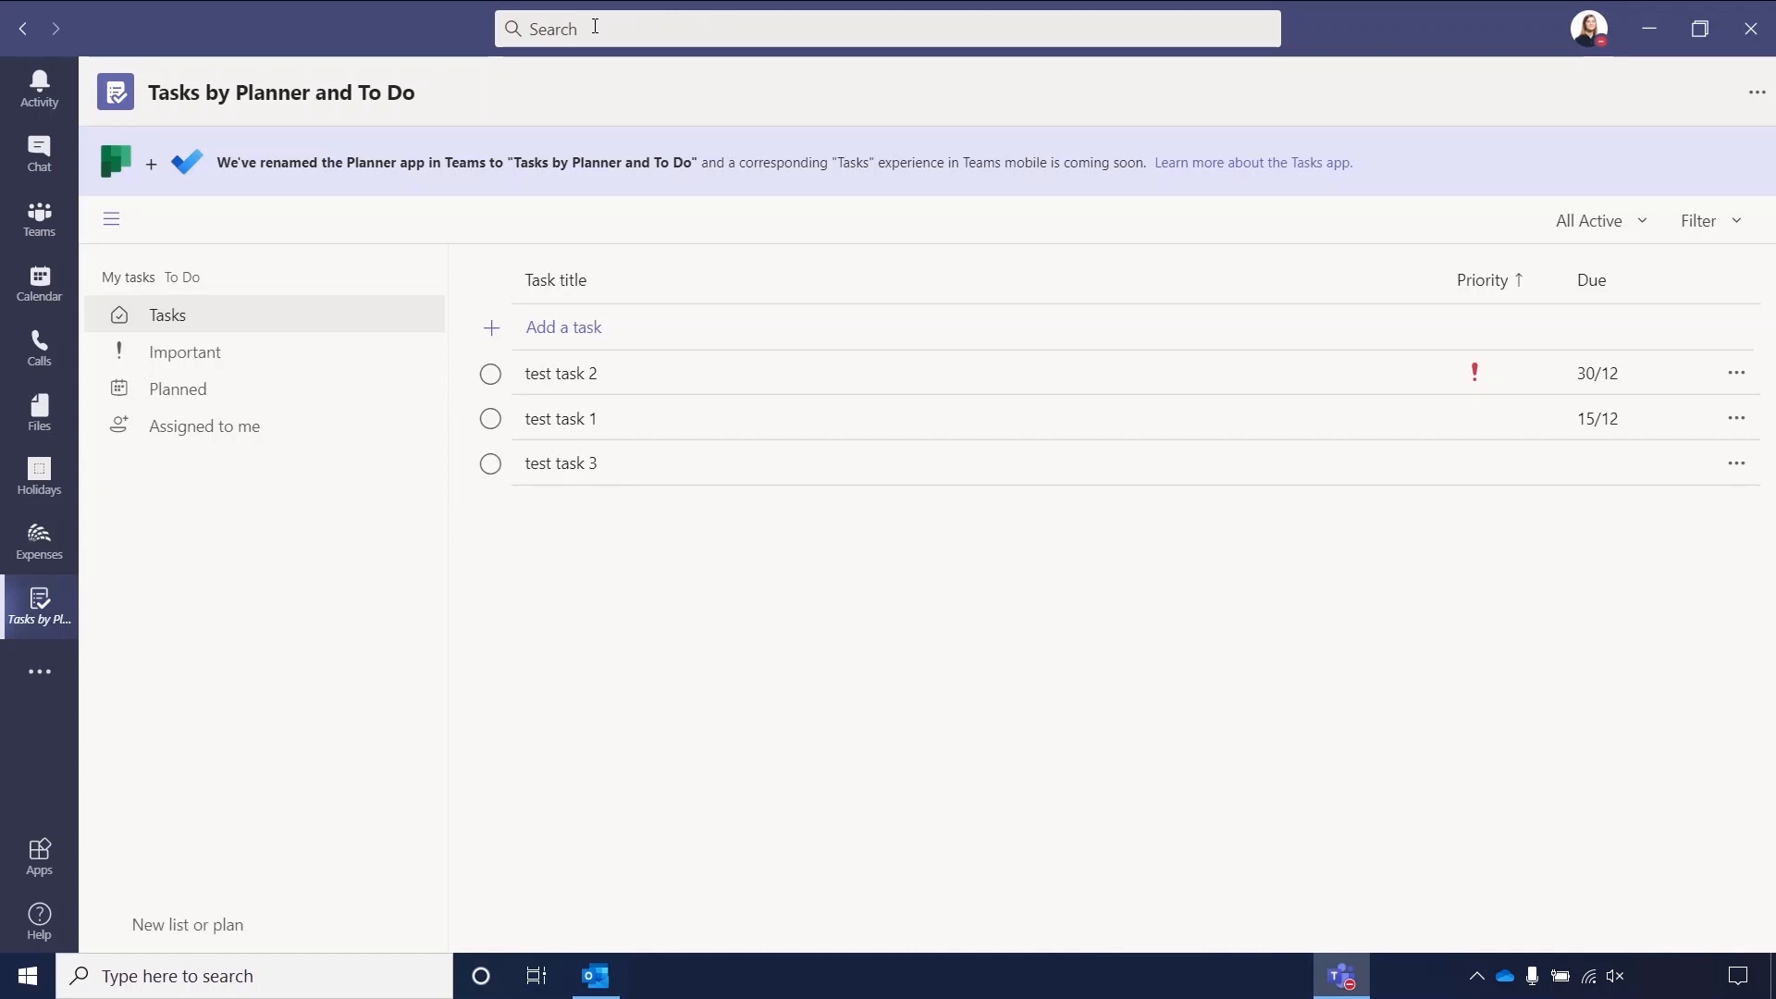
mouse_move(229, 550)
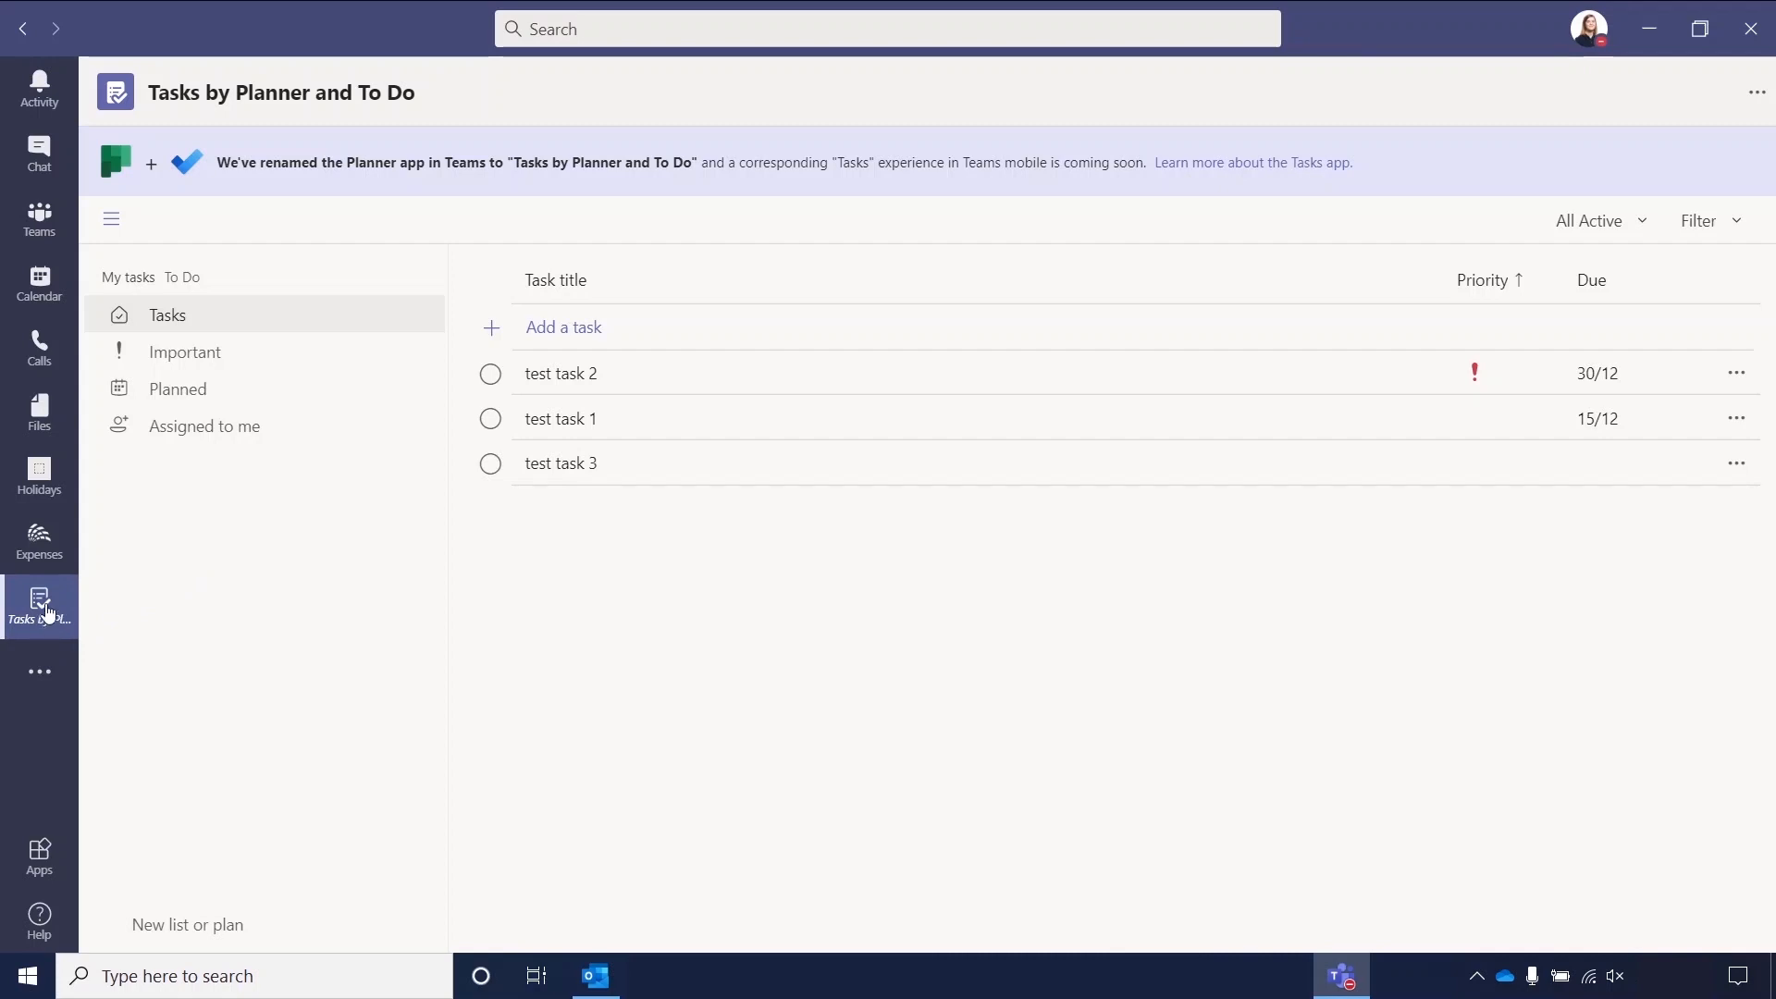
mouse_move(133, 632)
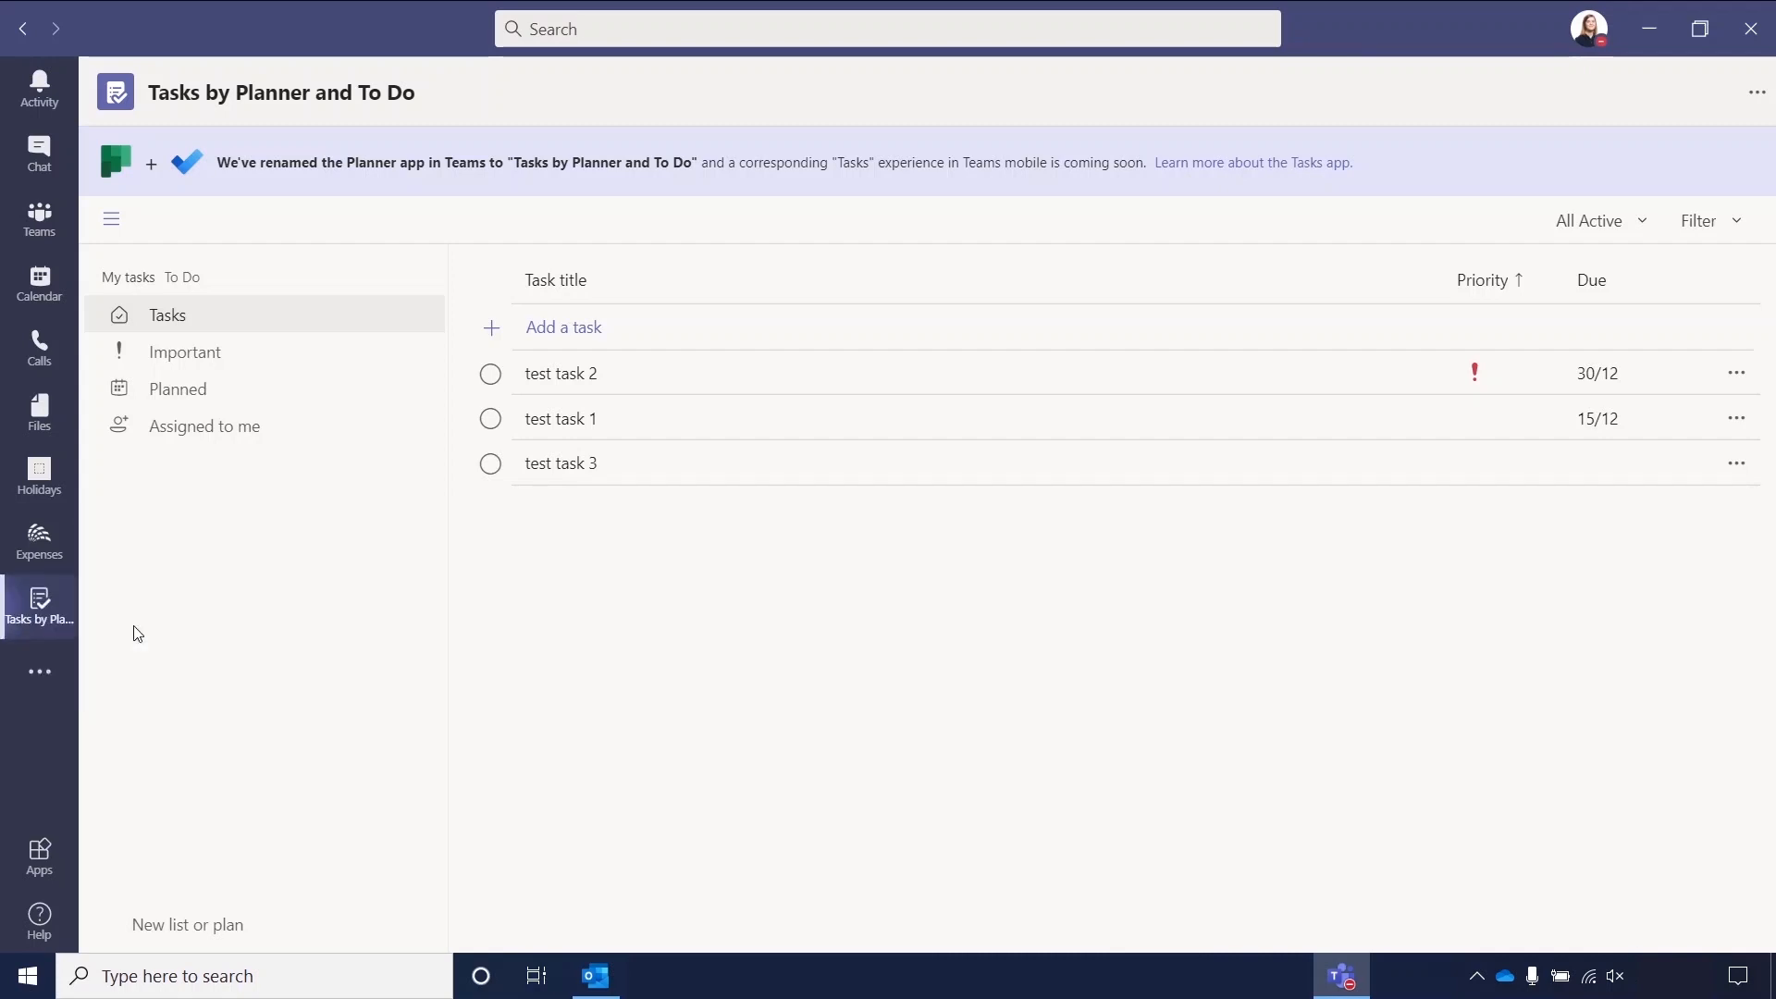
mouse_move(40, 606)
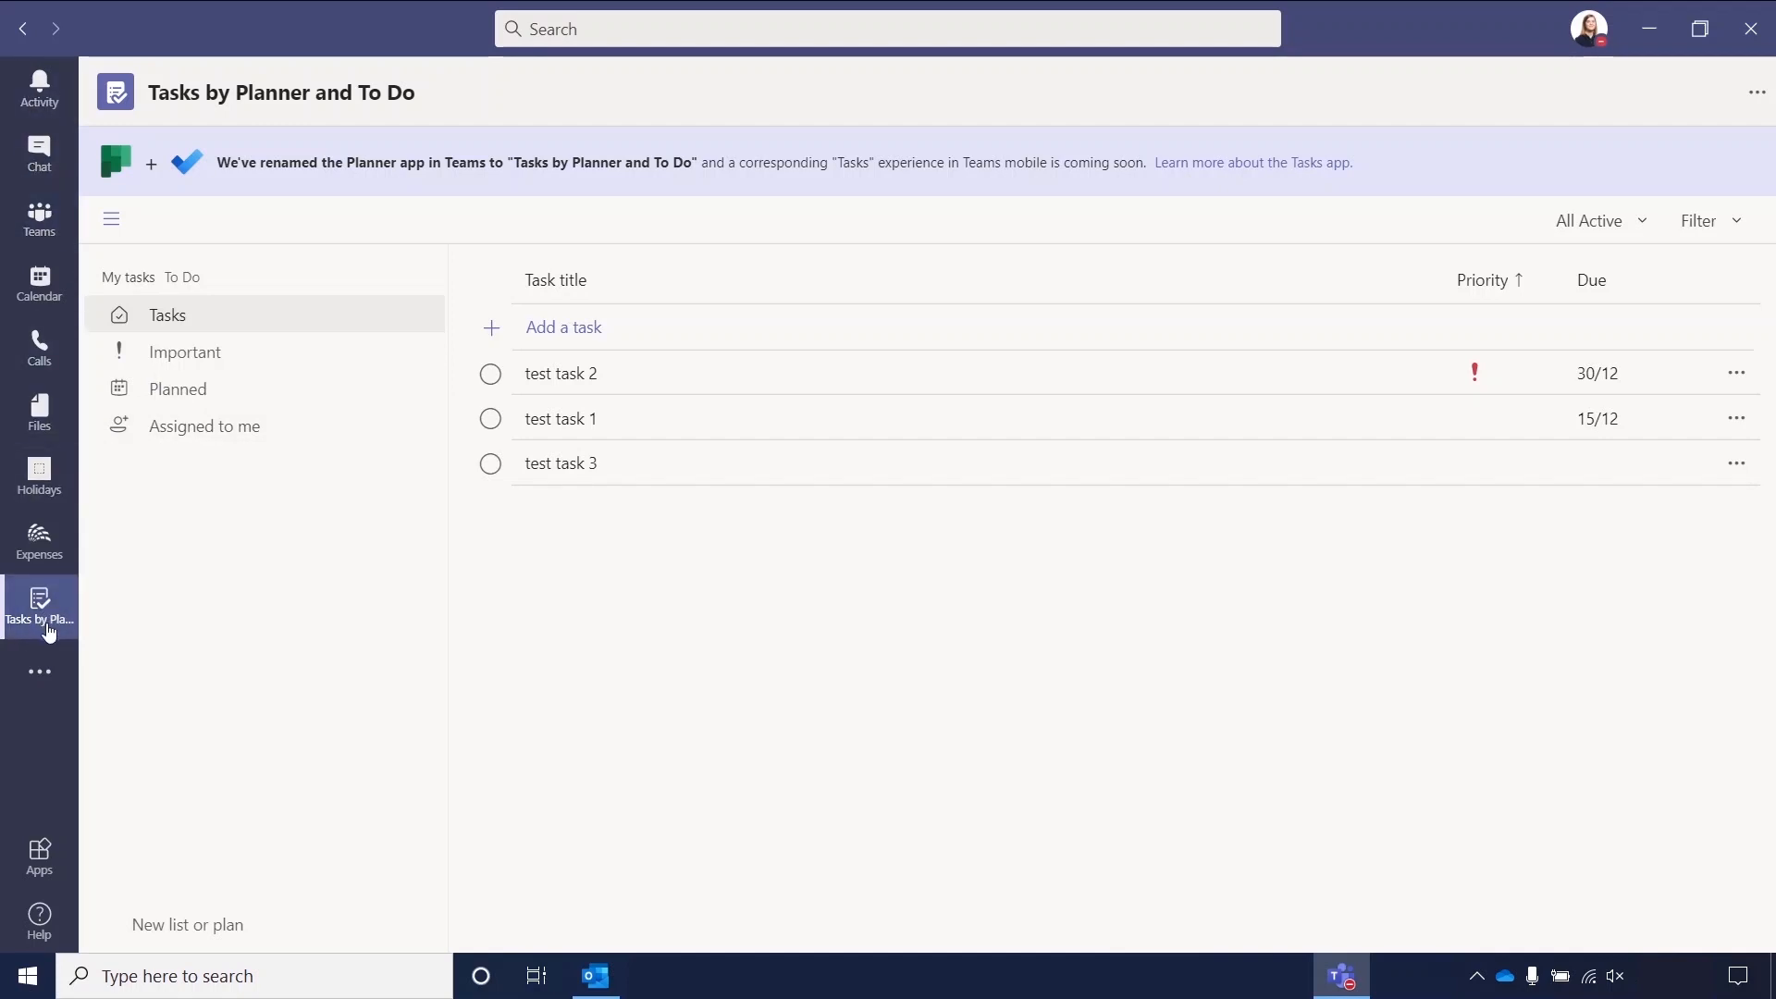
mouse_move(900, 641)
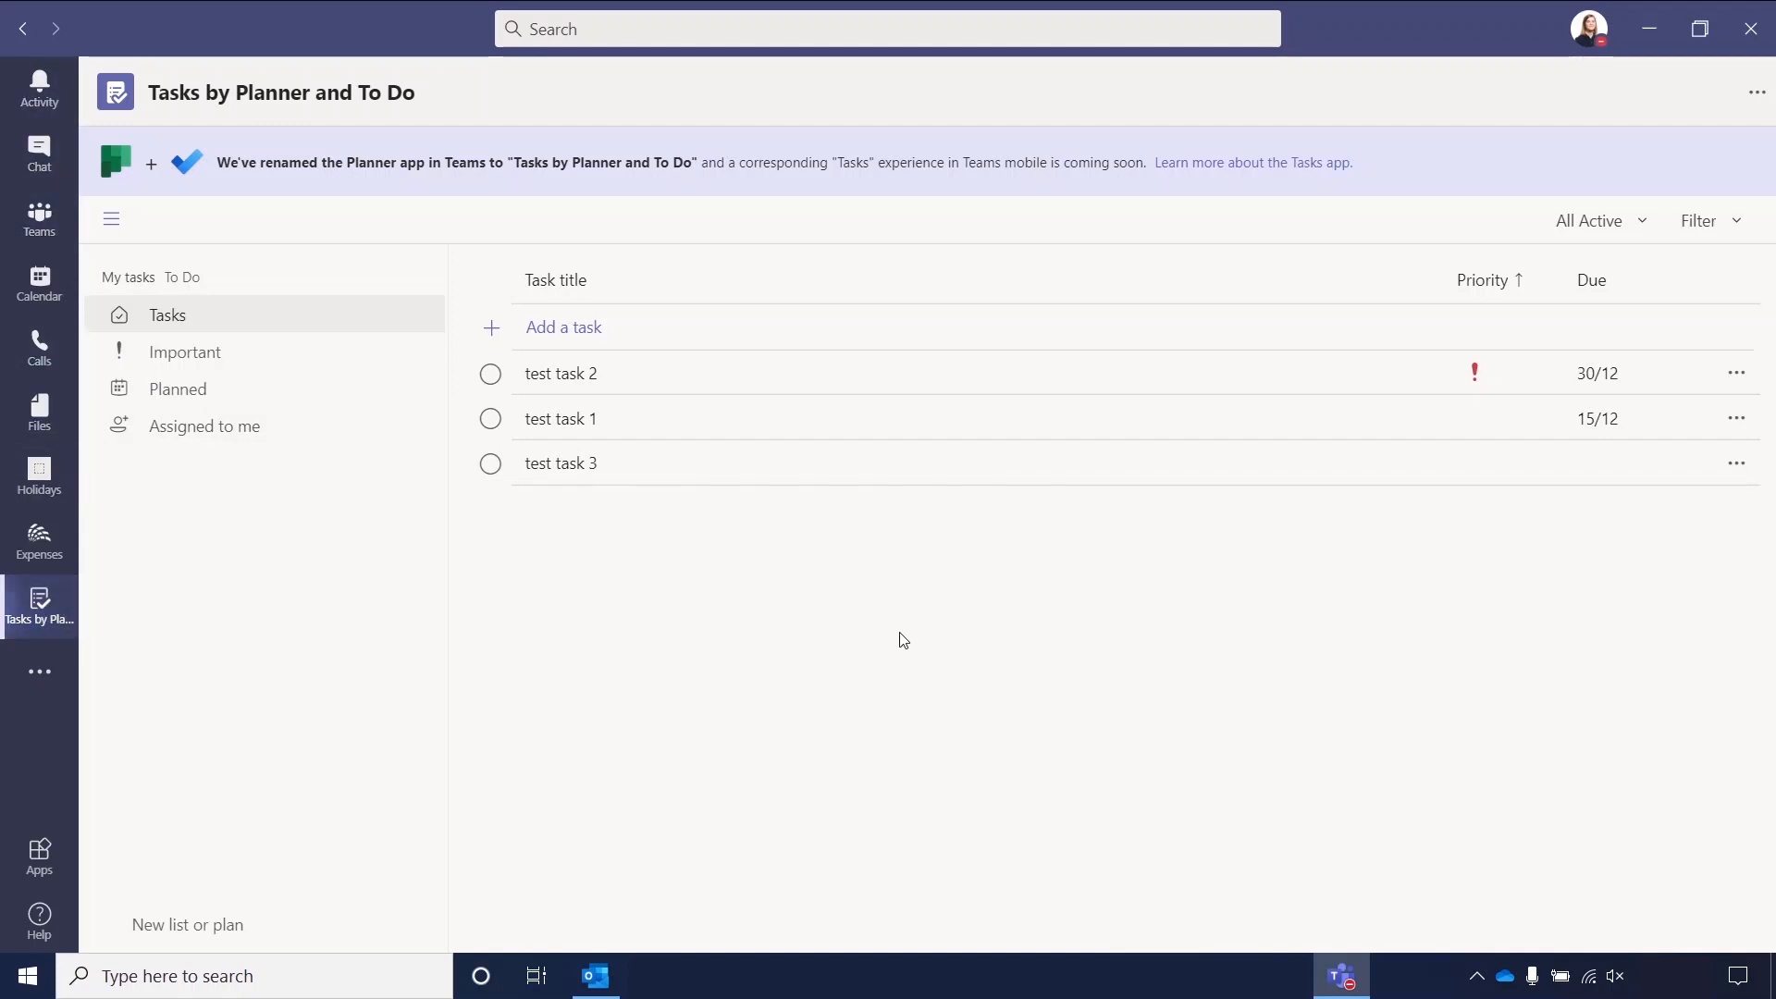
mouse_move(793, 716)
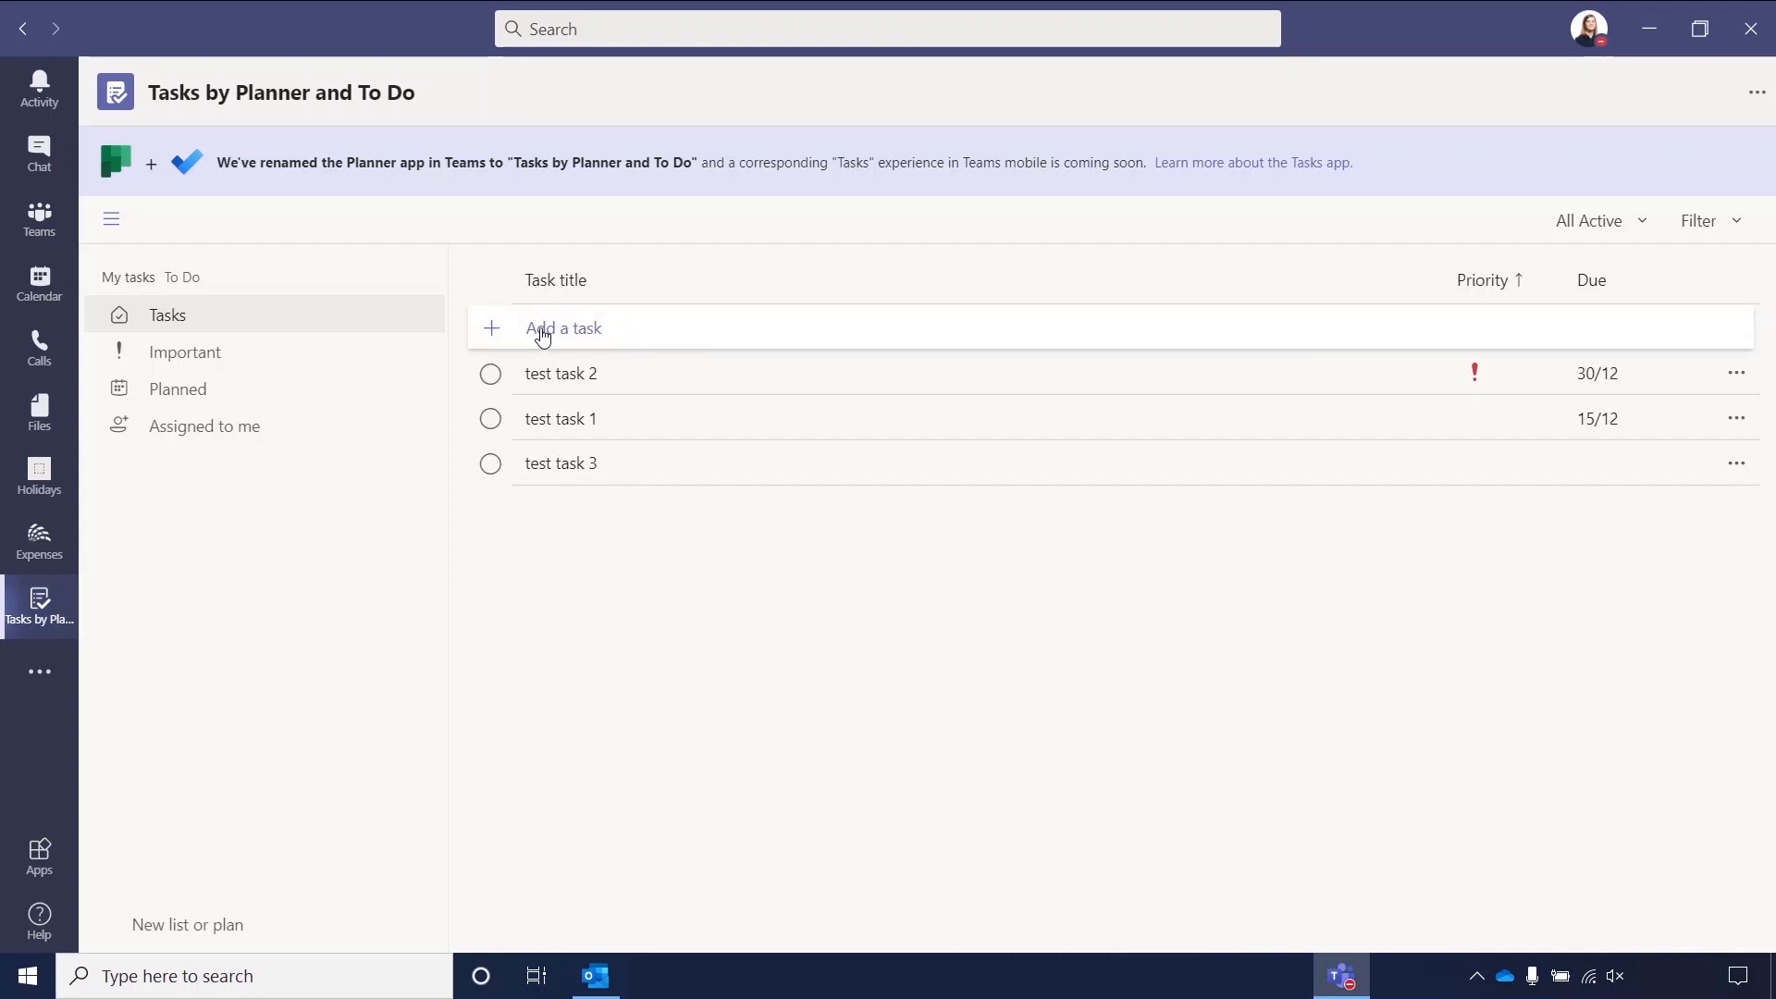
mouse_move(630, 331)
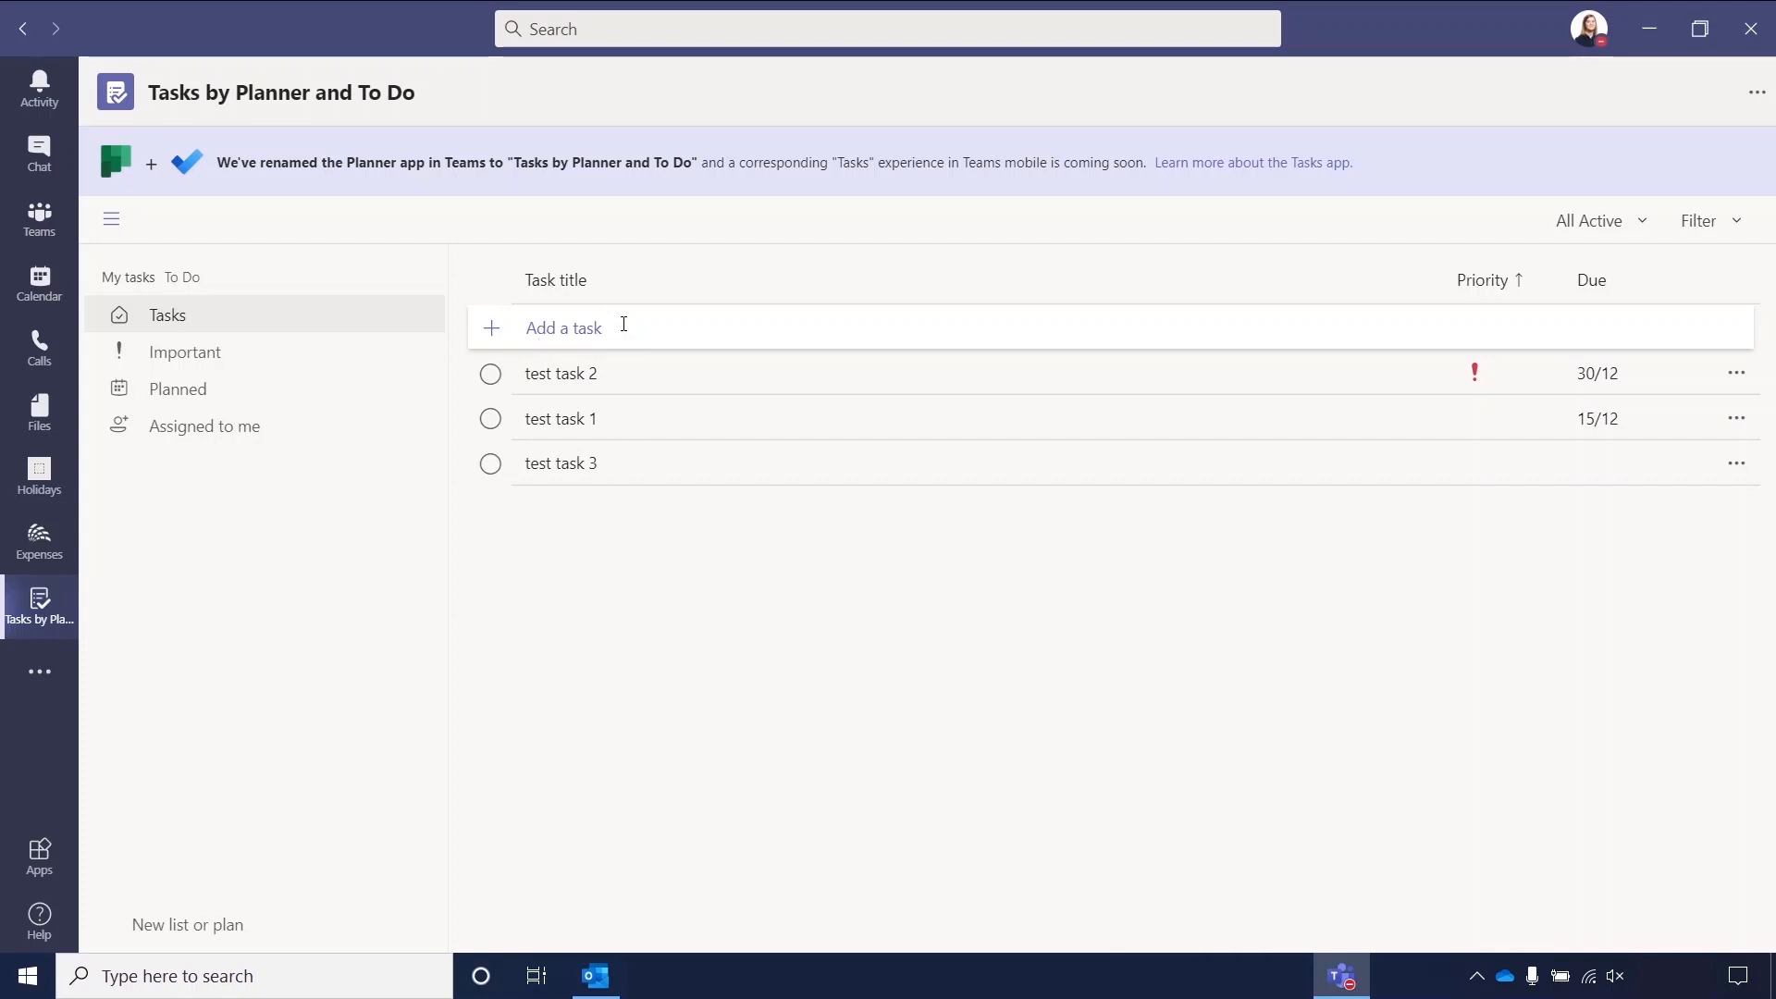
left_click(564, 327)
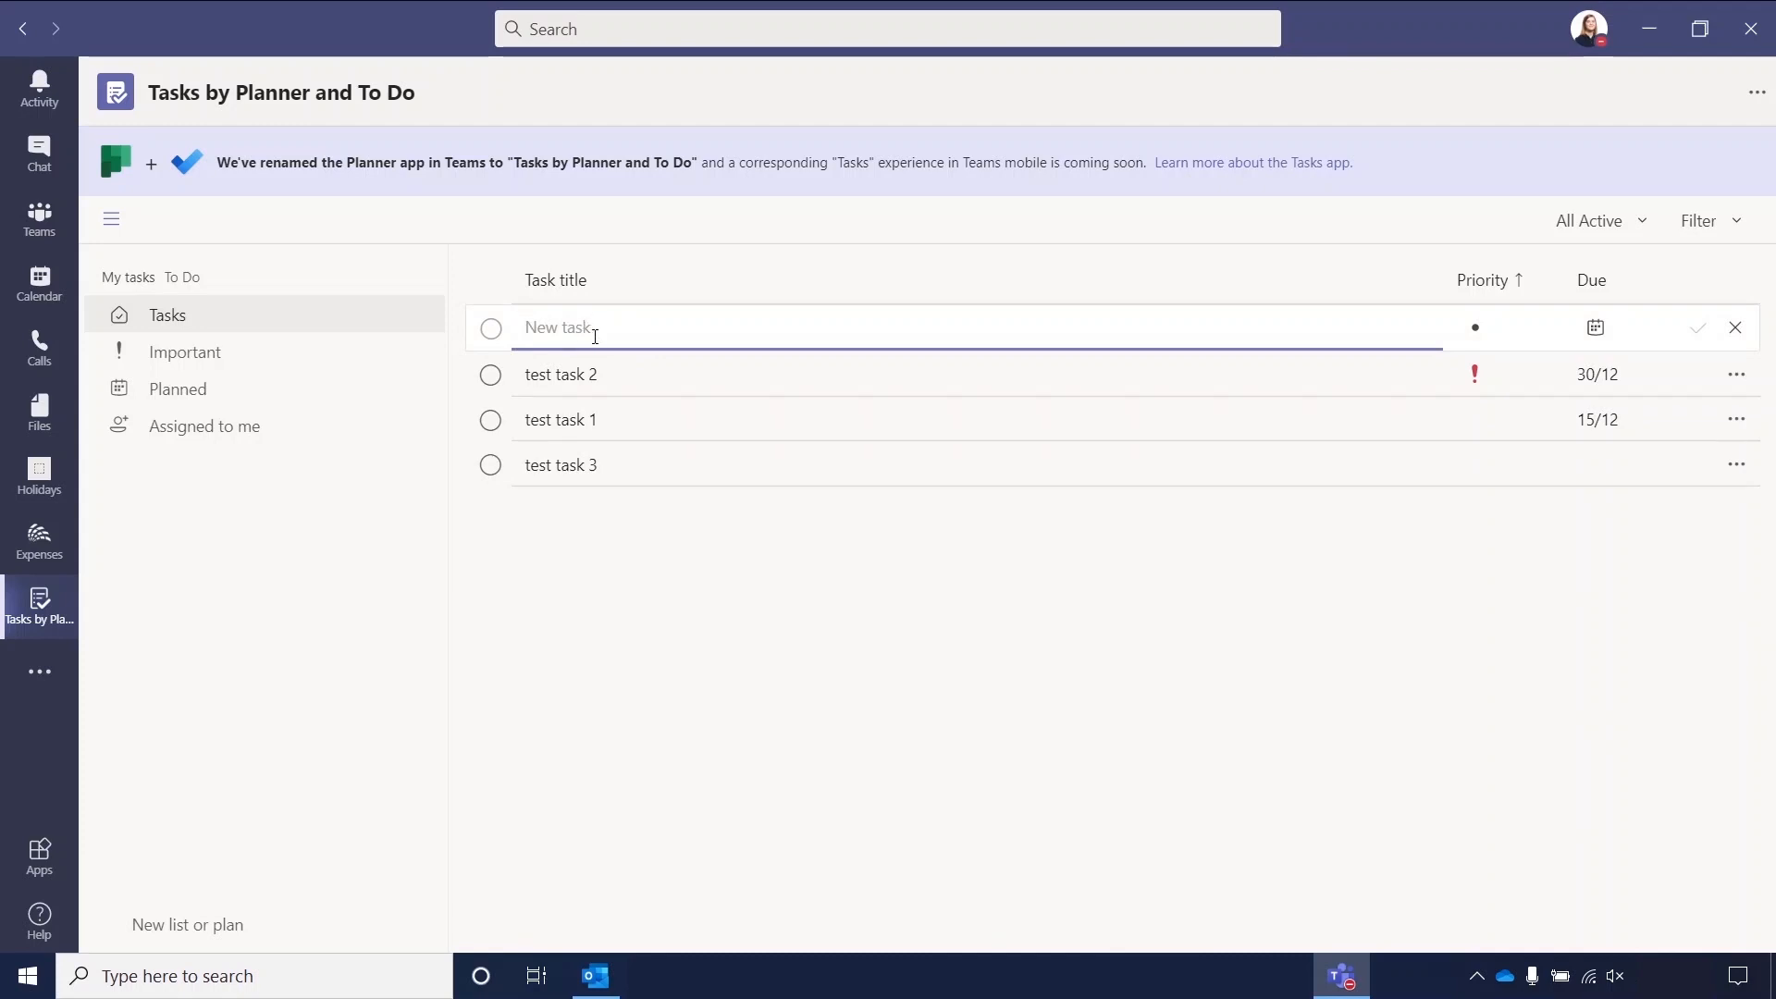
type("te")
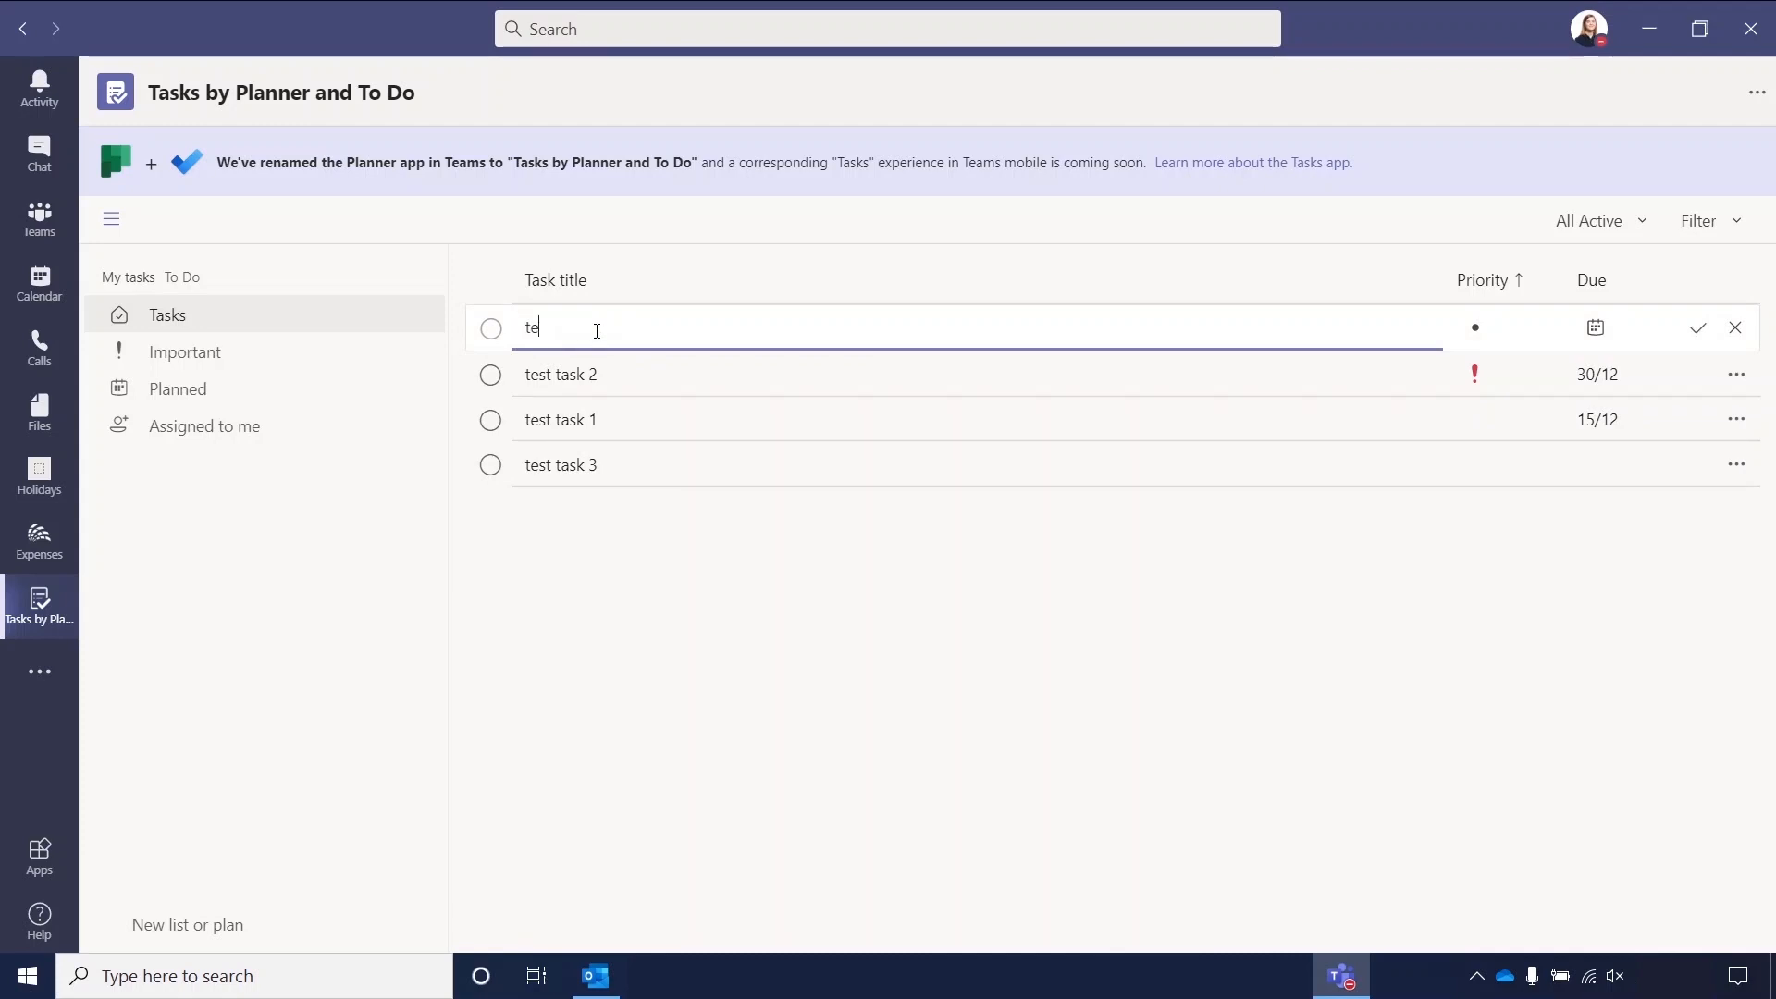
type("st task 5")
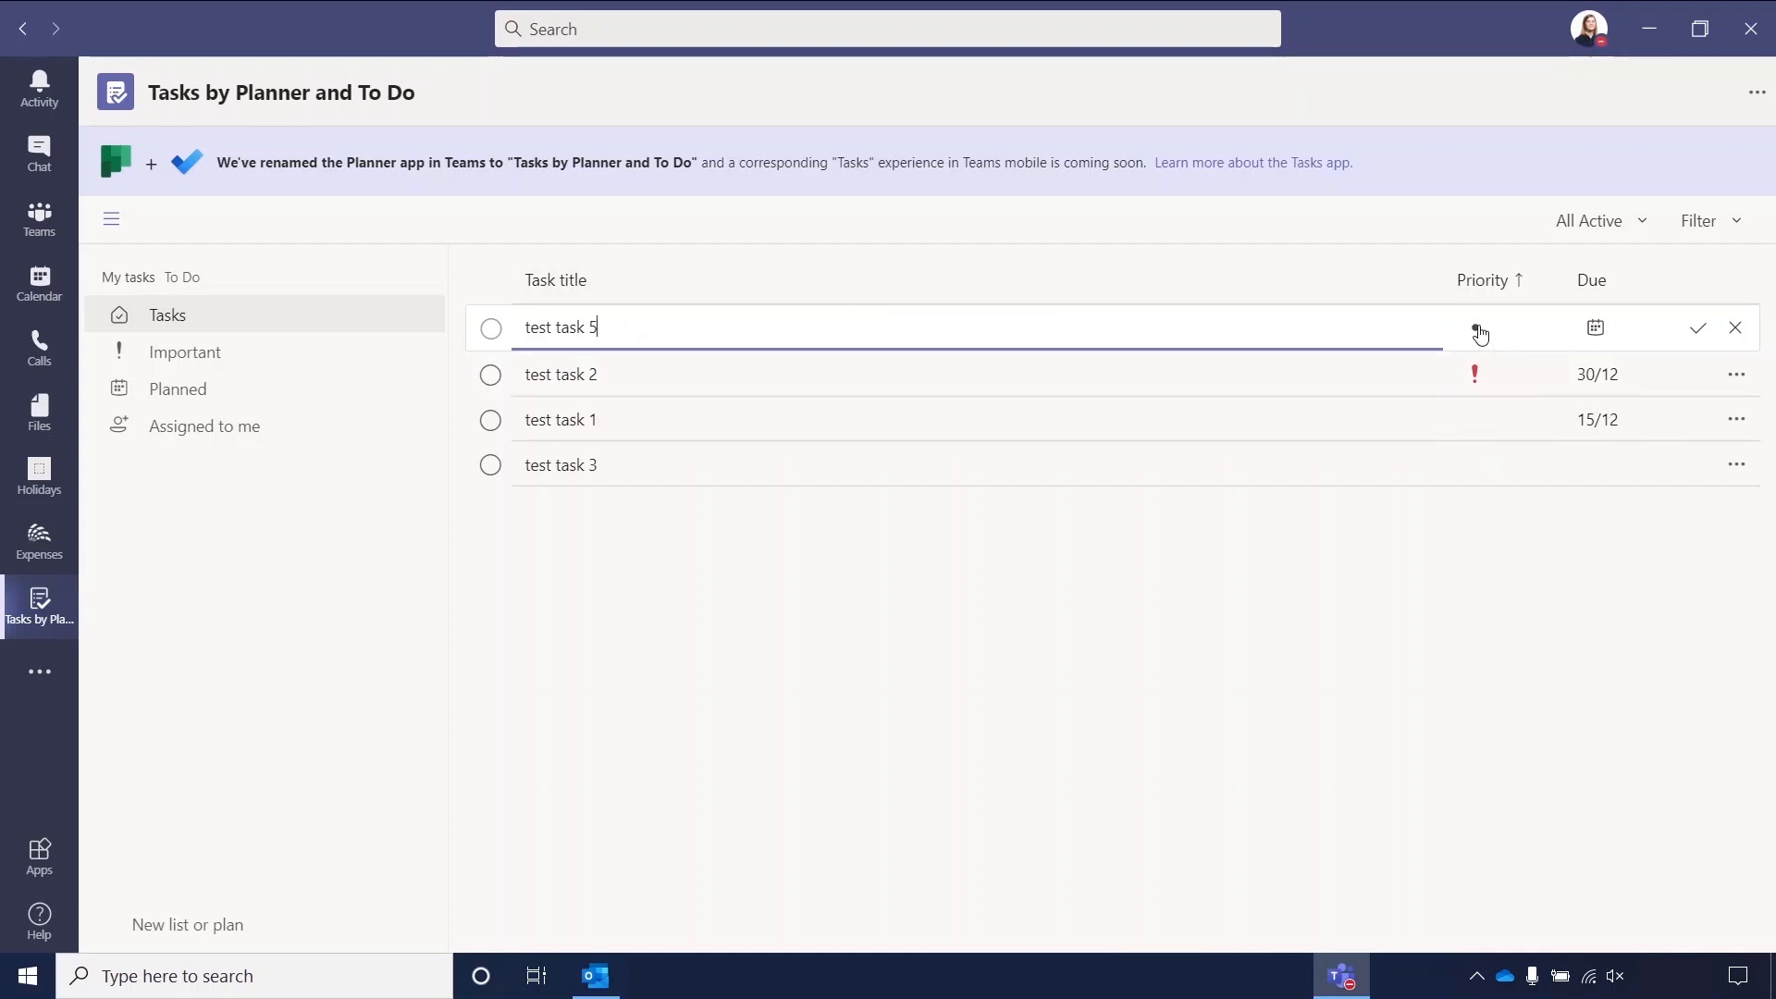
left_click(1479, 327)
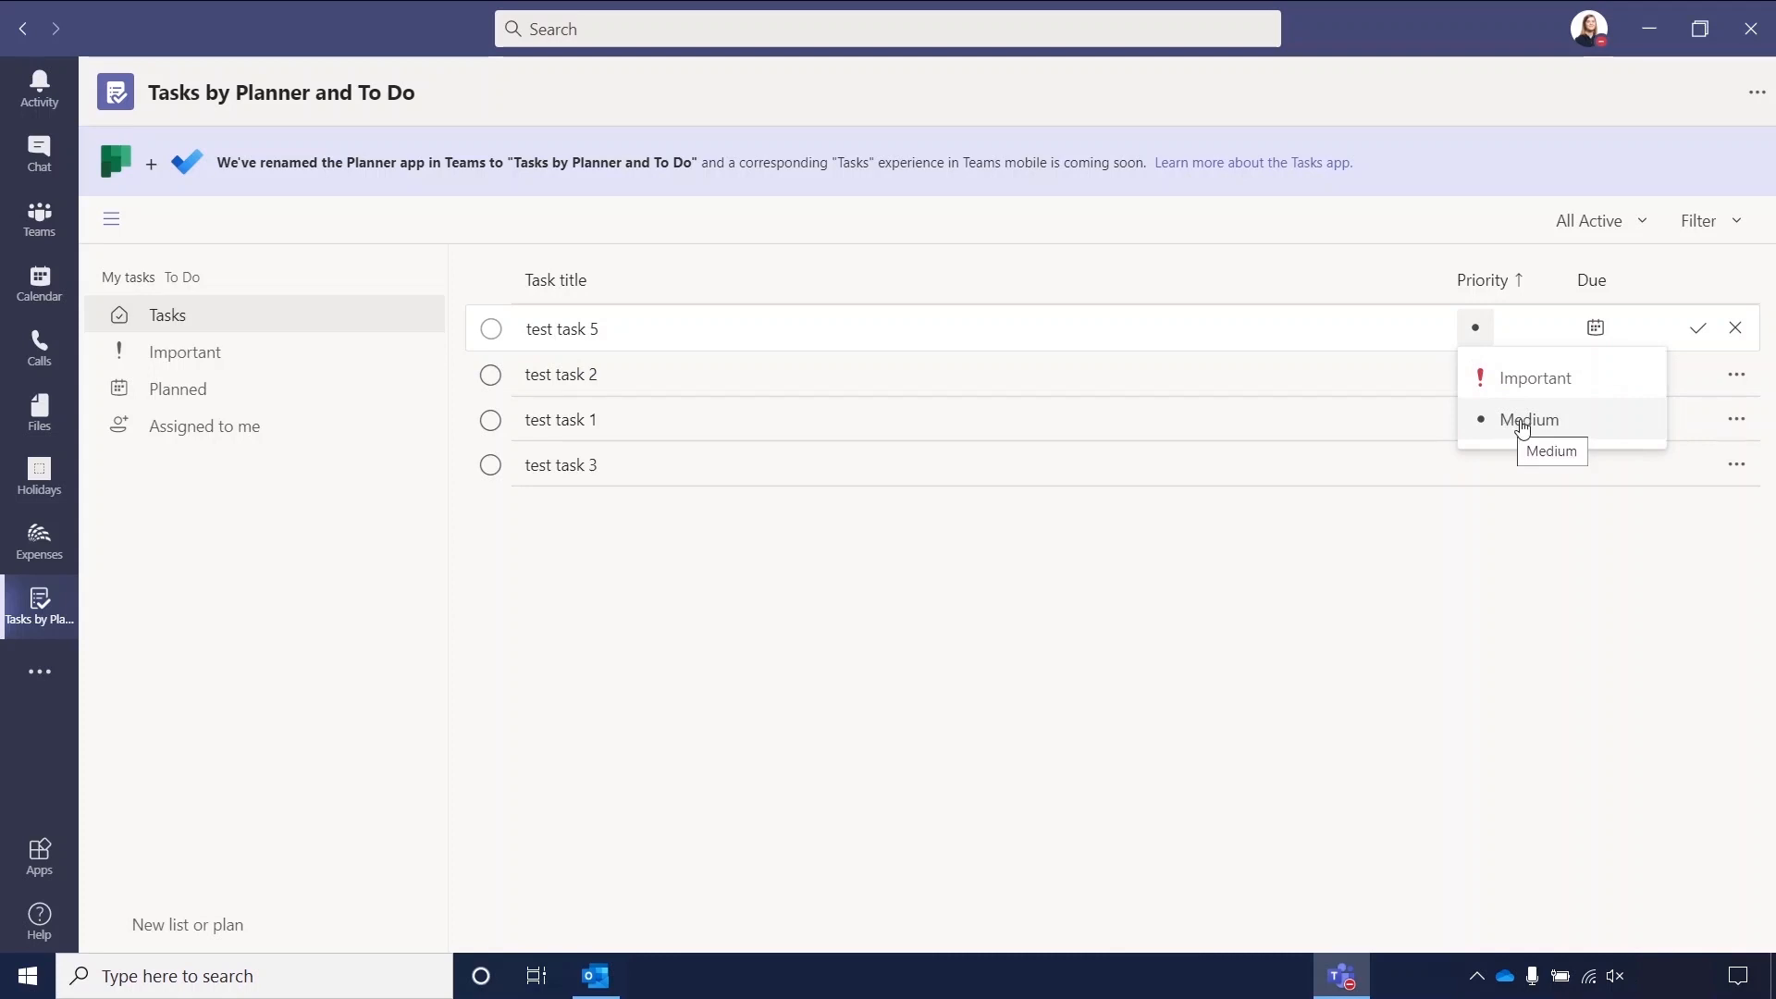
mouse_move(1544, 377)
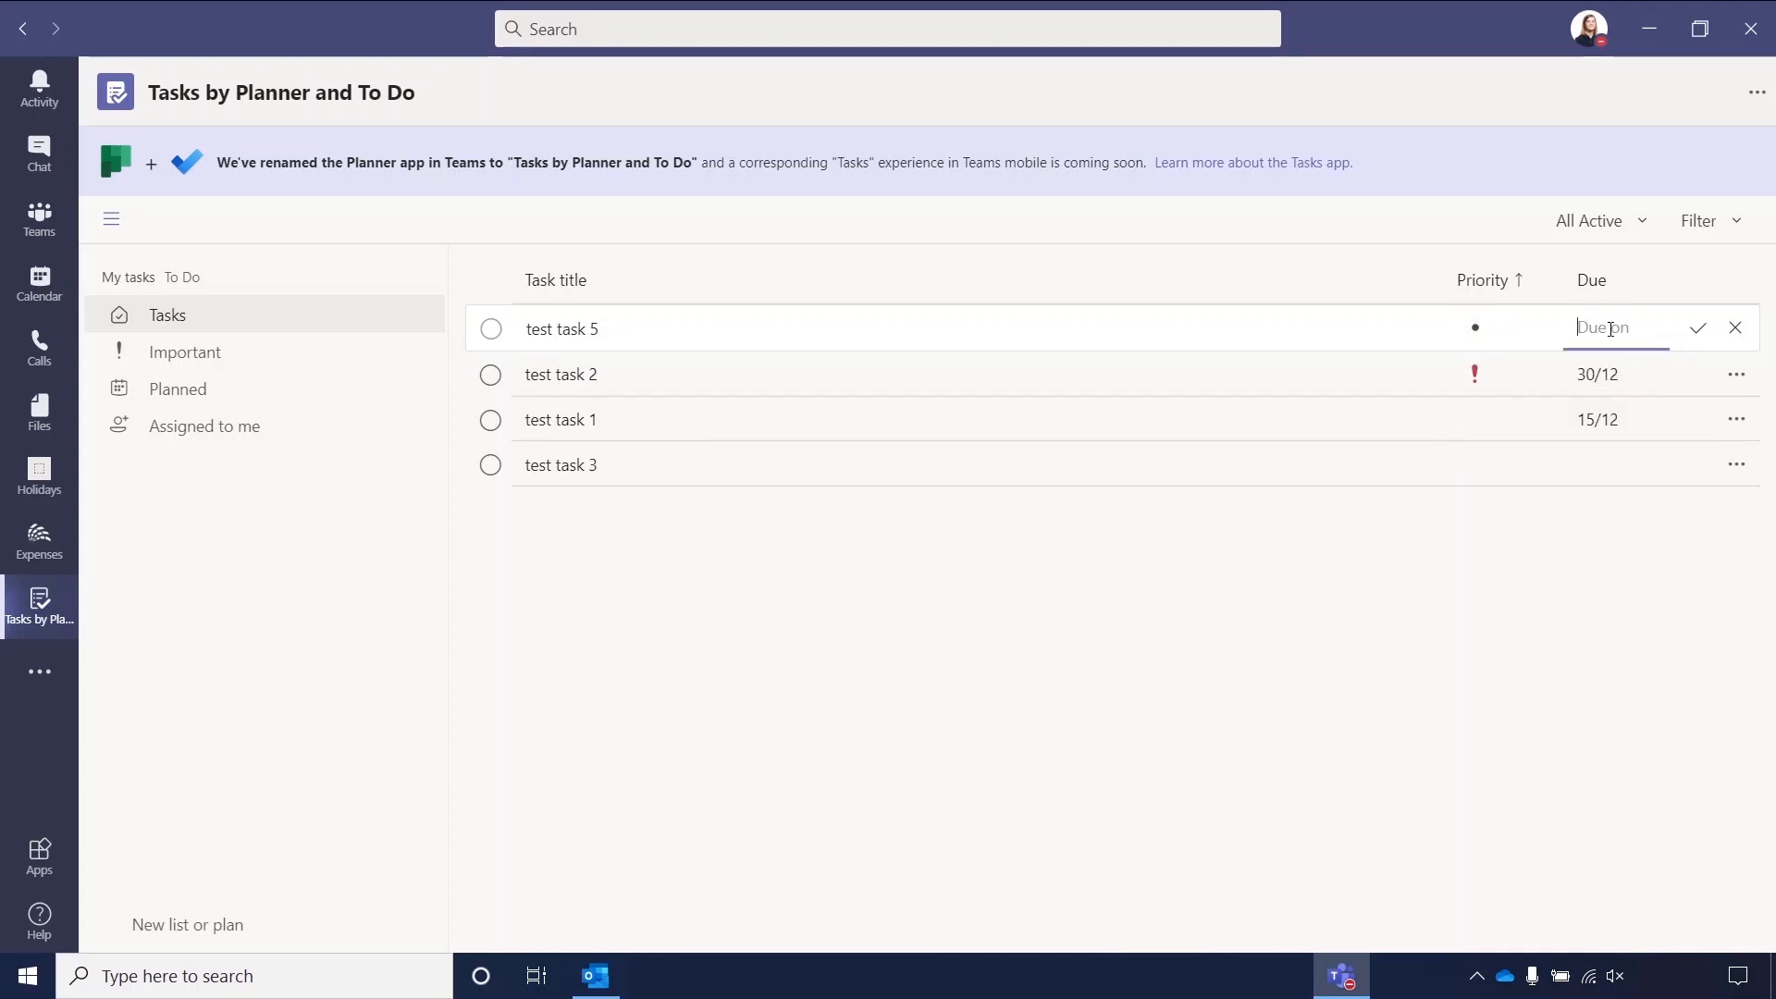
Try its due date, discard the draft, and sort tasks by title.
left_click(1609, 328)
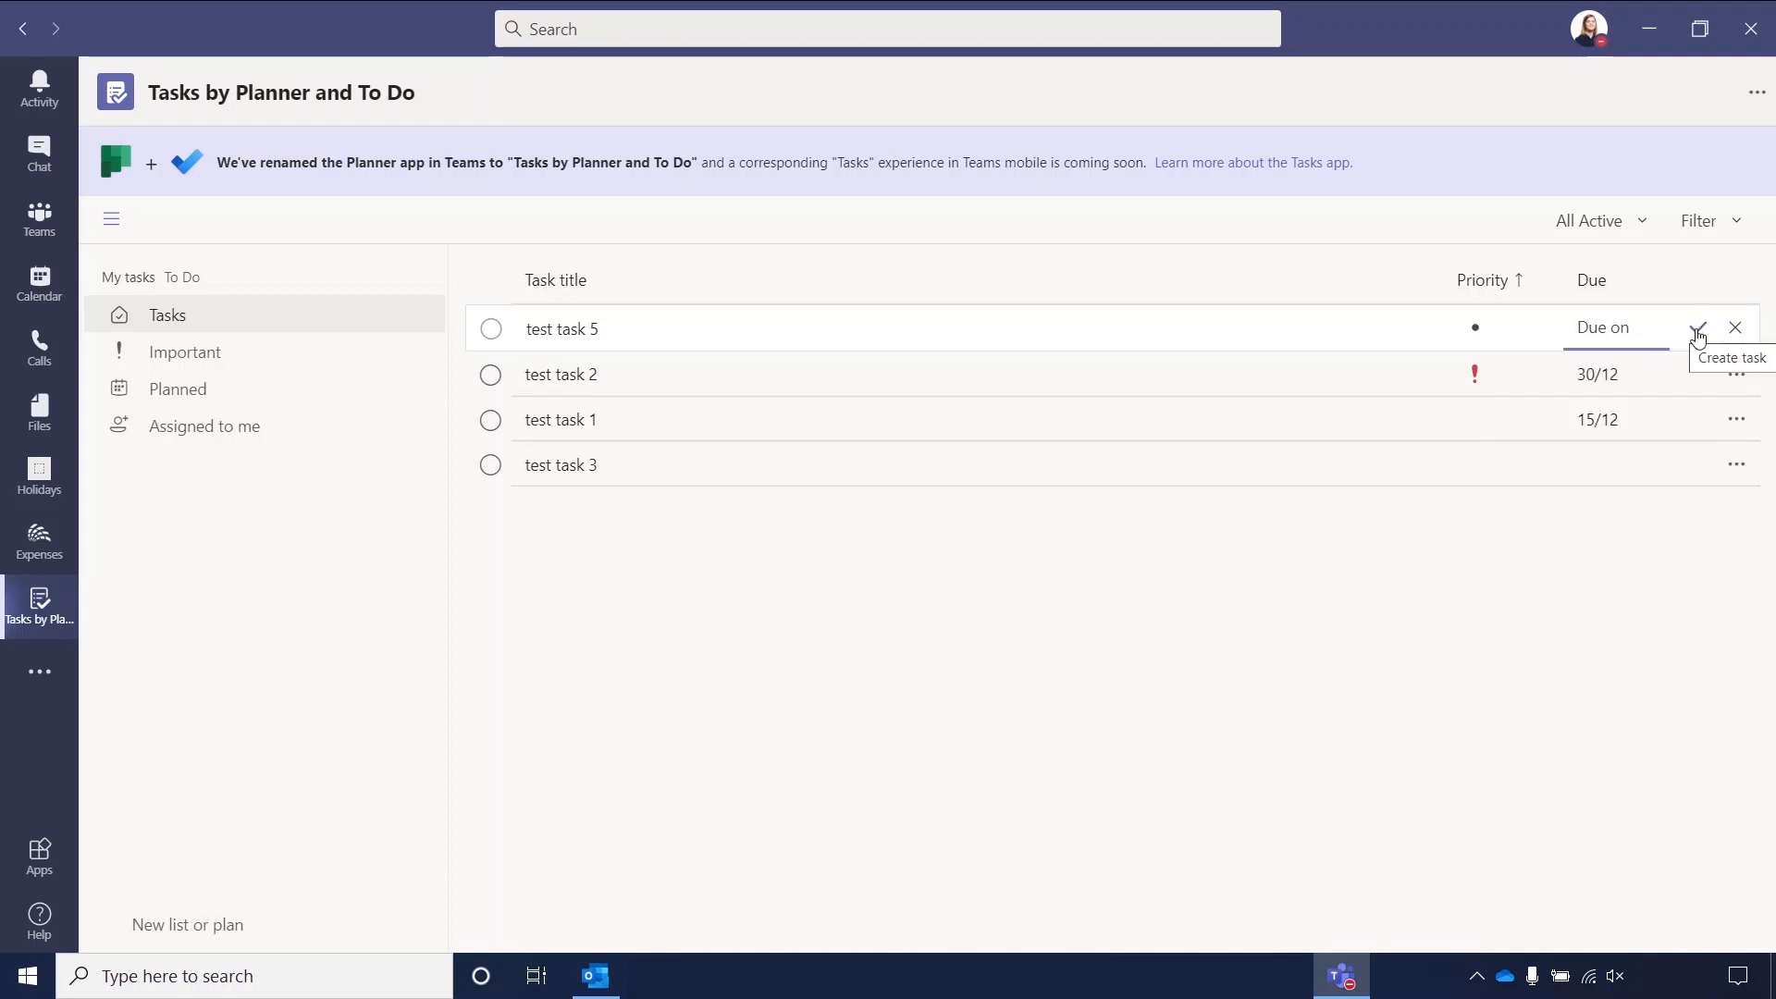
mouse_move(1735, 329)
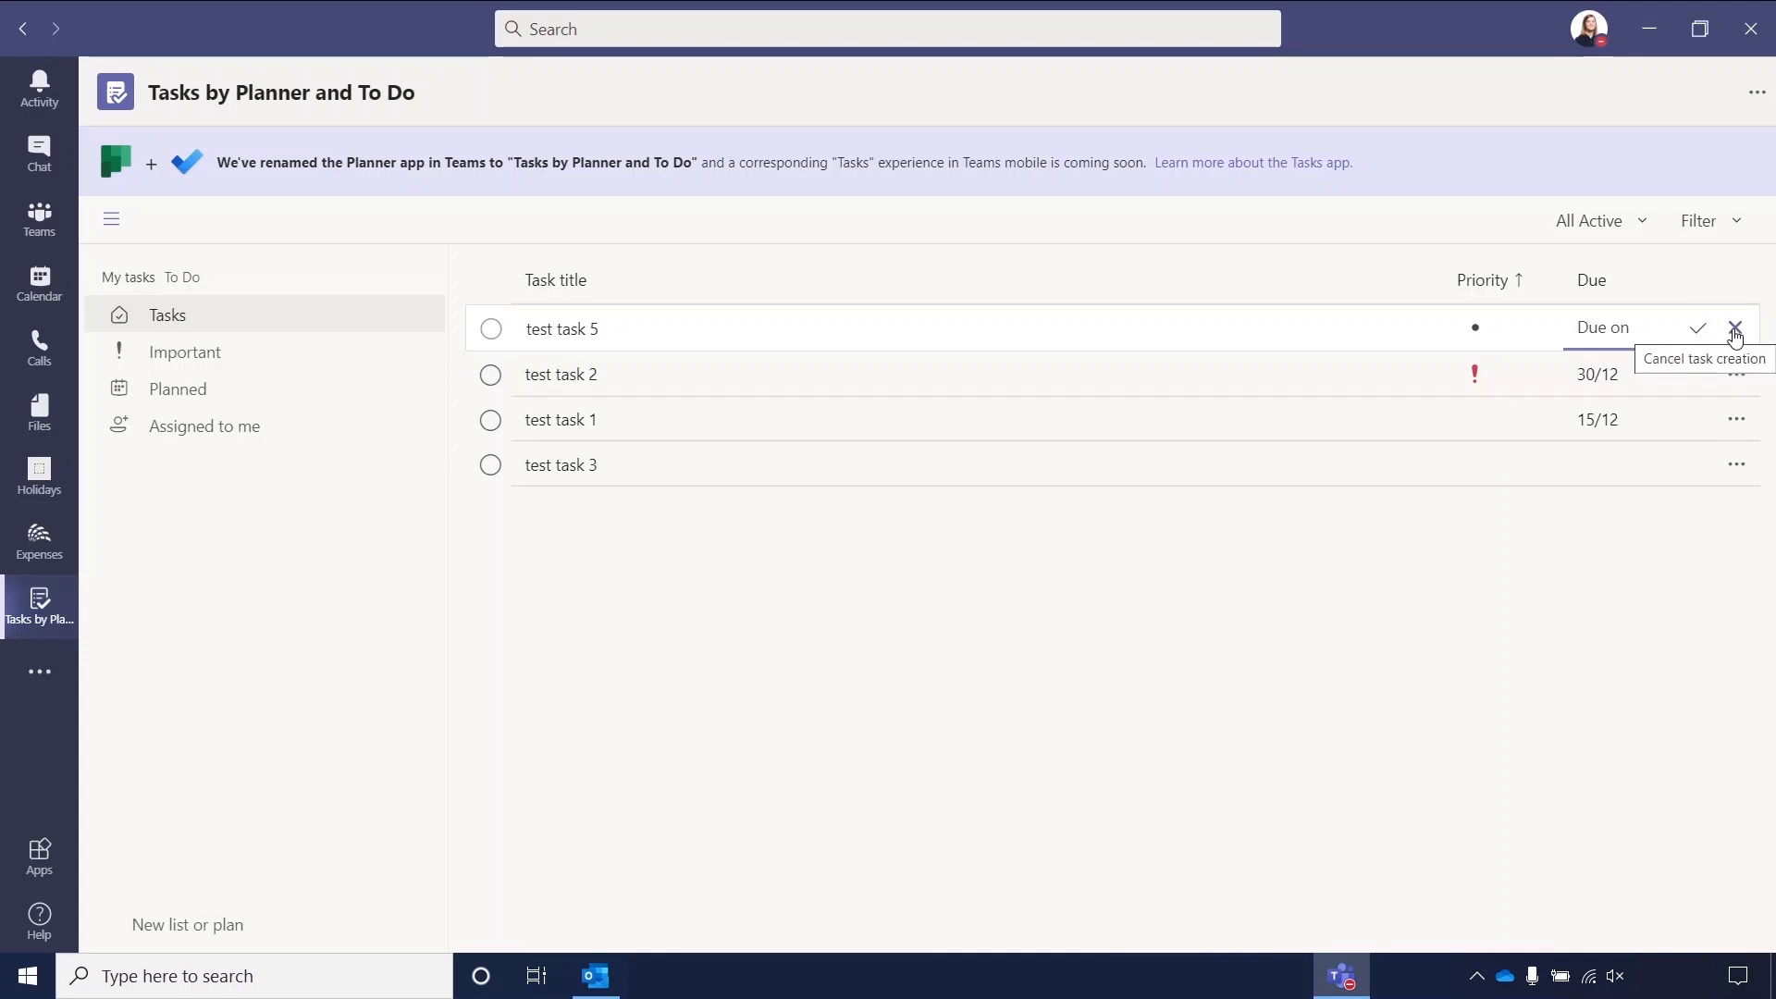
left_click(1735, 329)
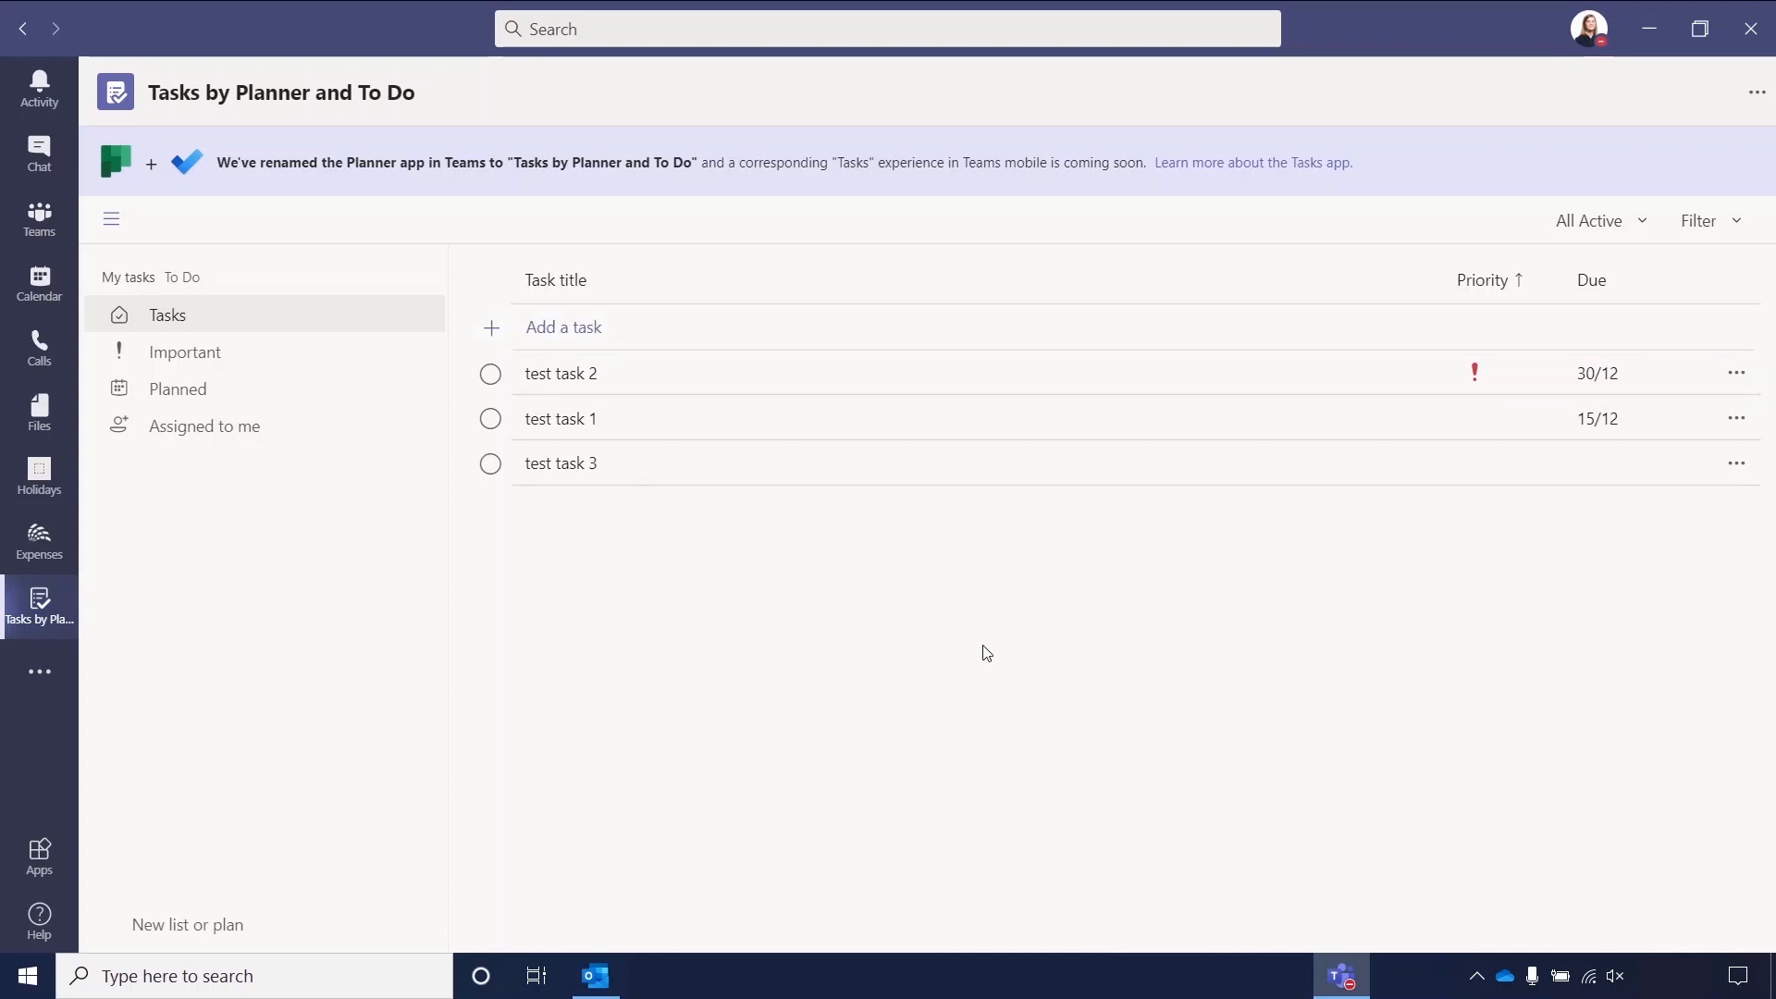
mouse_move(609, 286)
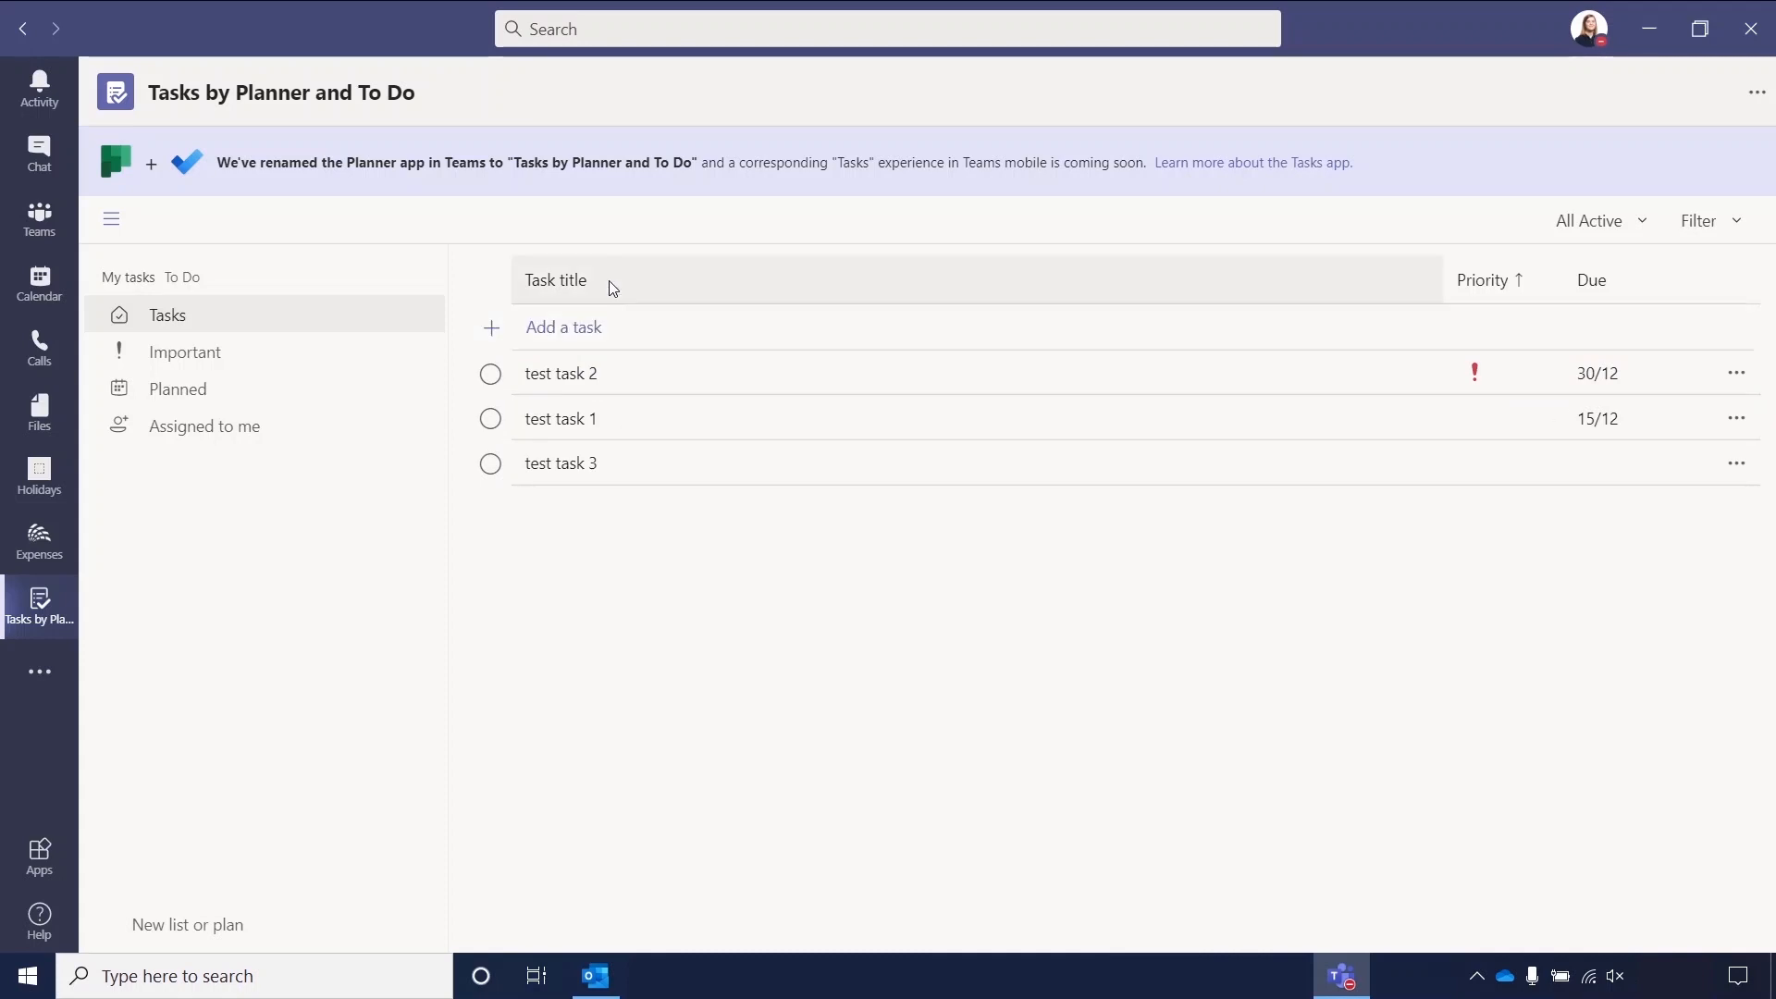
left_click(556, 279)
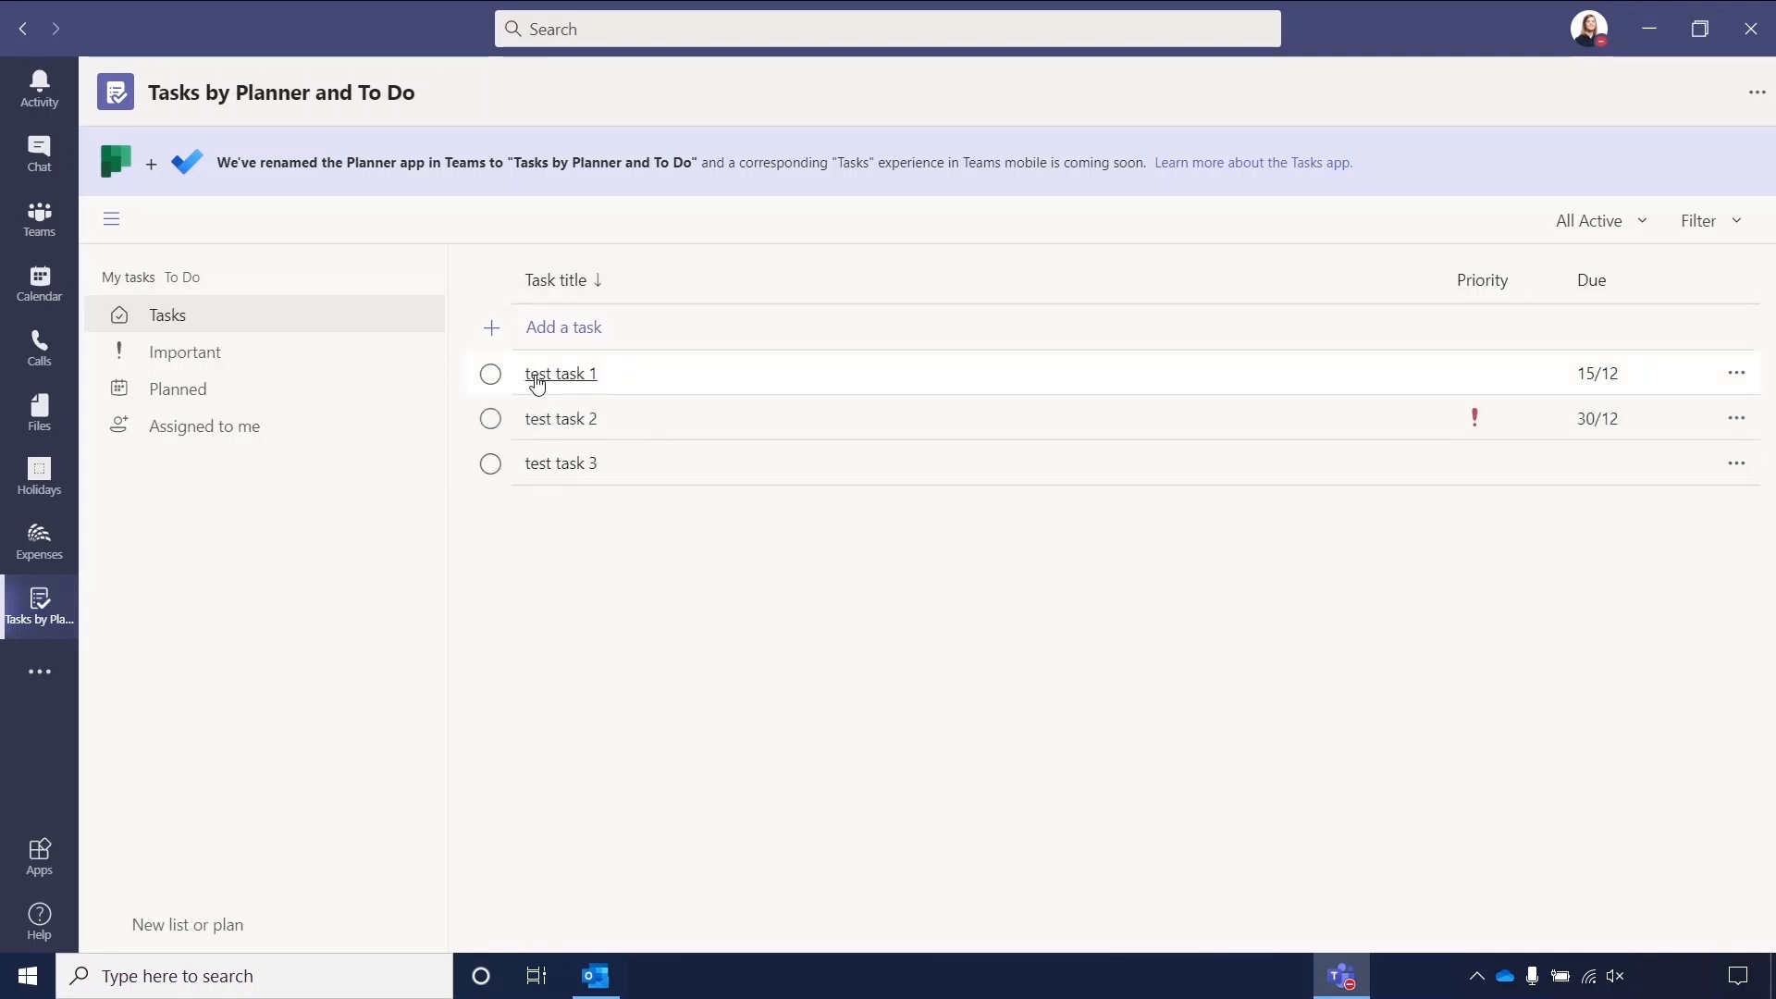
mouse_move(1488, 382)
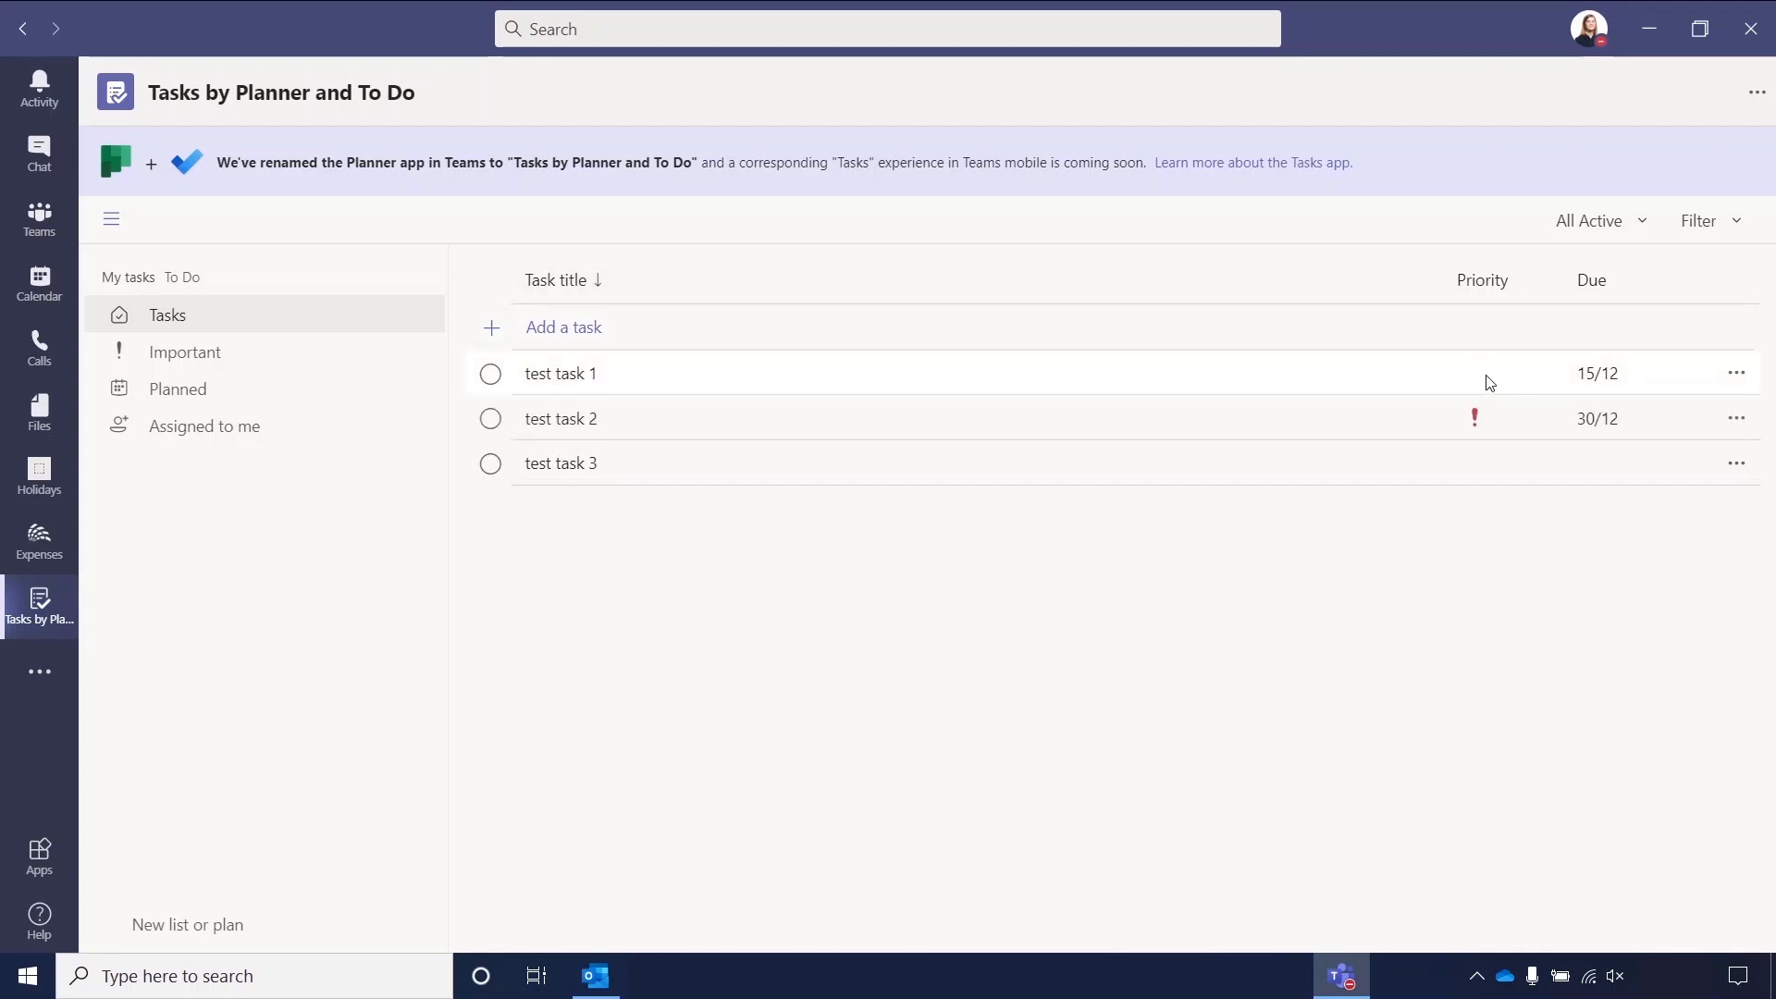
mouse_move(1598, 378)
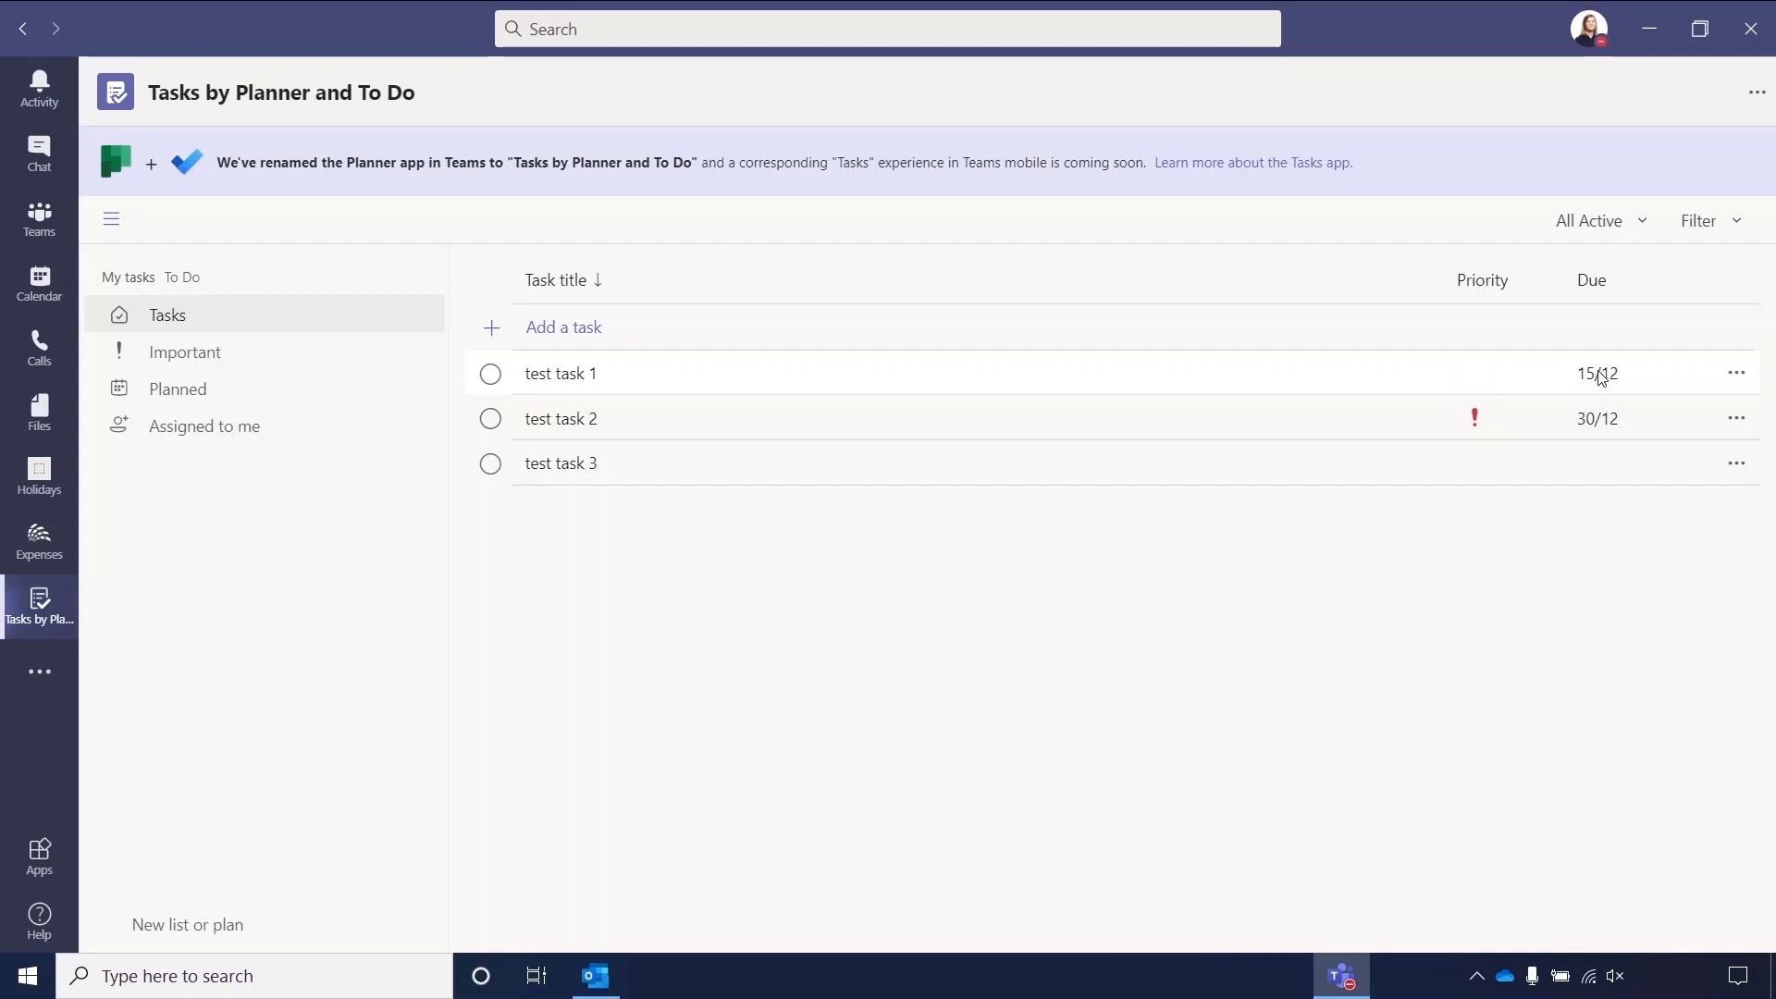
mouse_move(945, 487)
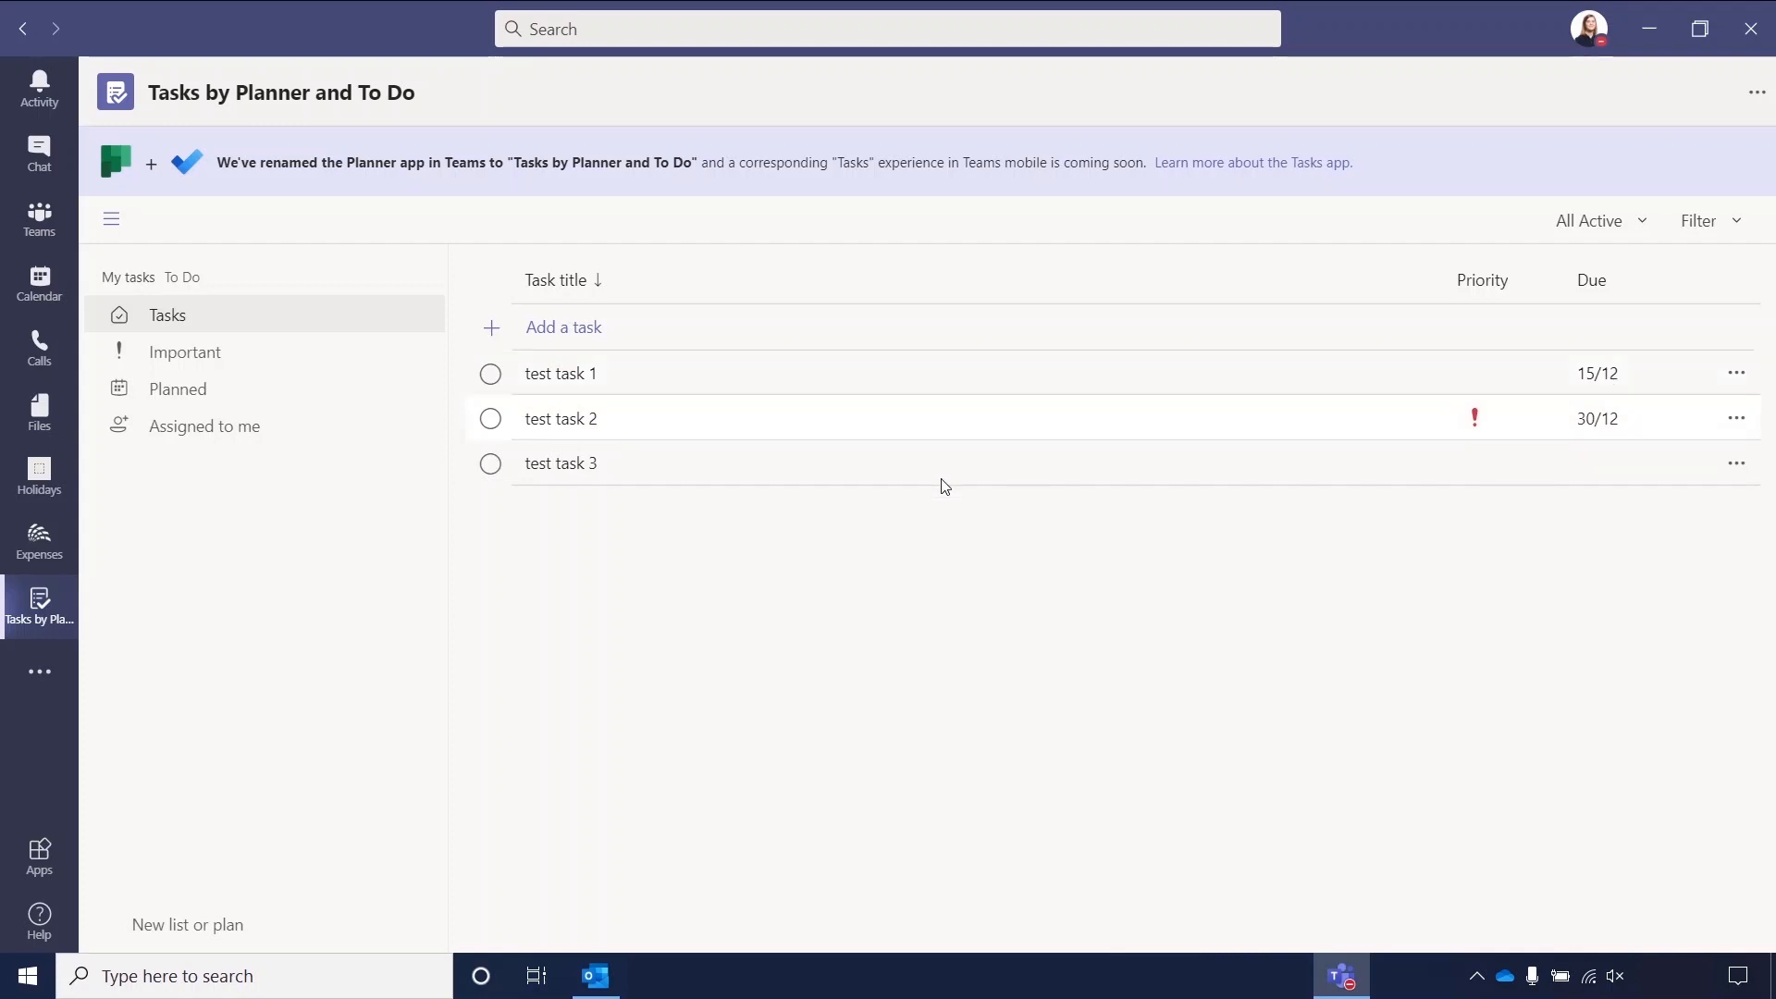
mouse_move(1494, 425)
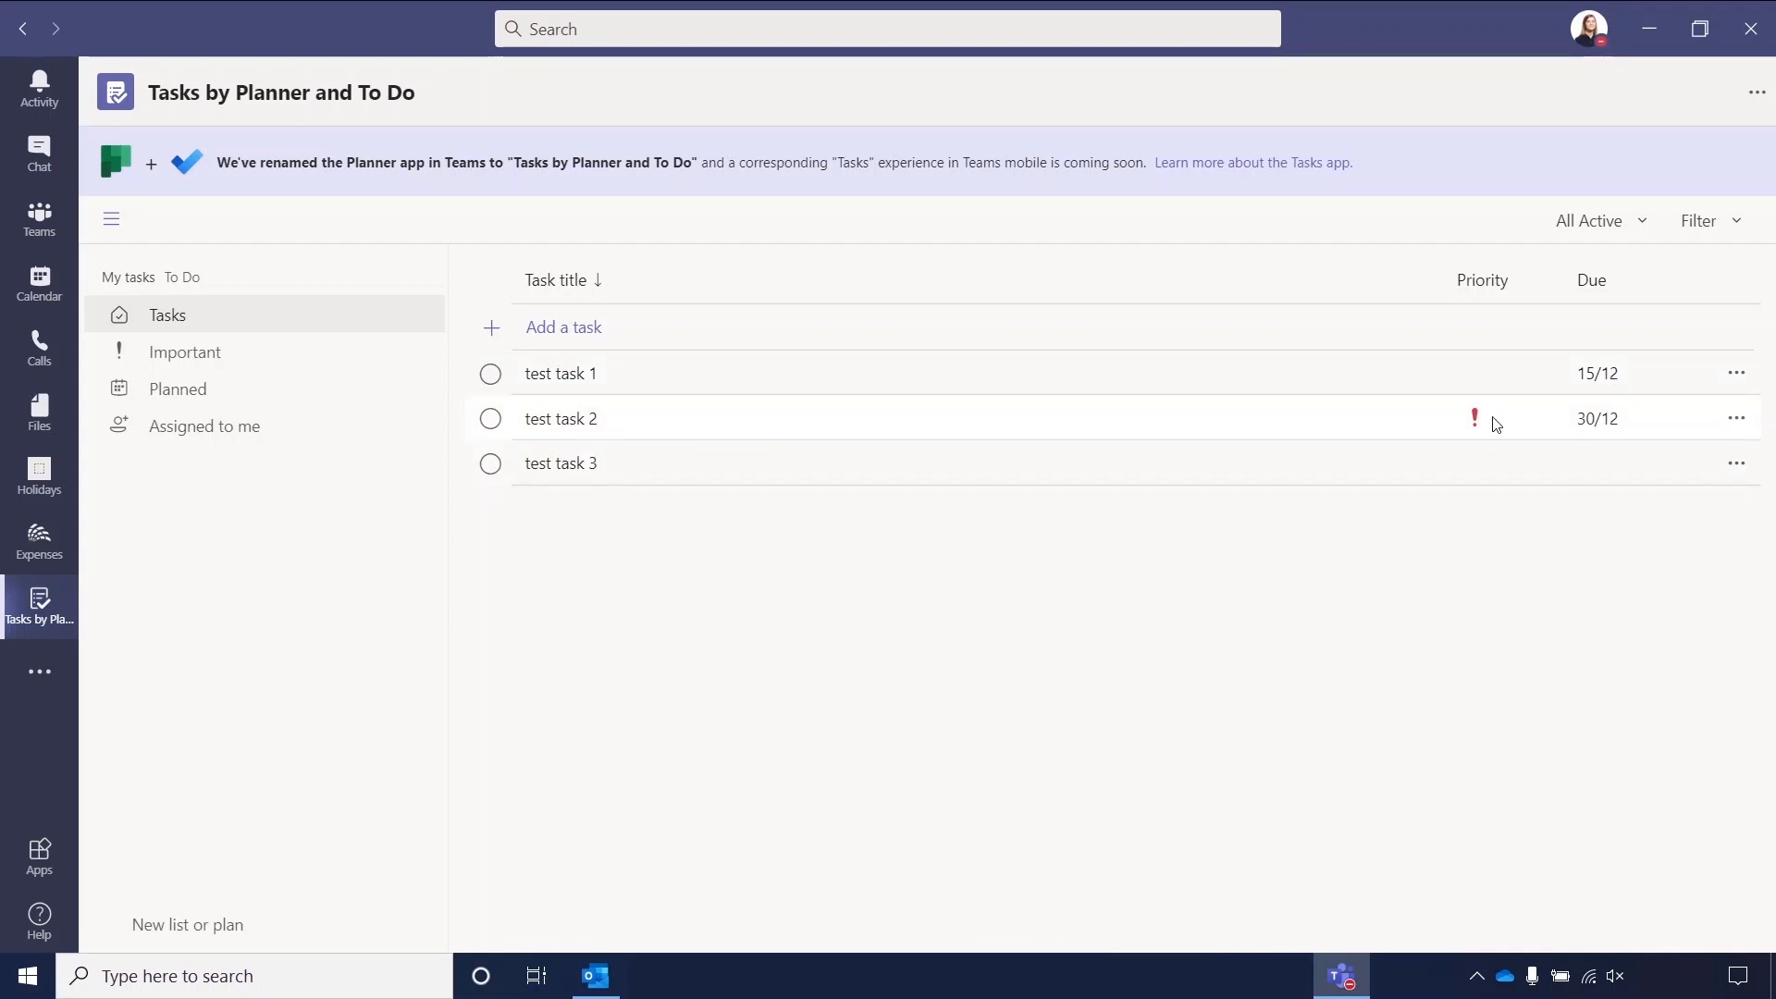
mouse_move(1601, 423)
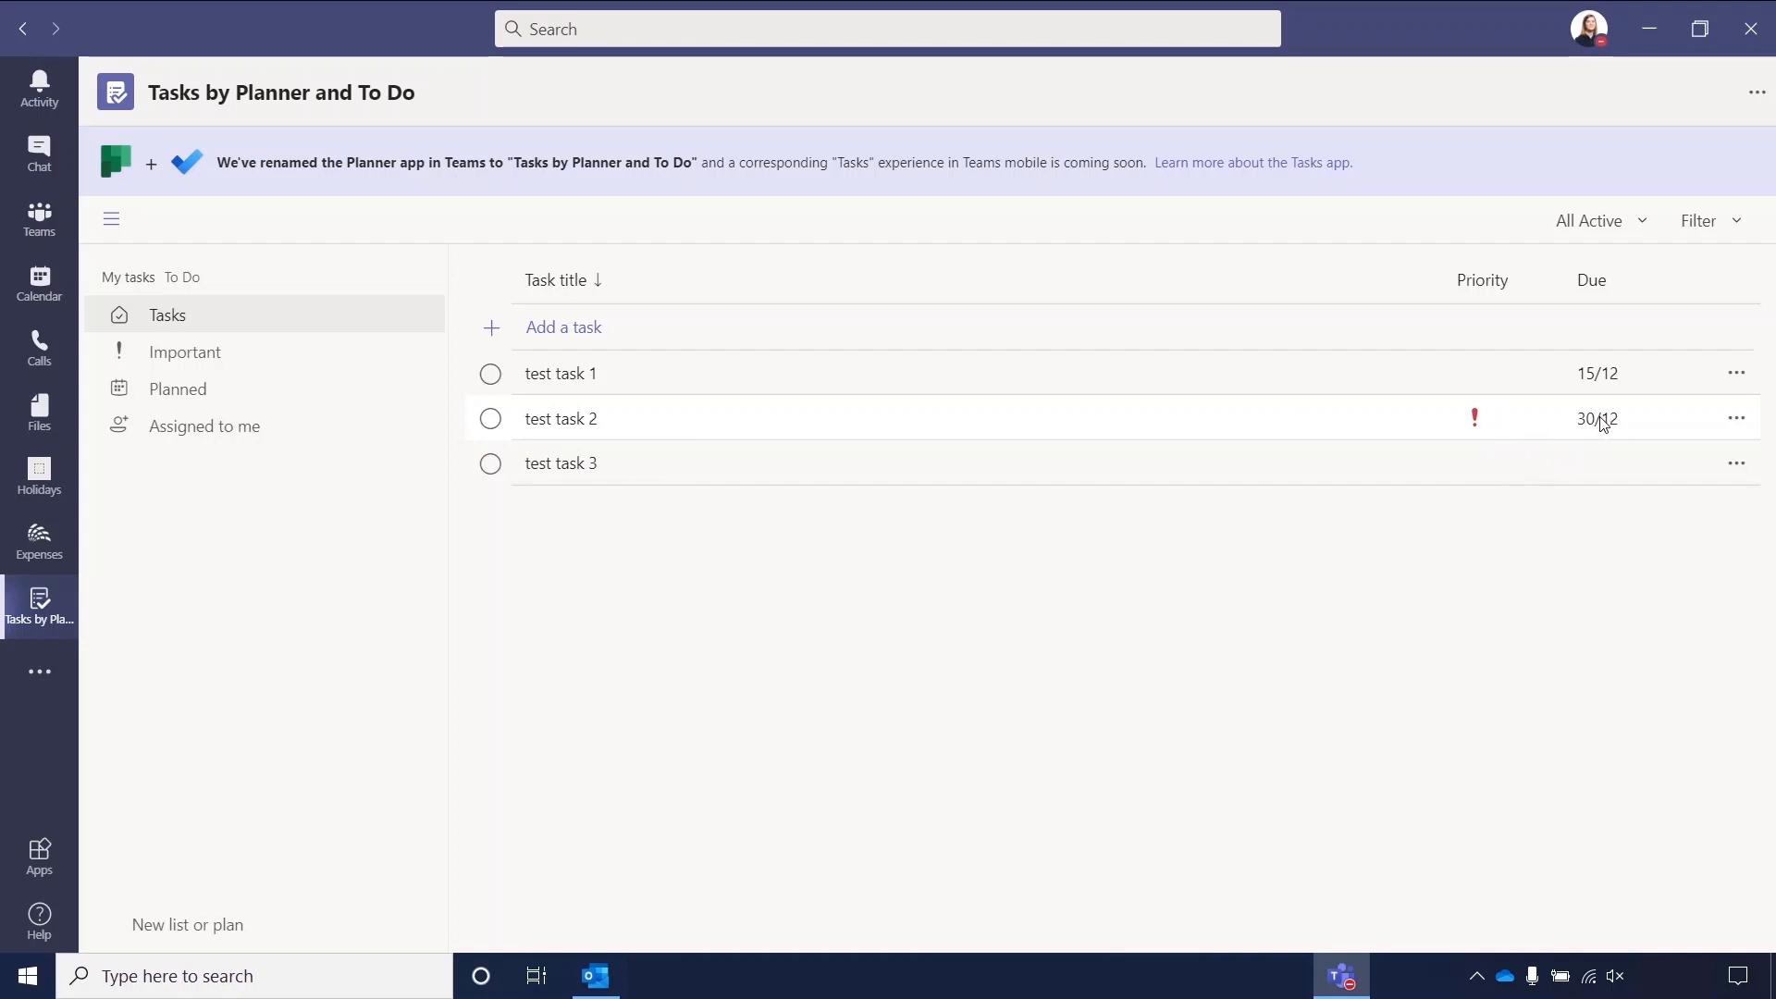
mouse_move(1555, 483)
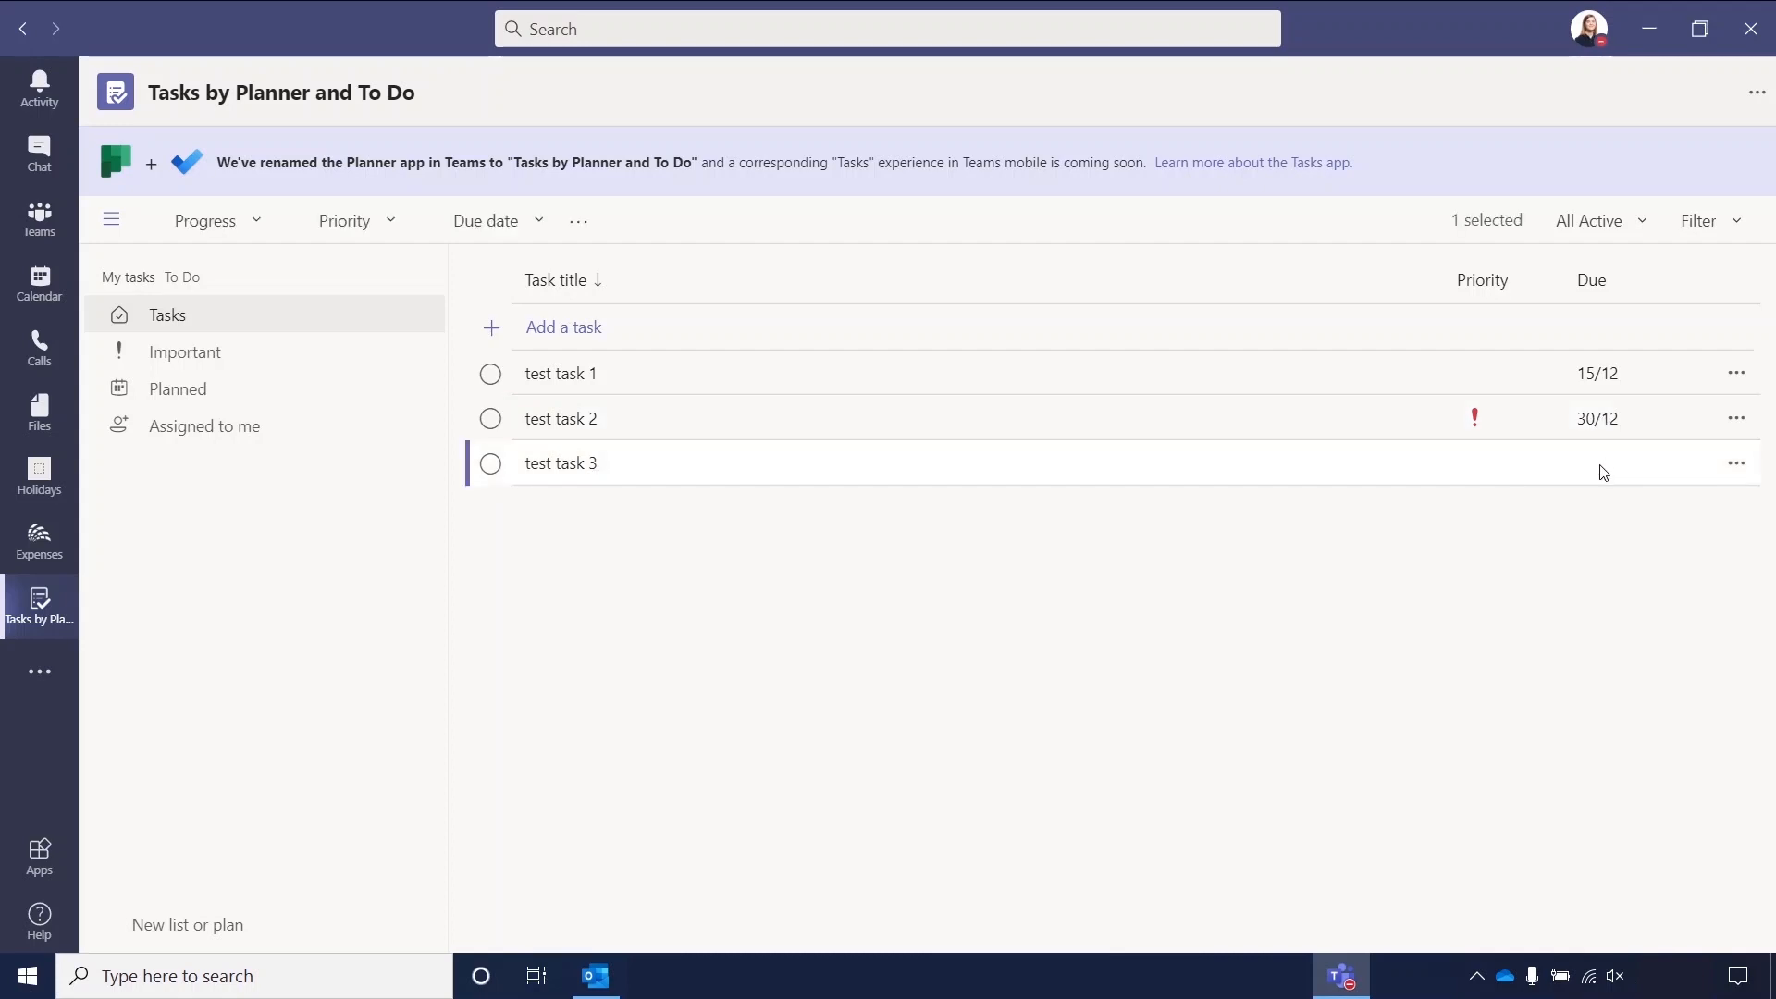
mouse_move(306, 360)
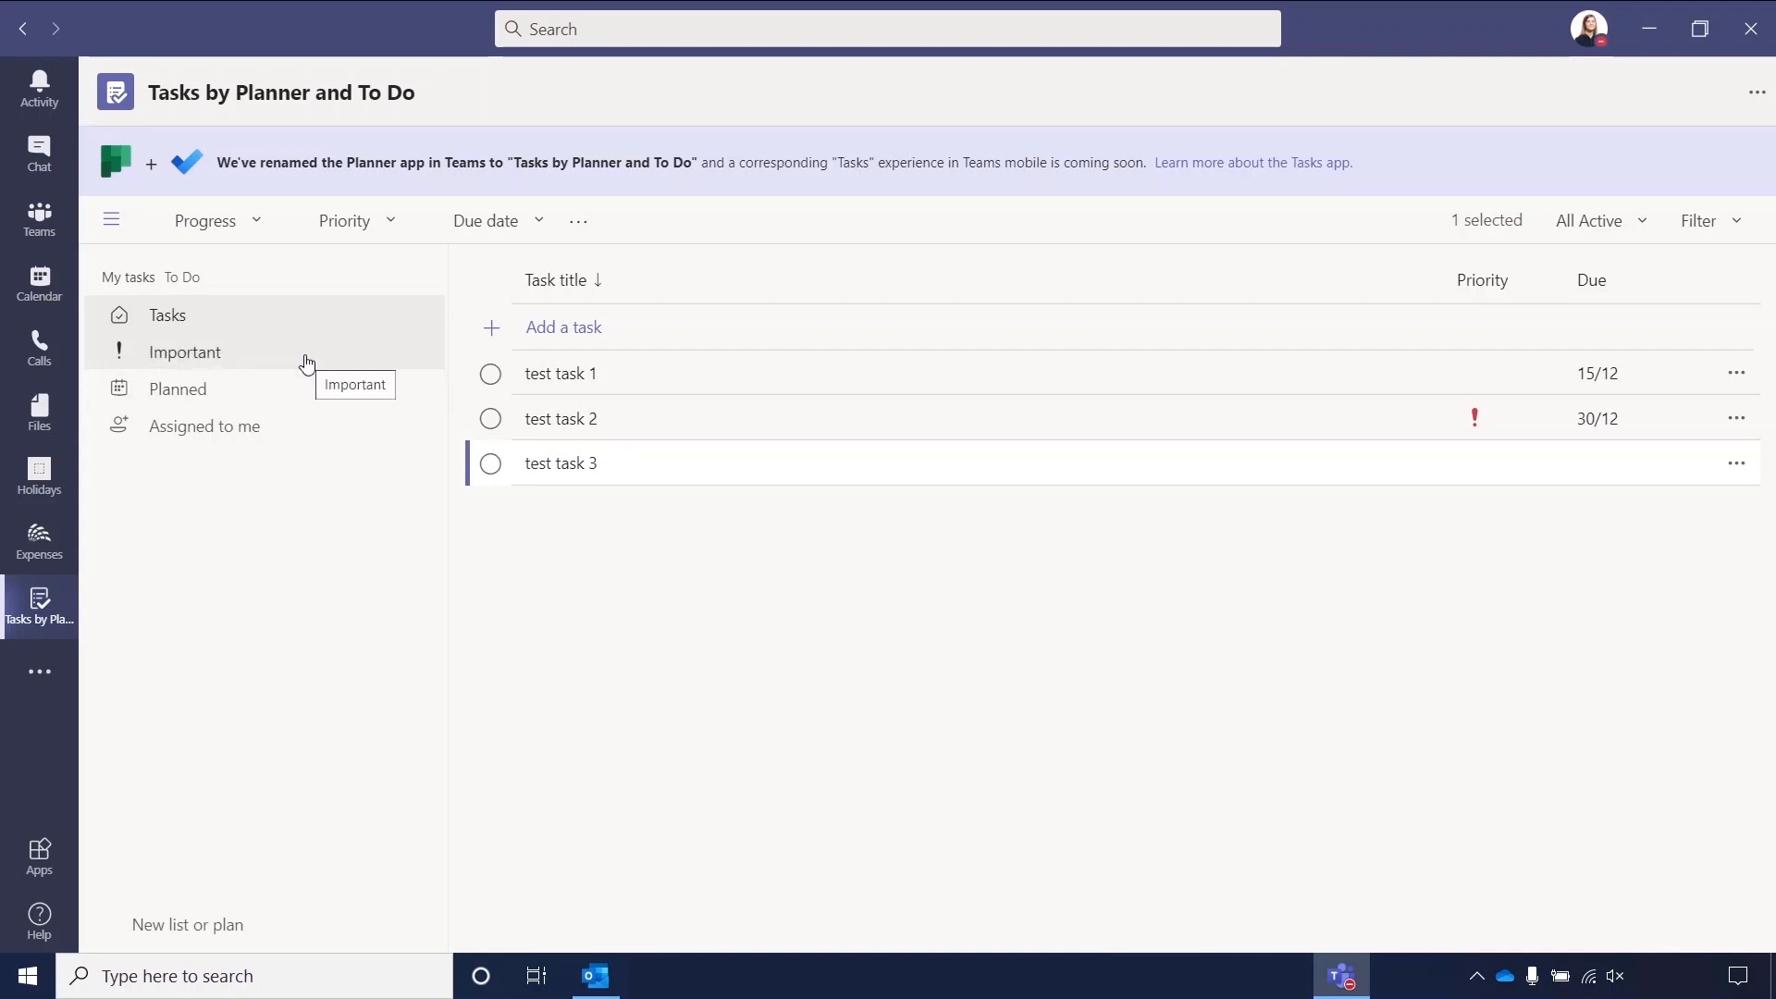
mouse_move(263, 351)
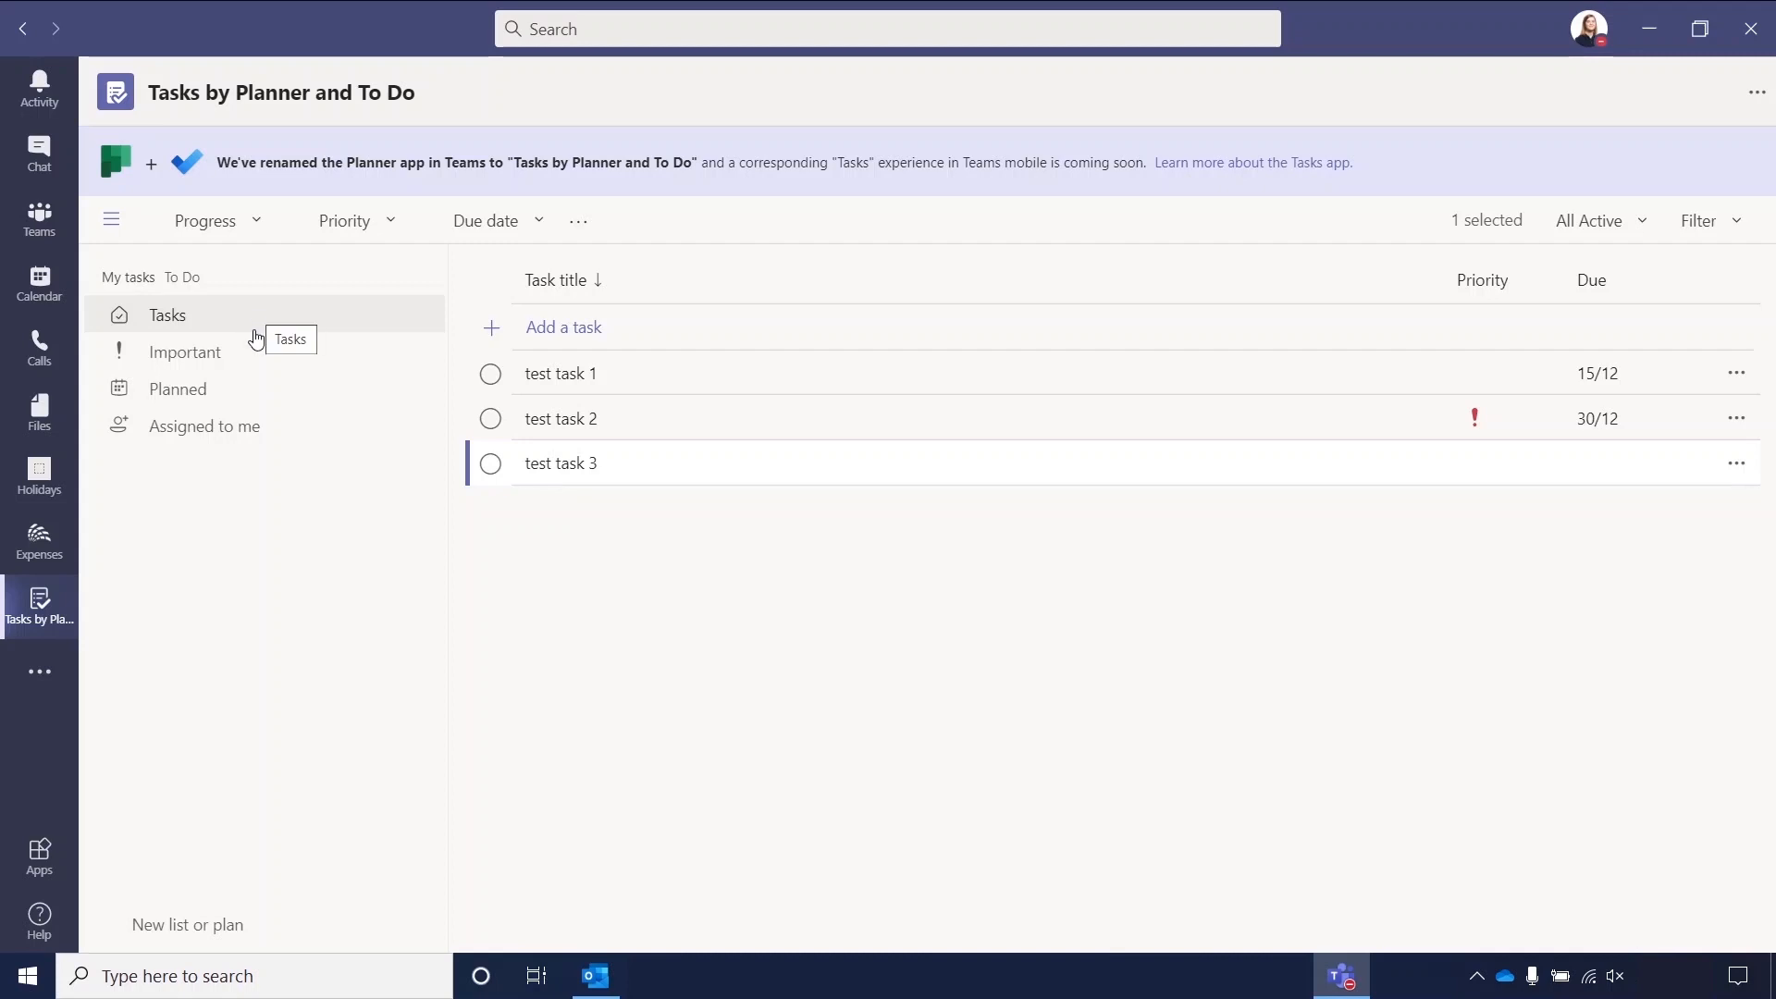
mouse_move(261, 352)
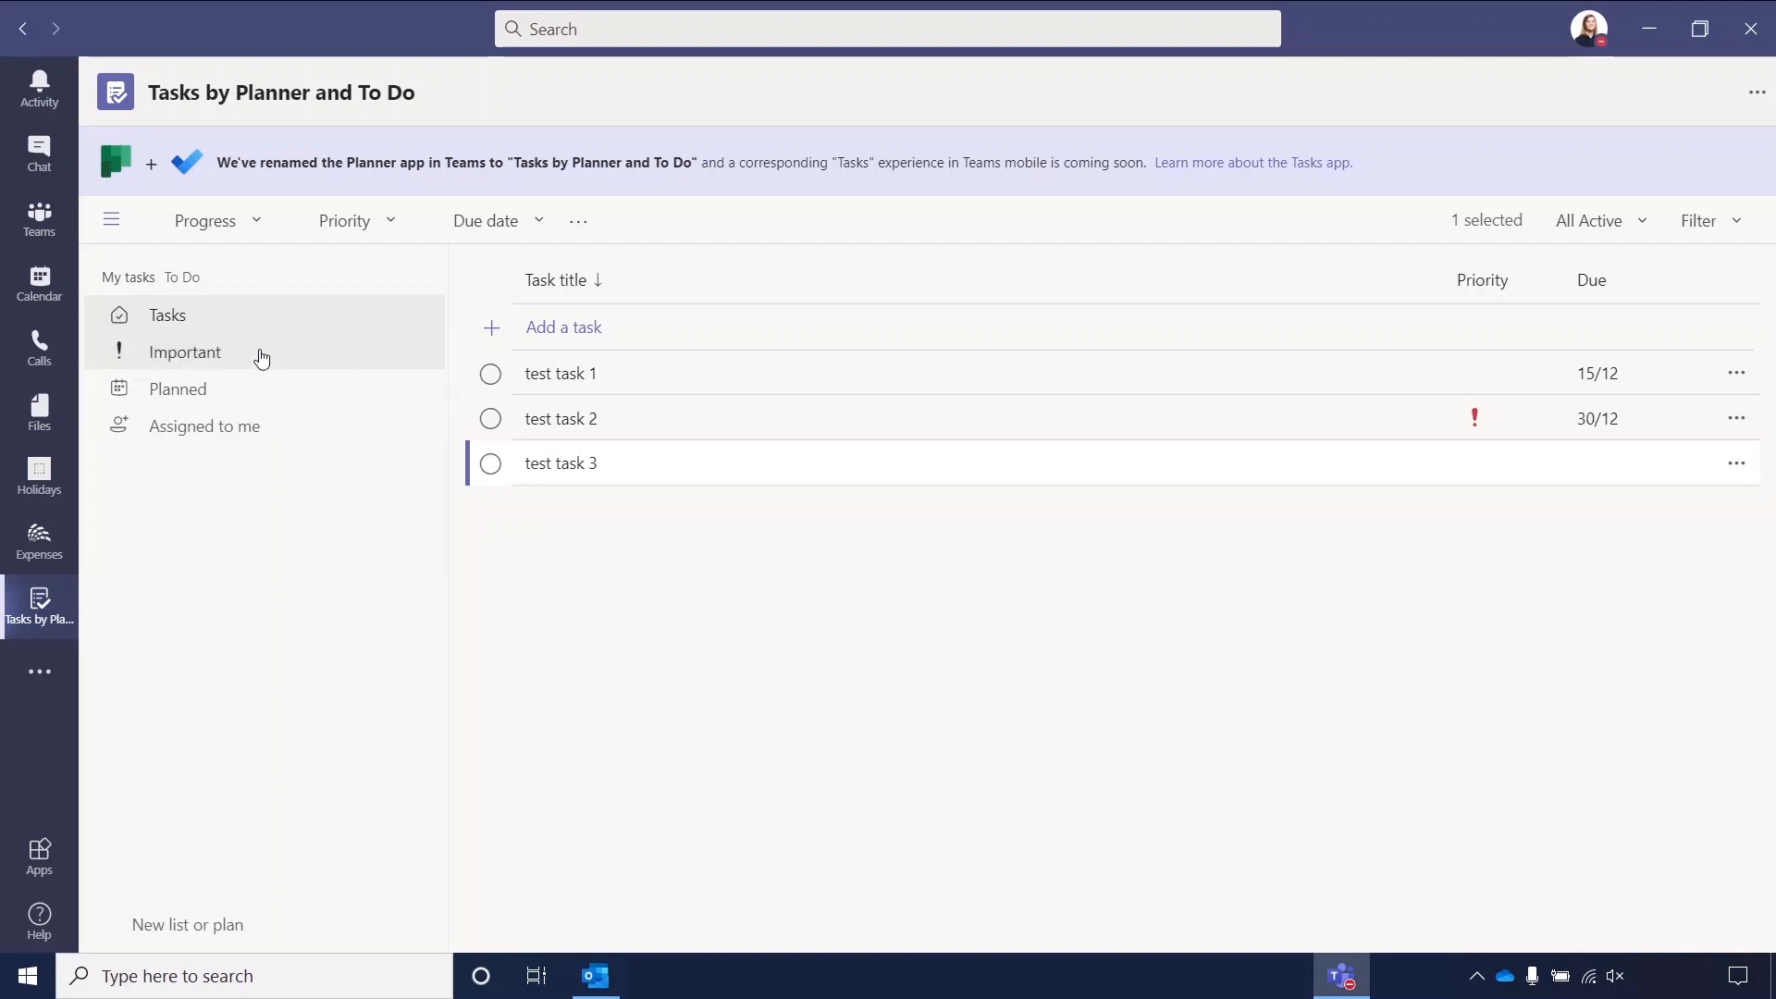
Show the Important list, with high-priority test task 2 due 30/12.
left_click(185, 352)
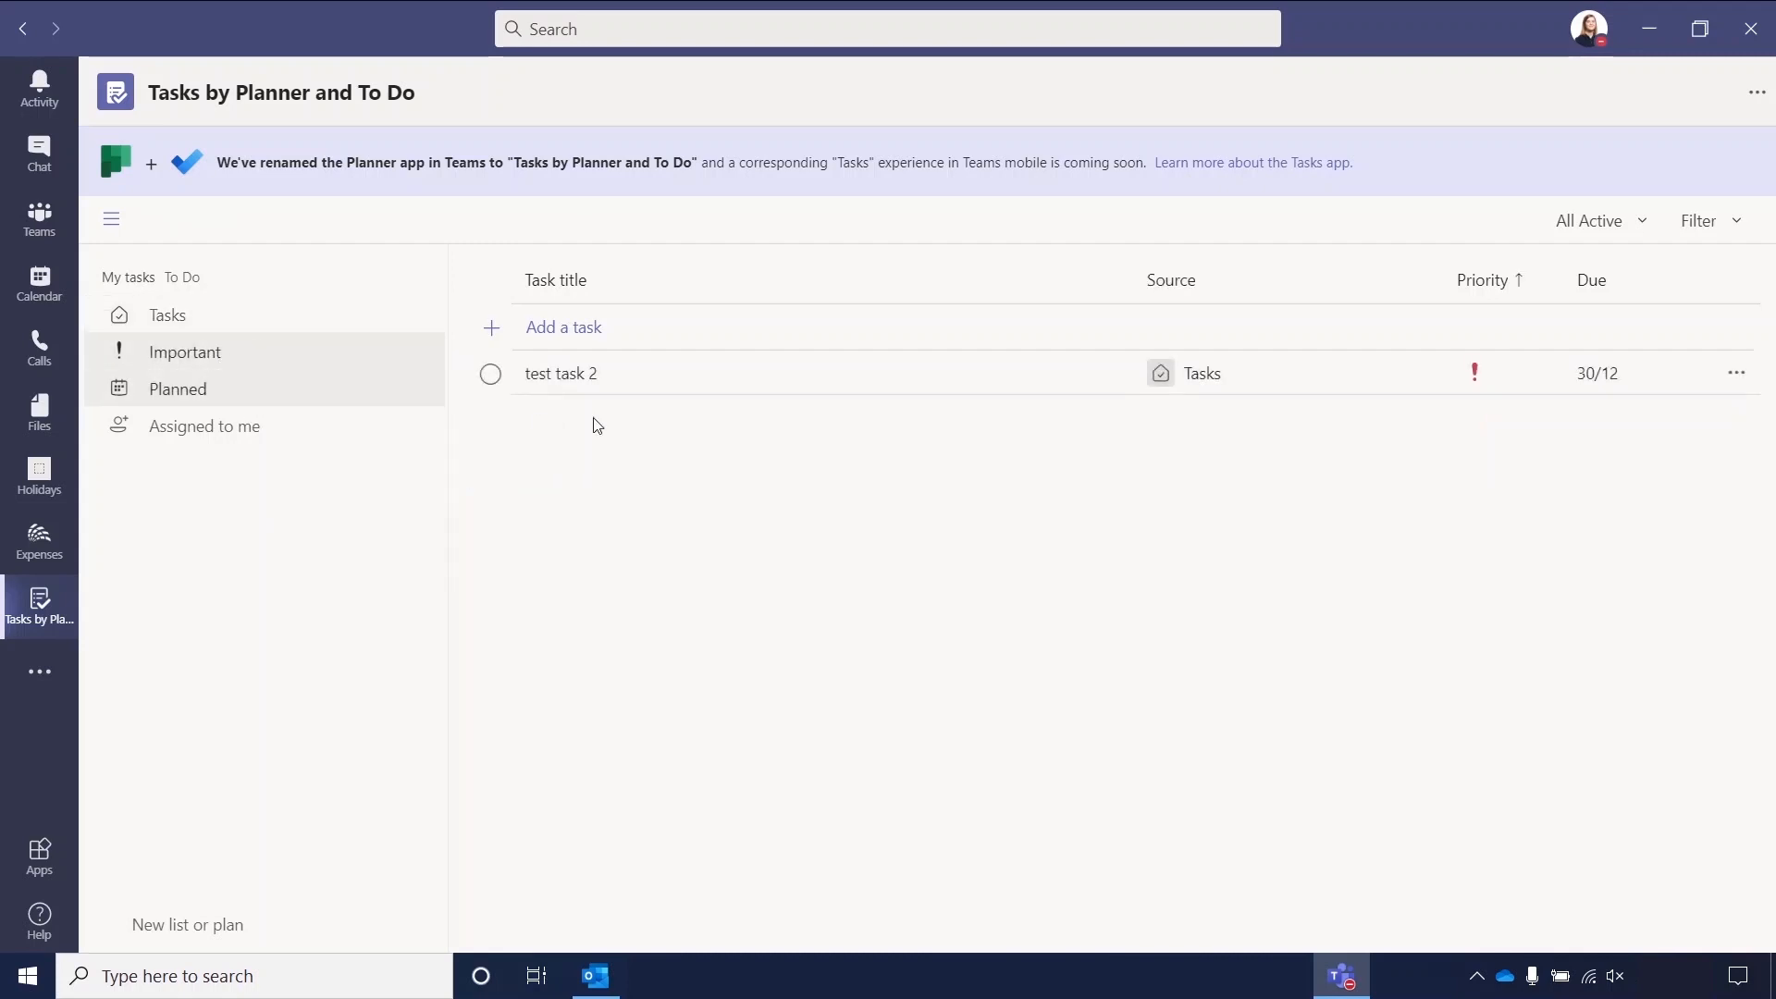
mouse_move(1475, 373)
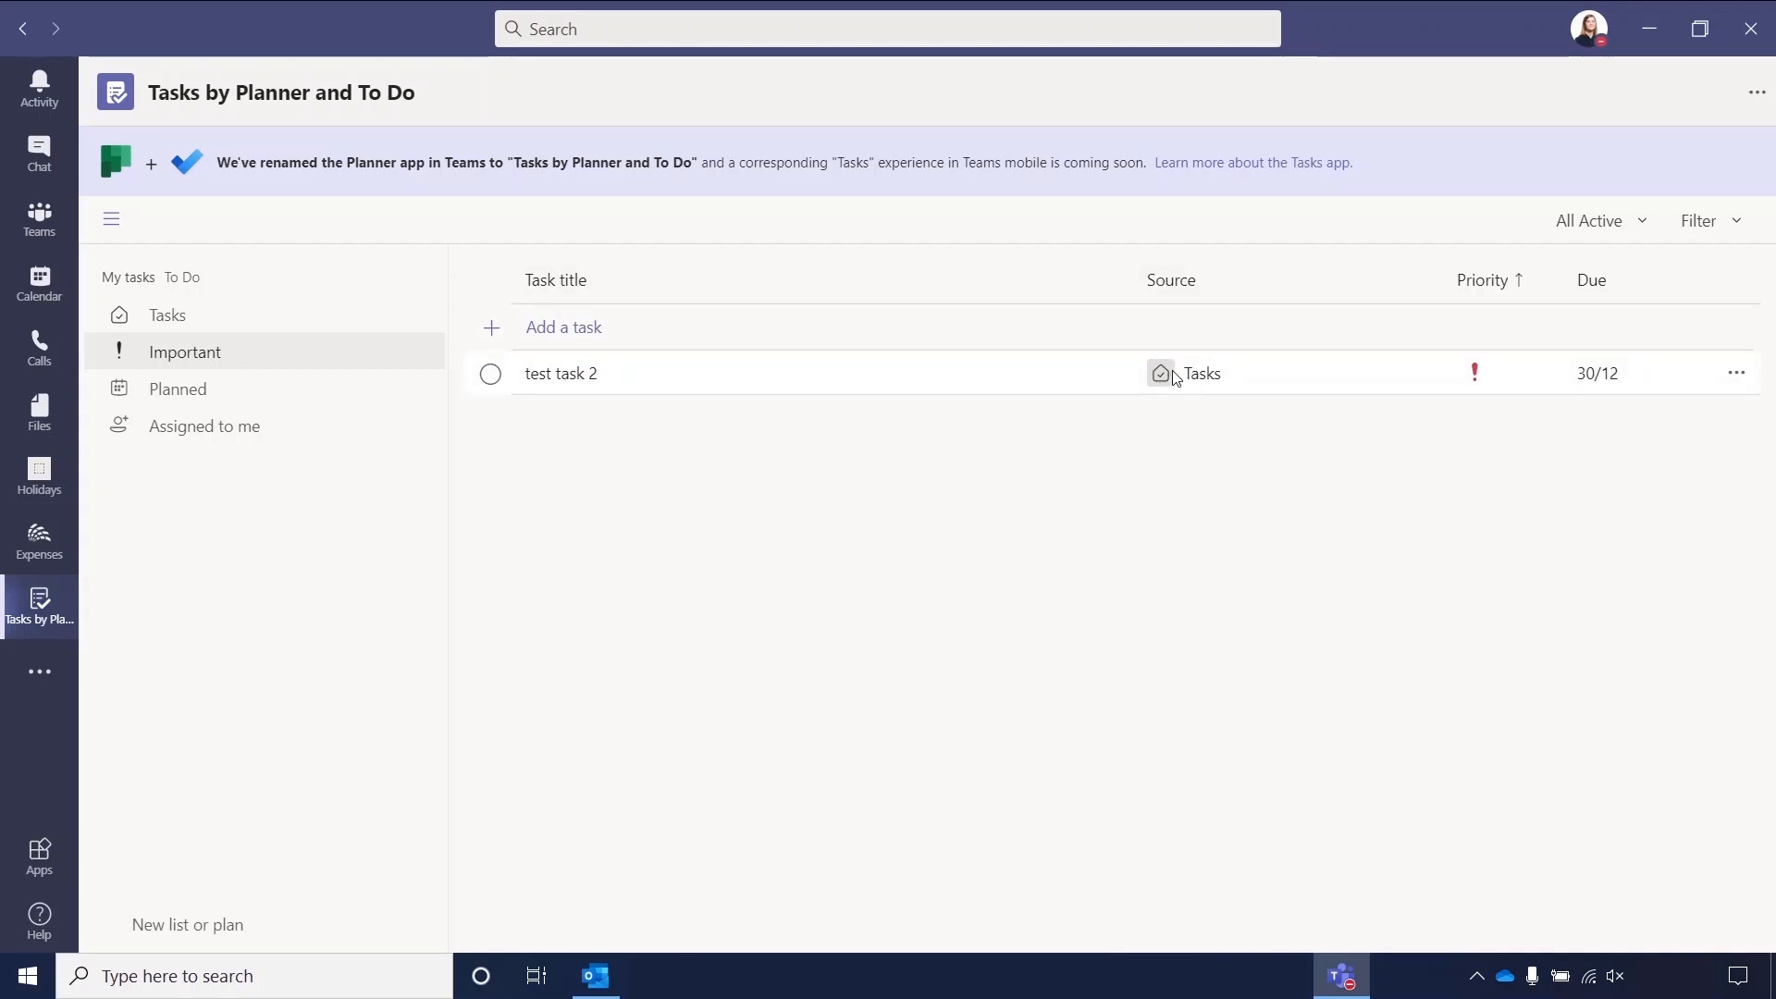
mouse_move(1197, 369)
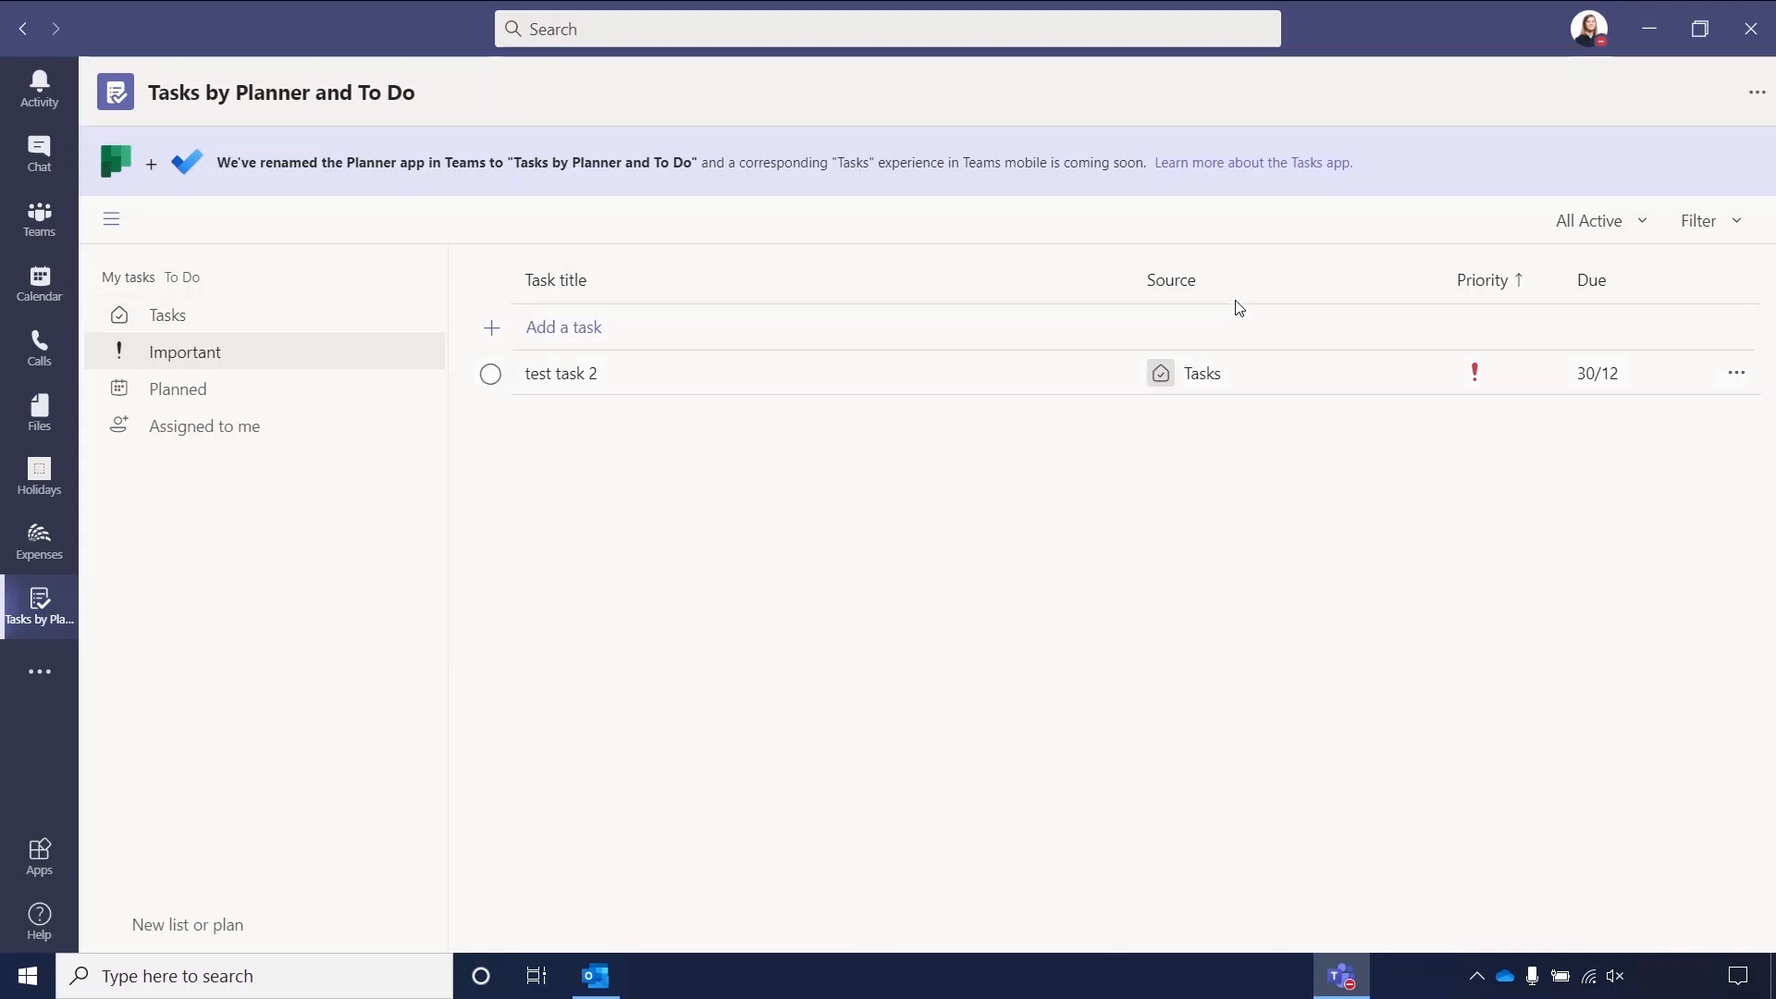
mouse_move(1230, 420)
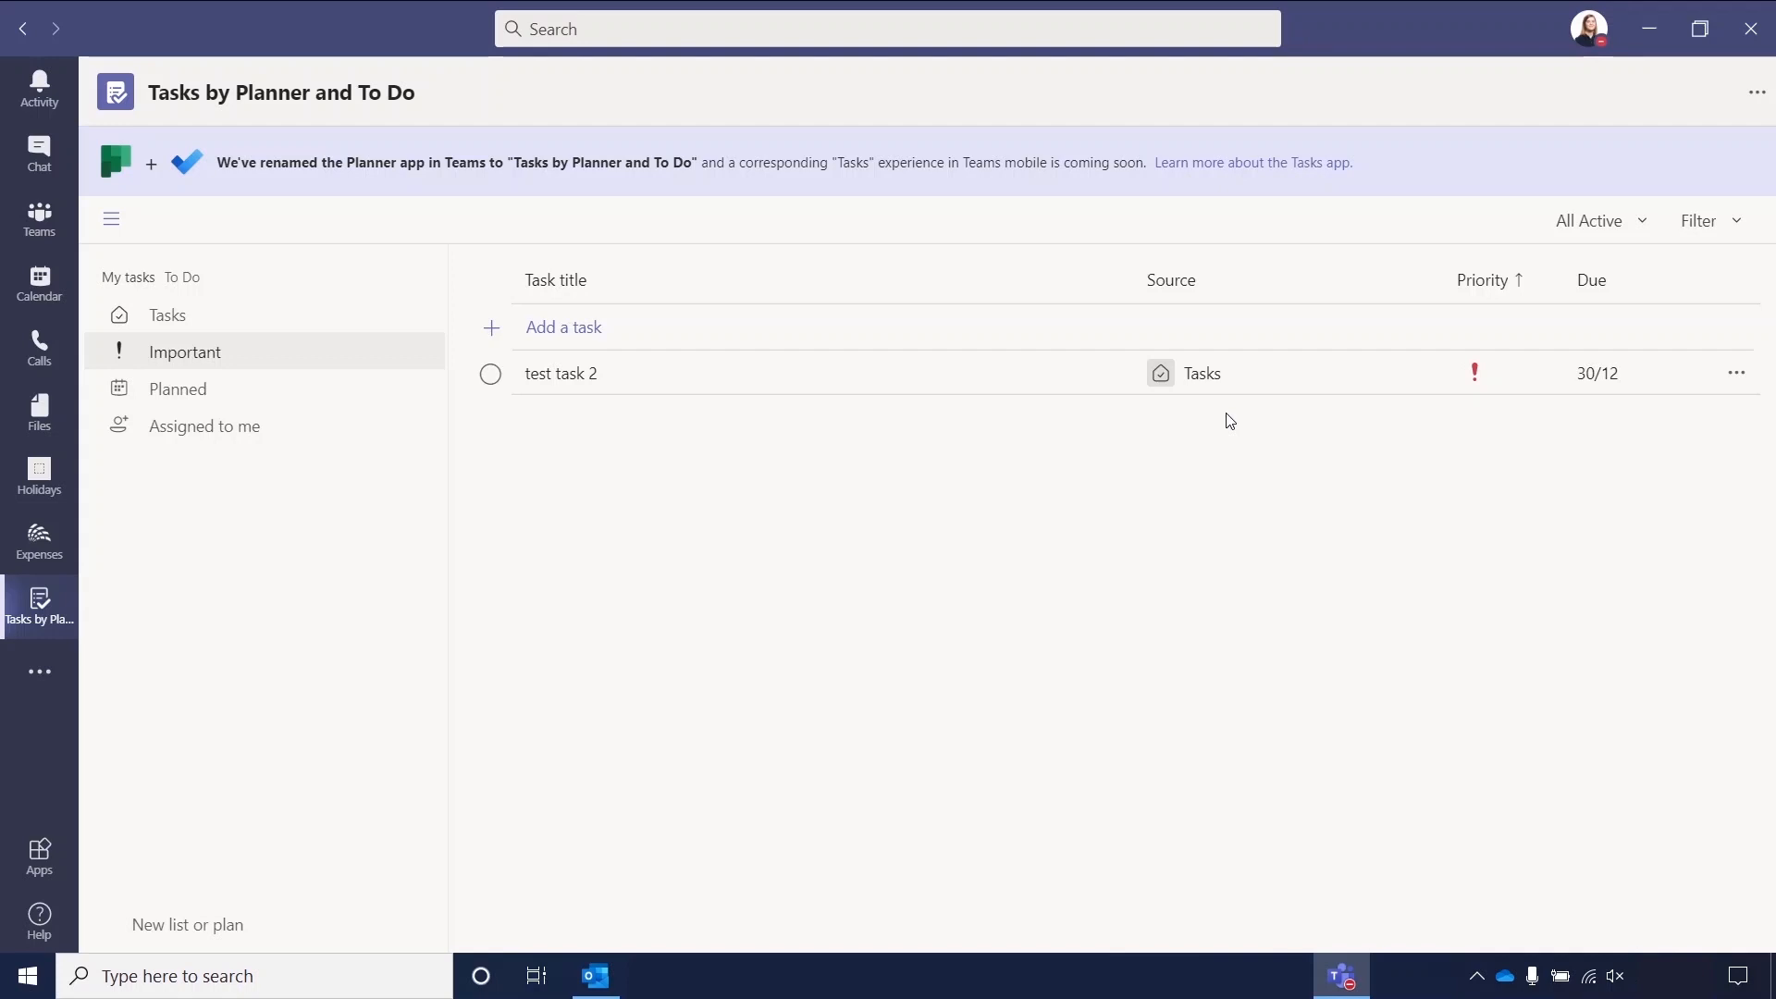
mouse_move(178, 389)
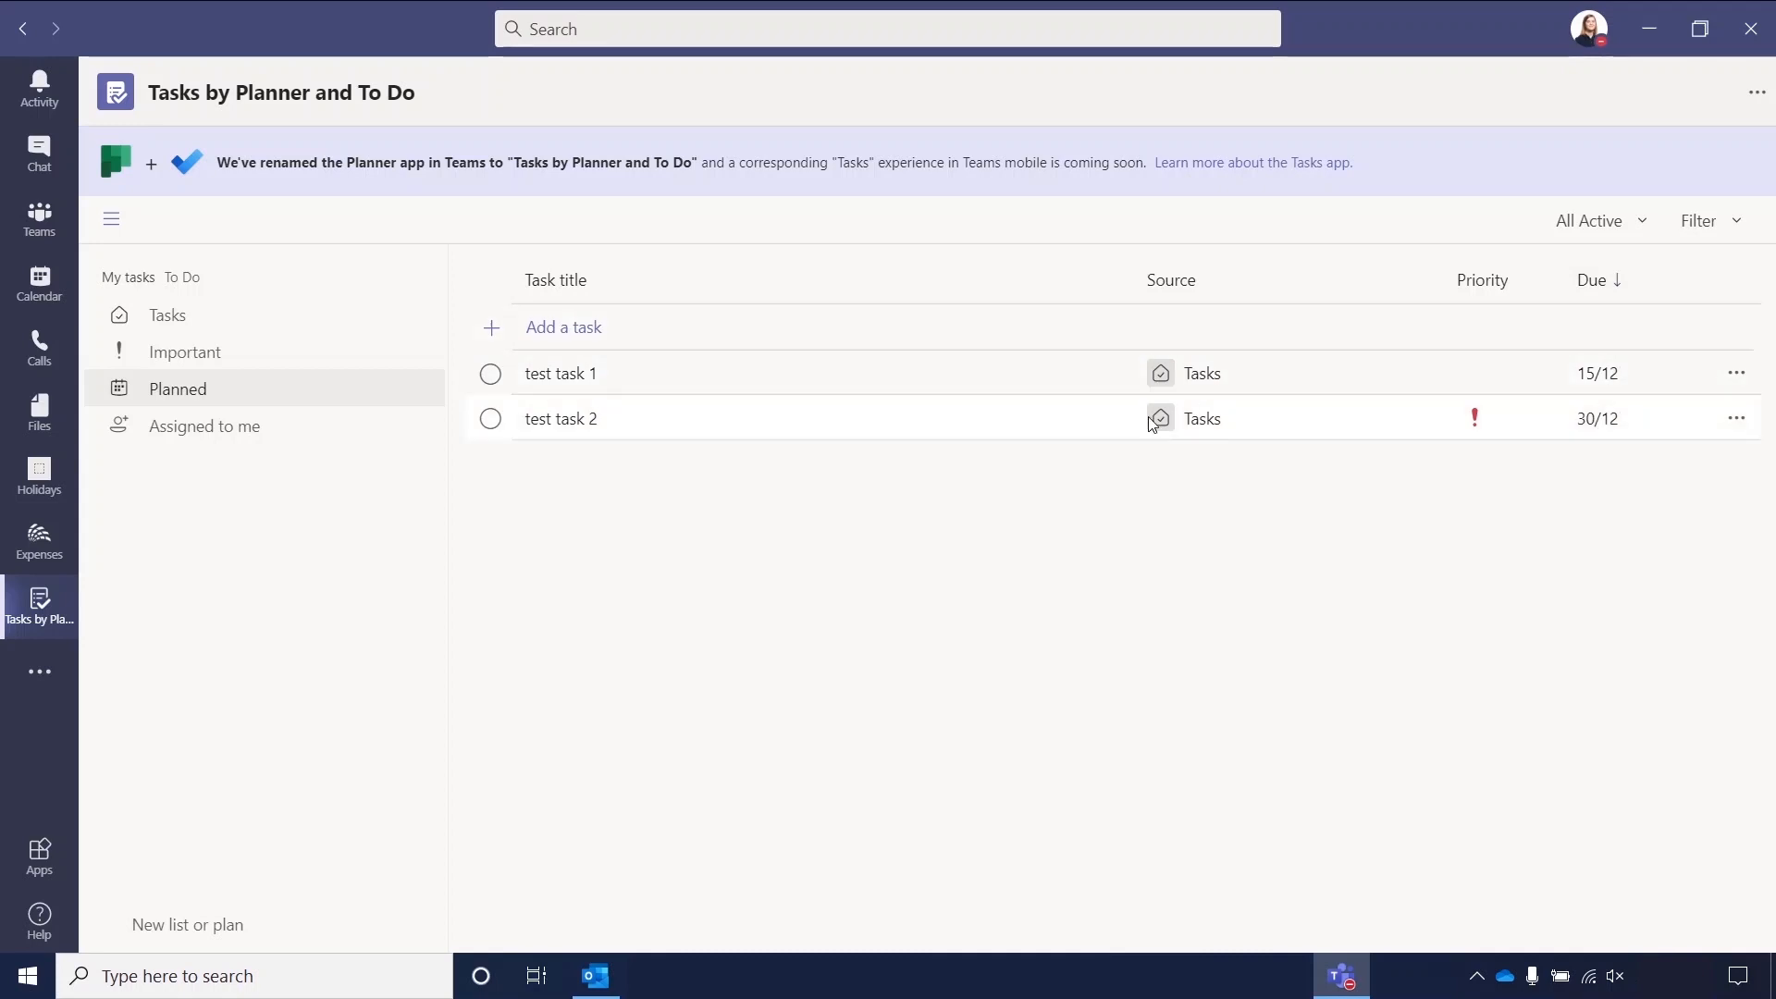
mouse_move(651, 500)
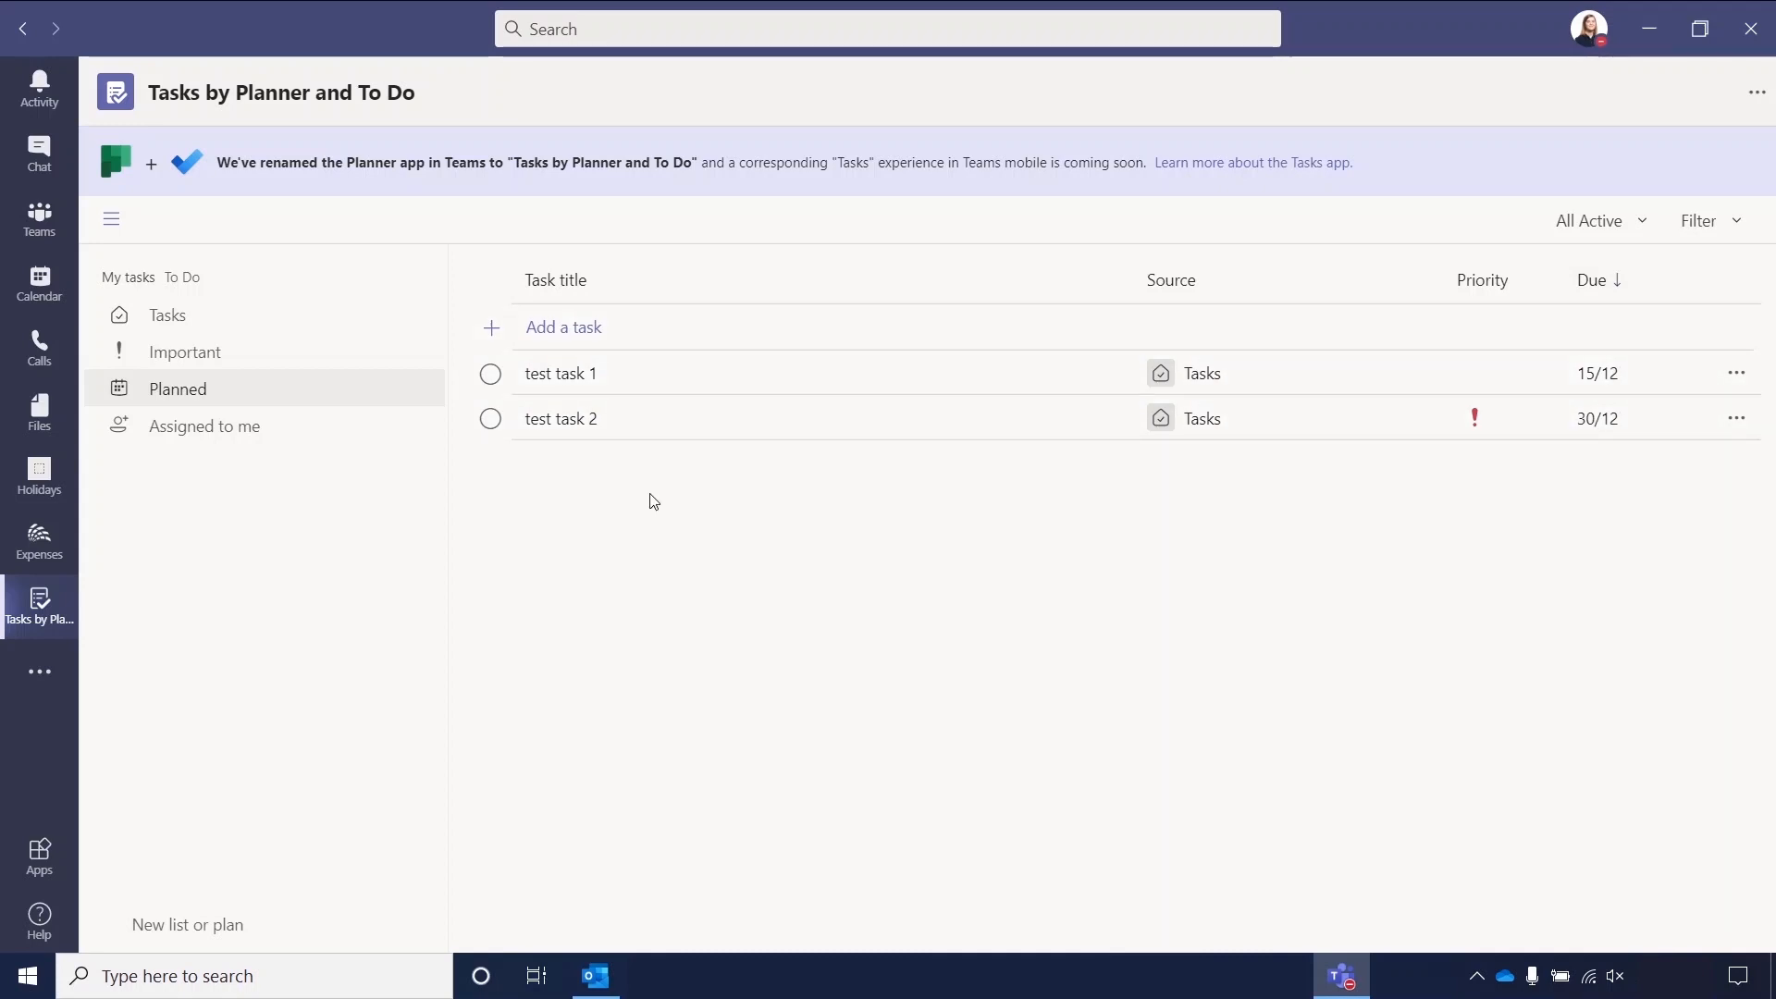
mouse_move(278, 439)
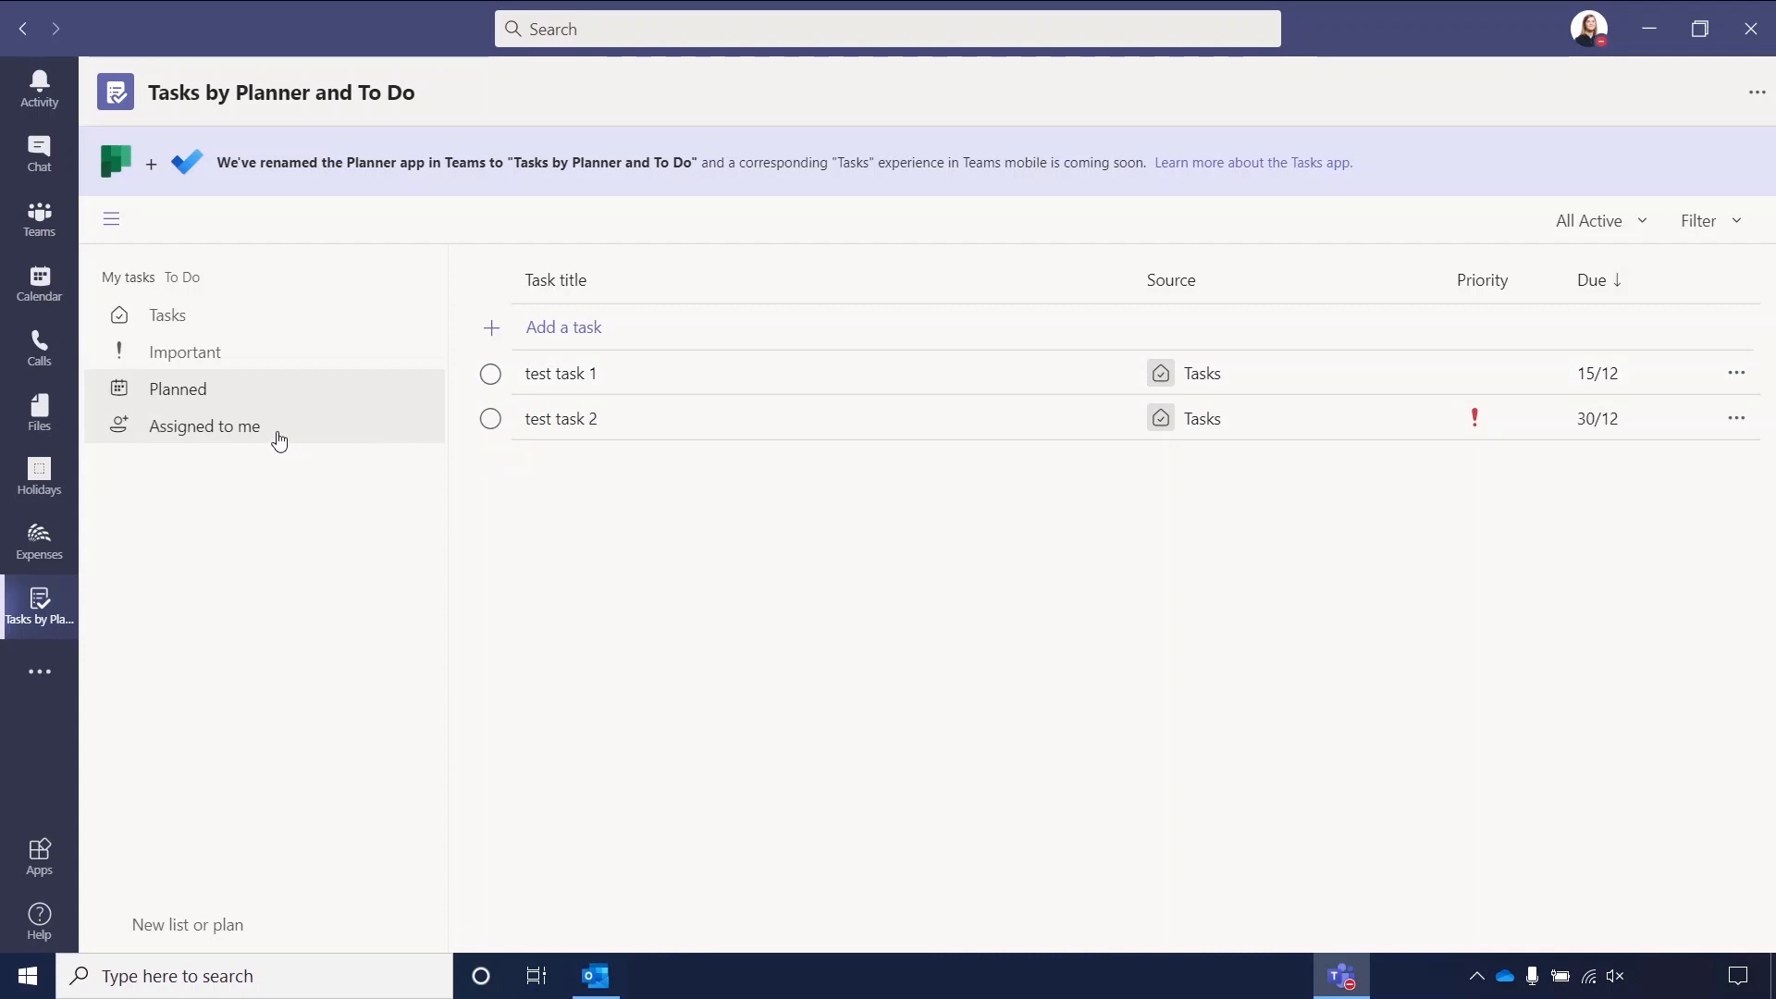
Show the empty Assigned to me view and start creating a new list.
left_click(204, 425)
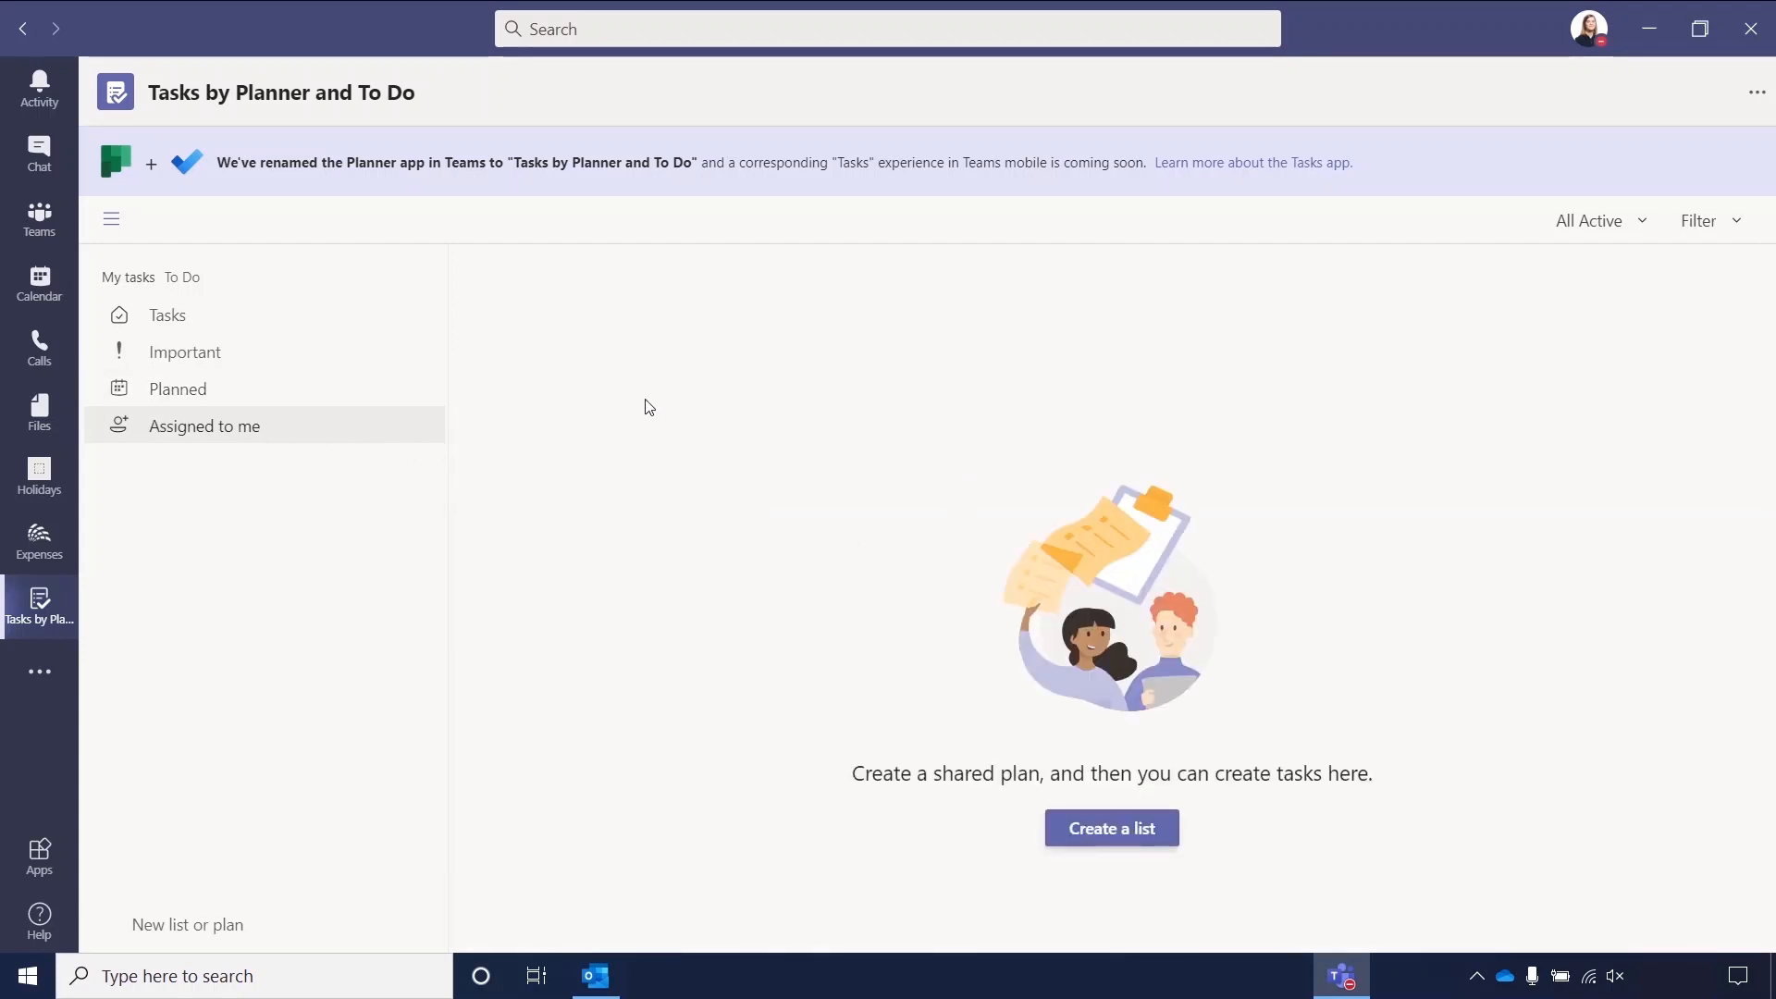
mouse_move(634, 449)
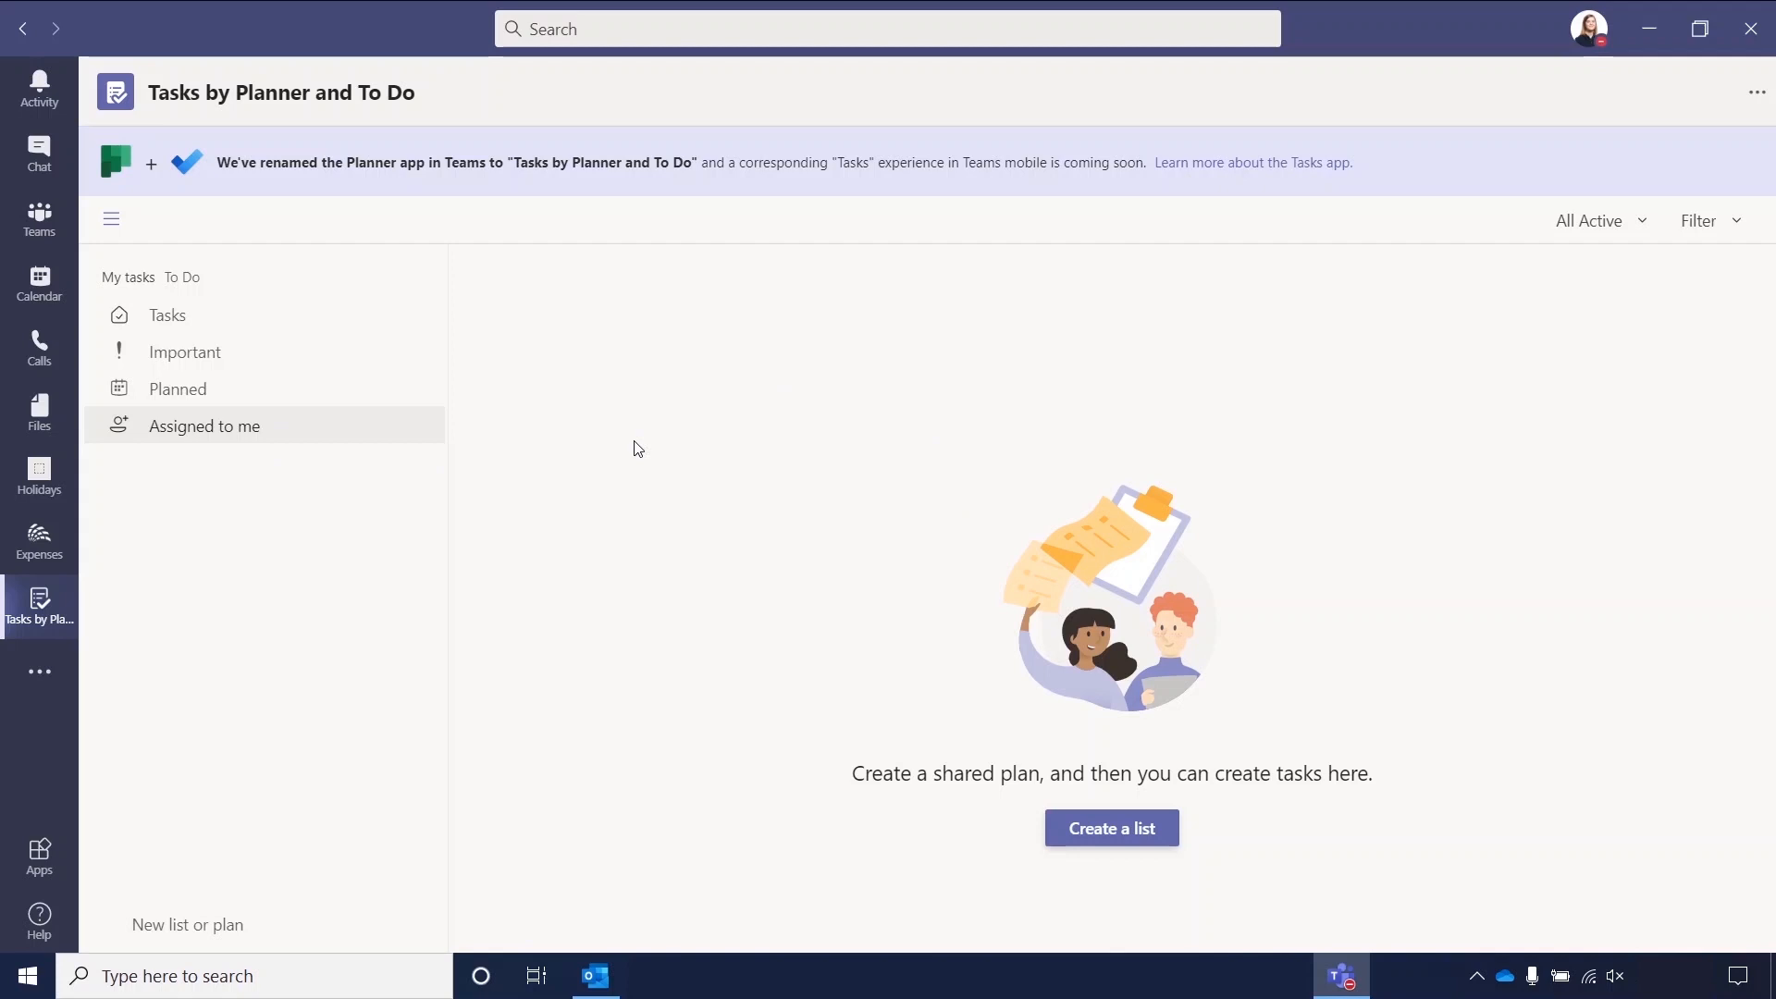
mouse_move(505, 415)
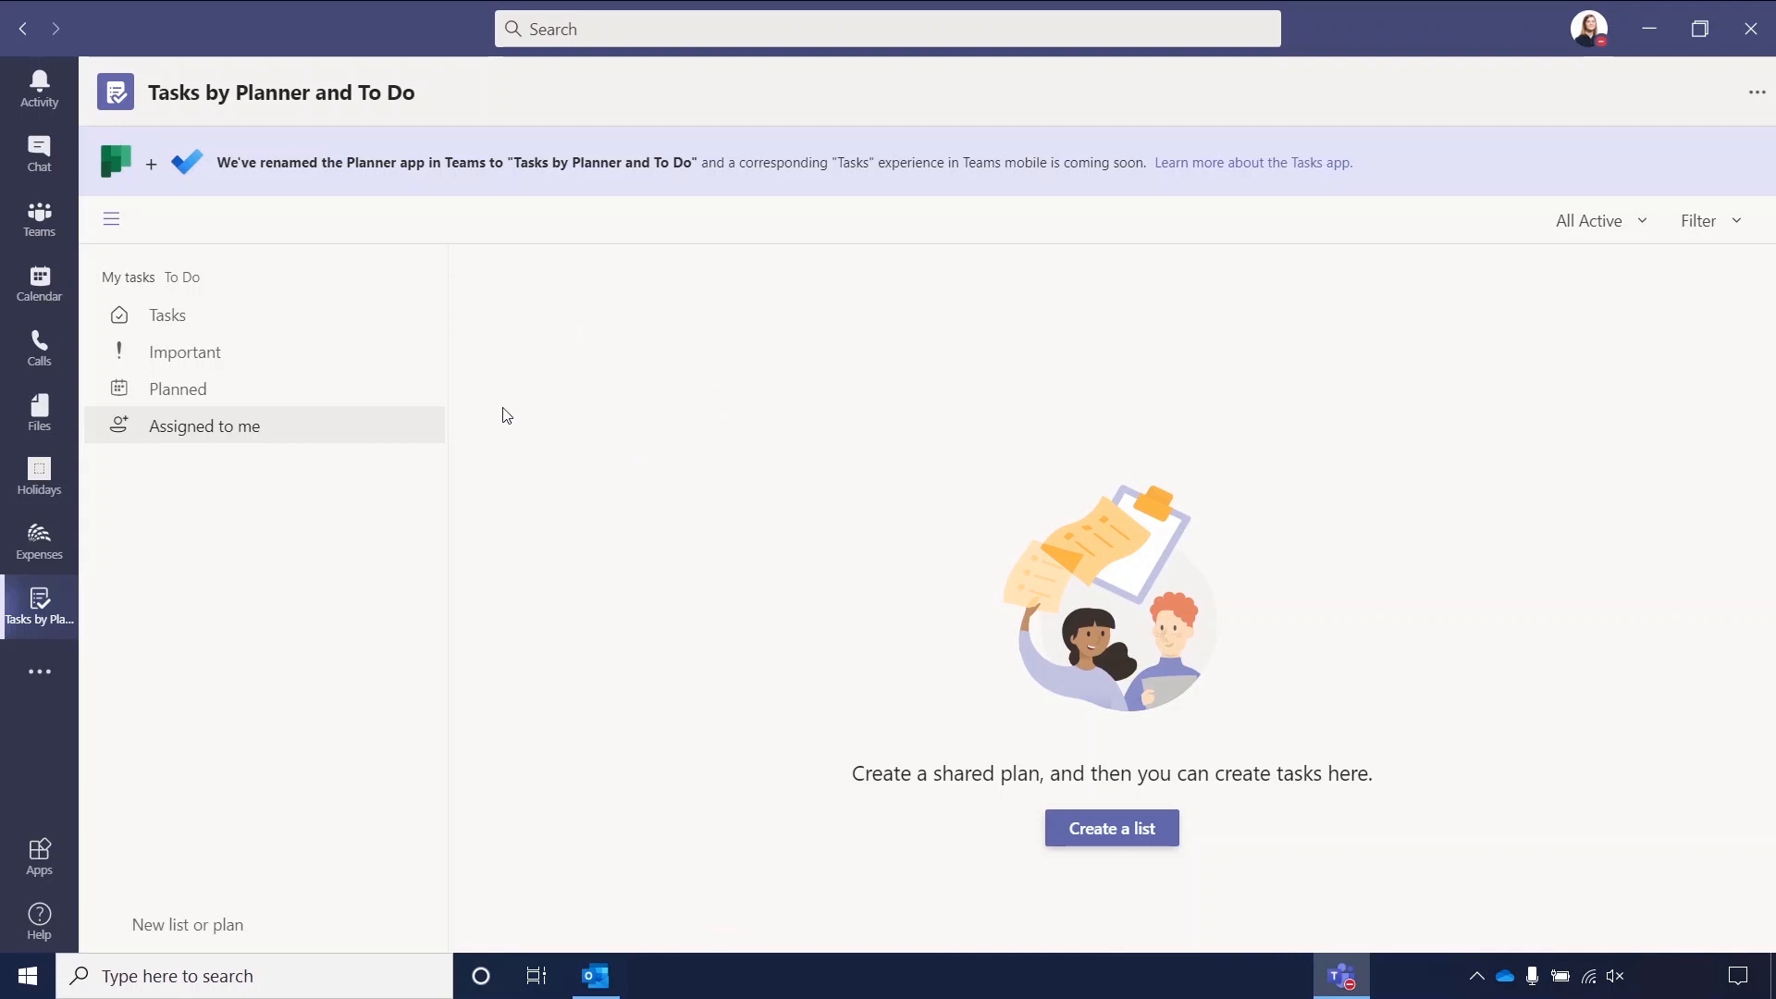
mouse_move(606, 591)
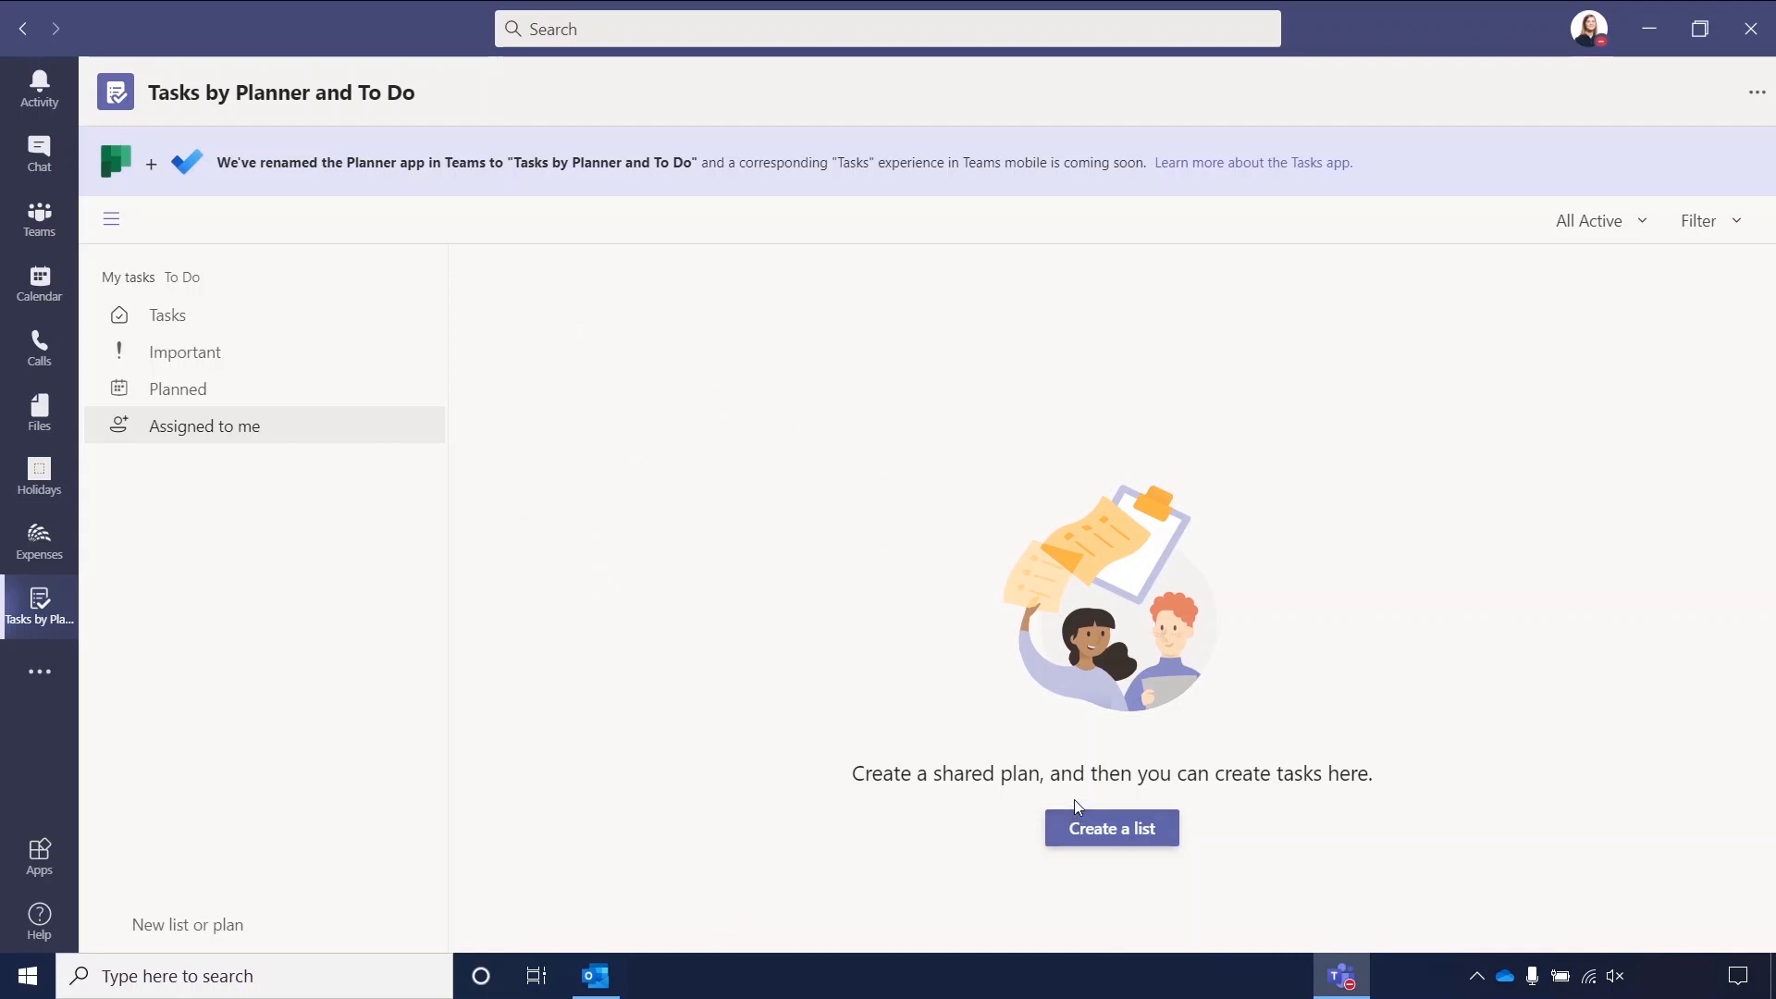
mouse_move(188, 925)
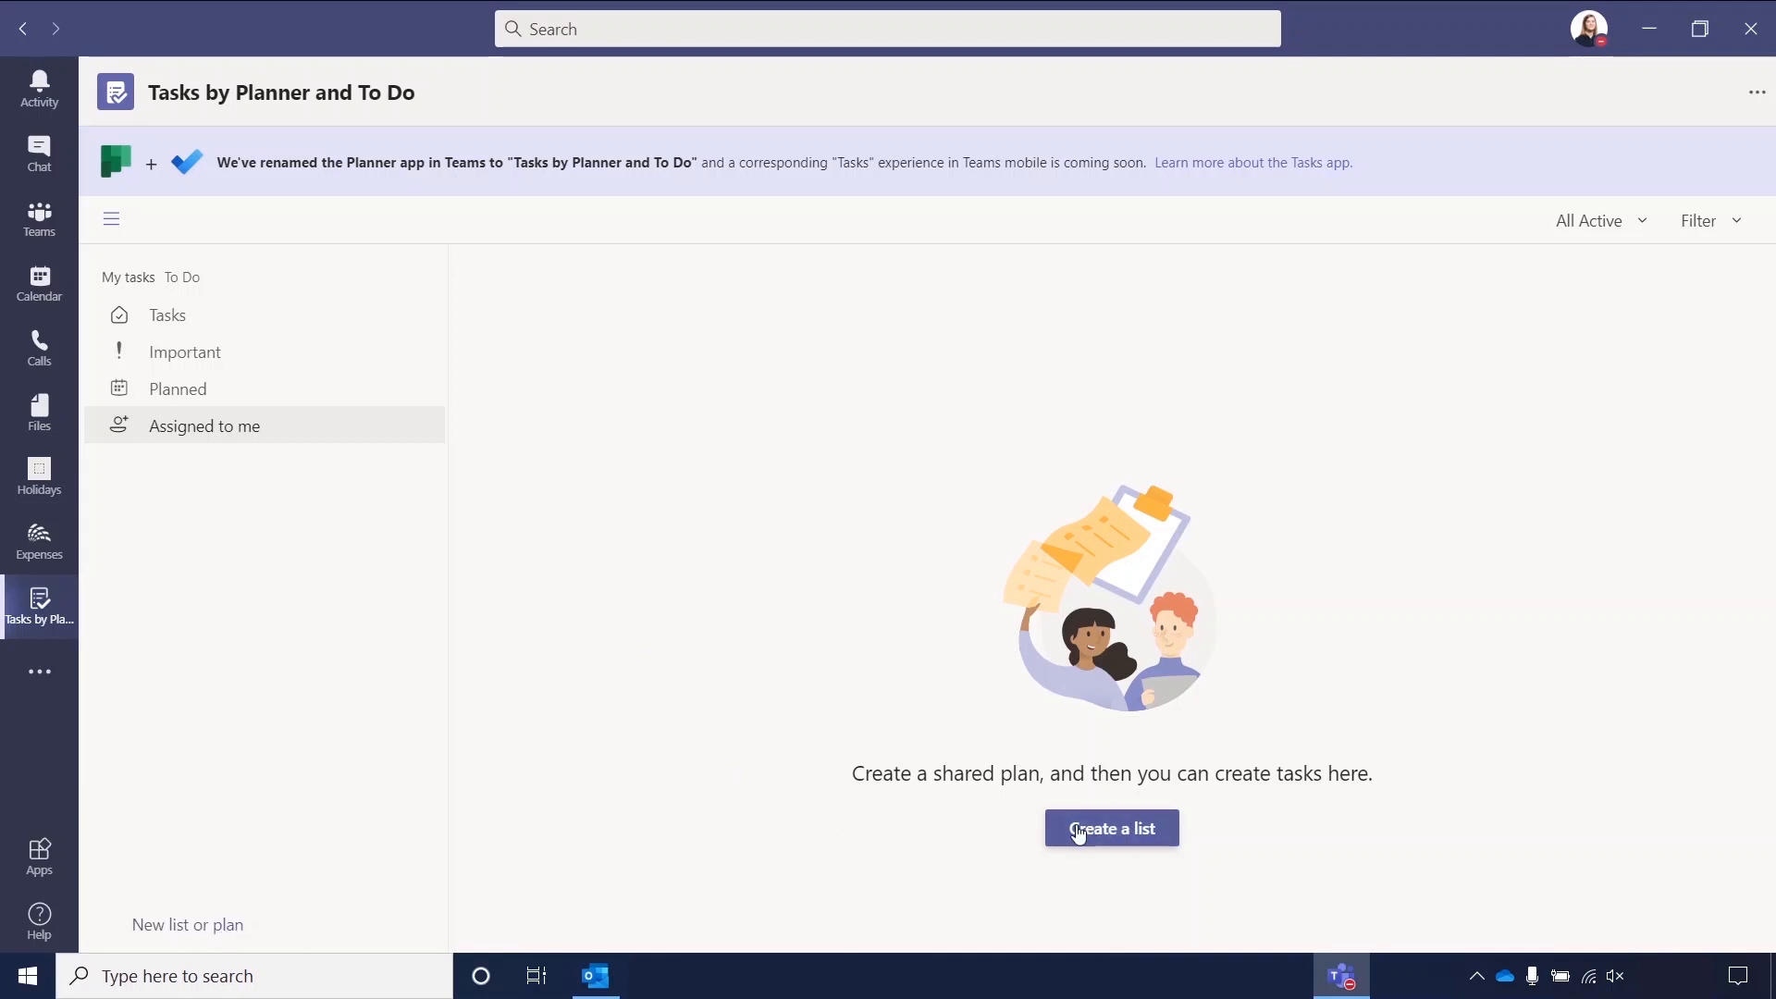
left_click(1111, 827)
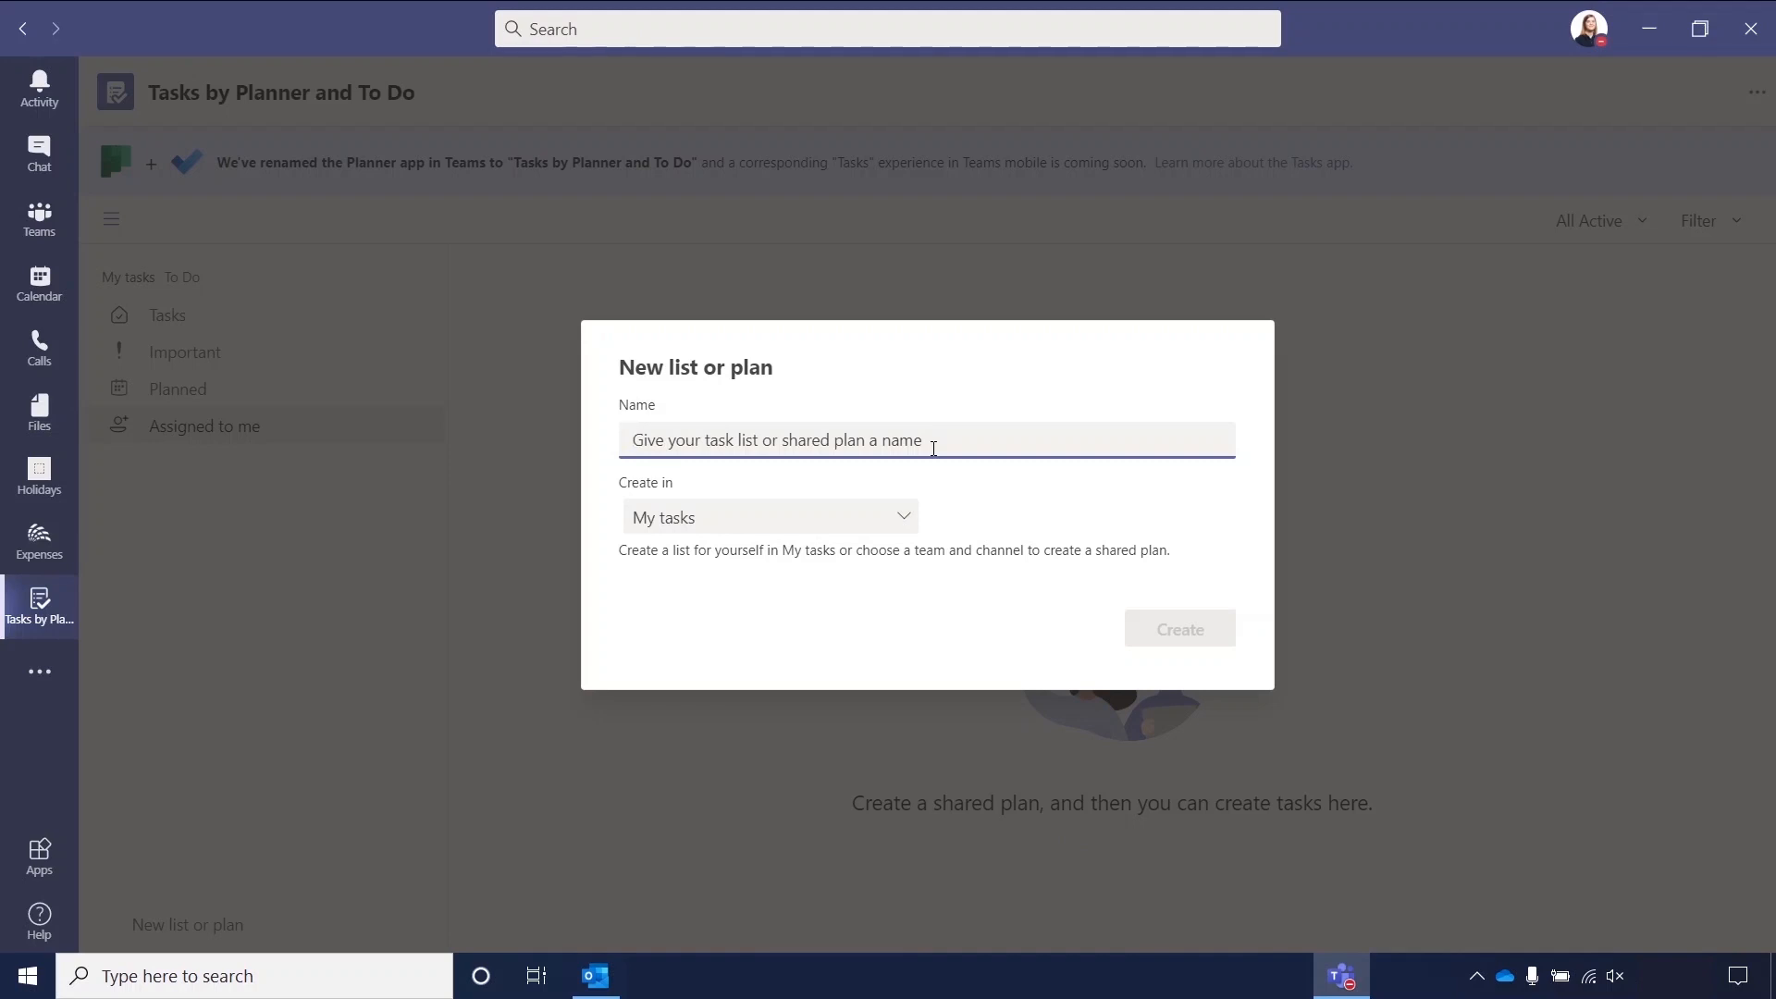
Create the list 'Test List 1' in My tasks and begin its first task.
type("Test L")
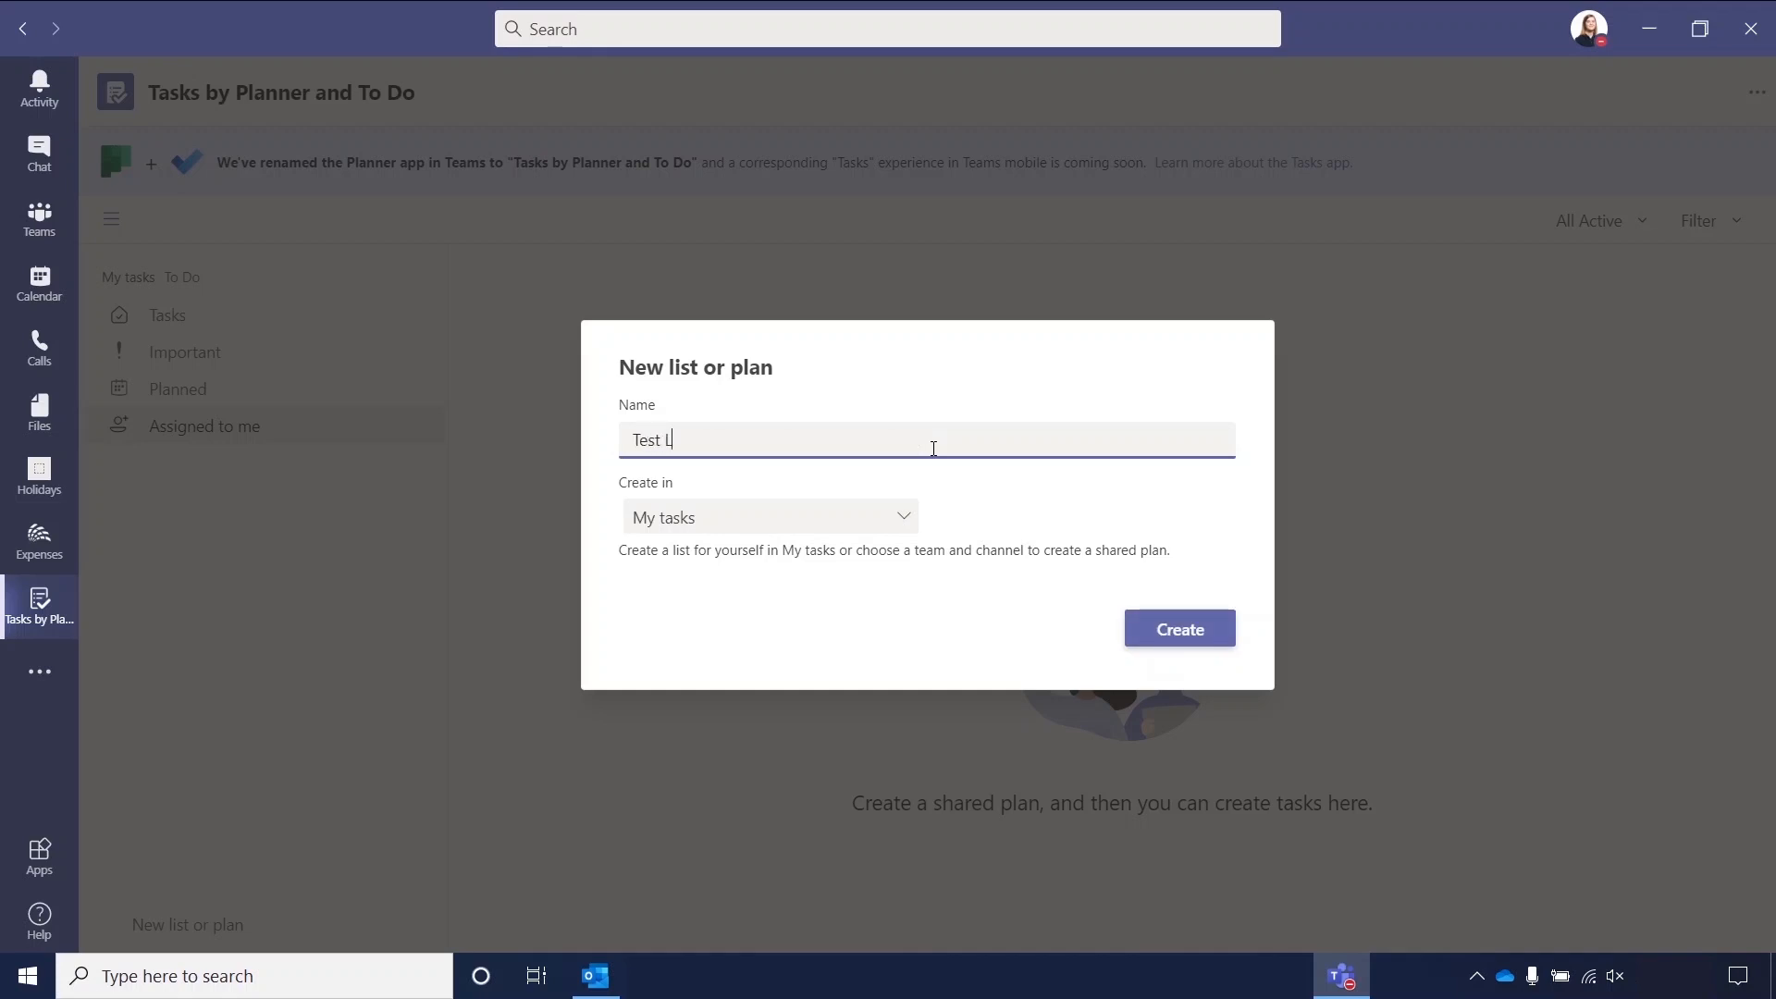
type("ist 1")
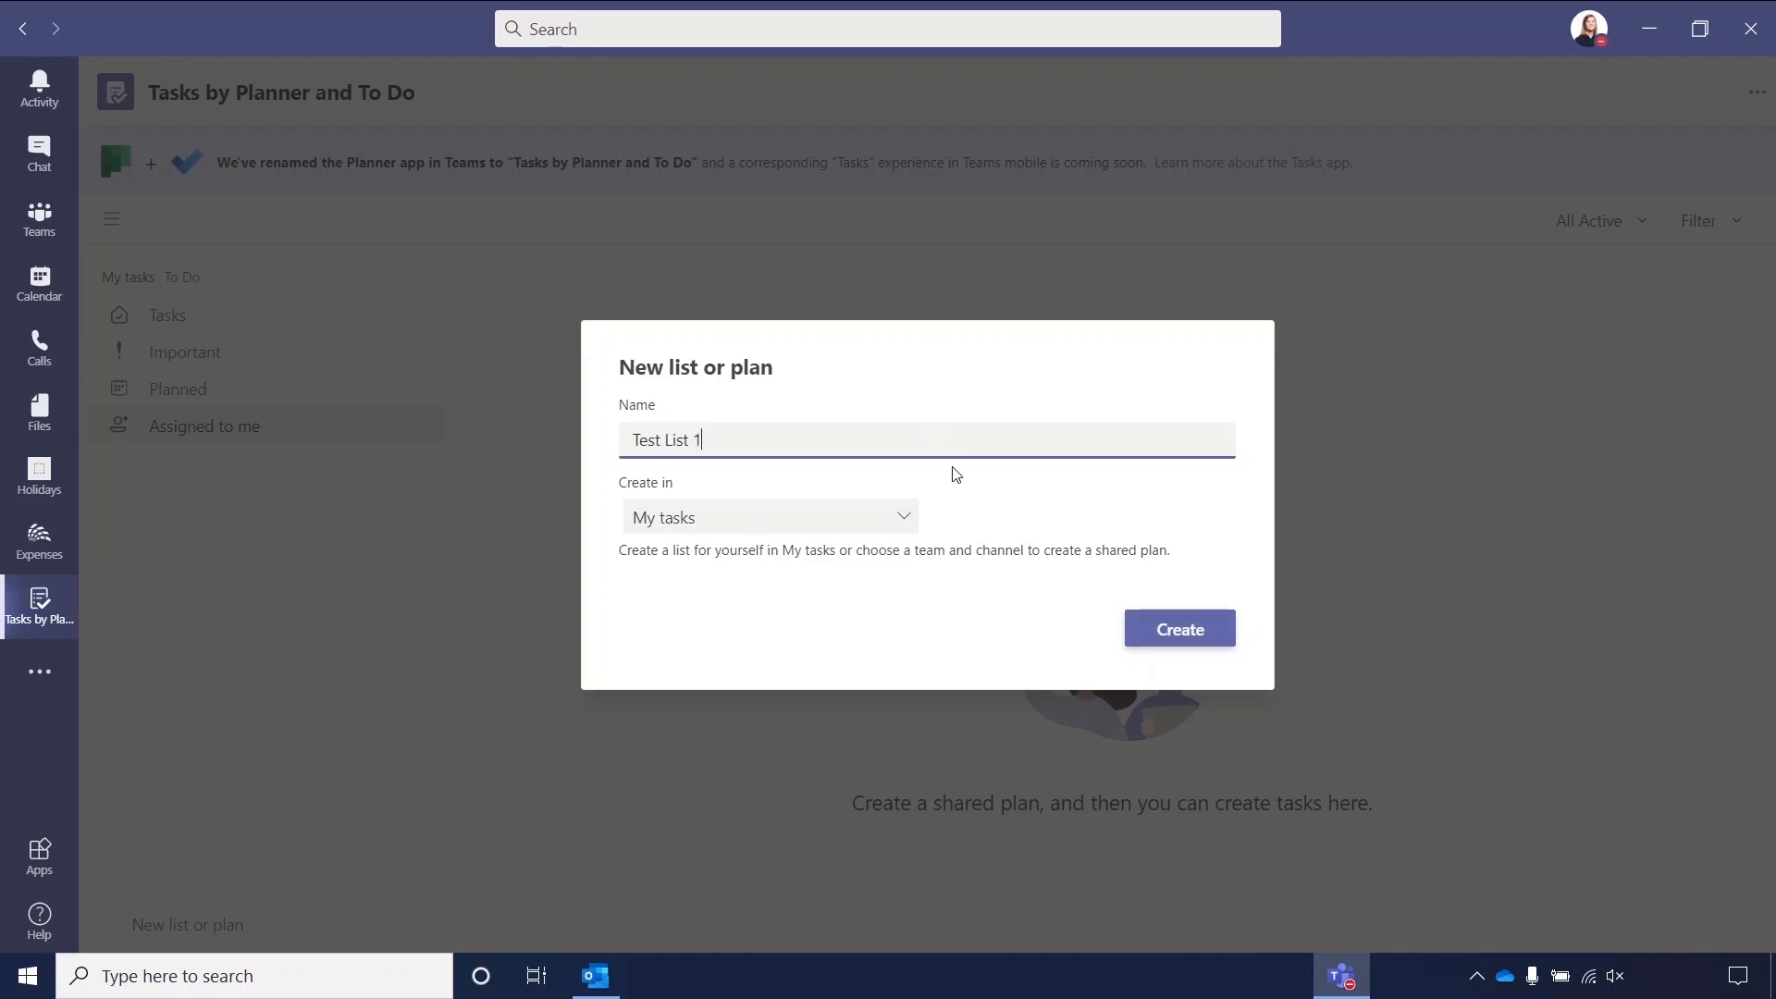
left_click(903, 518)
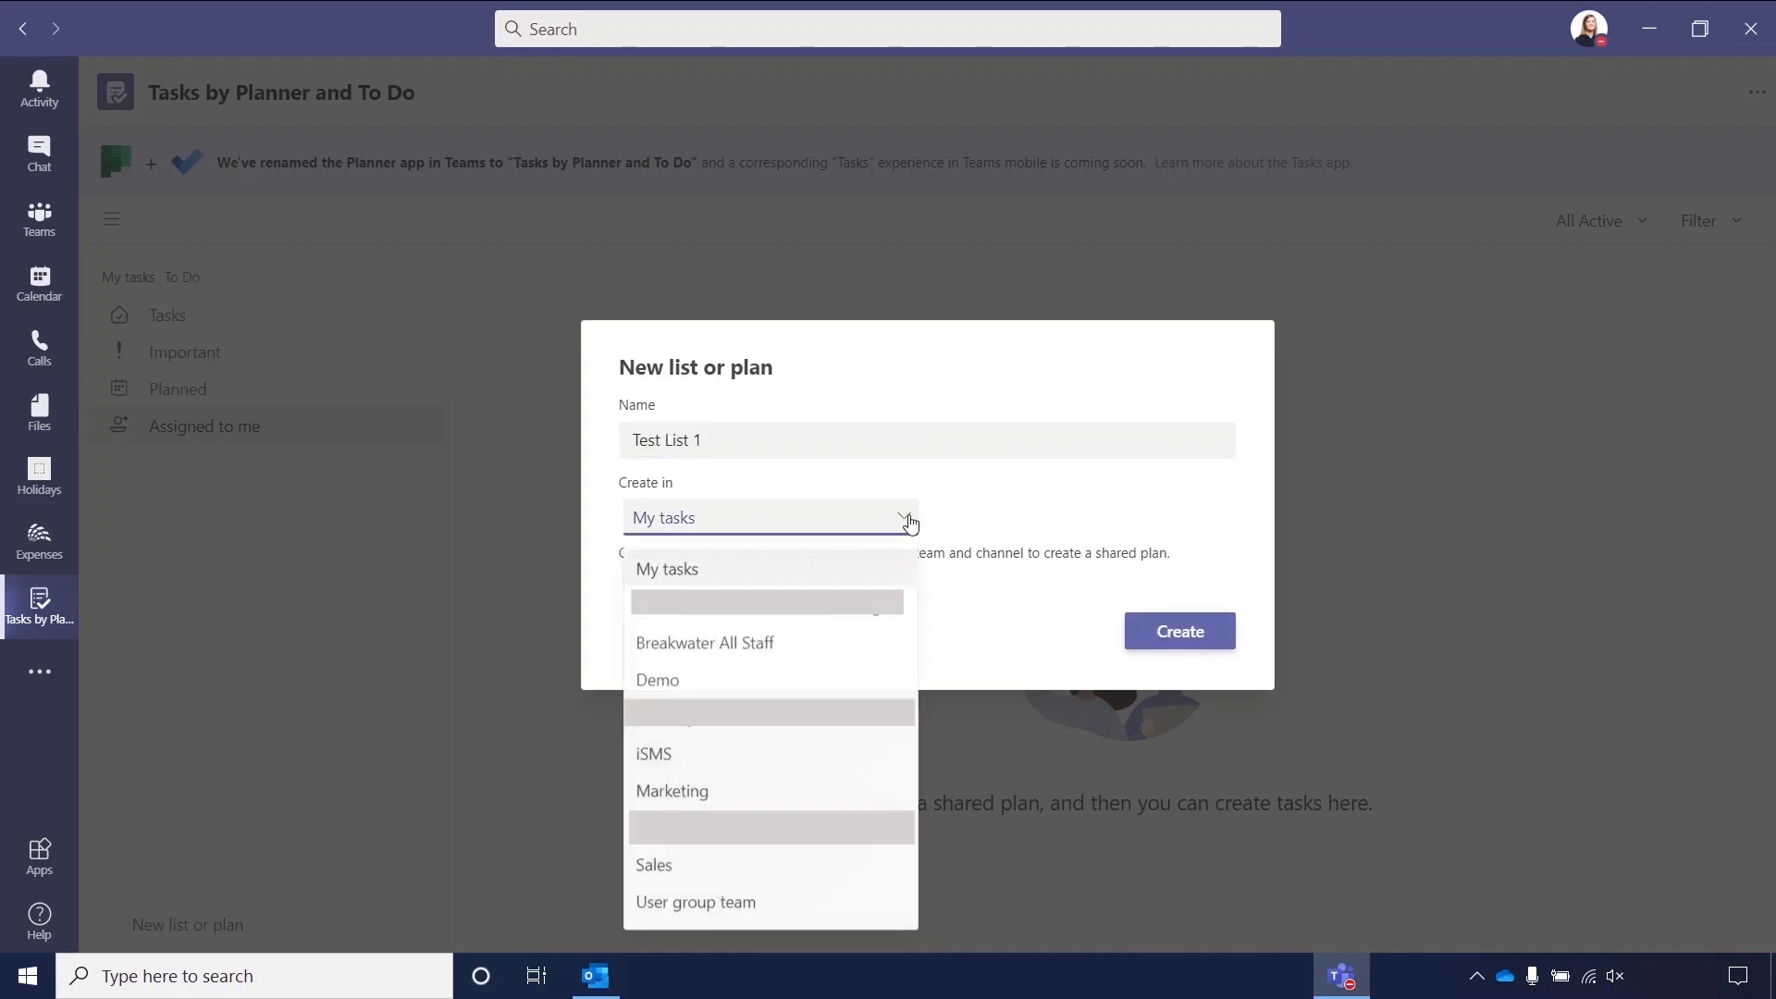
mouse_move(696, 577)
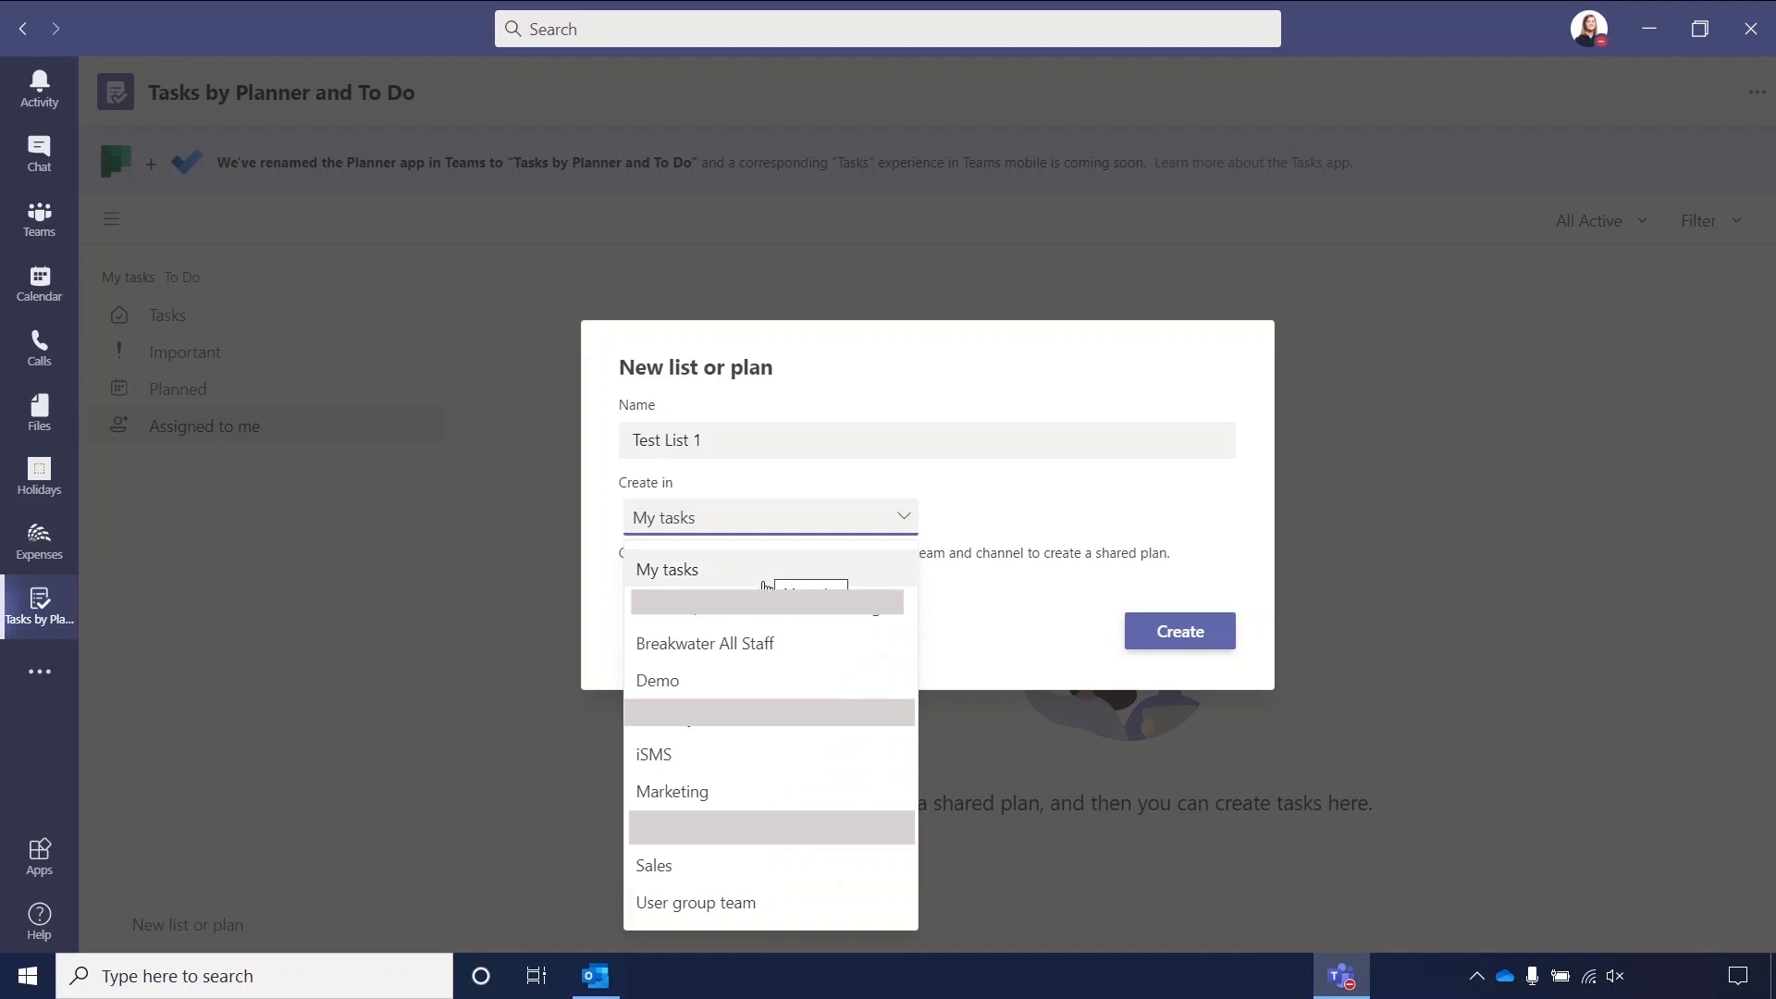
mouse_move(762, 571)
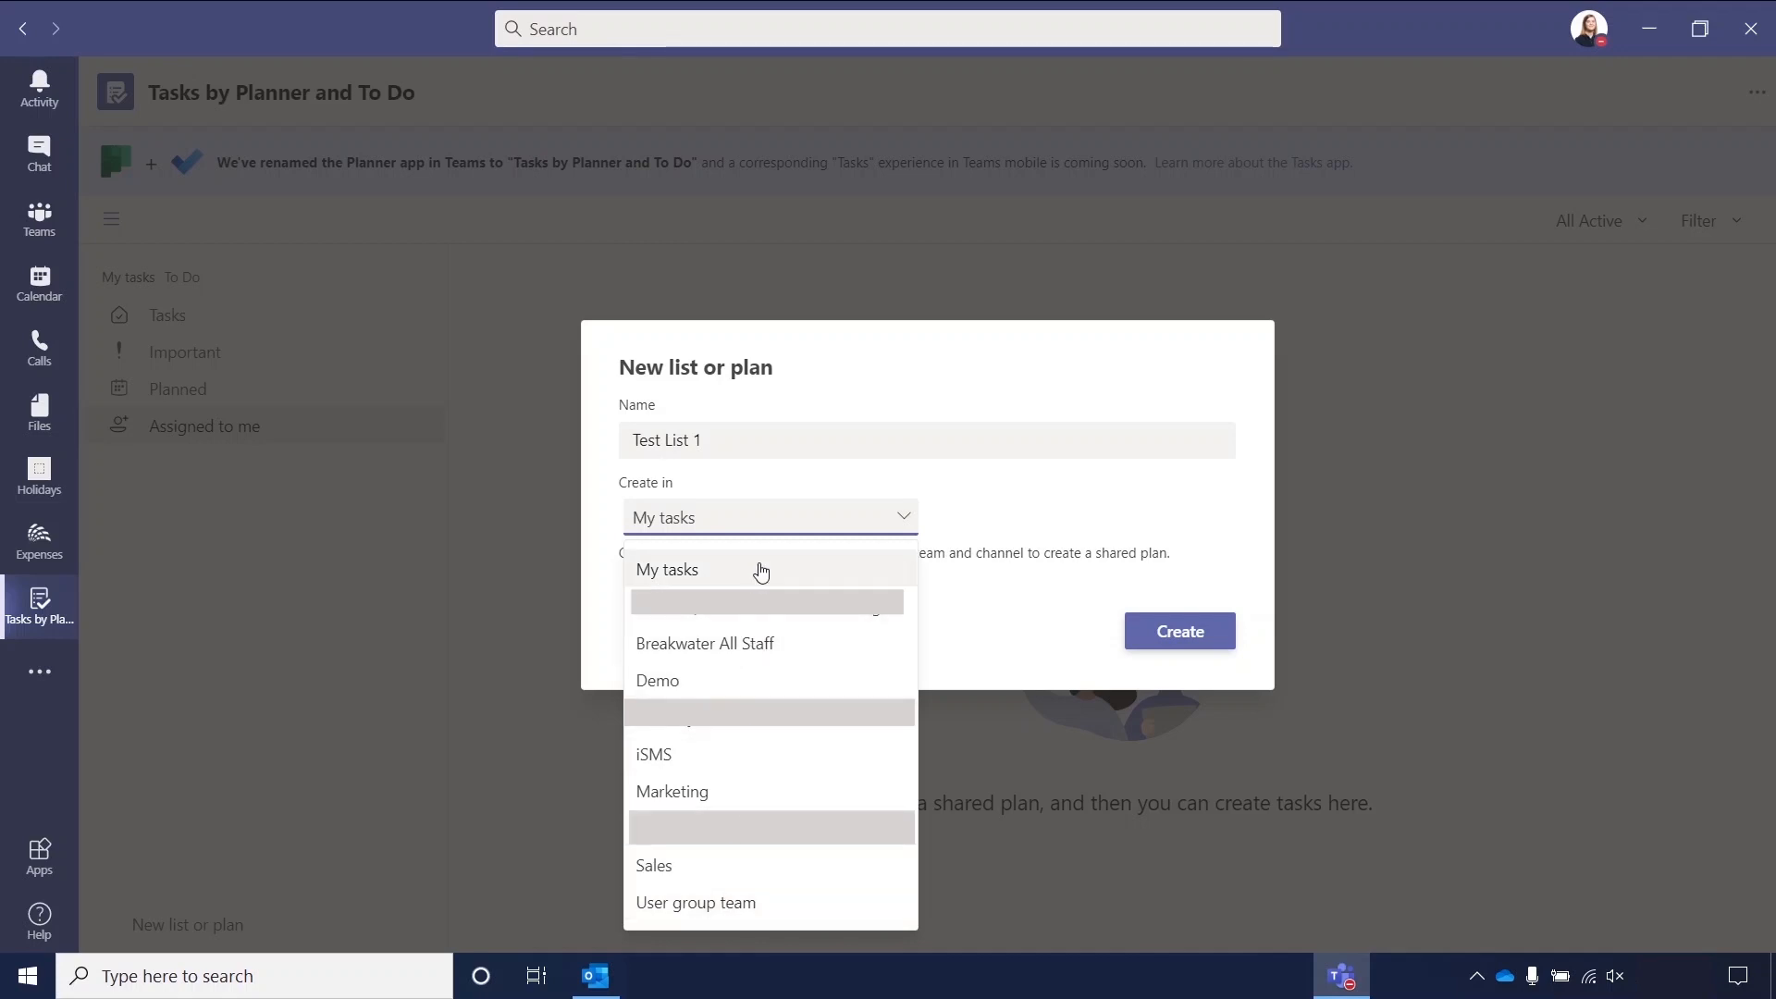
left_click(667, 569)
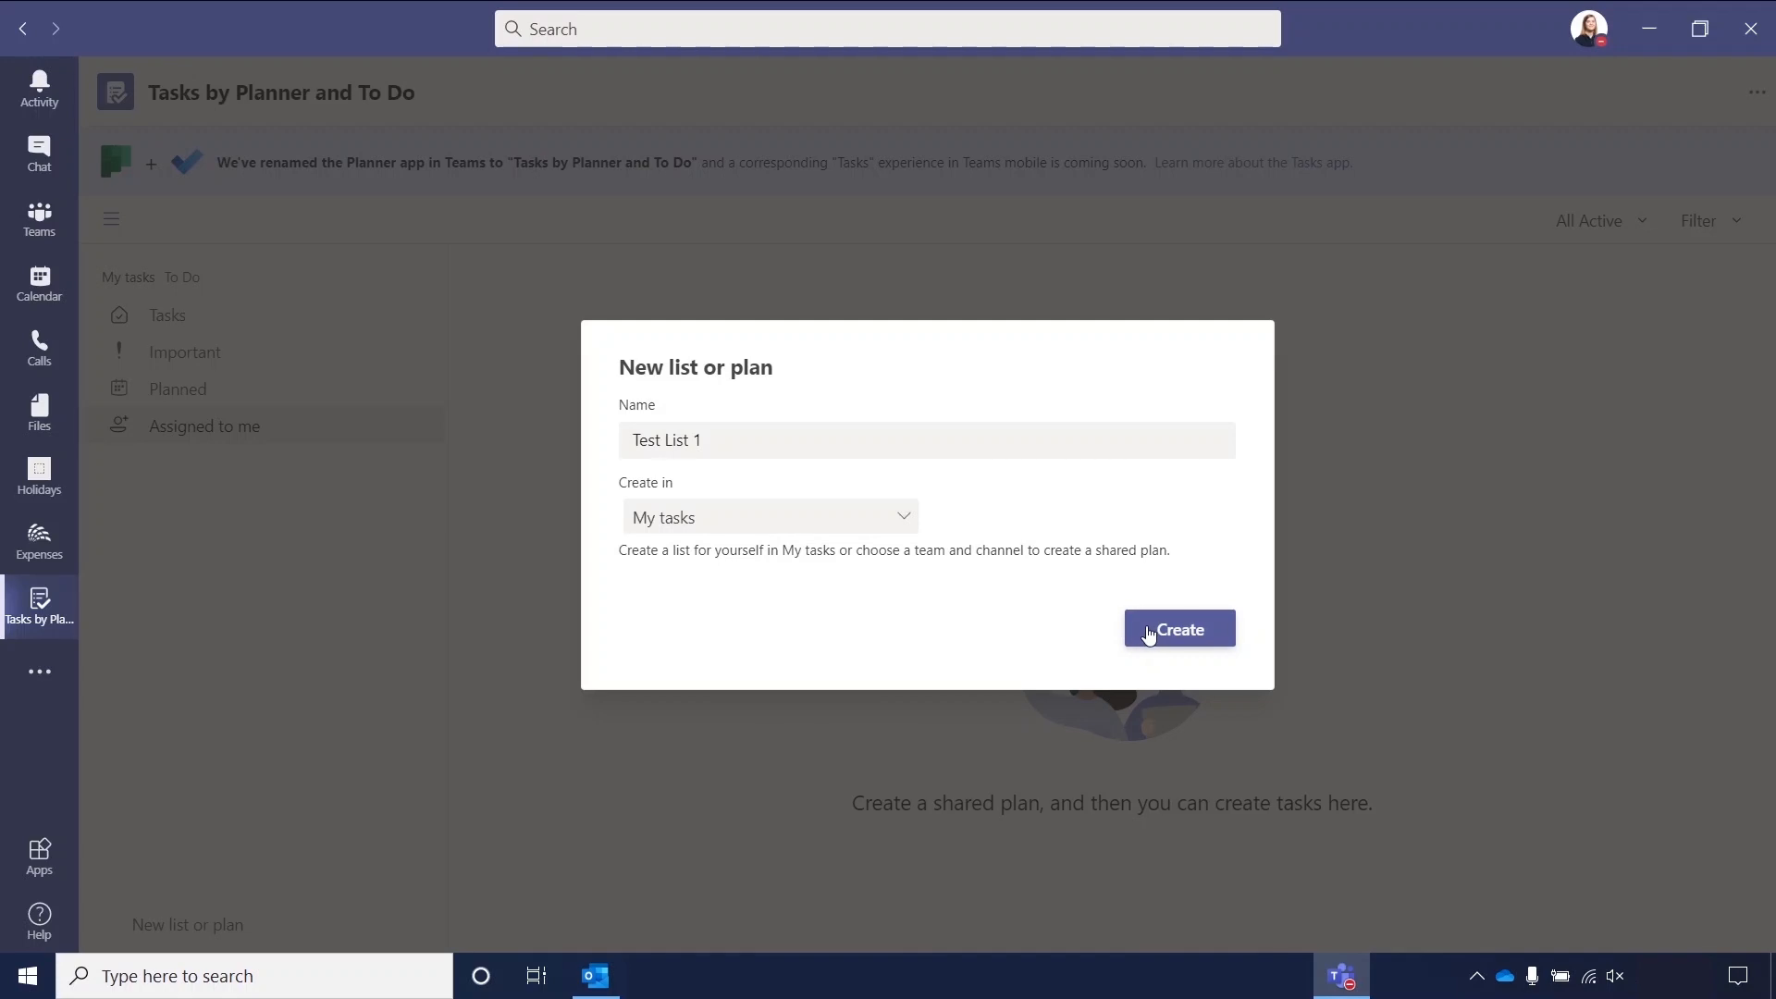
left_click(1177, 629)
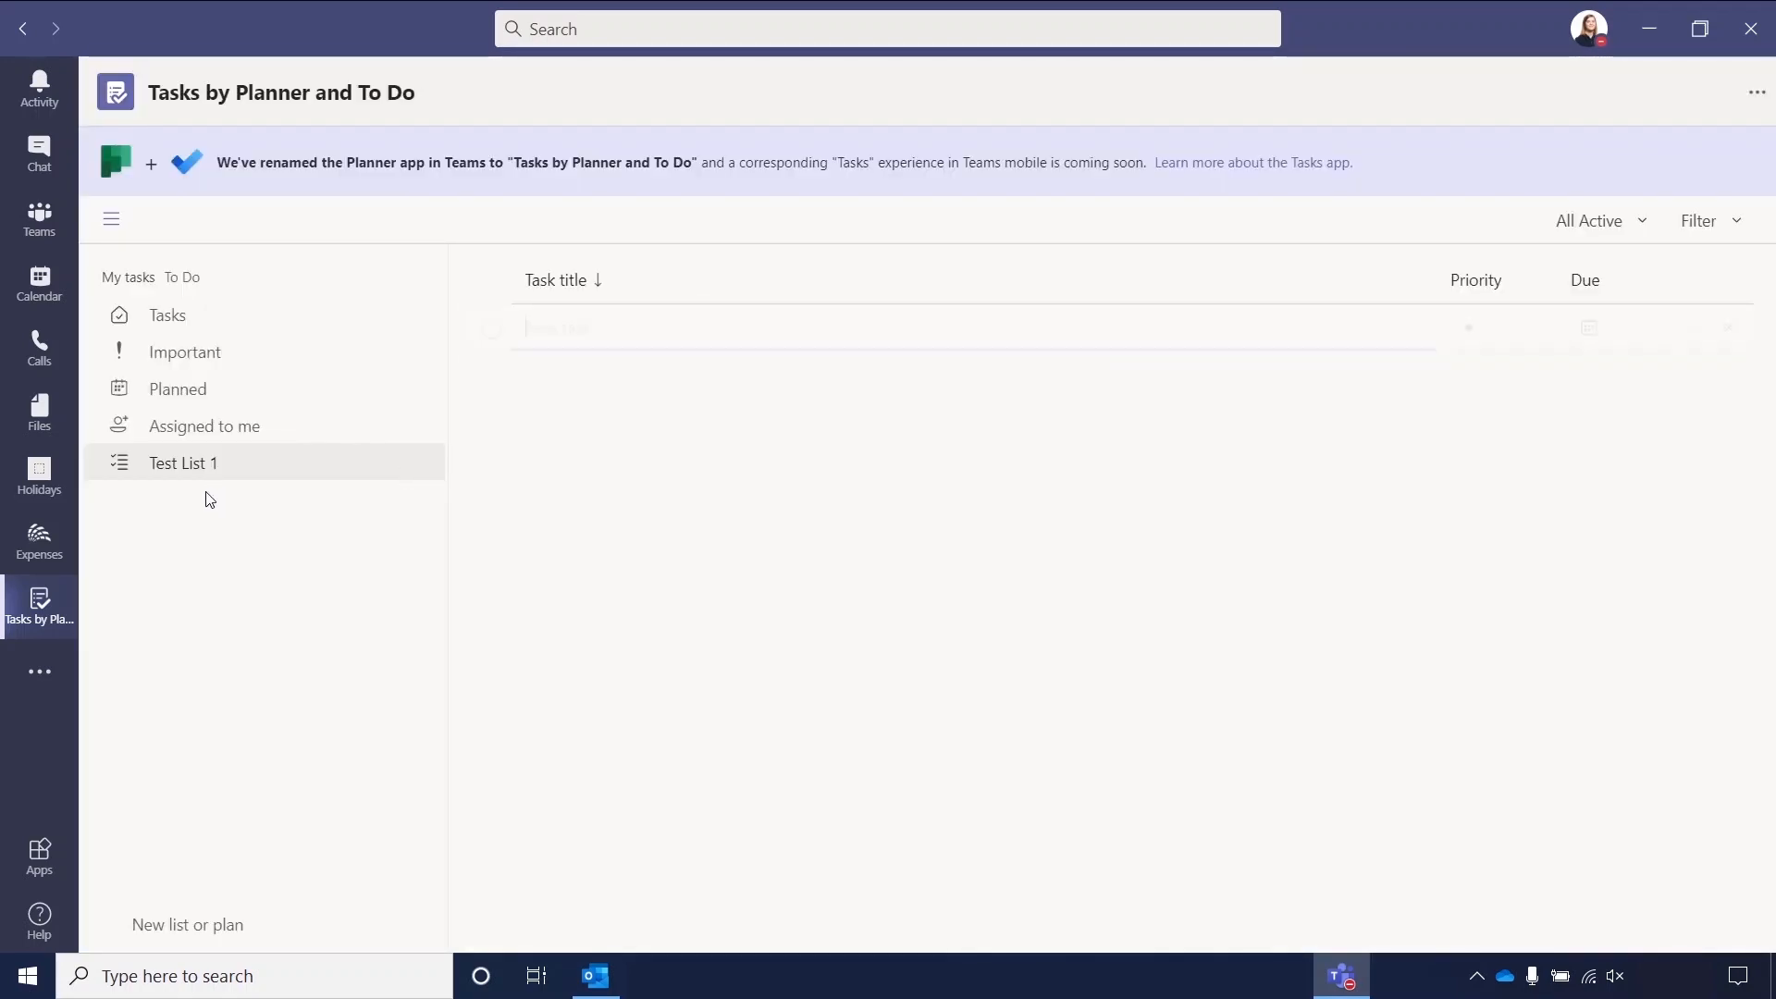
left_click(907, 328)
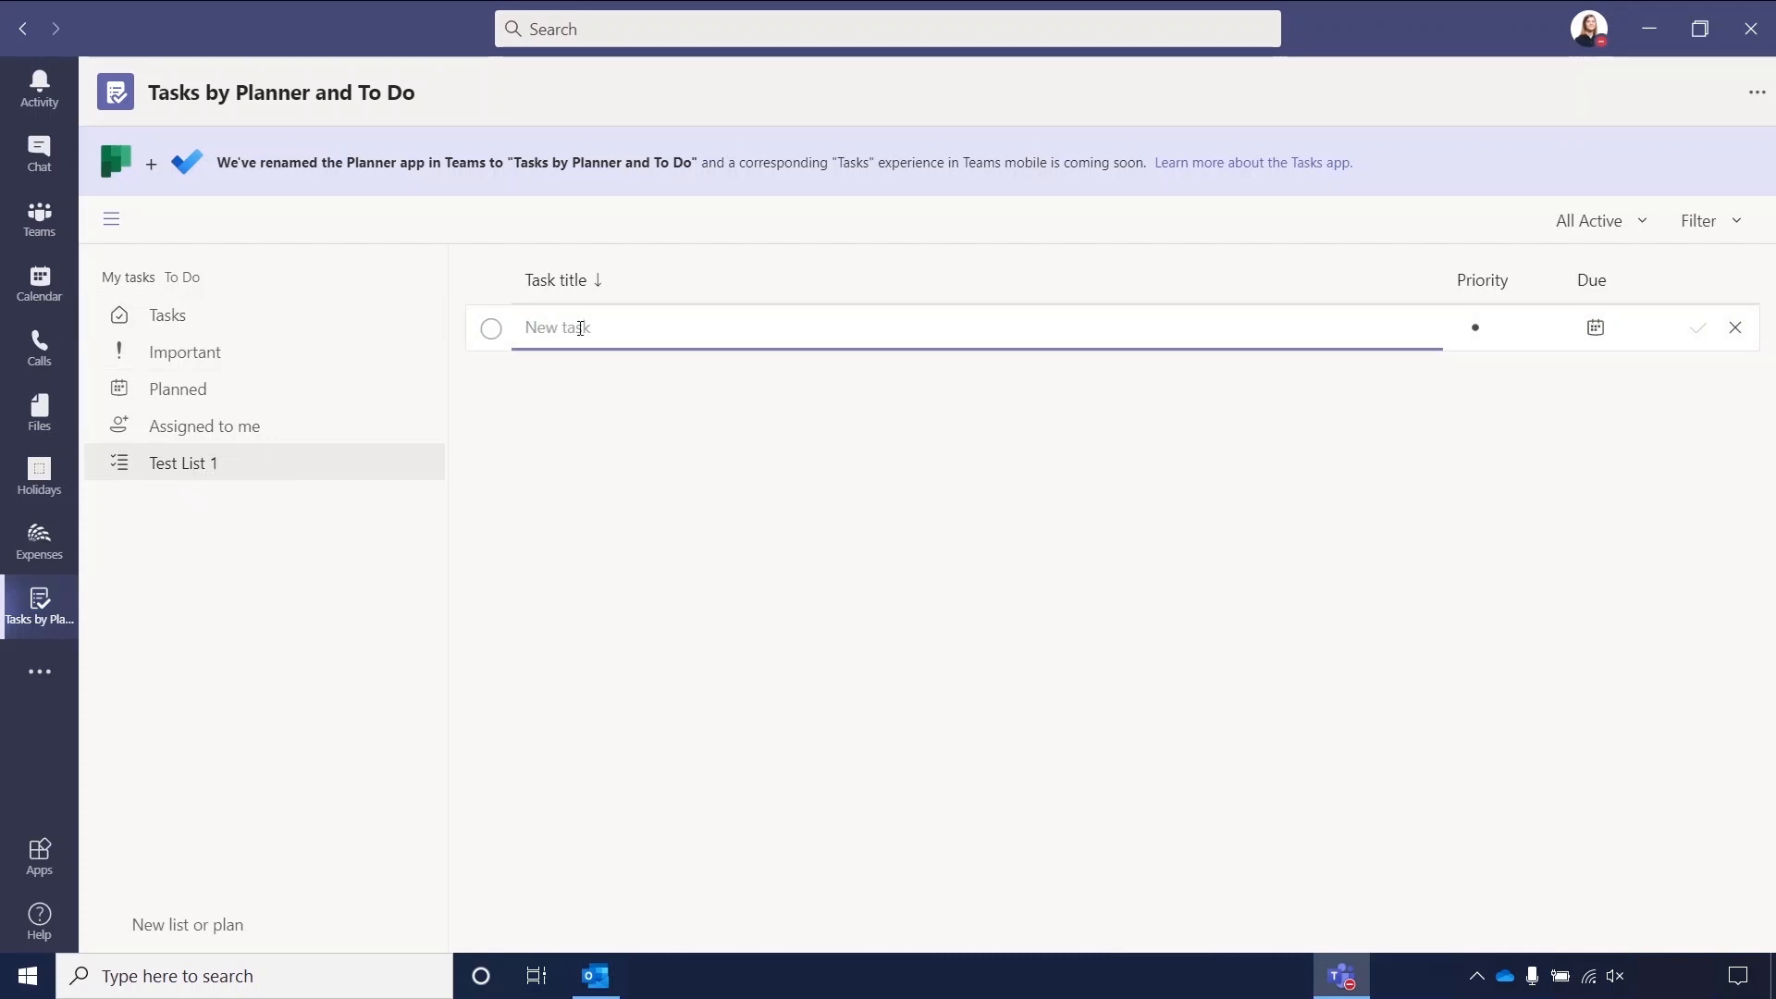
mouse_move(792, 385)
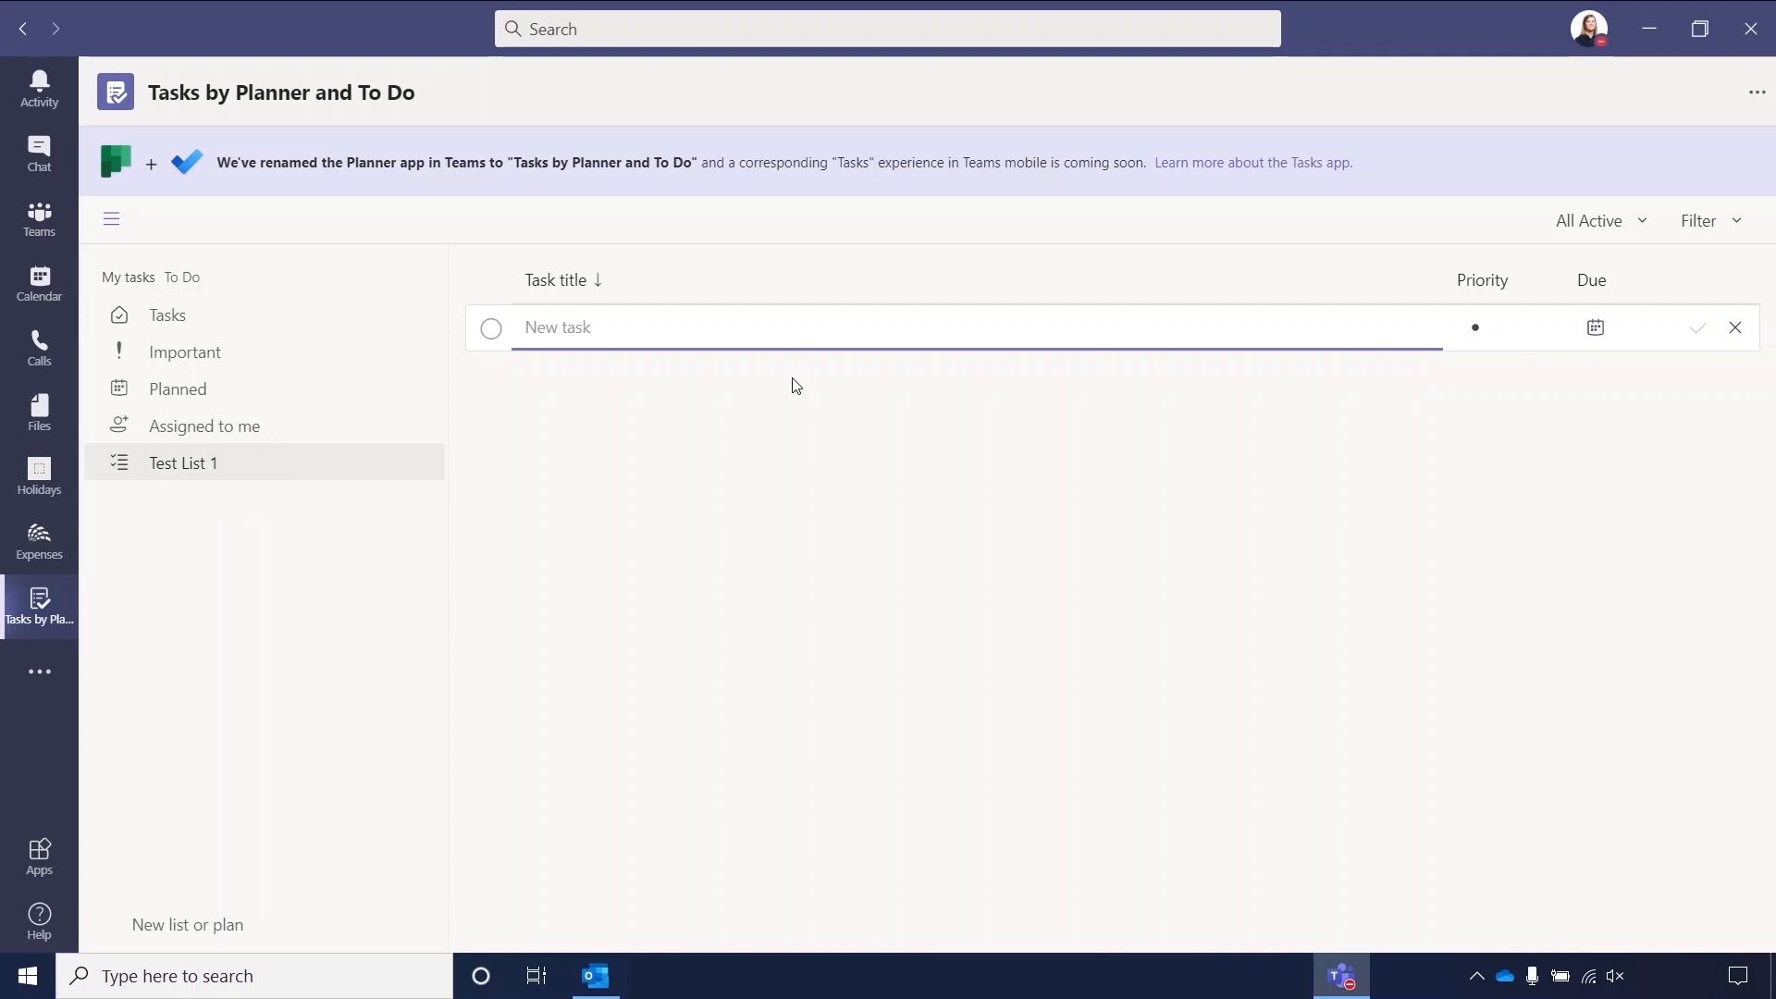
mouse_move(257, 462)
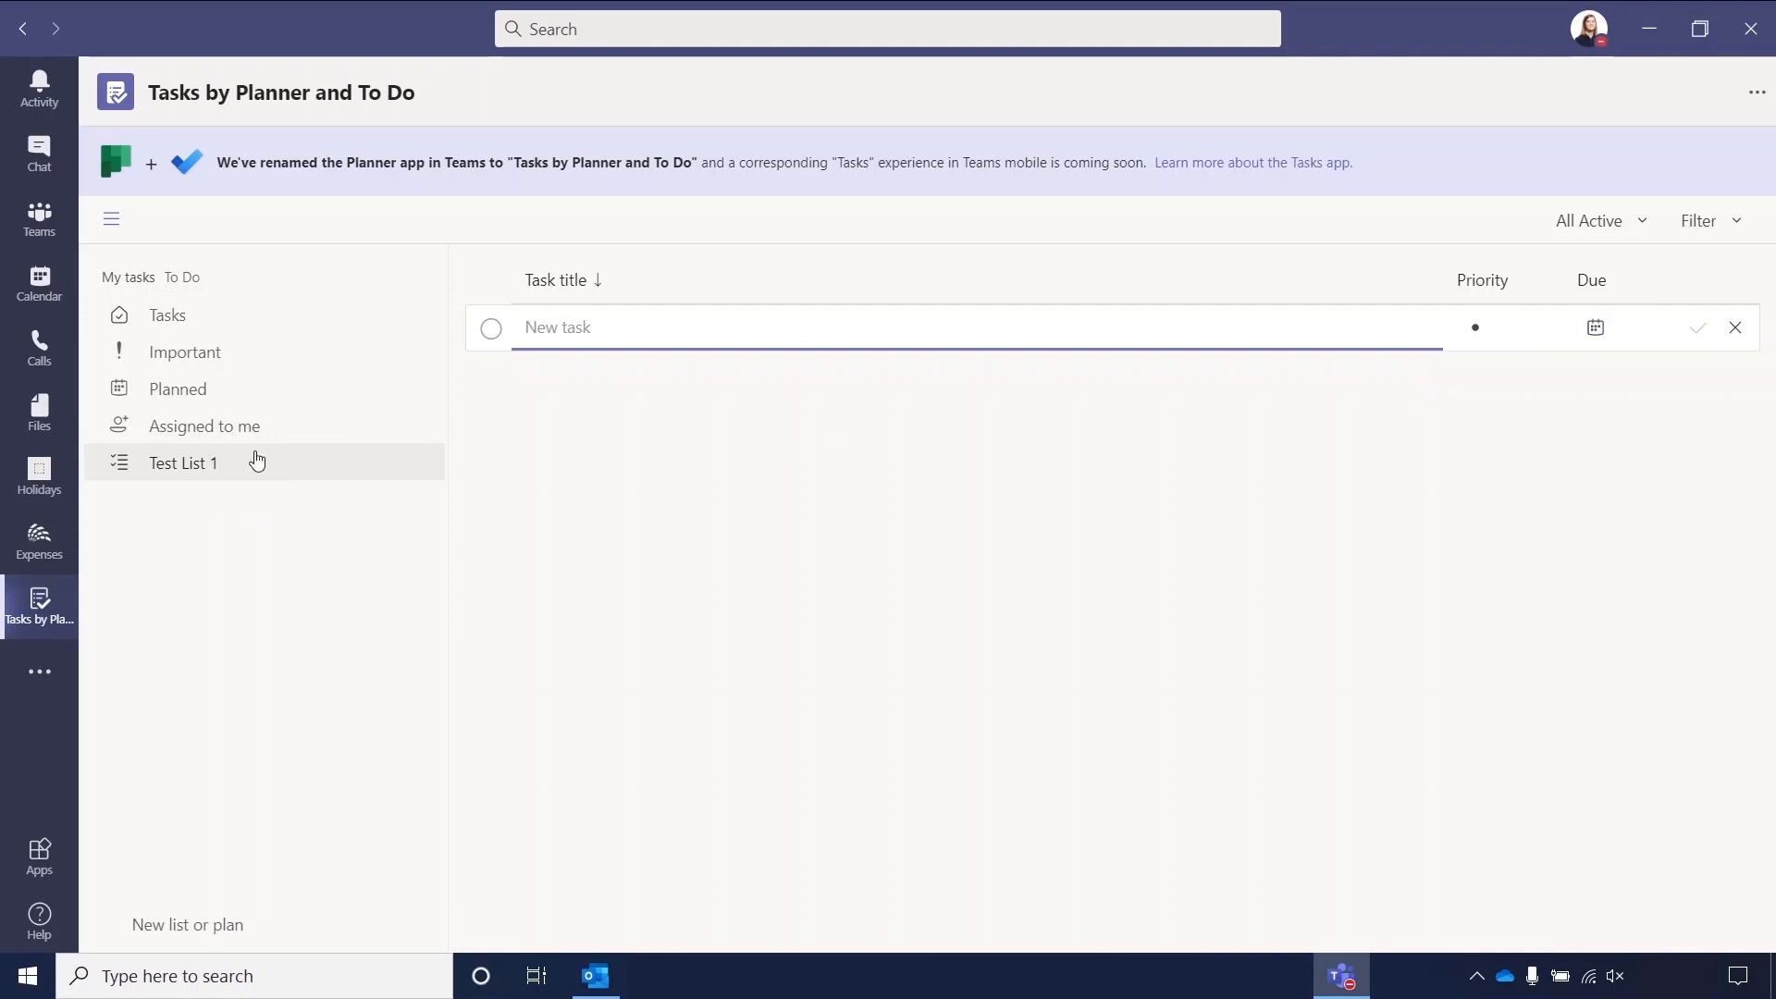
mouse_move(242, 480)
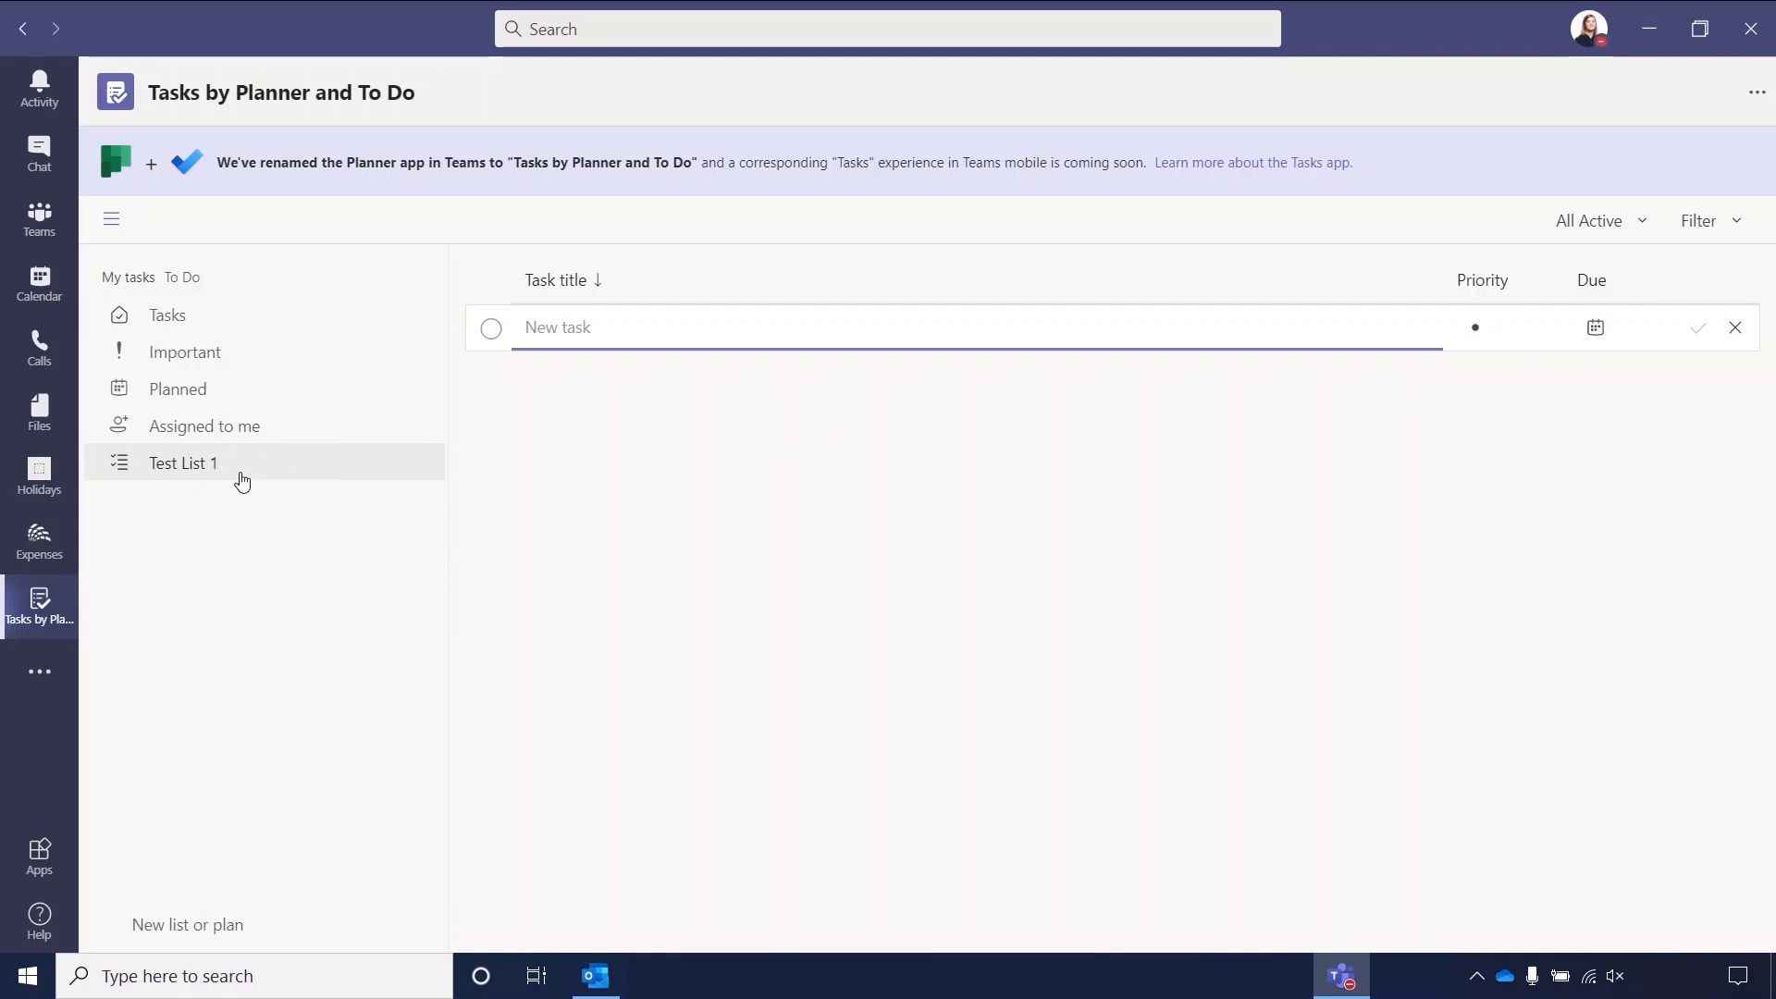
mouse_move(247, 474)
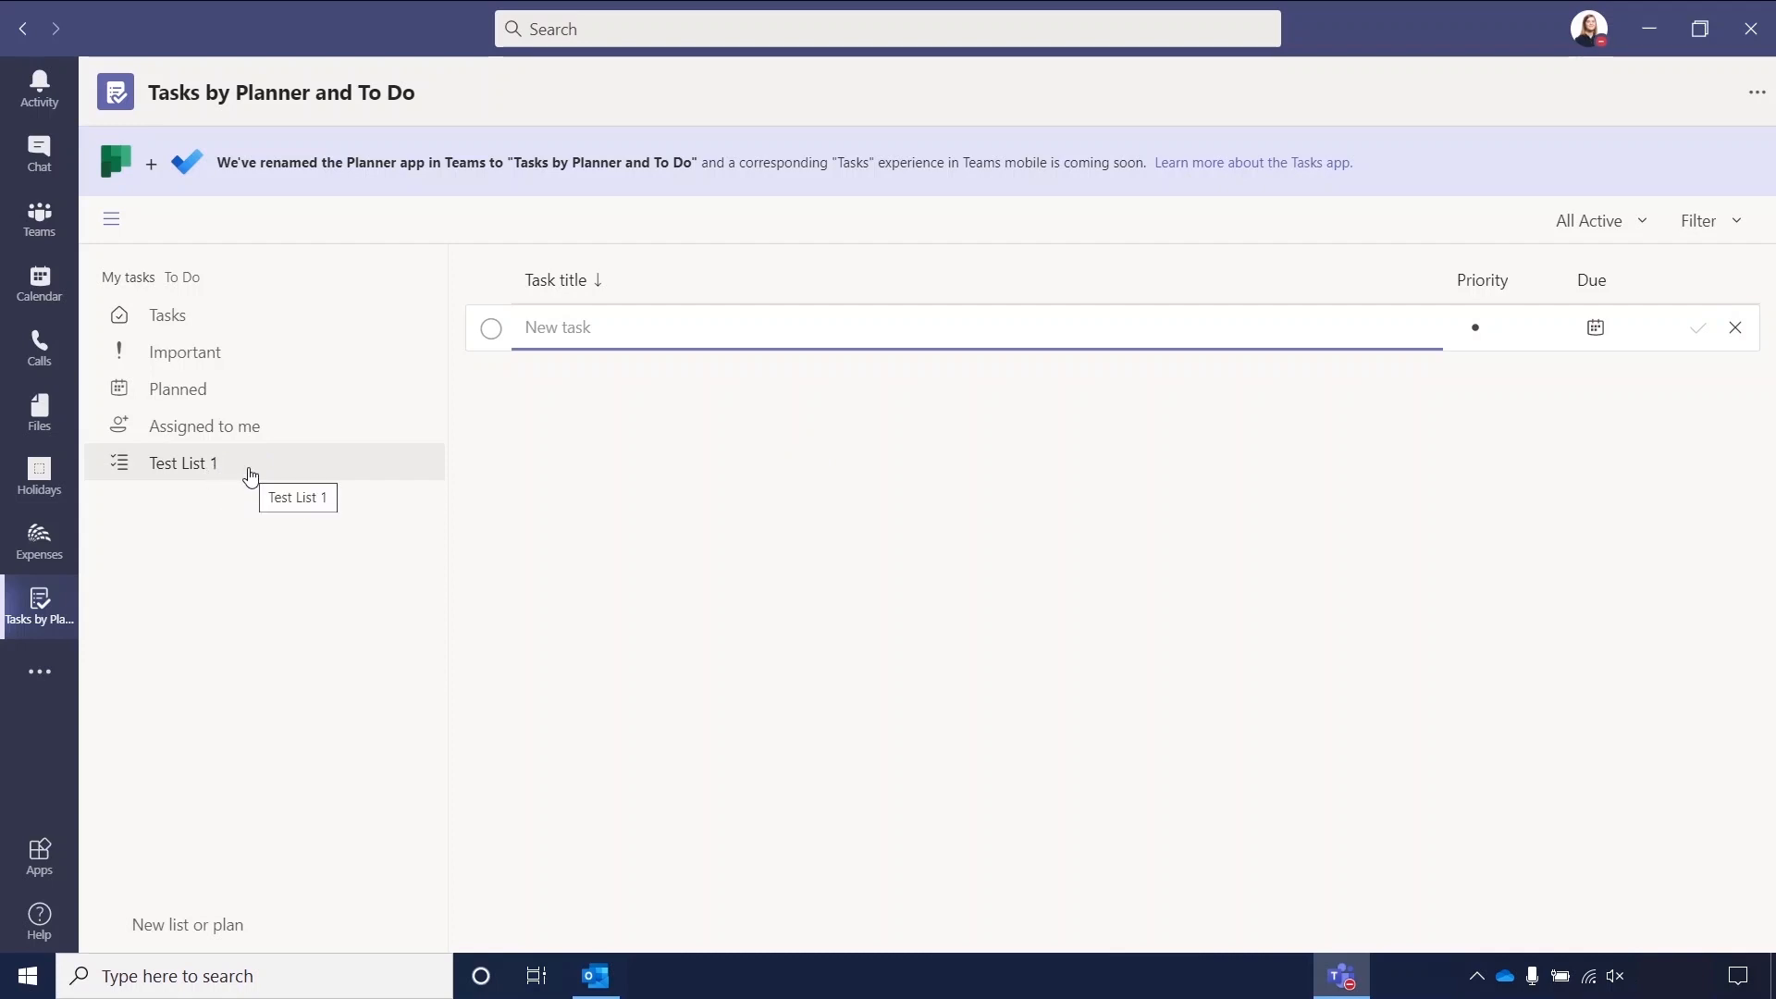
mouse_move(267, 314)
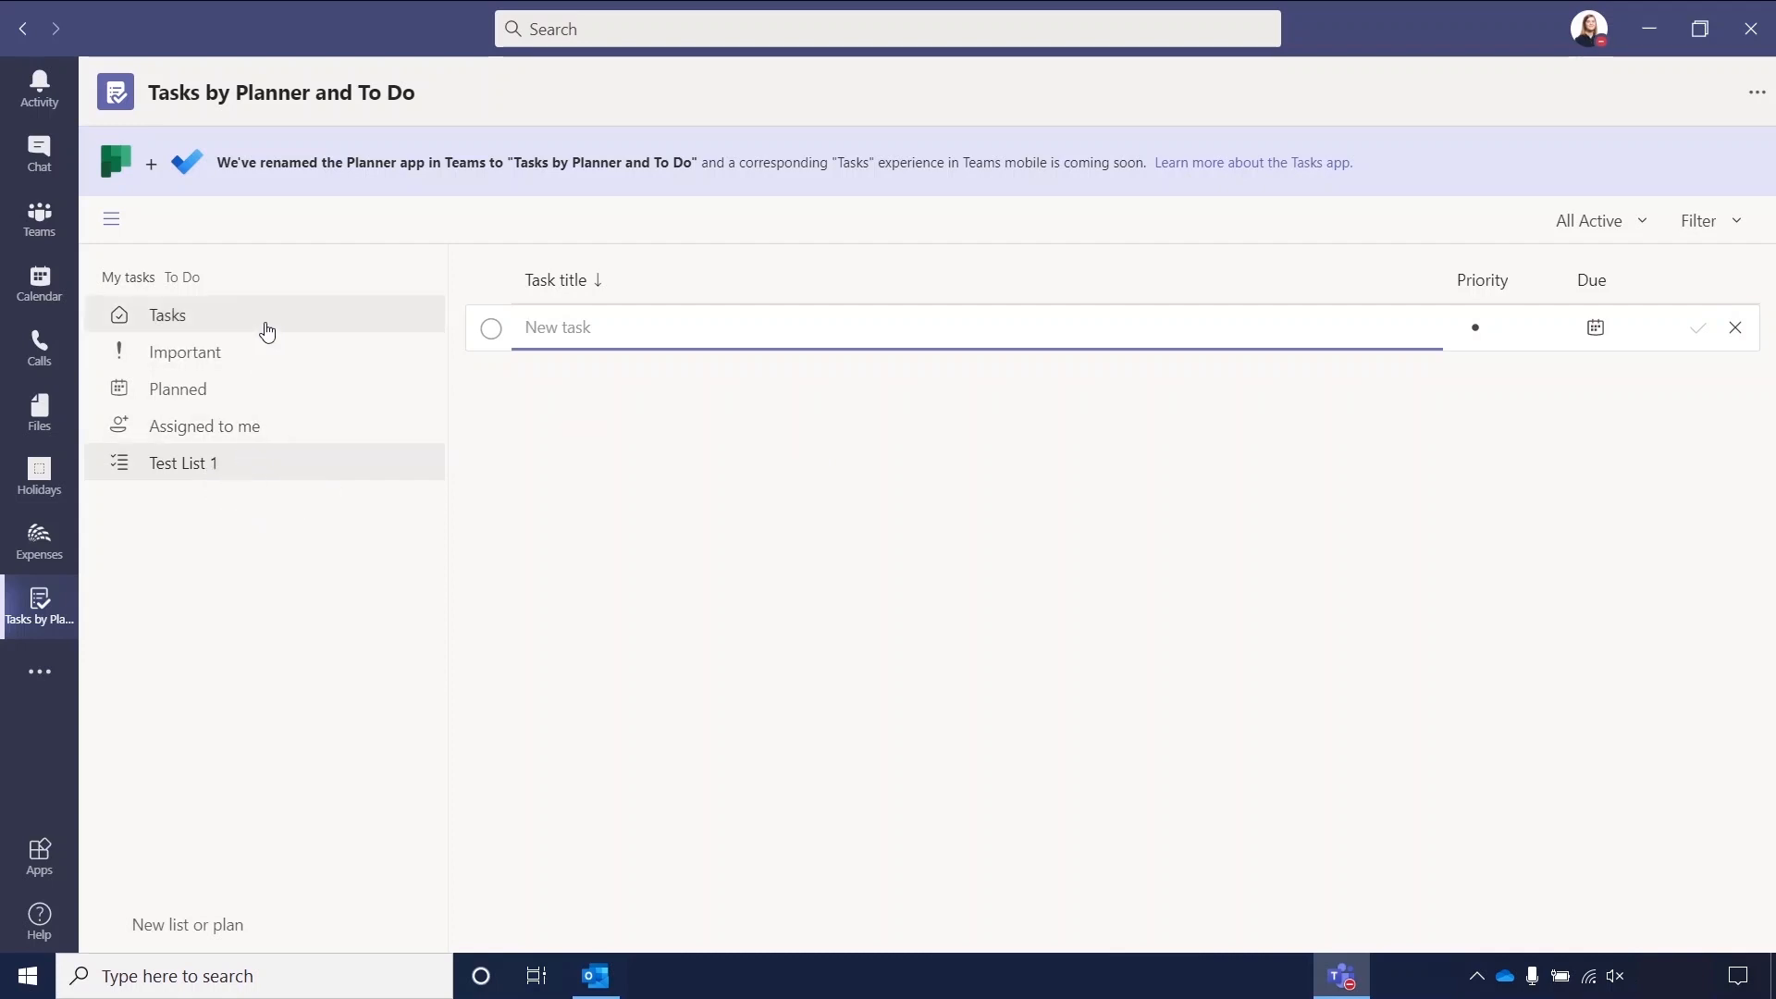
mouse_move(182, 463)
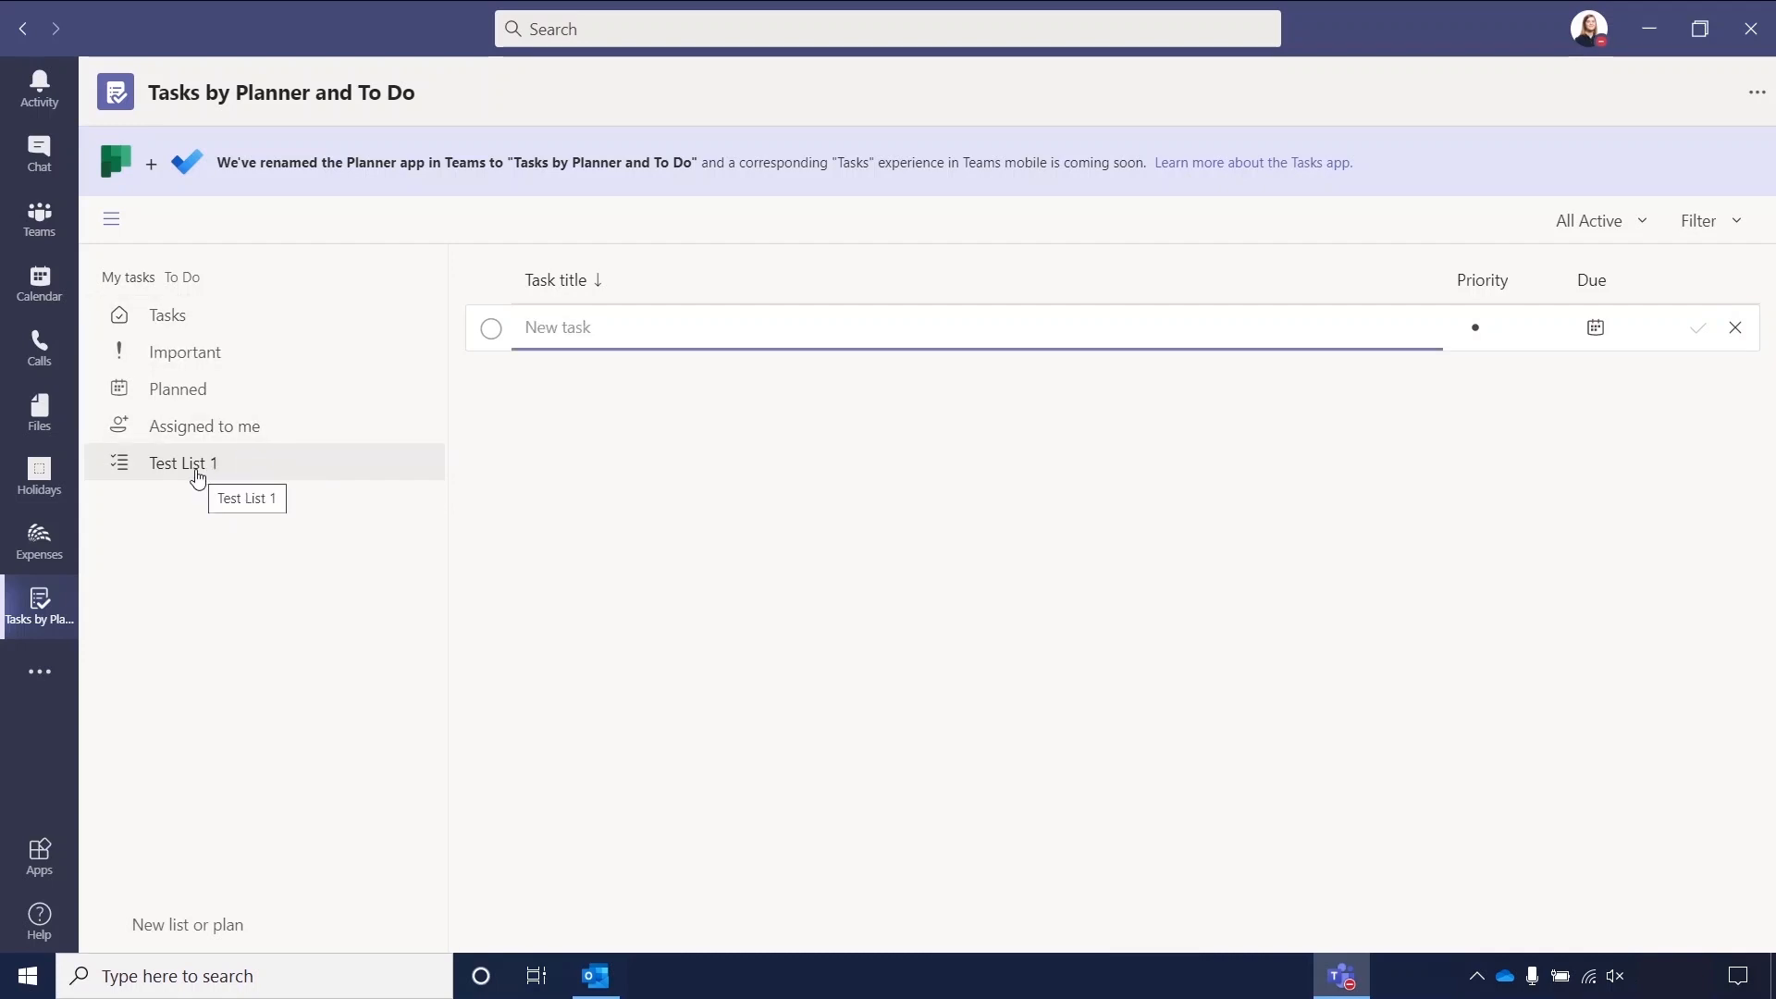
mouse_move(293, 474)
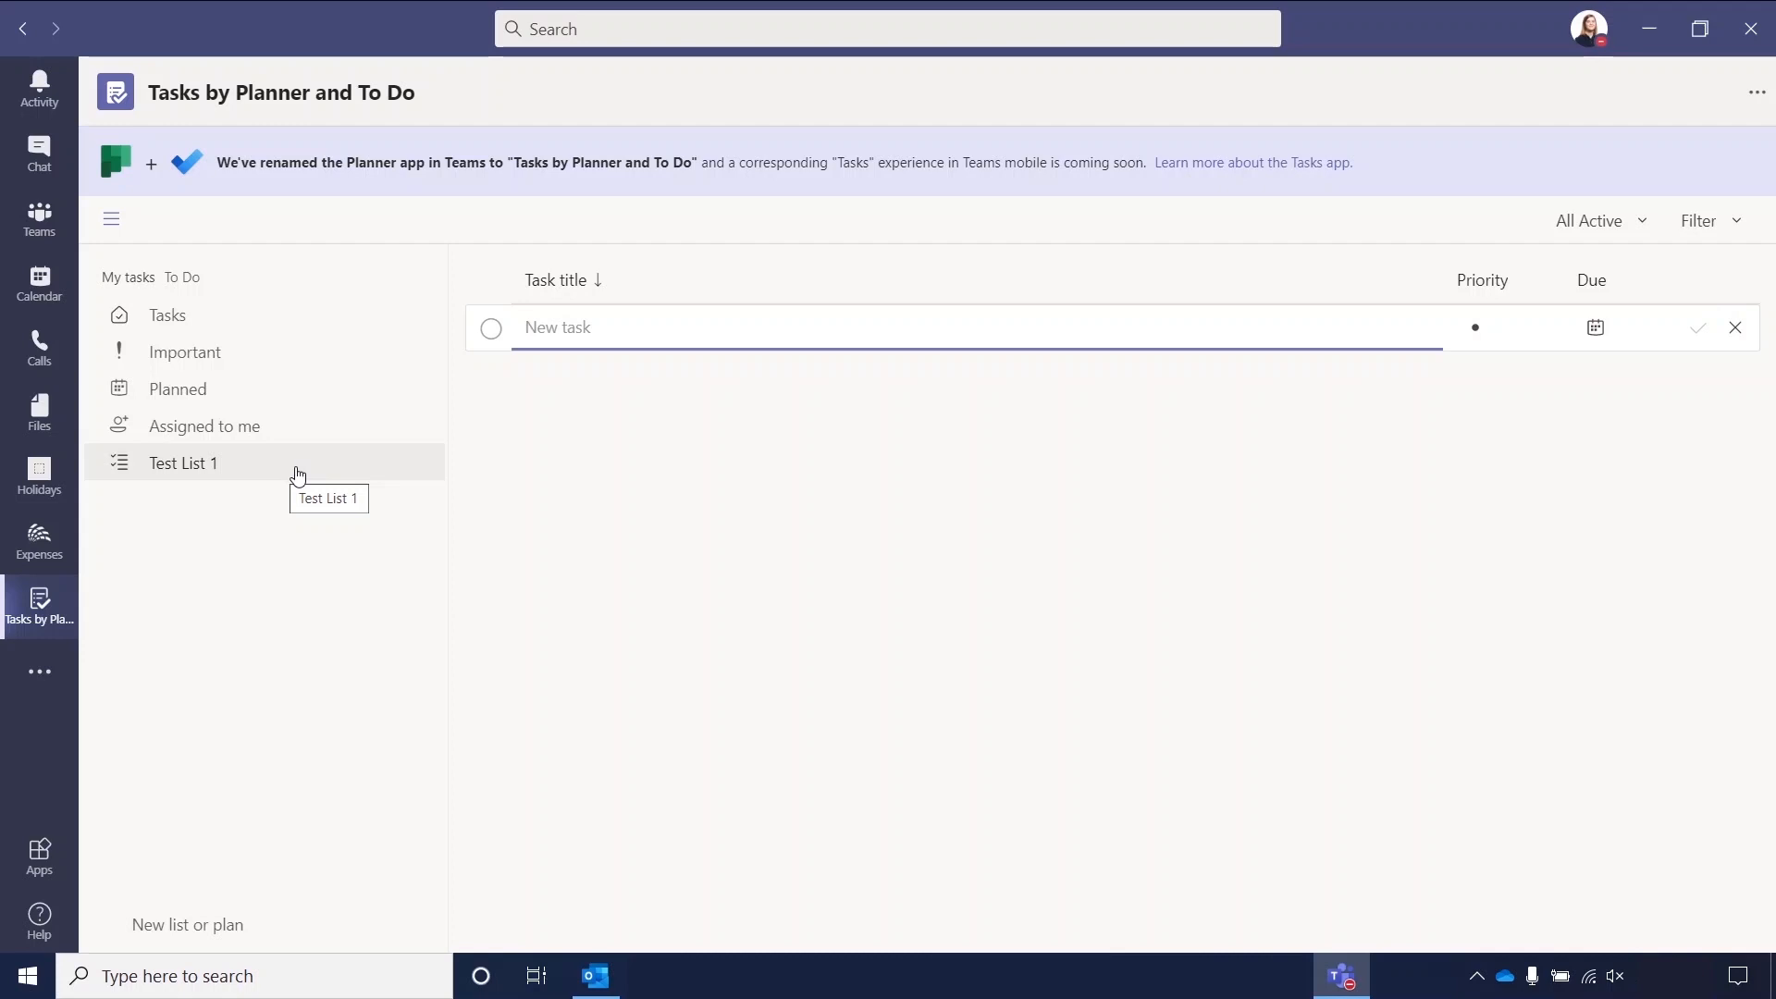
mouse_move(281, 474)
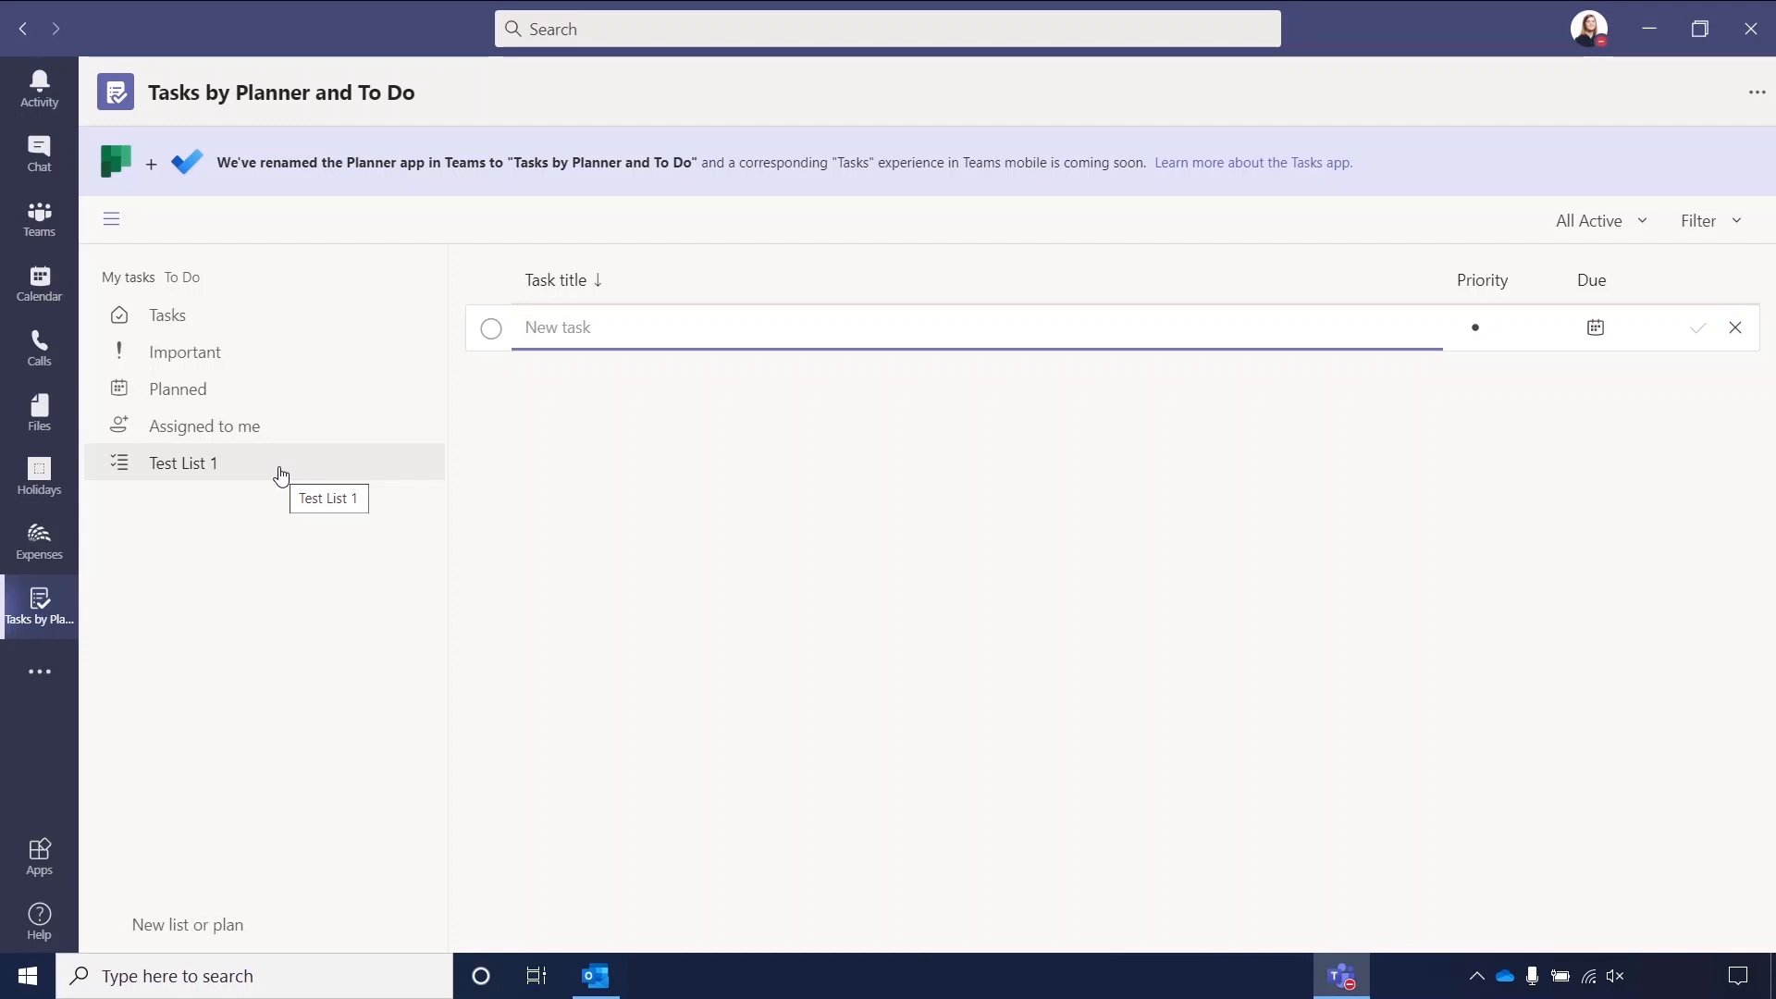
Switch to Outlook's To-Do List and open the Test List 1 folder.
left_click(595, 975)
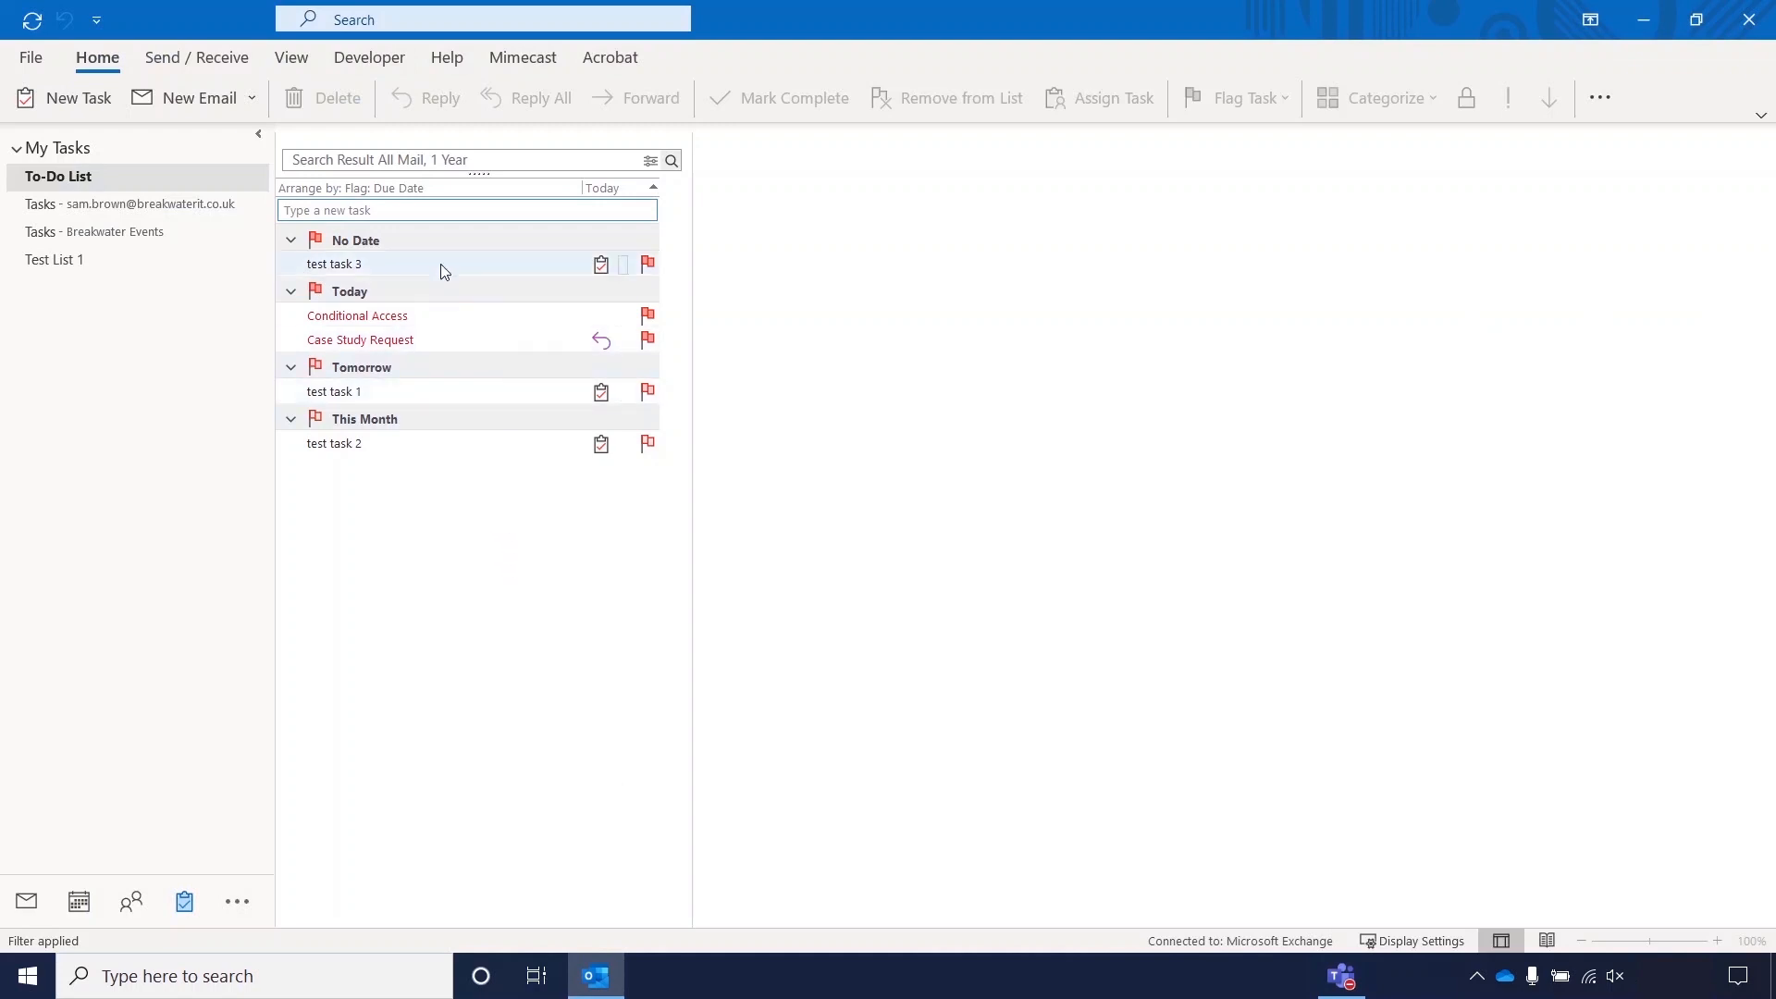
mouse_move(357, 315)
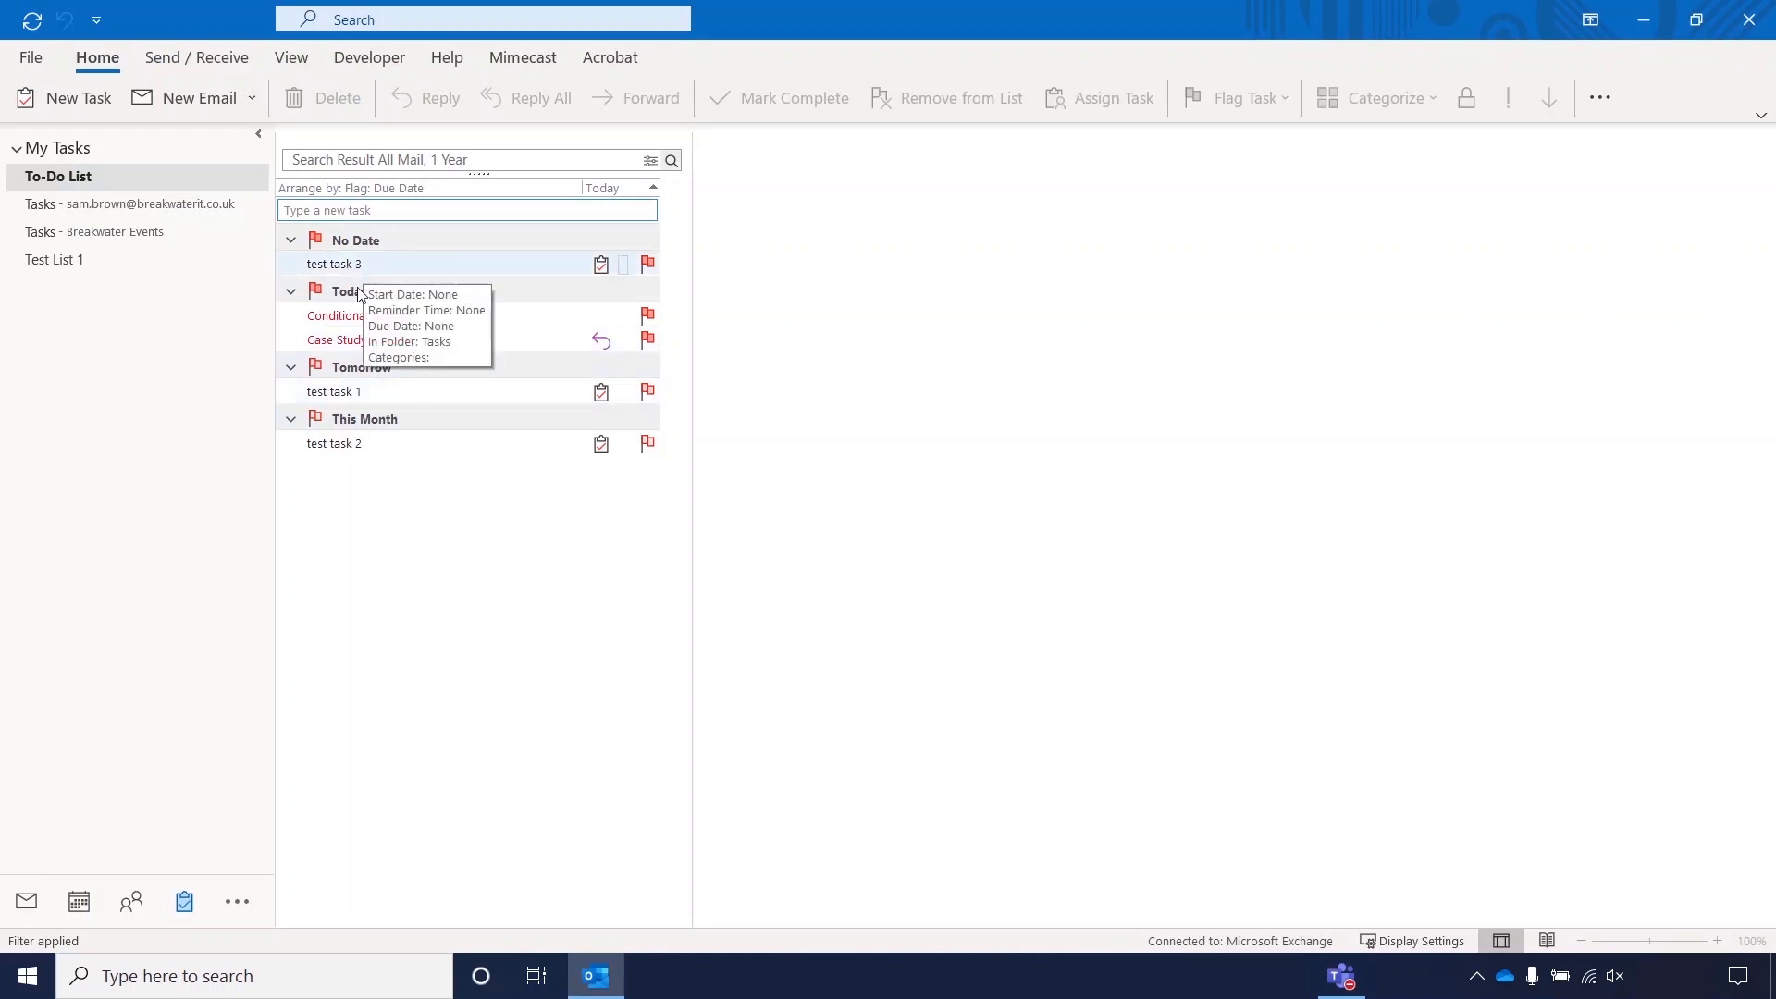
mouse_move(382, 443)
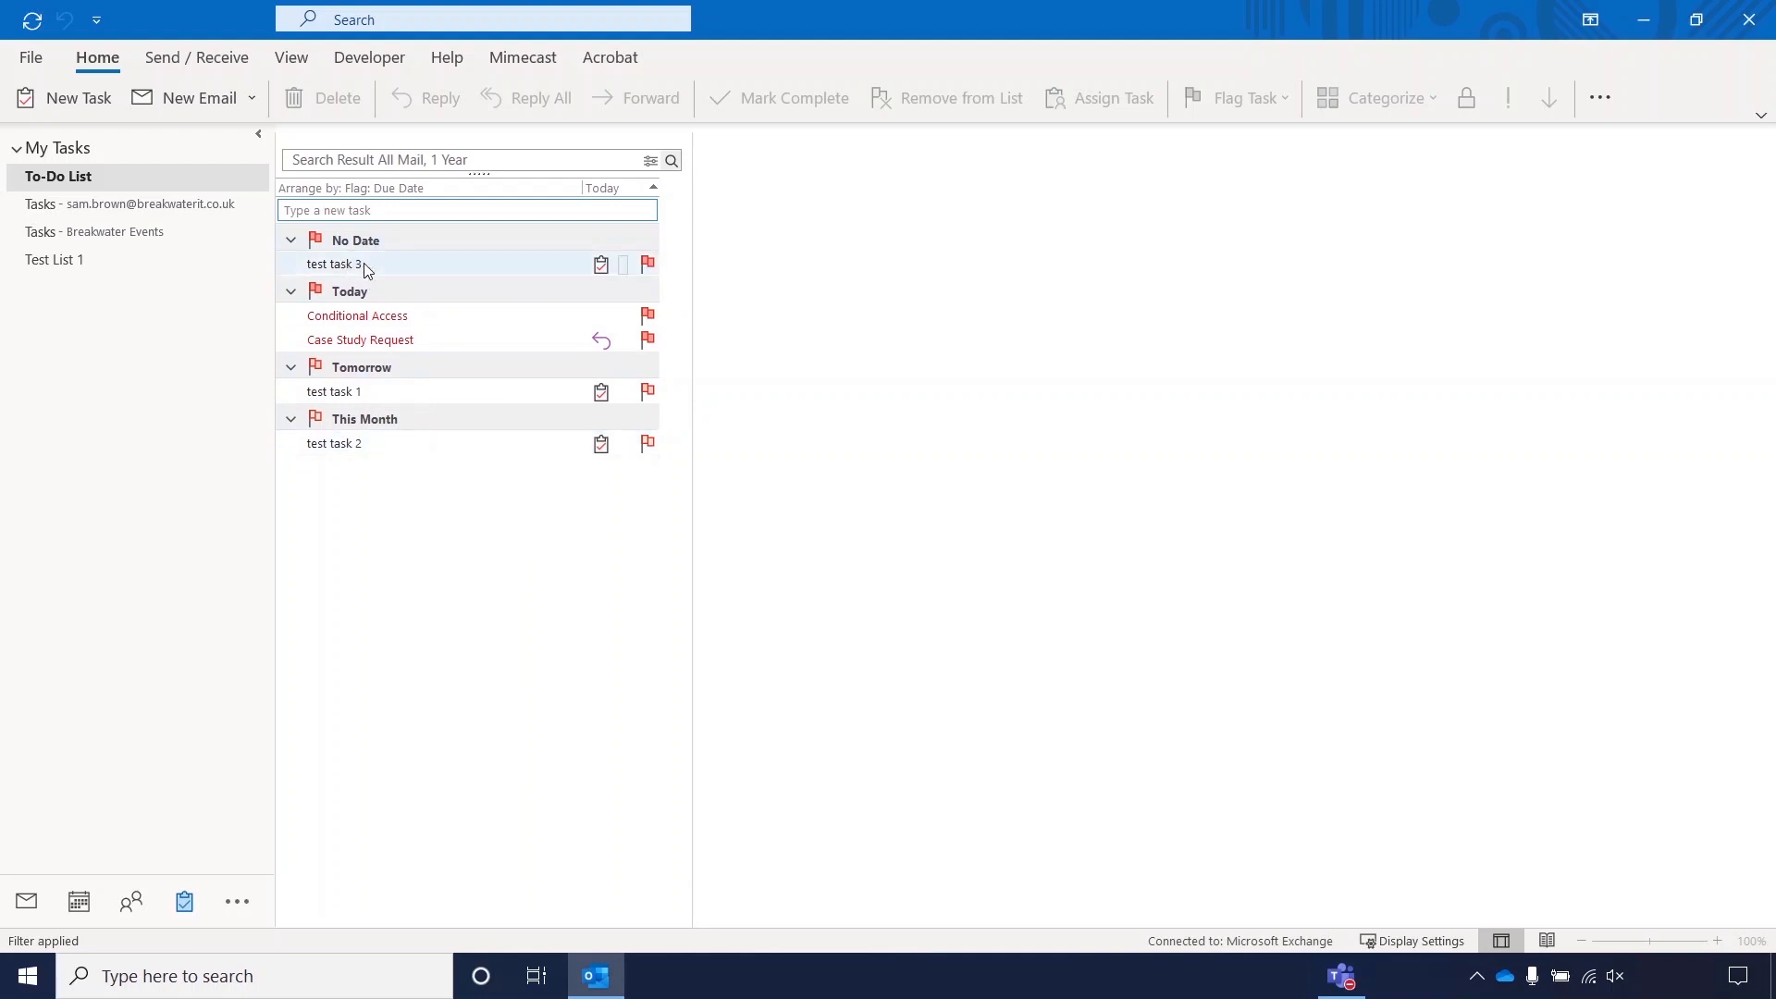
mouse_move(600, 443)
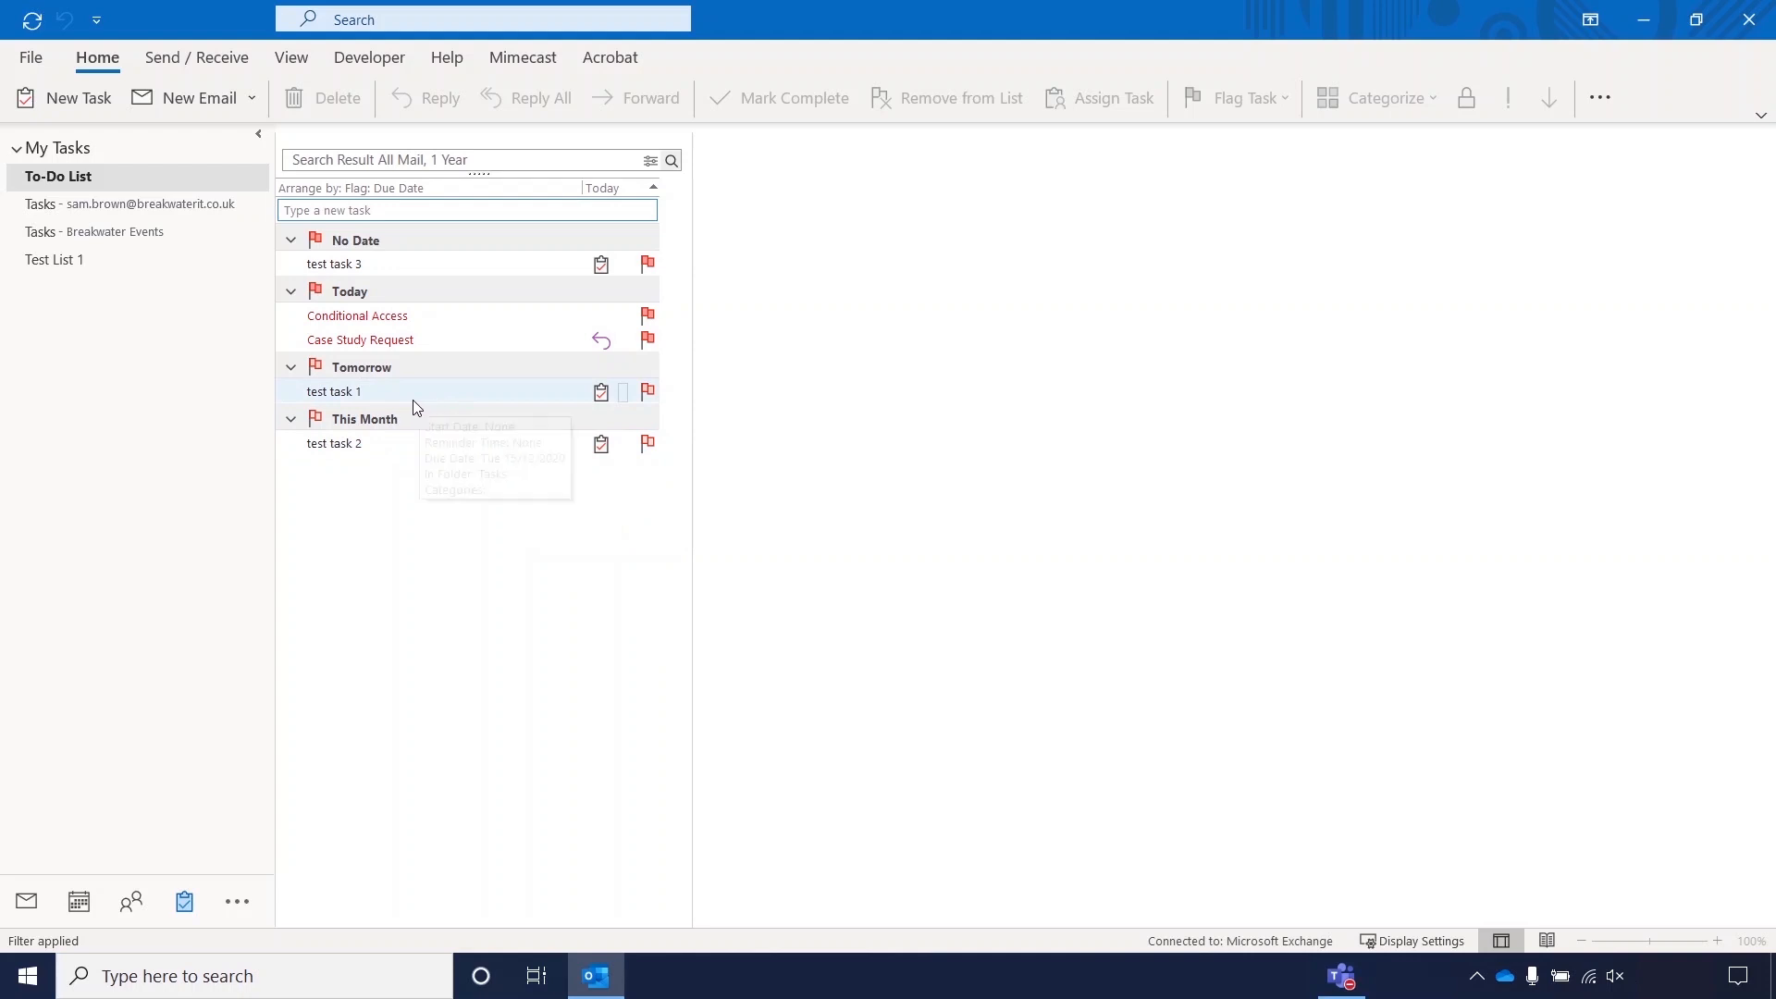
mouse_move(388, 443)
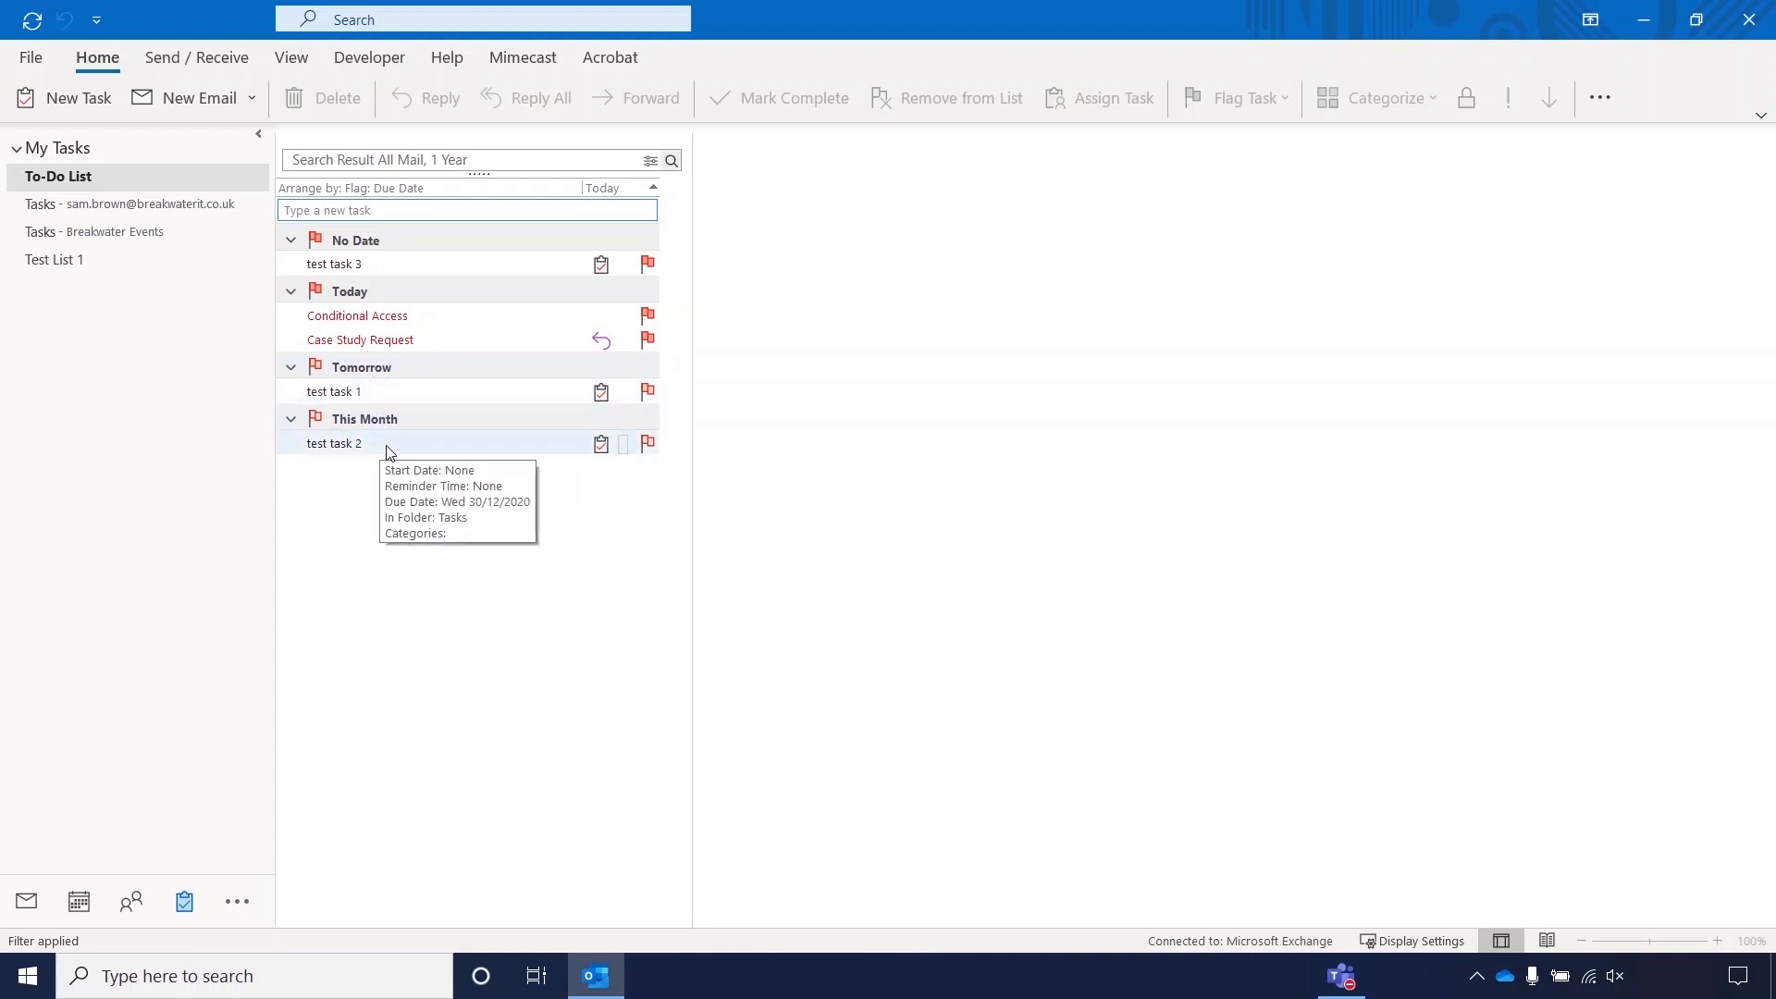
left_click(54, 259)
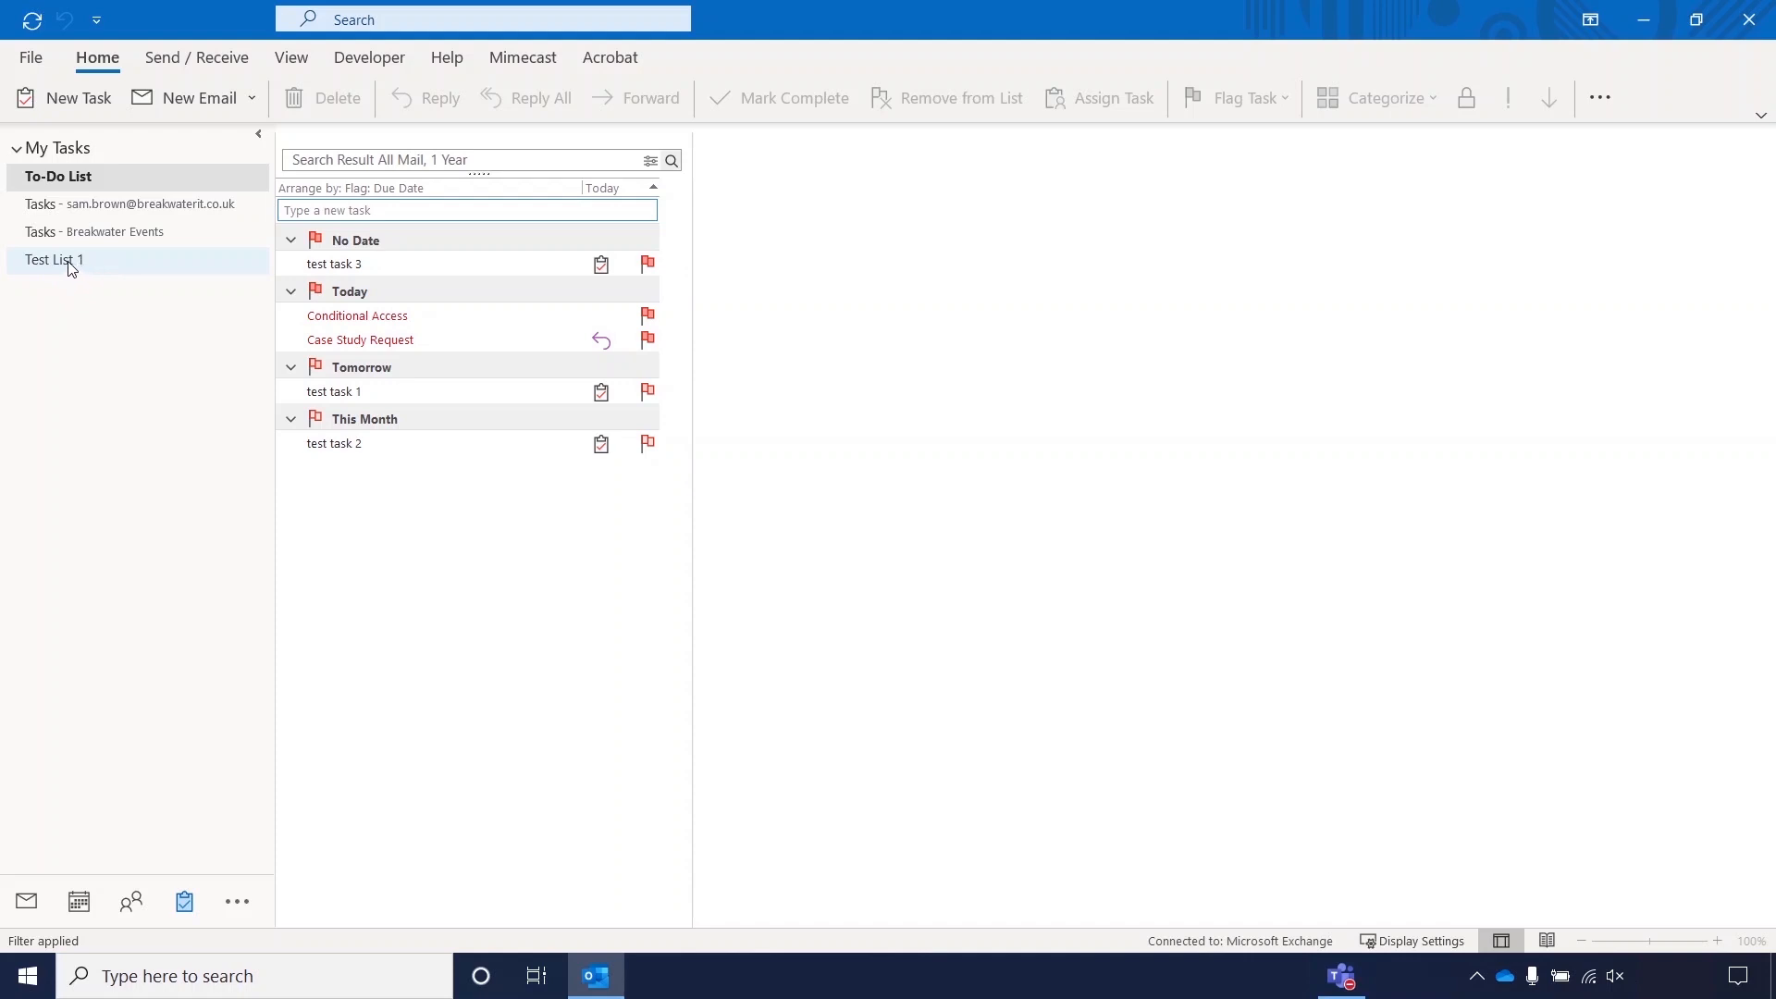
Remove the Test List 1 folder from My Tasks with Delete Folder.
left_click(53, 259)
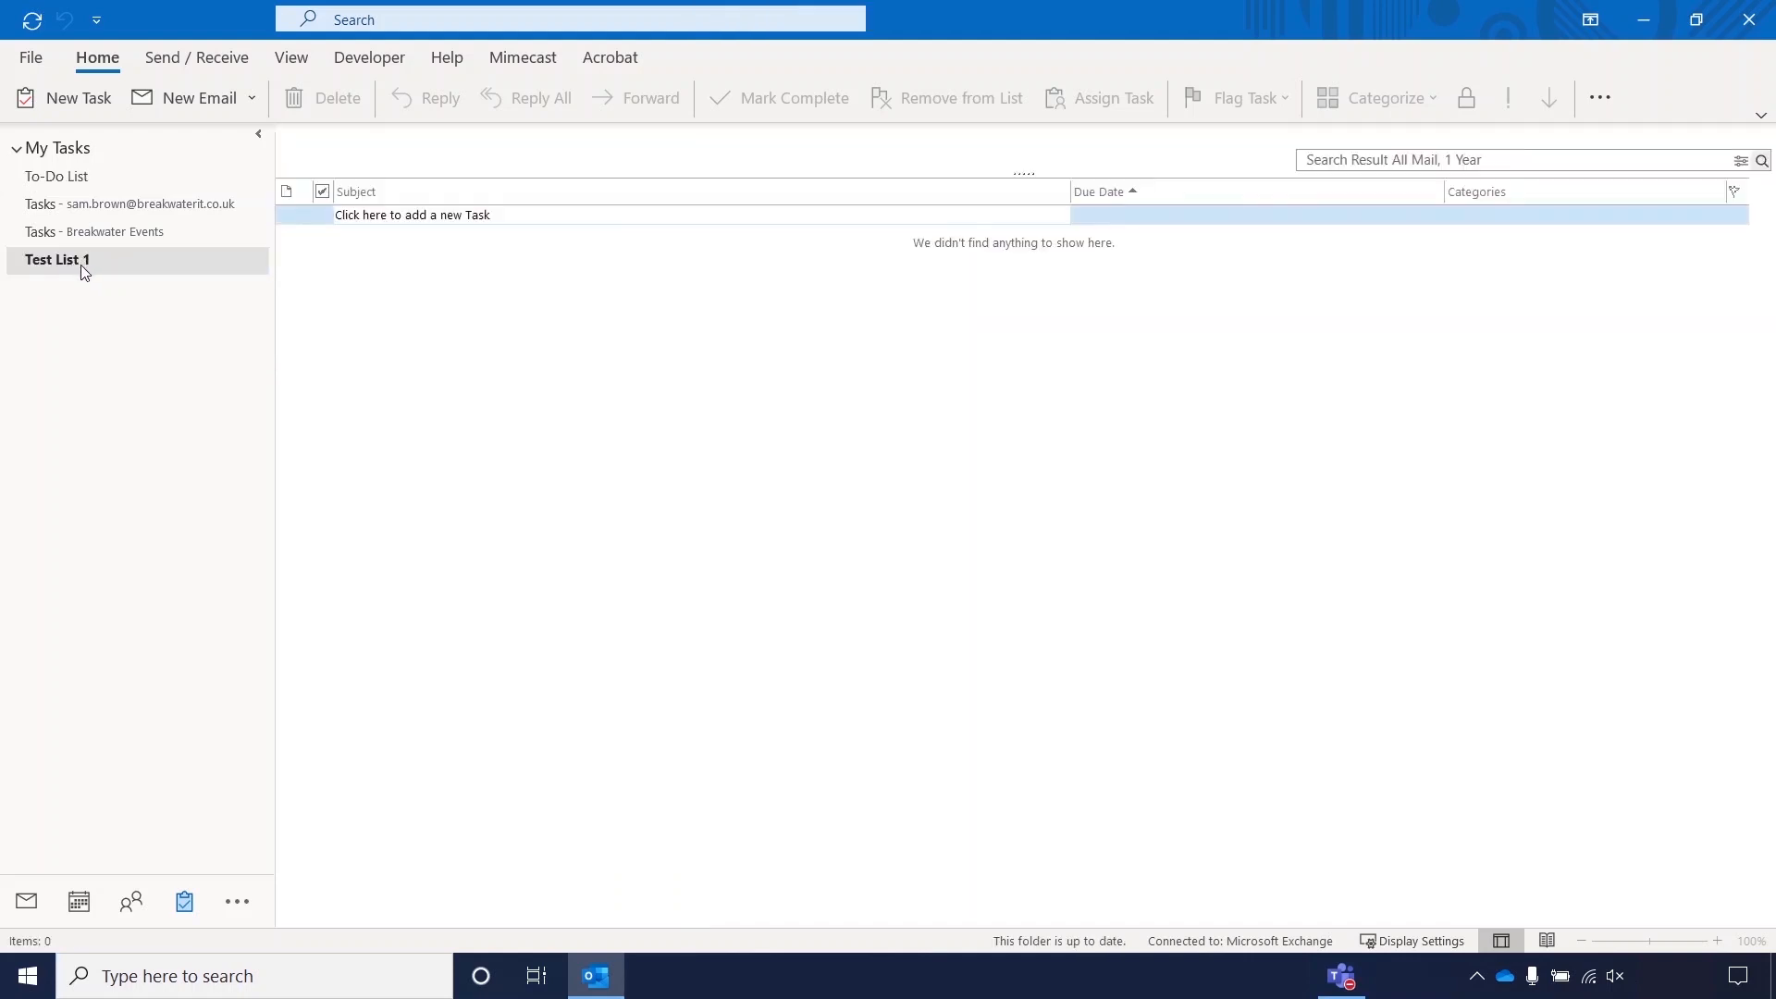
mouse_move(821, 350)
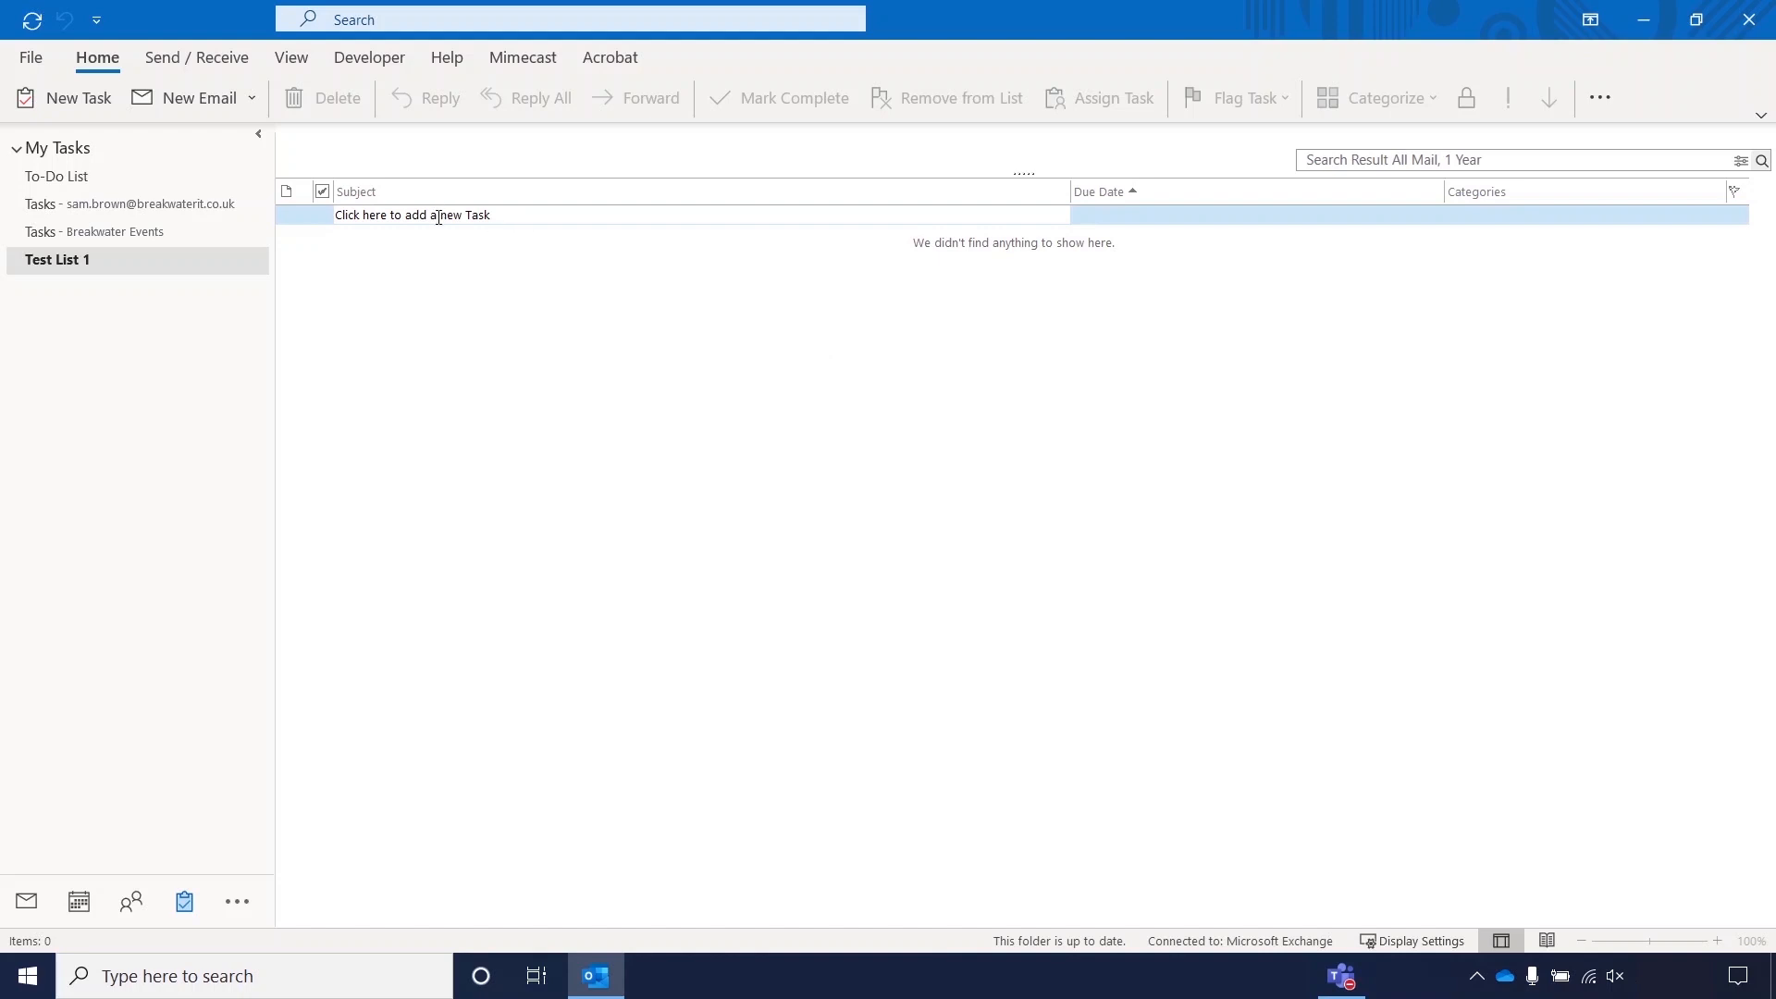
mouse_move(518, 286)
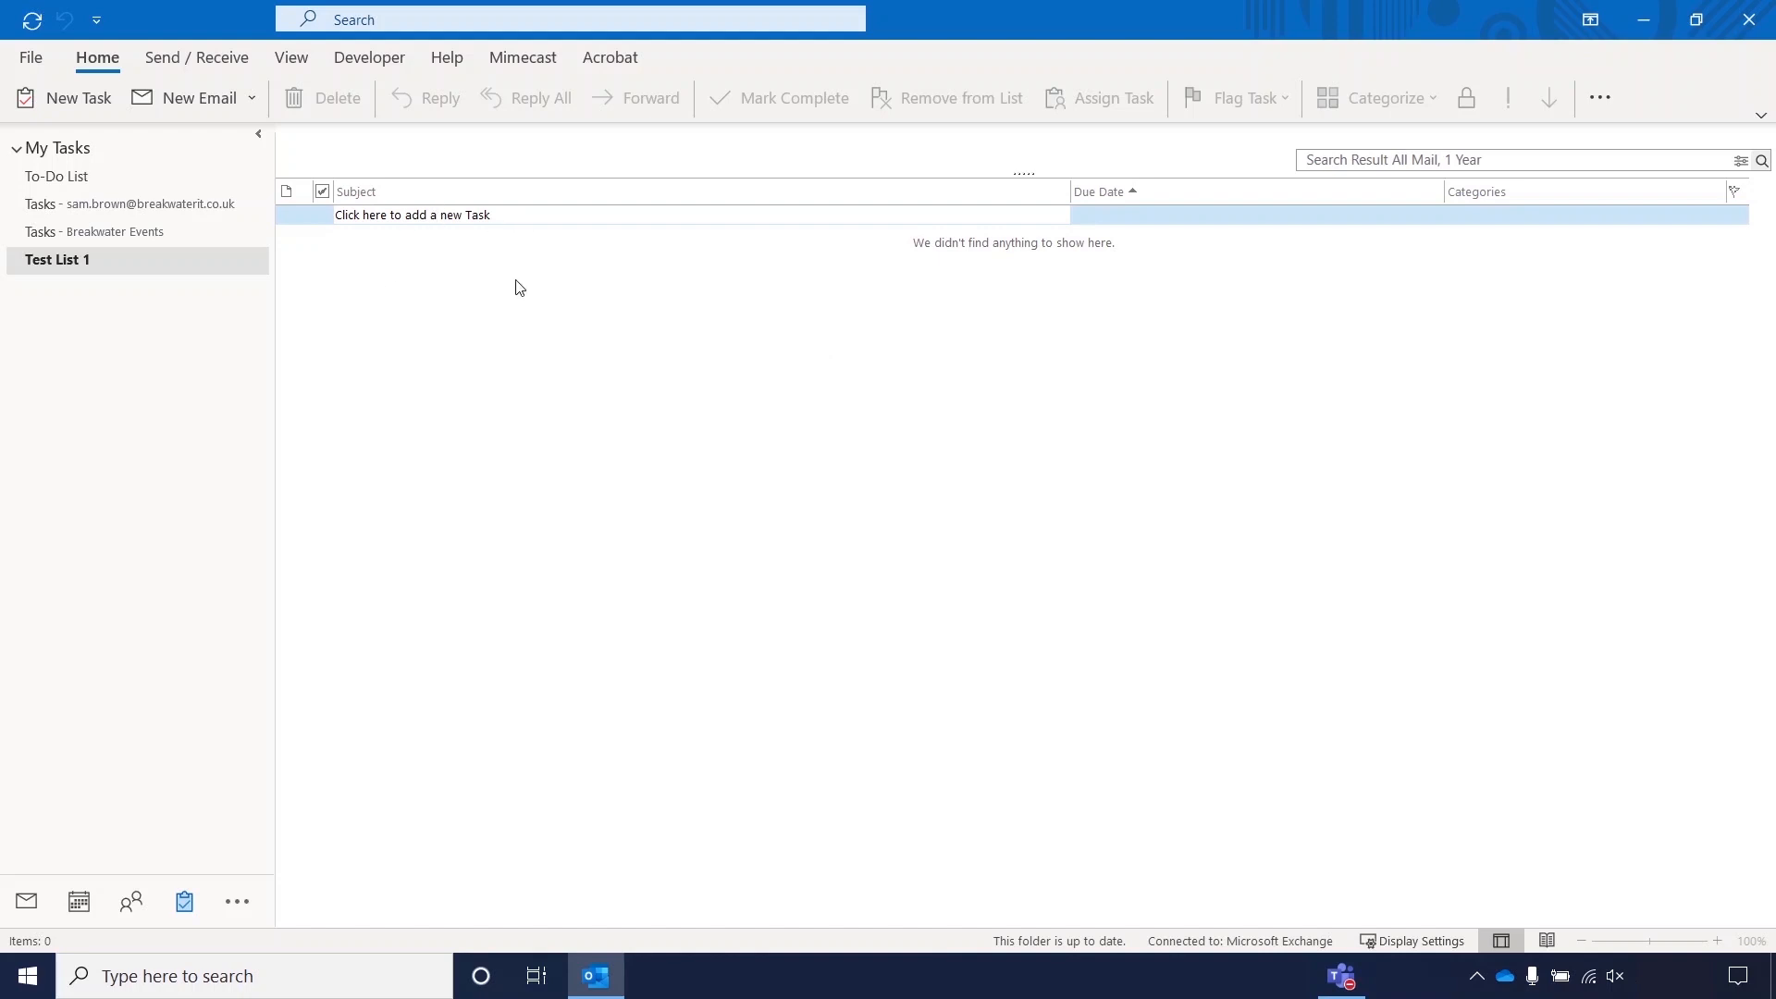
mouse_move(88, 272)
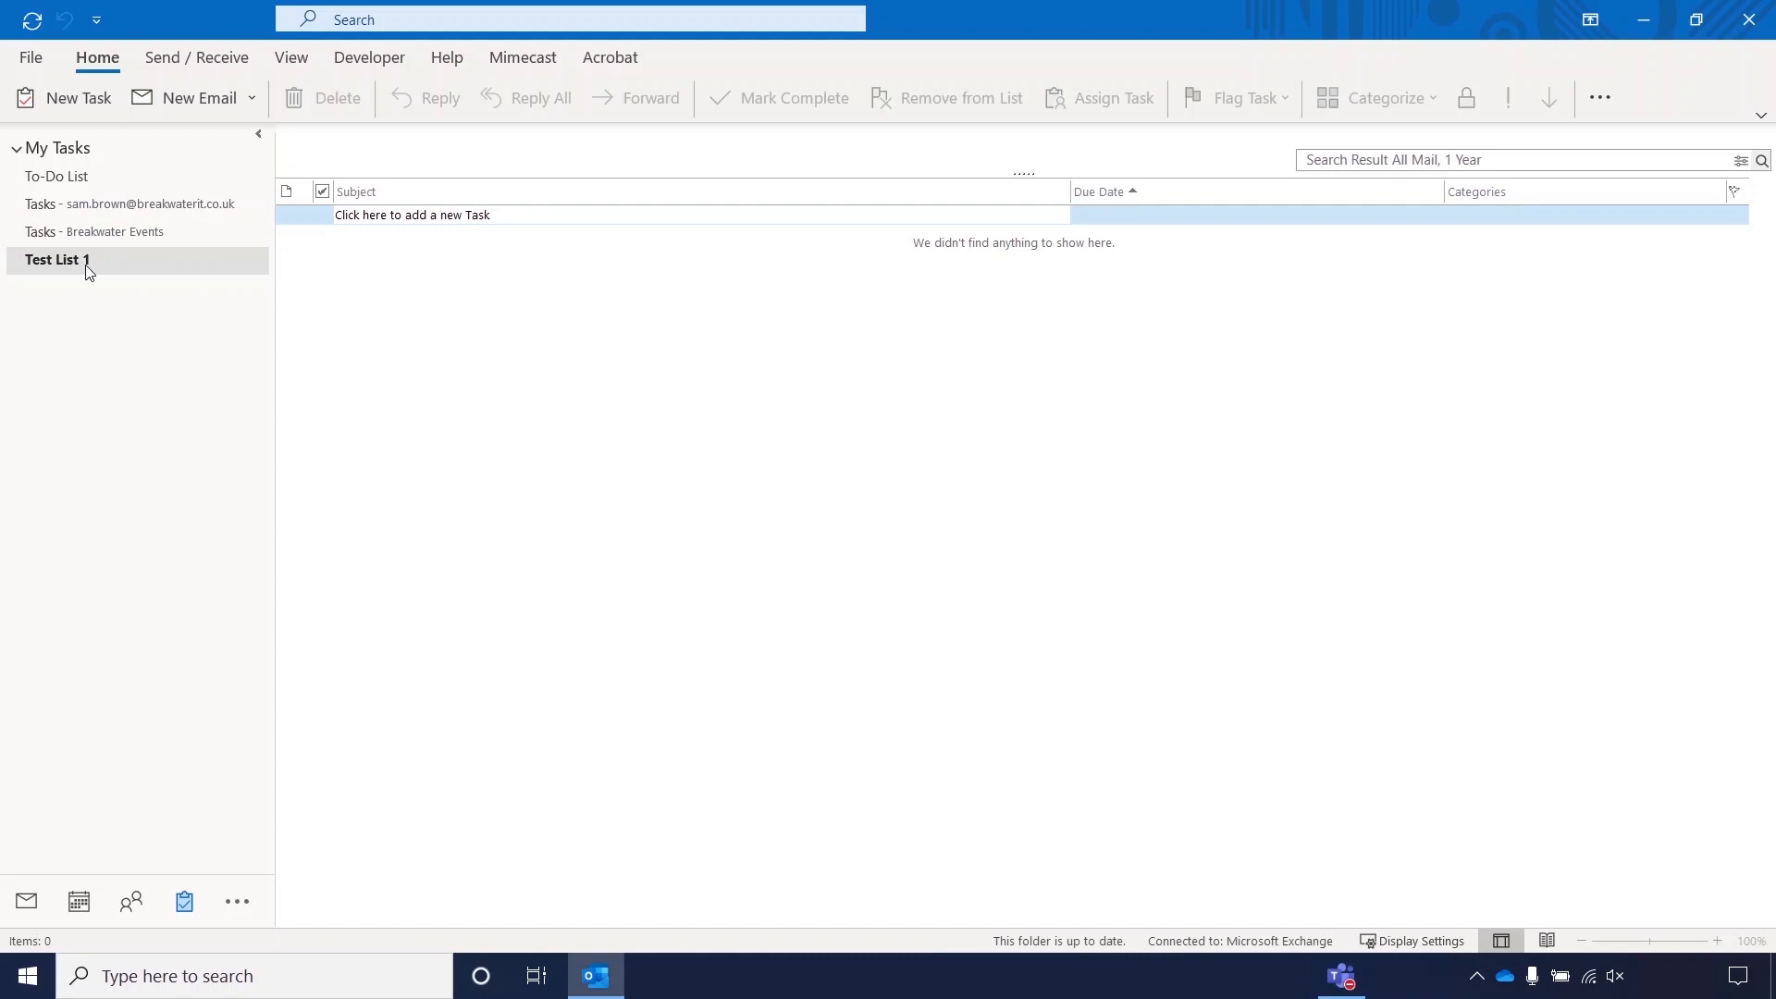
mouse_move(101, 272)
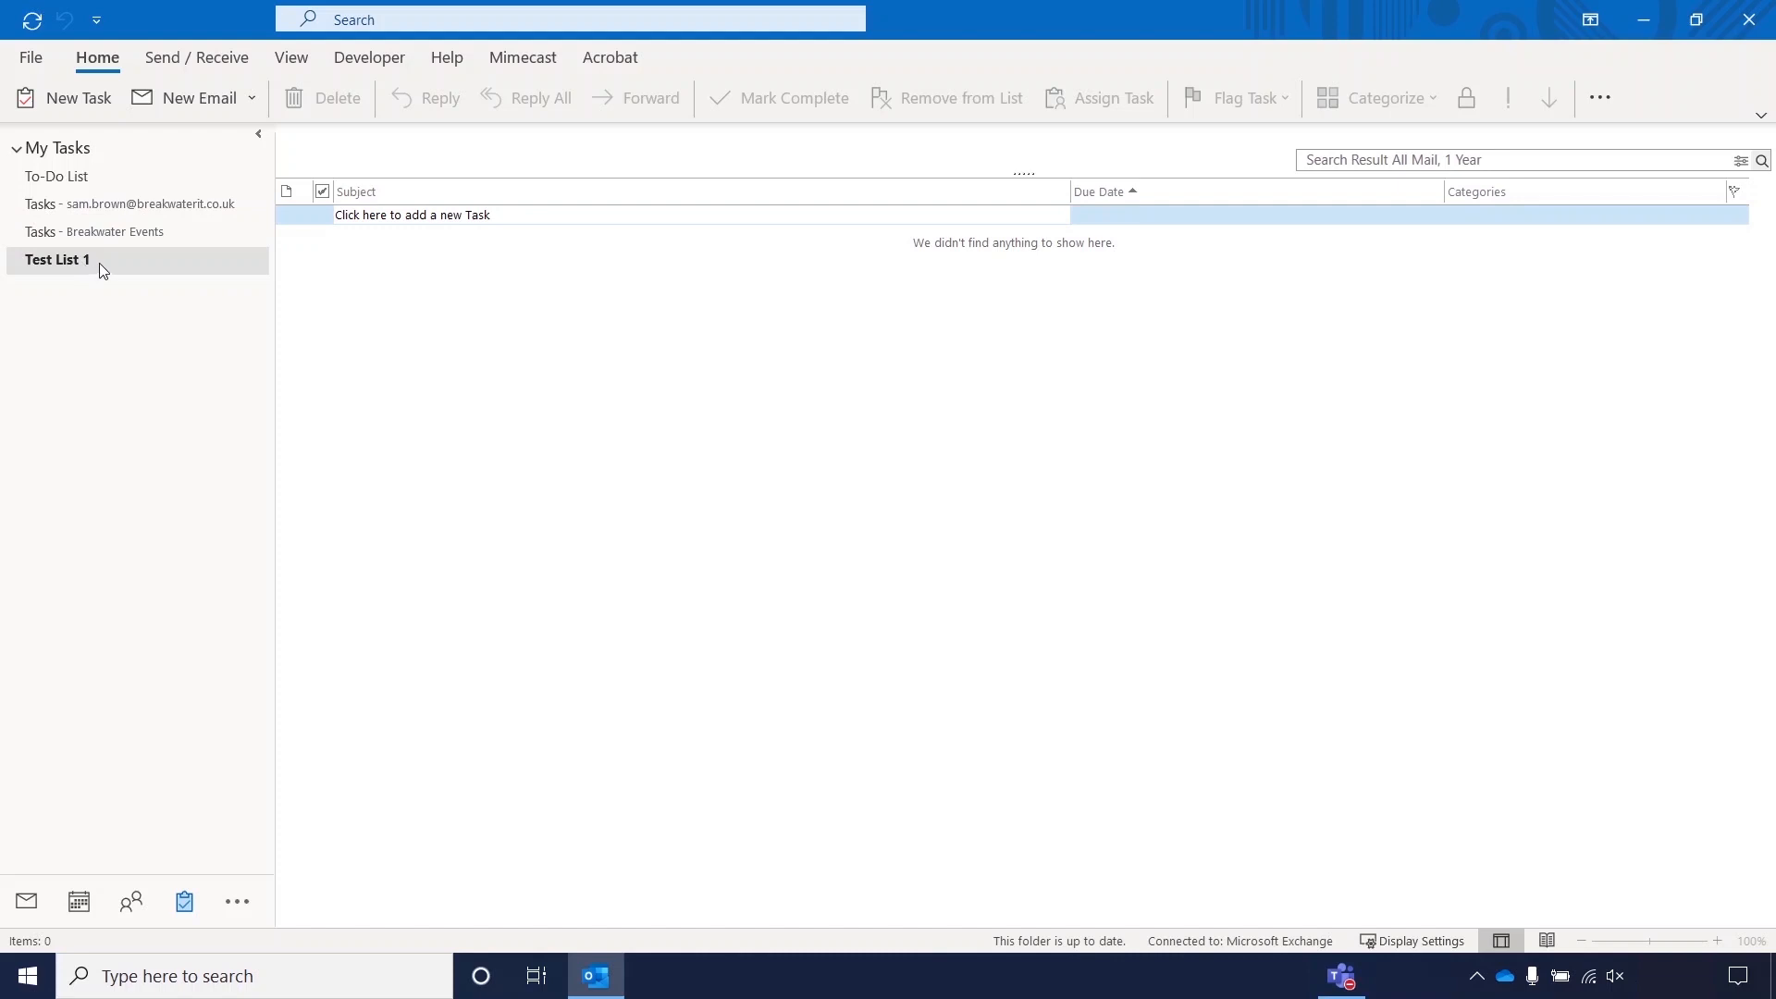
right_click(55, 260)
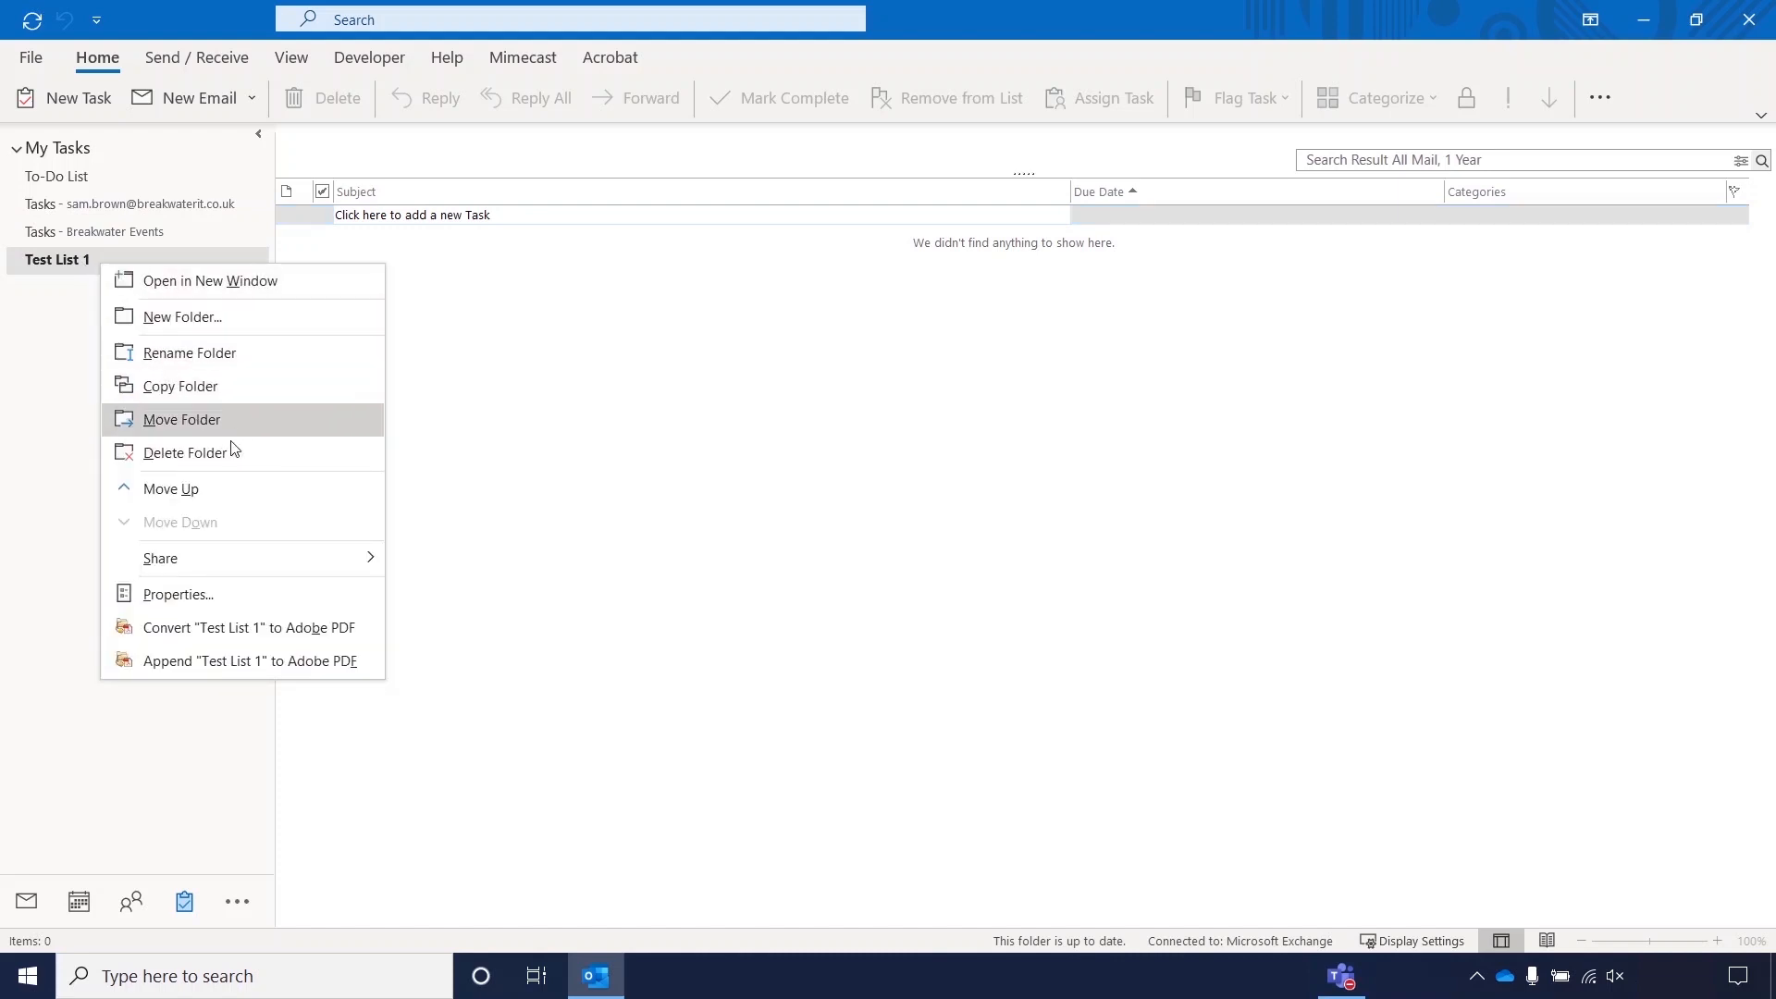
mouse_move(185, 453)
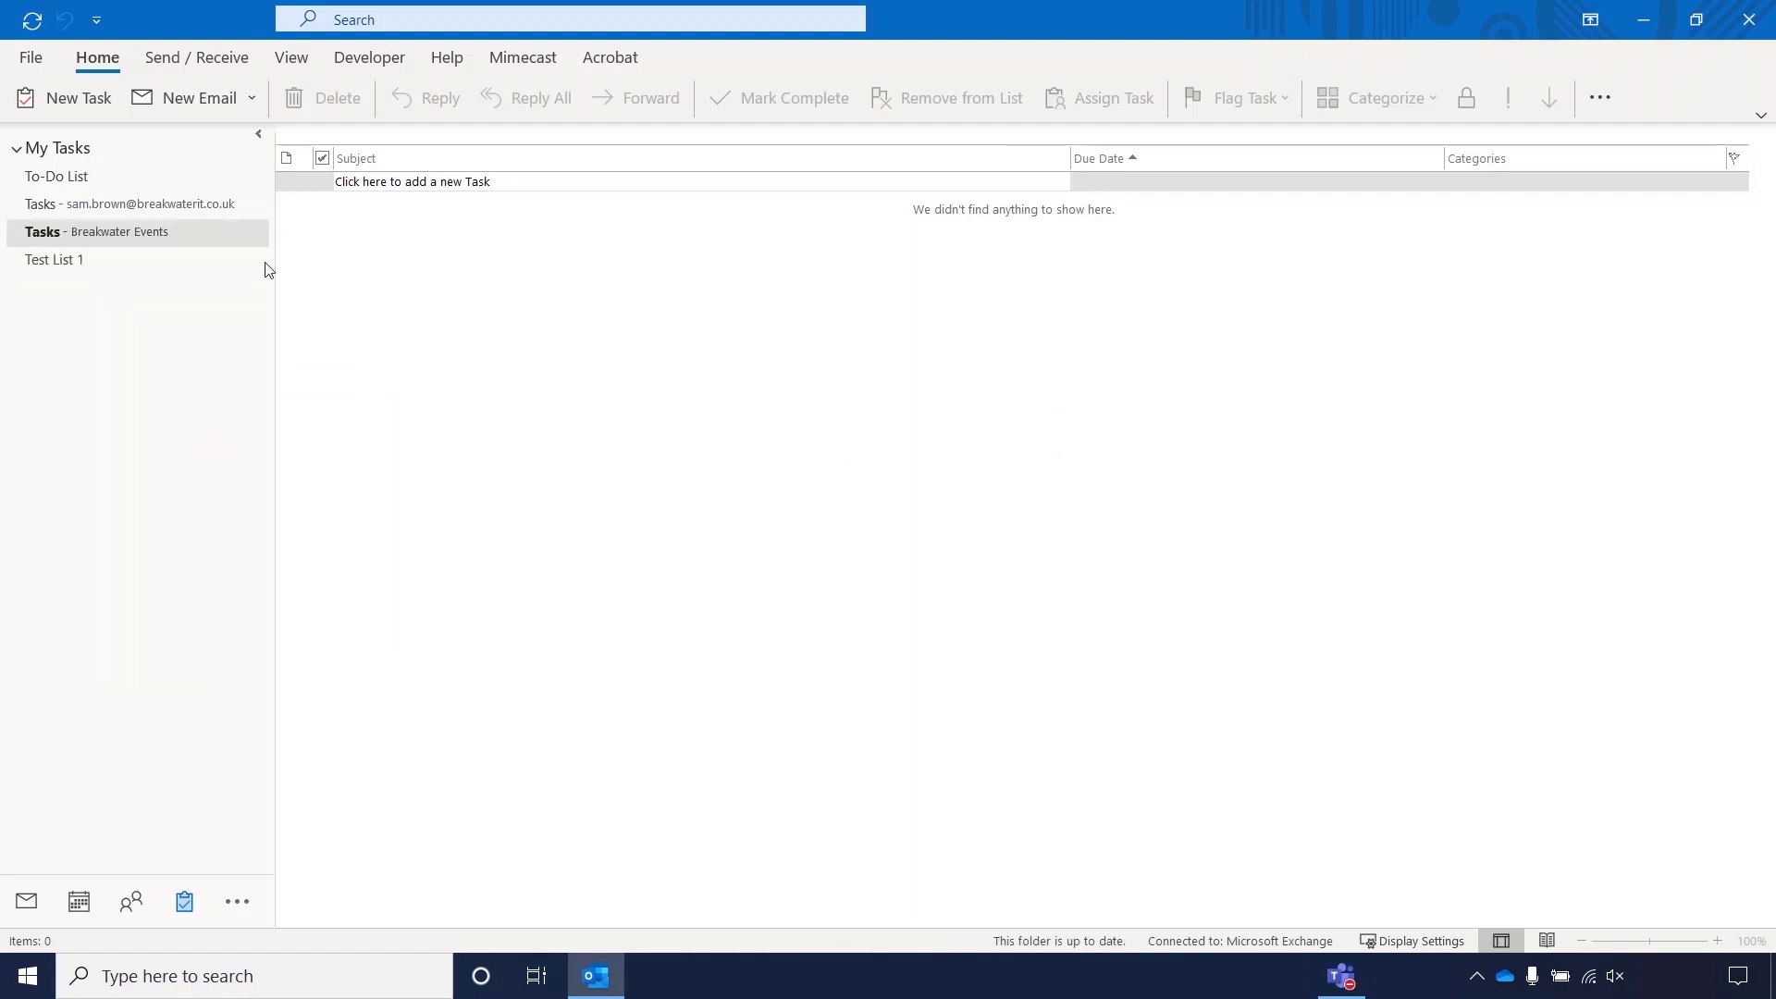
left_click(56, 175)
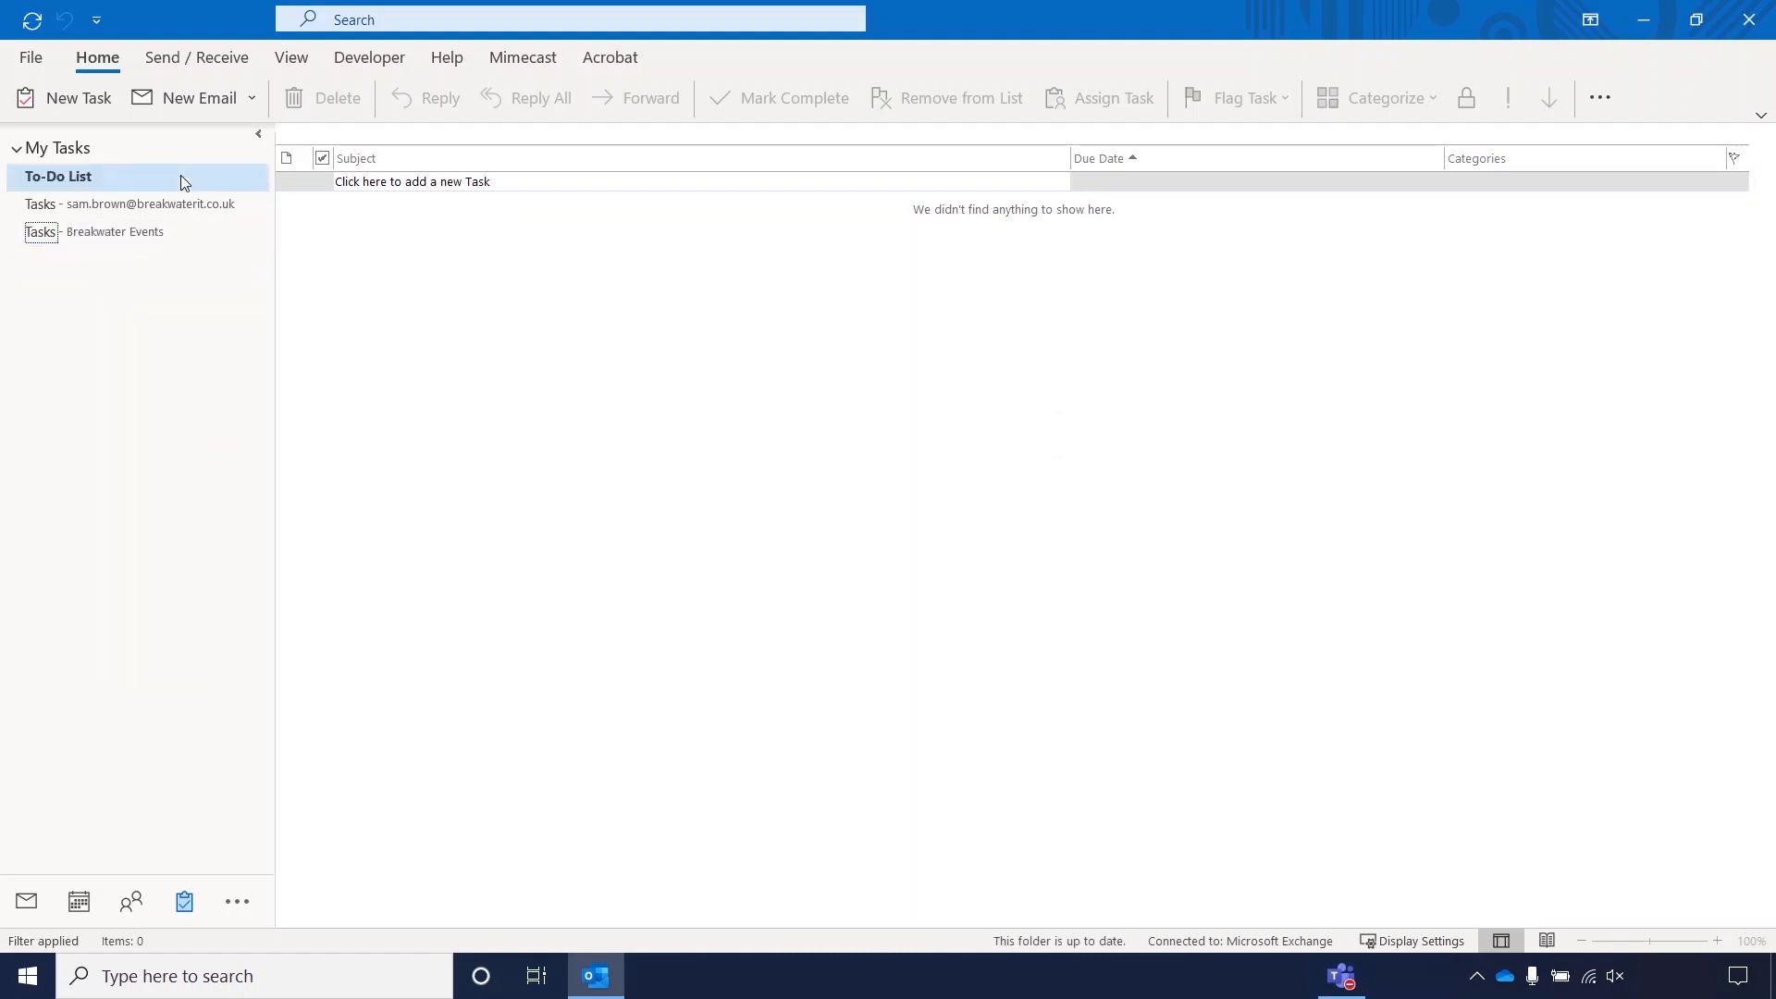
Refresh the Tasks by Planner app from its ... menu, then return to Outlook.
left_click(1341, 975)
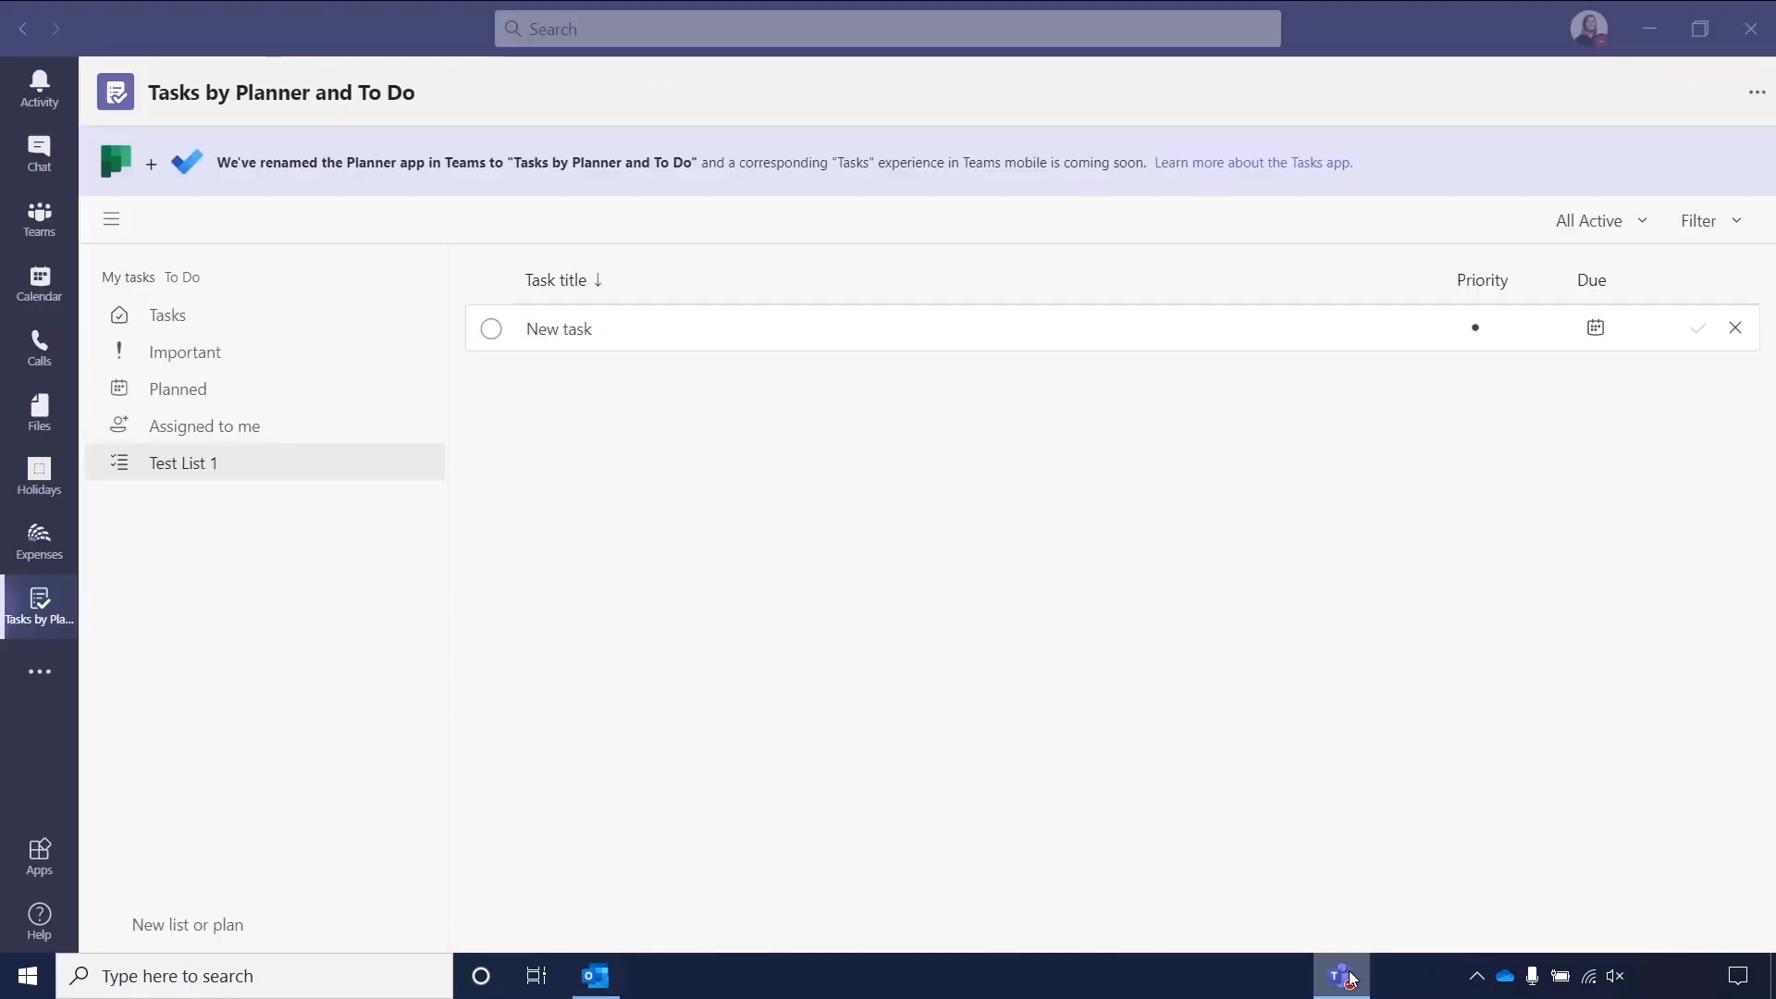
left_click(557, 328)
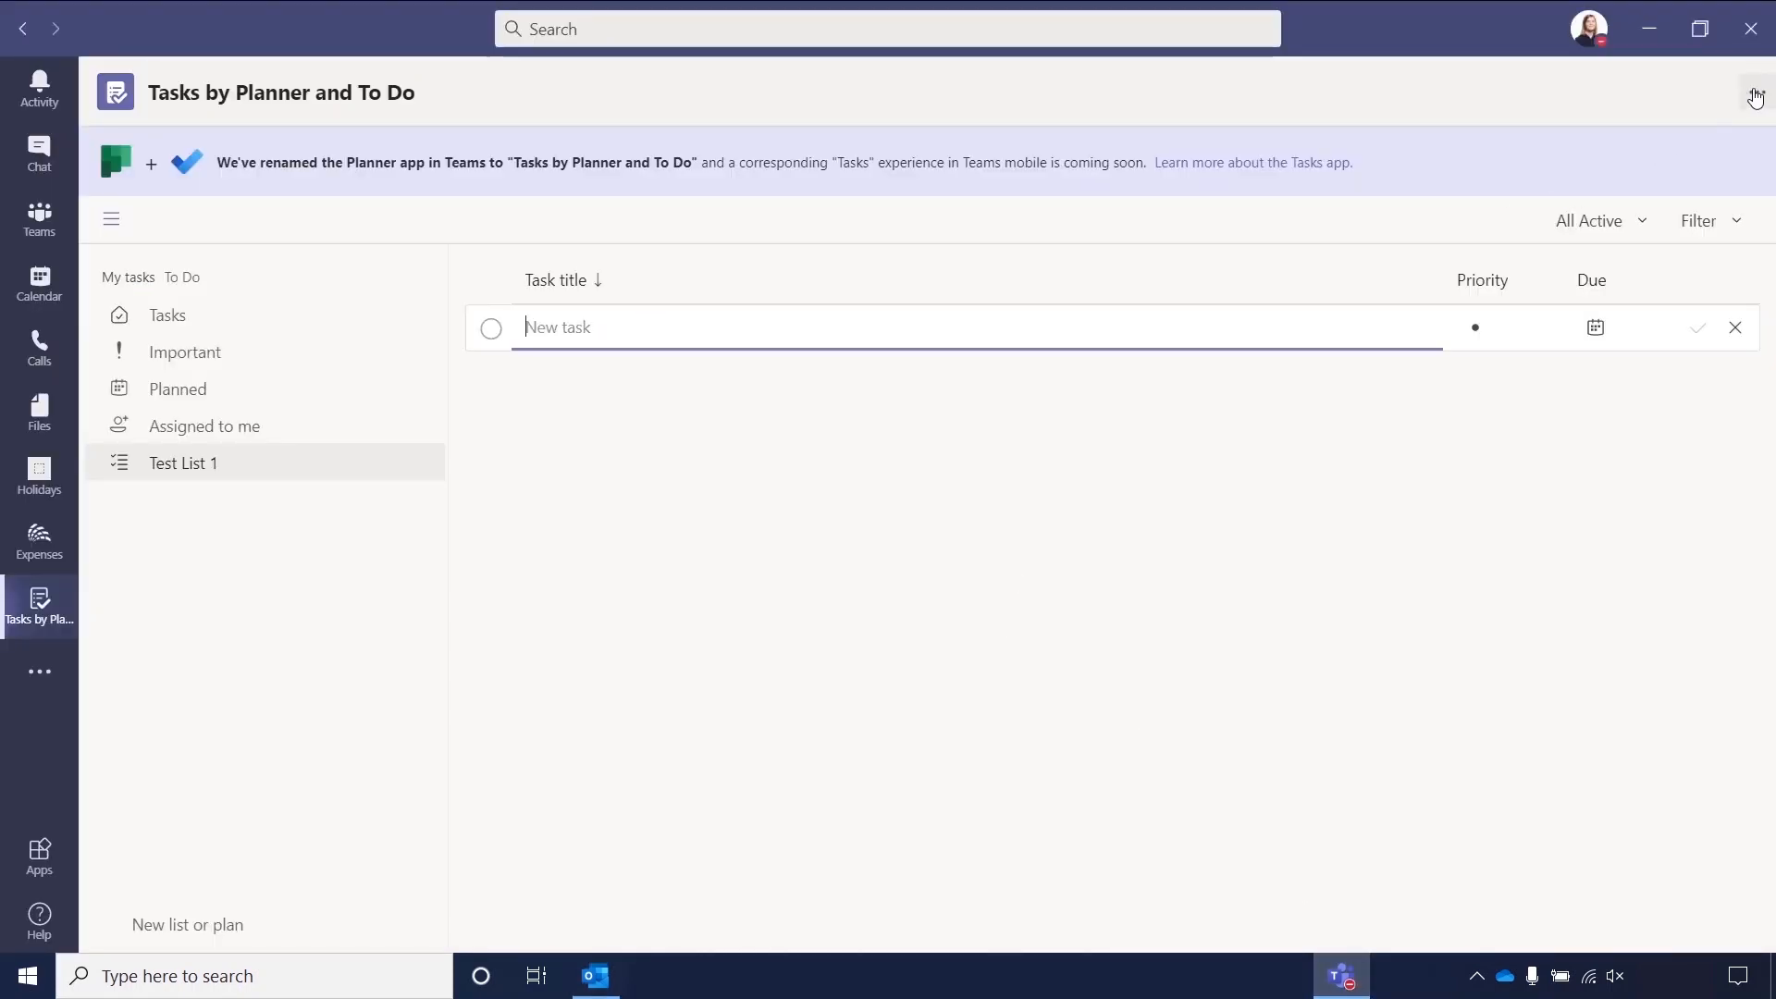
left_click(1757, 92)
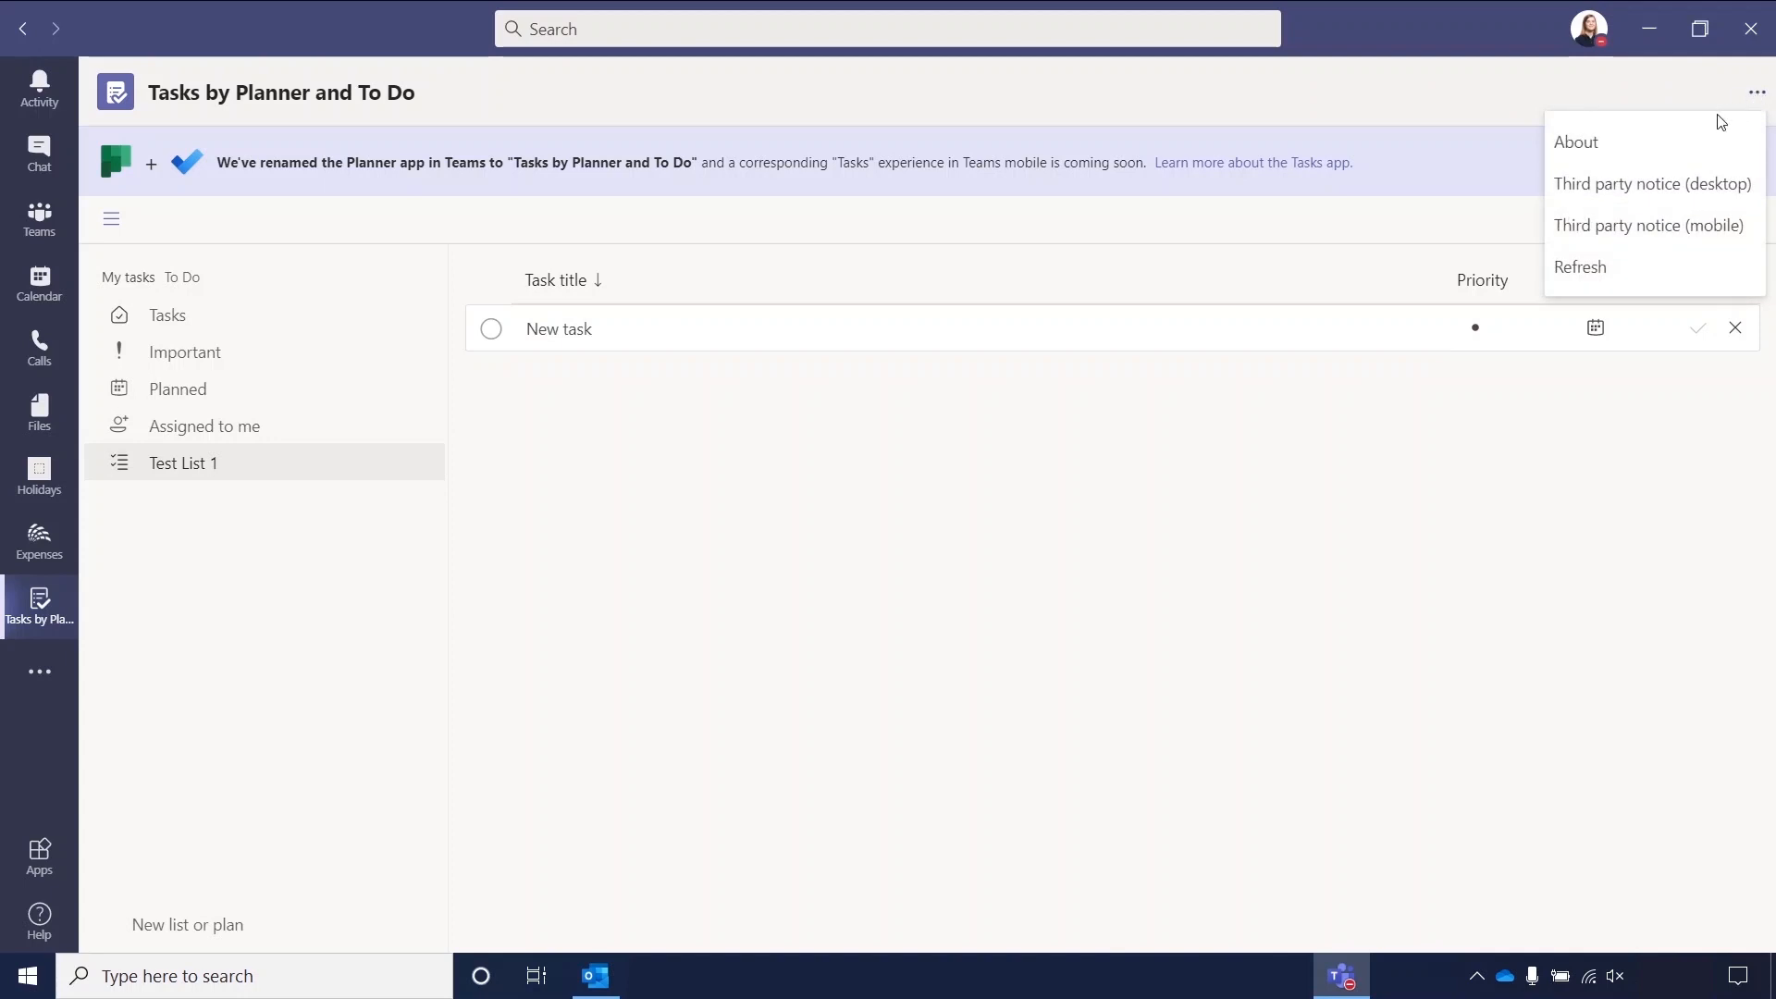
left_click(522, 499)
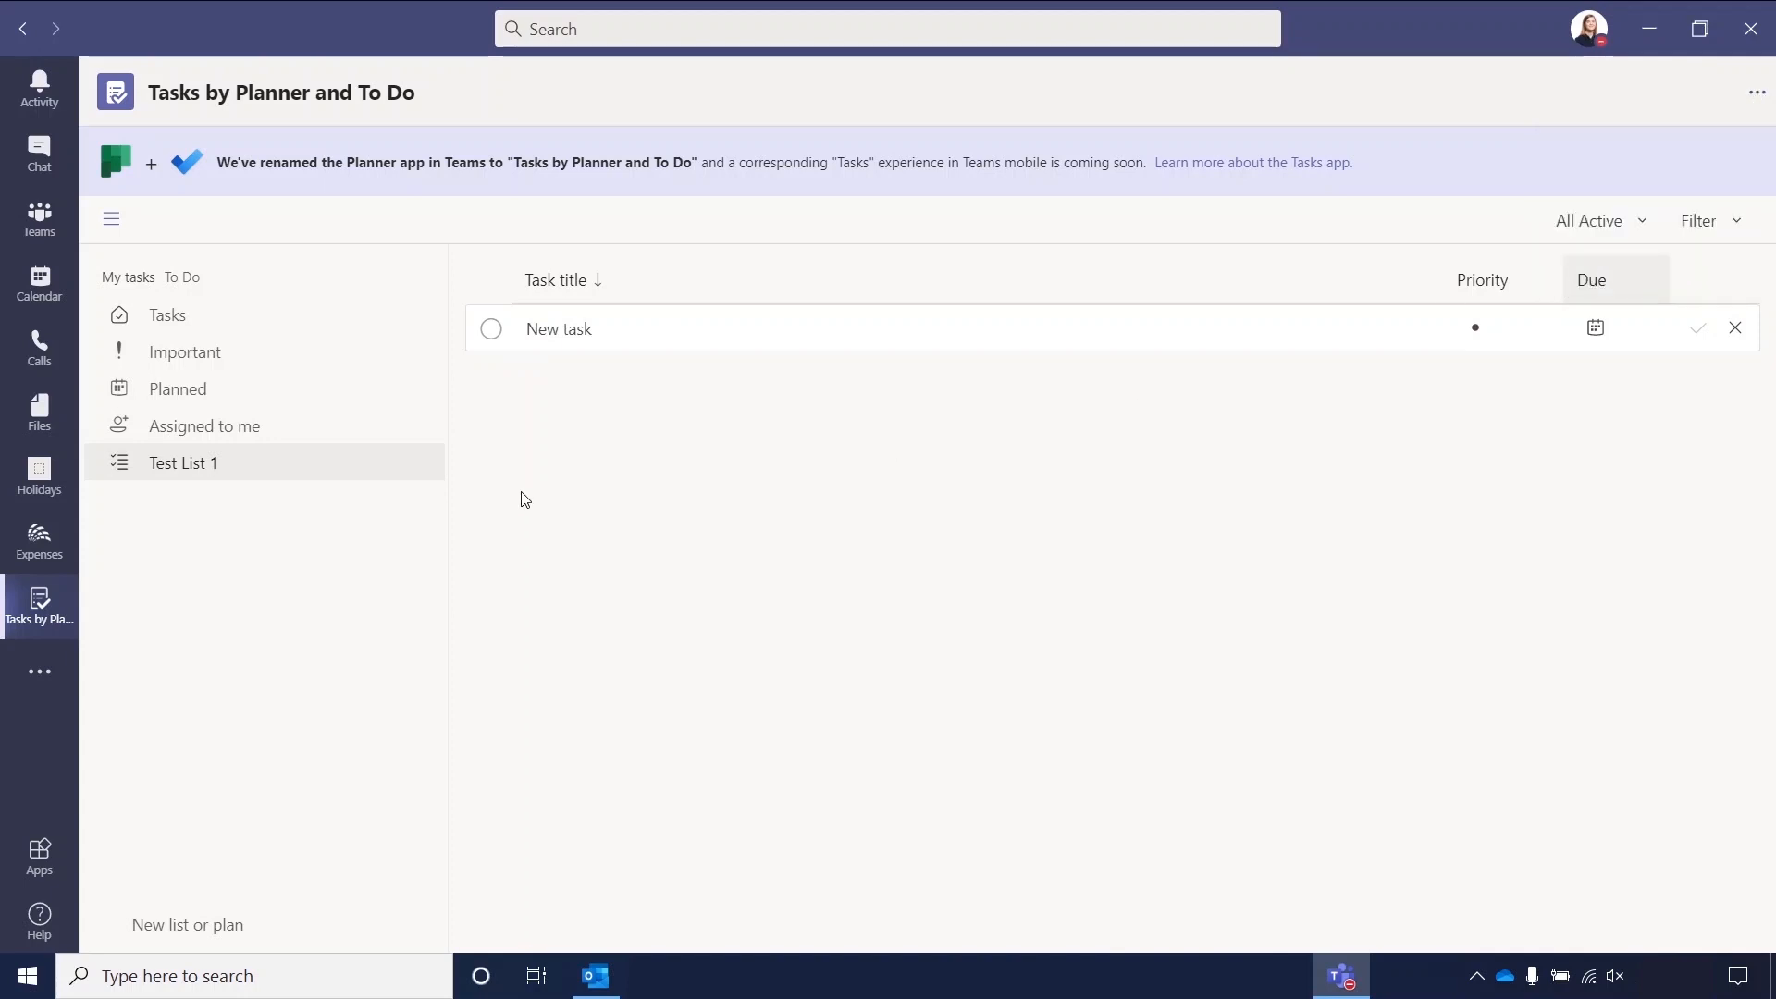
left_click(1480, 280)
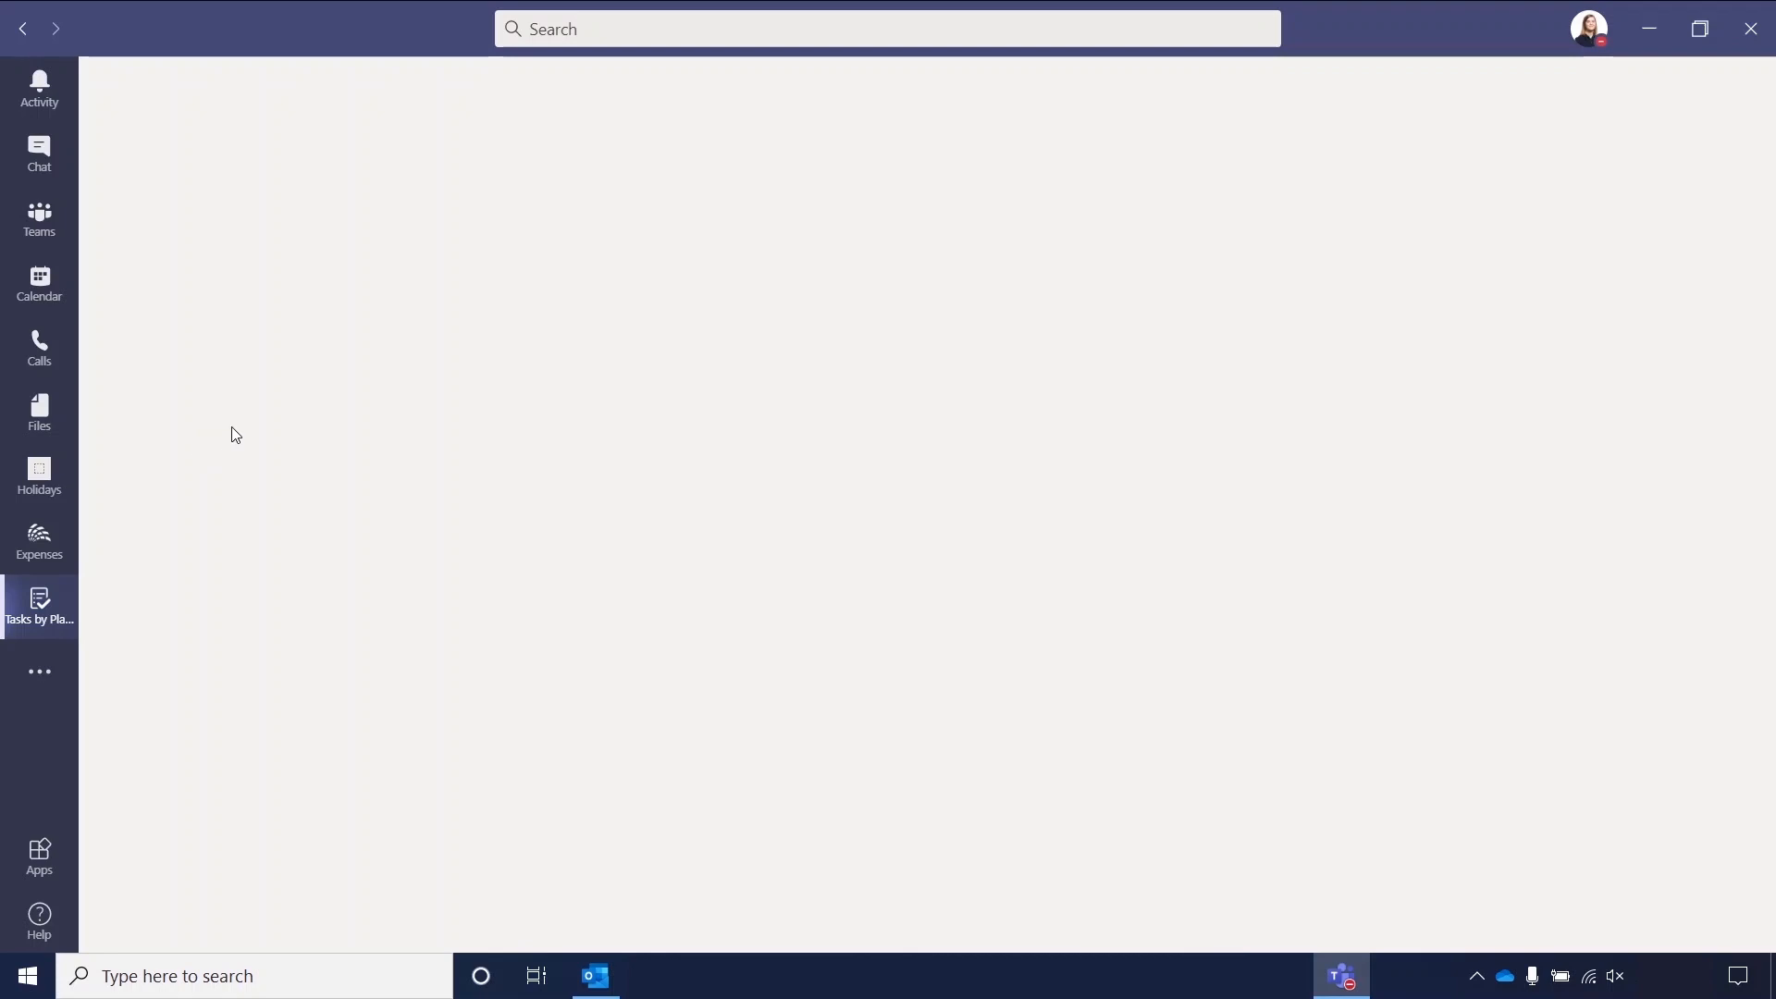
left_click(39, 604)
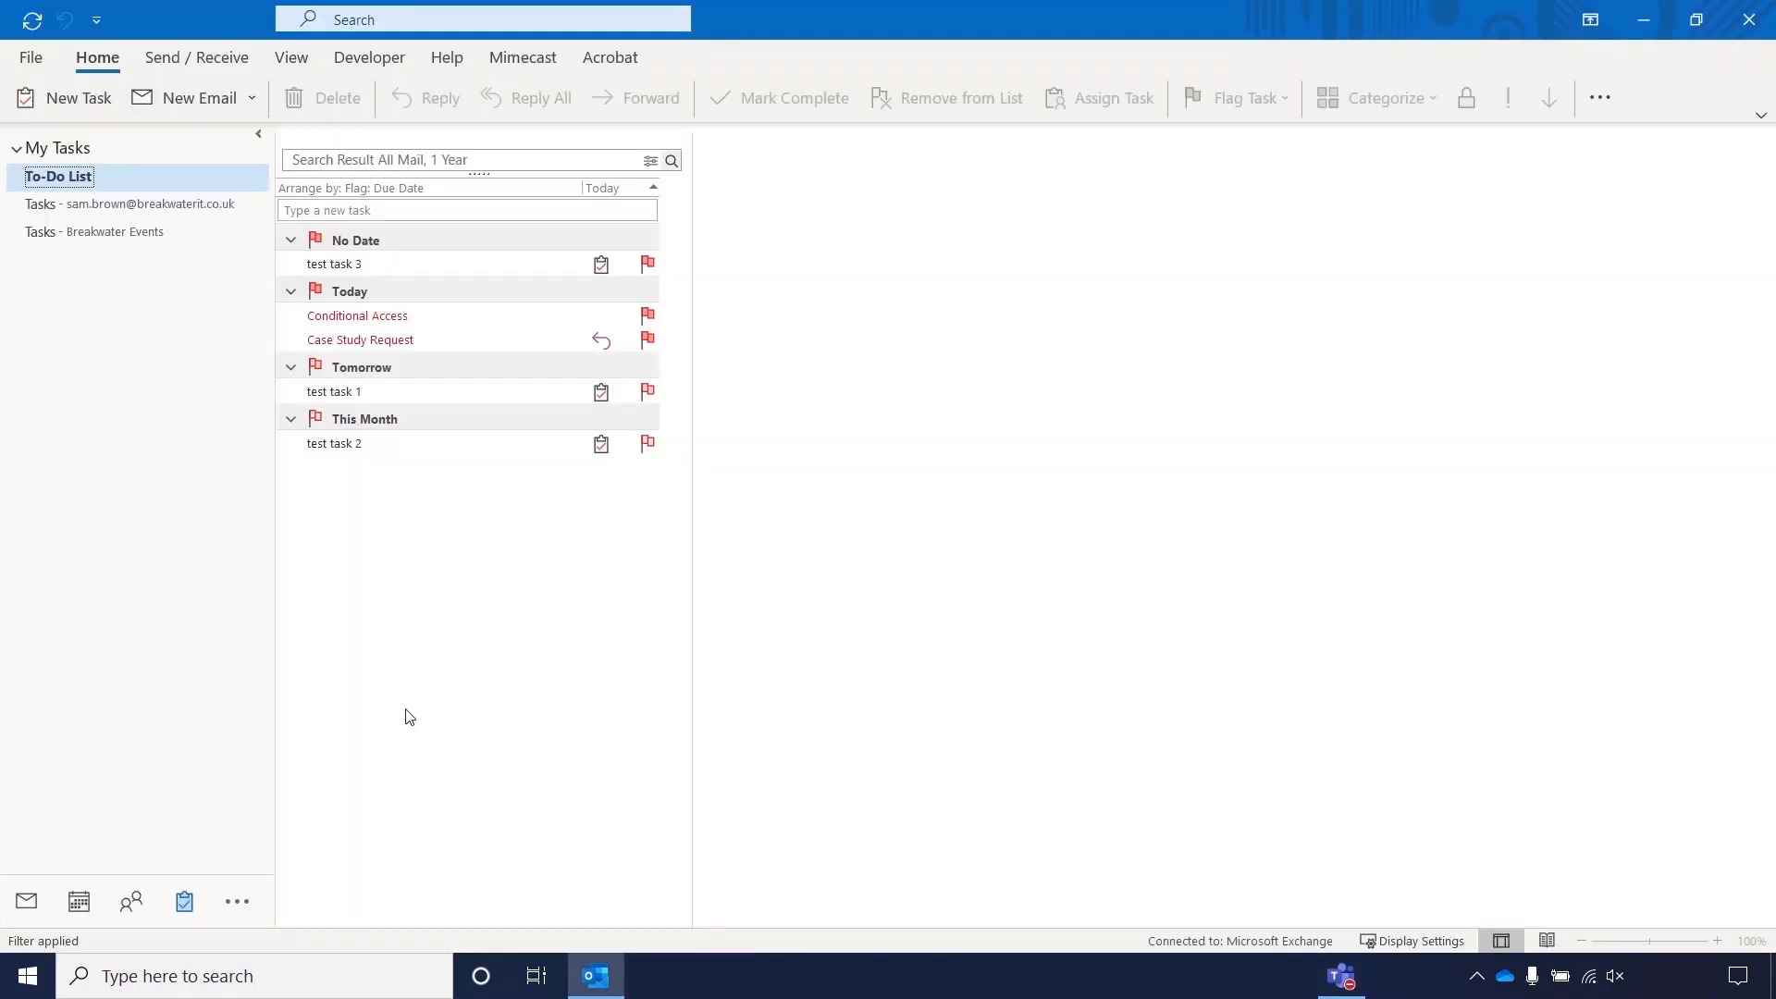
mouse_move(460, 762)
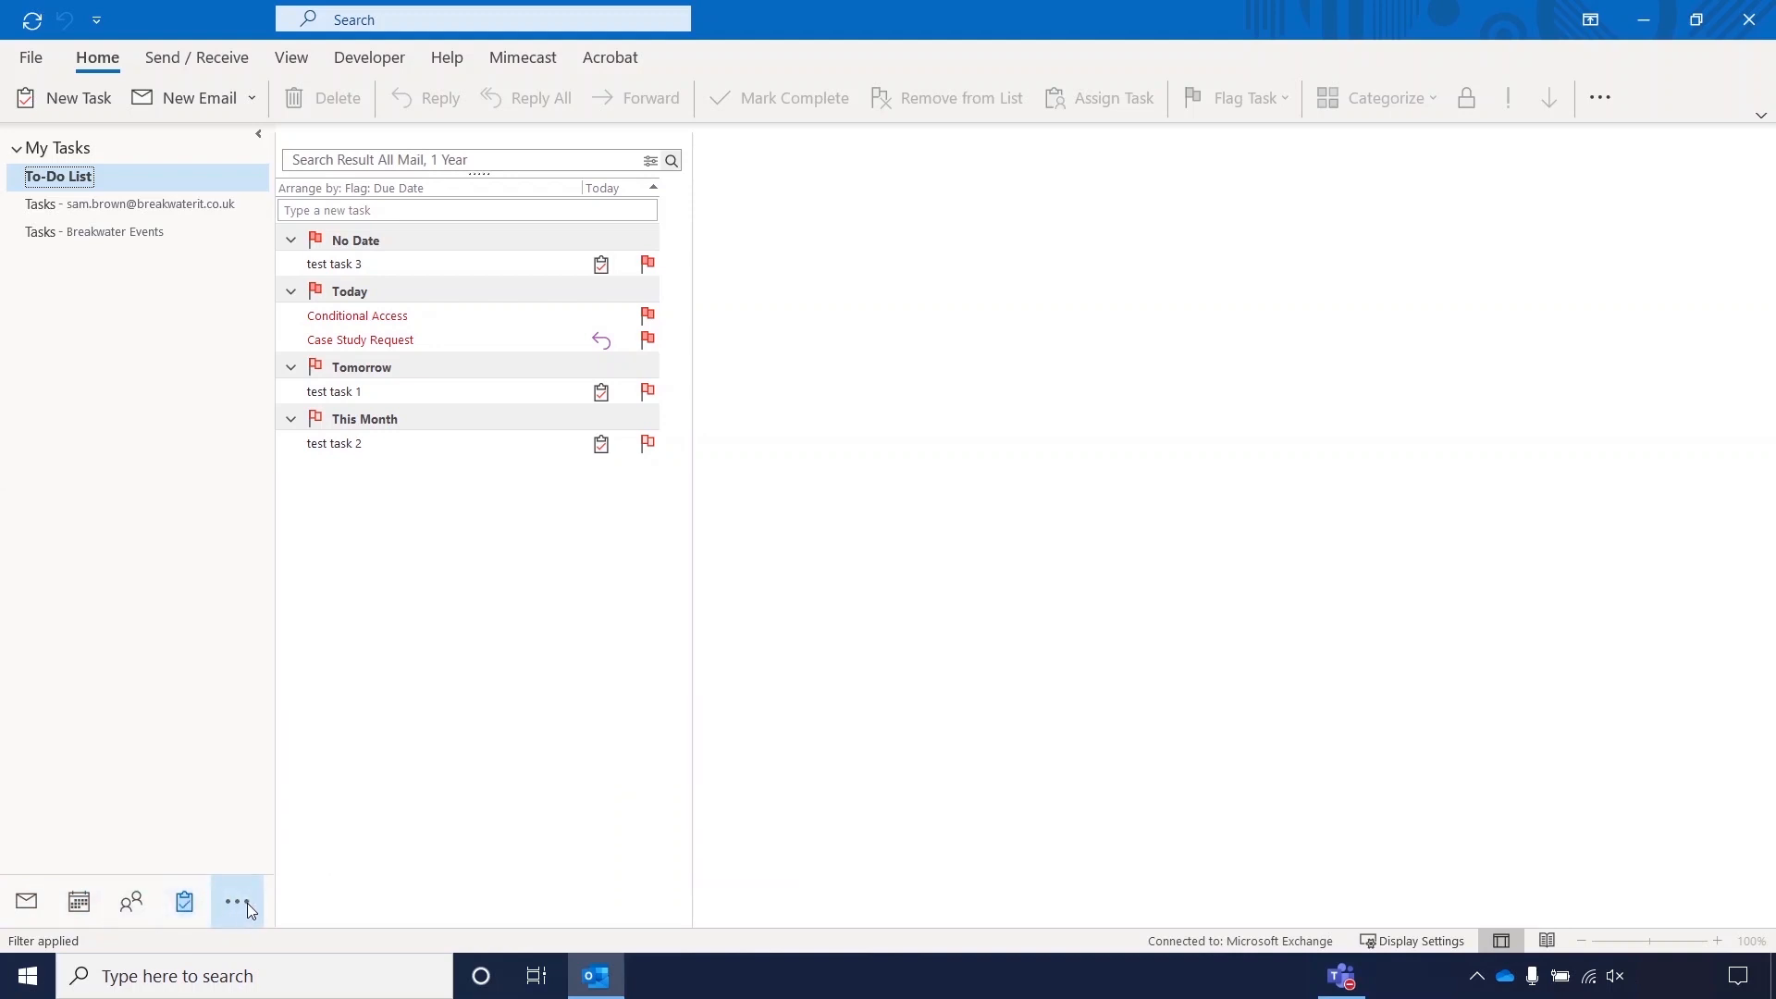
left_click(237, 902)
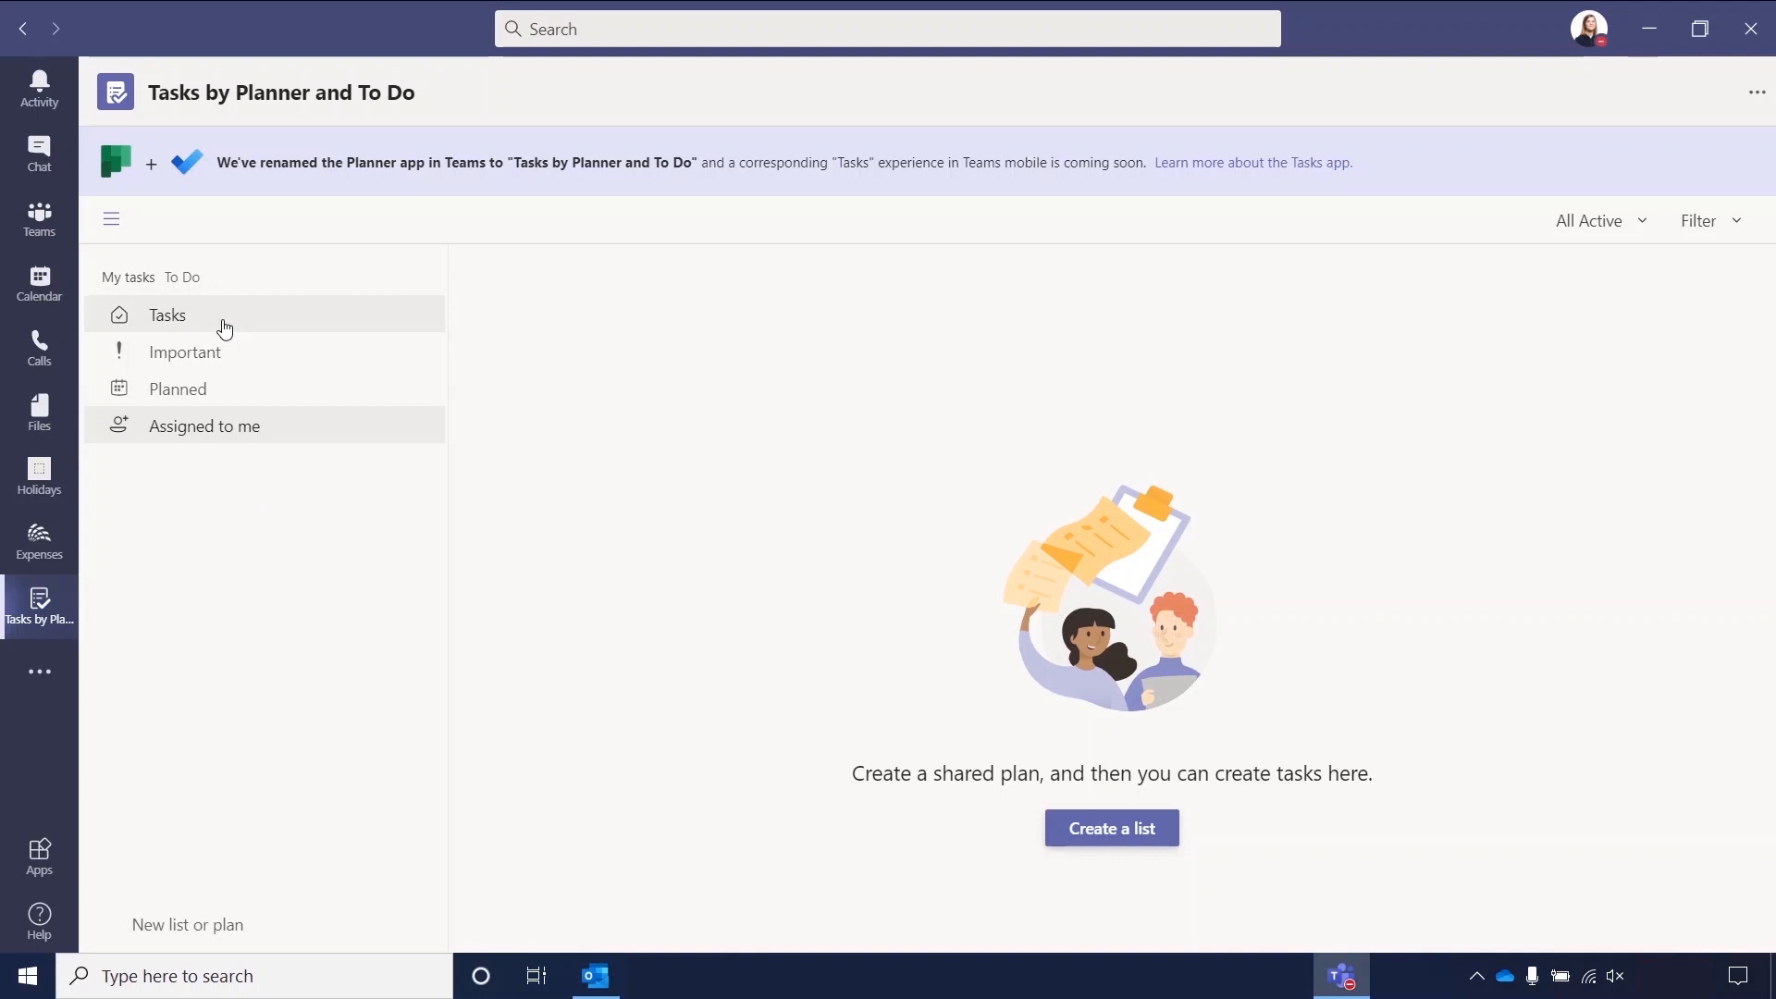
Open the Tasks list and mark test task 3 complete.
left_click(168, 314)
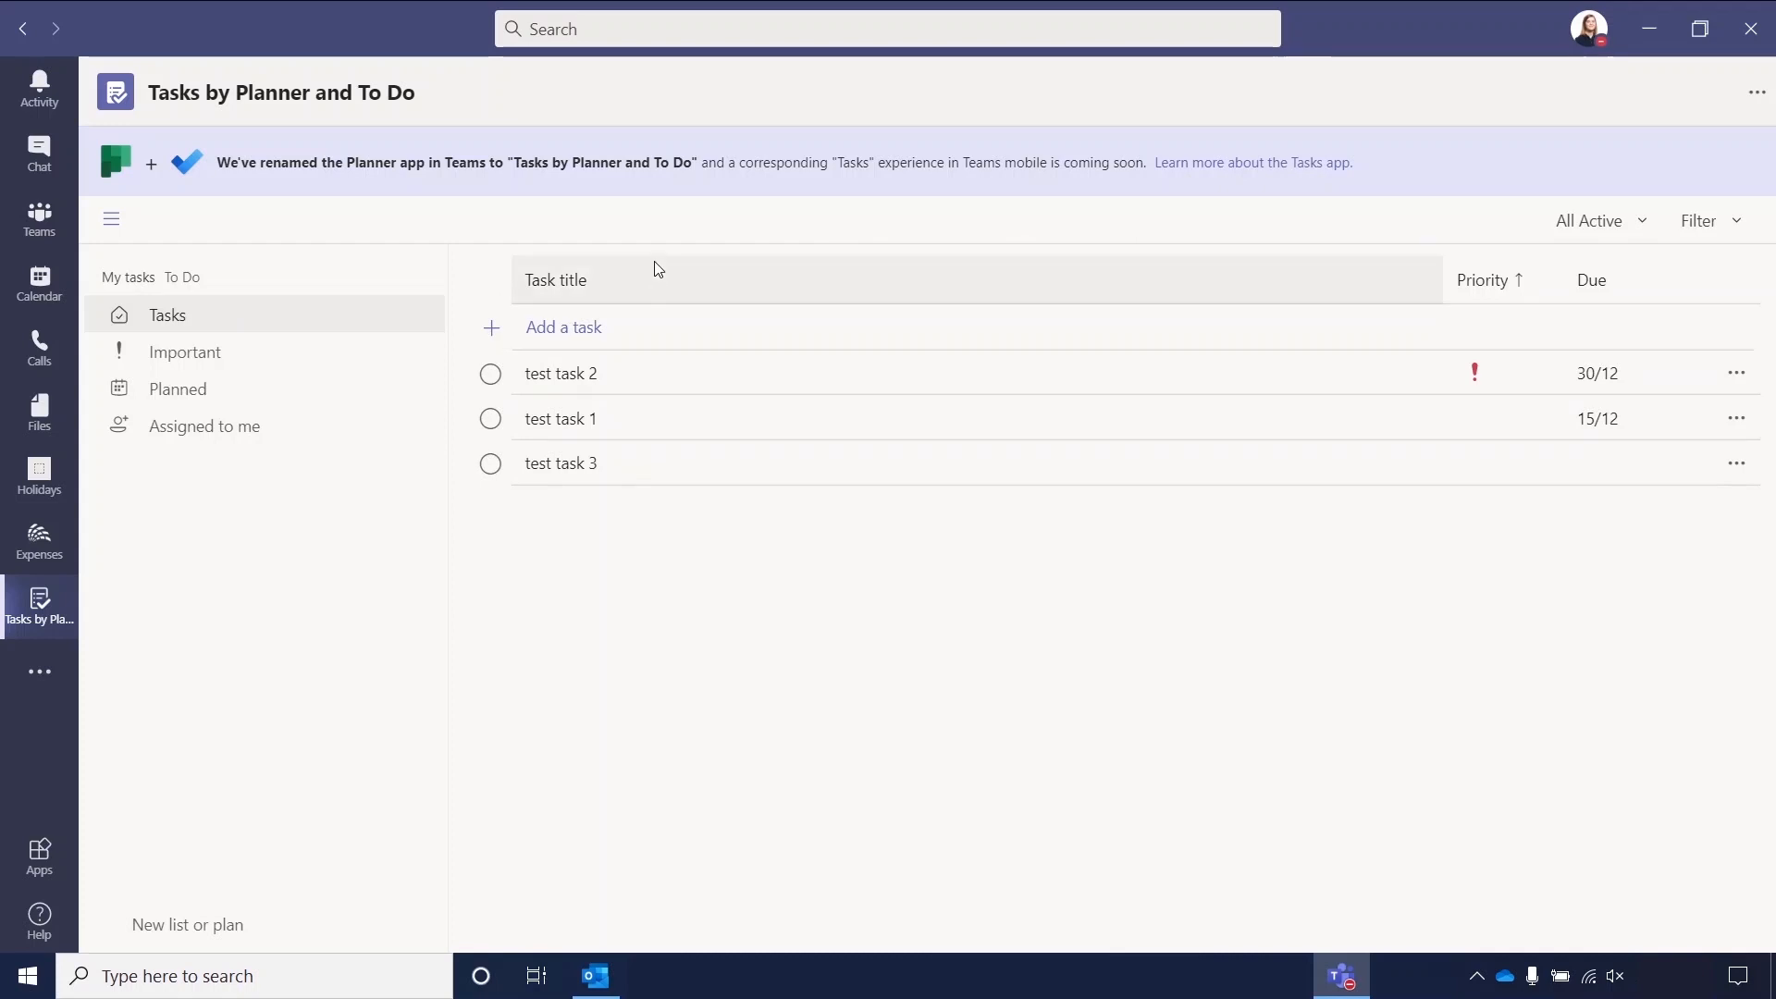
mouse_move(491, 469)
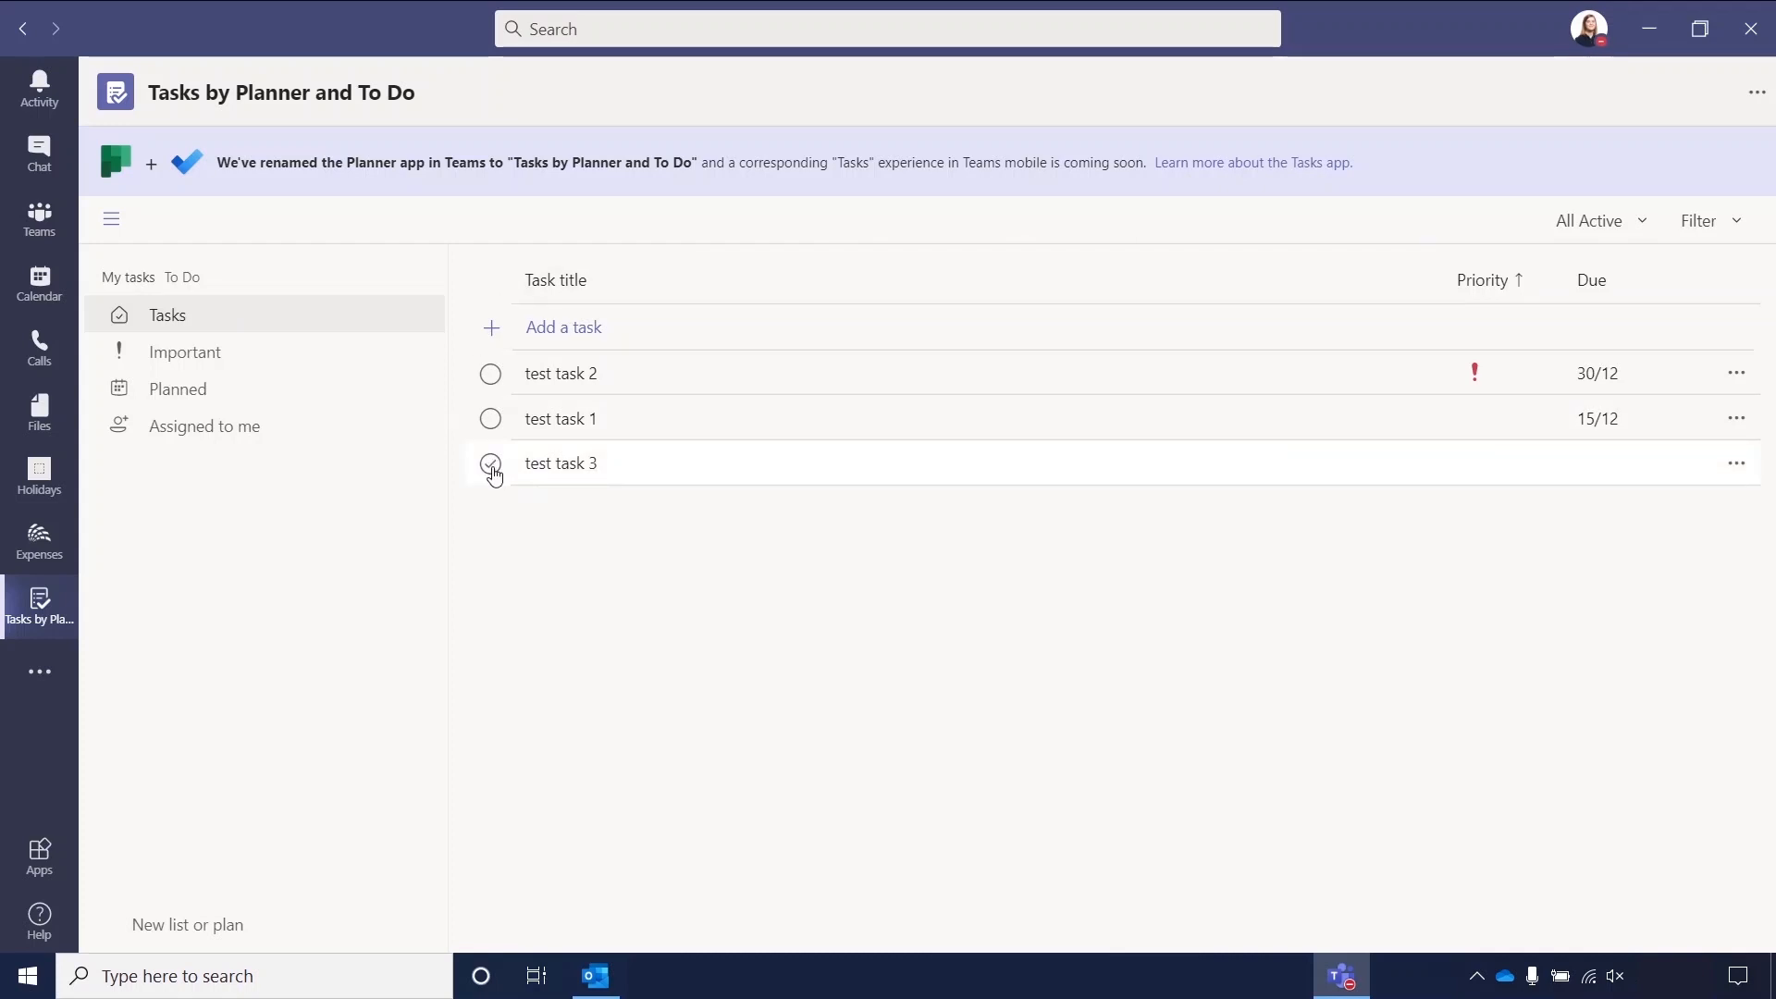
left_click(490, 464)
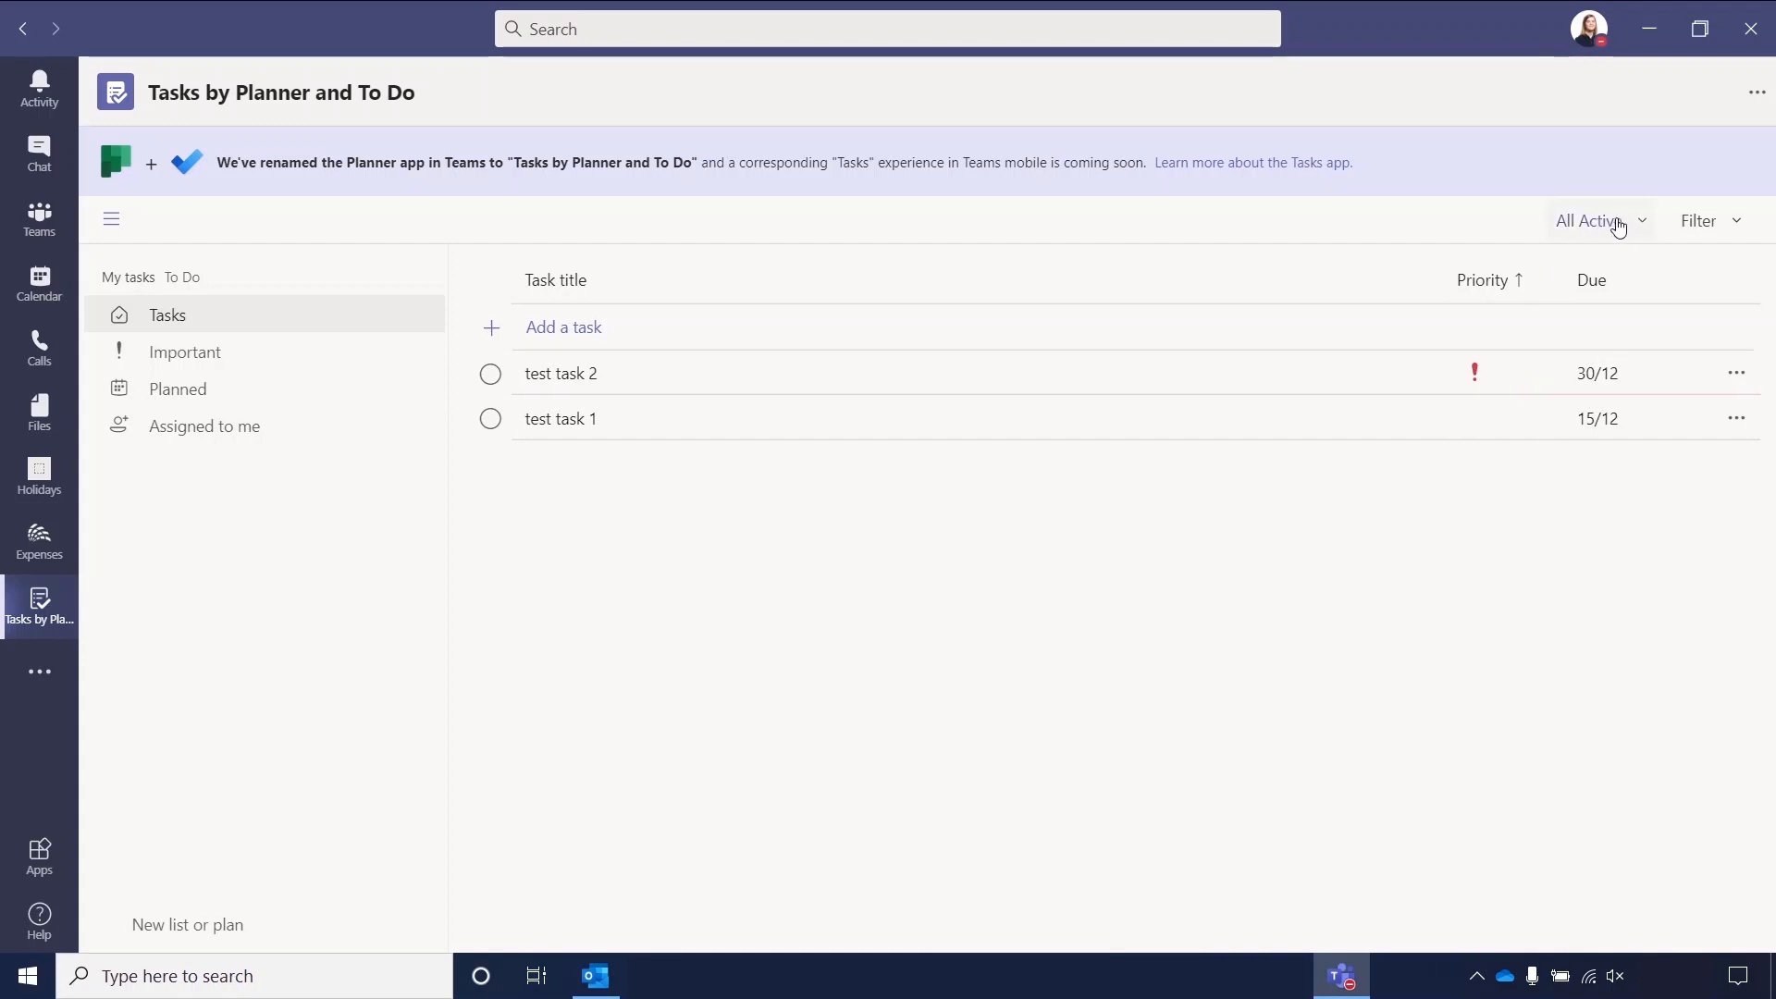
mouse_move(1636, 232)
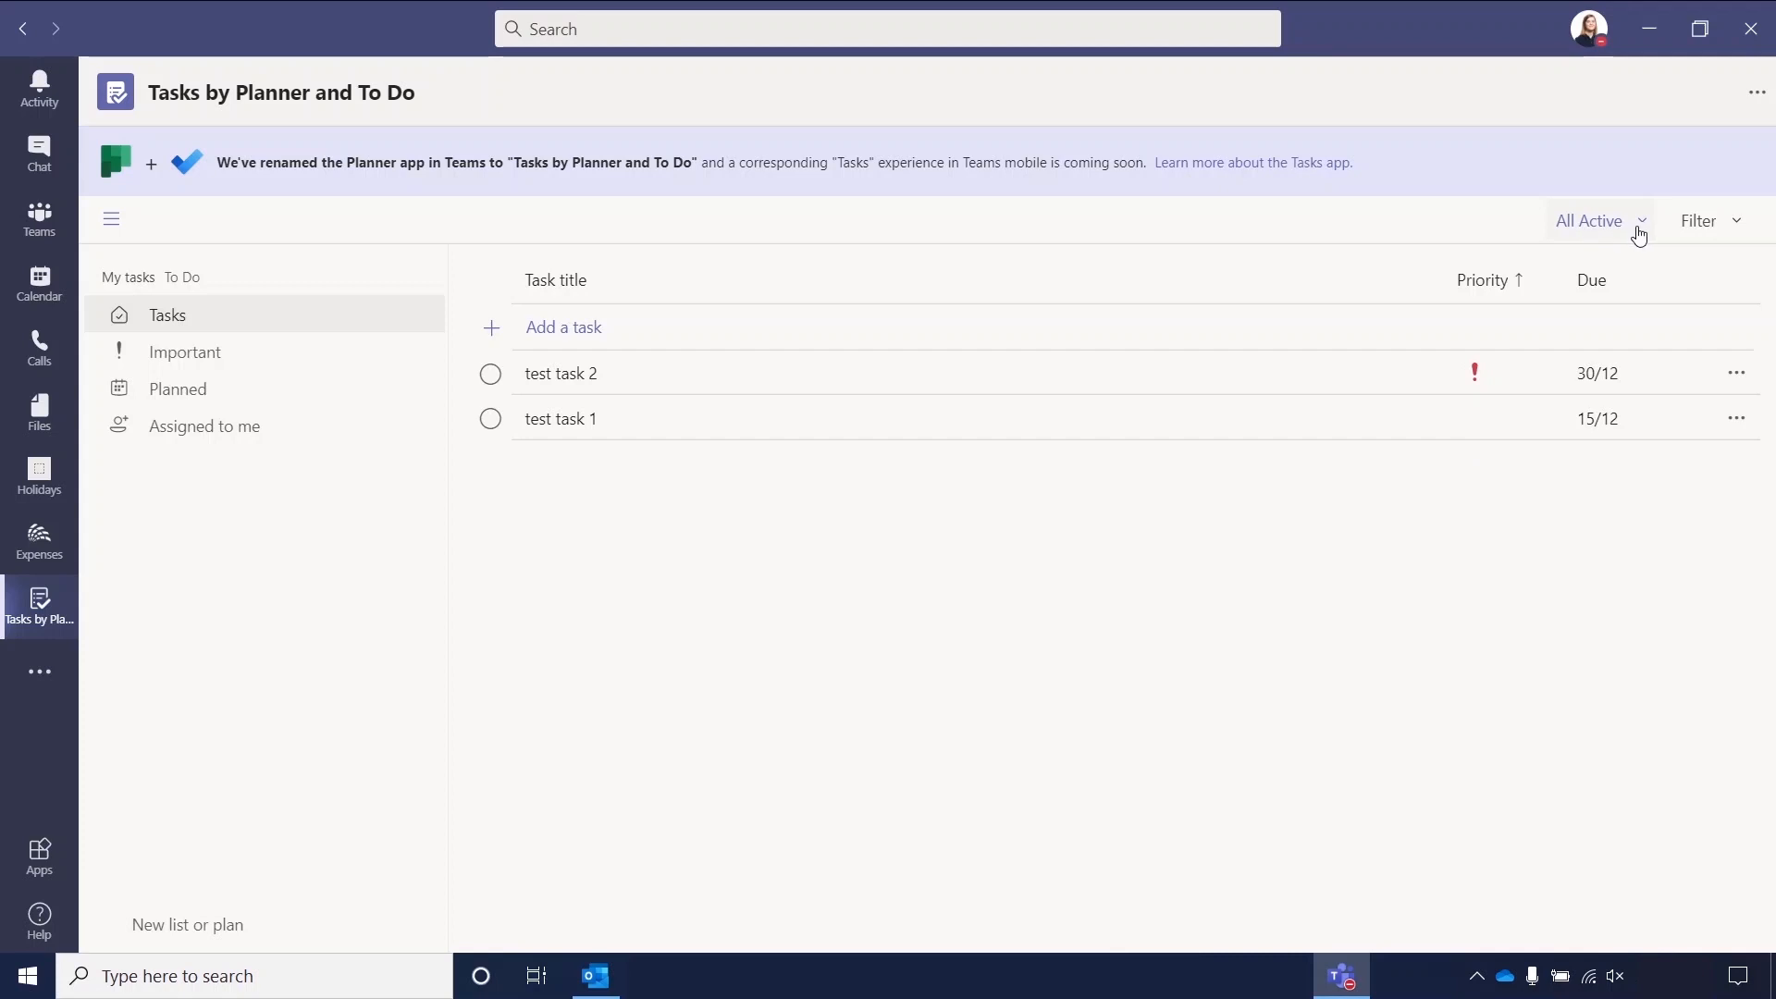
left_click(1595, 220)
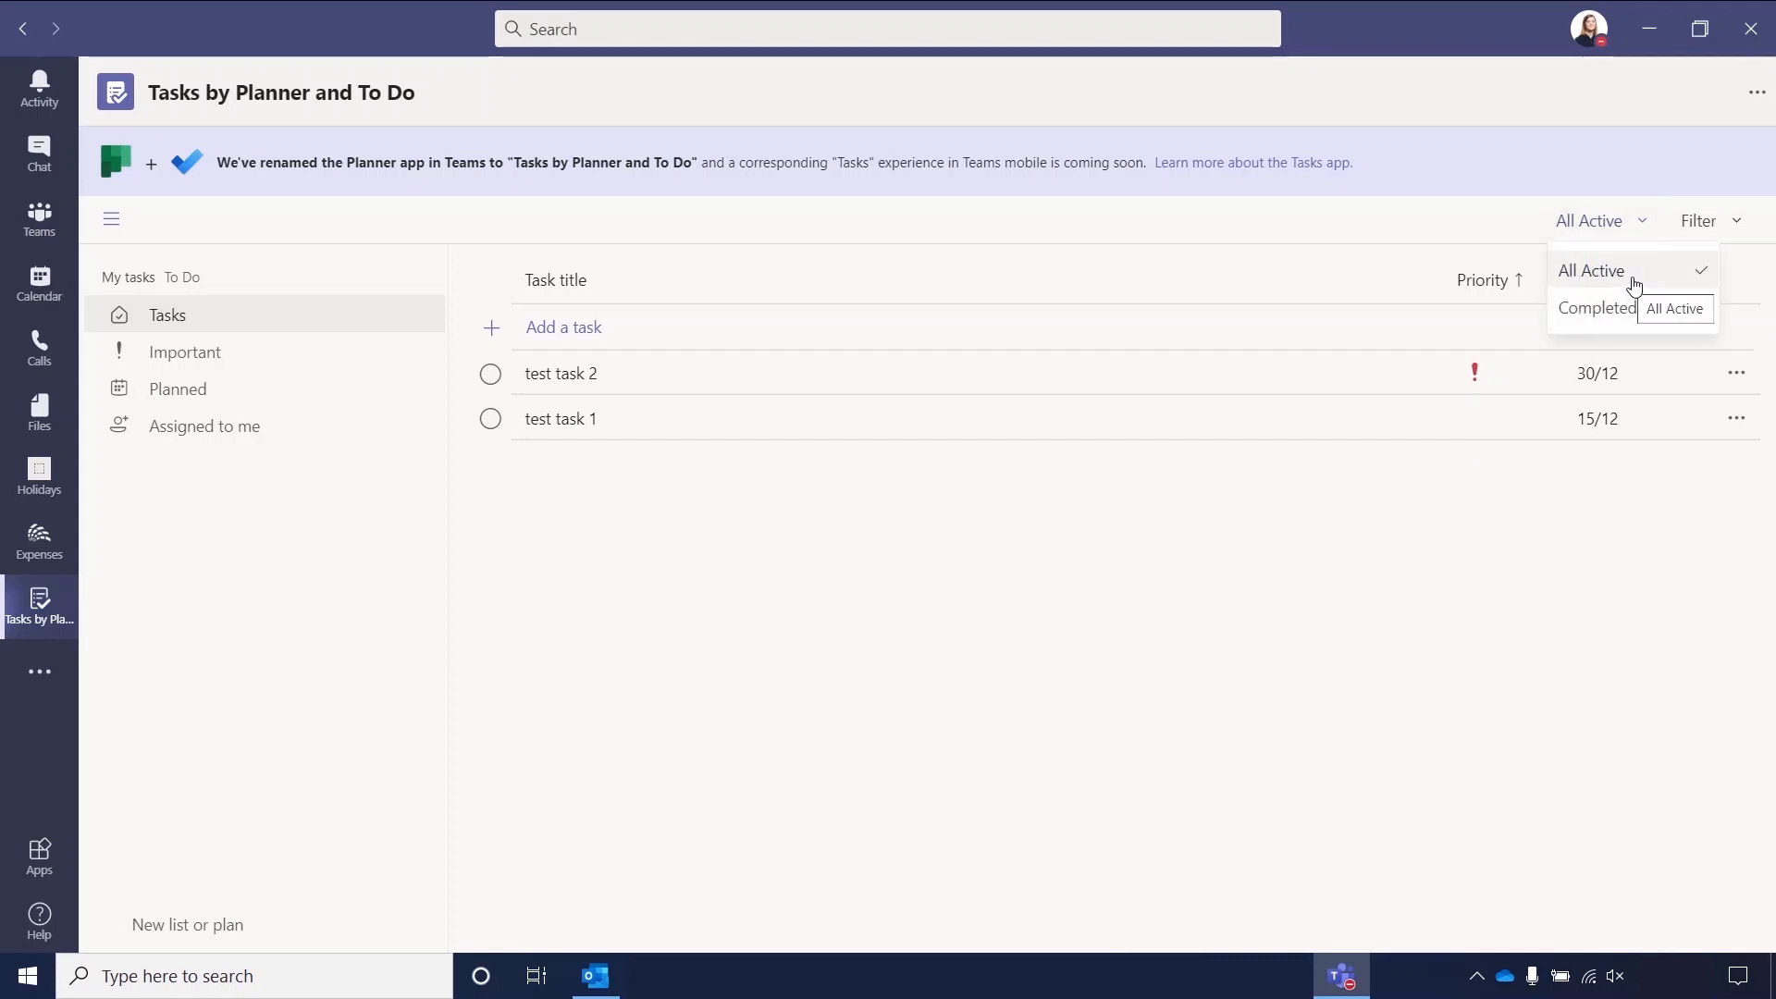
mouse_move(1613, 282)
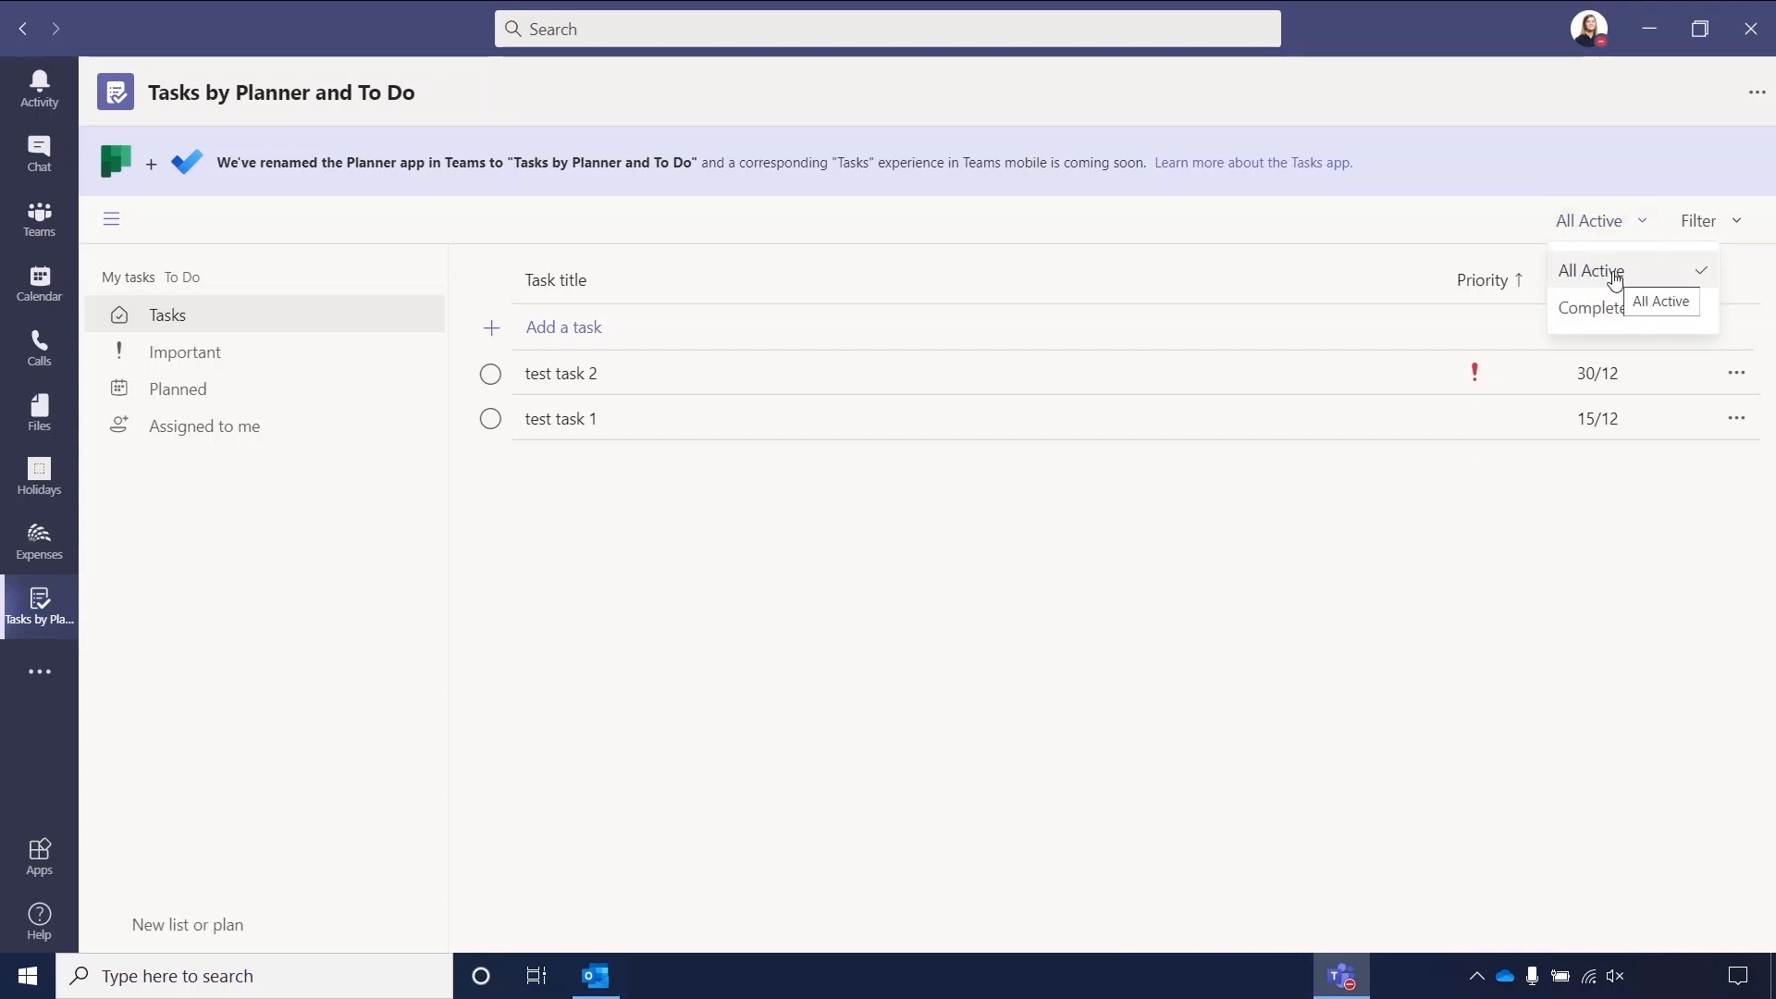
mouse_move(1606, 311)
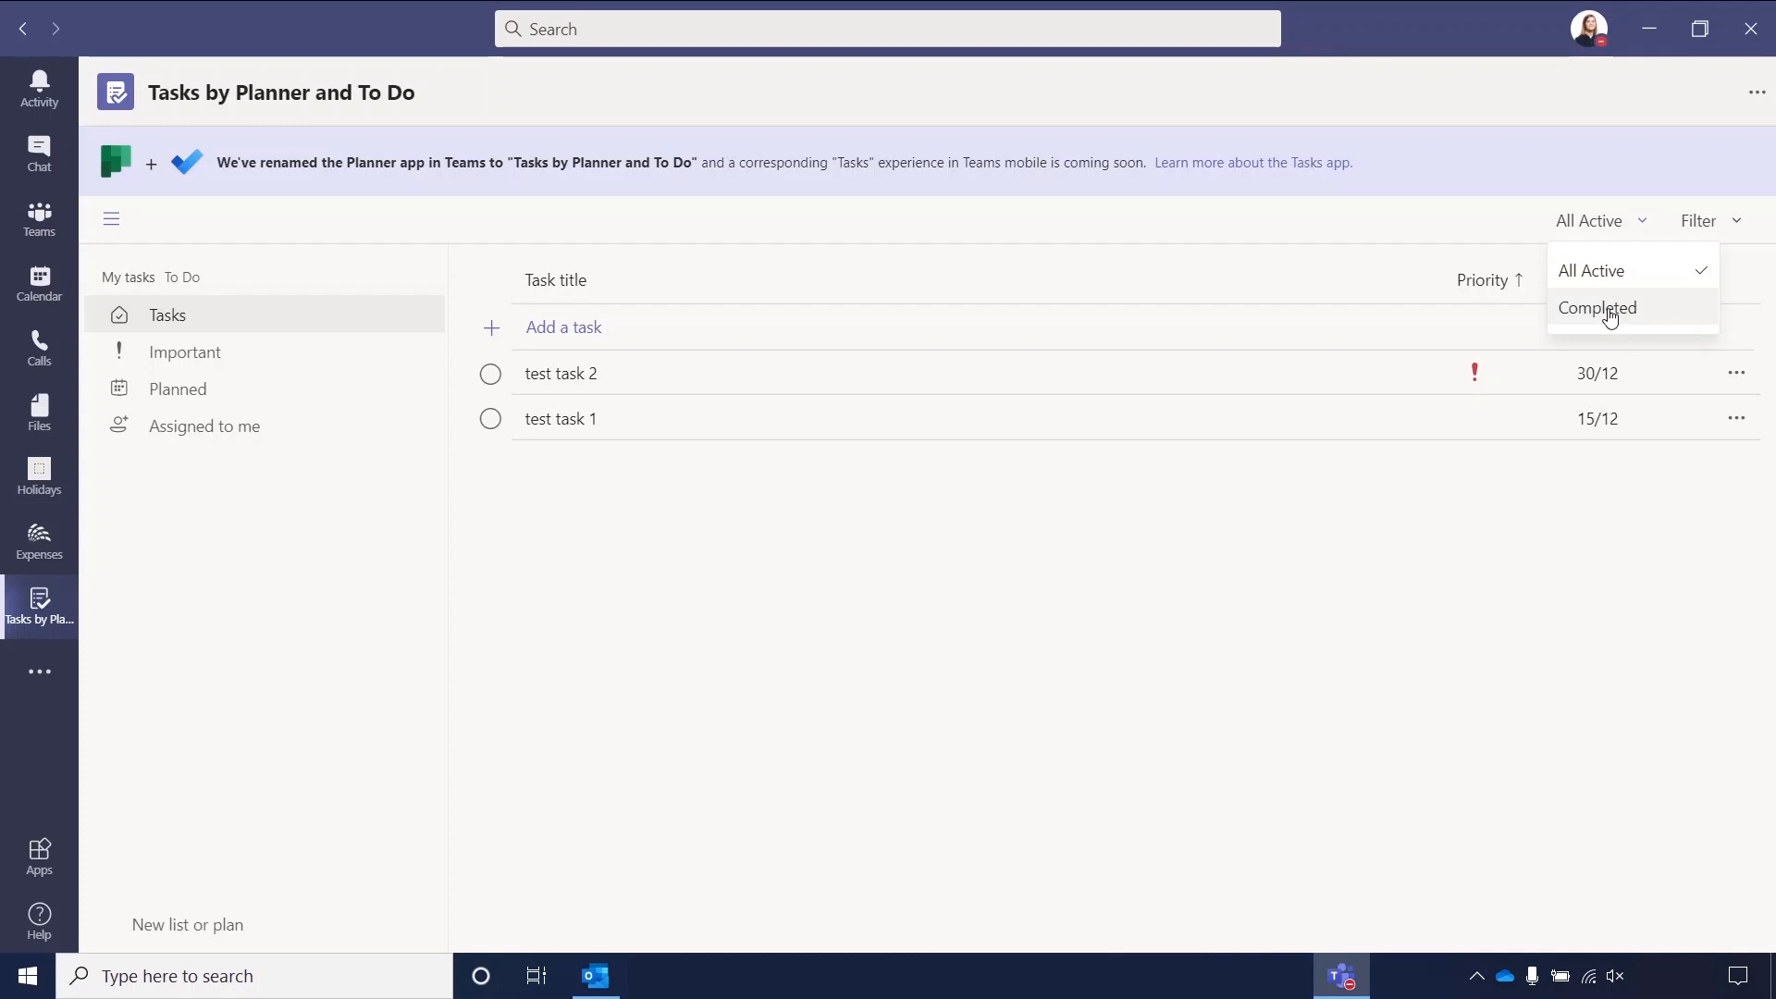
left_click(1596, 308)
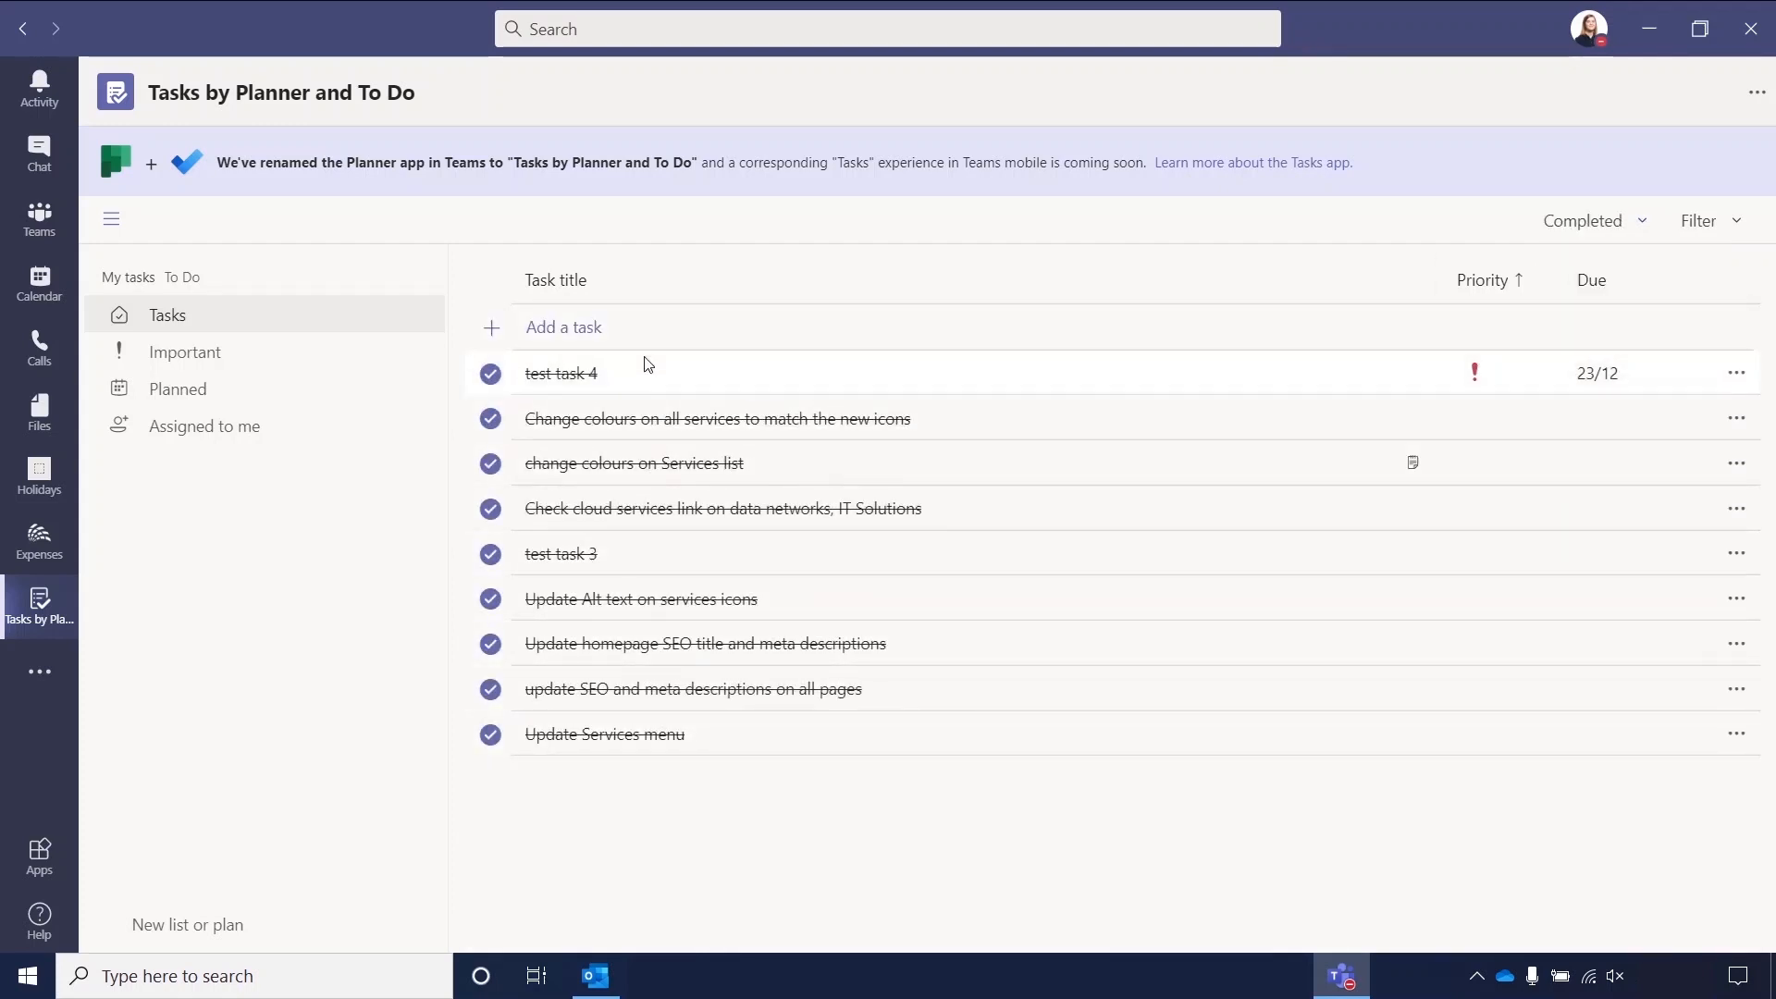
left_click(1590, 220)
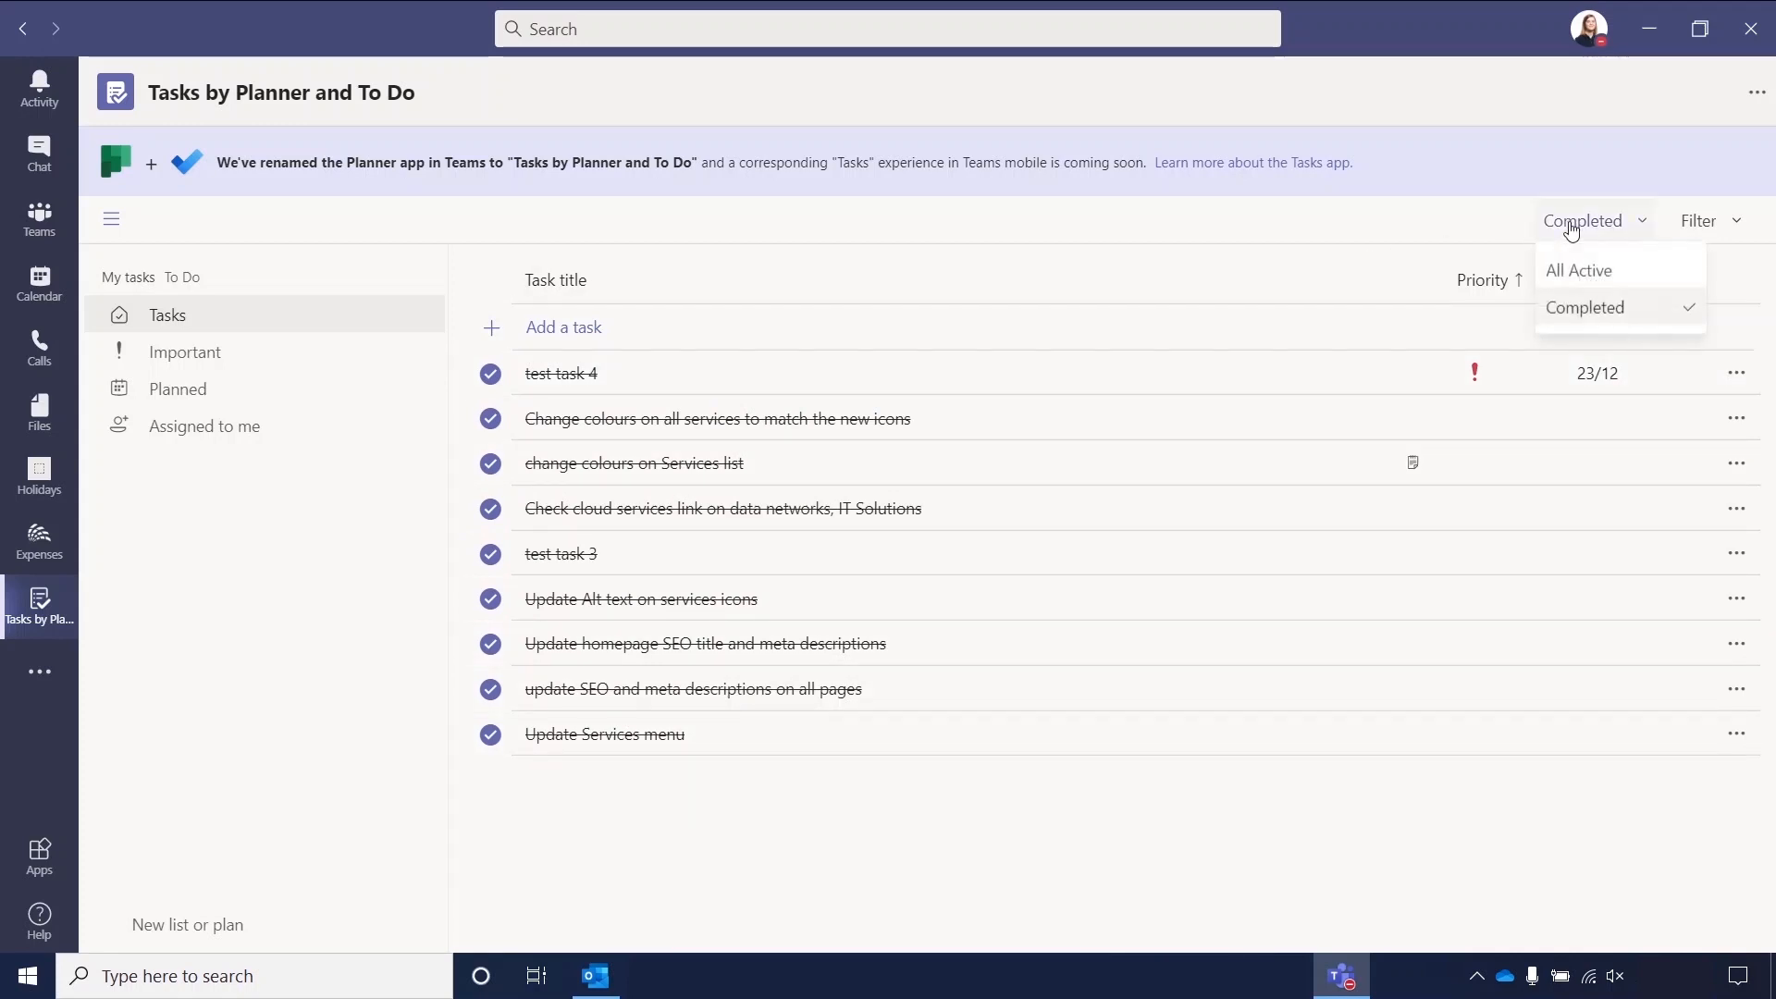
left_click(1579, 269)
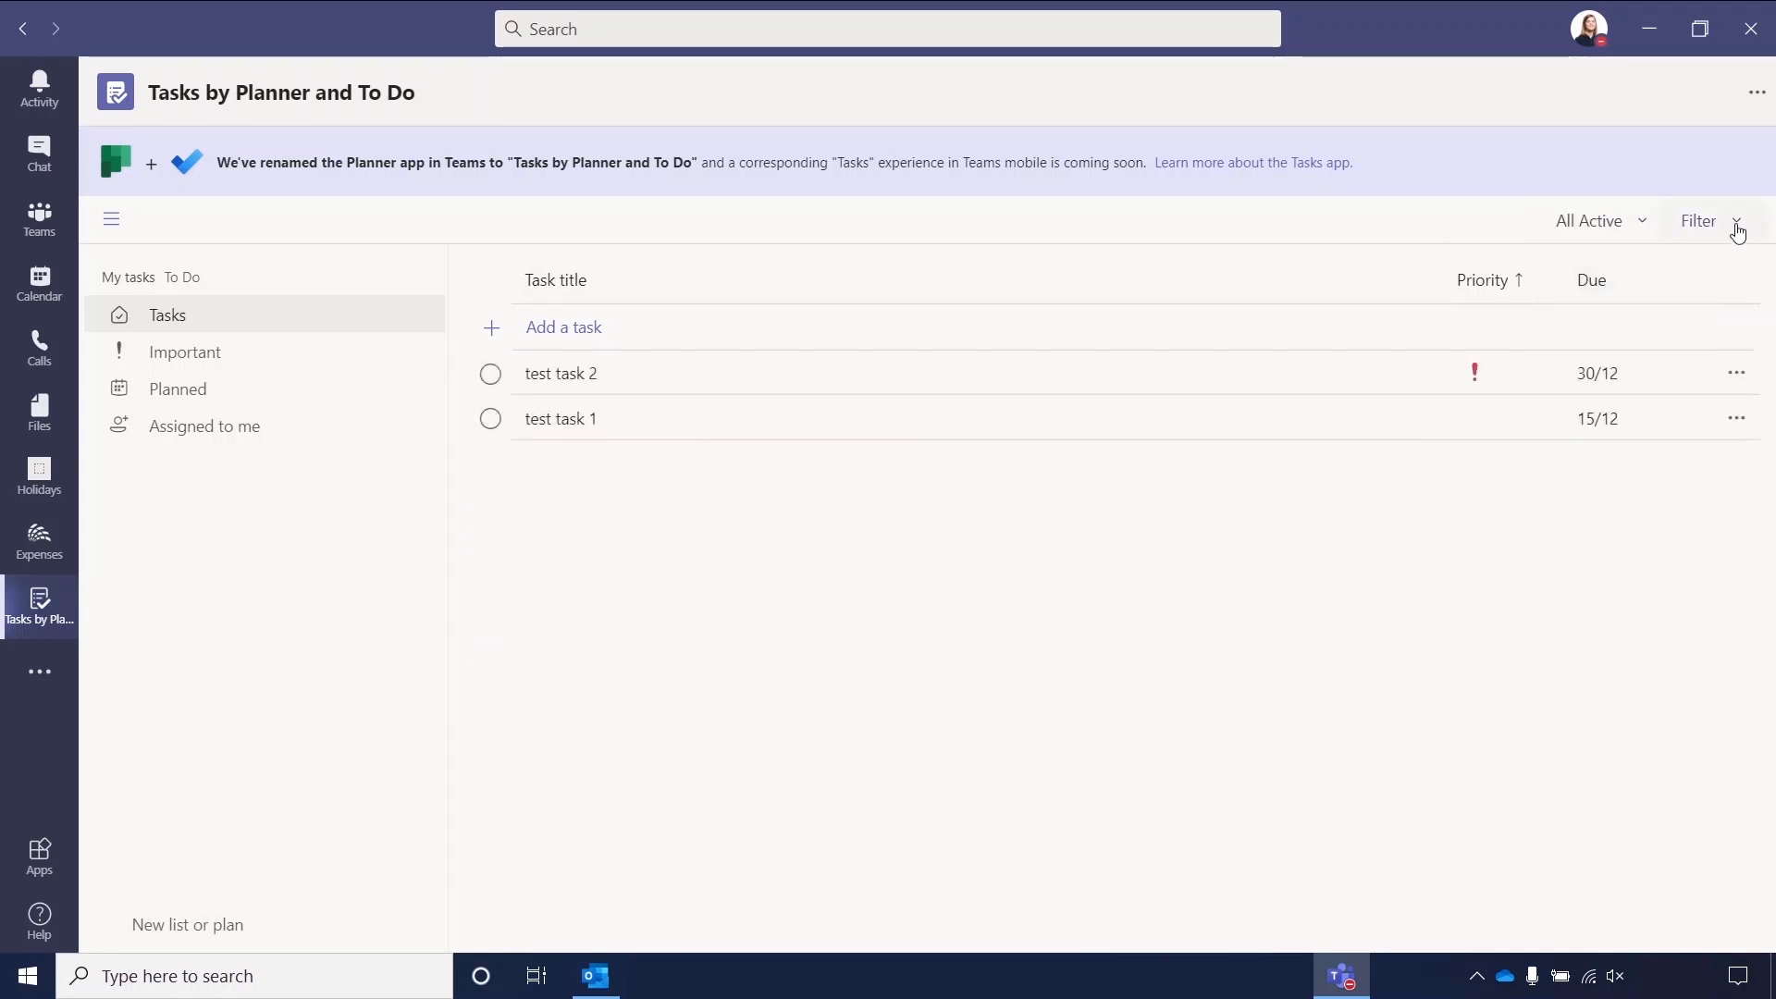
Open the filter panel with keyword search, Due and Priority options.
left_click(1698, 220)
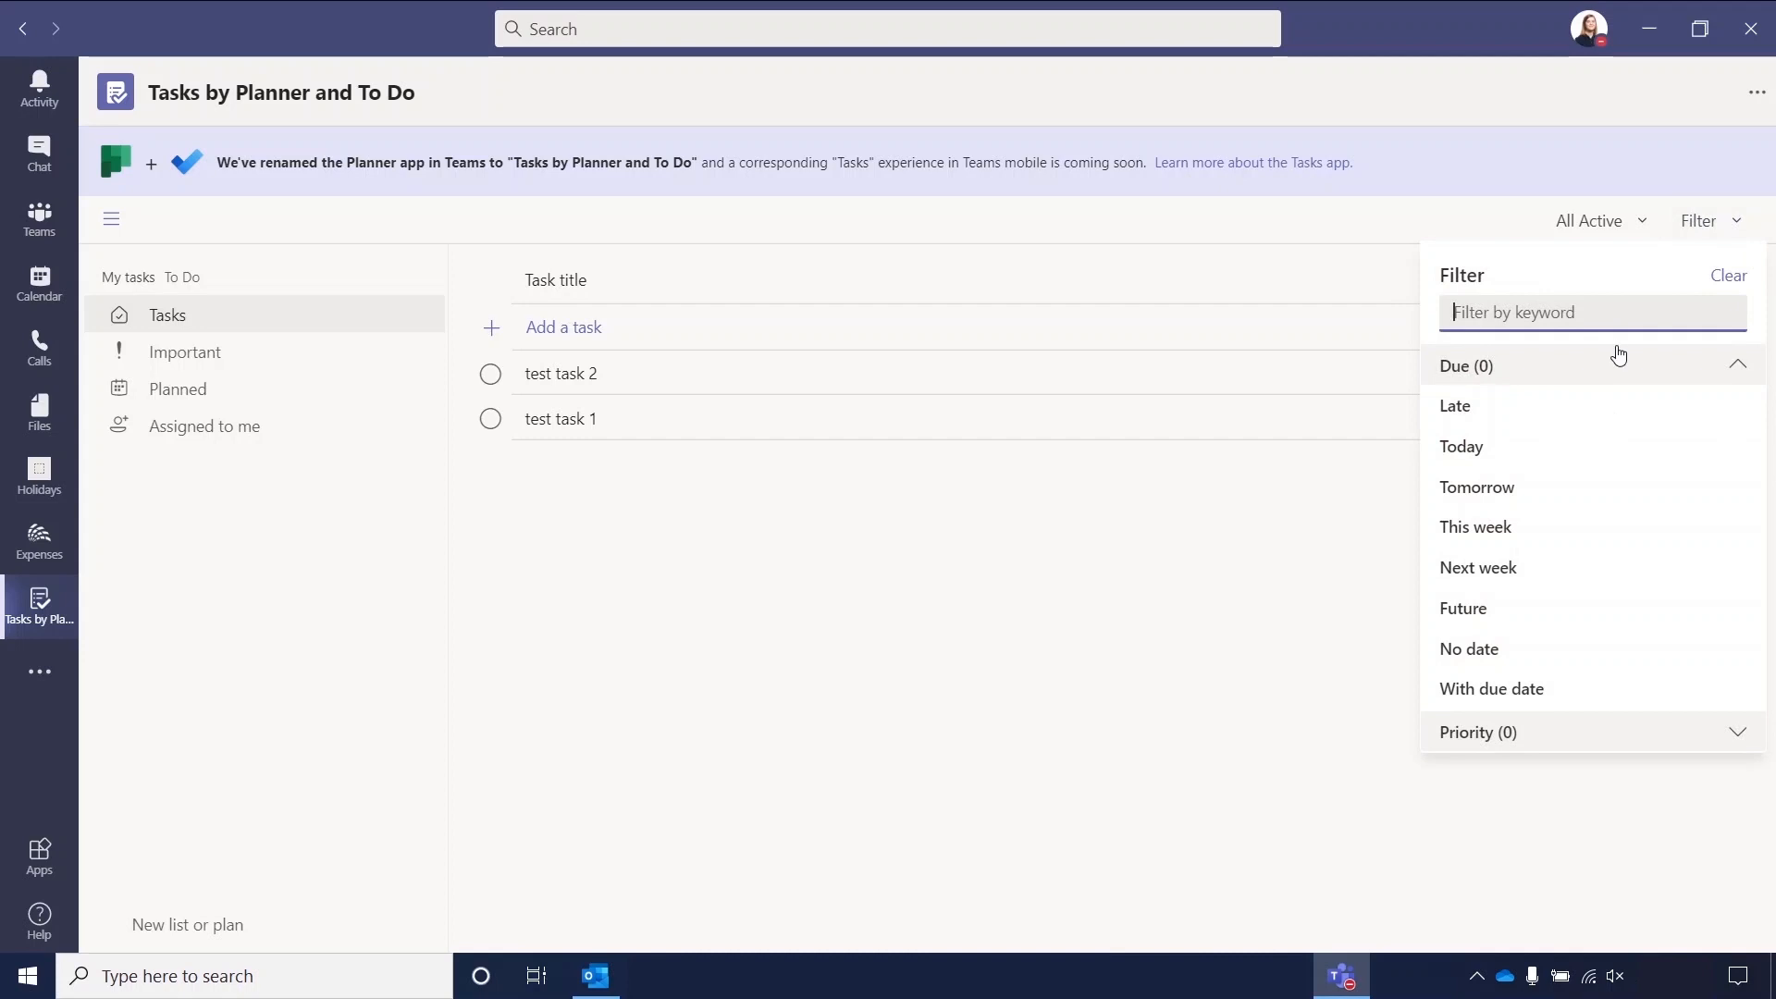
mouse_move(1548, 648)
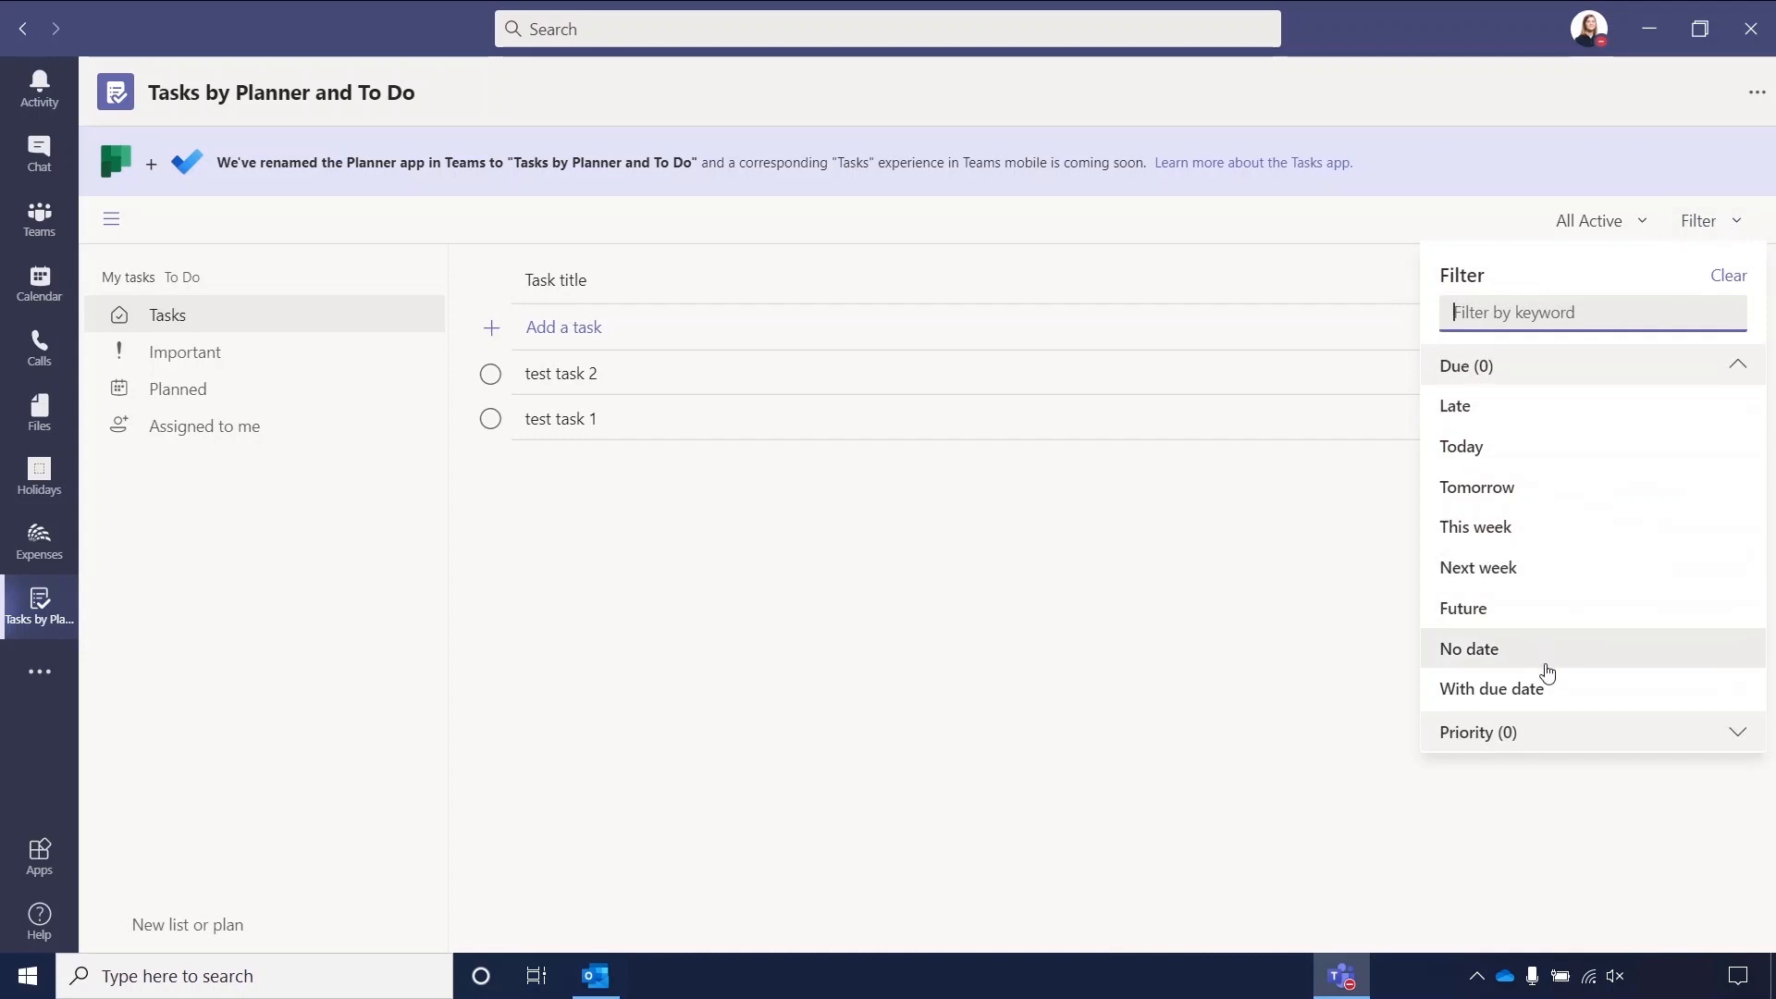
mouse_move(1537, 405)
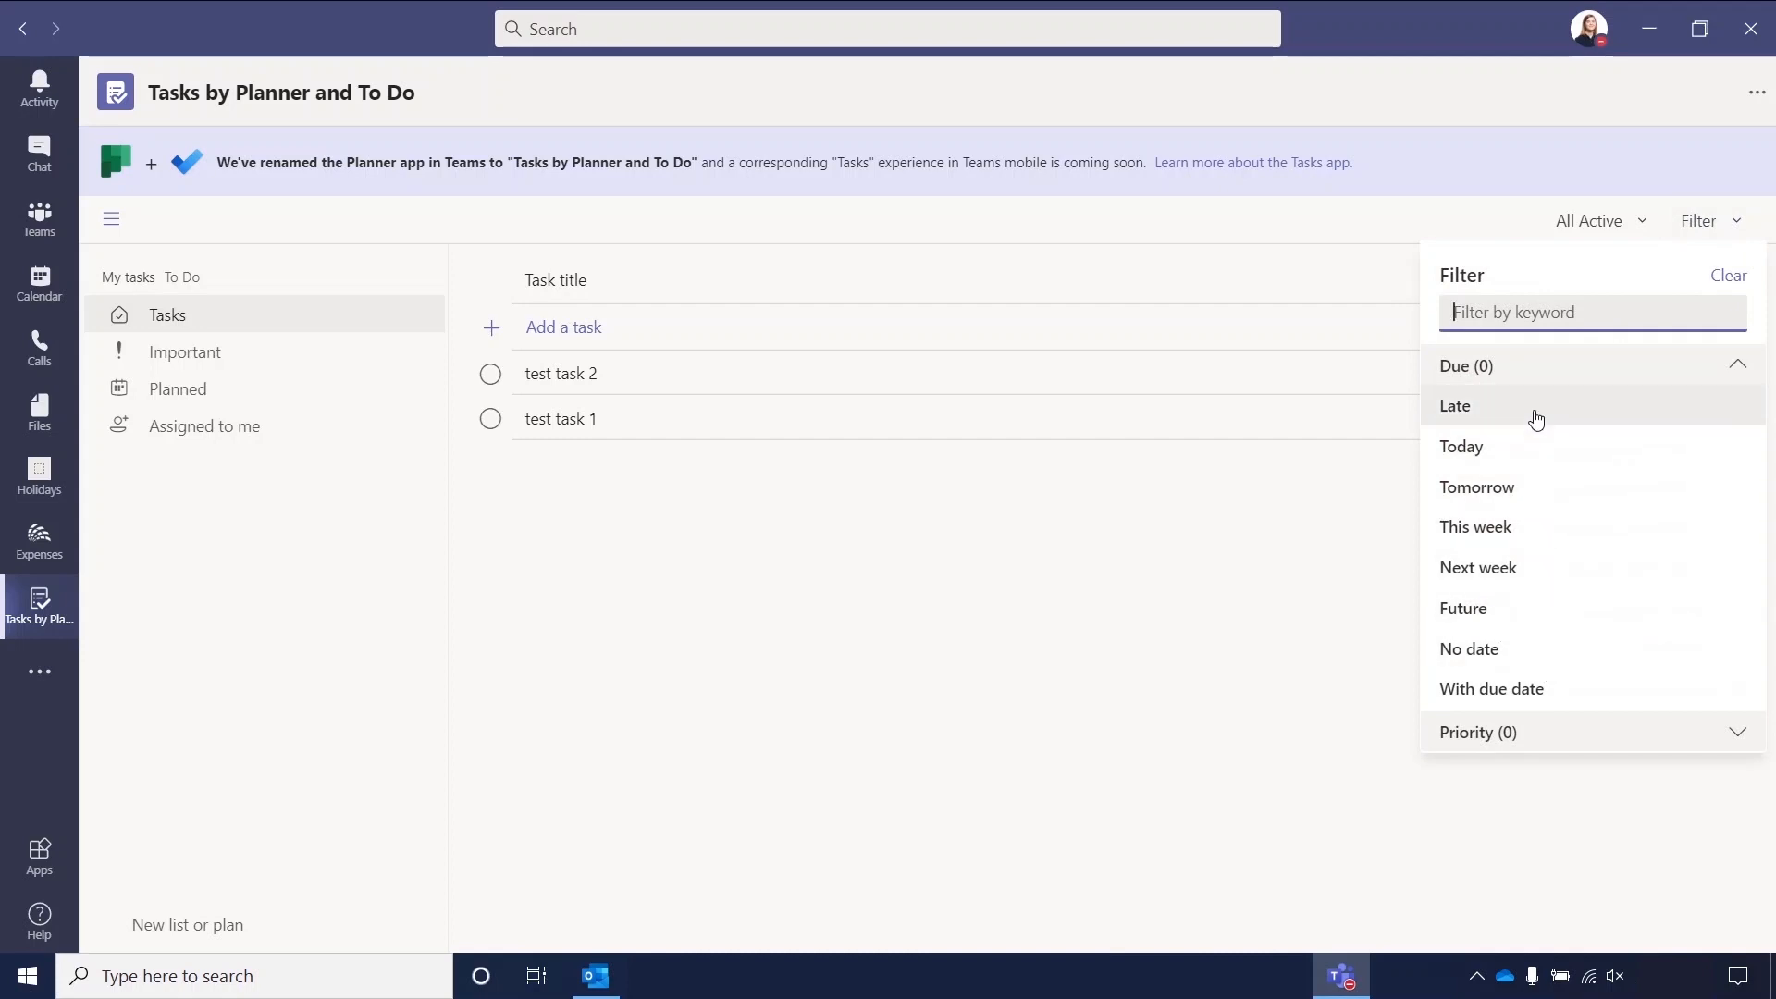
mouse_move(1532, 446)
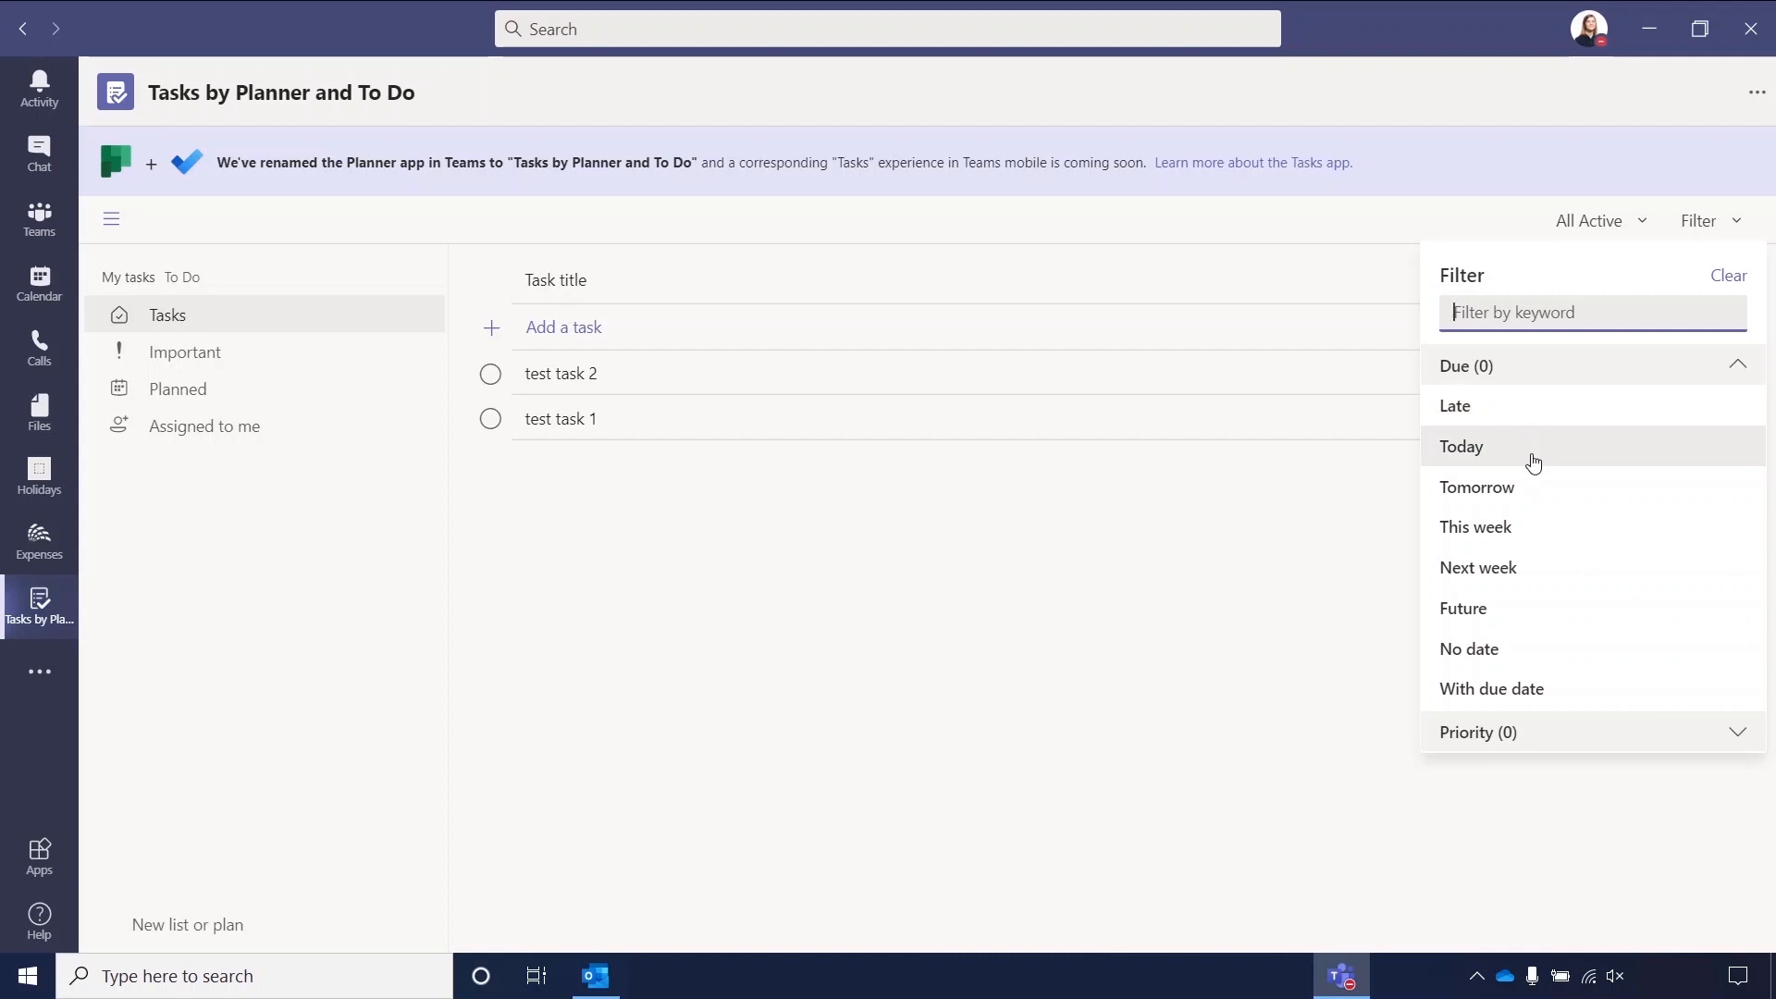
mouse_move(1499, 674)
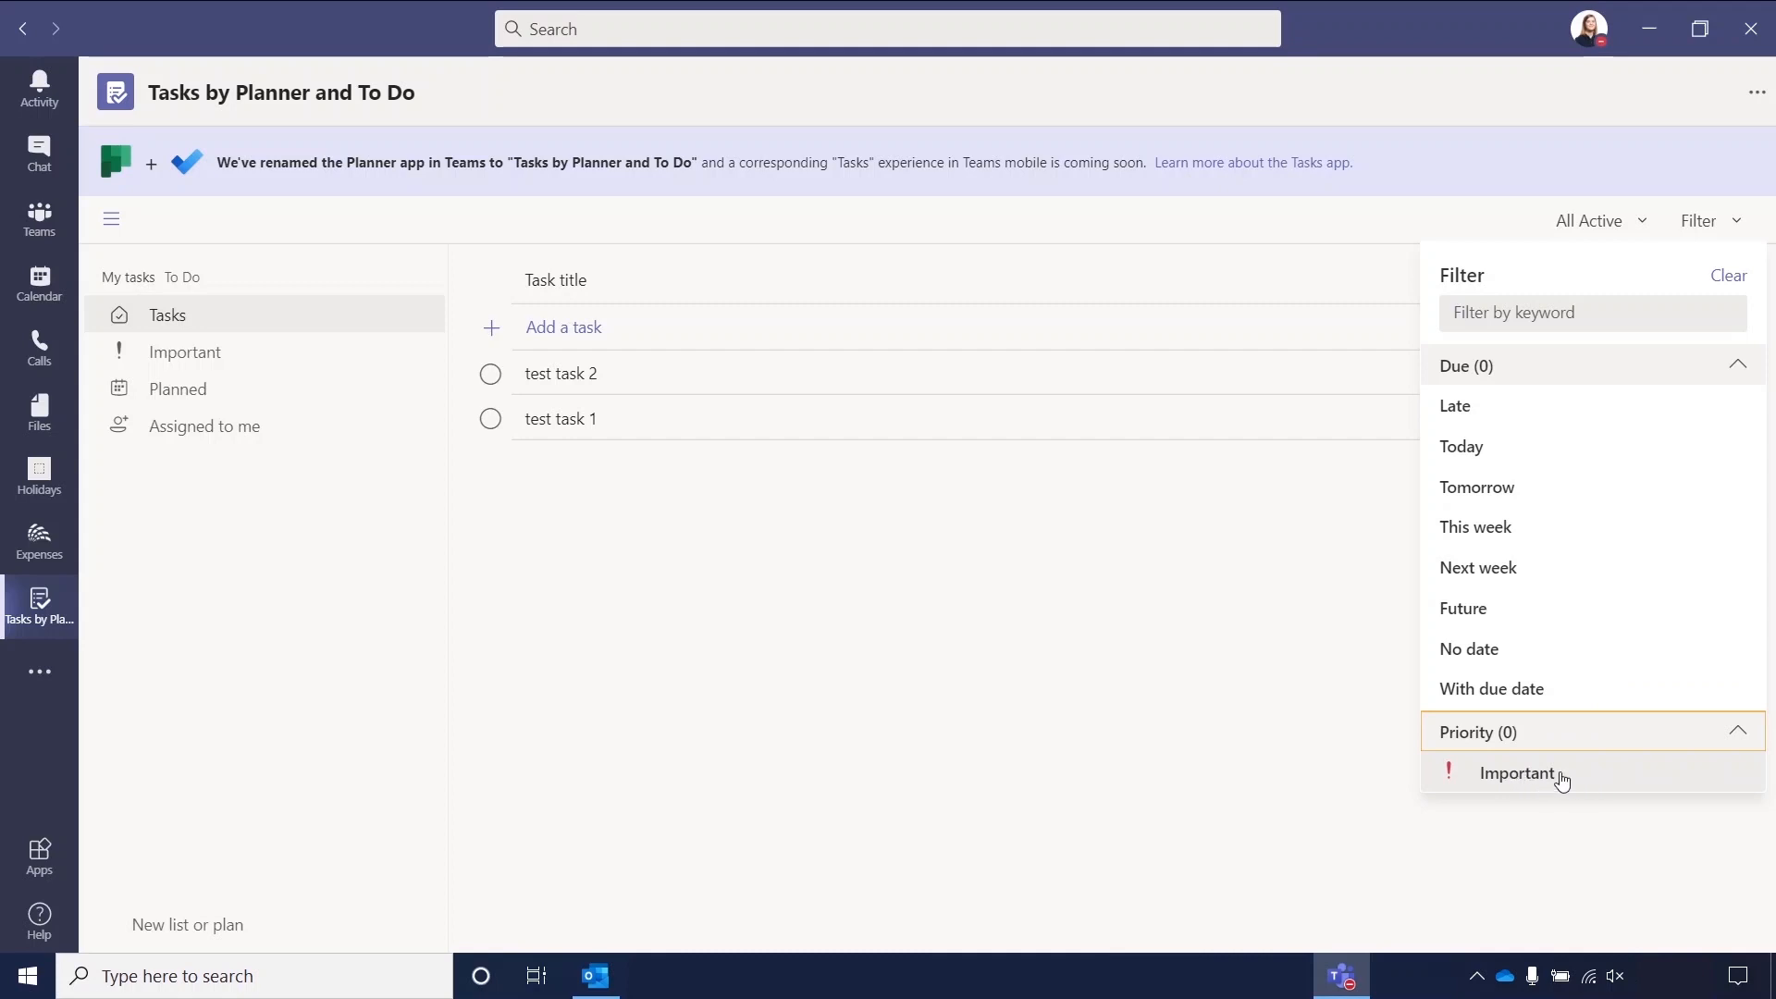
mouse_move(234, 352)
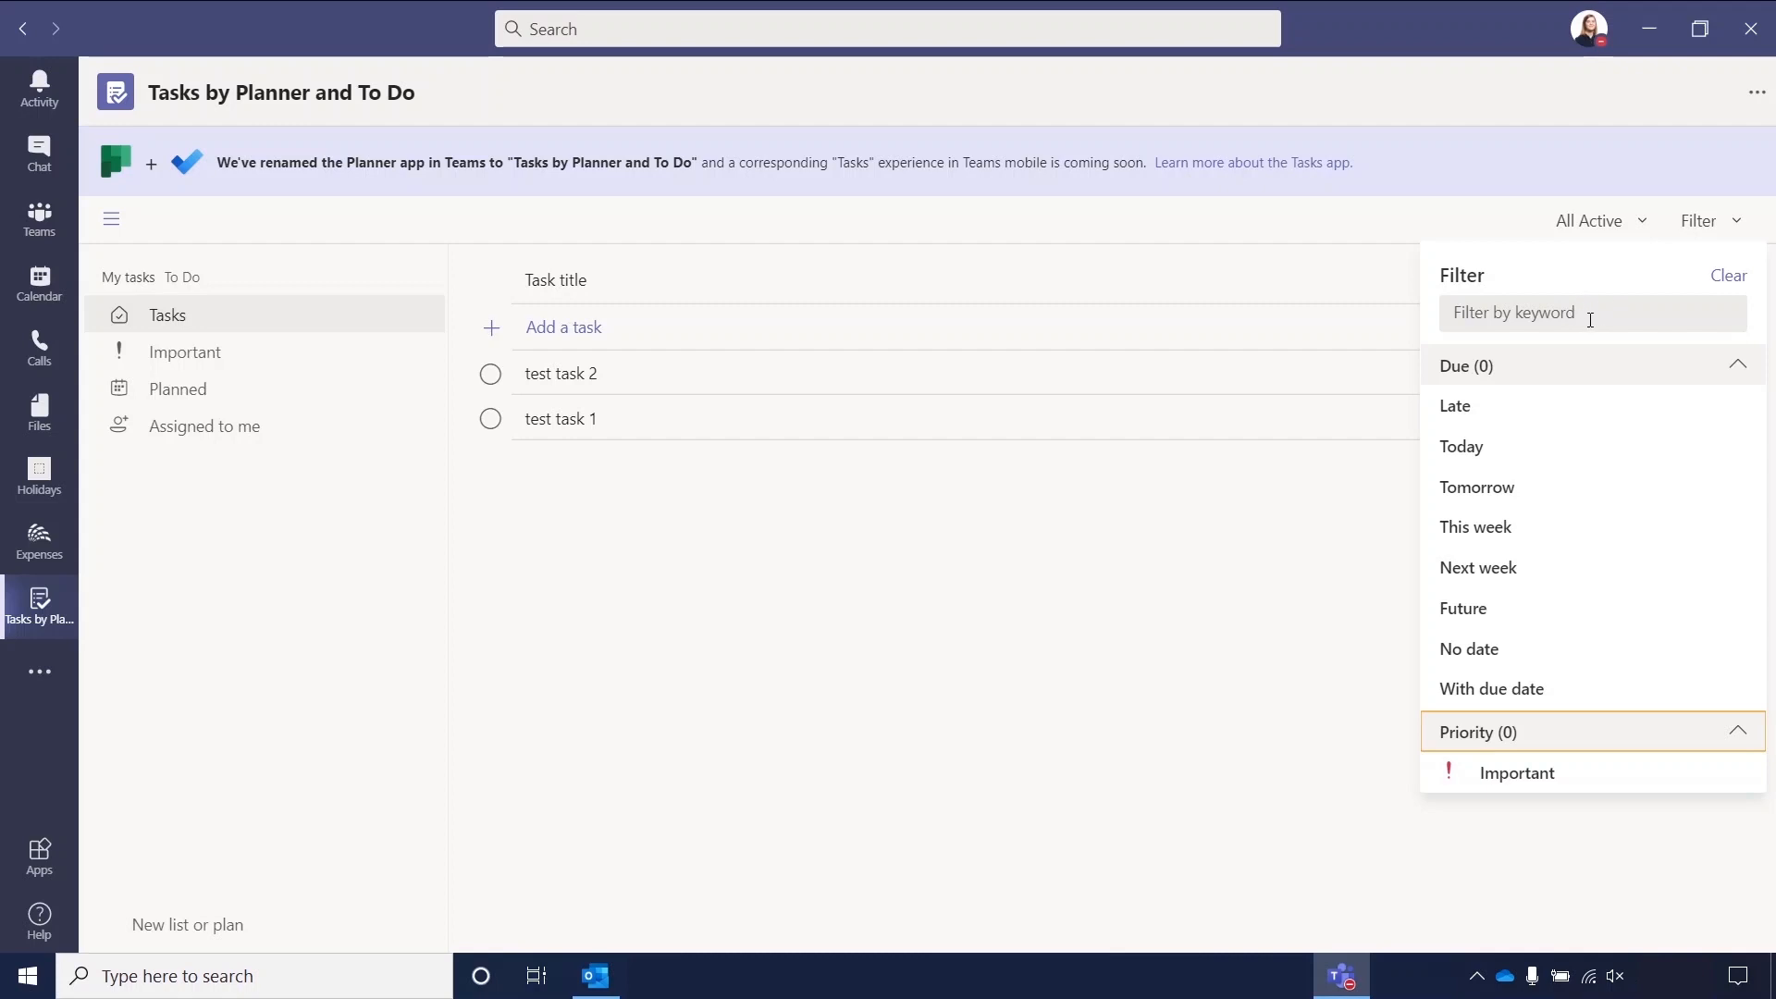
mouse_move(1327, 646)
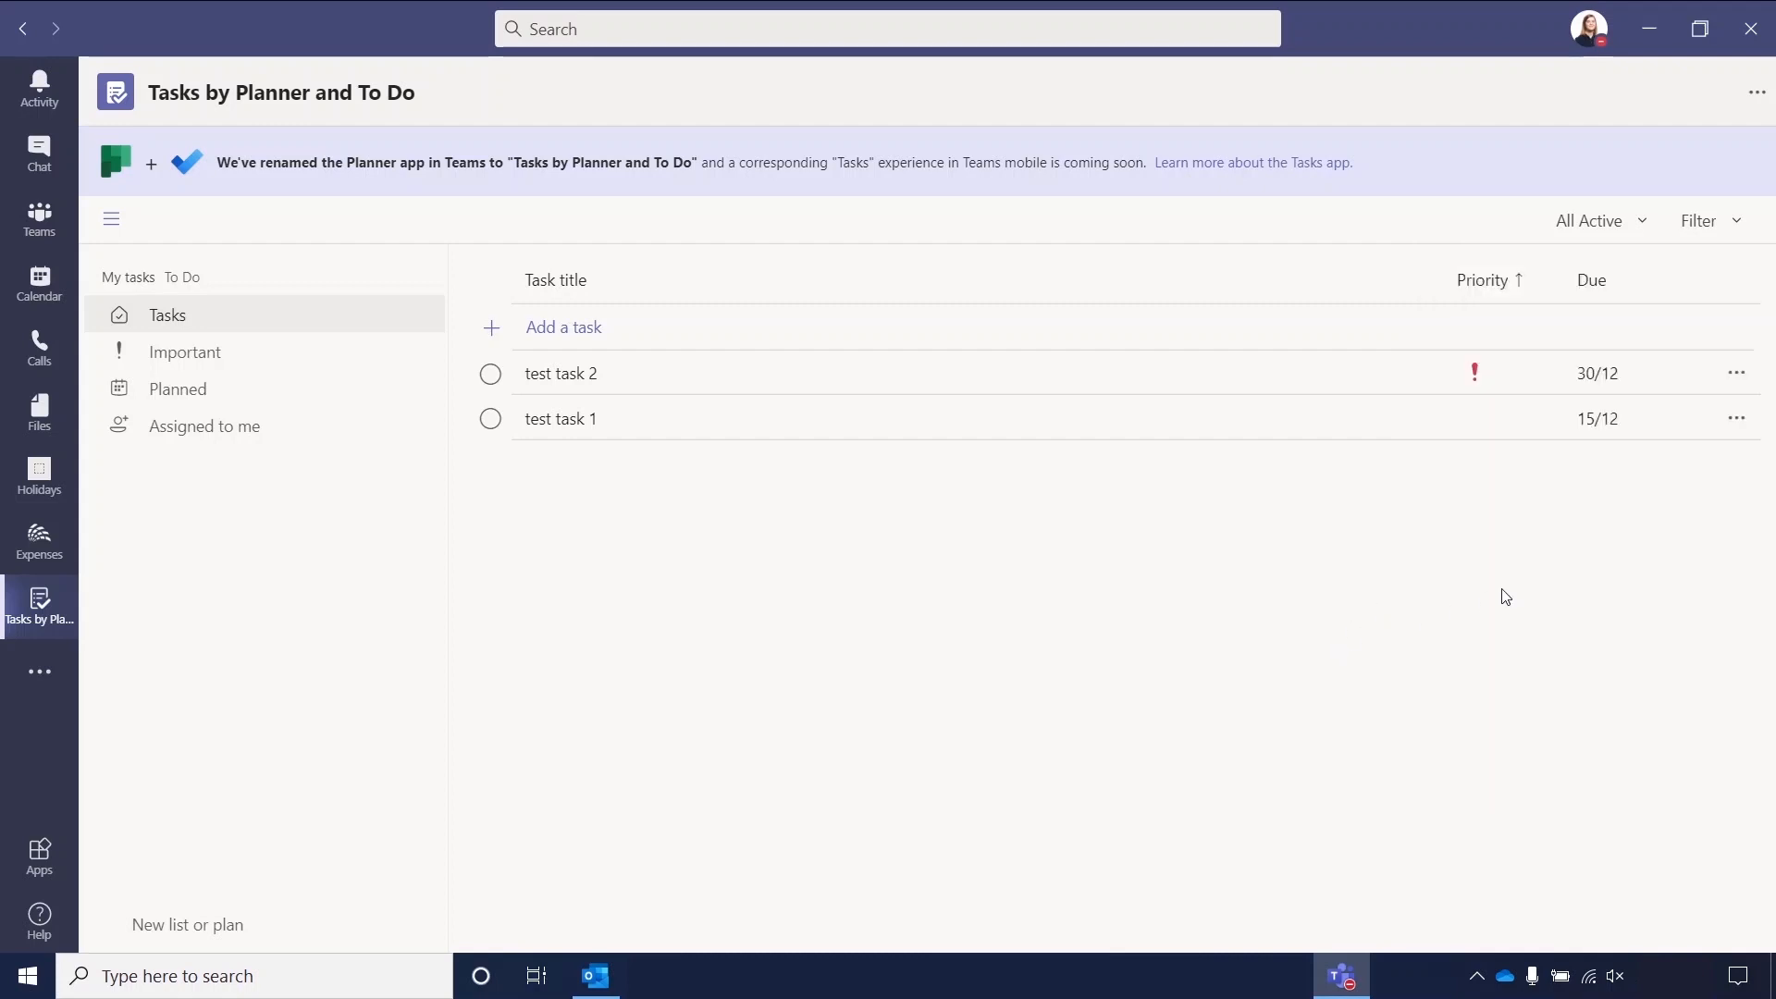
mouse_move(1737, 379)
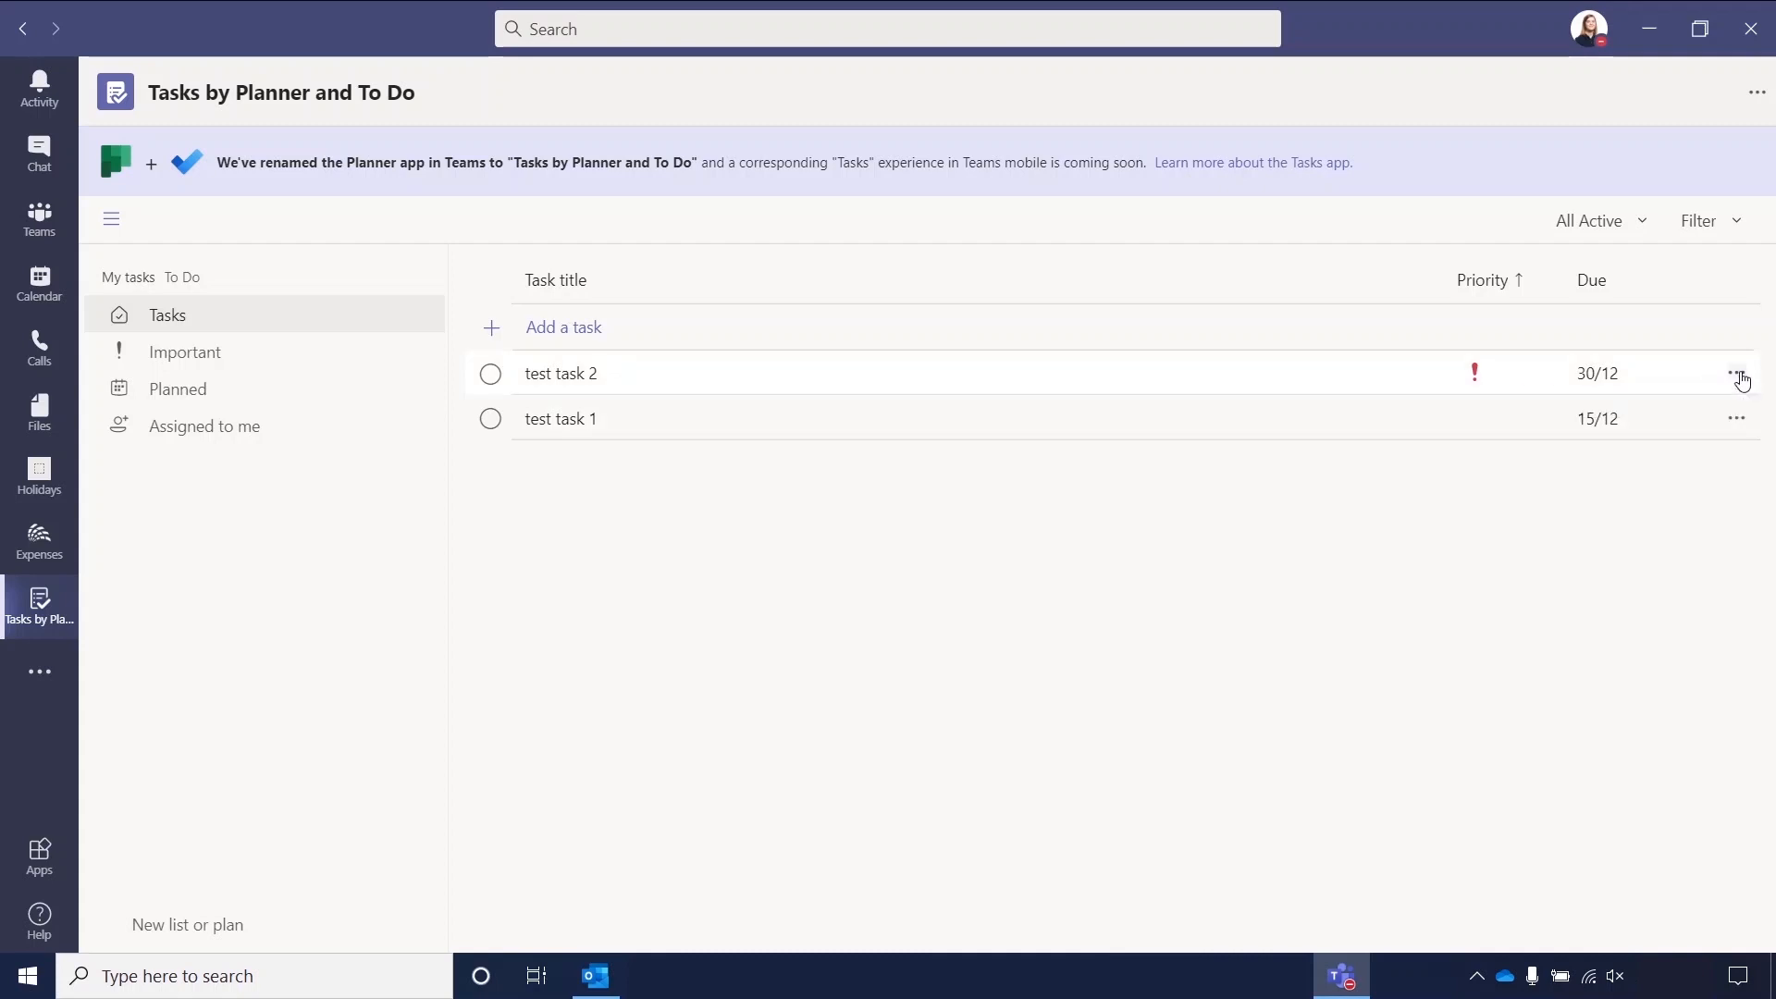
left_click(1736, 373)
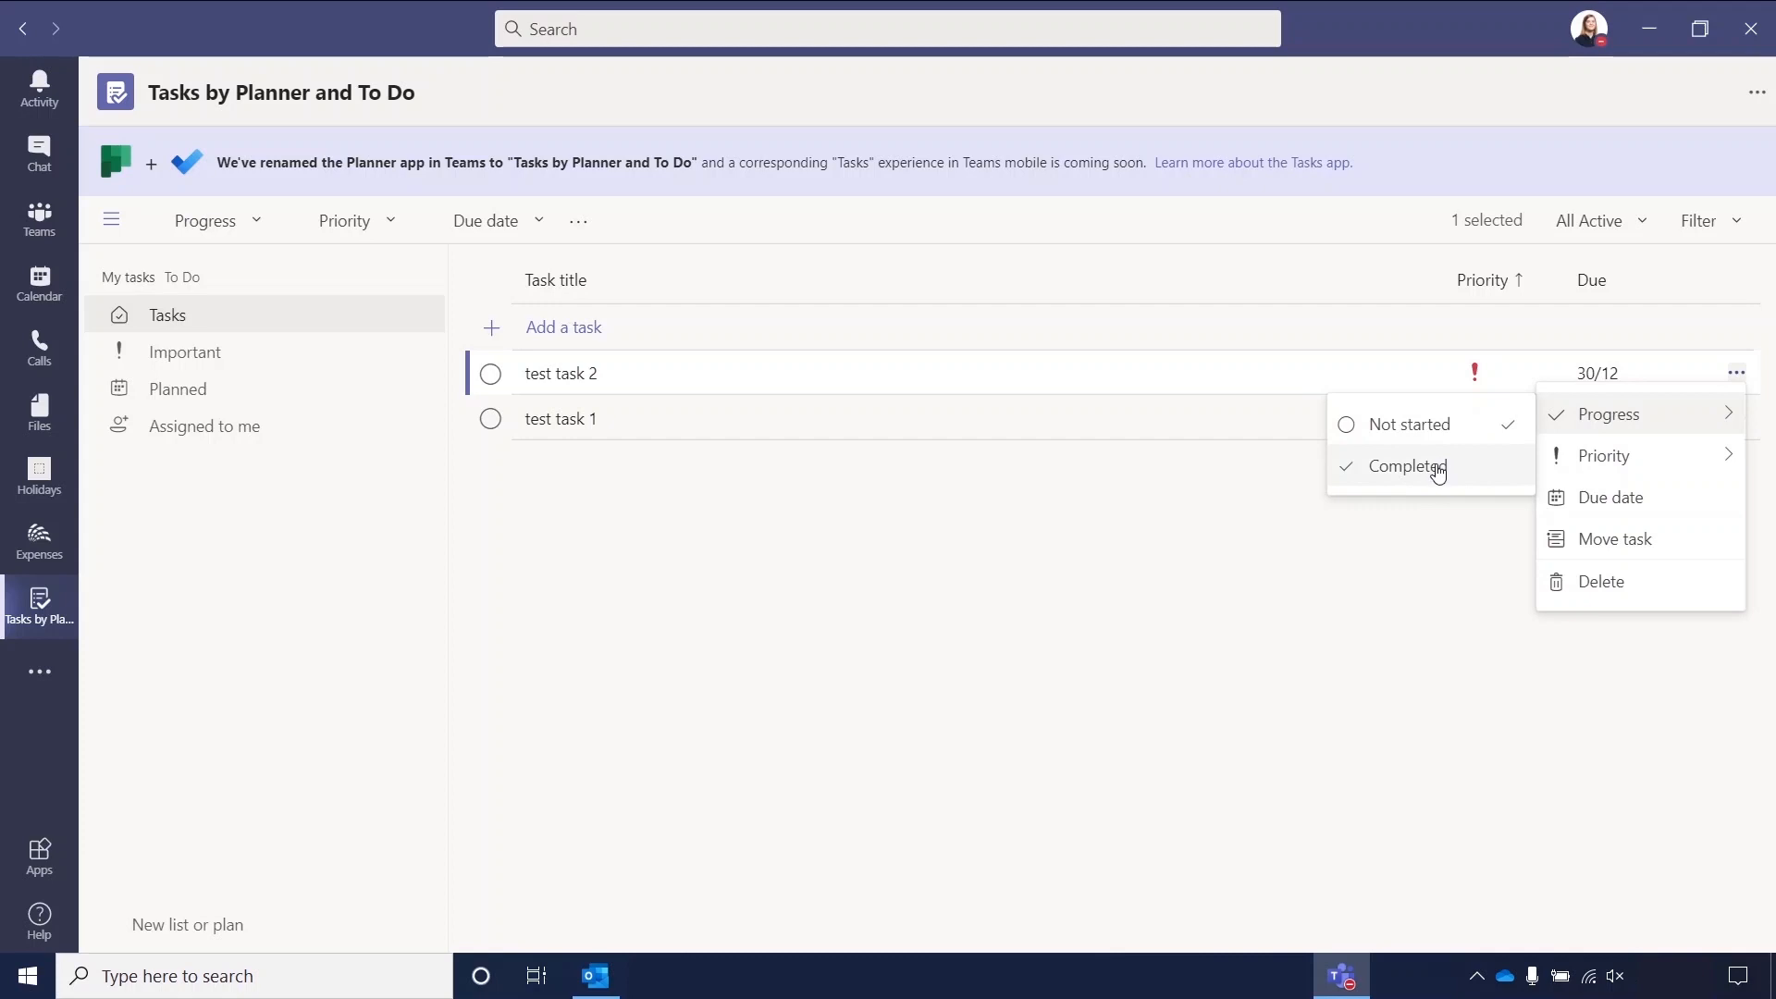
mouse_move(1458, 438)
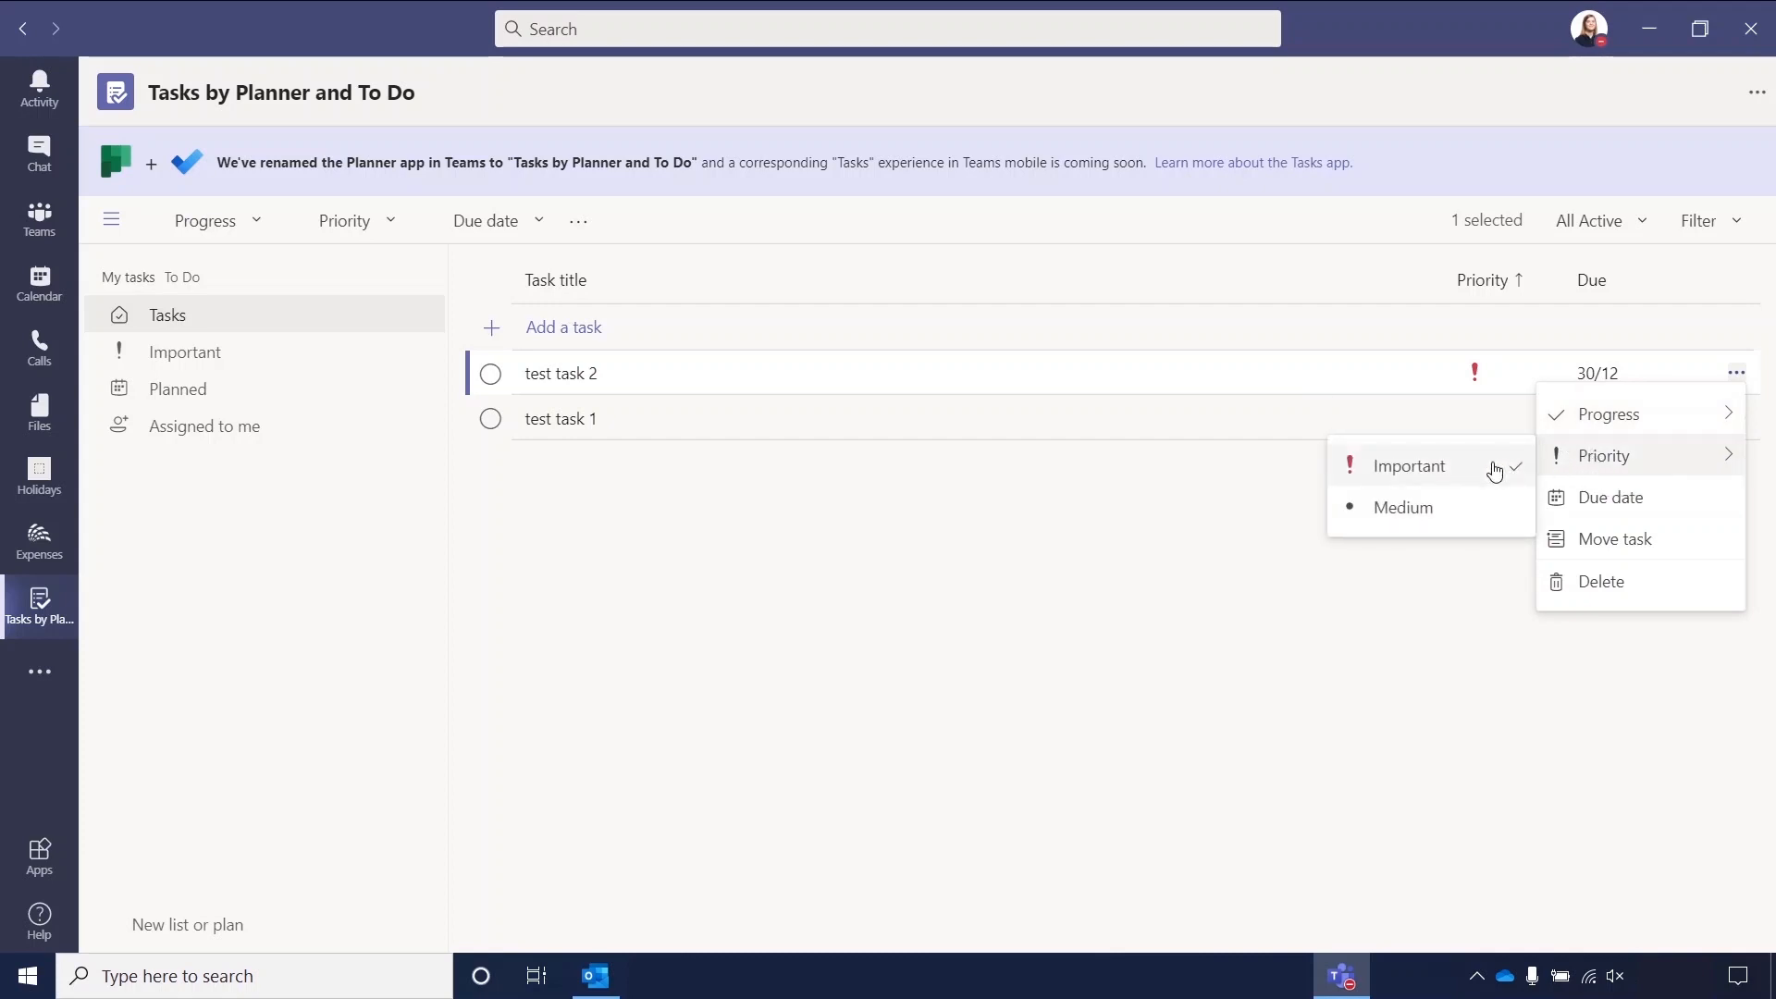
mouse_move(1610, 497)
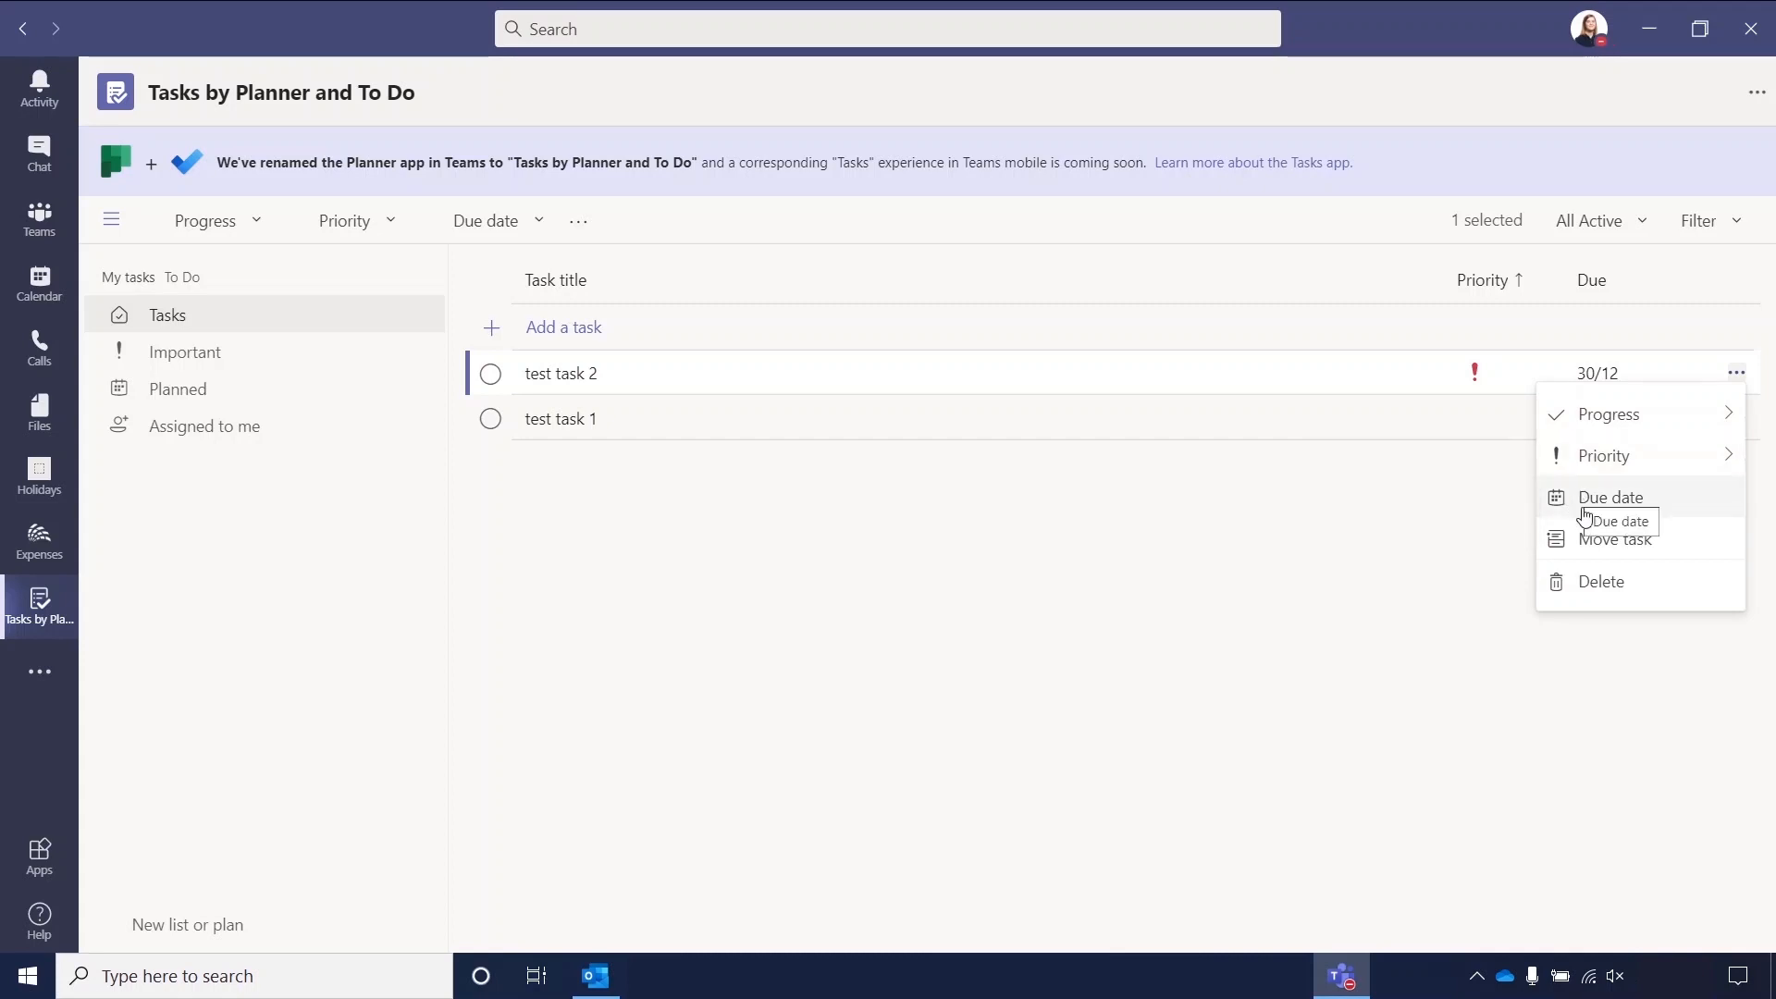
mouse_move(1616, 548)
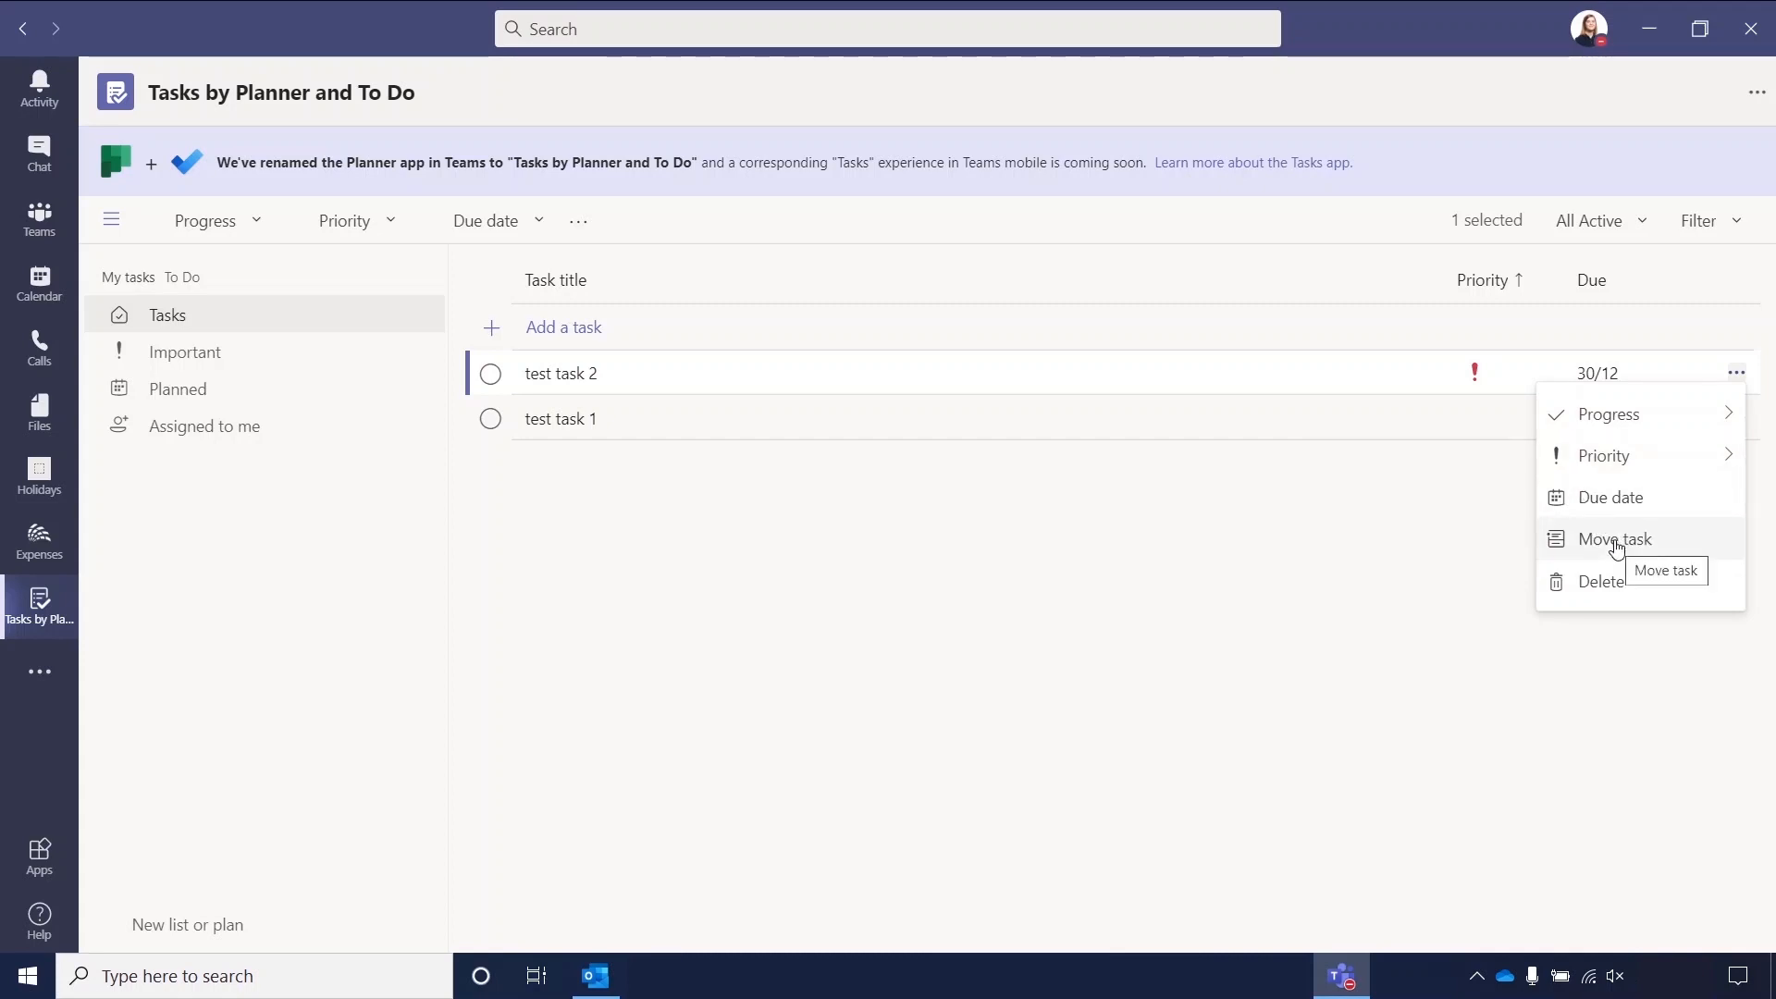
left_click(1613, 538)
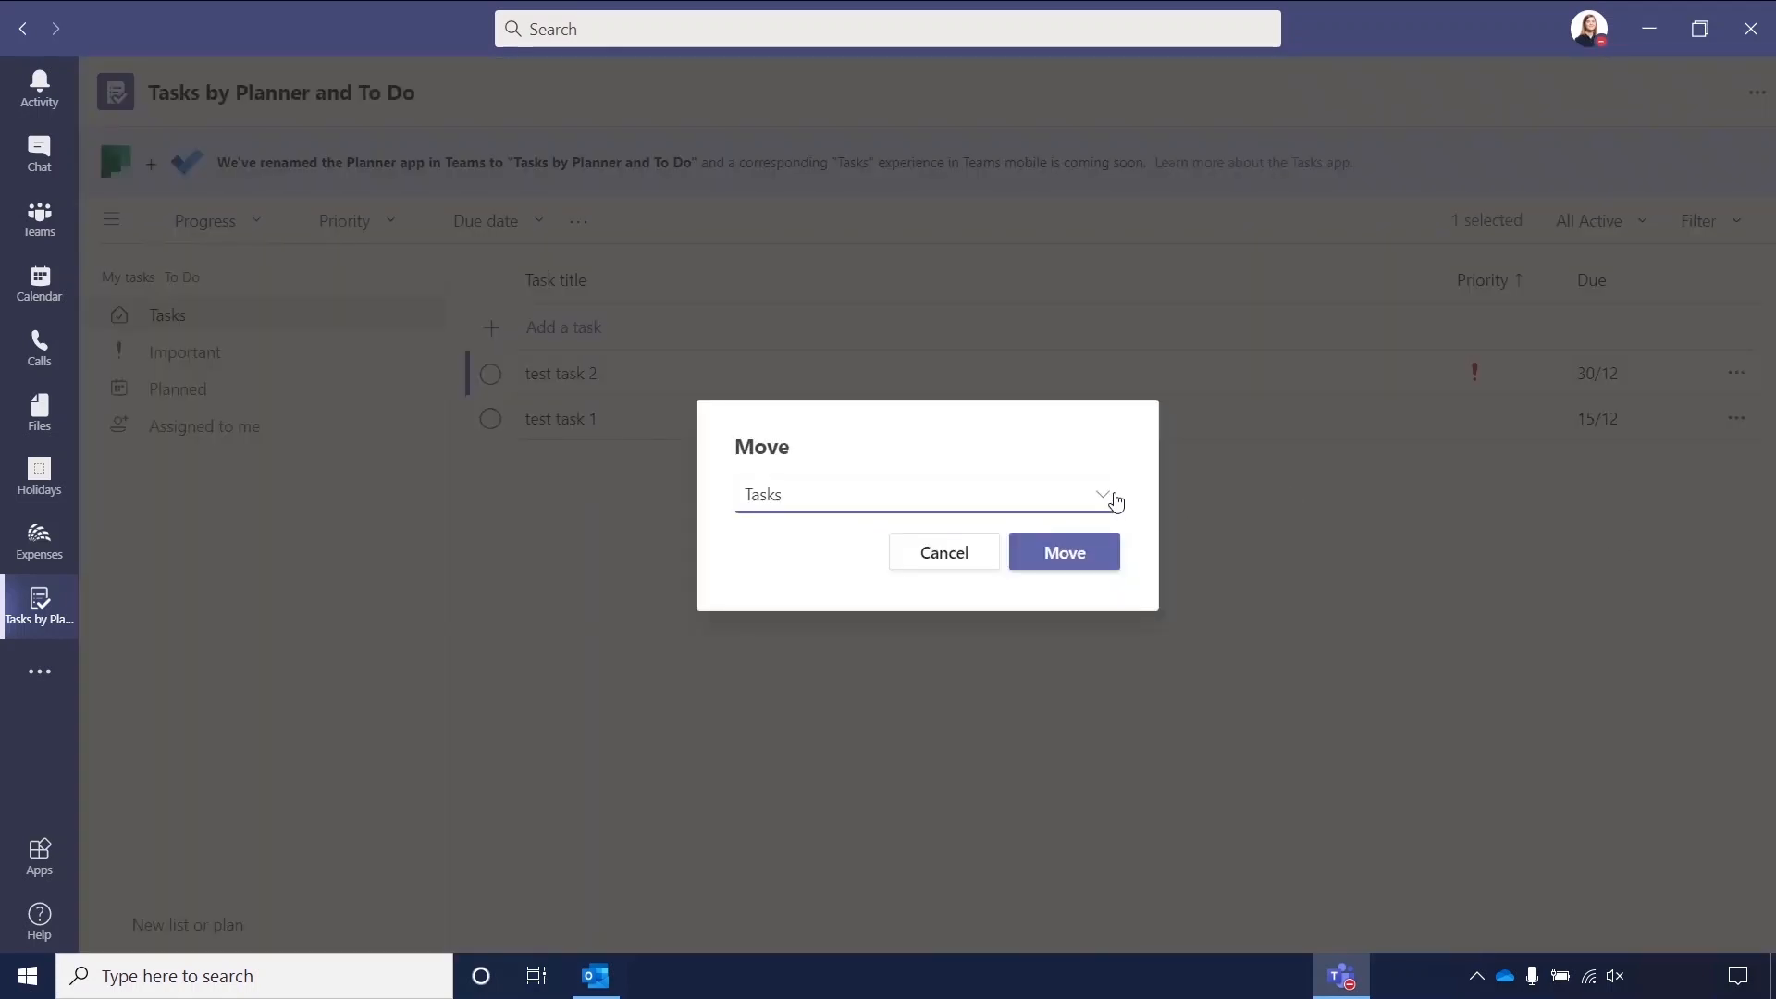
mouse_move(945, 570)
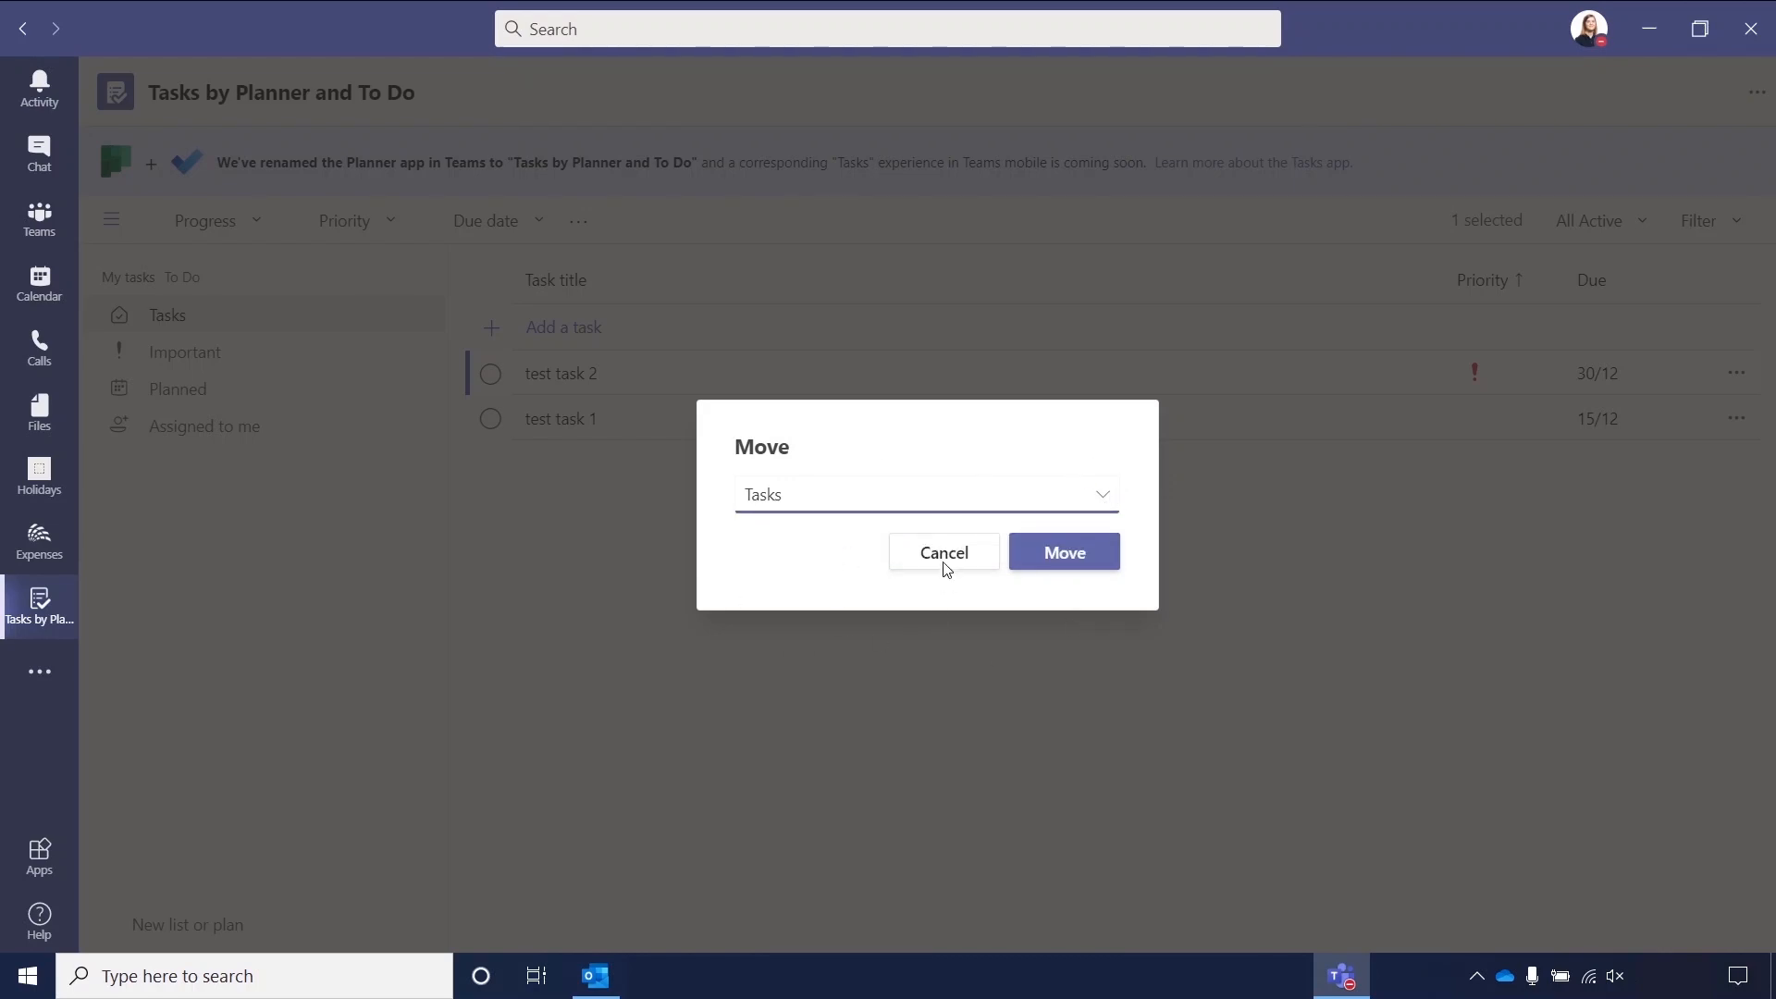
left_click(943, 553)
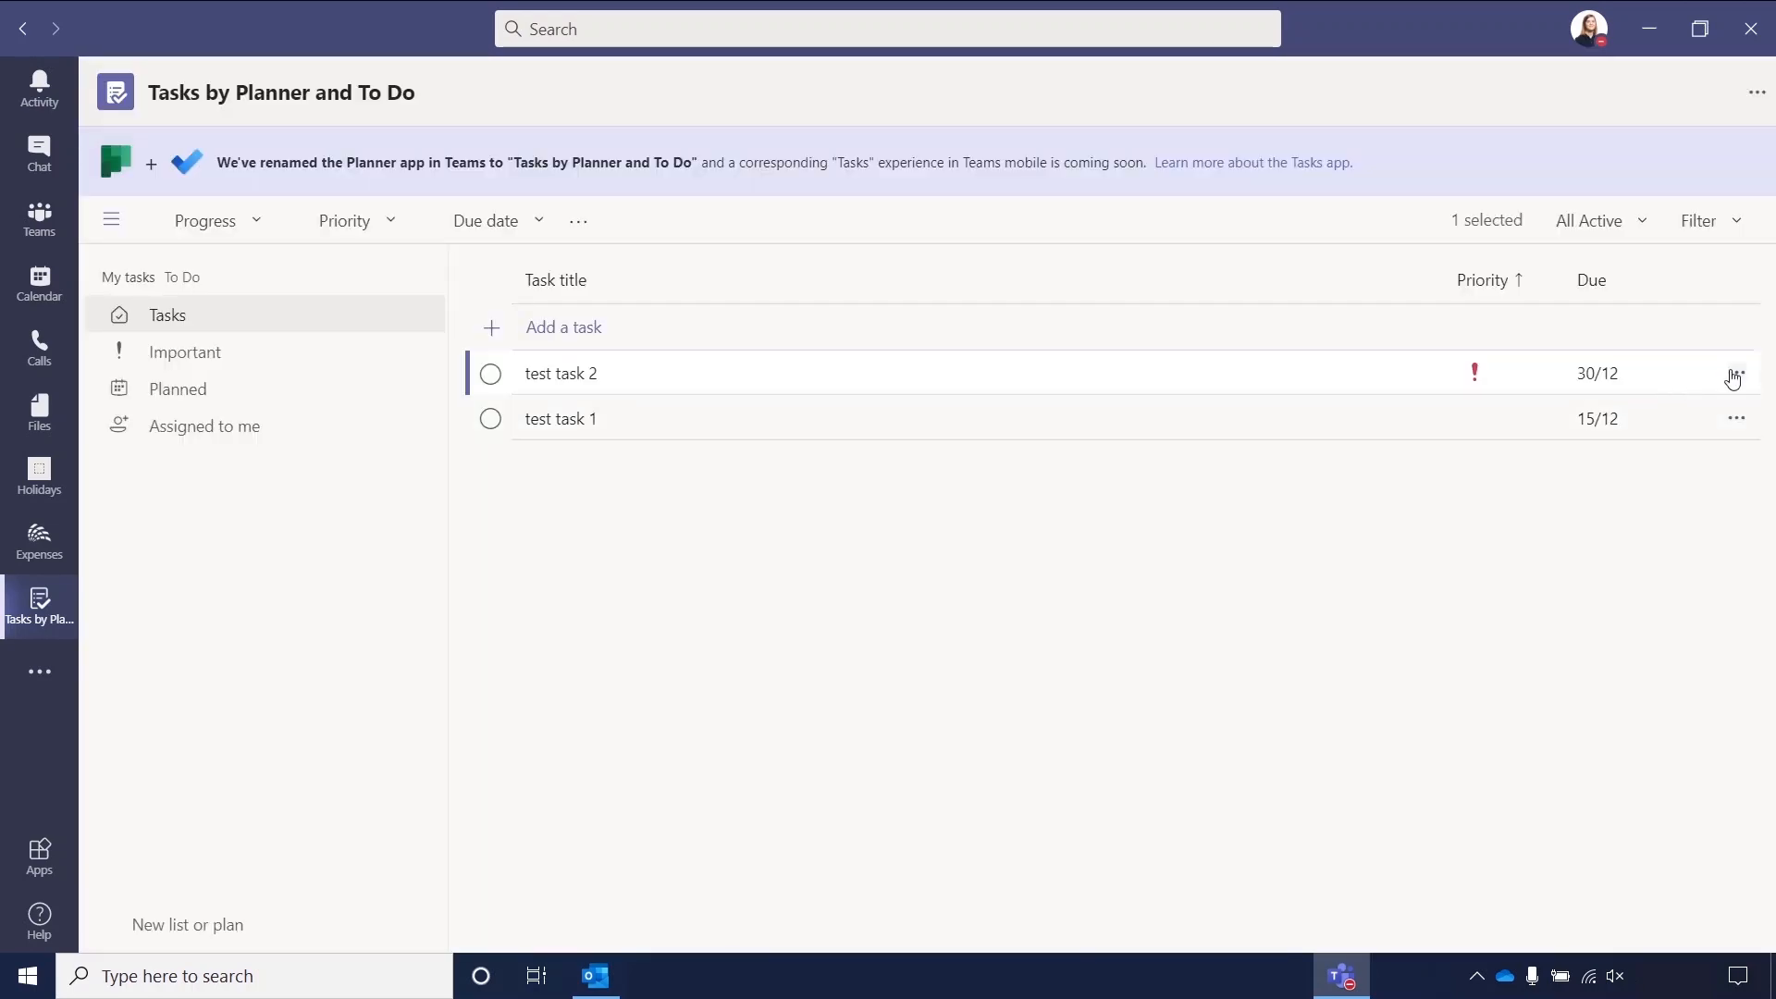
left_click(1735, 372)
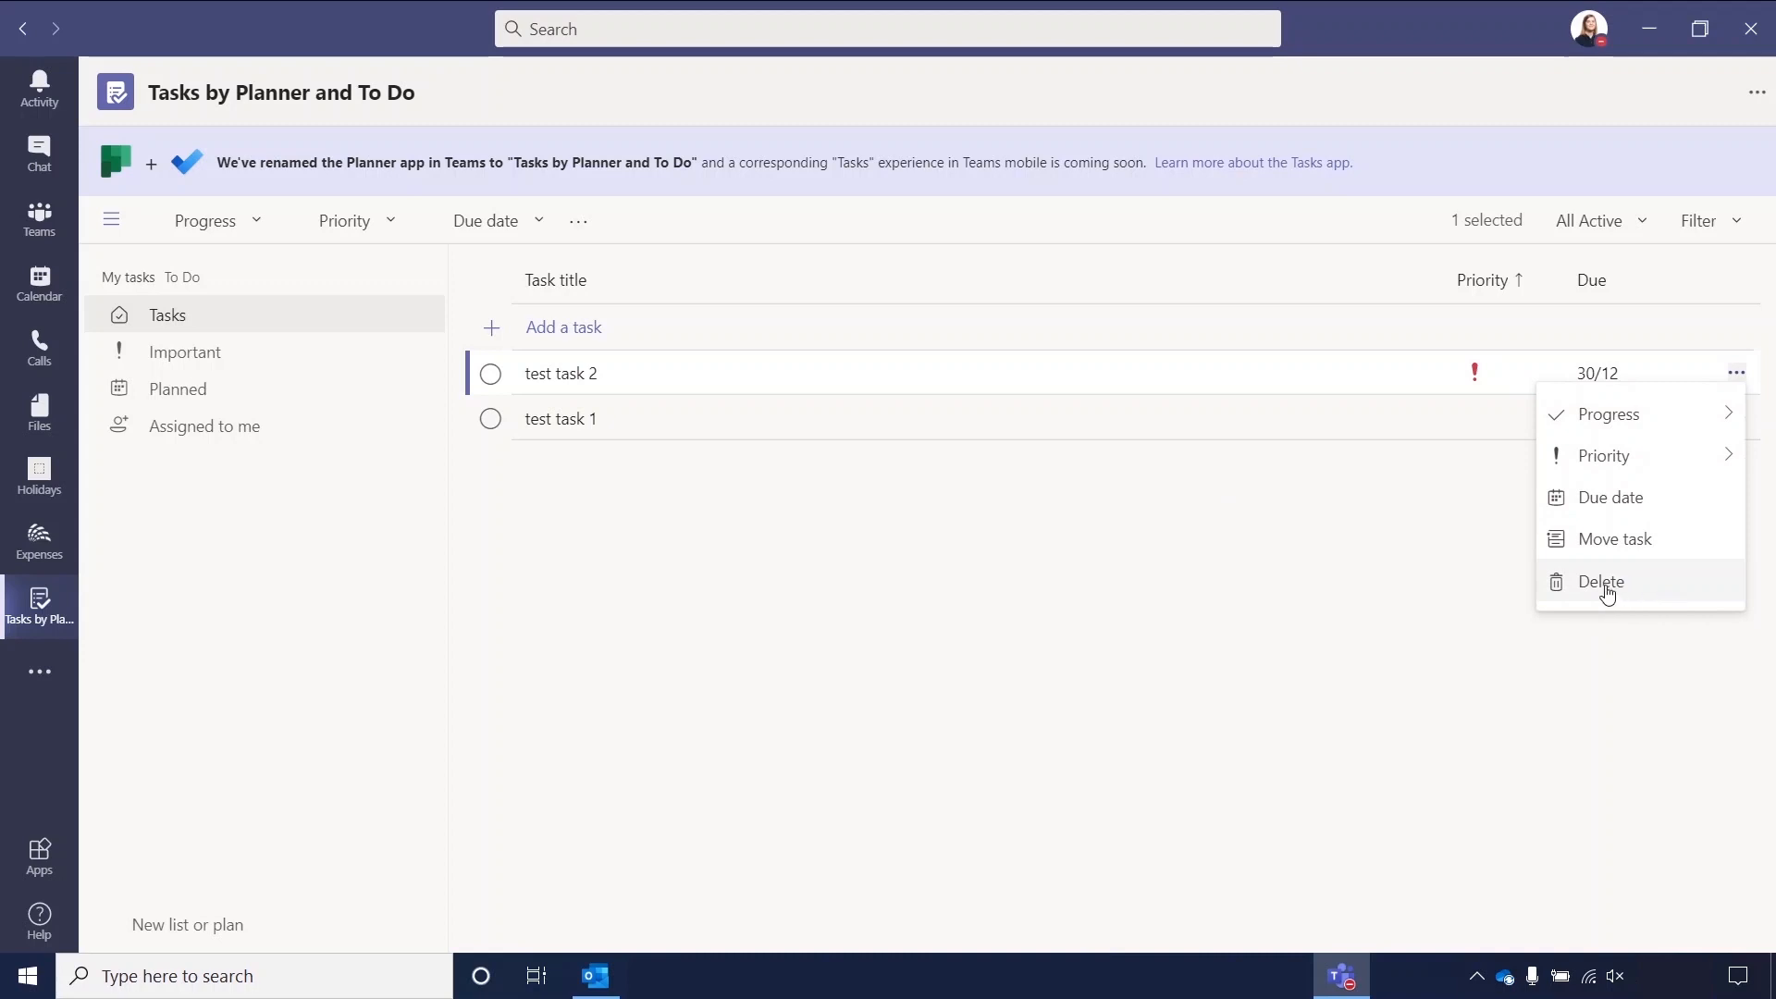
mouse_move(1603, 581)
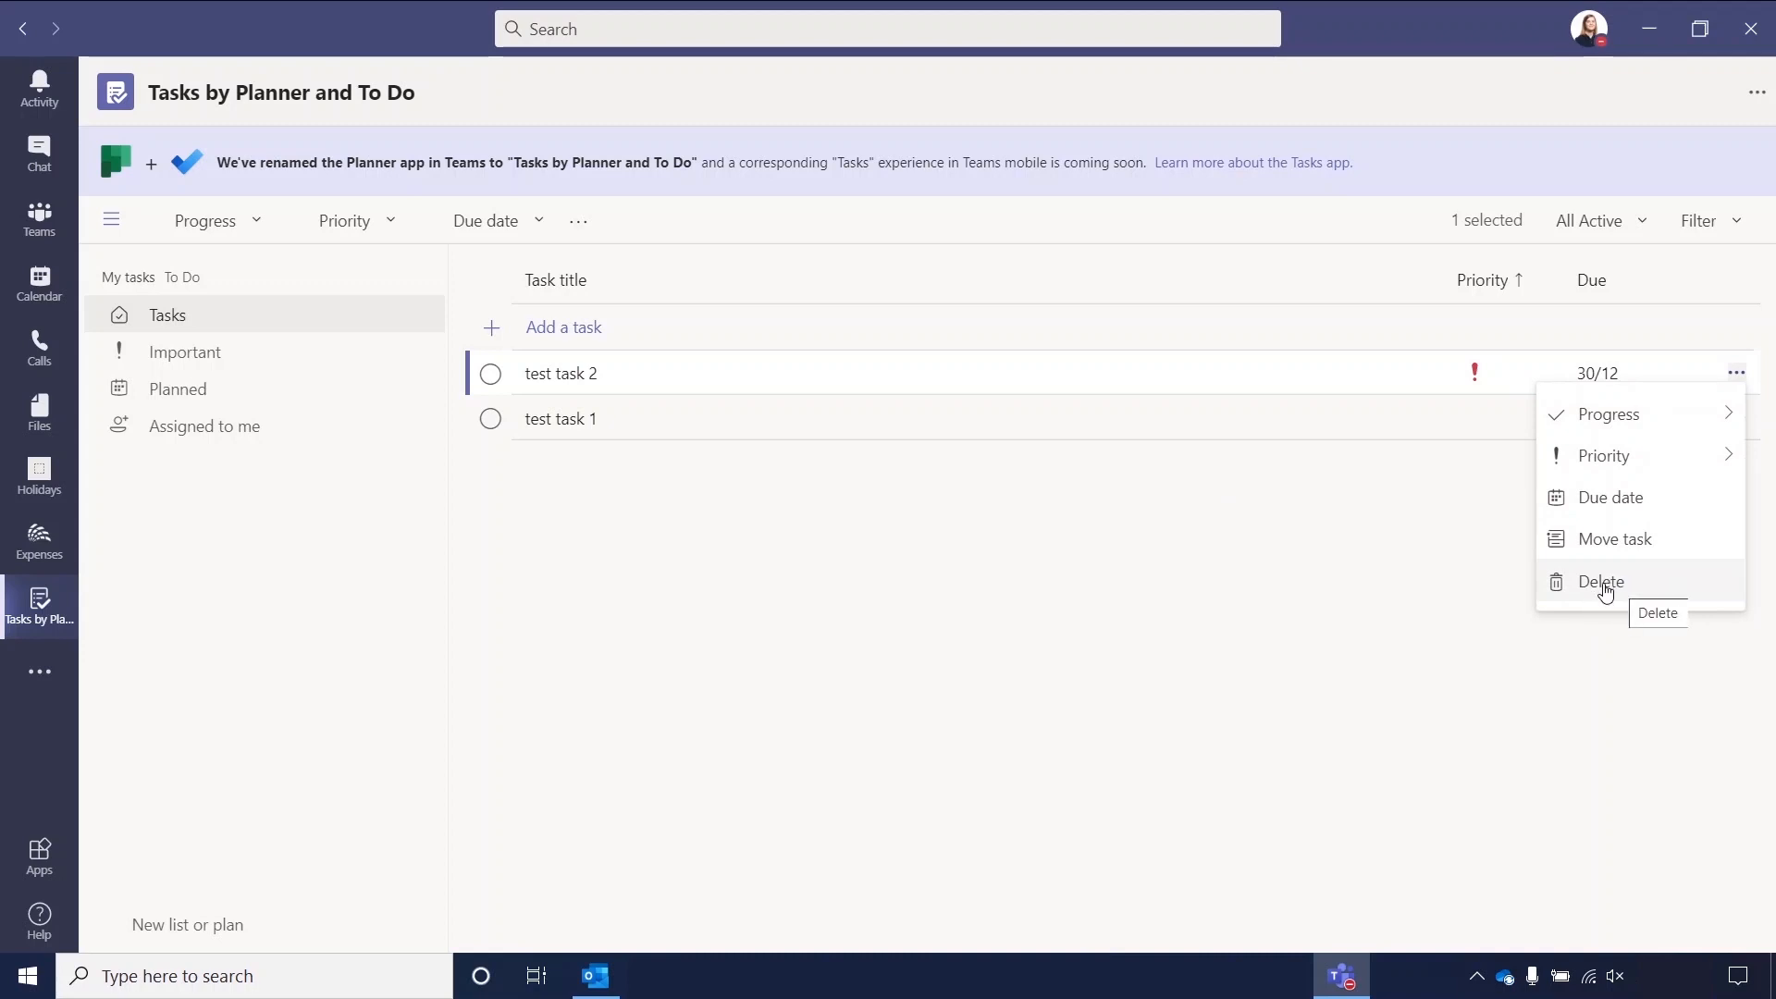
left_click(1600, 581)
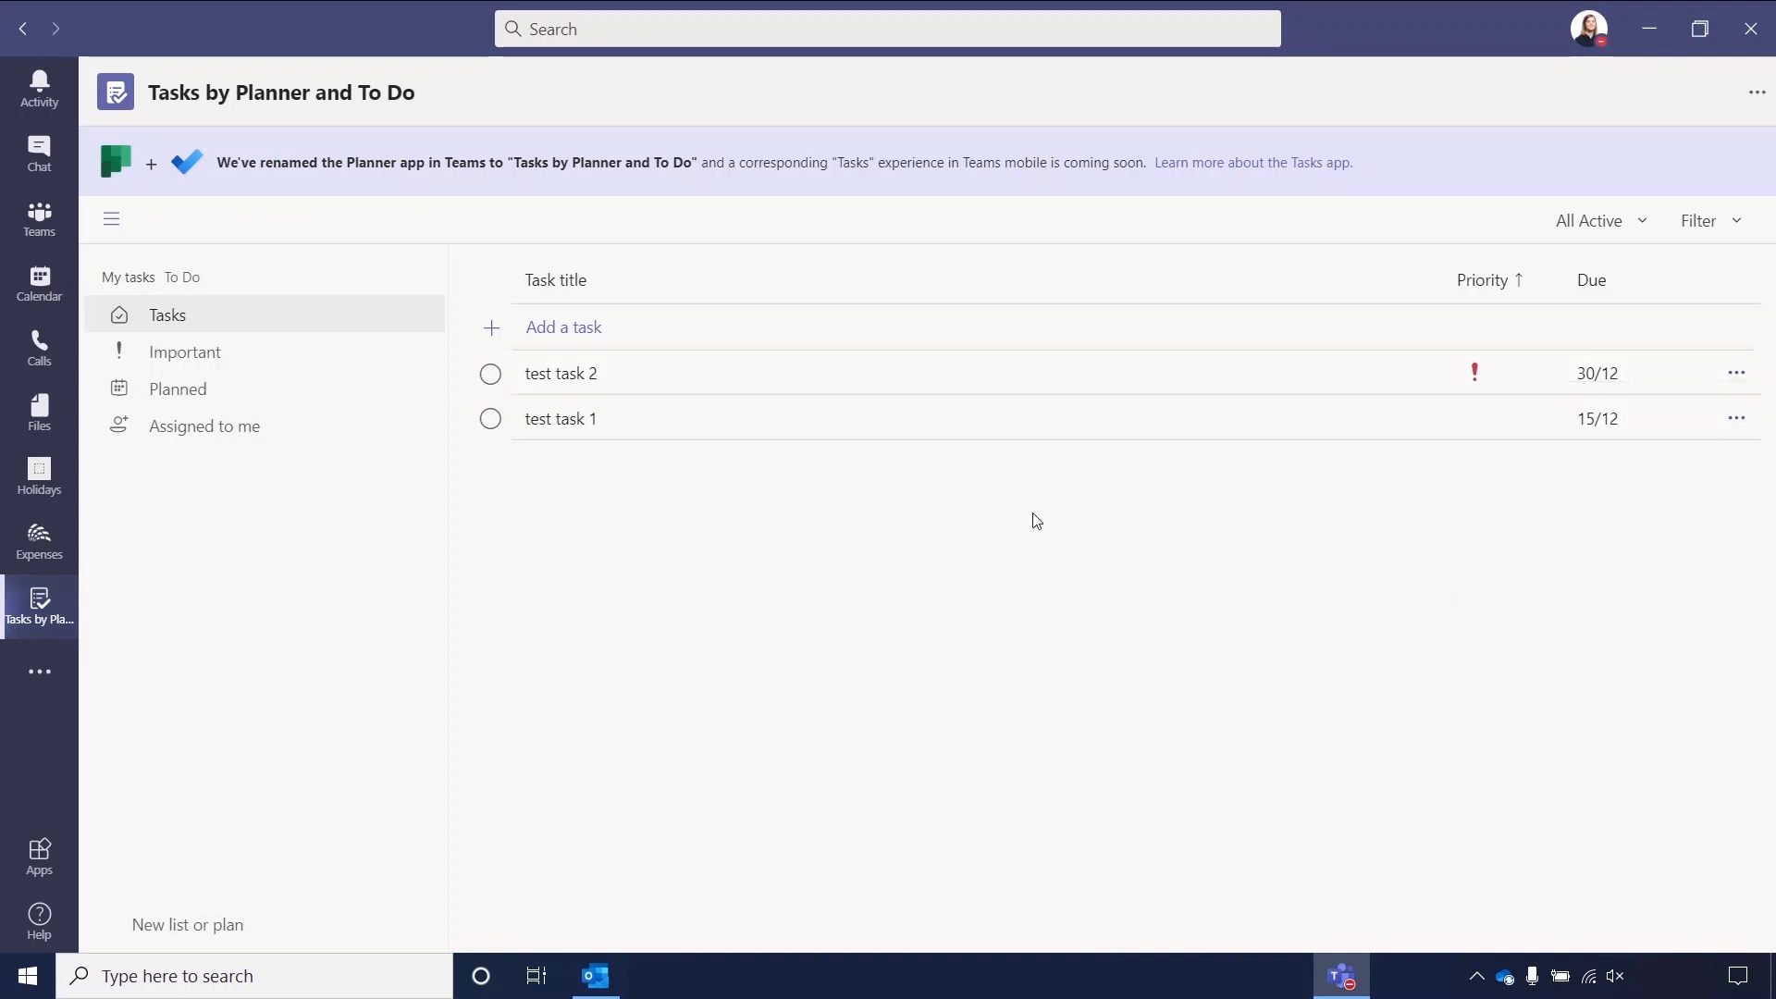
Open Marketing > General and bring up the Add a tab app picker.
left_click(39, 218)
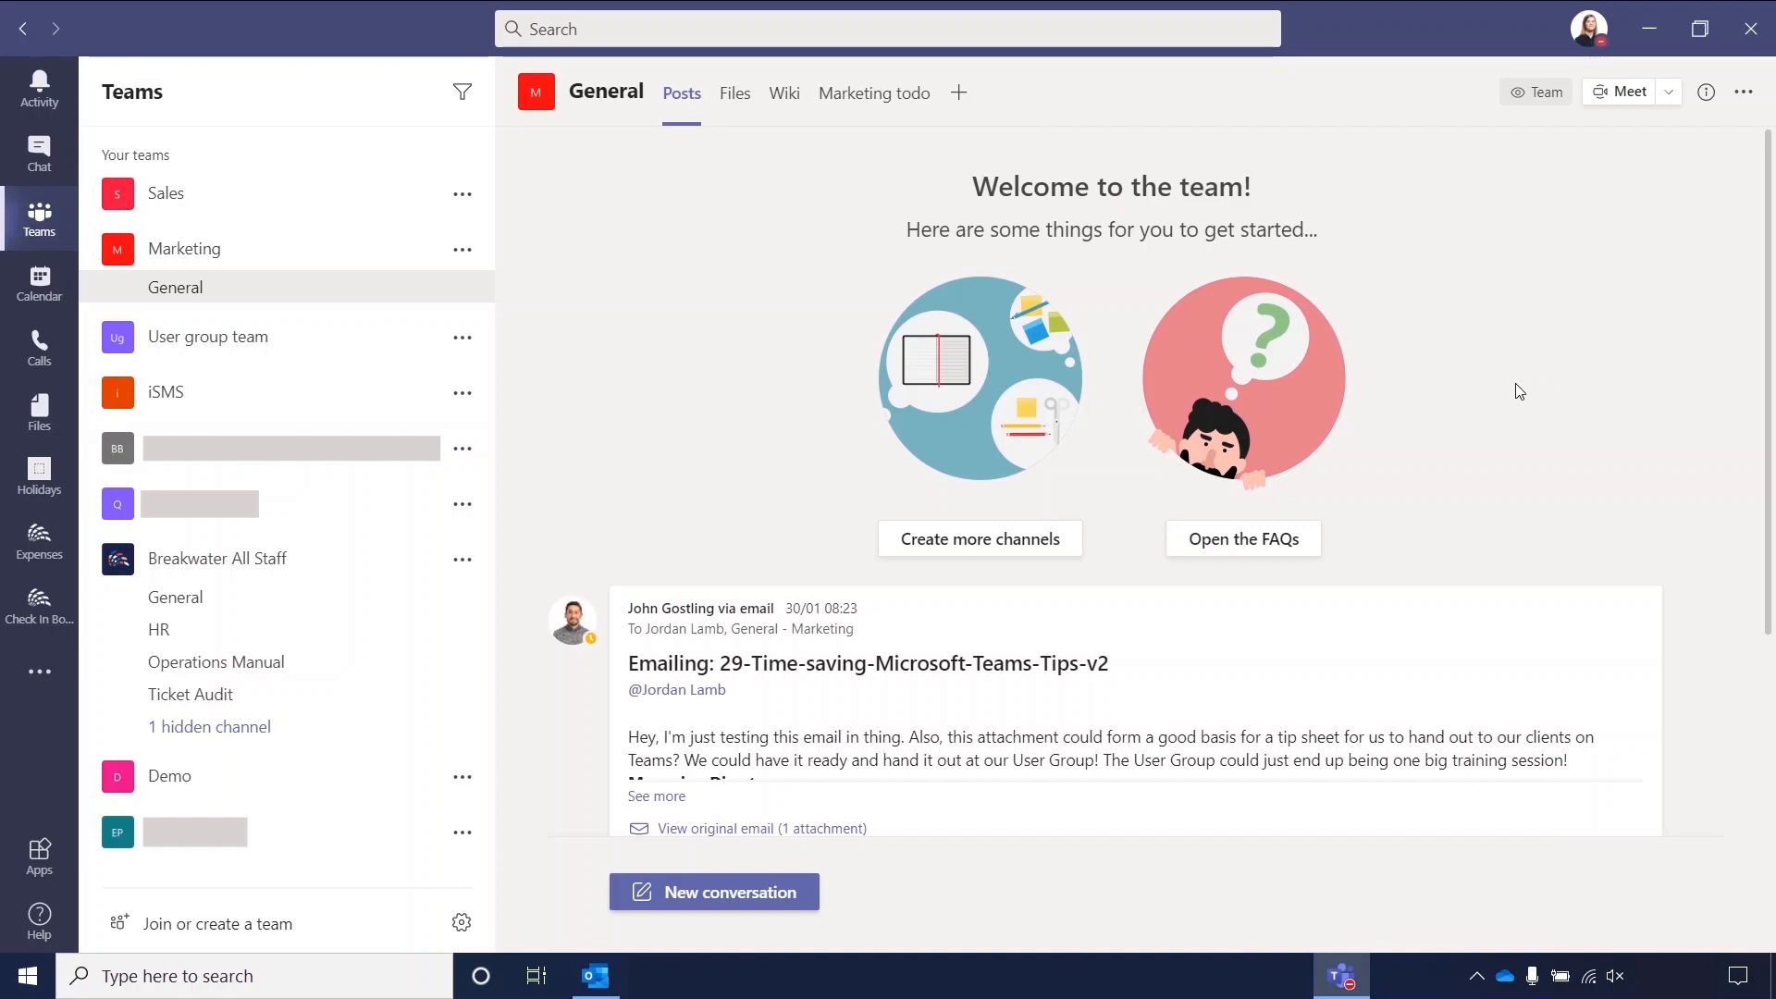
mouse_move(746, 237)
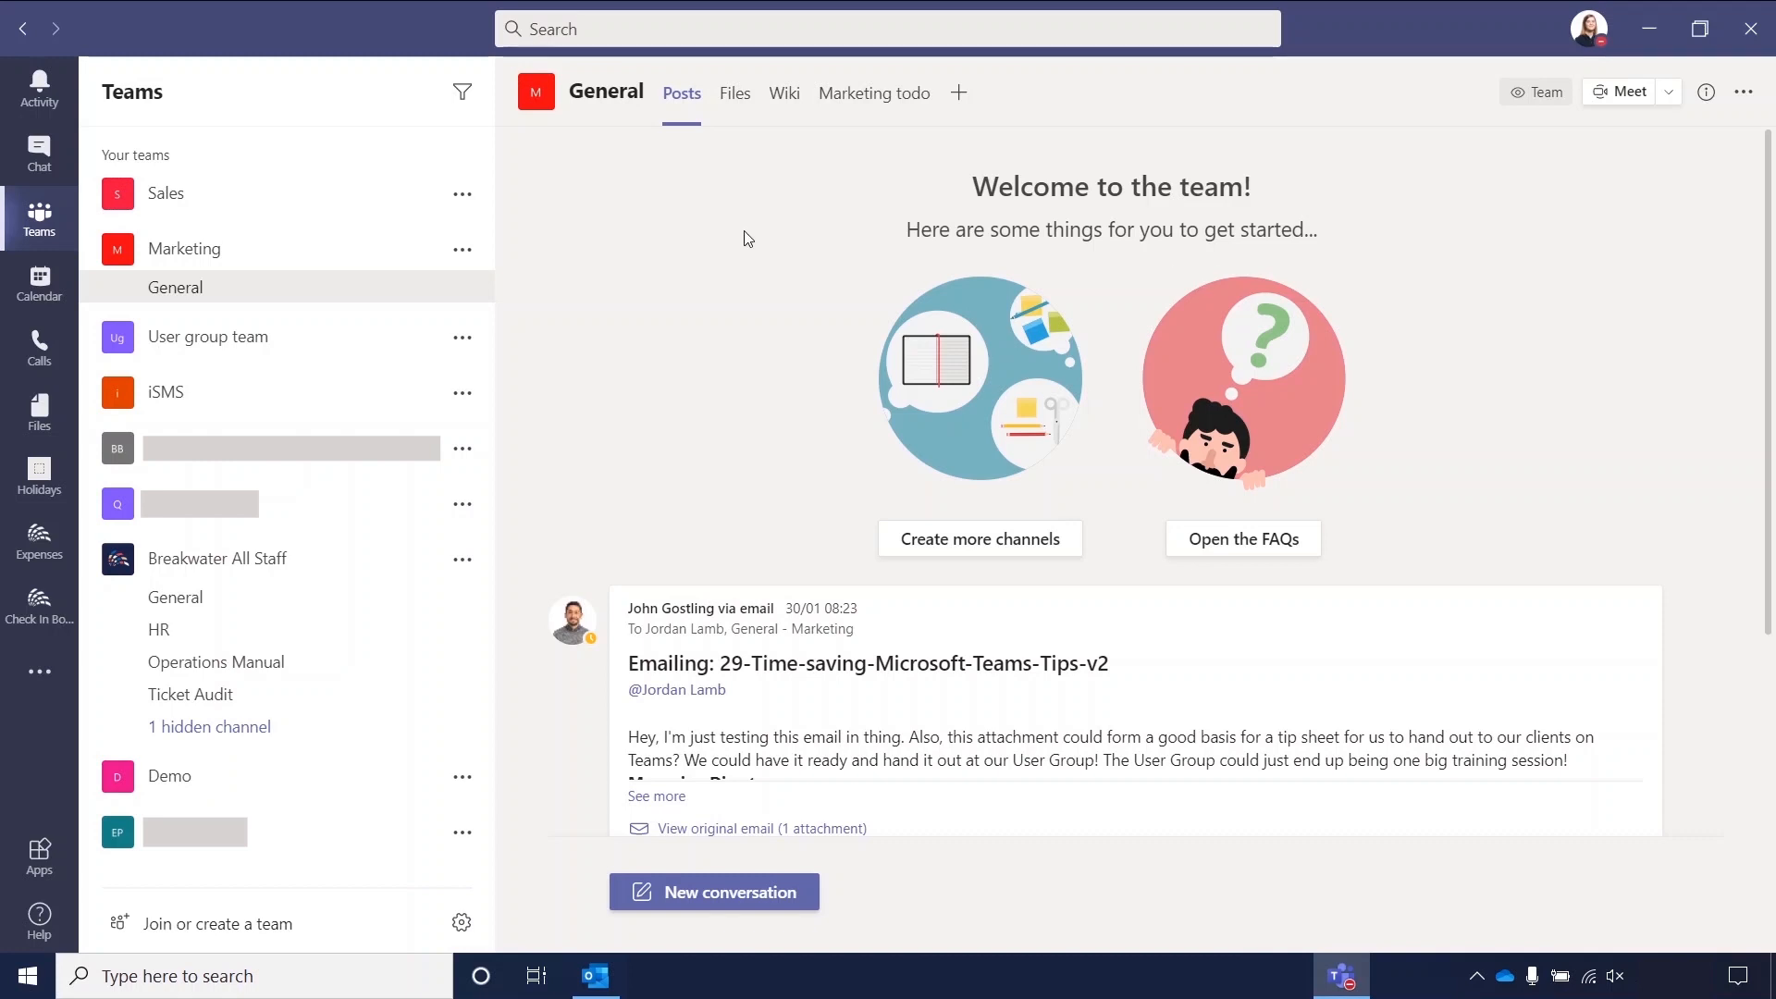
mouse_move(827, 230)
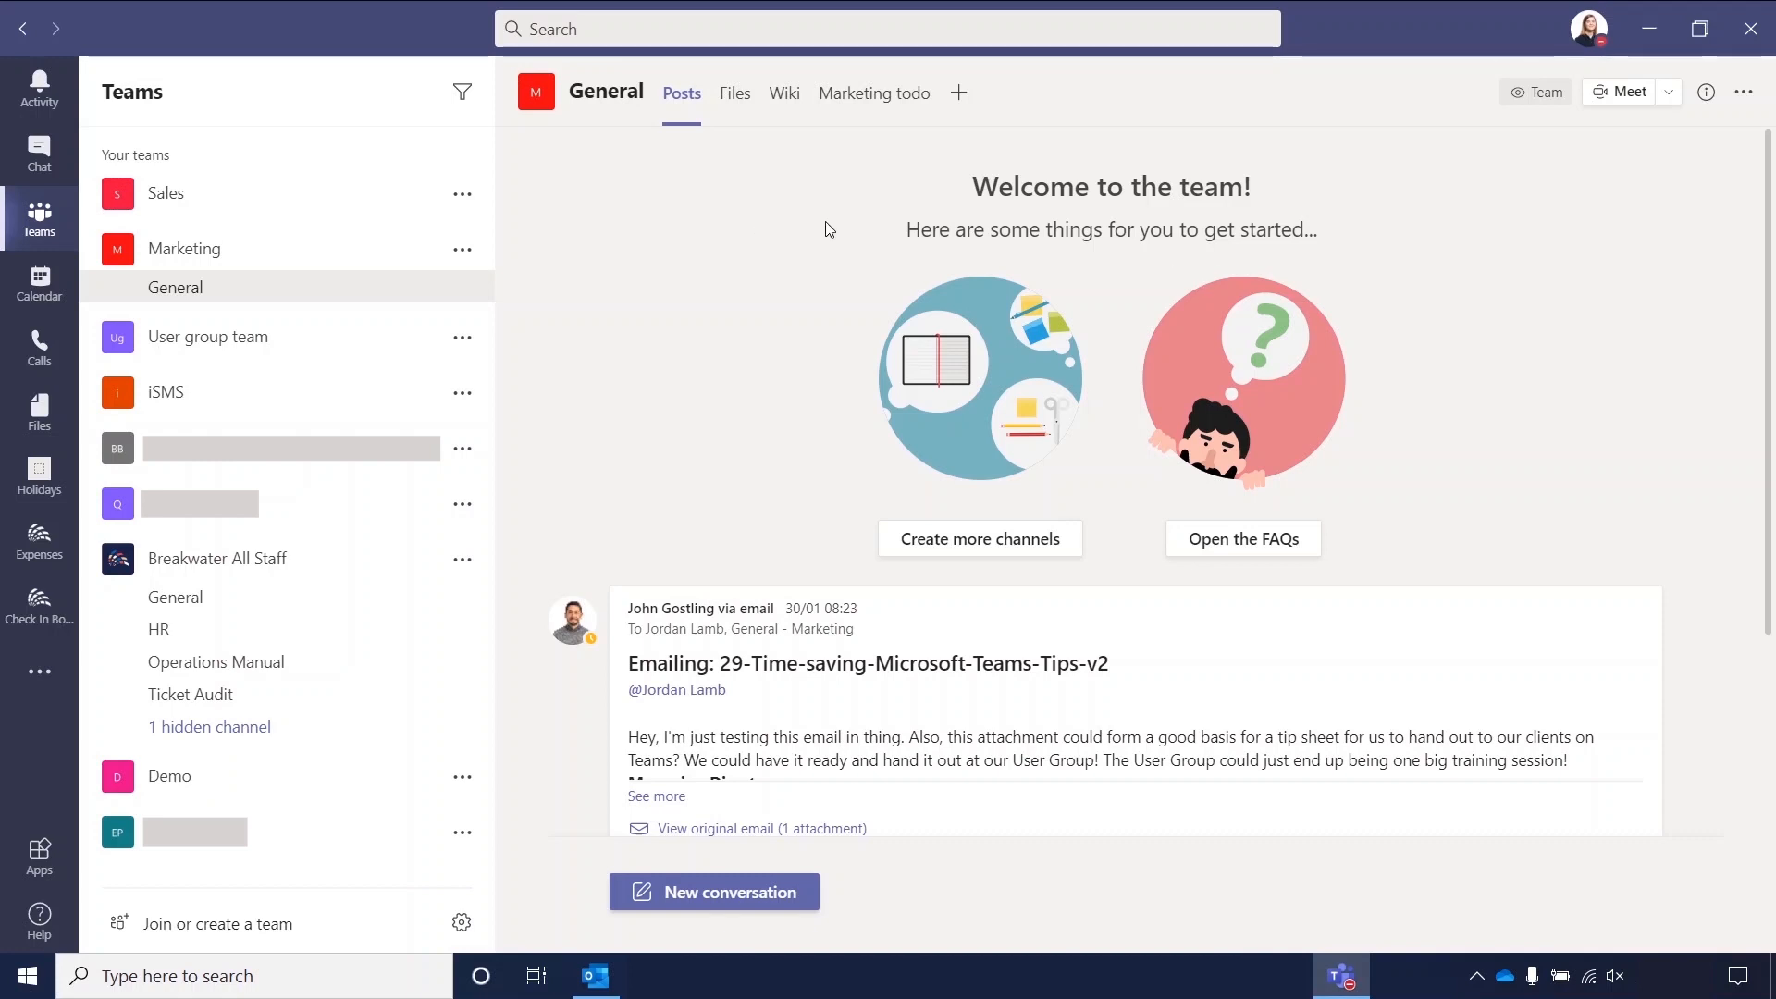
mouse_move(961, 93)
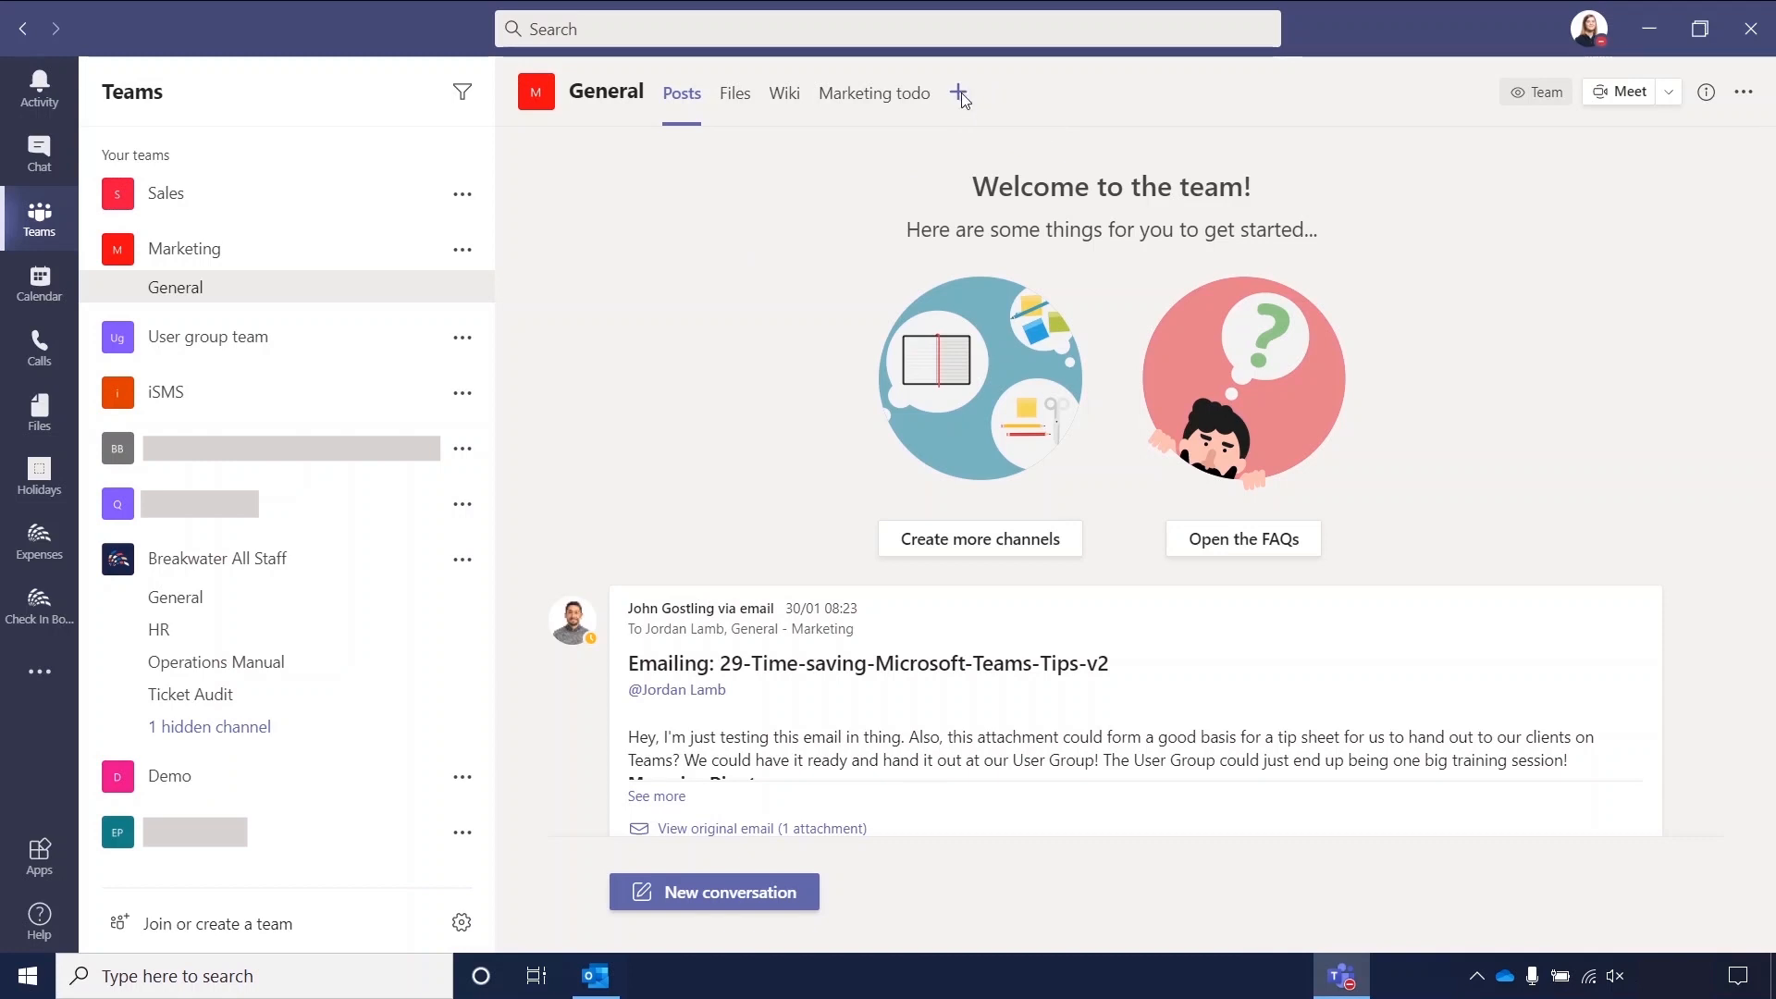
left_click(959, 93)
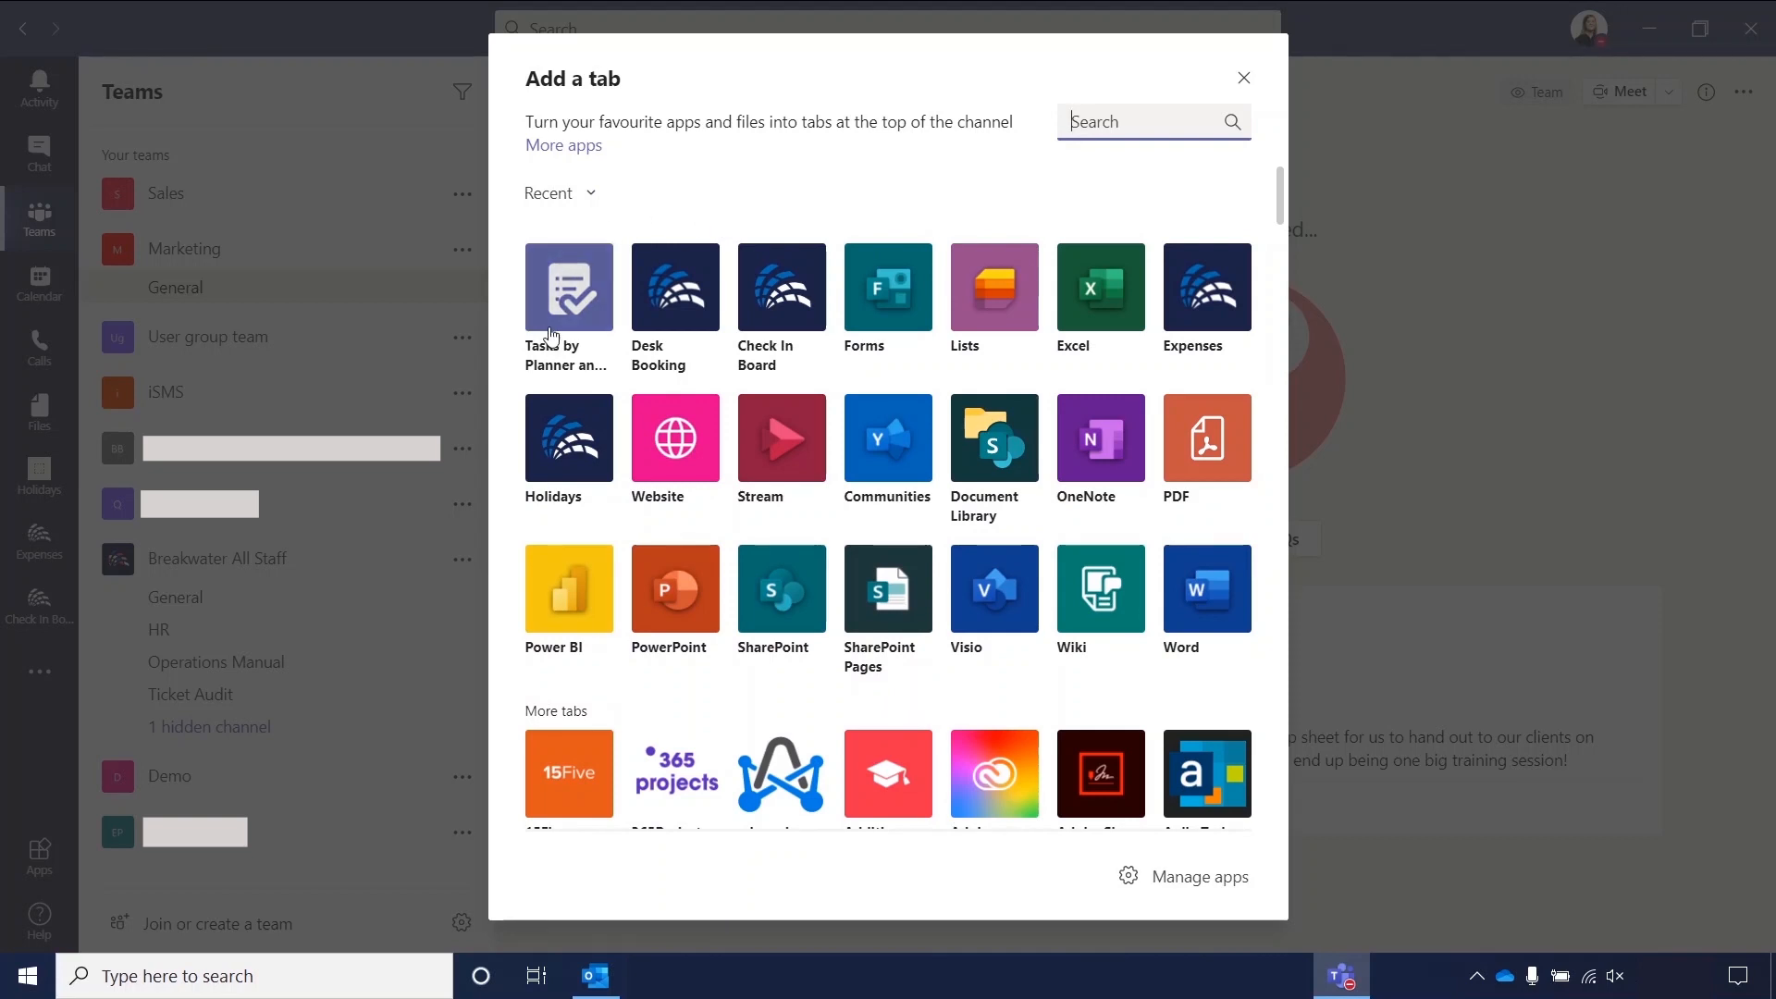
mouse_move(569, 285)
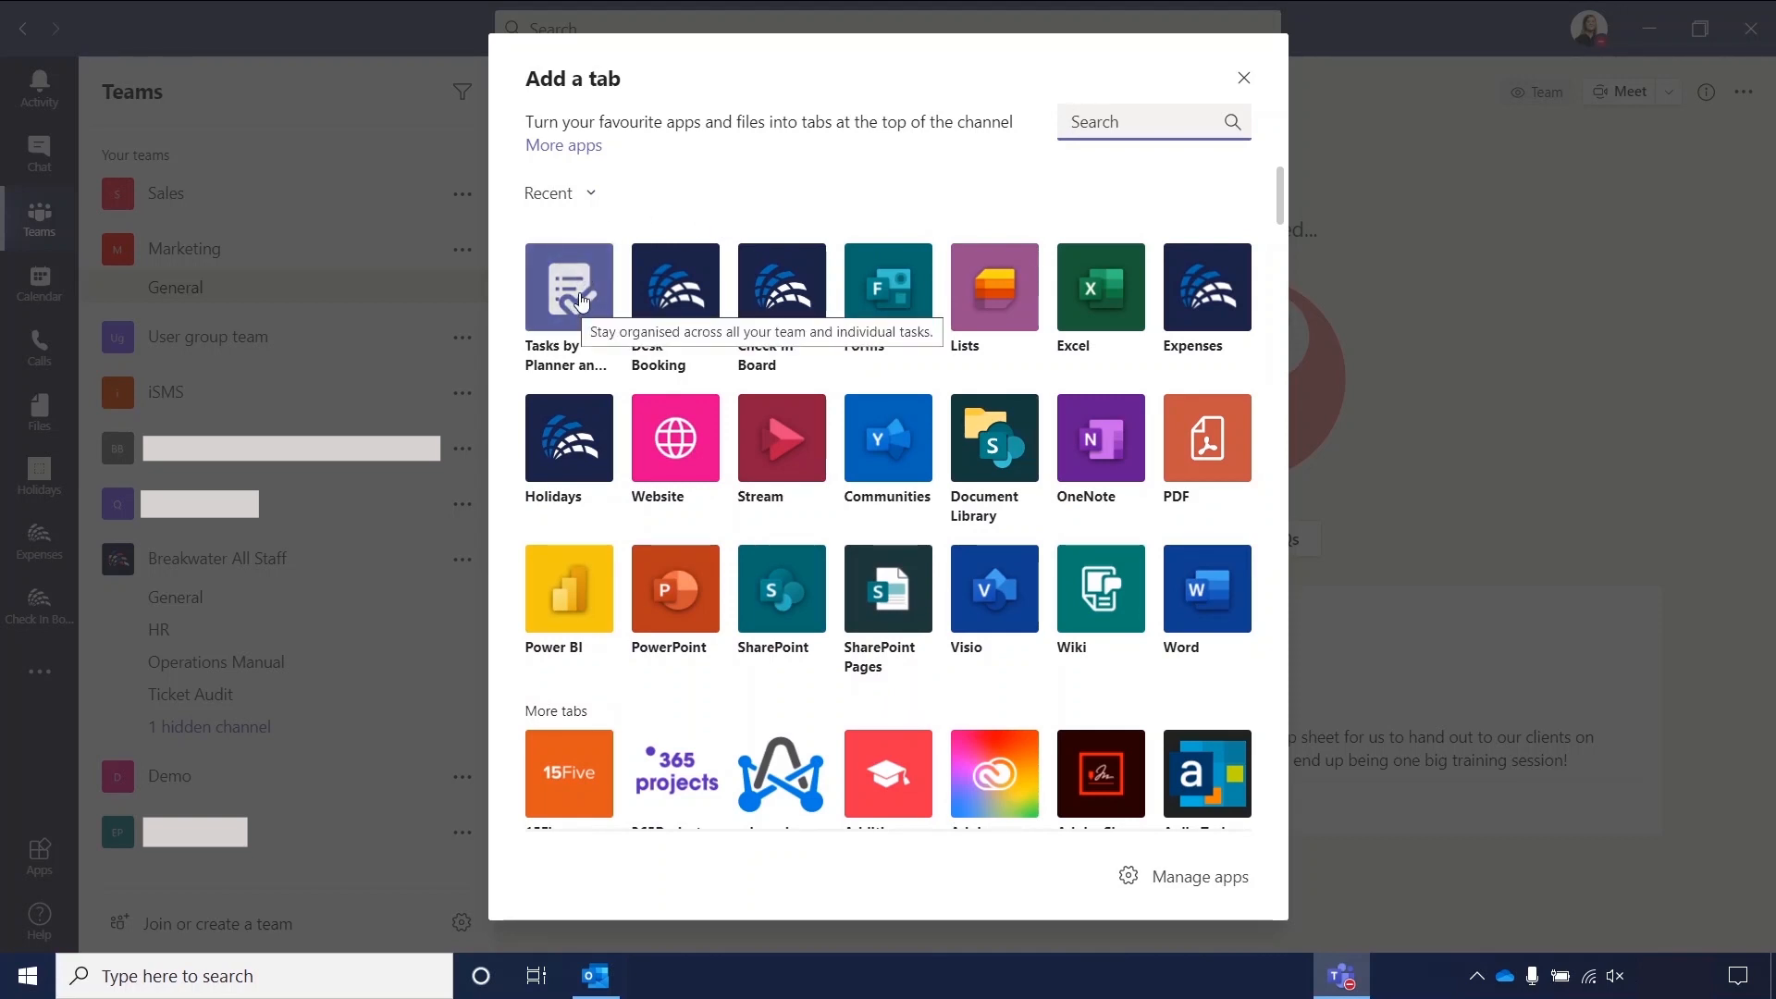
mouse_move(1106, 107)
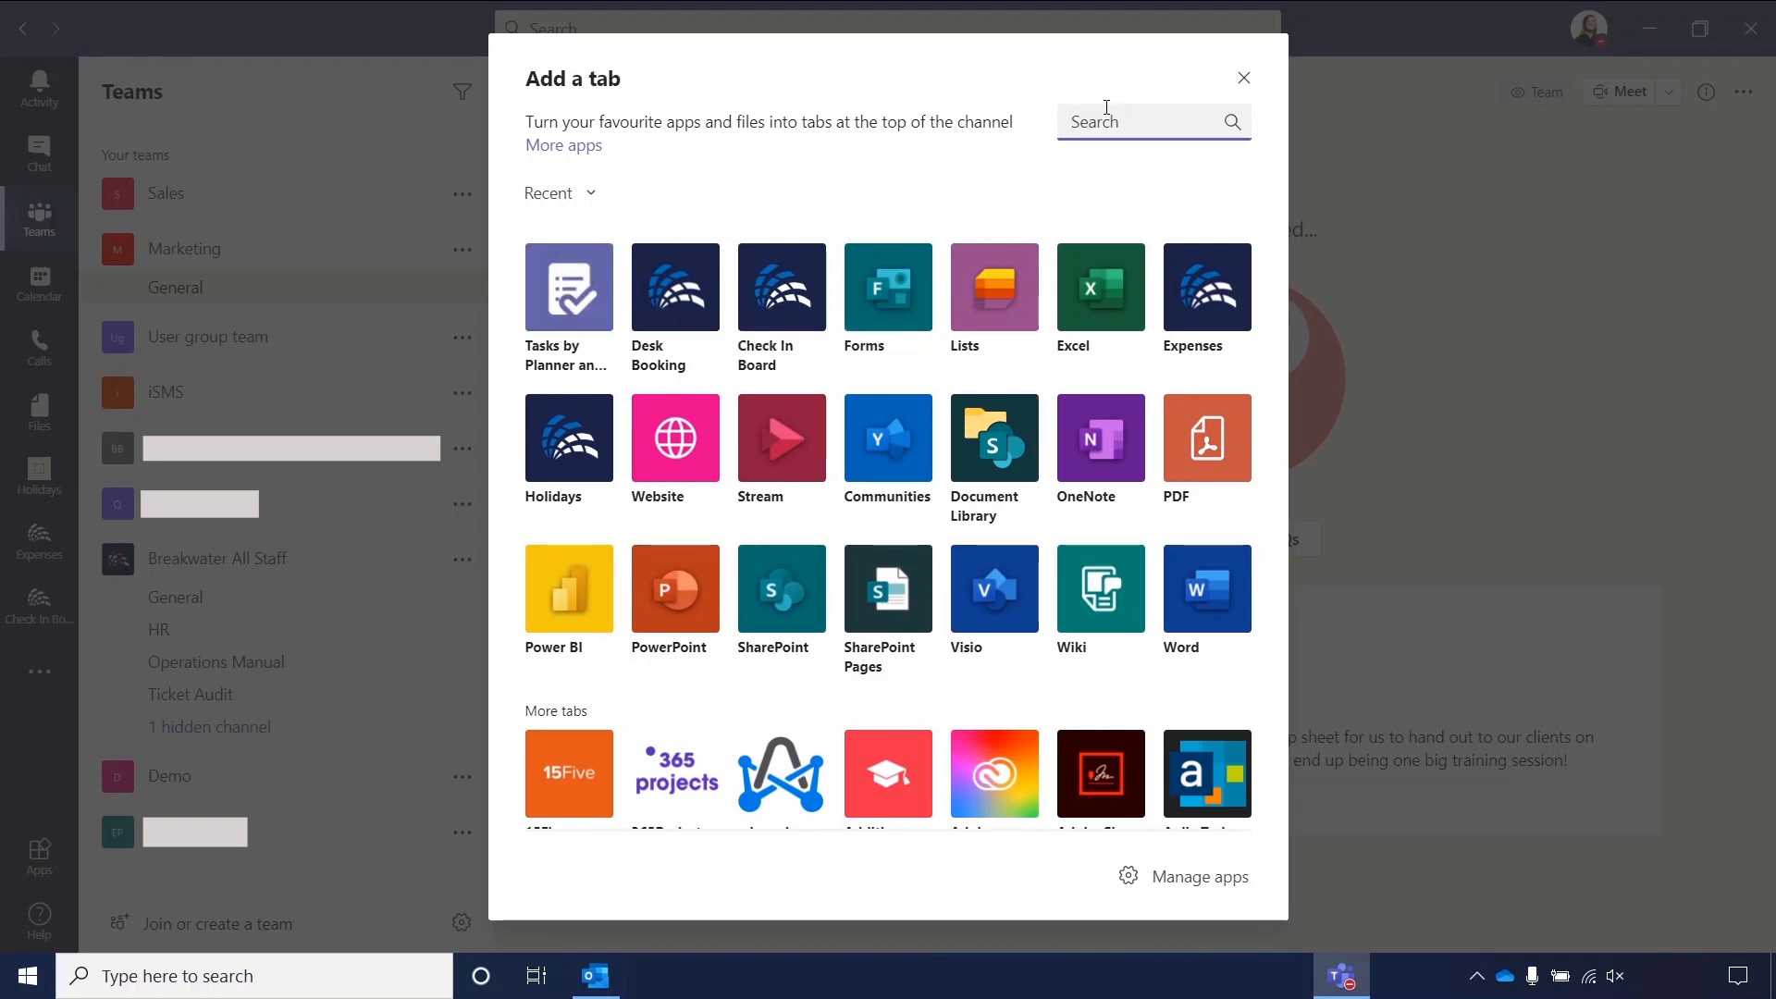
mouse_move(567, 286)
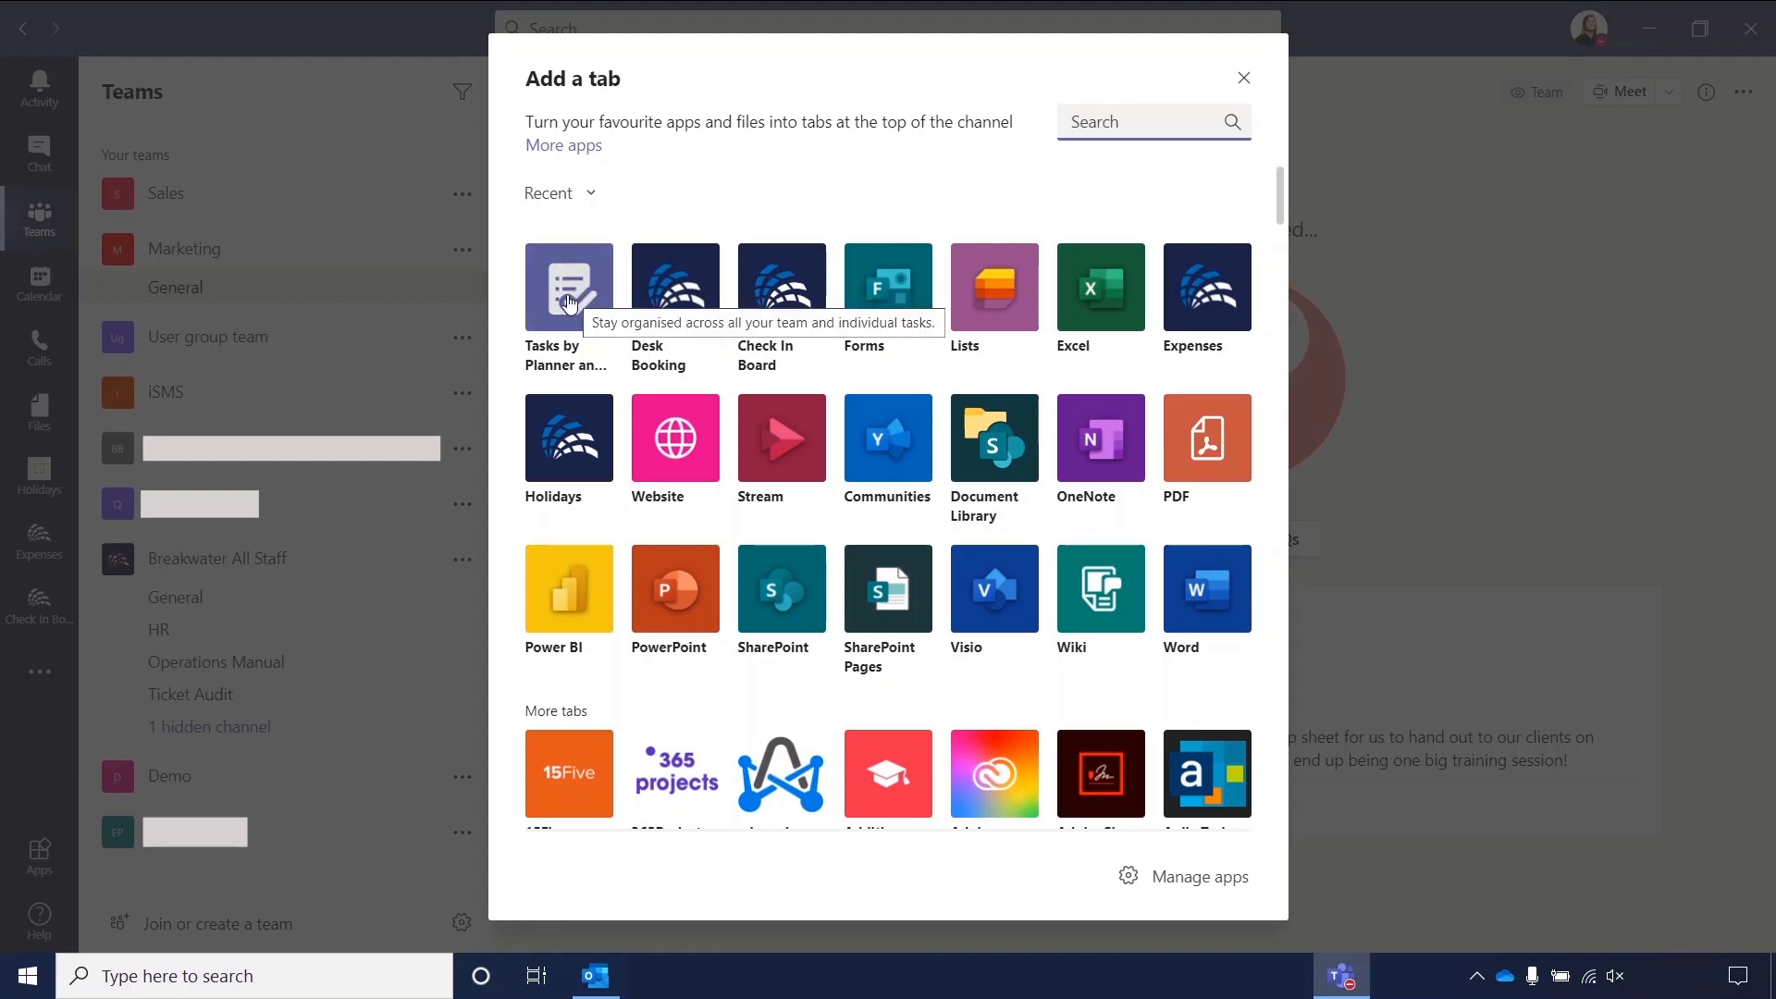
Add a Tasks by Planner and To Do tab named 'Marketing Task List' with channel posting unticked.
left_click(567, 285)
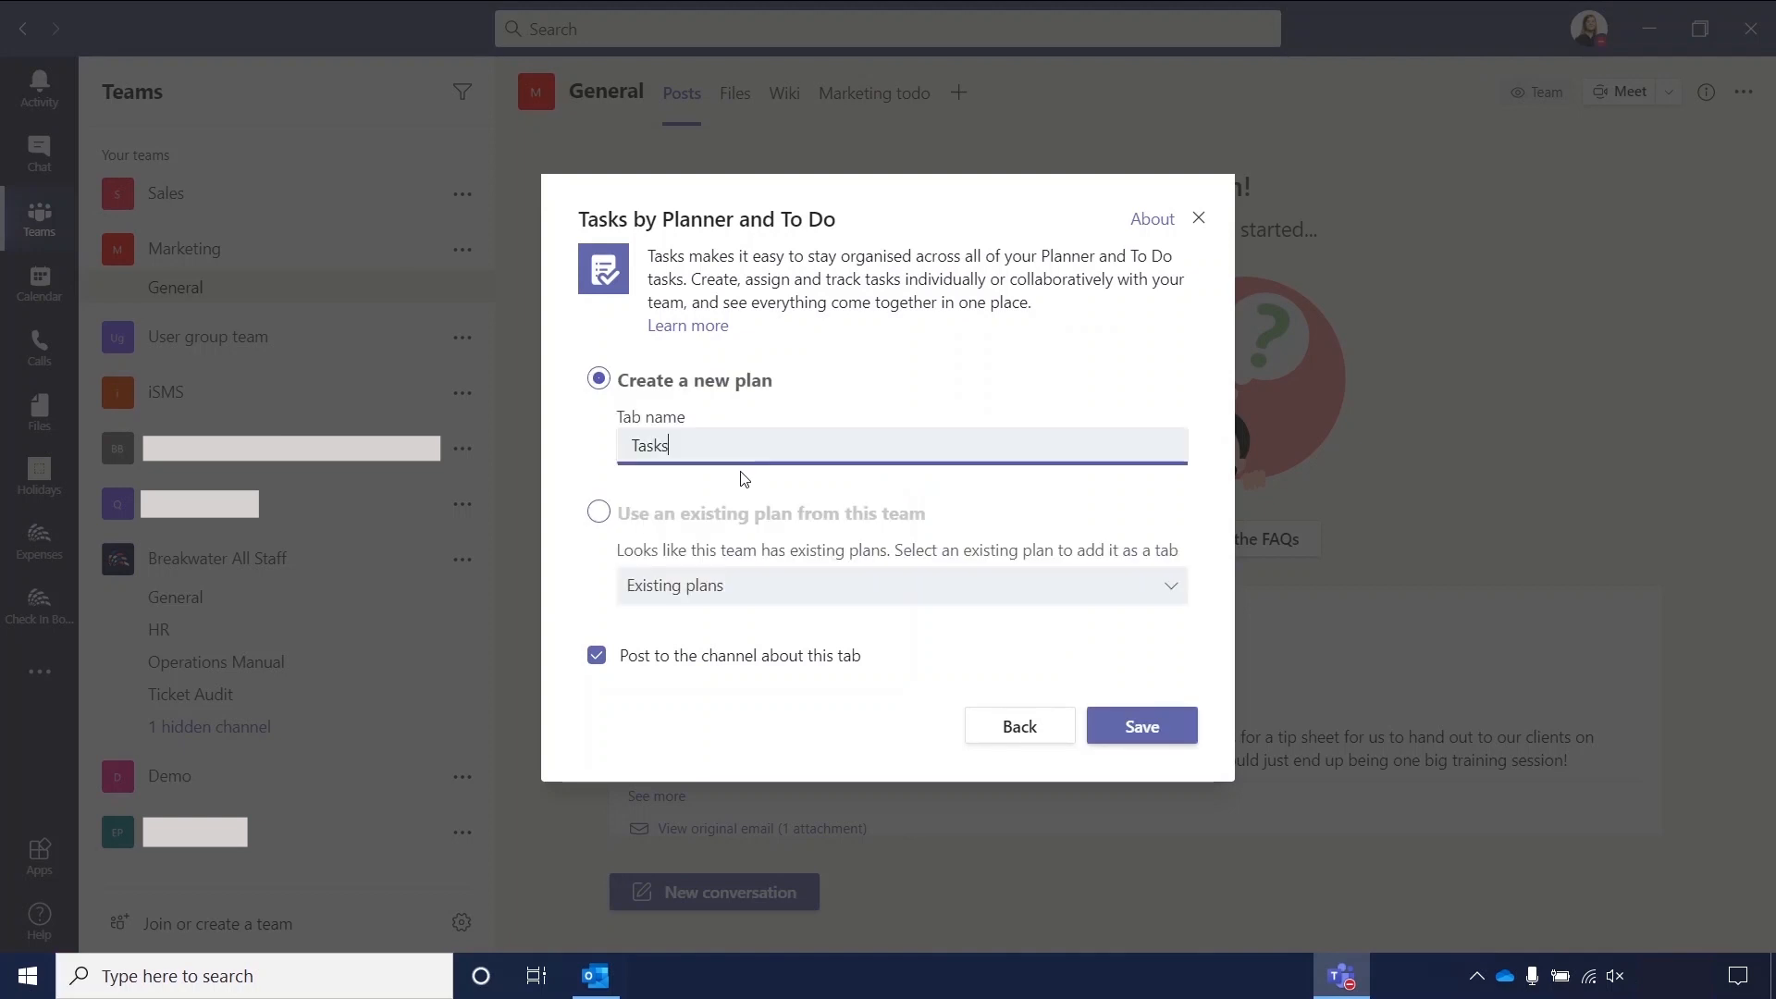
mouse_move(793, 433)
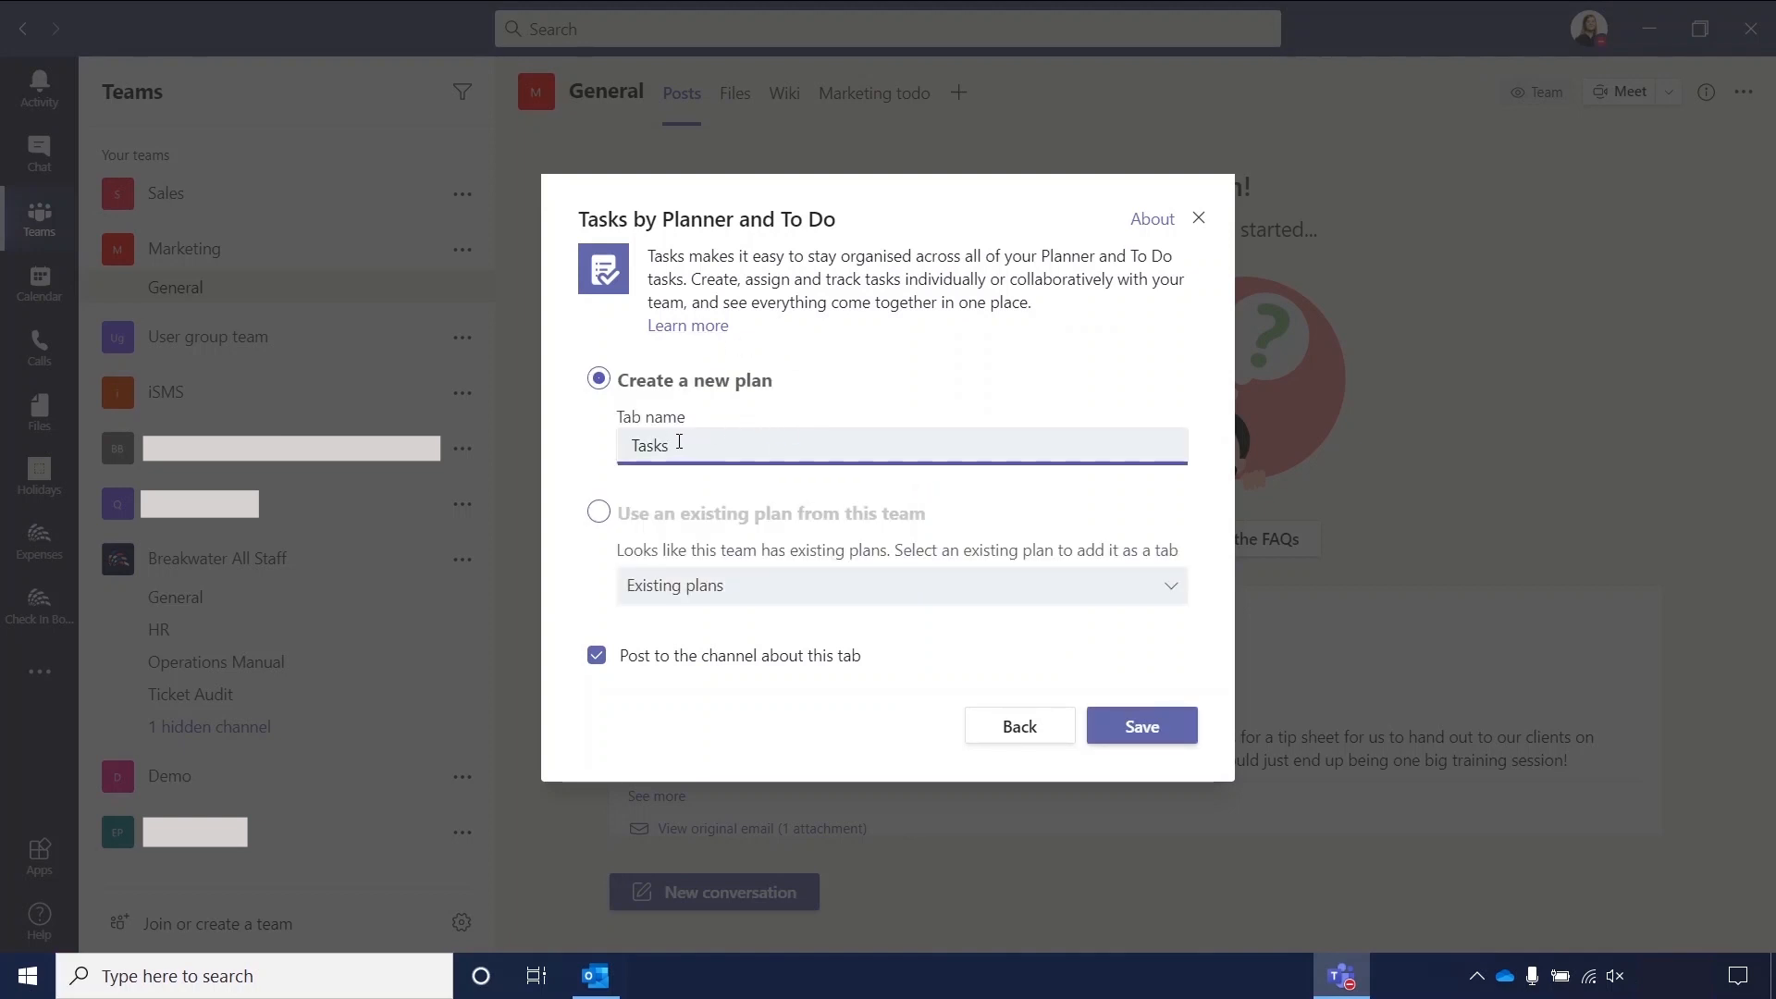
double_click(648, 444)
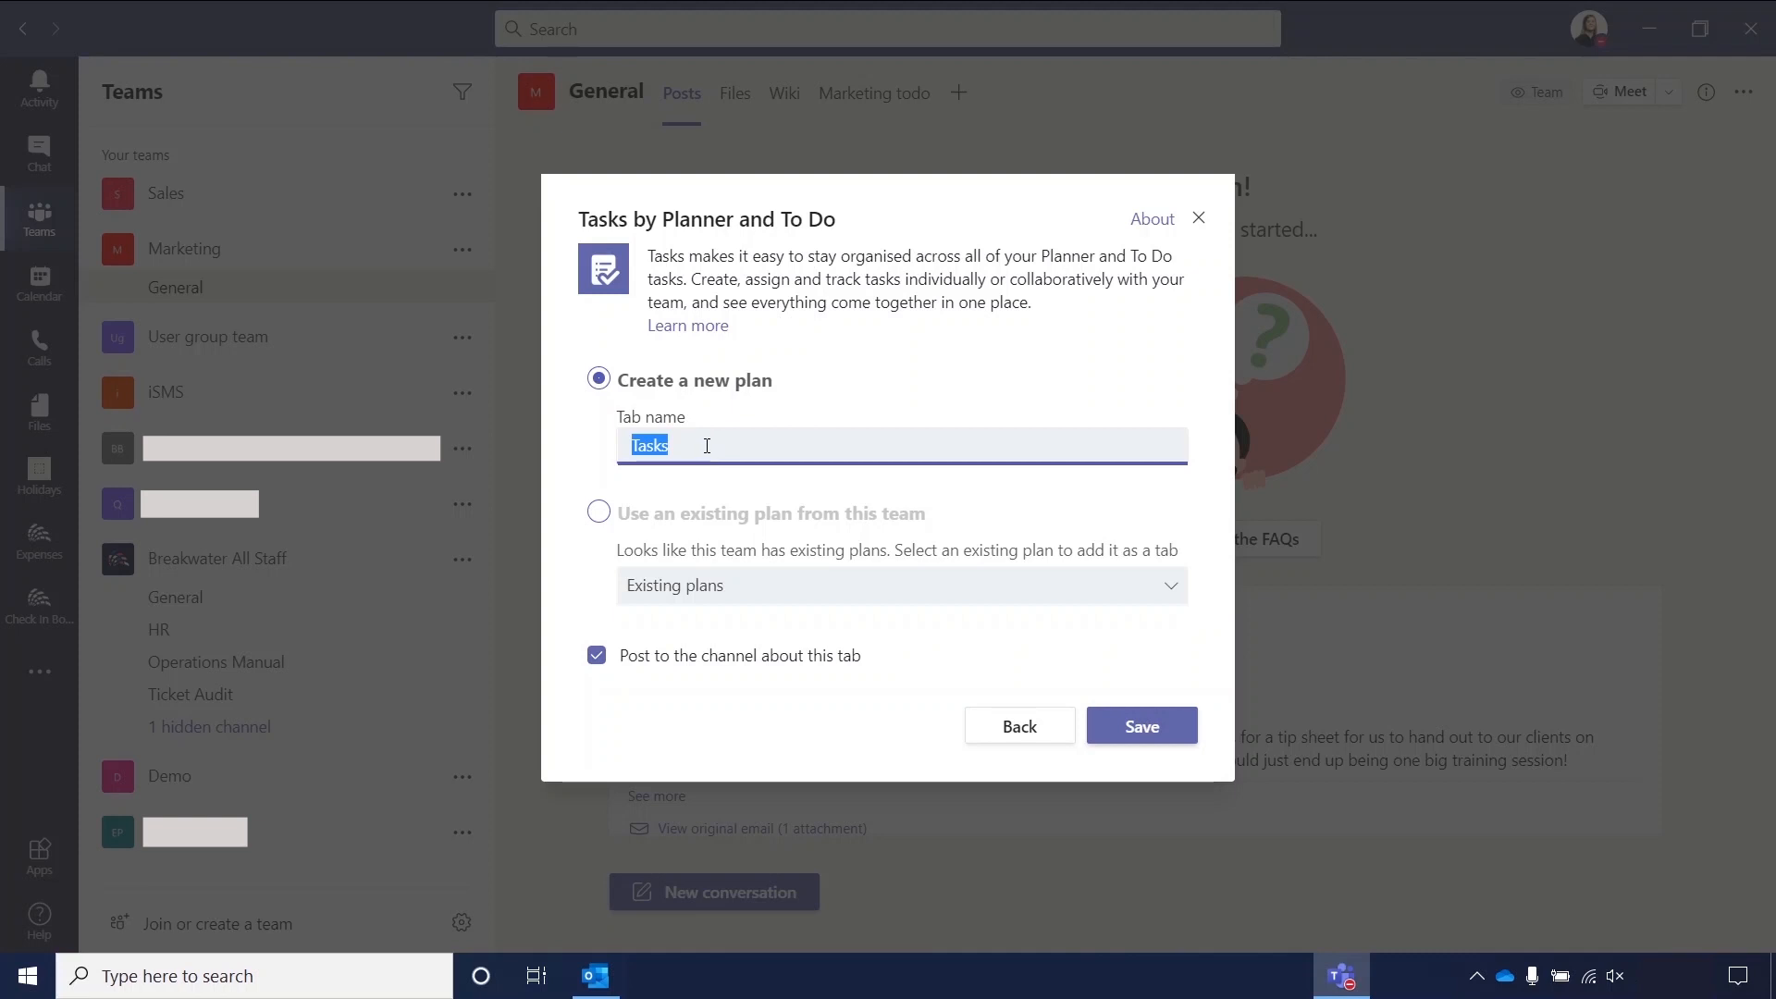
type("Marketing")
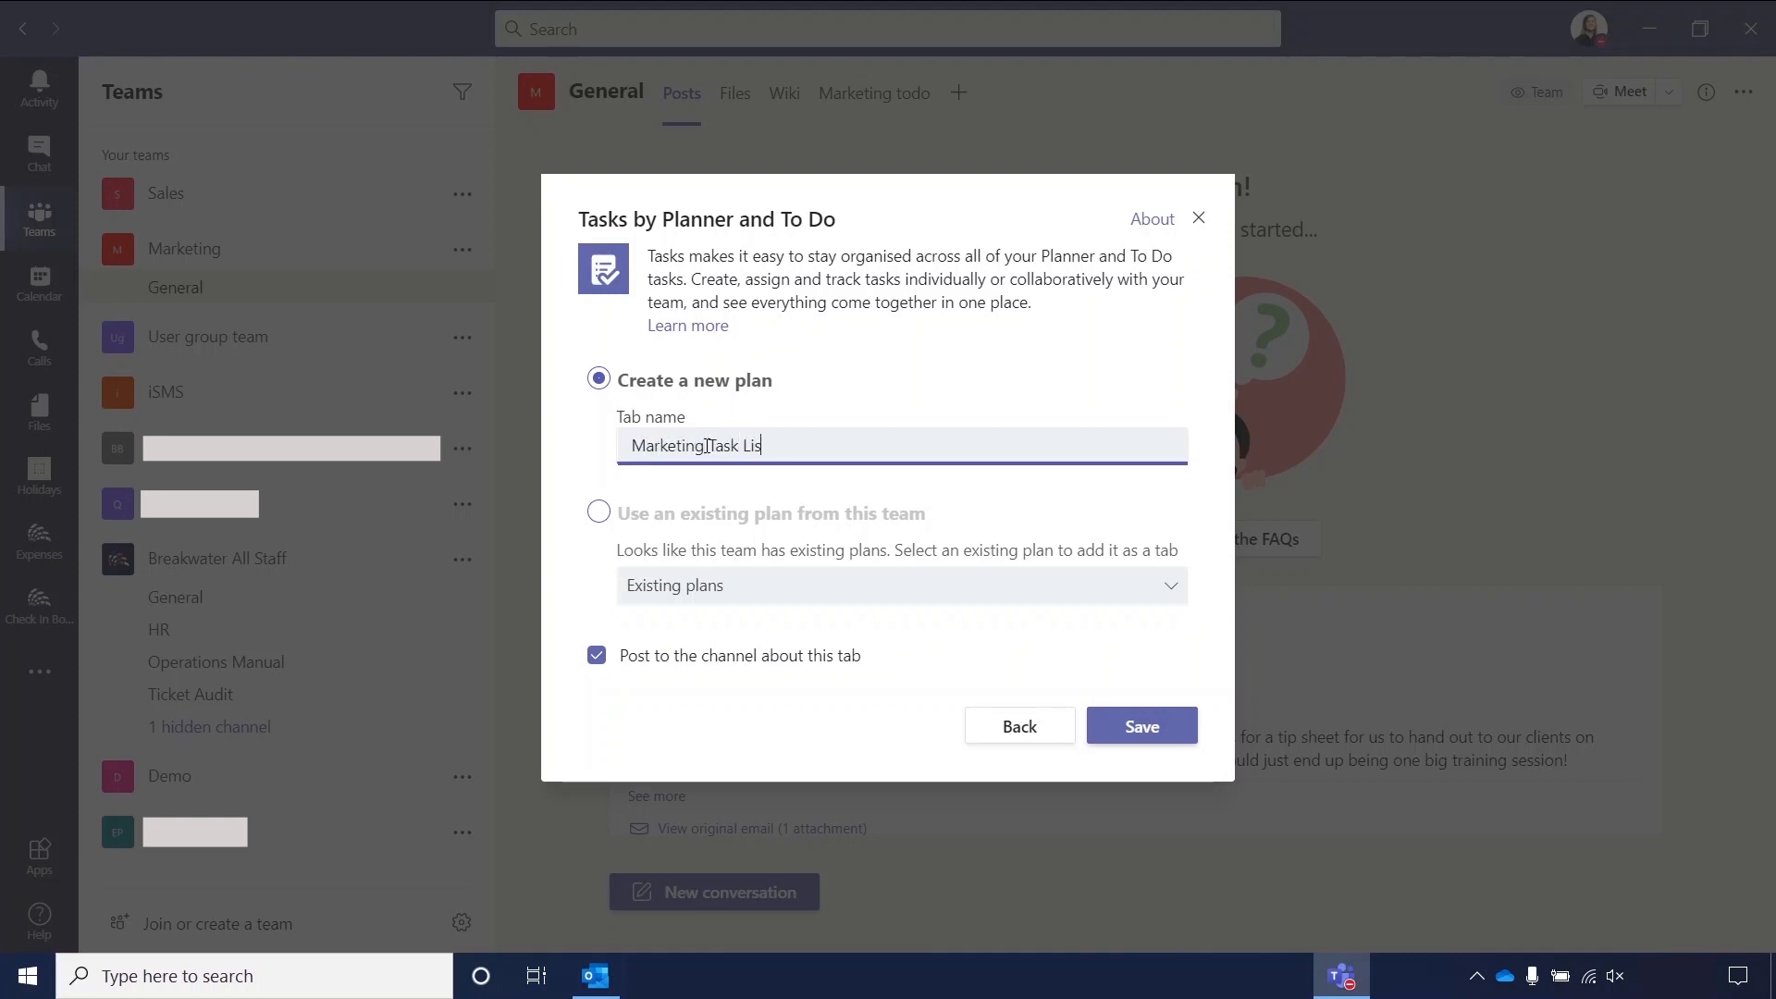
type("t")
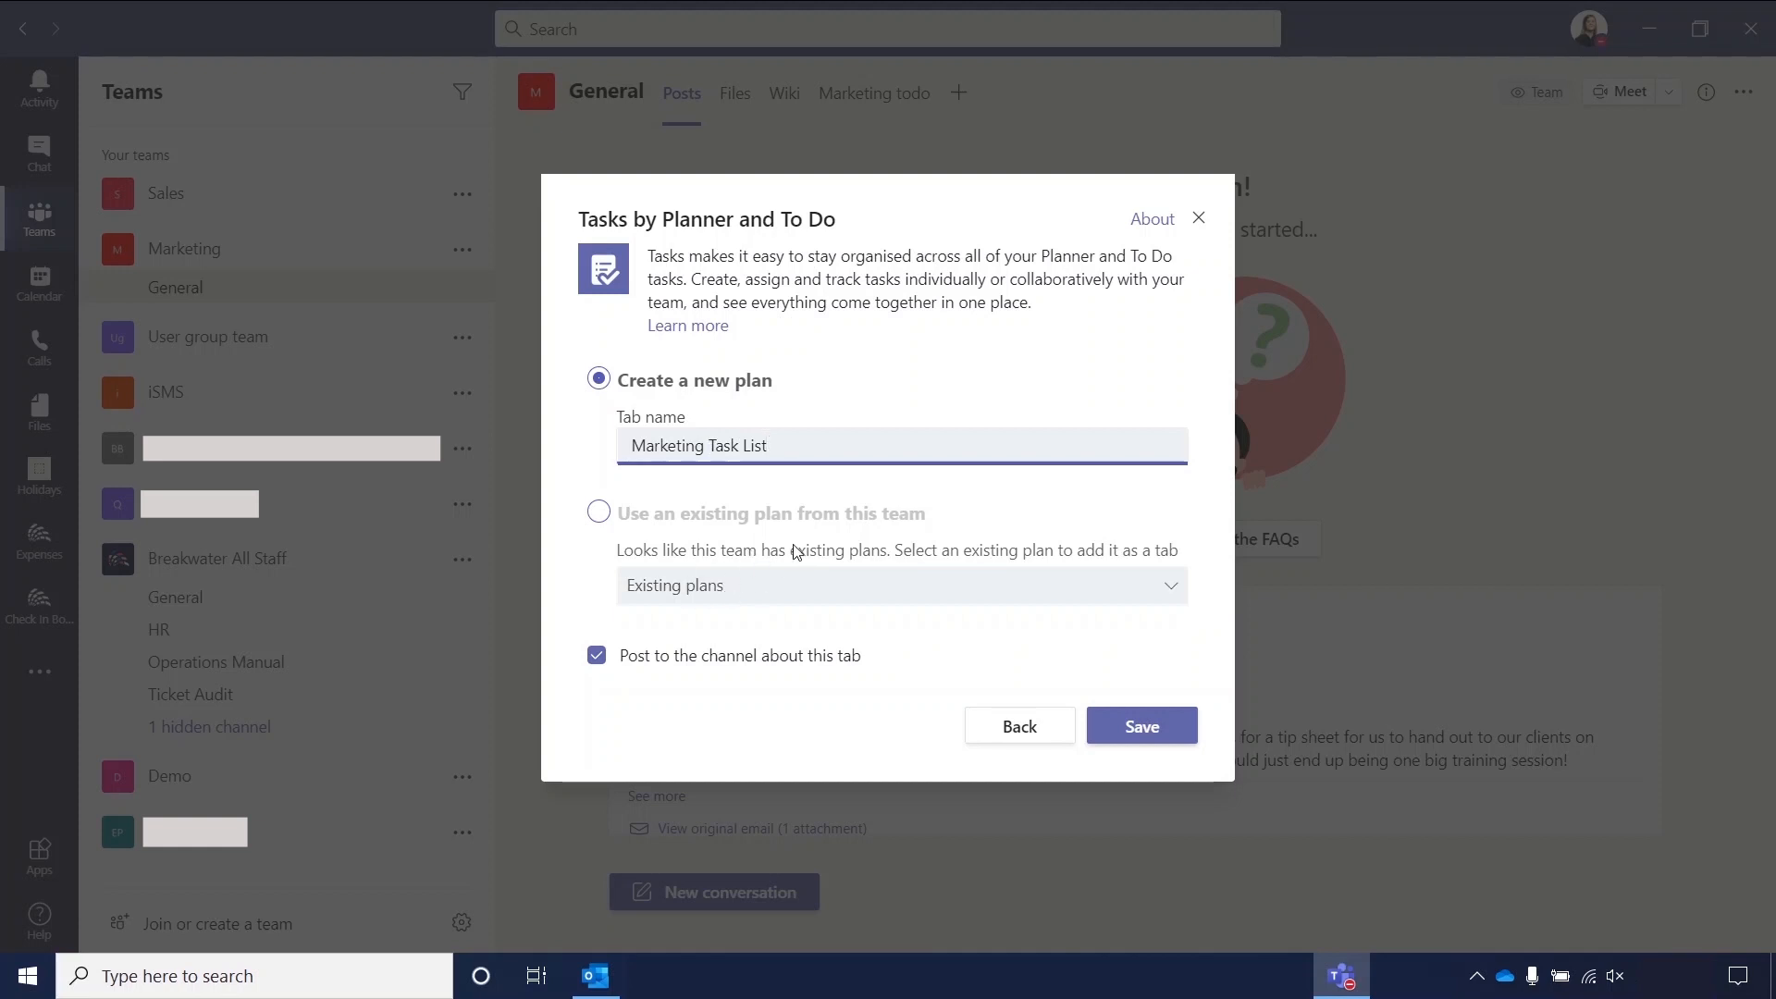
mouse_move(727, 547)
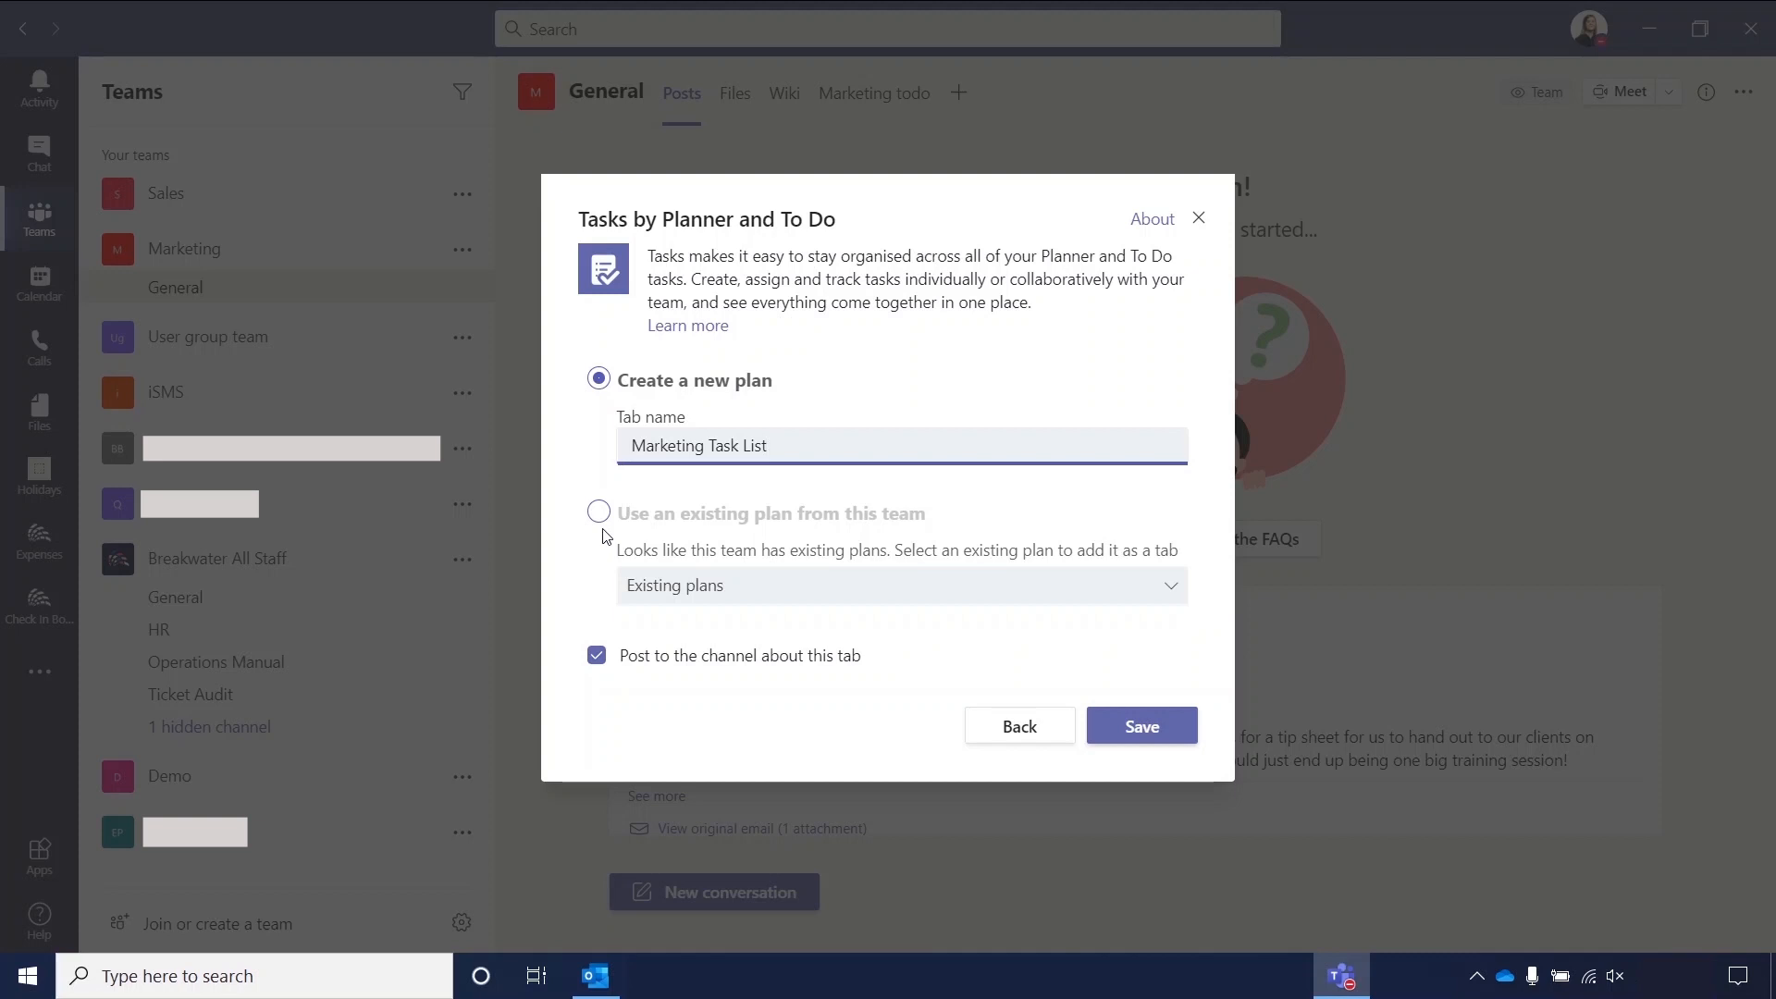
mouse_move(674, 608)
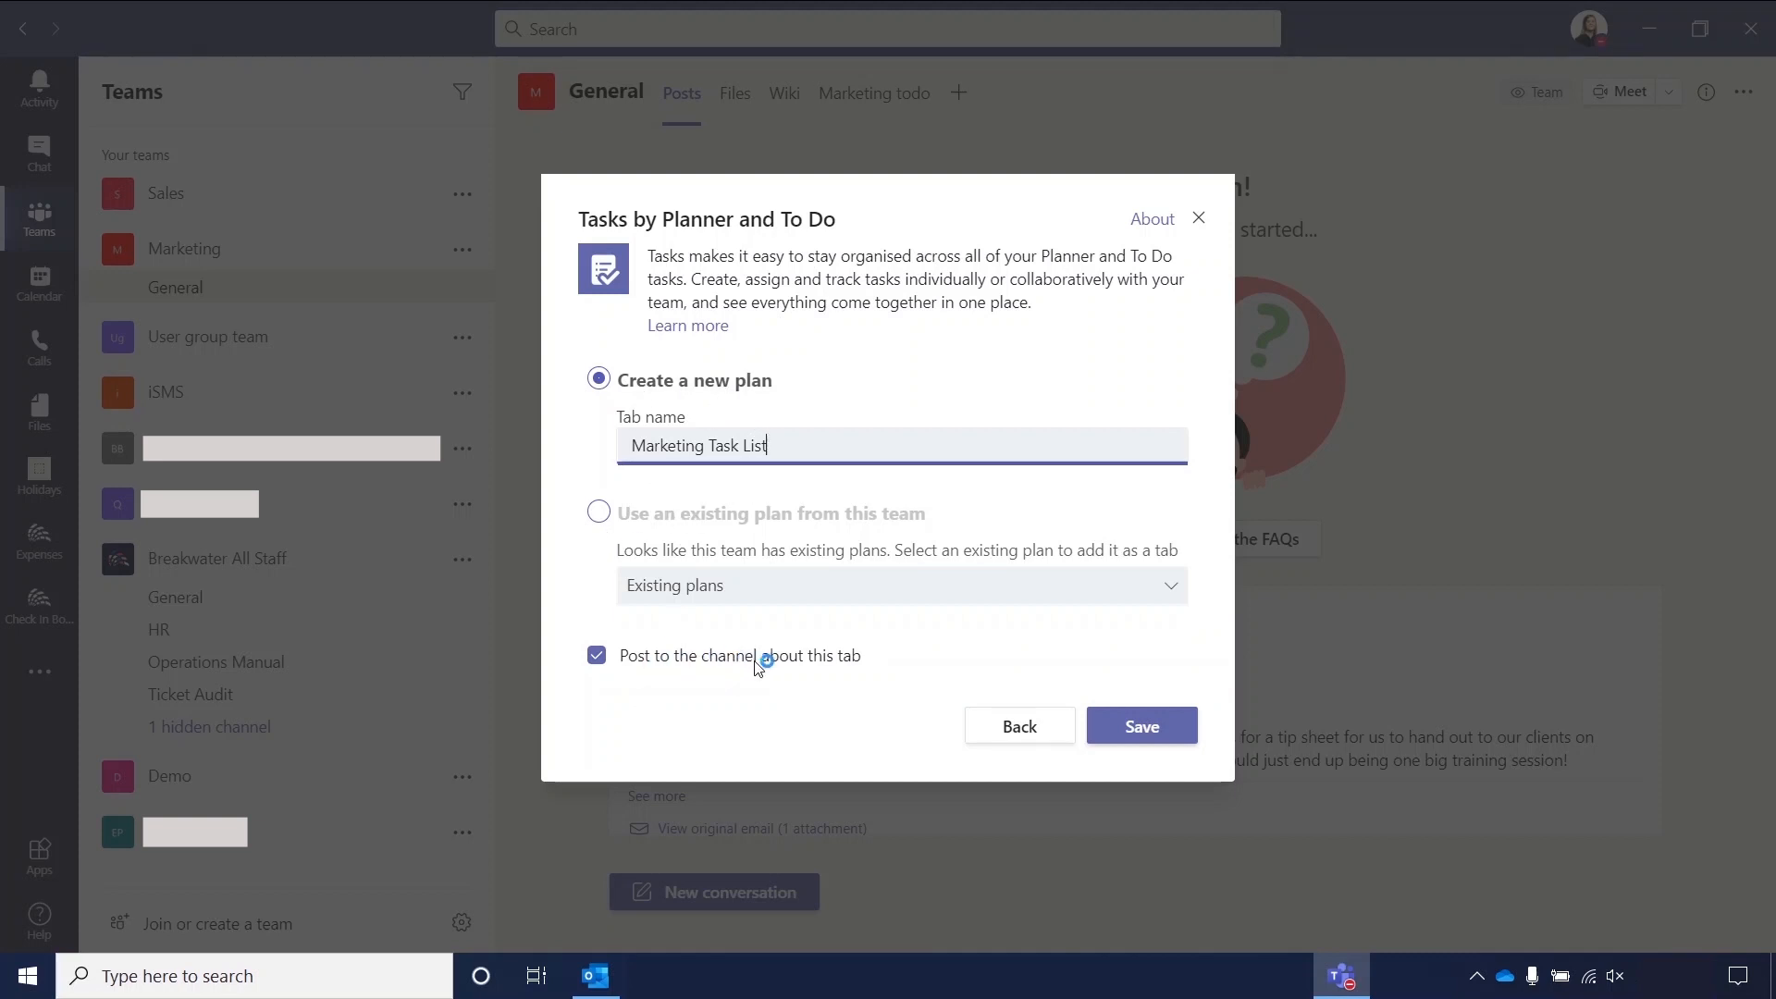
mouse_move(680, 710)
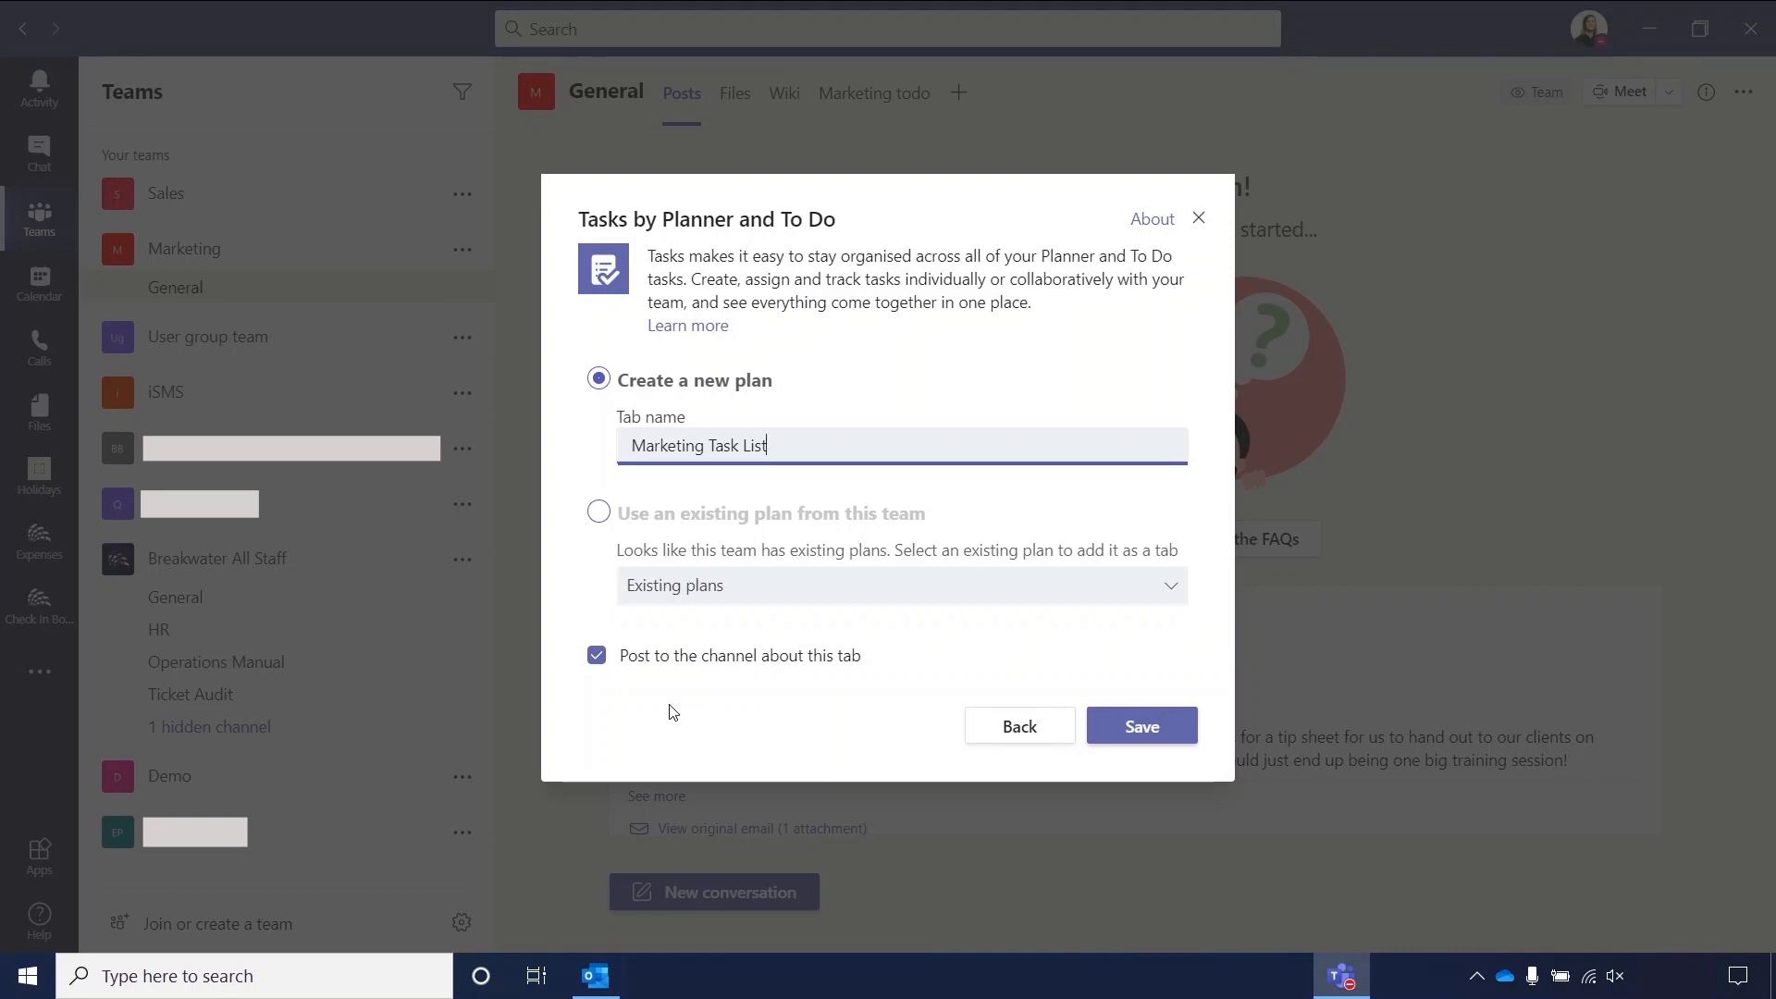
left_click(596, 655)
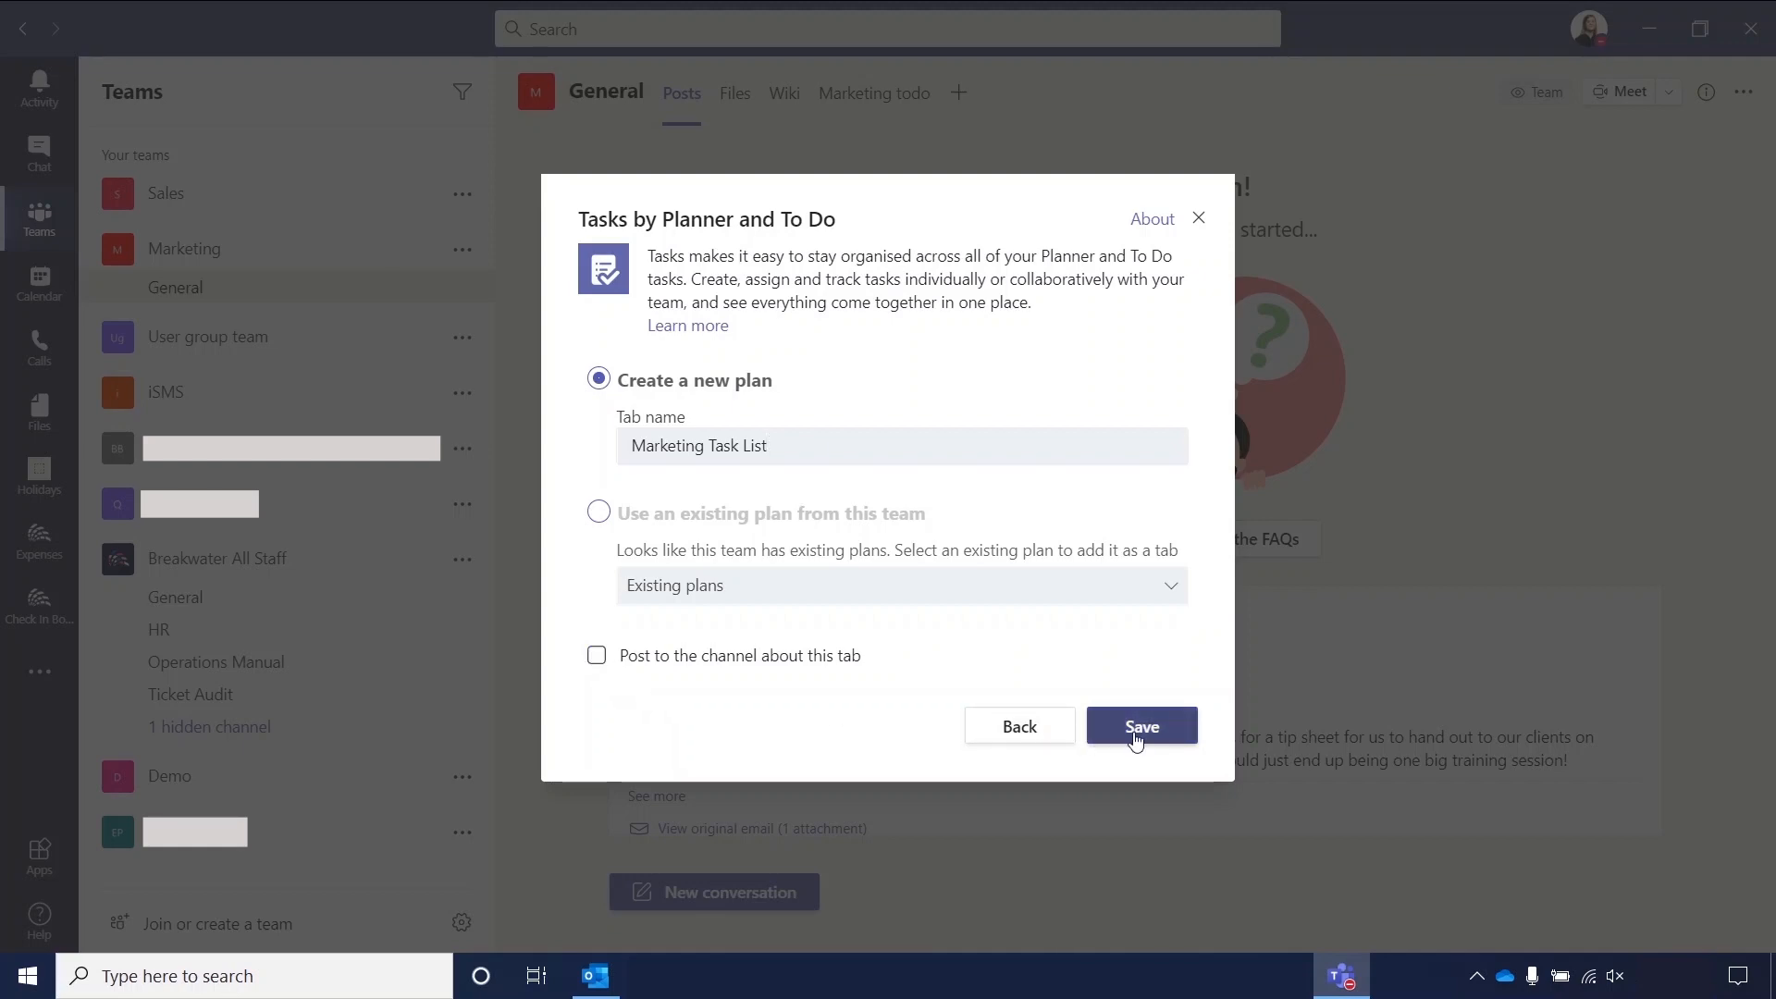
left_click(1140, 727)
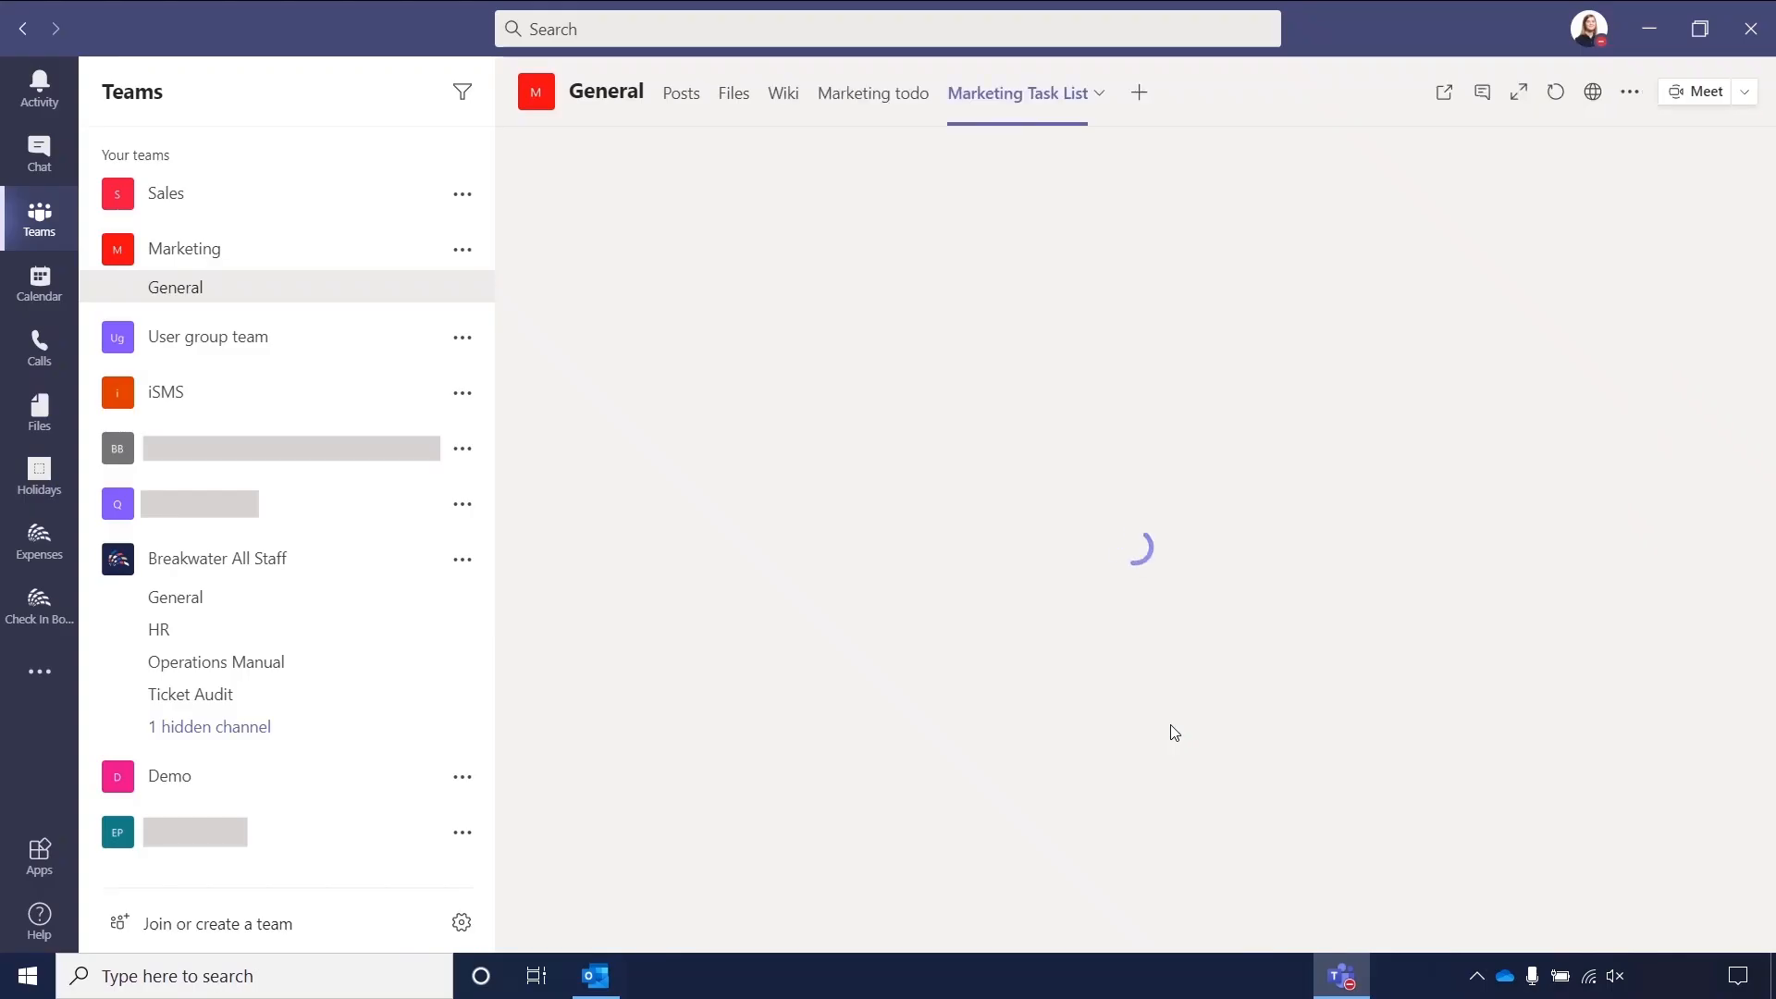
mouse_move(1051, 122)
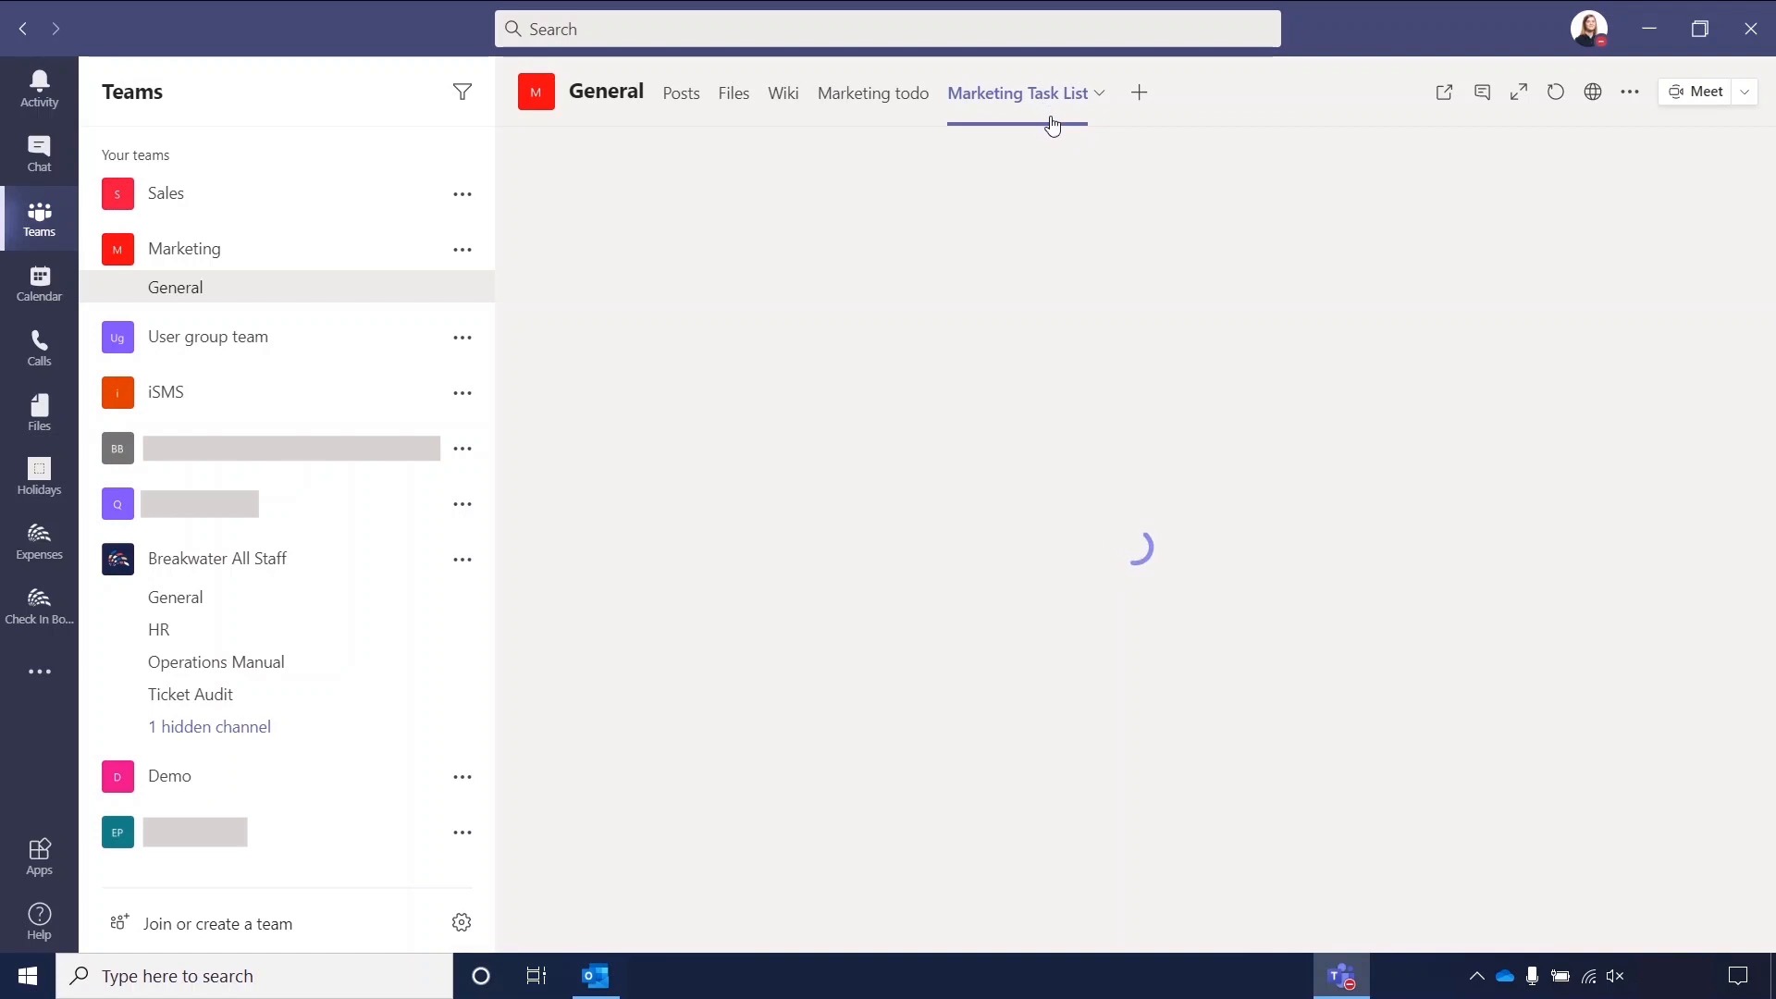
mouse_move(1053, 92)
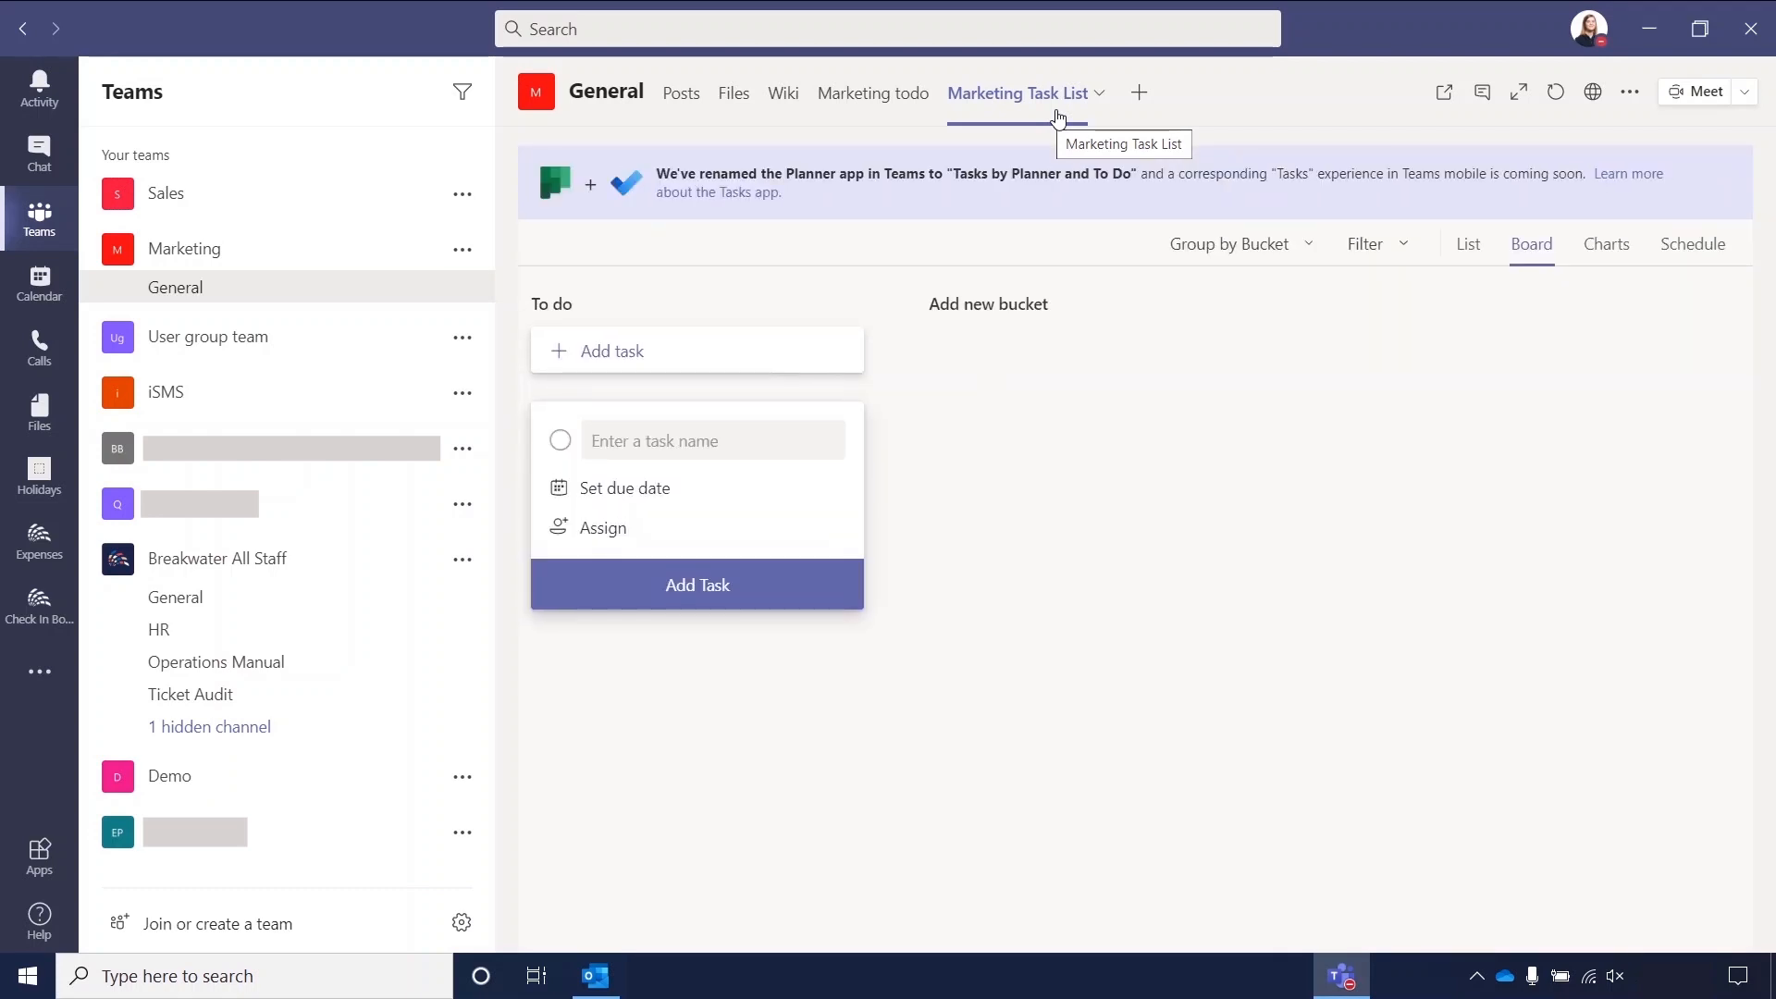
mouse_move(1058, 381)
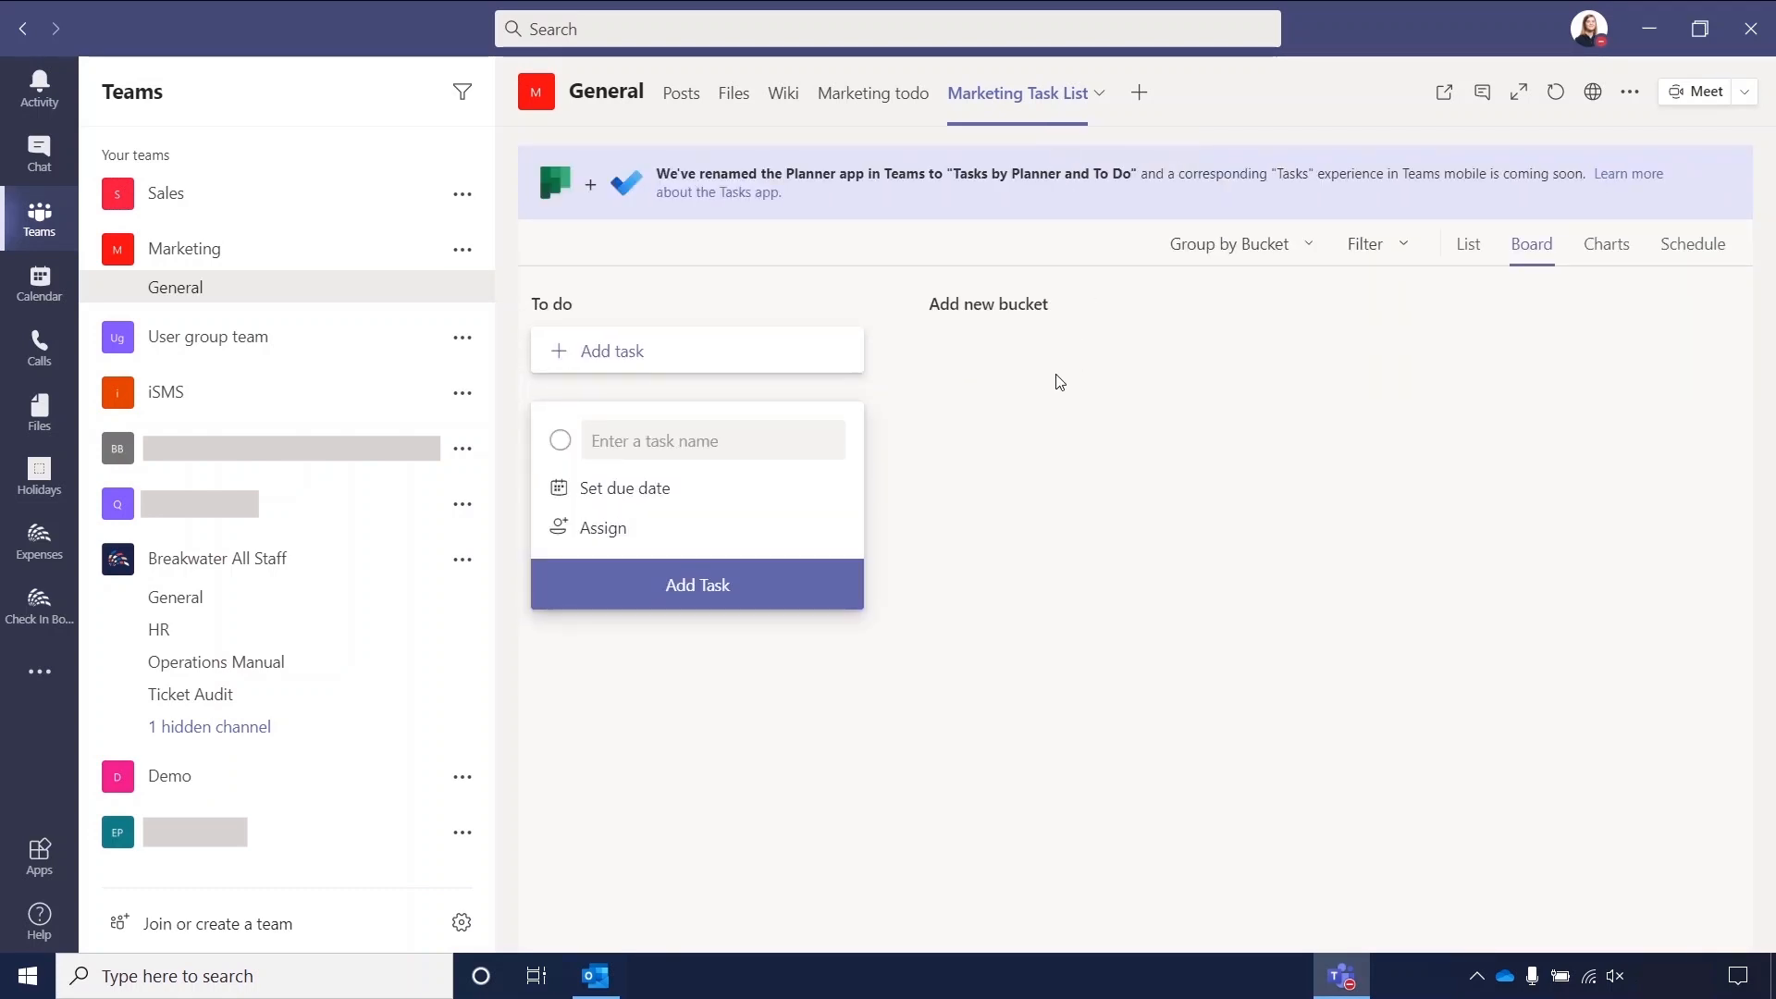
mouse_move(643, 357)
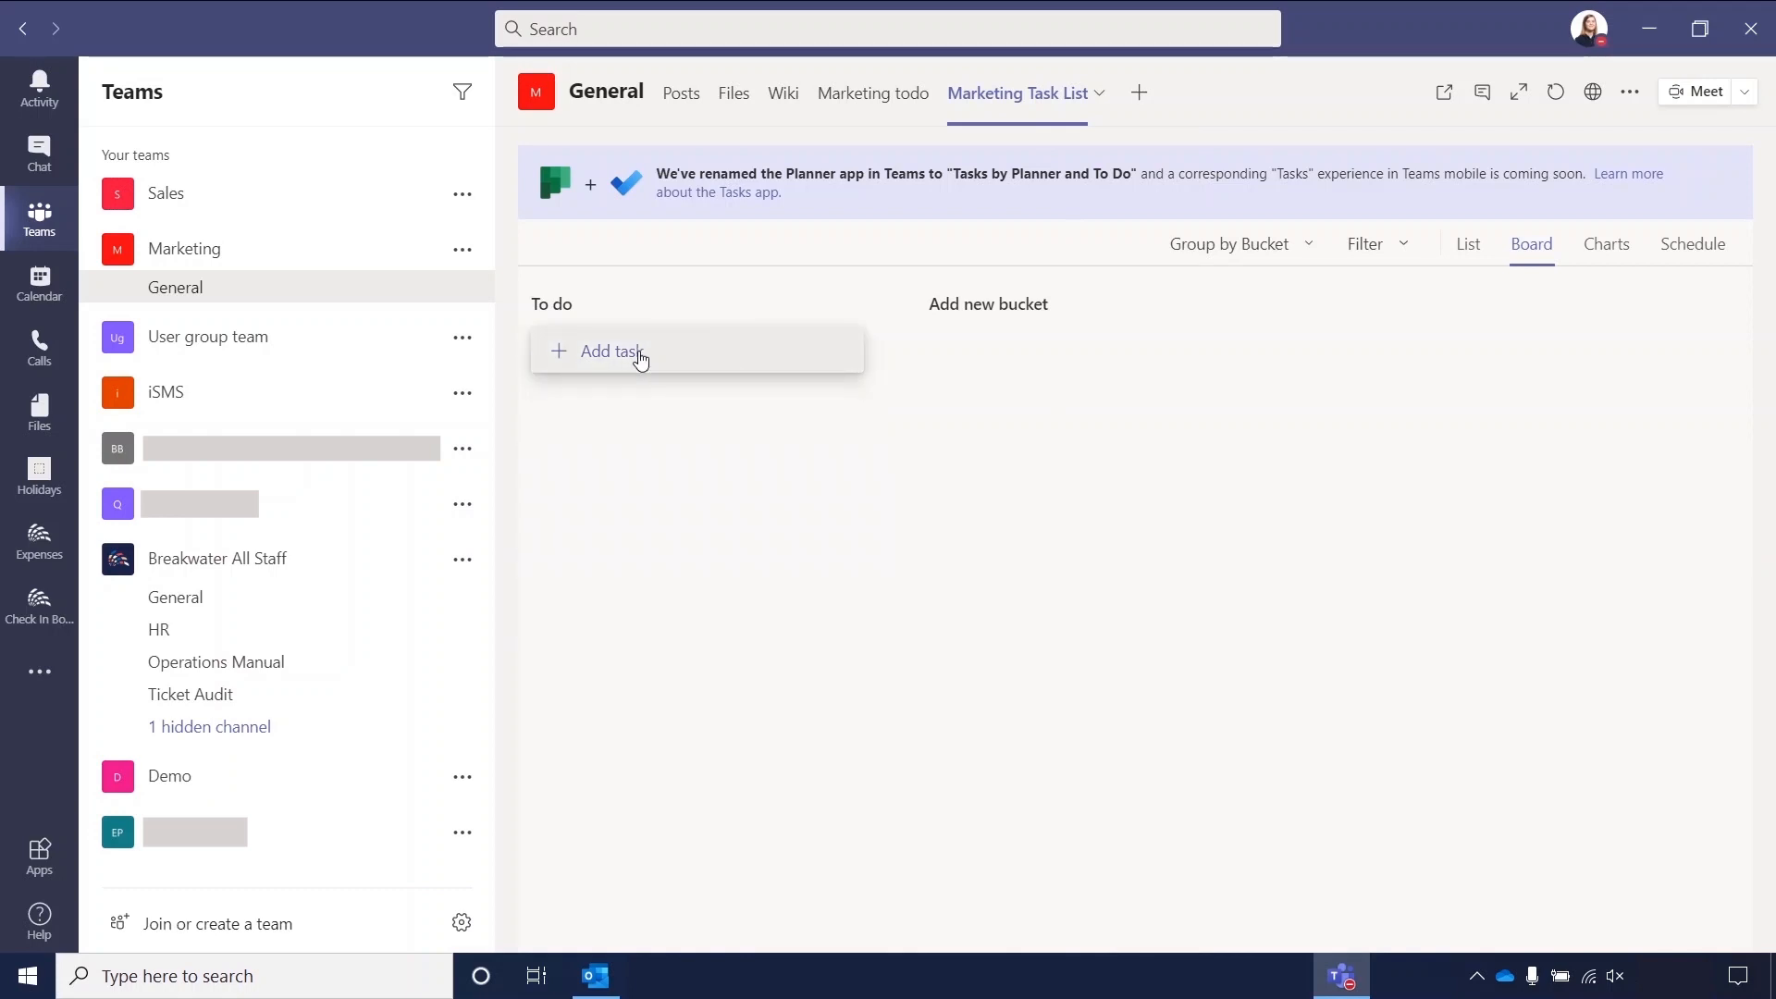
left_click(609, 350)
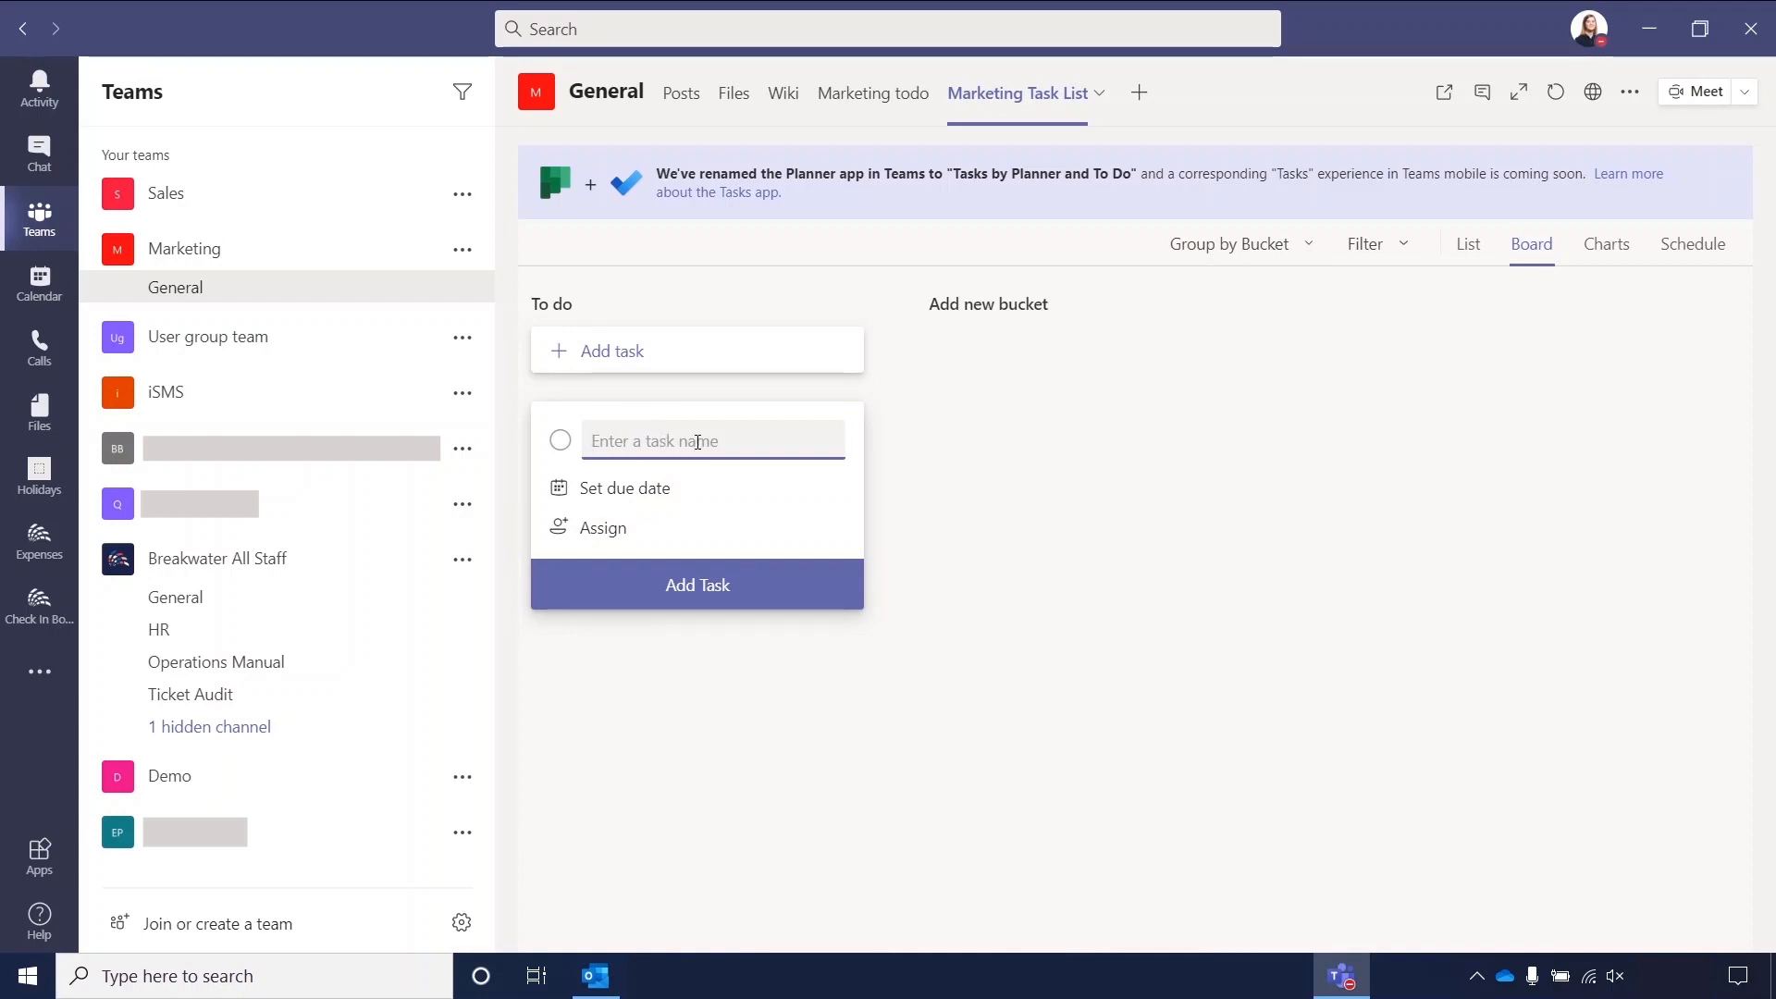
type("Add new ins")
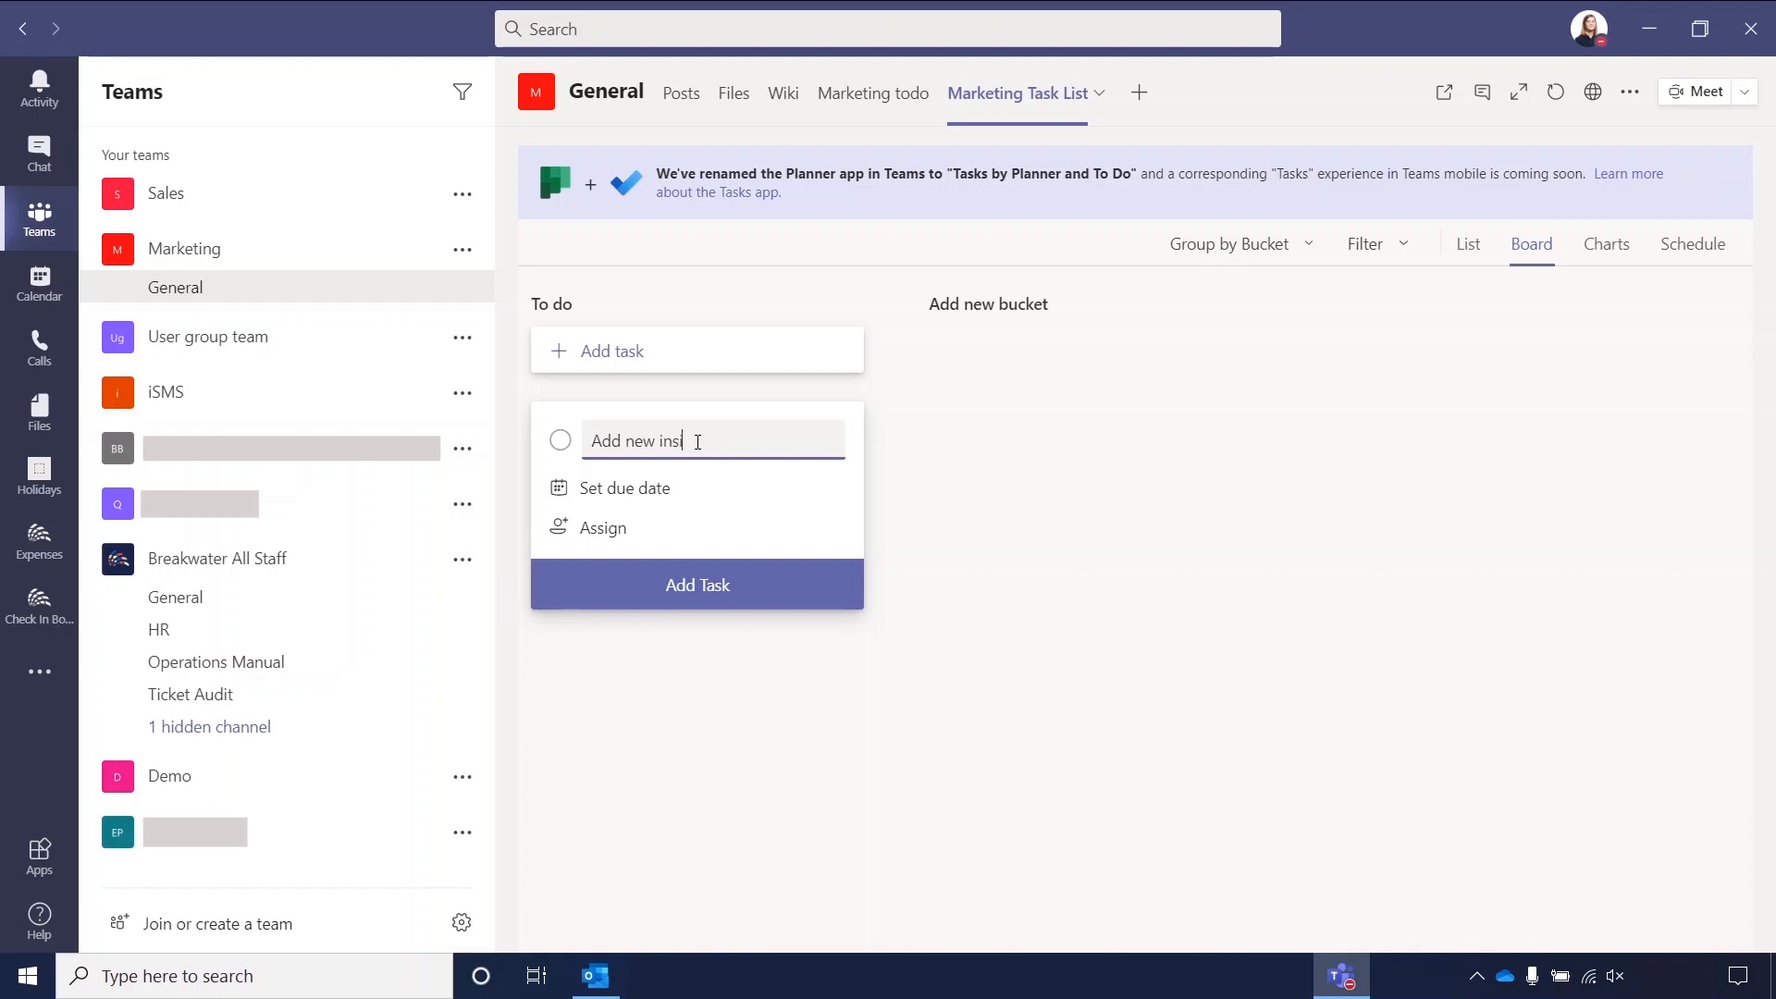
type("ight to")
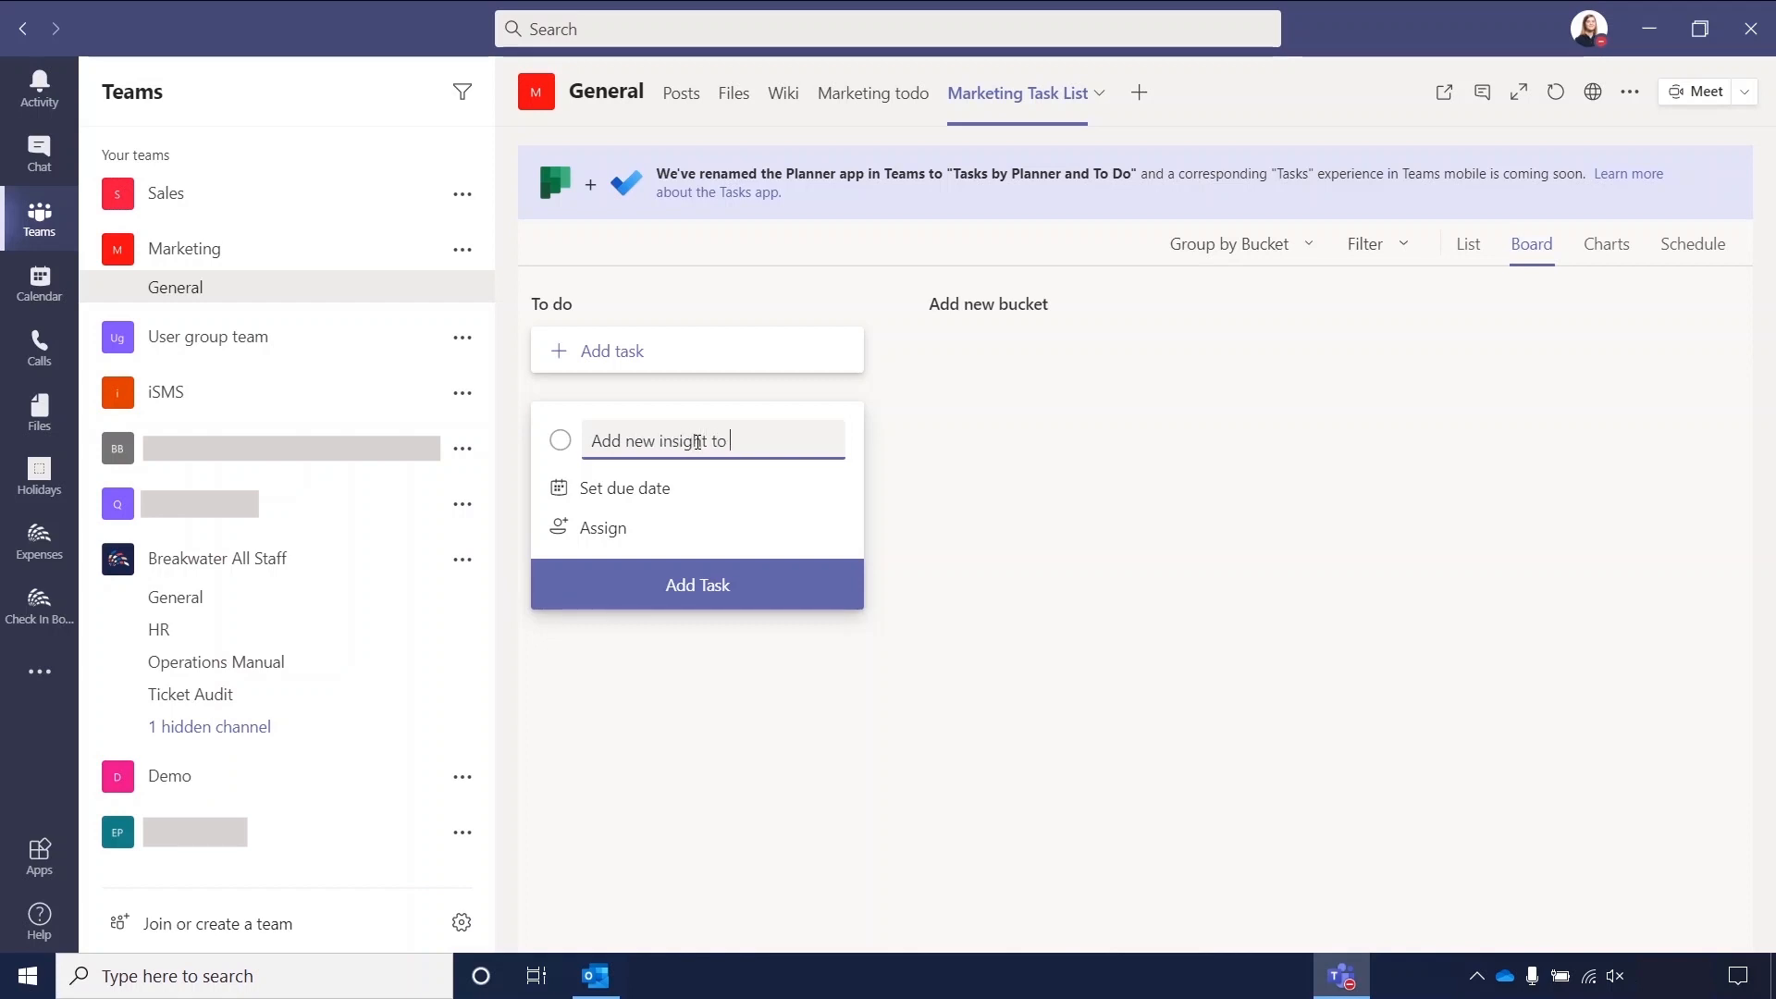
type("website")
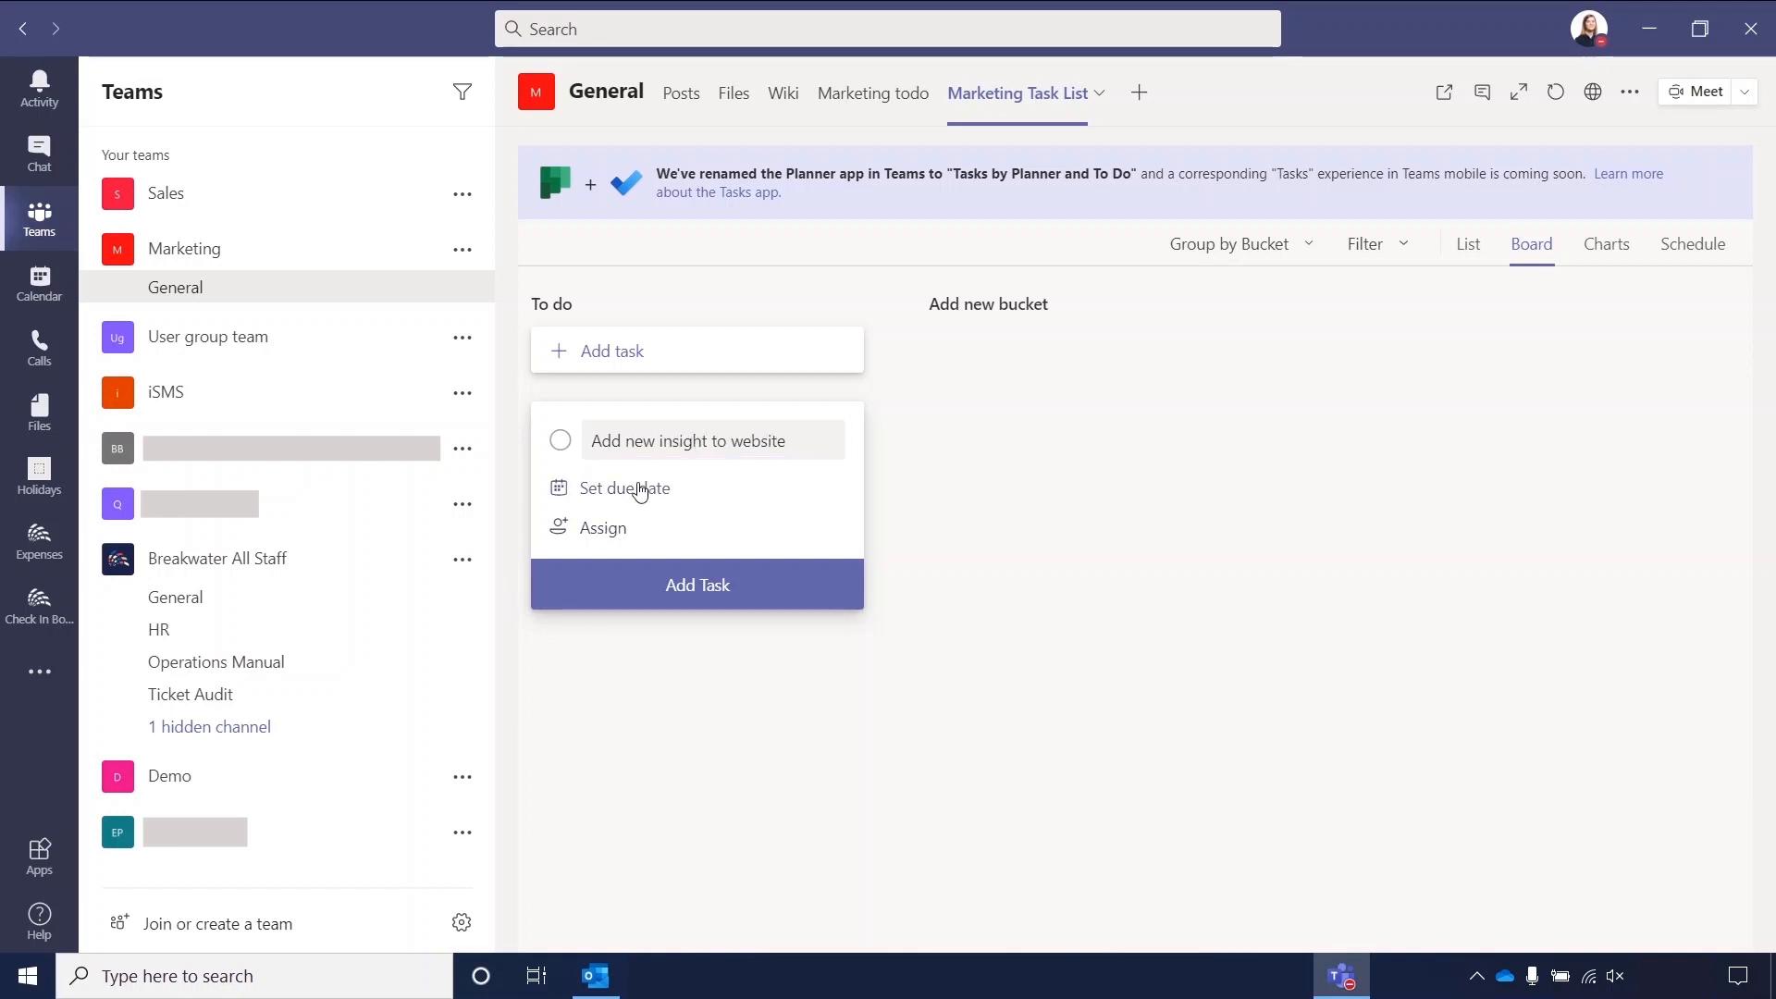
left_click(624, 489)
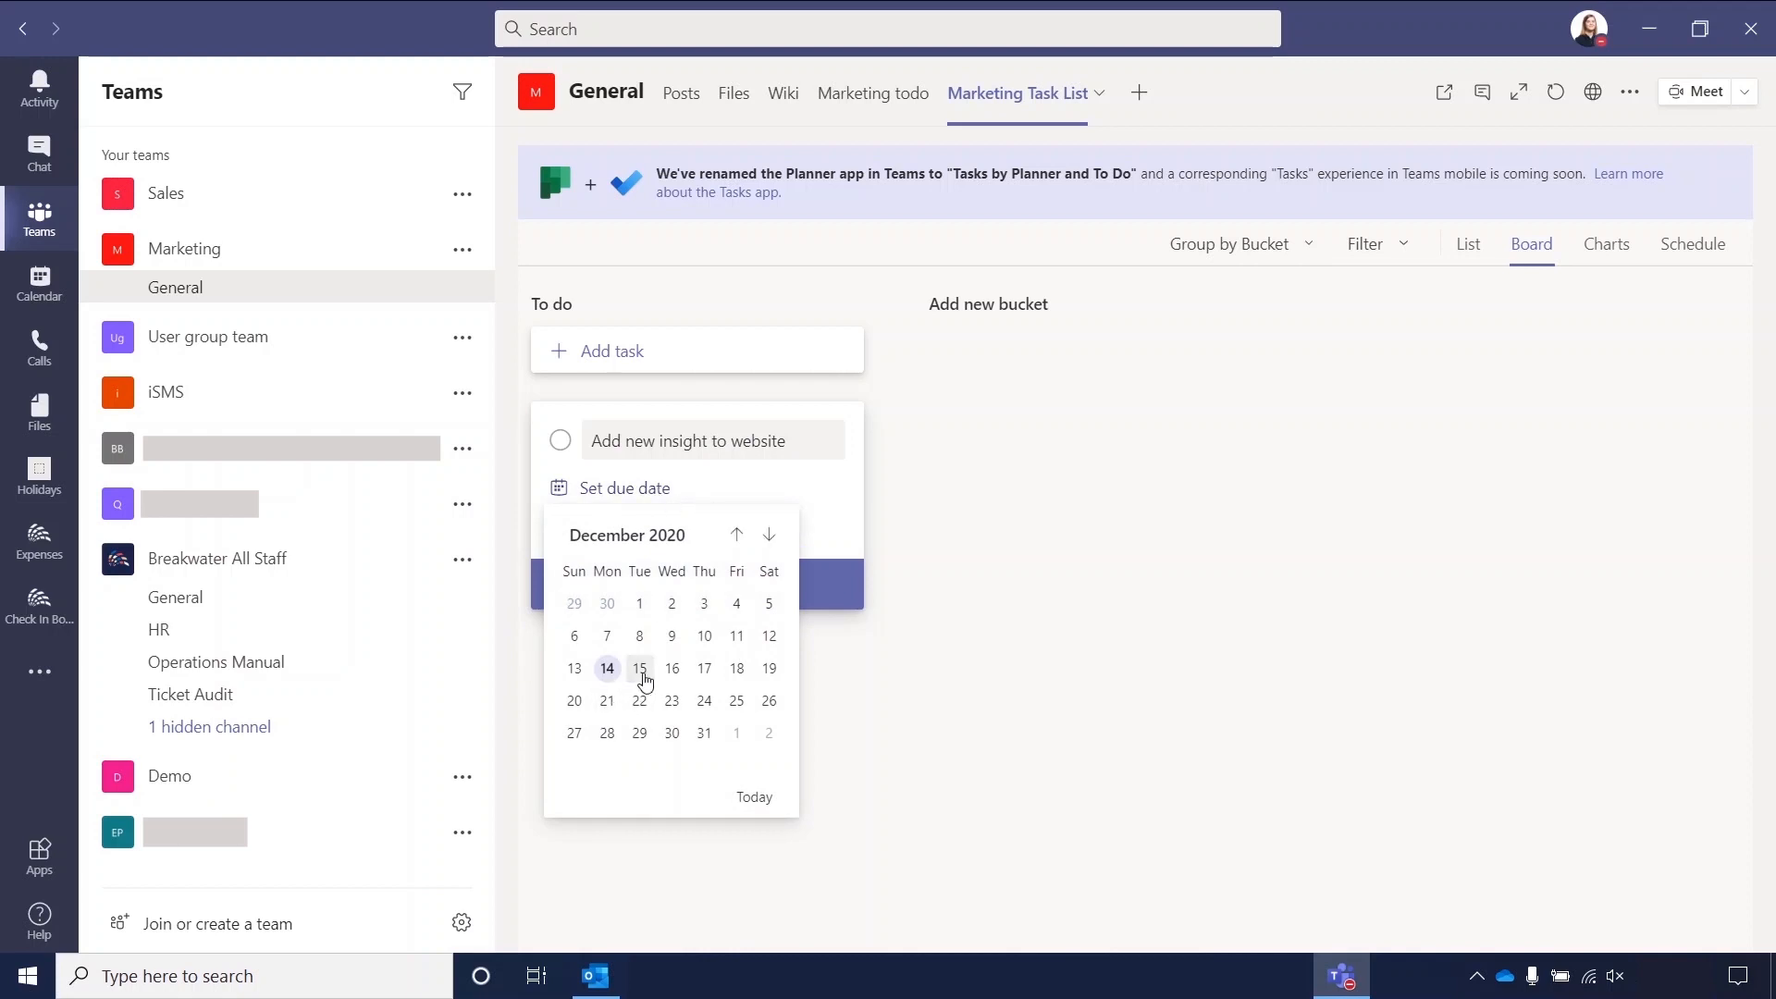
left_click(640, 668)
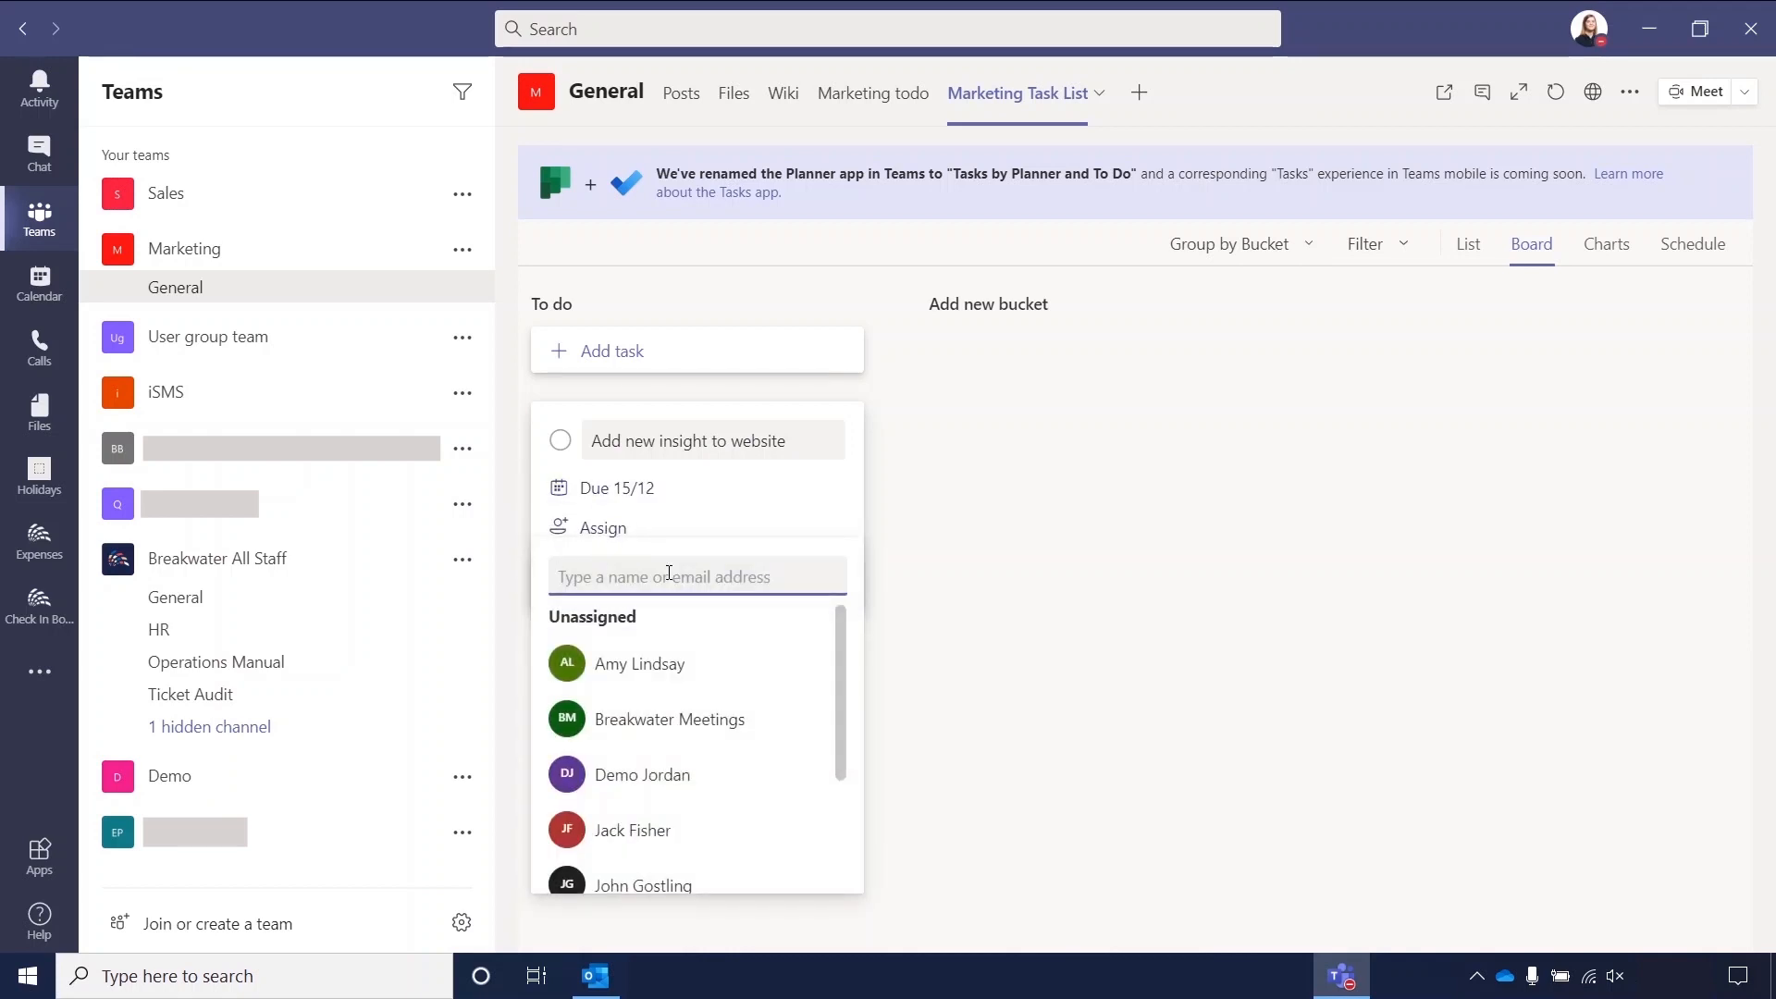
type("sam")
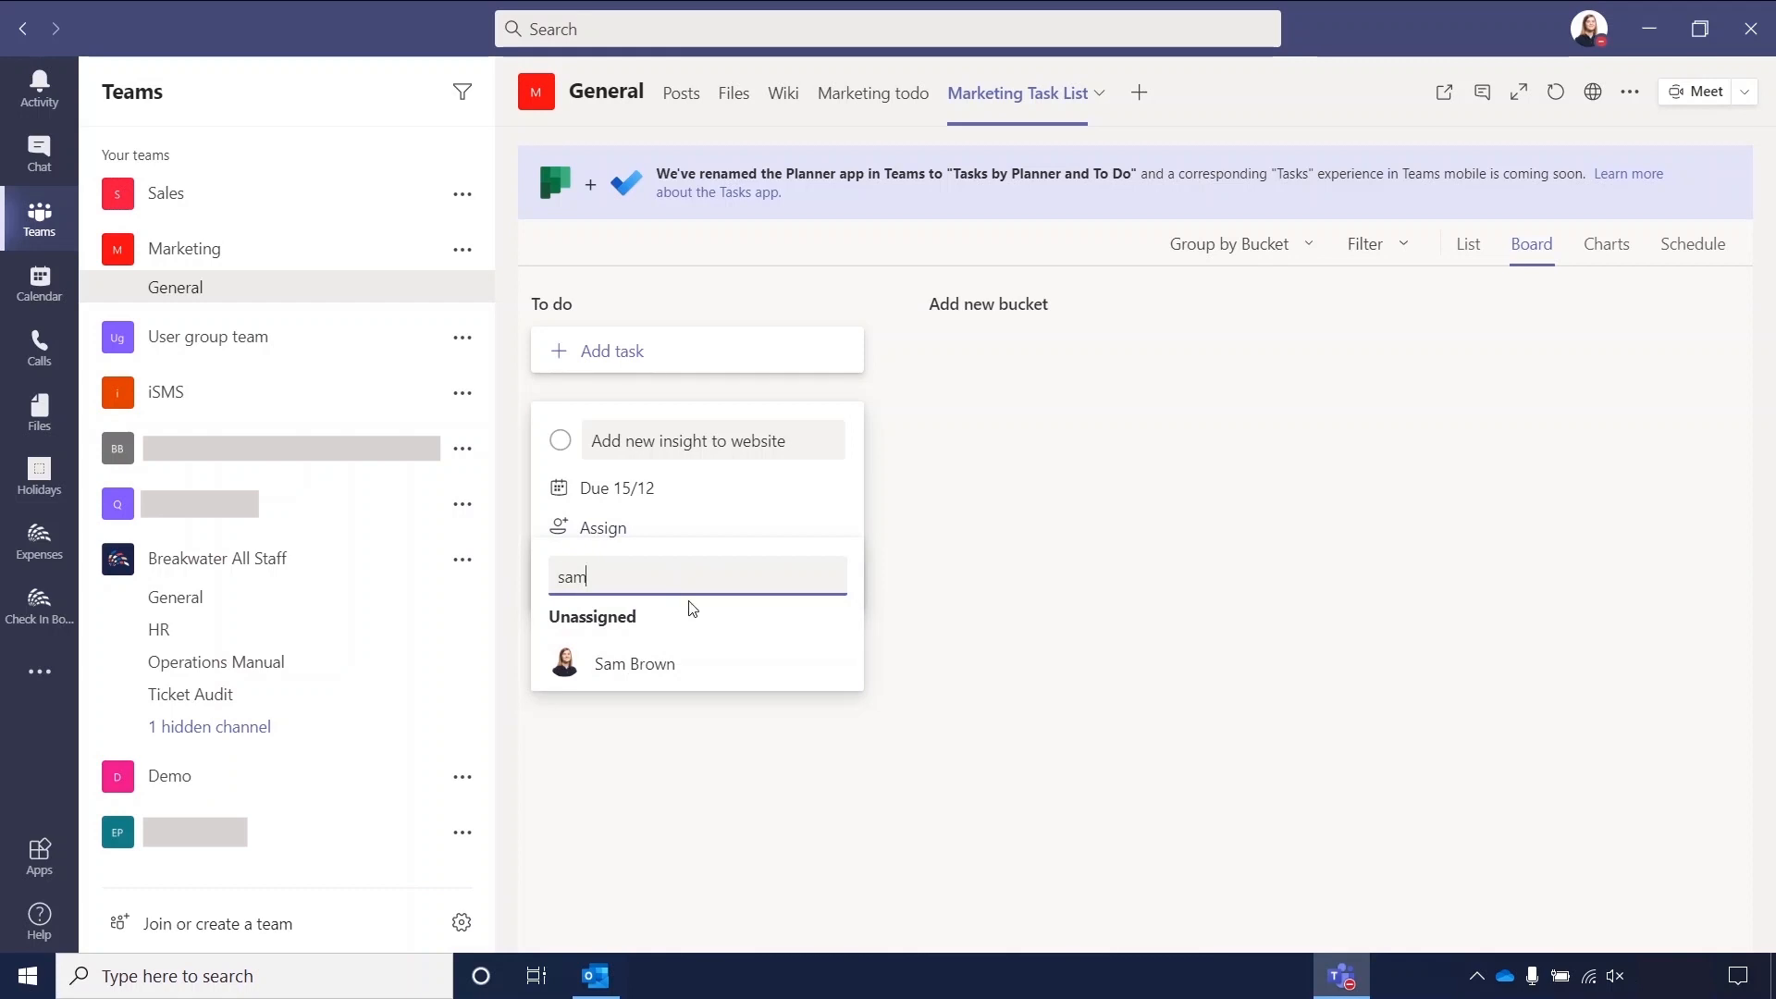
left_click(634, 662)
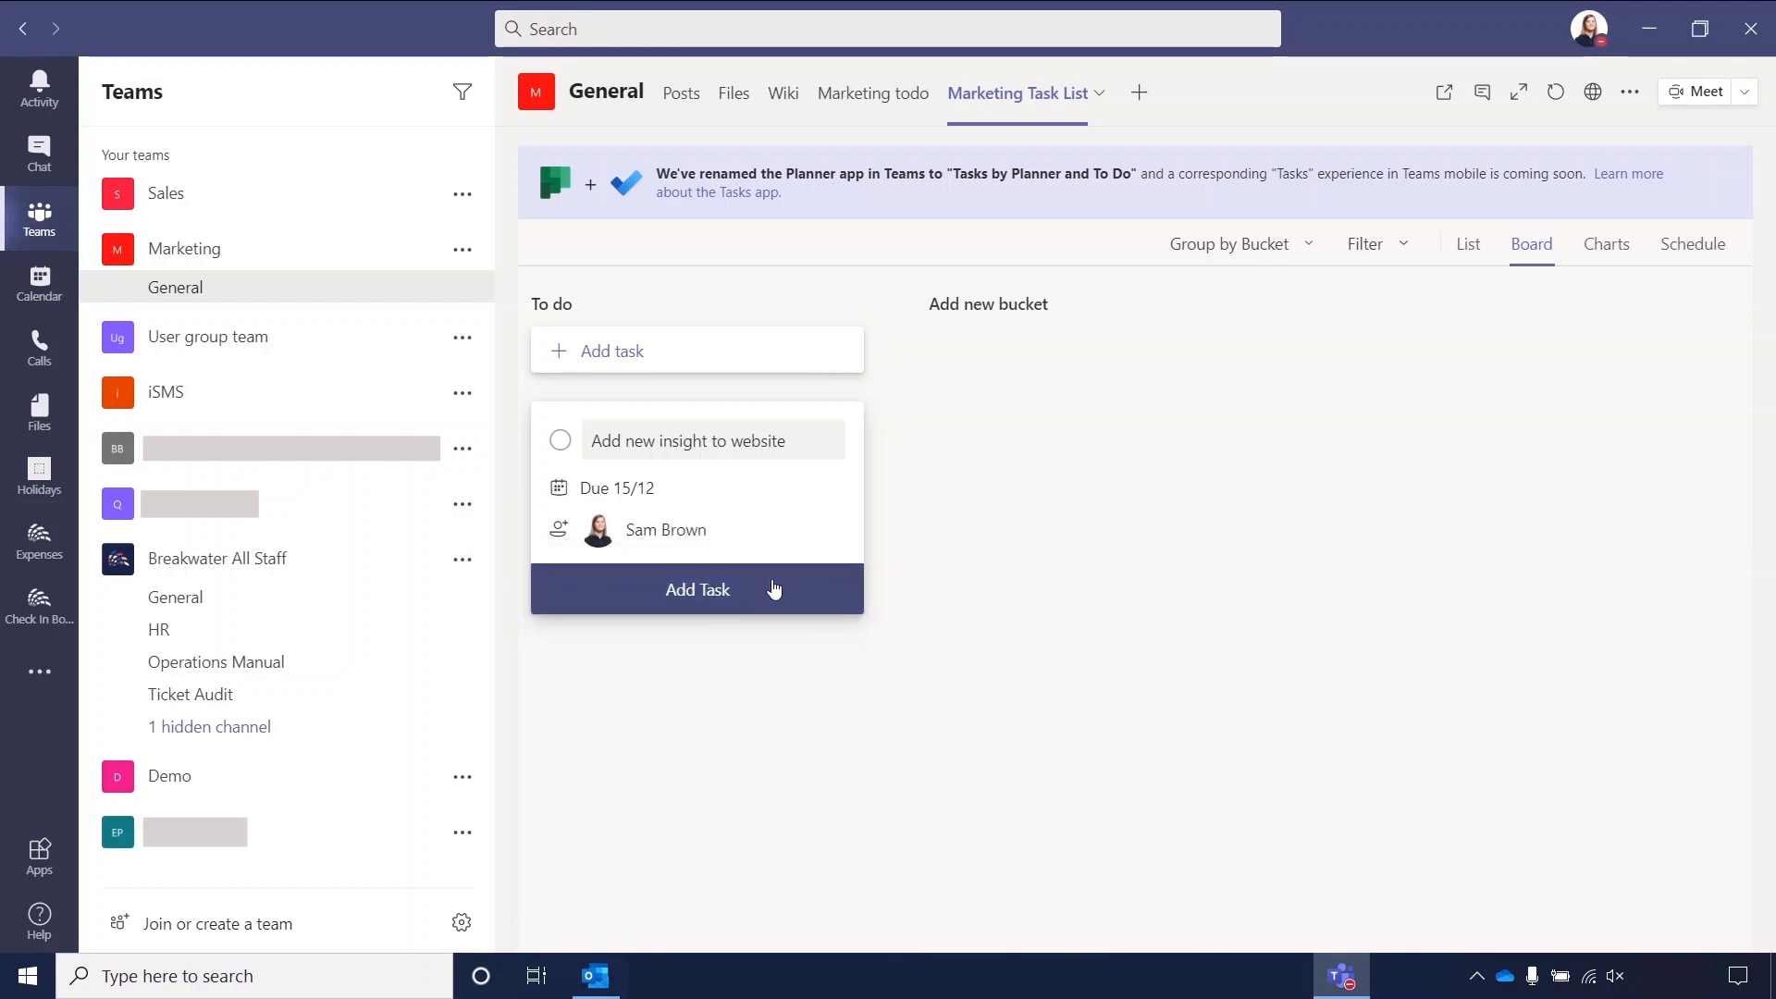
left_click(697, 588)
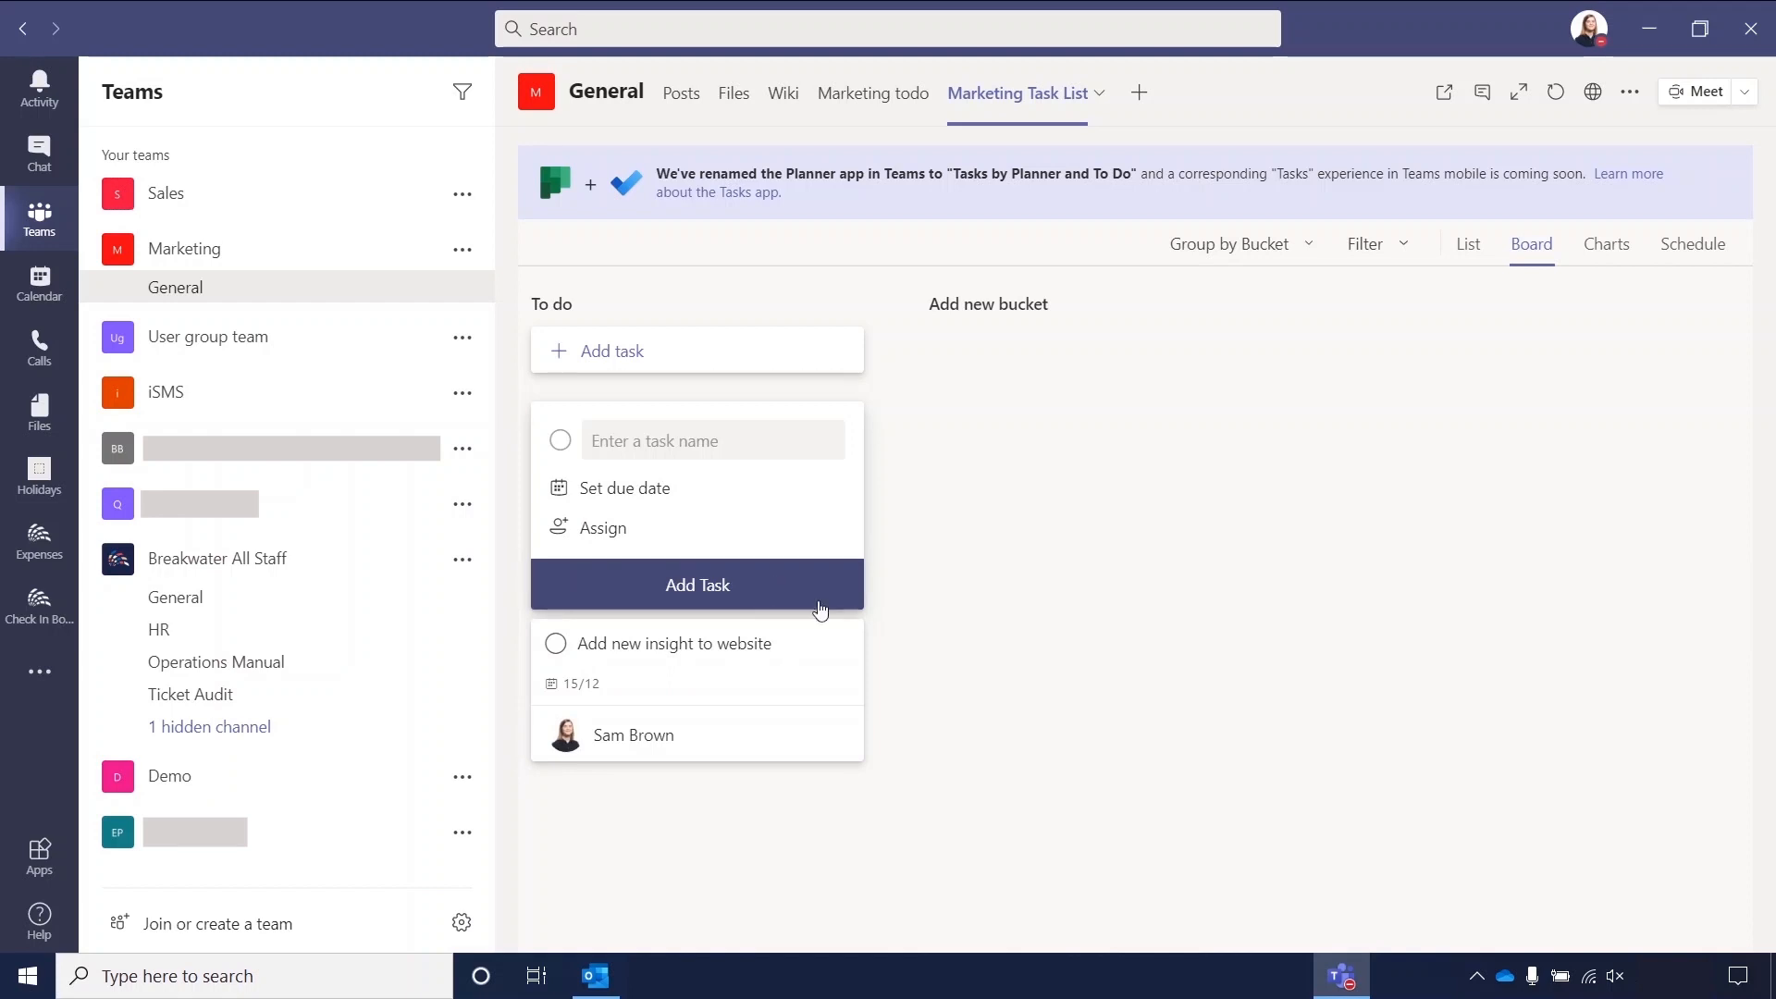
mouse_move(1244, 434)
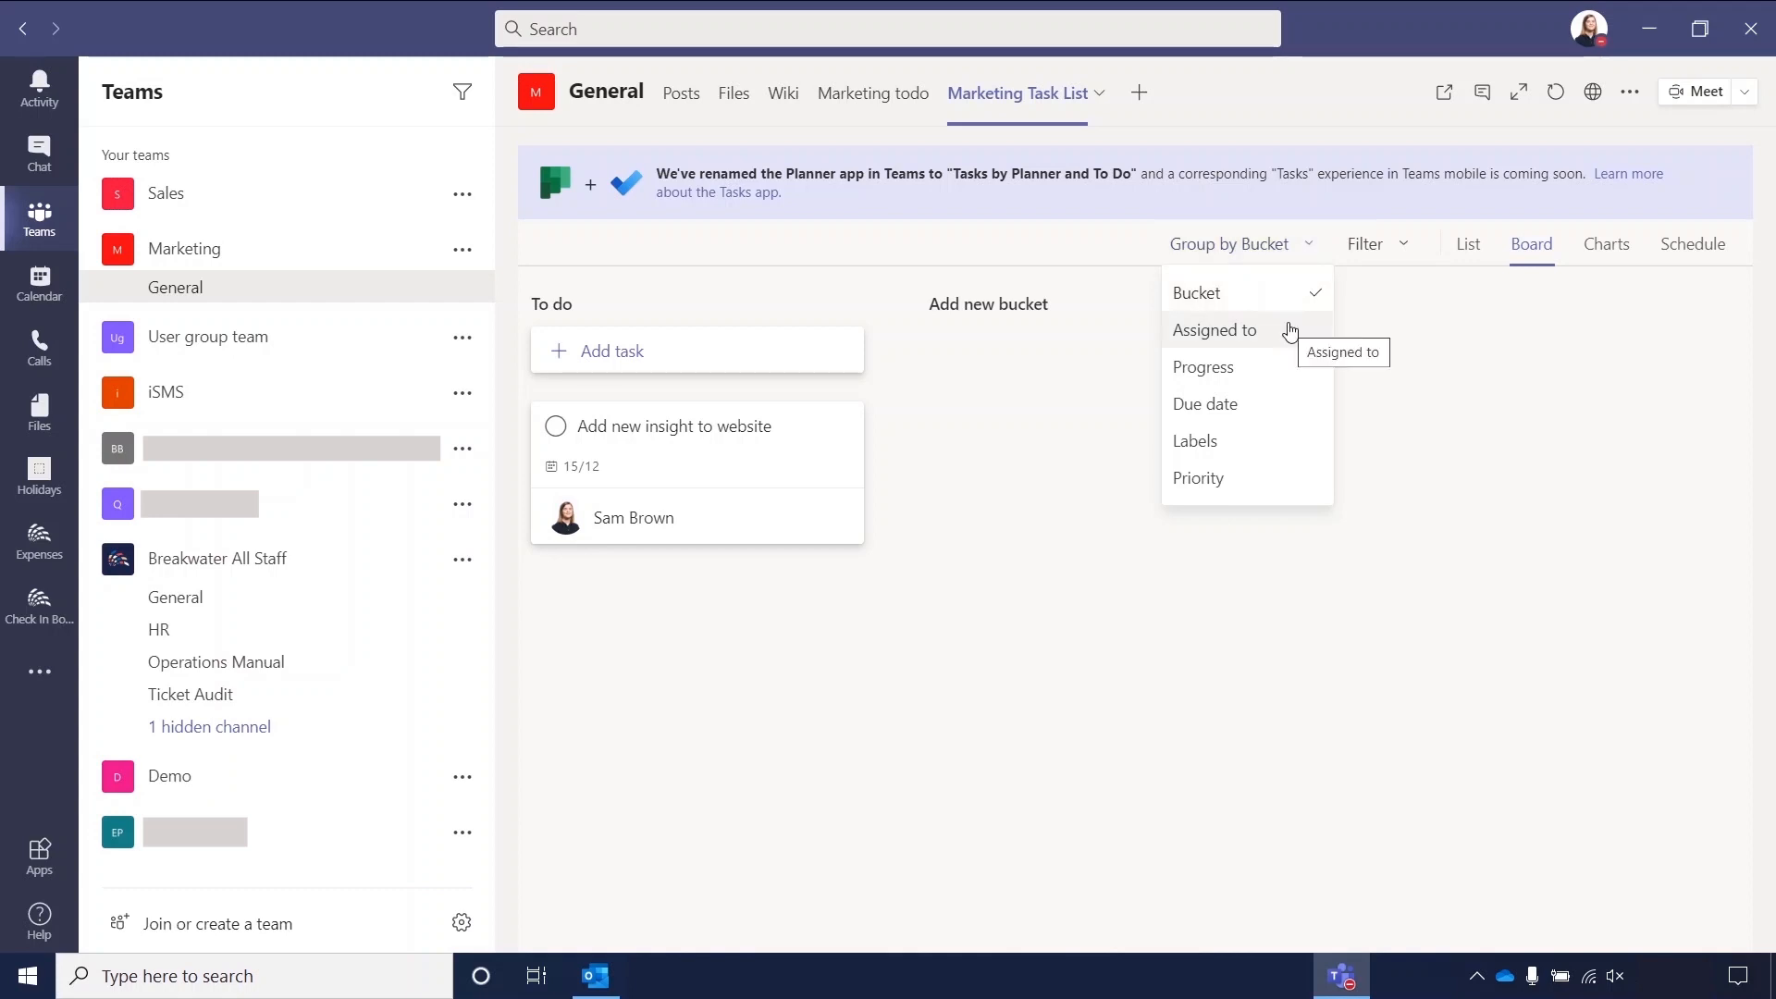
mouse_move(1288, 338)
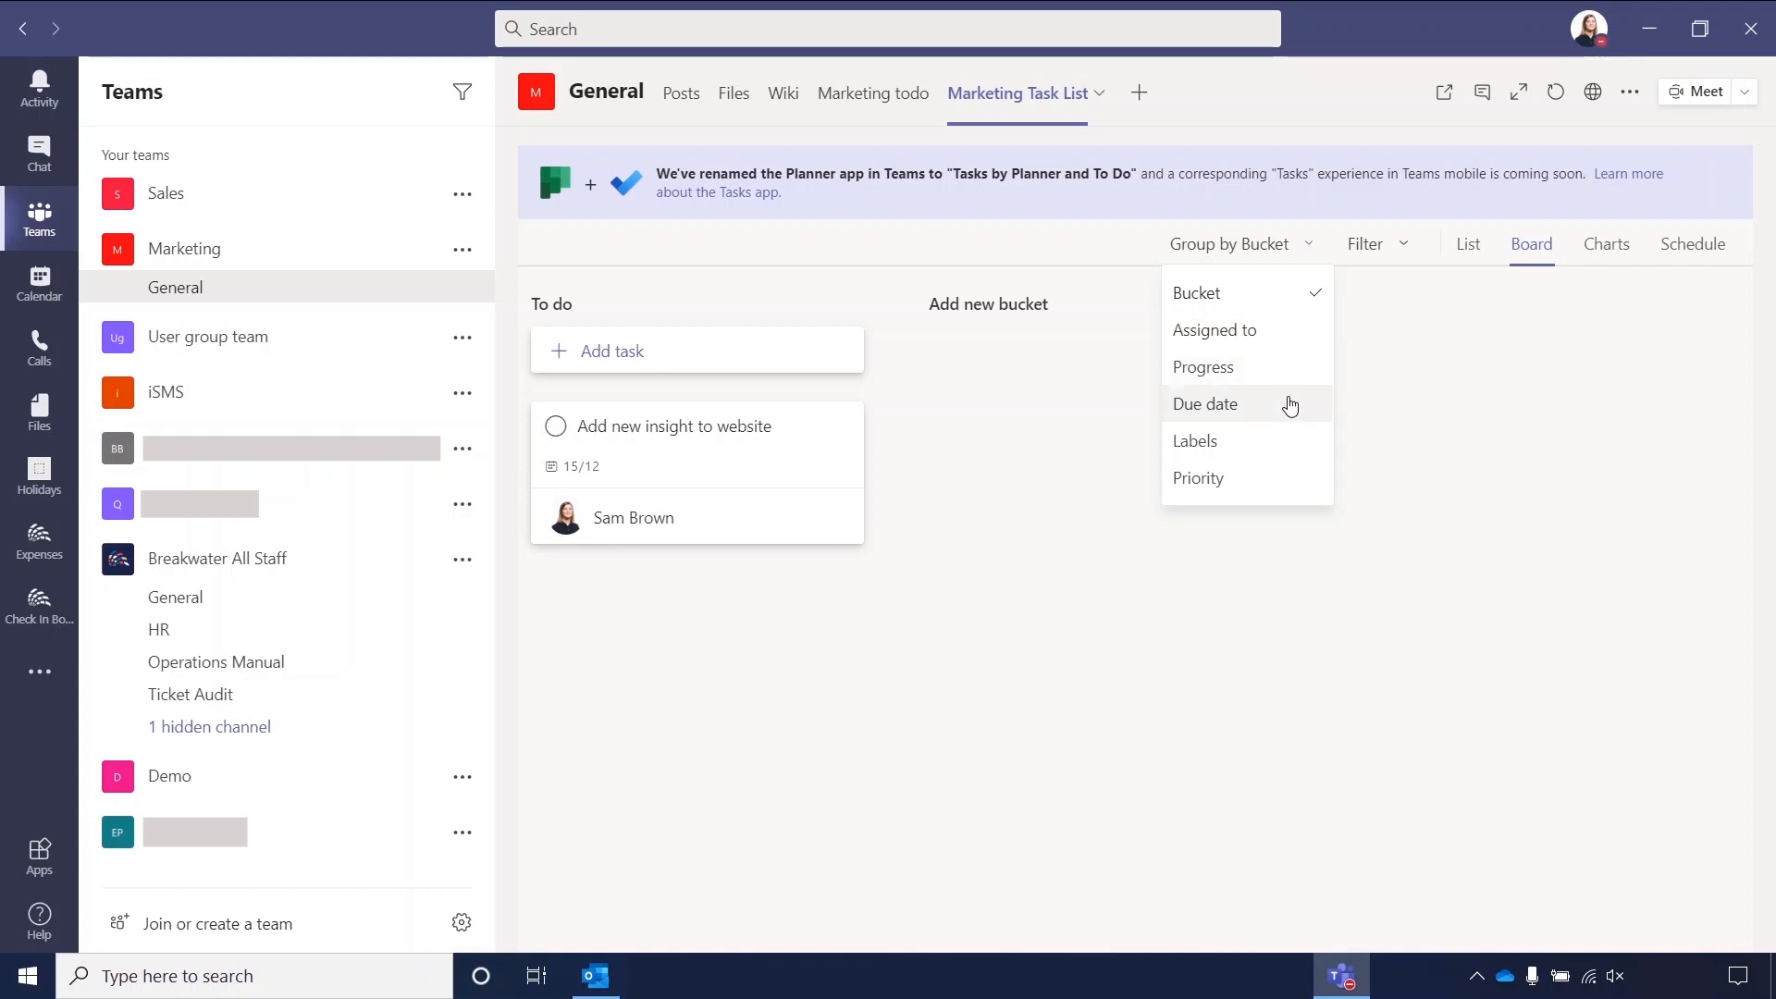
left_click(1215, 330)
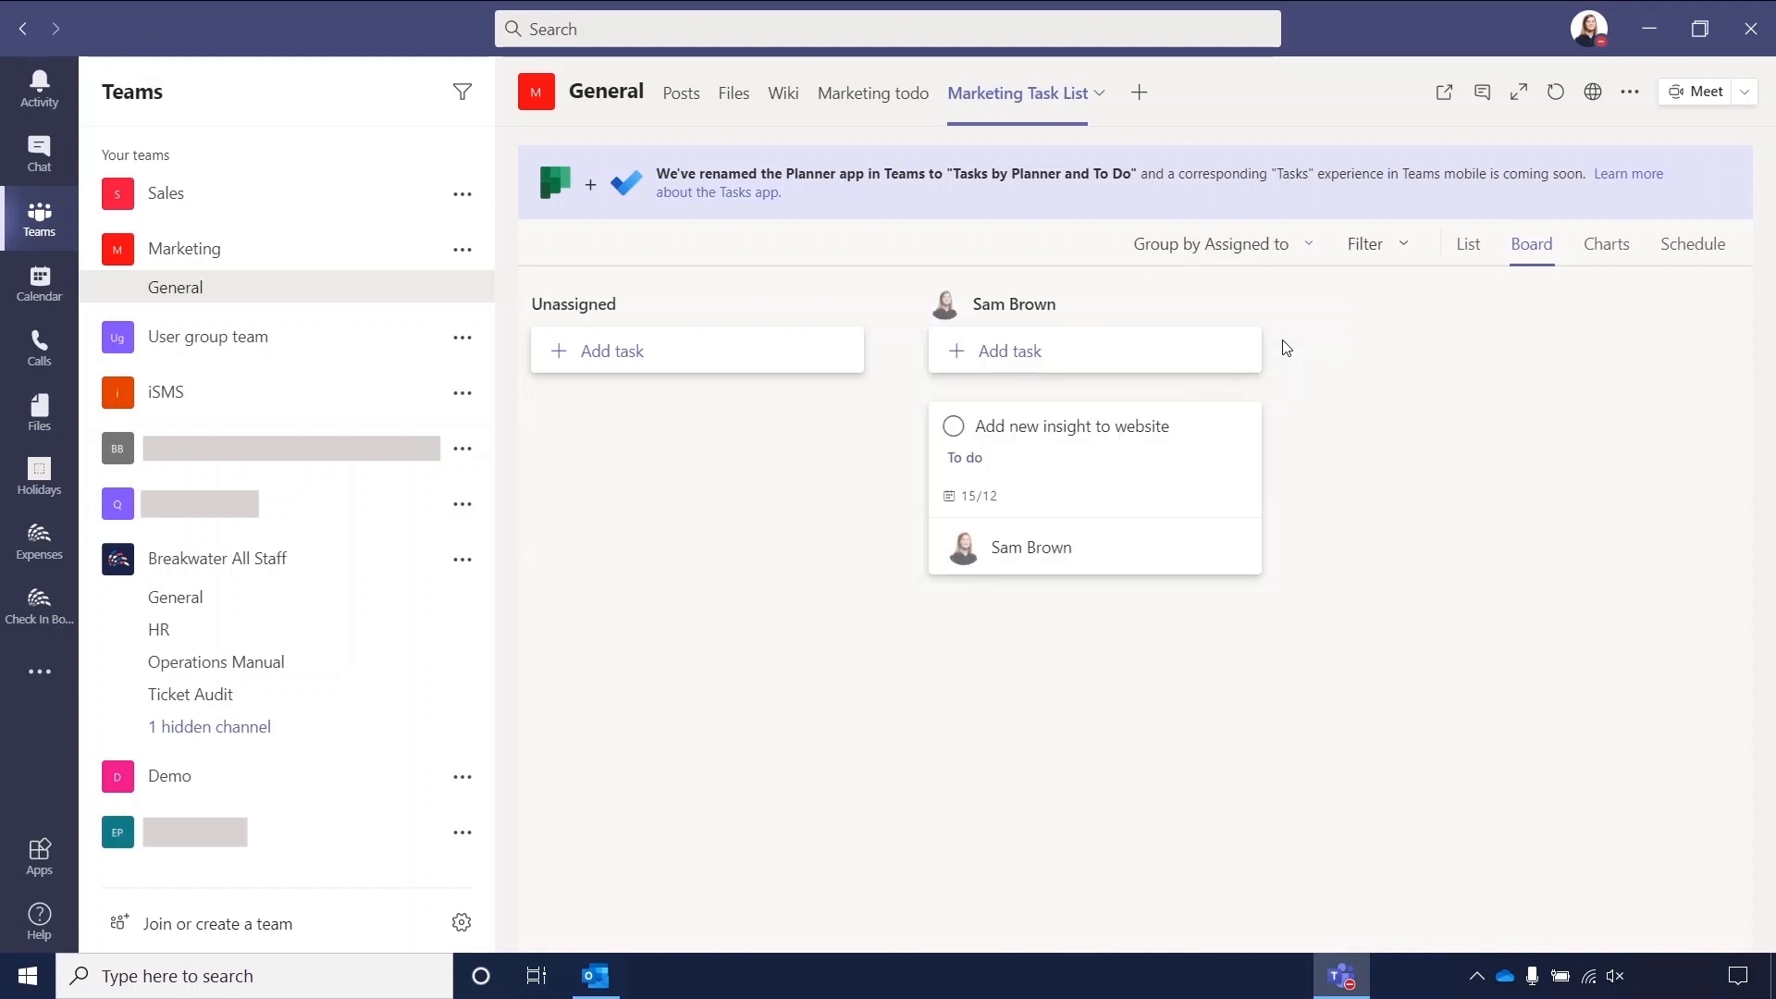
mouse_move(1065, 324)
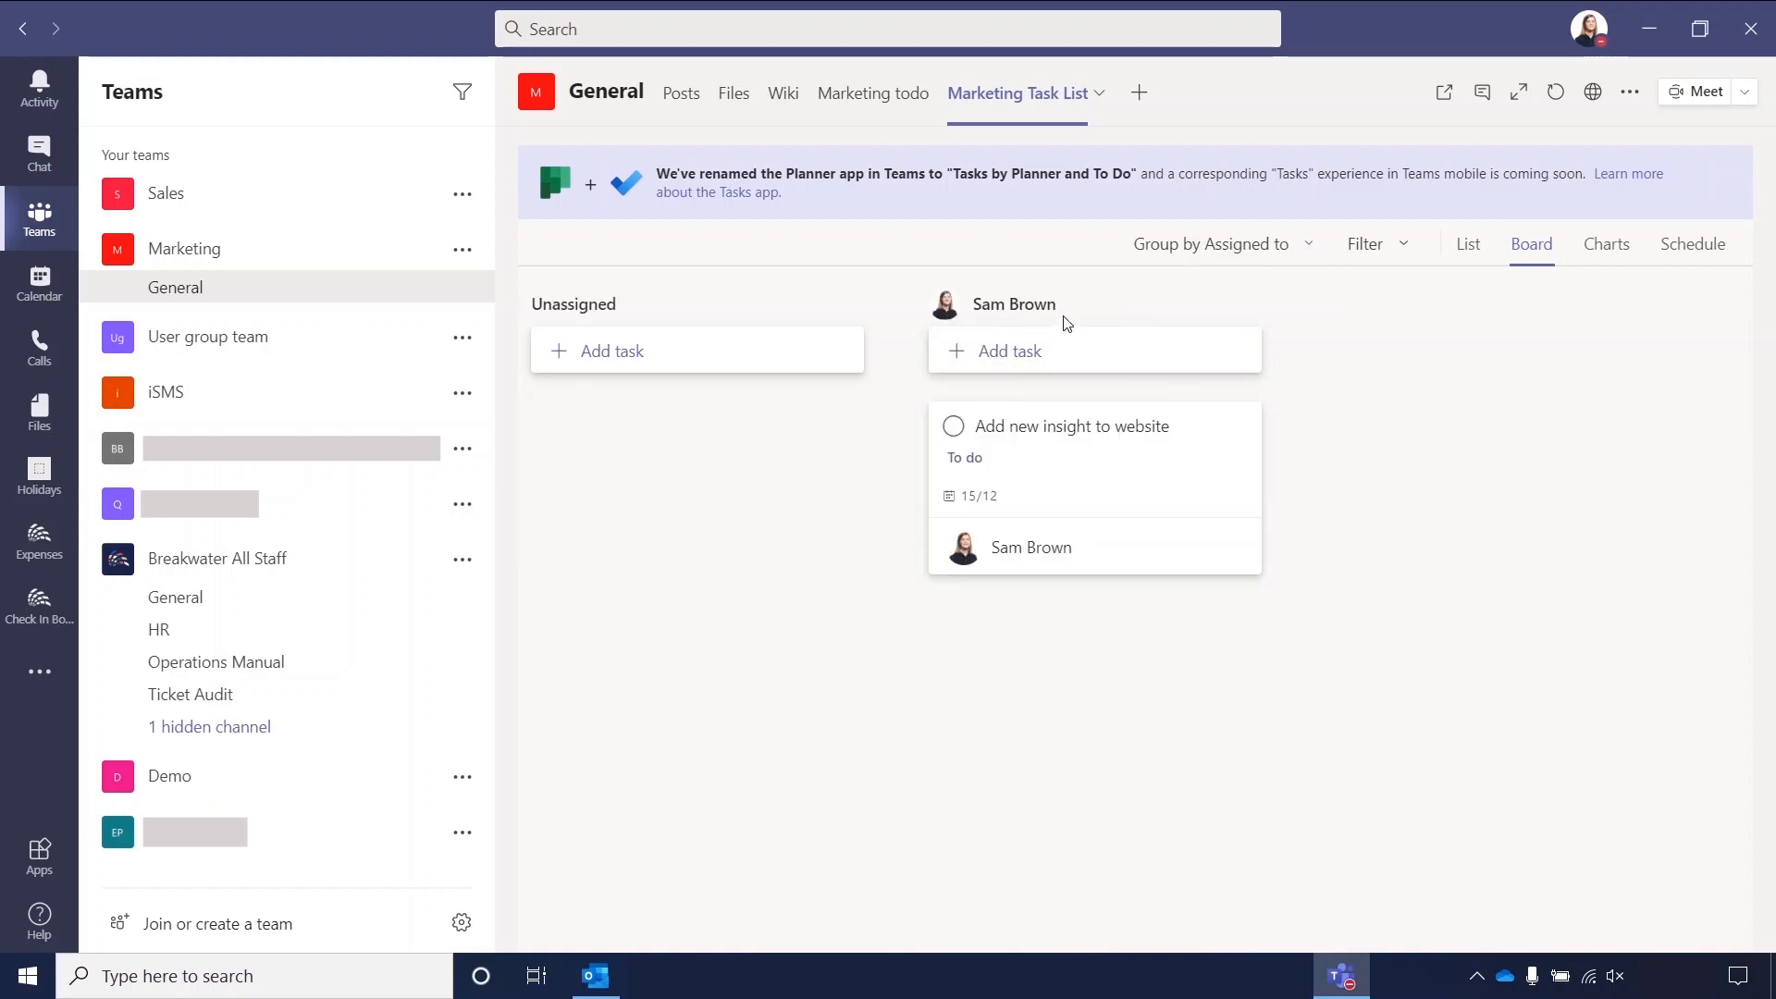
mouse_move(786, 463)
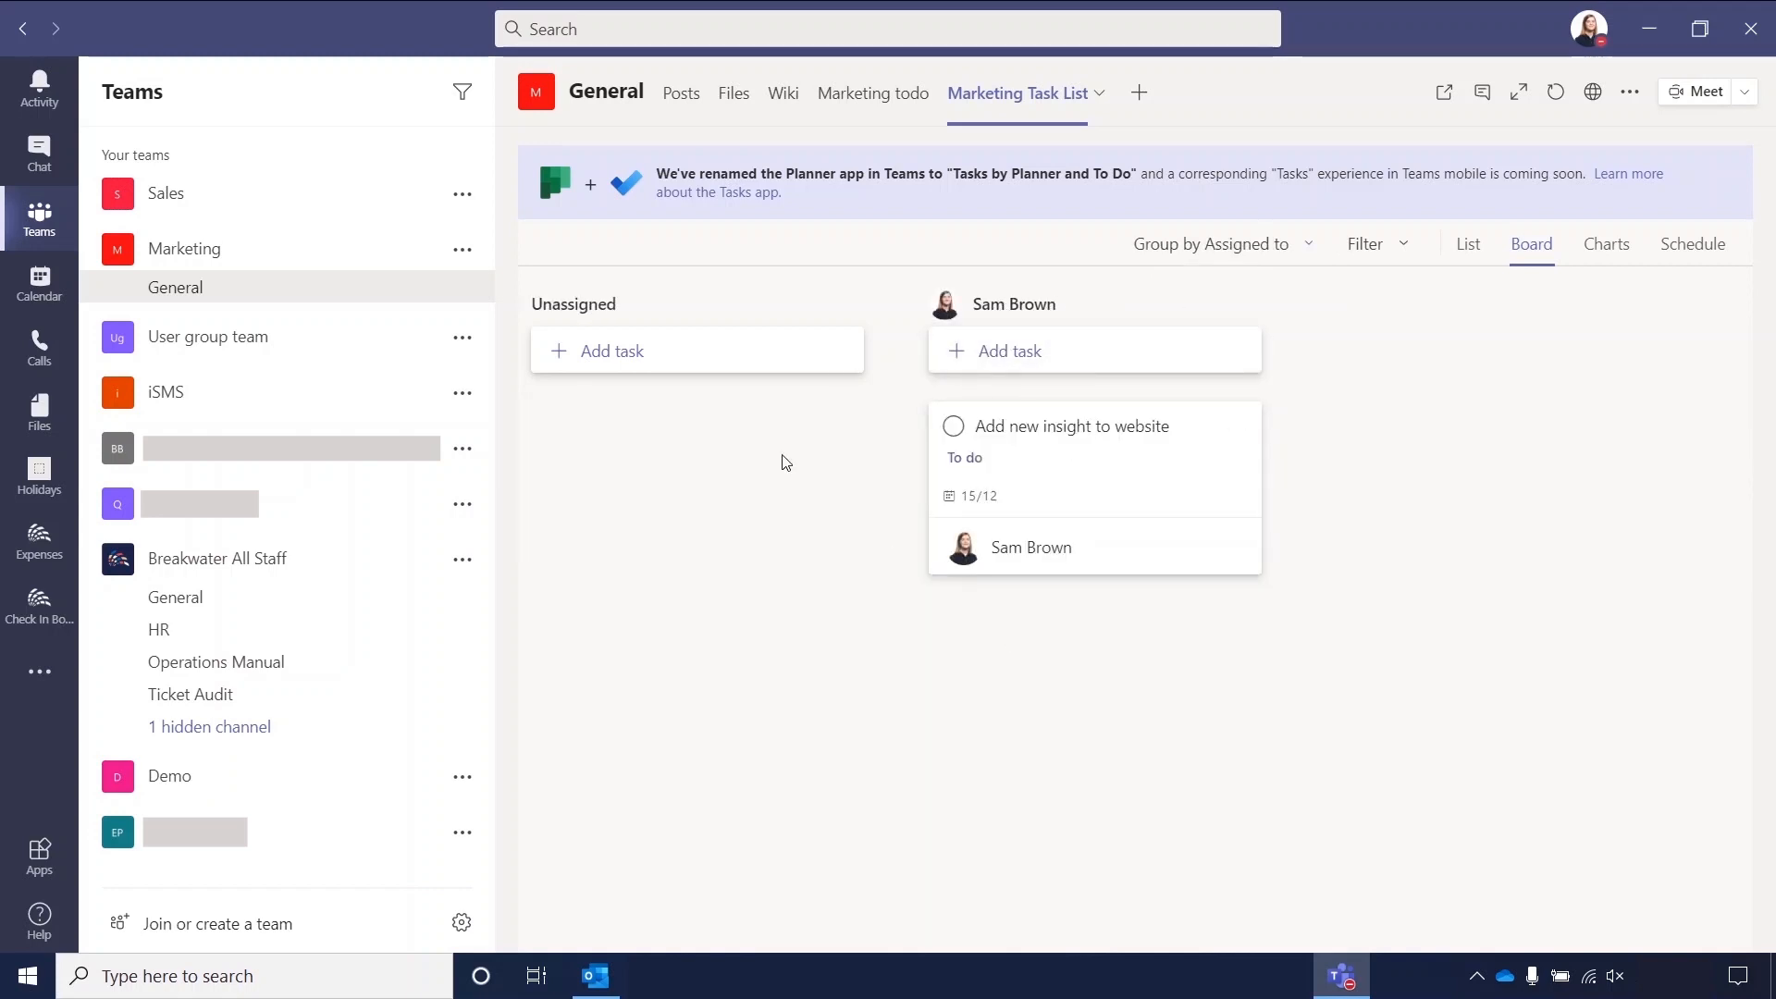
mouse_move(1707, 801)
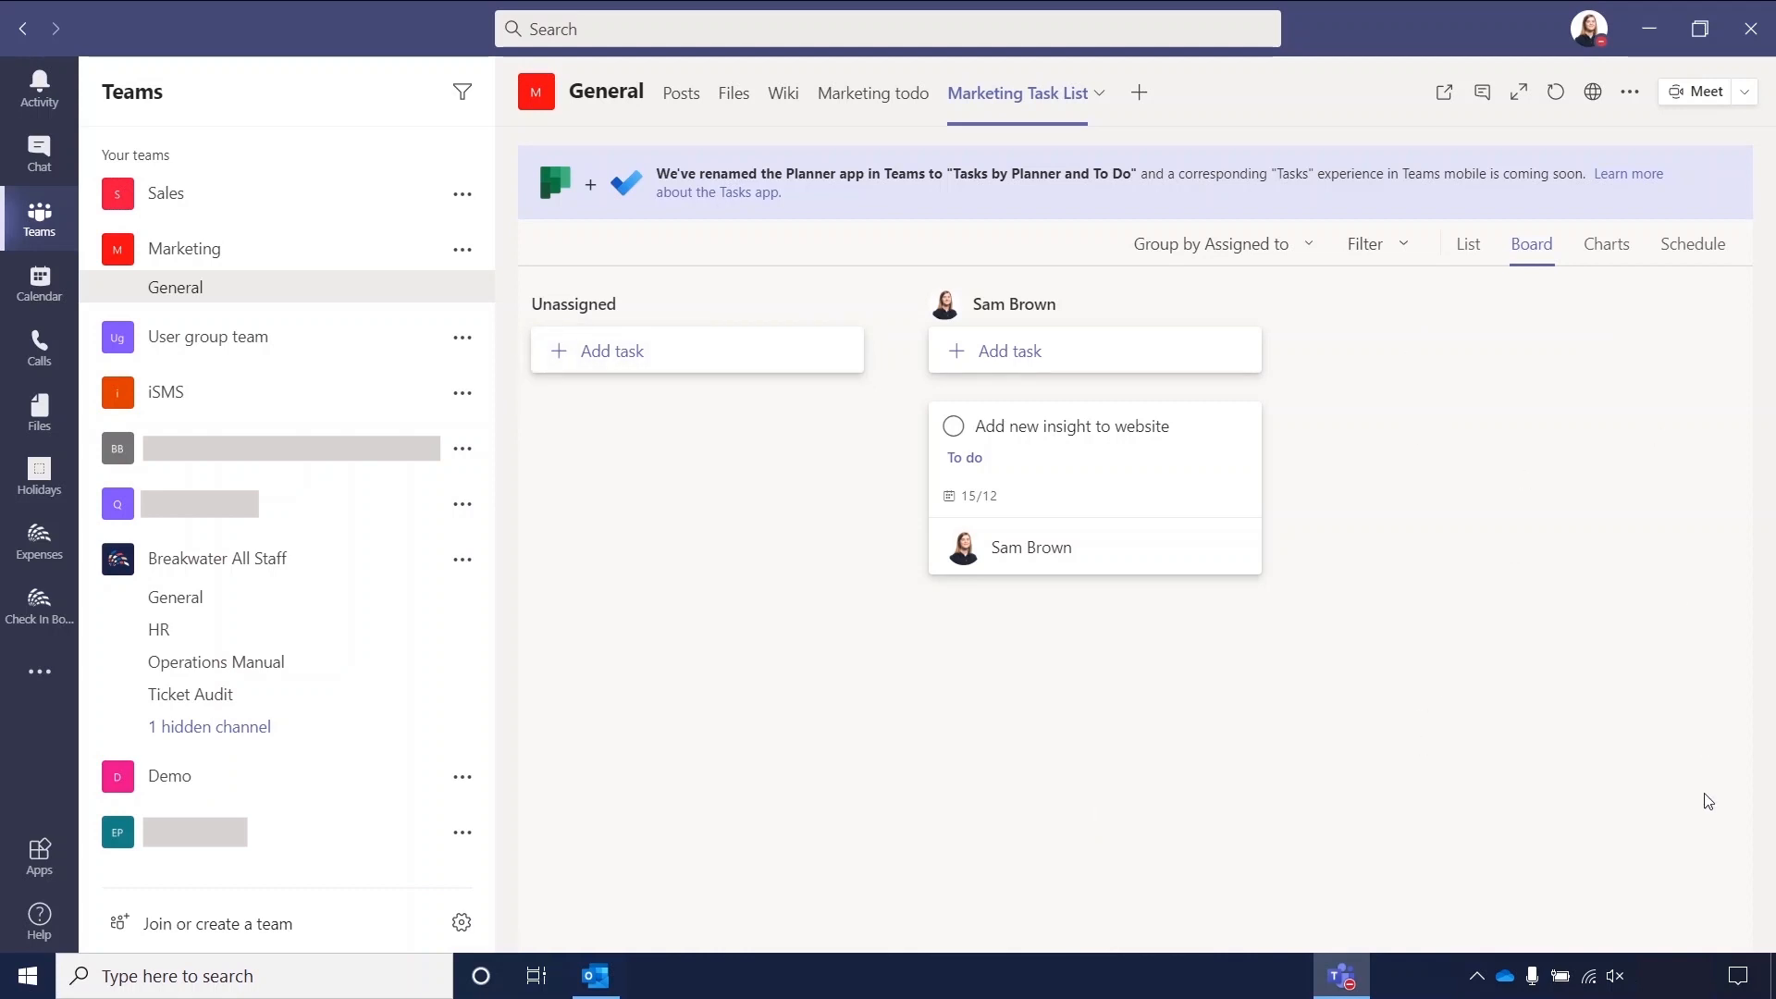
mouse_move(1313, 258)
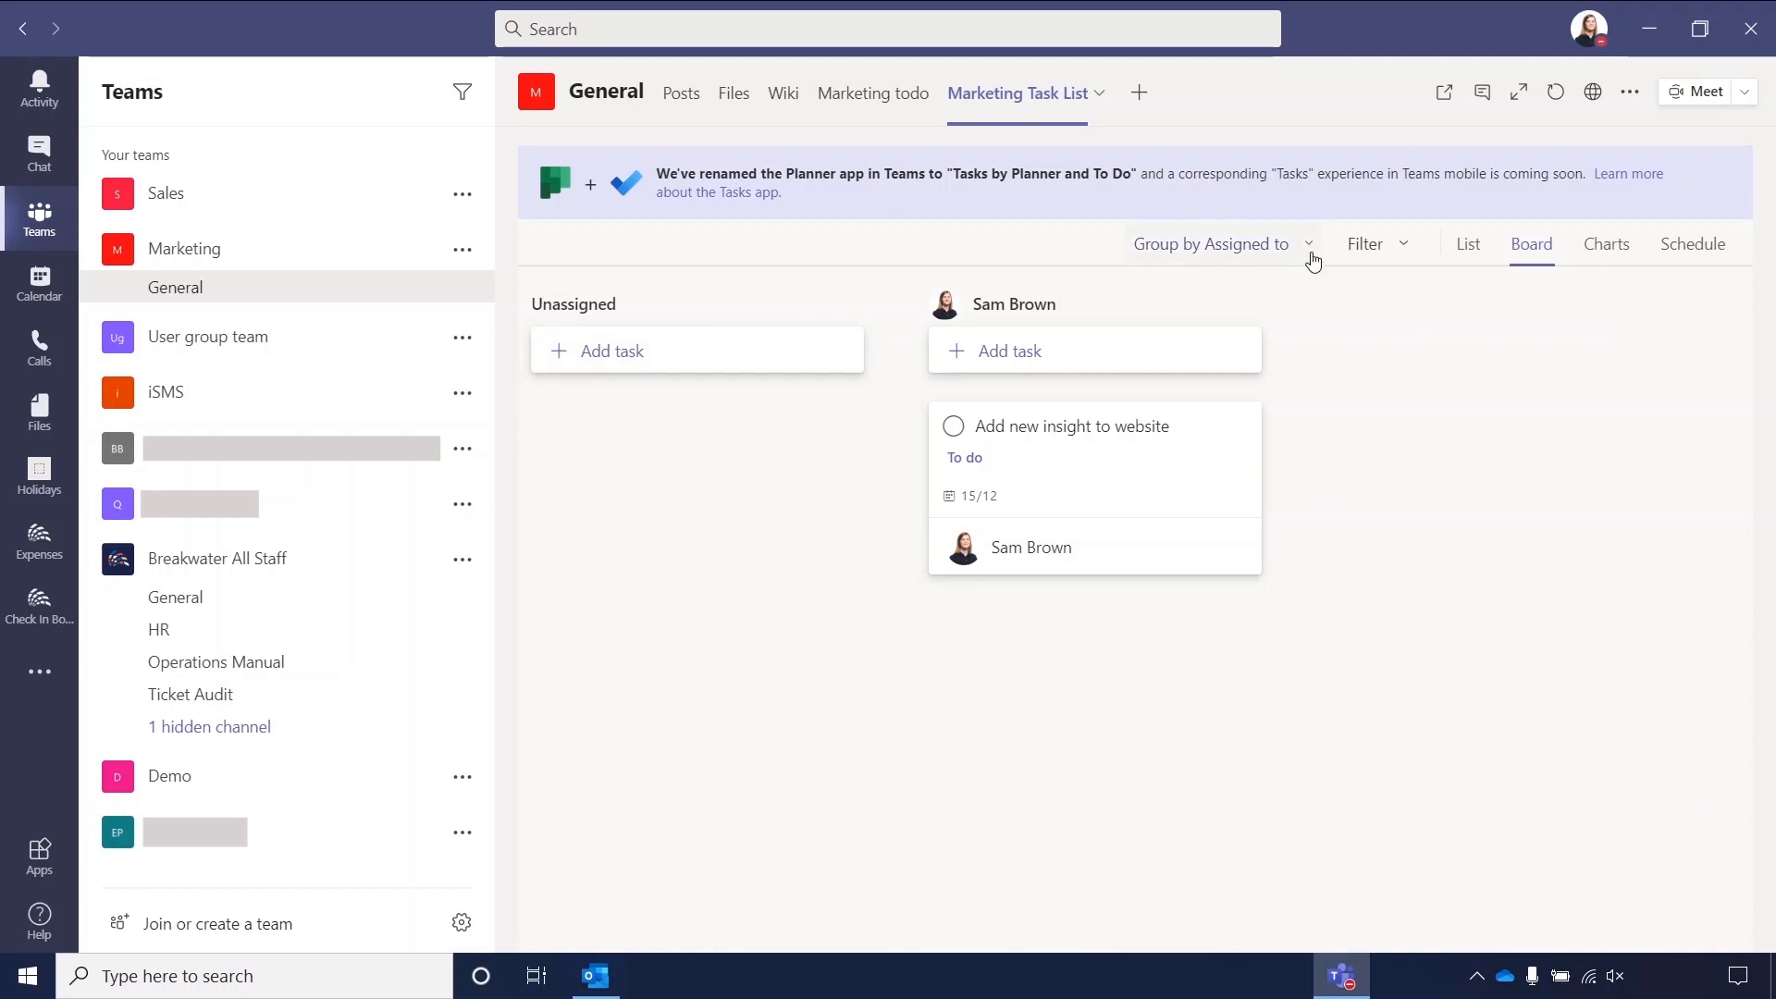
left_click(1306, 244)
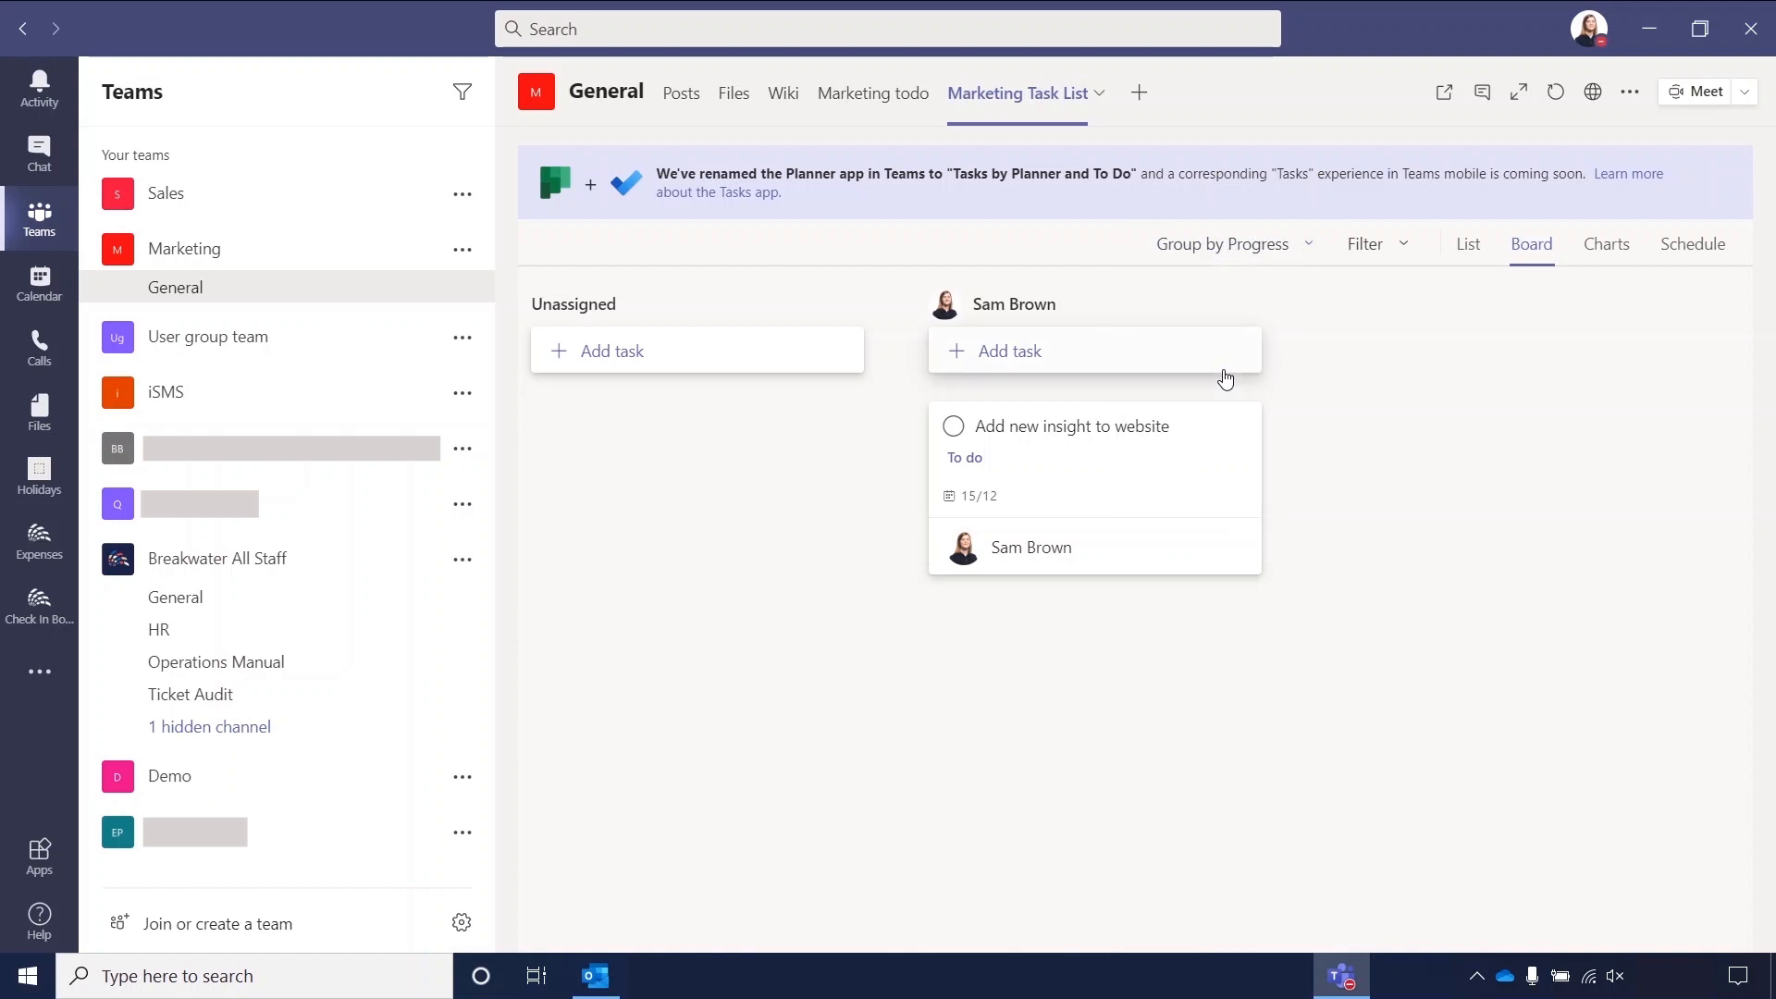
left_click(1233, 244)
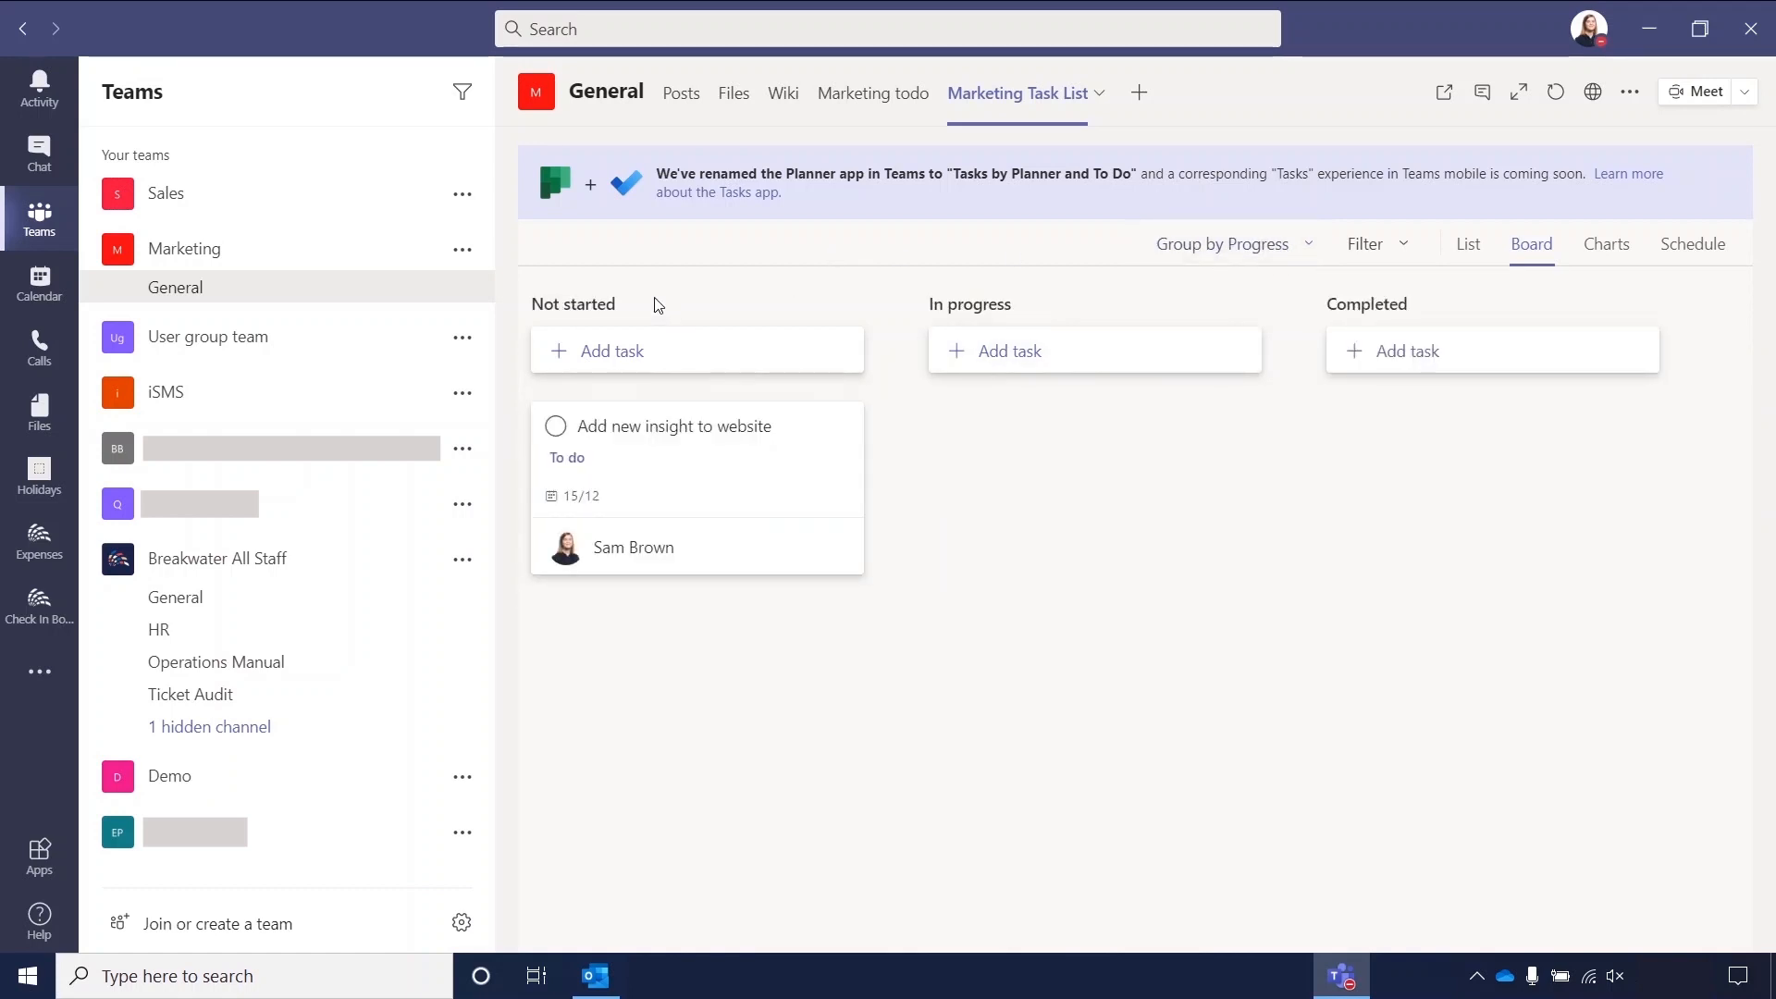
mouse_move(1485, 701)
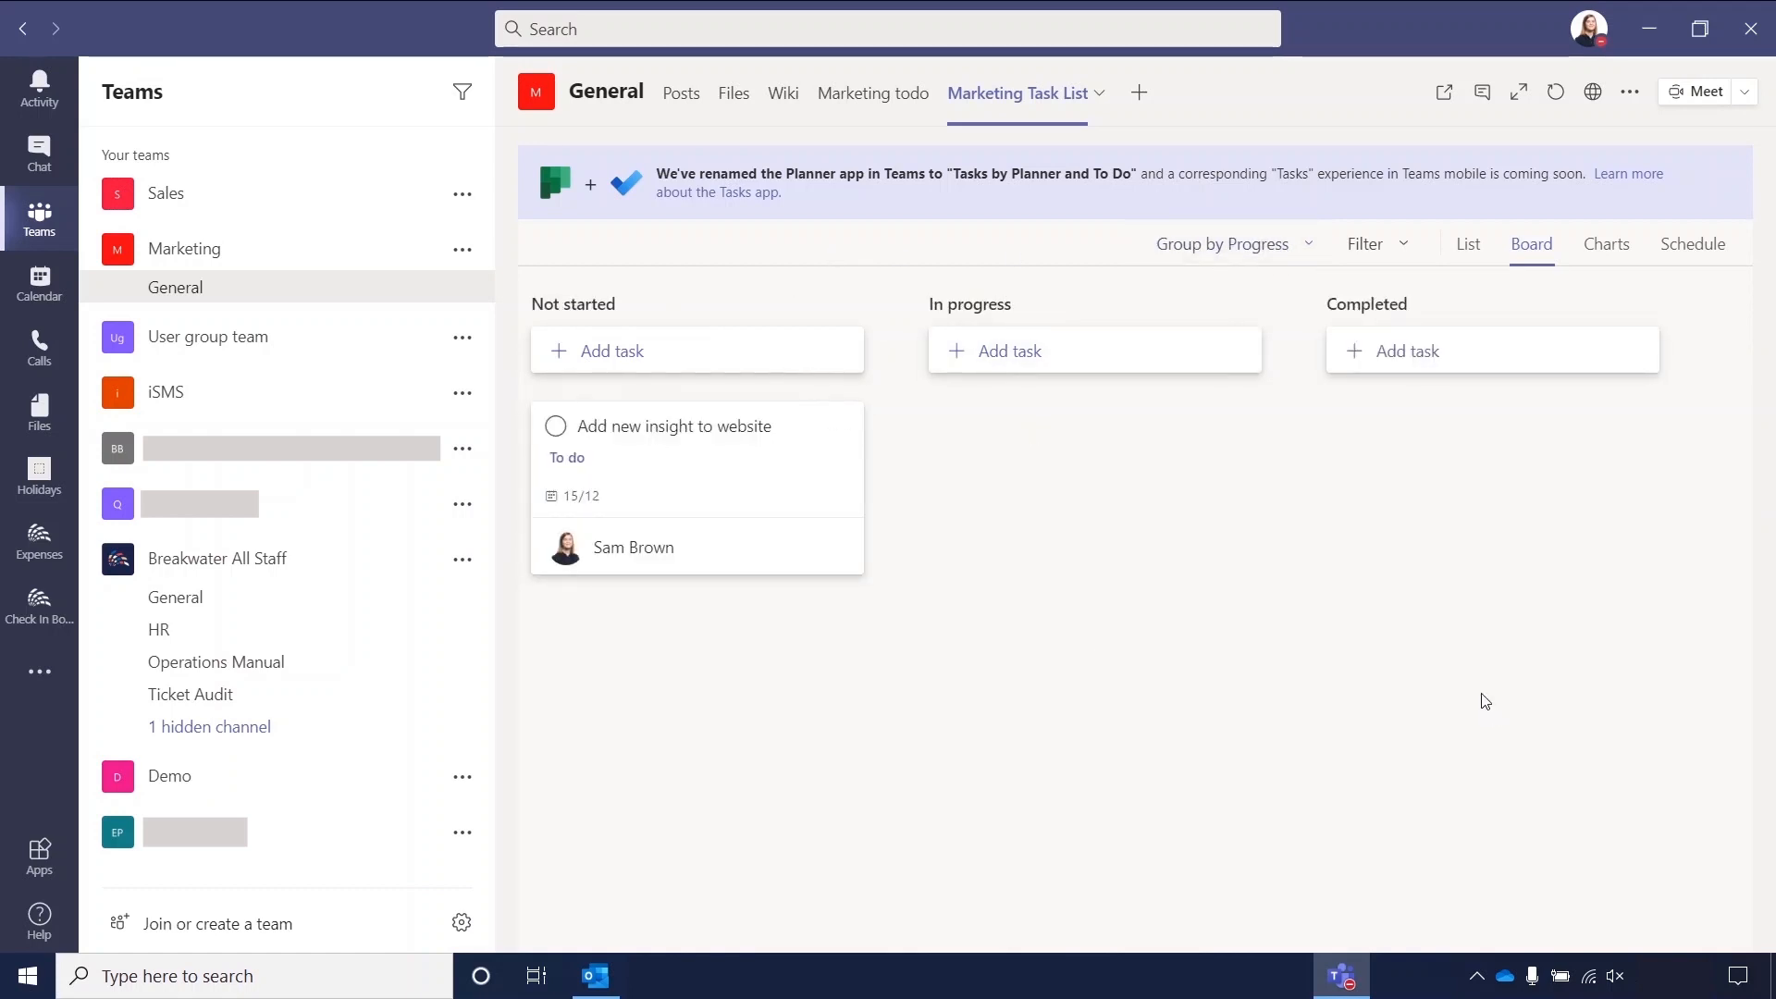
left_click(1230, 243)
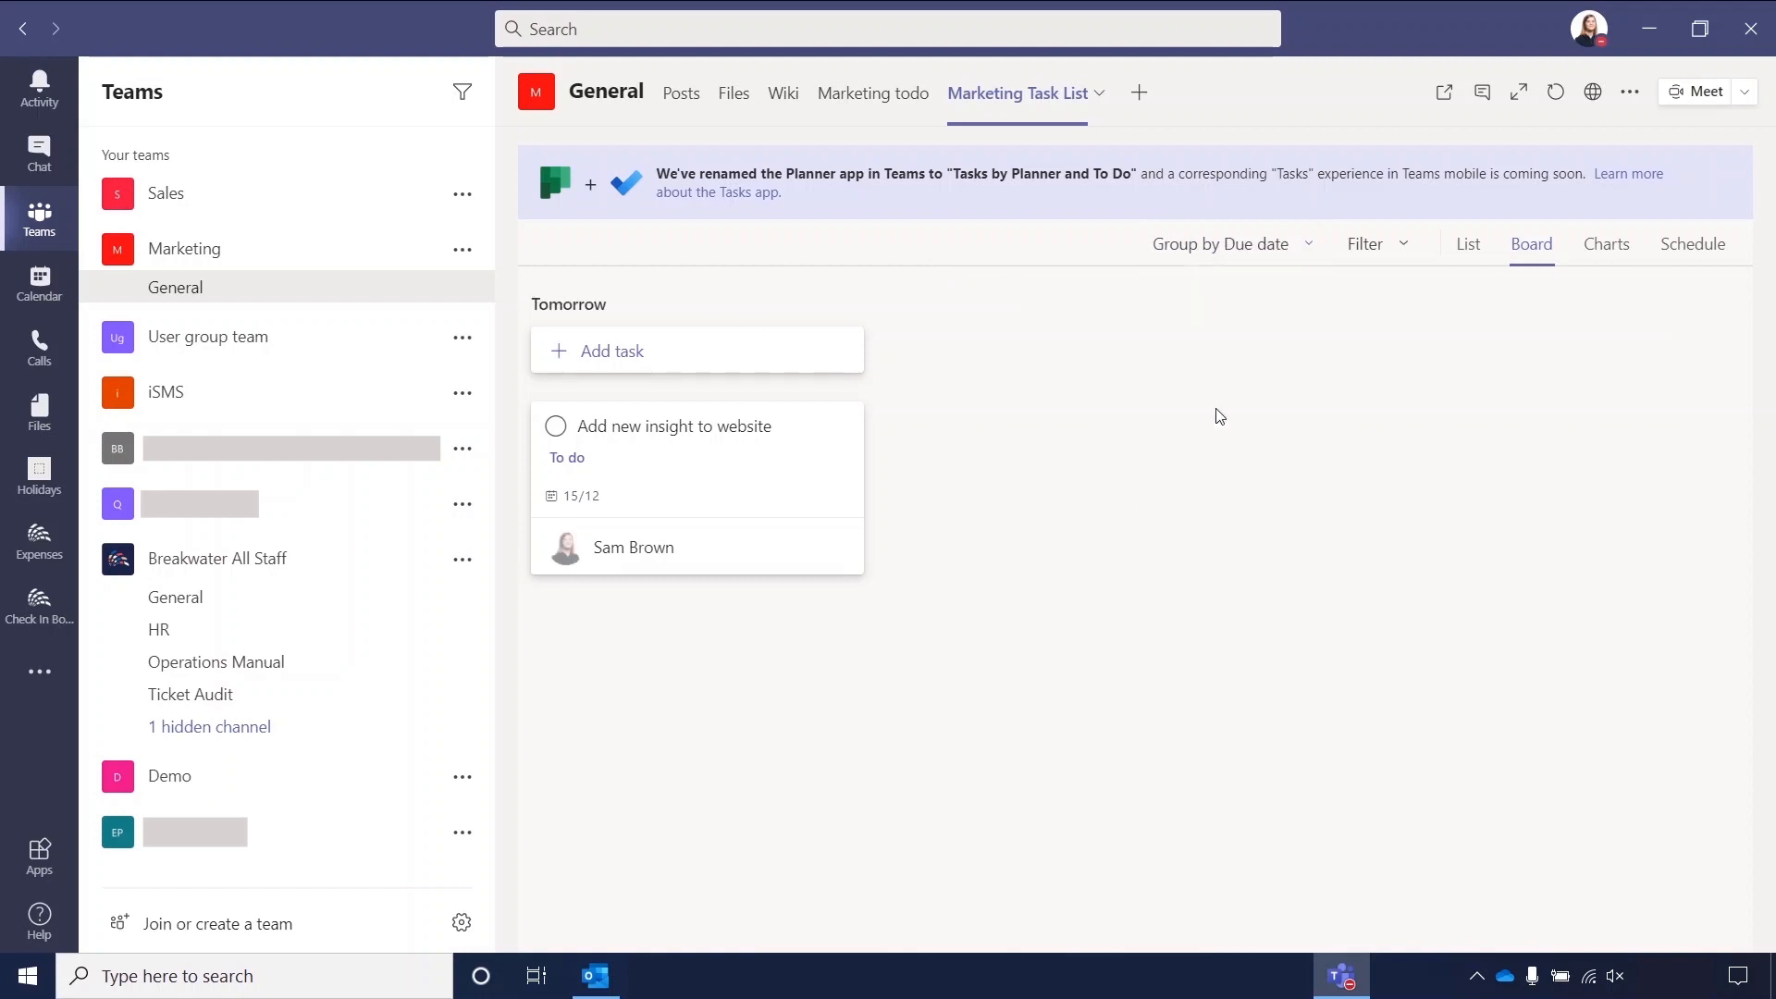
left_click(1220, 244)
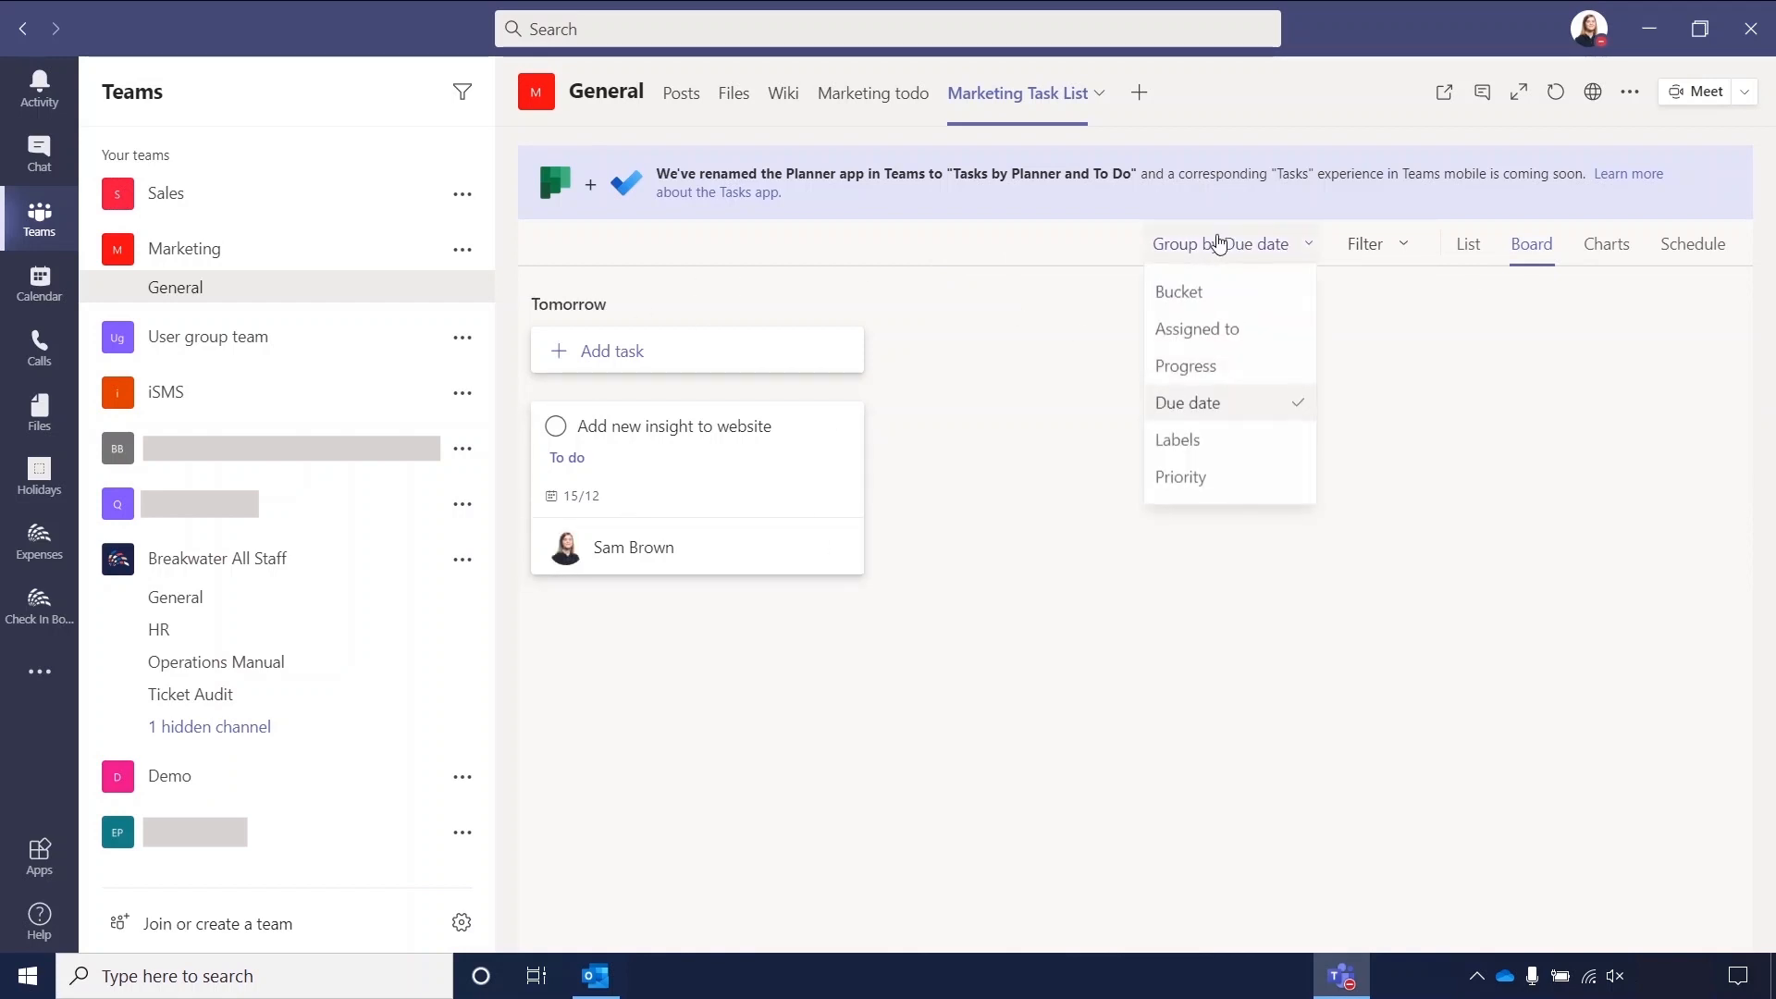
mouse_move(1230, 292)
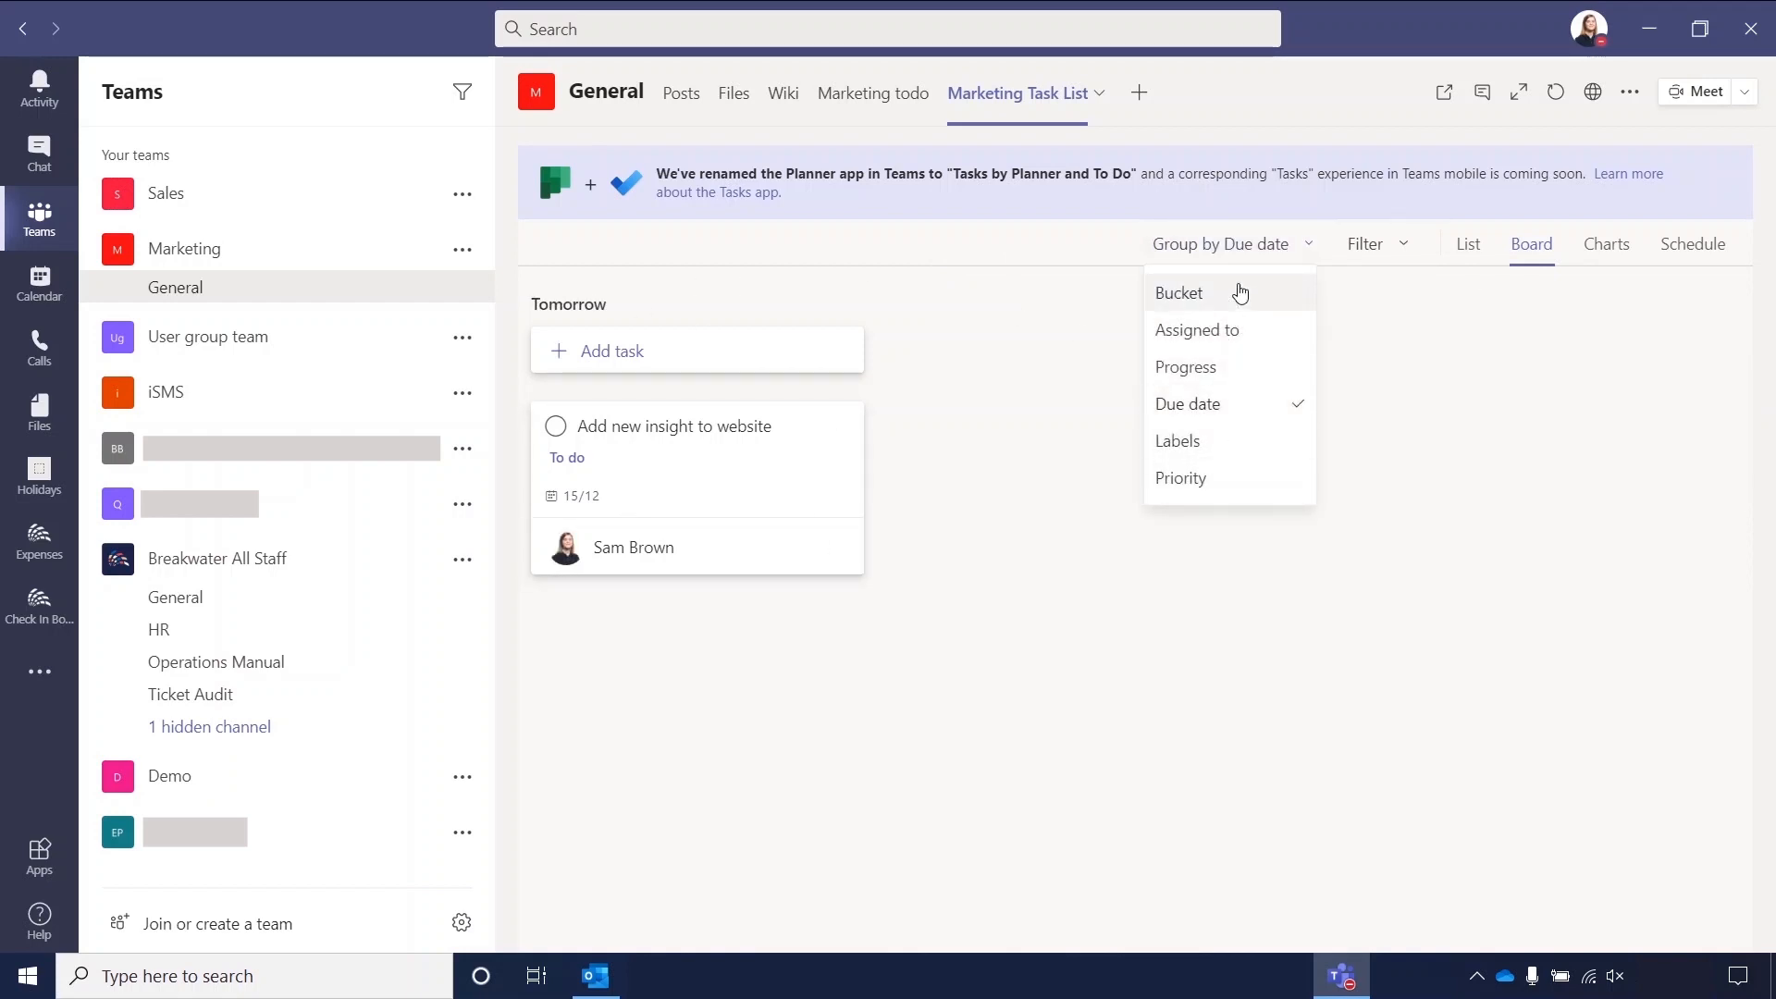
left_click(1178, 292)
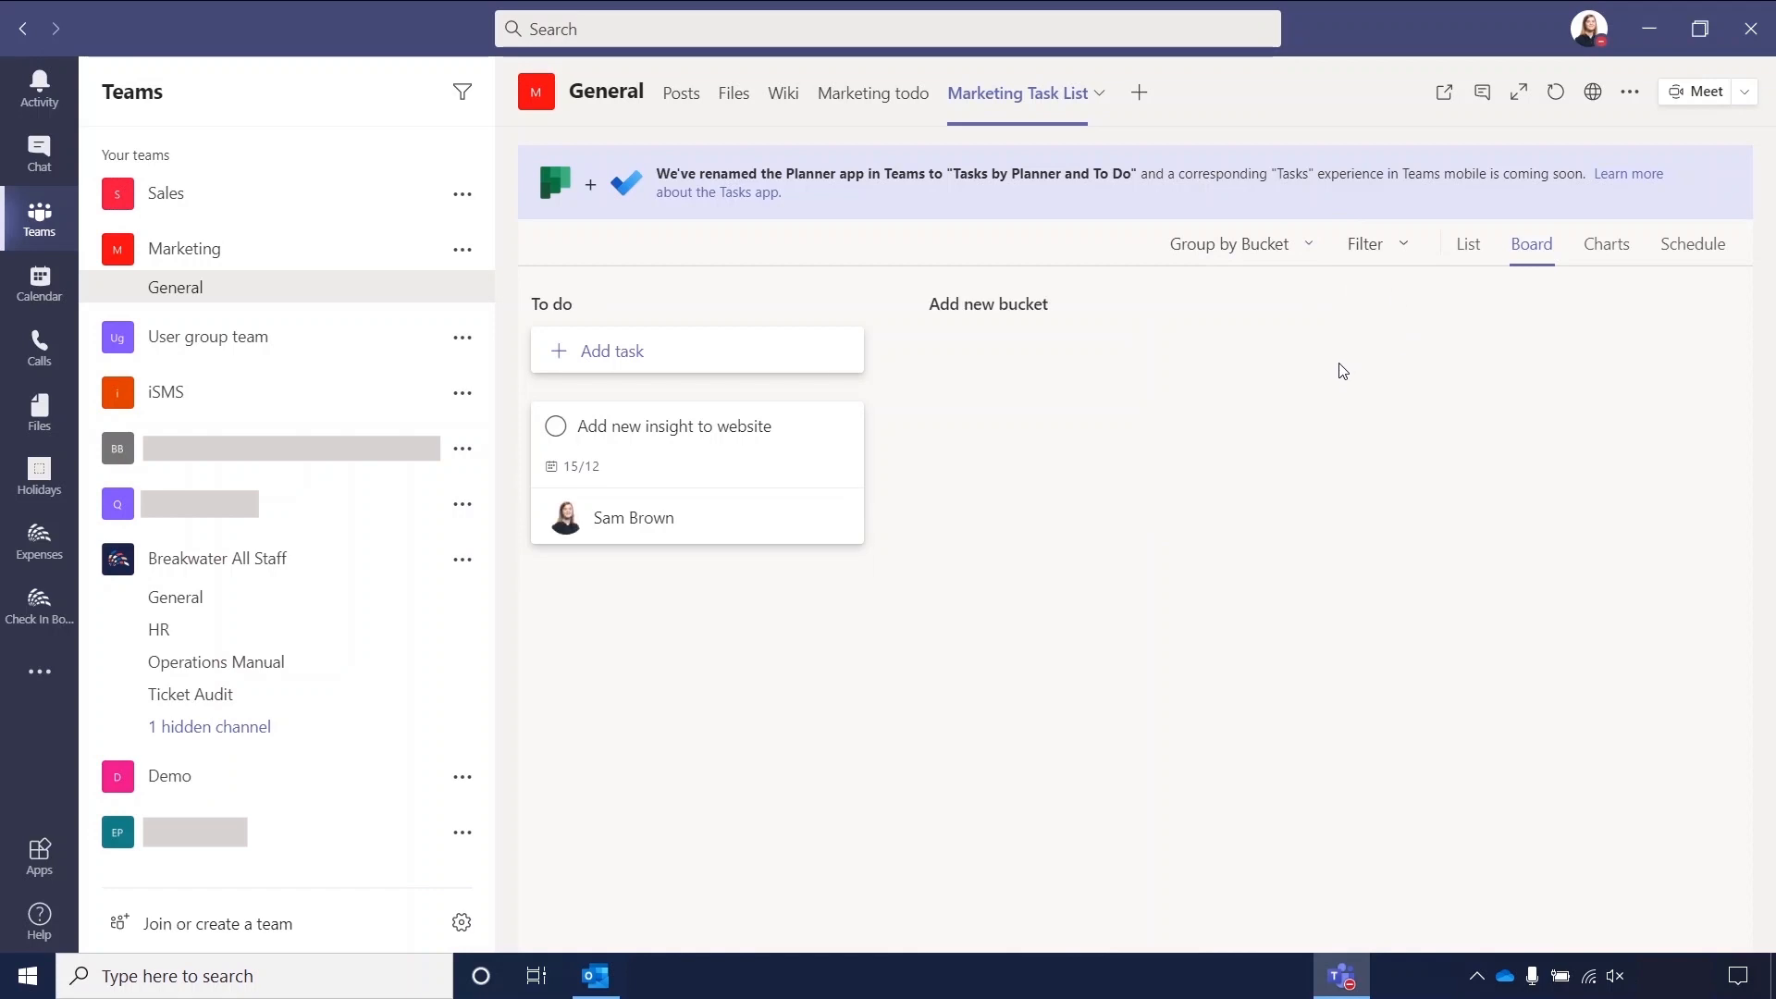
mouse_move(1024, 325)
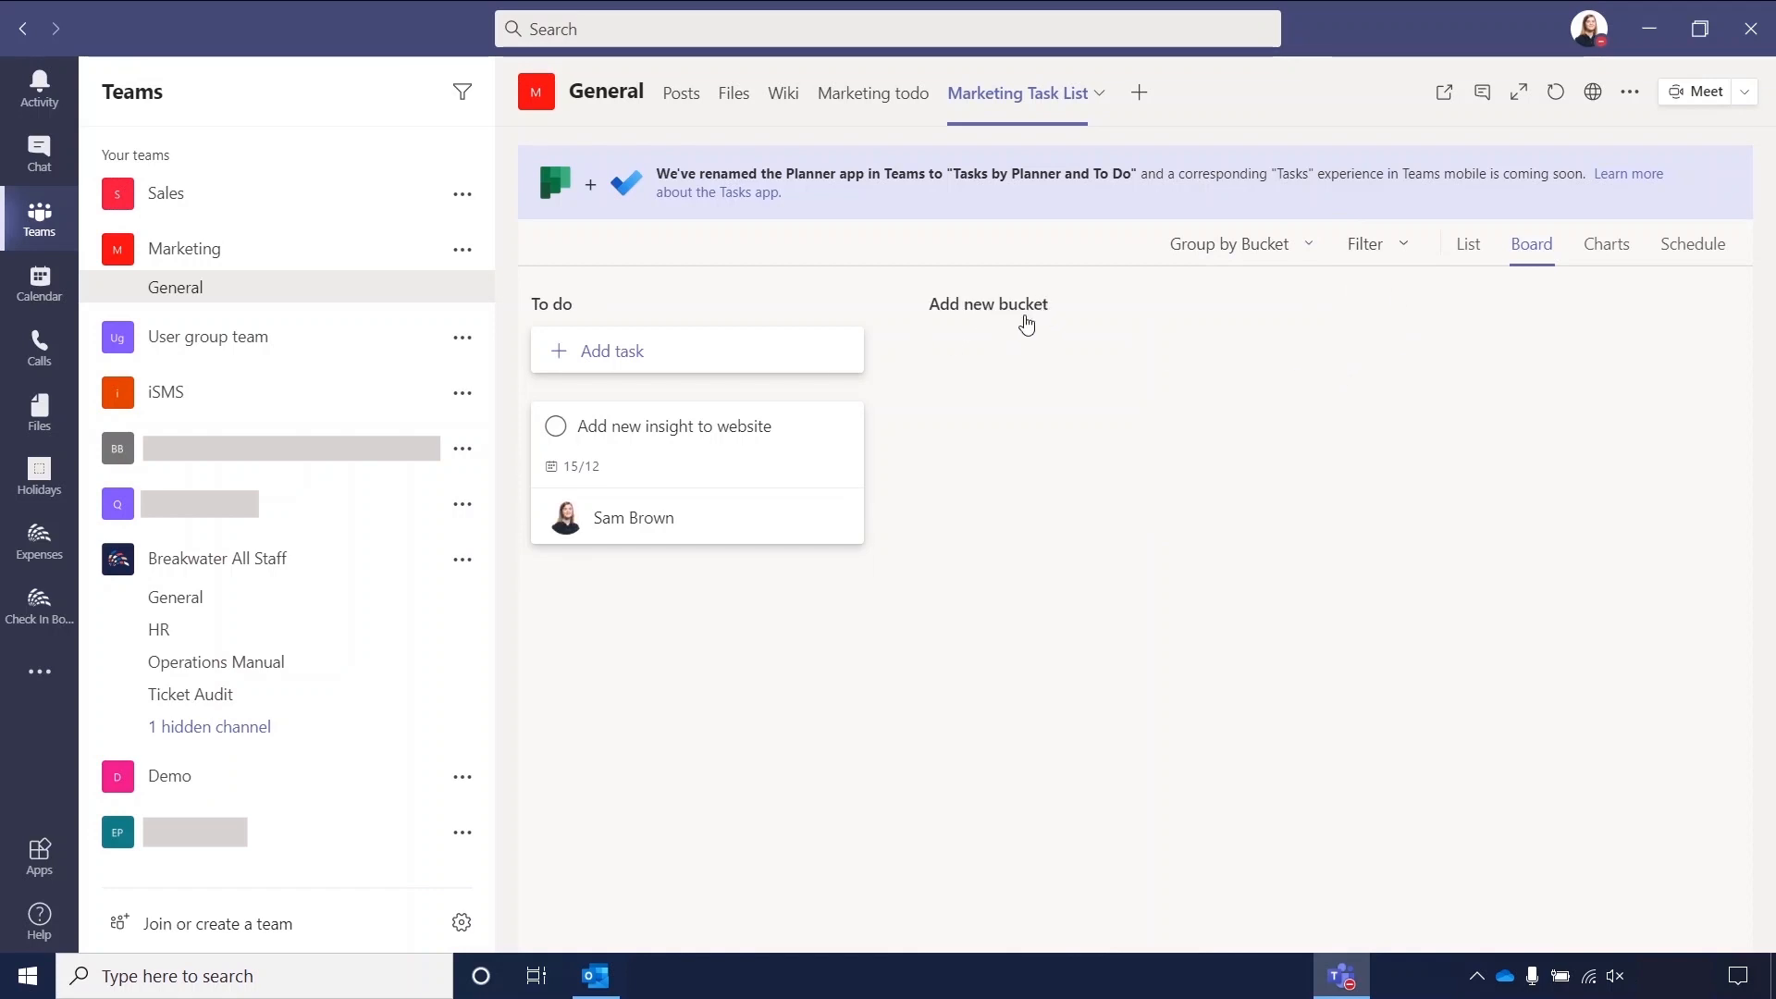
left_click(1373, 244)
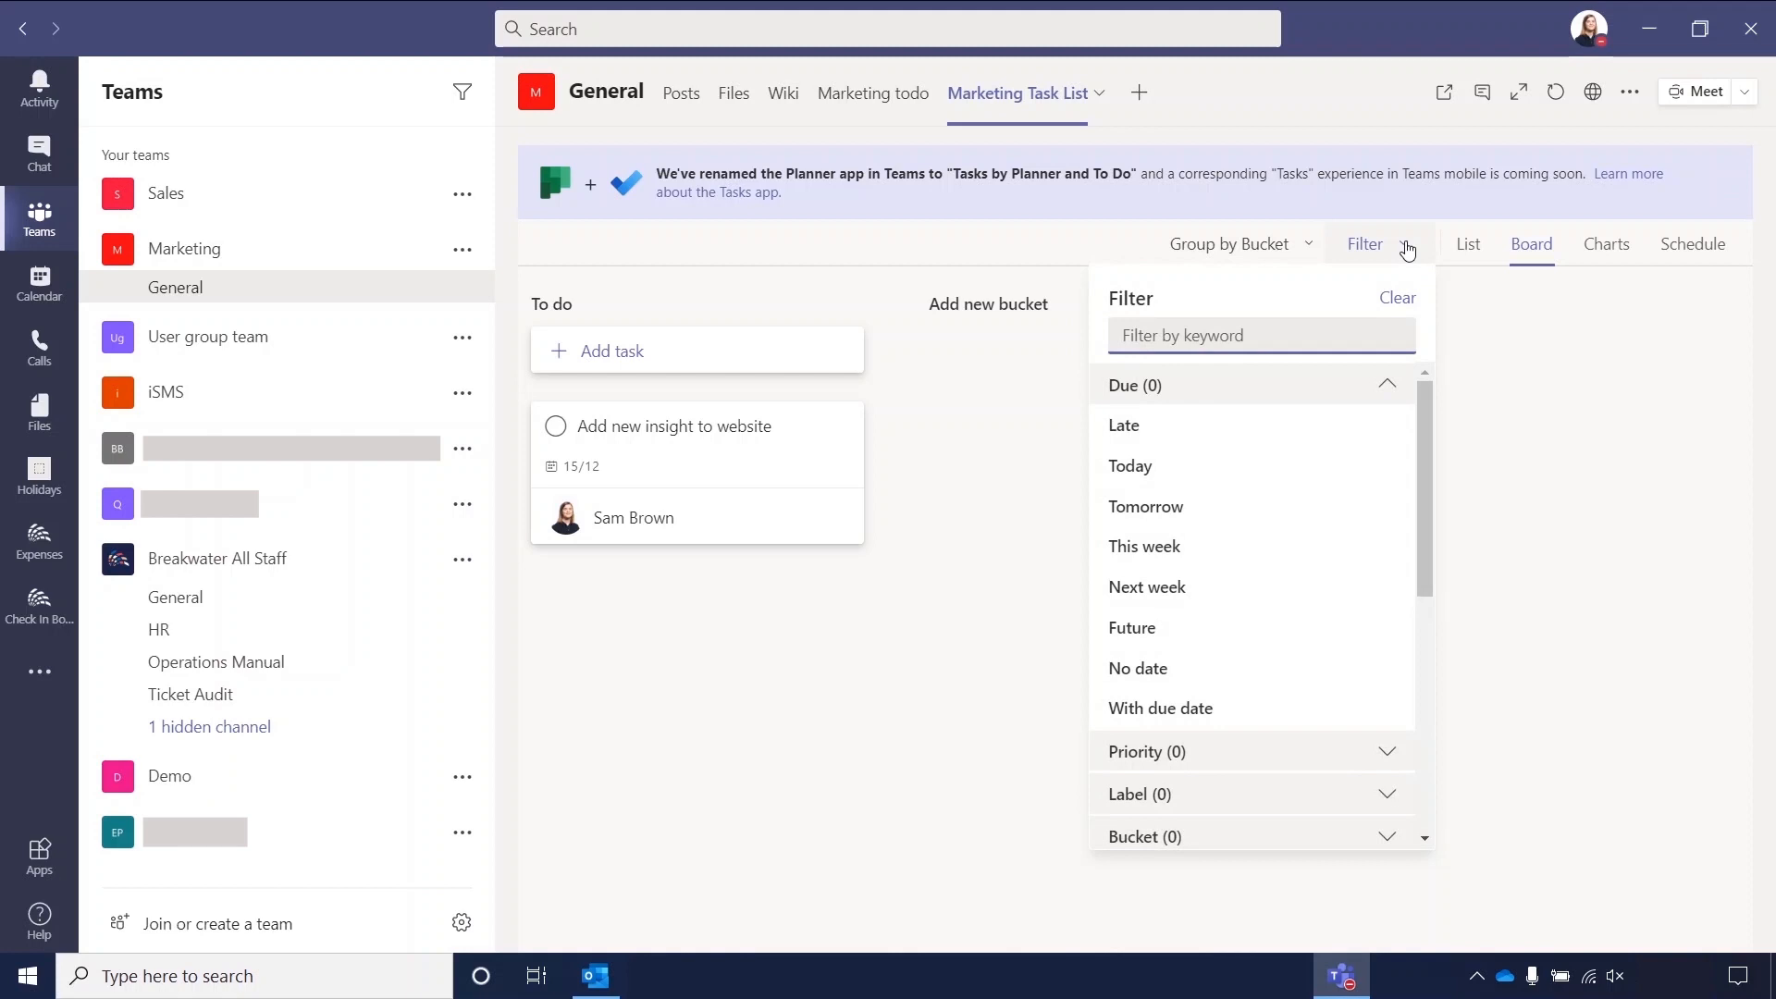
mouse_move(1423, 394)
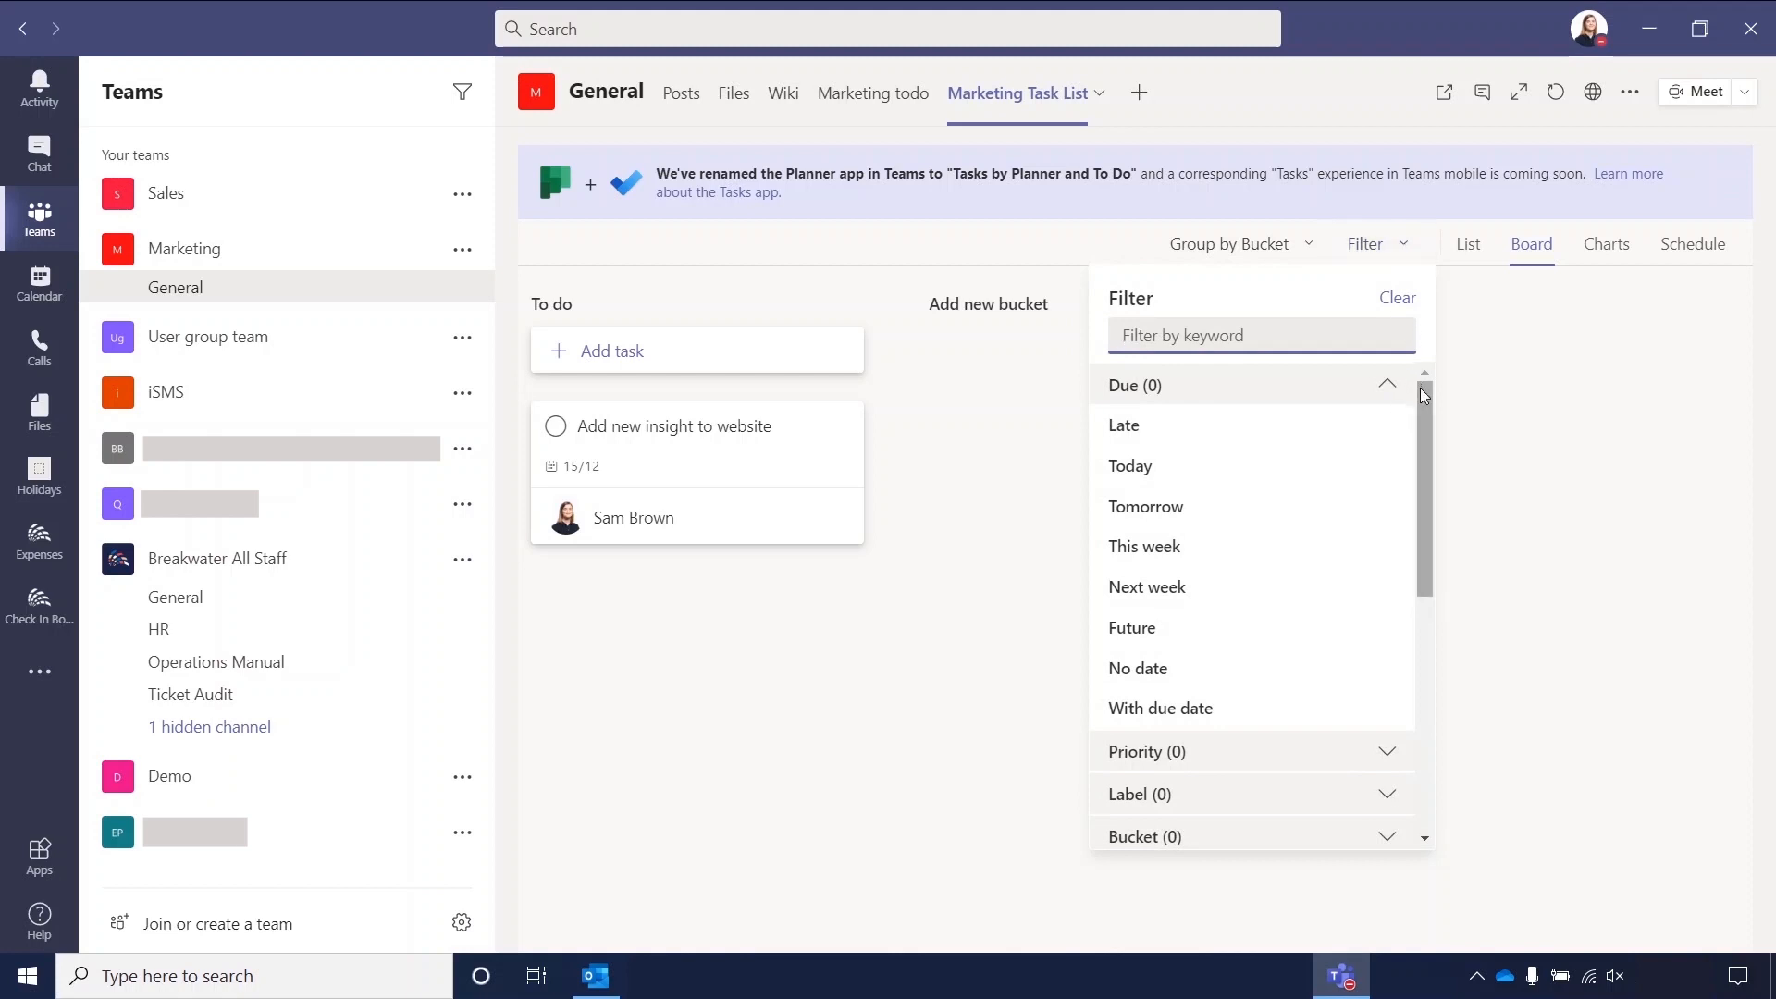
scroll("down", 3)
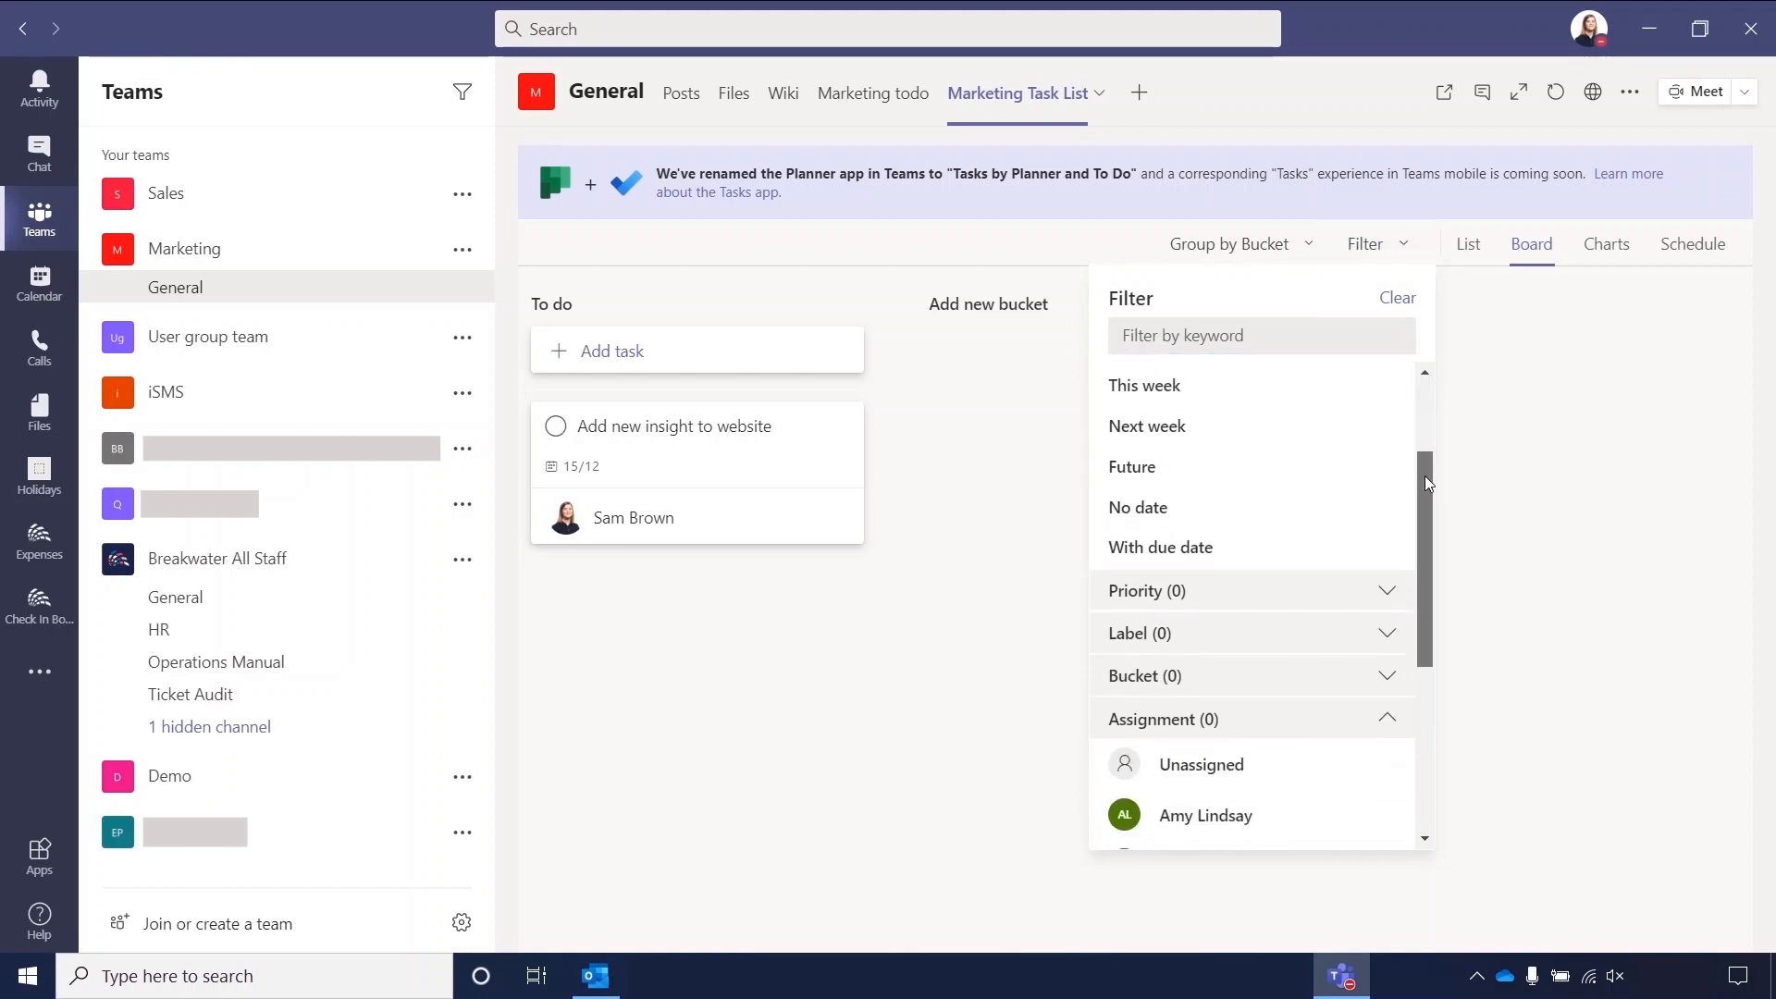
scroll("up", 3)
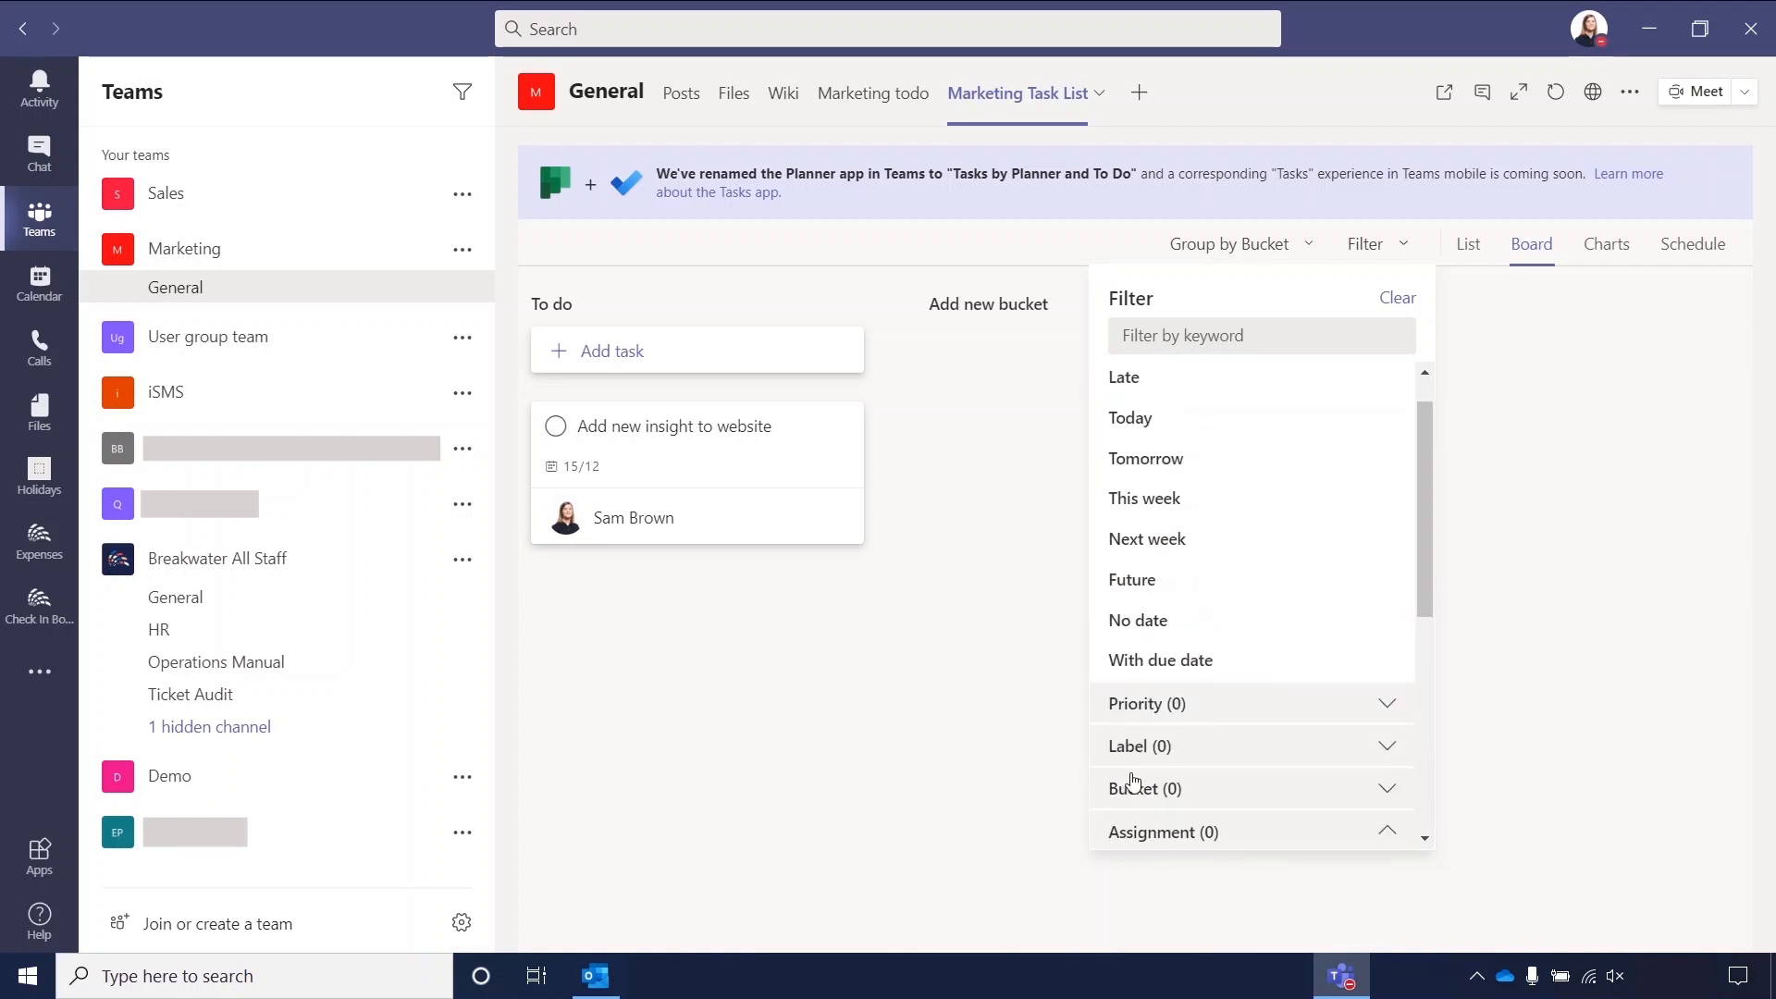
mouse_move(1197, 755)
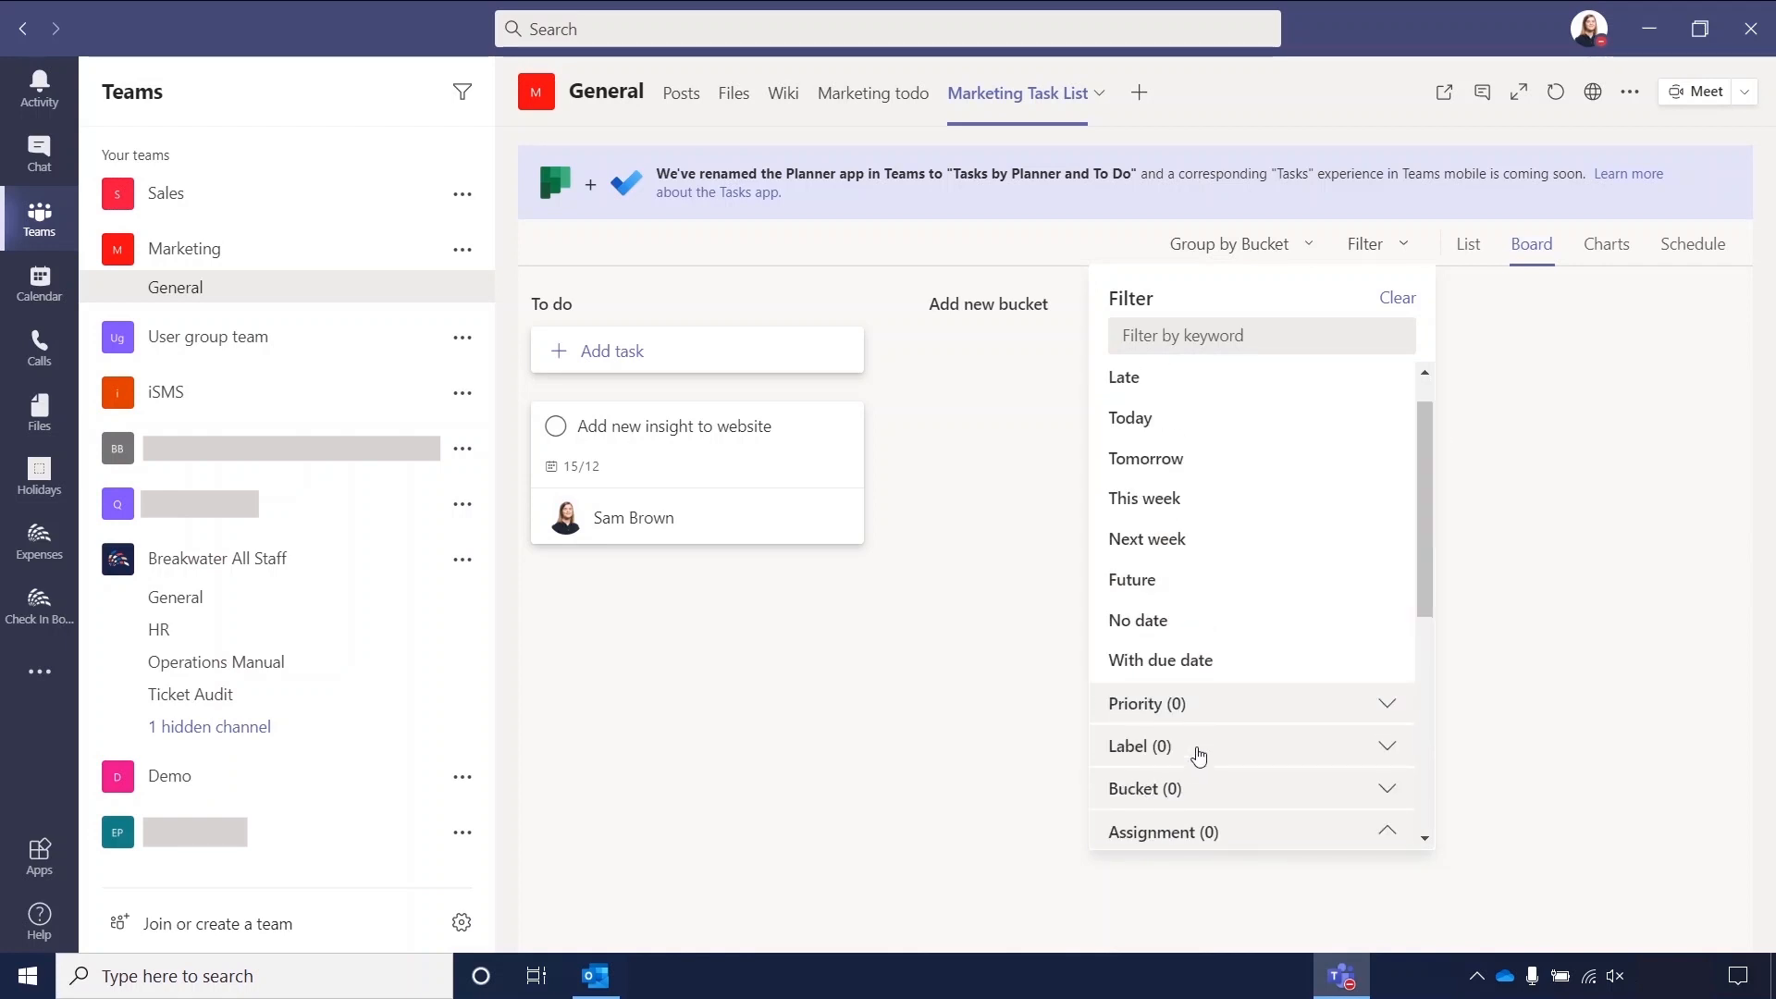
mouse_move(1468, 299)
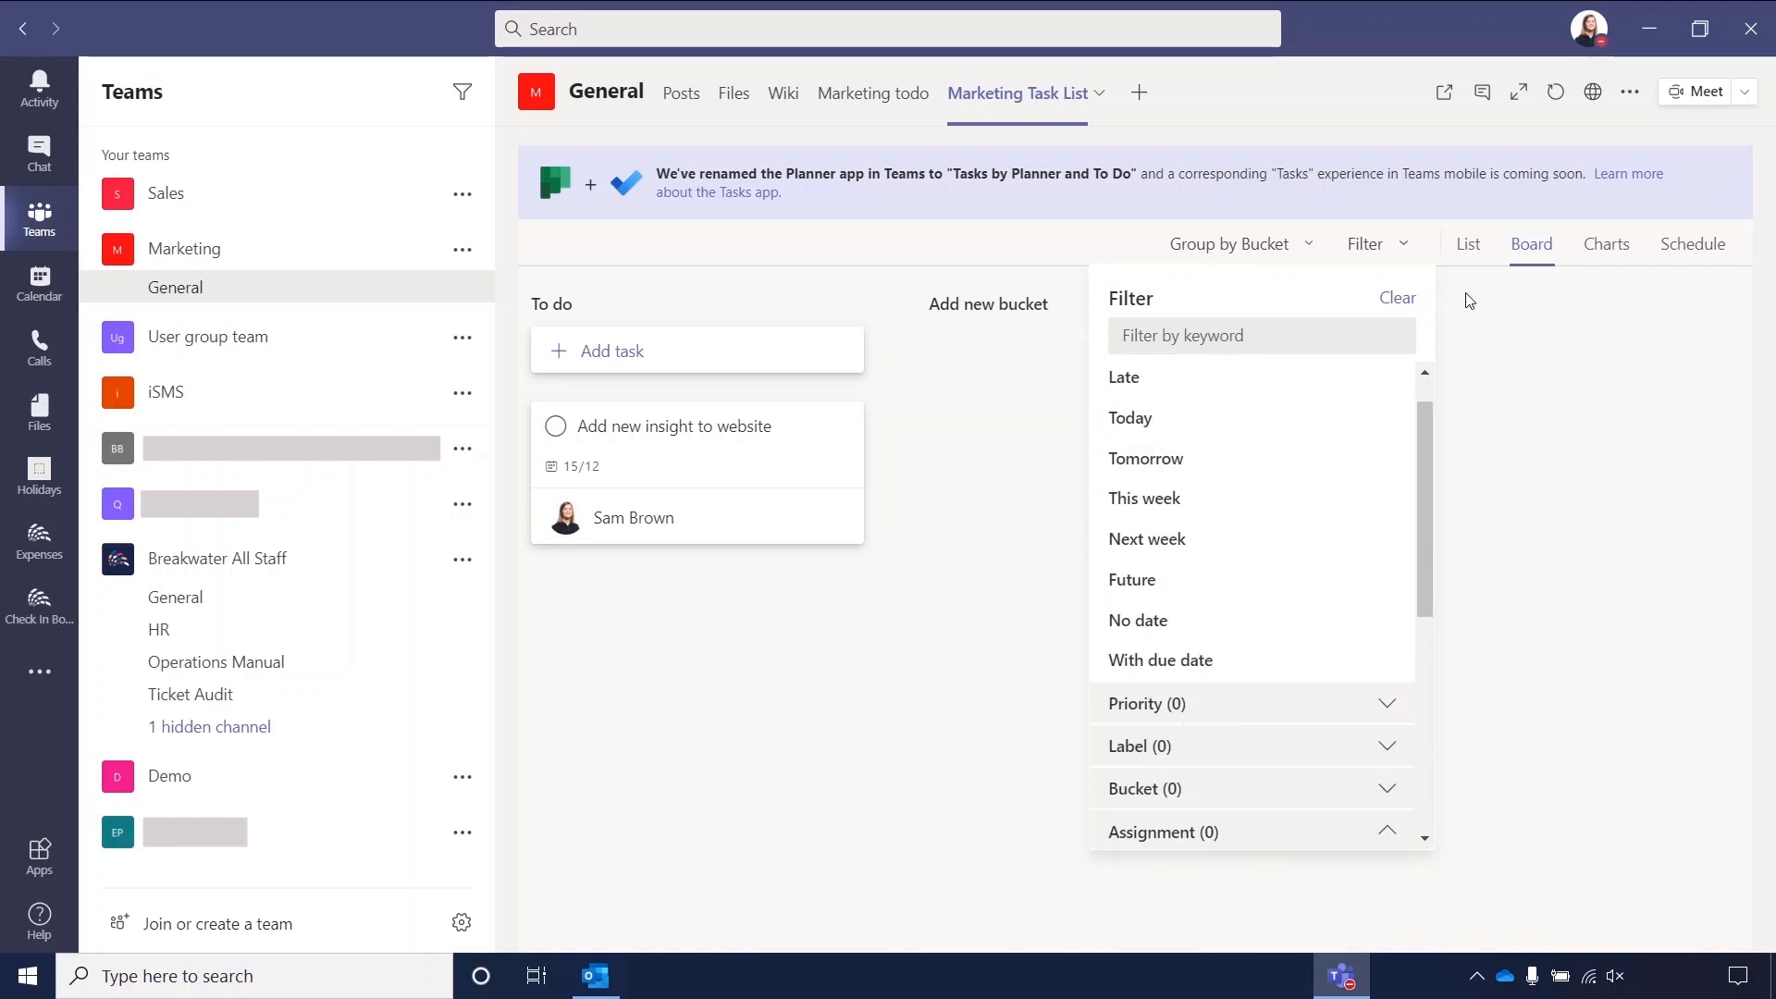
left_click(1468, 244)
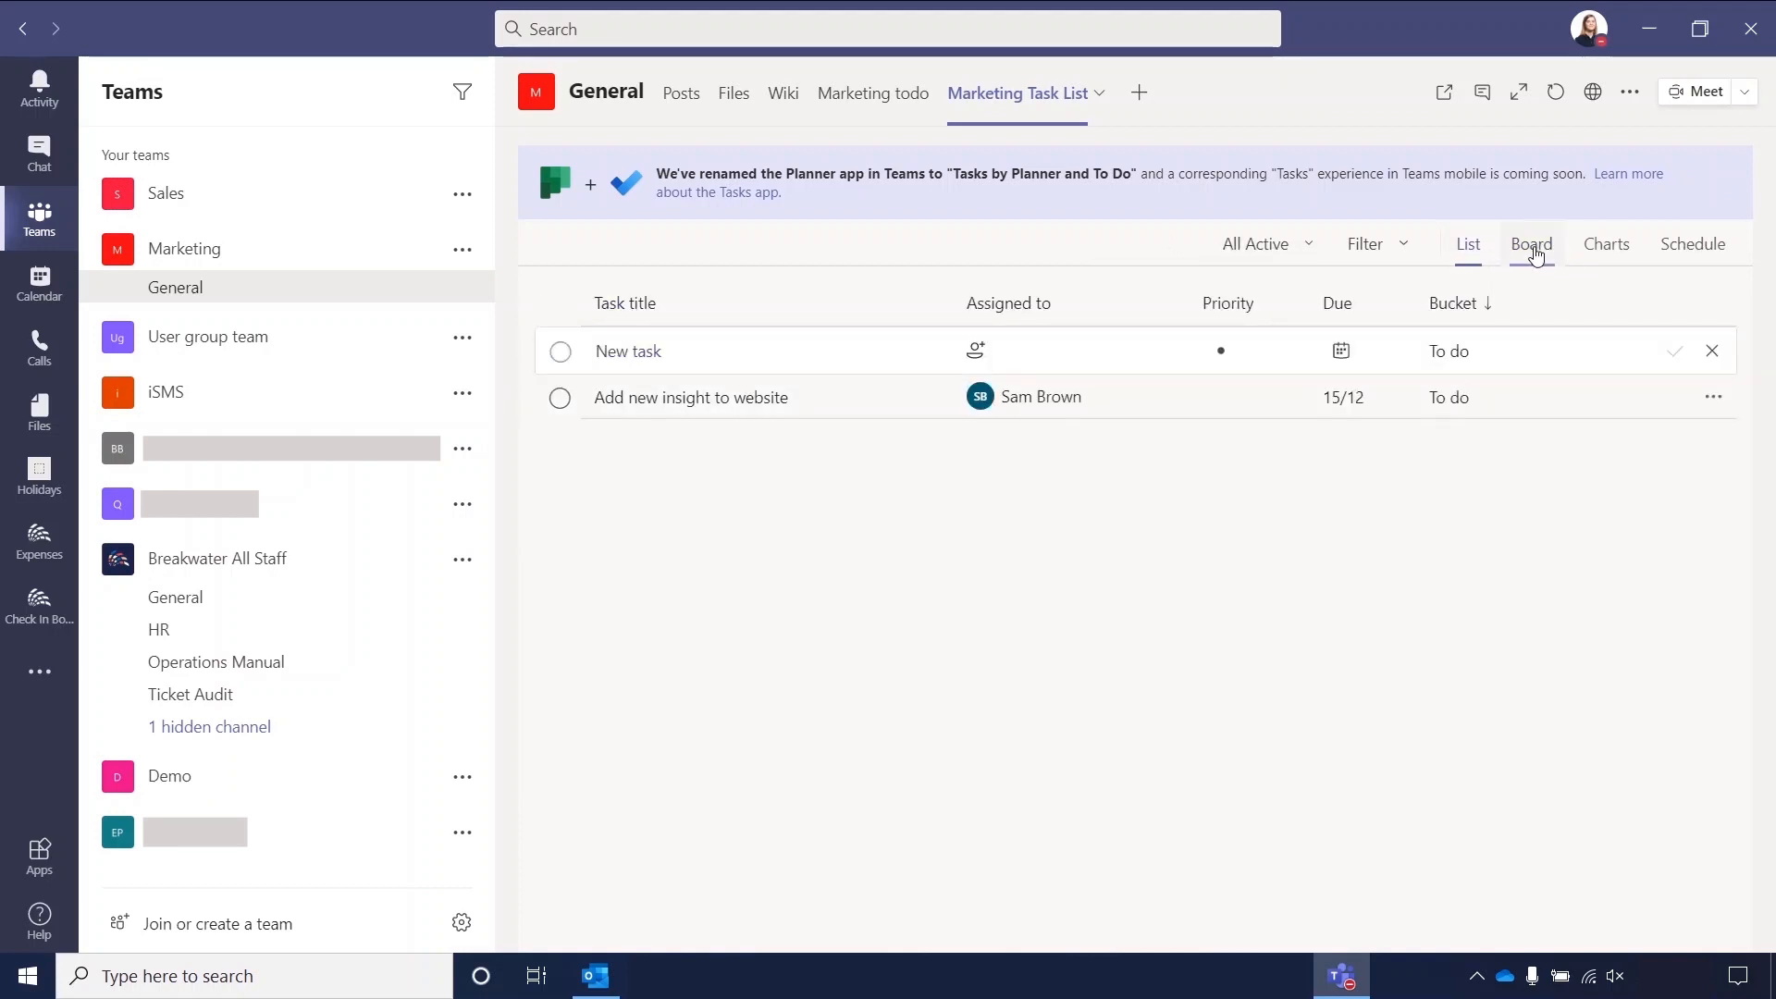
Switch the plan between Board and List views, ending on the Board grouped by bucket.
left_click(1530, 244)
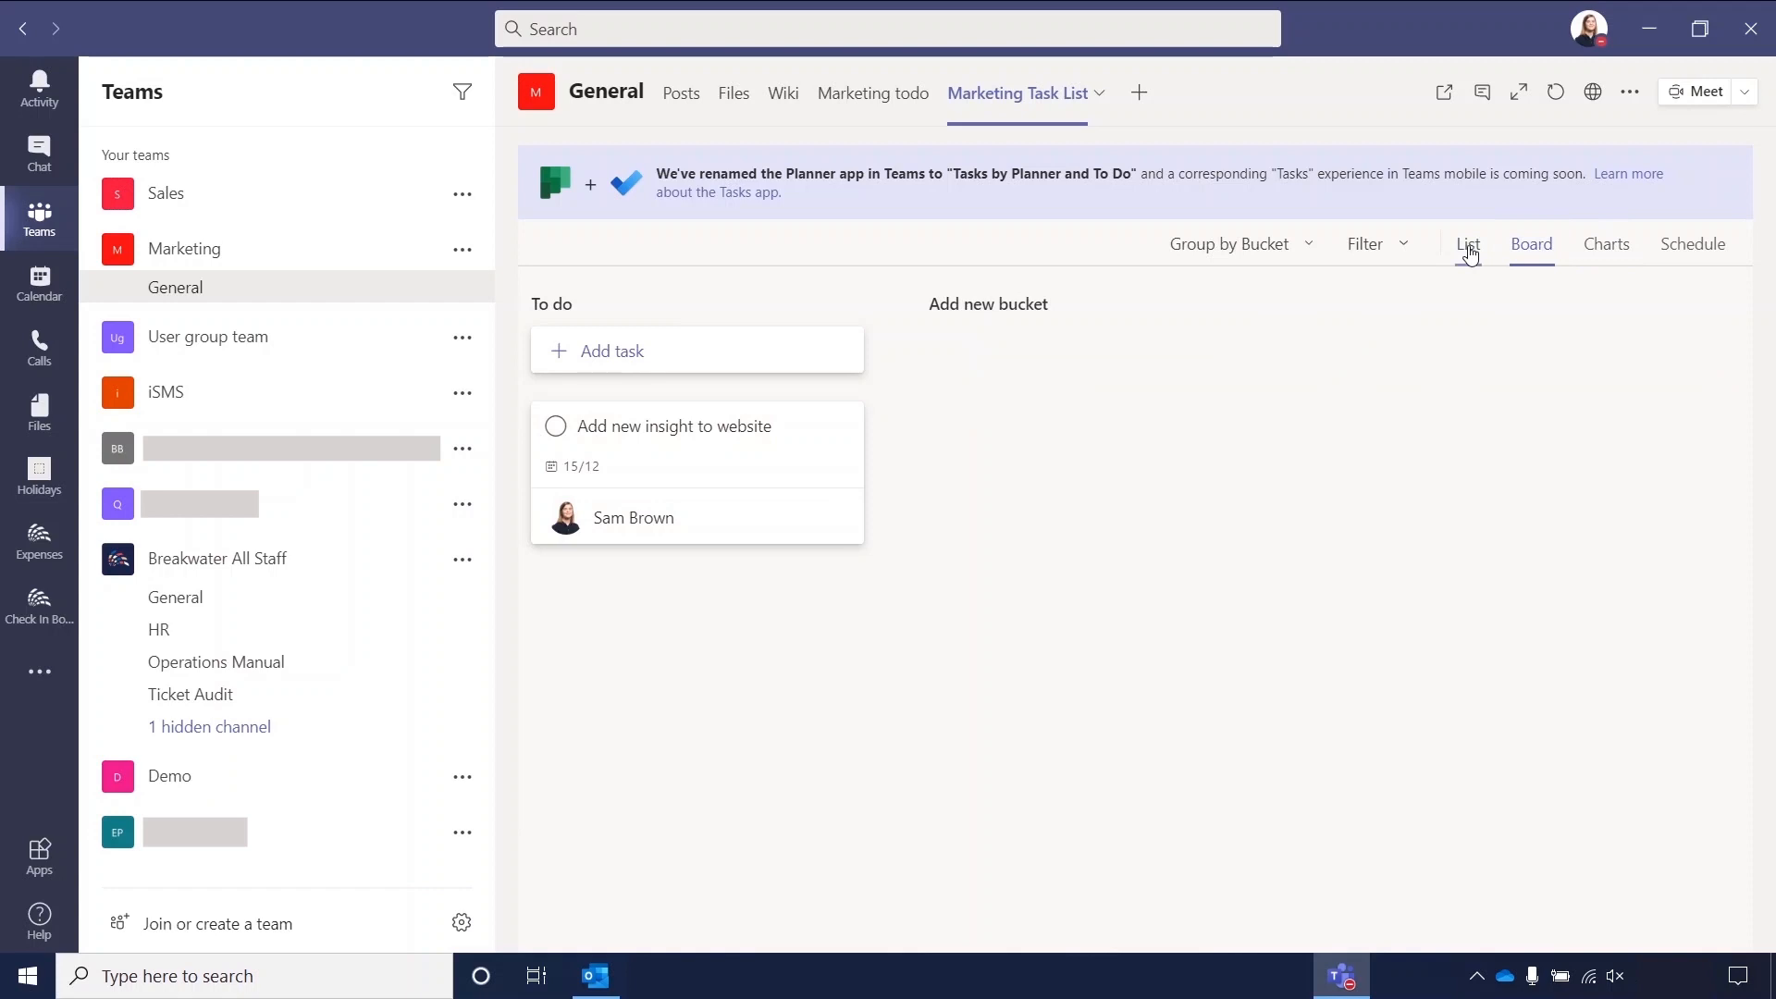
left_click(1467, 243)
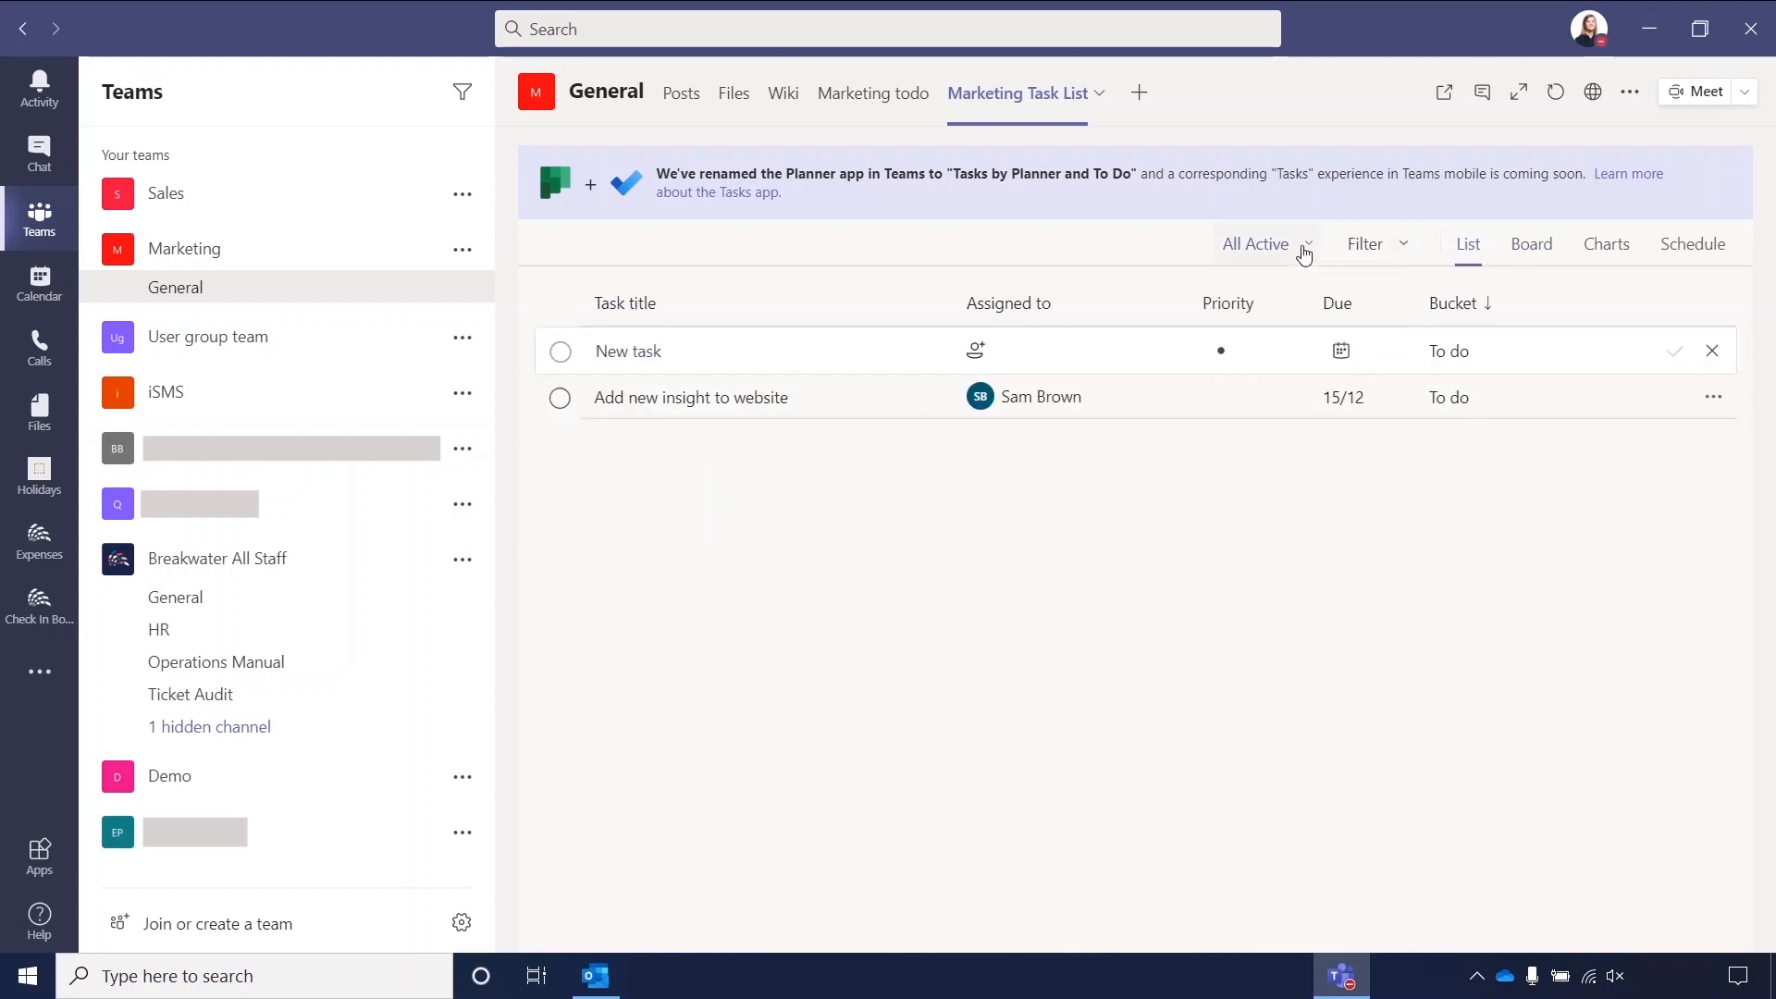
mouse_move(1493, 253)
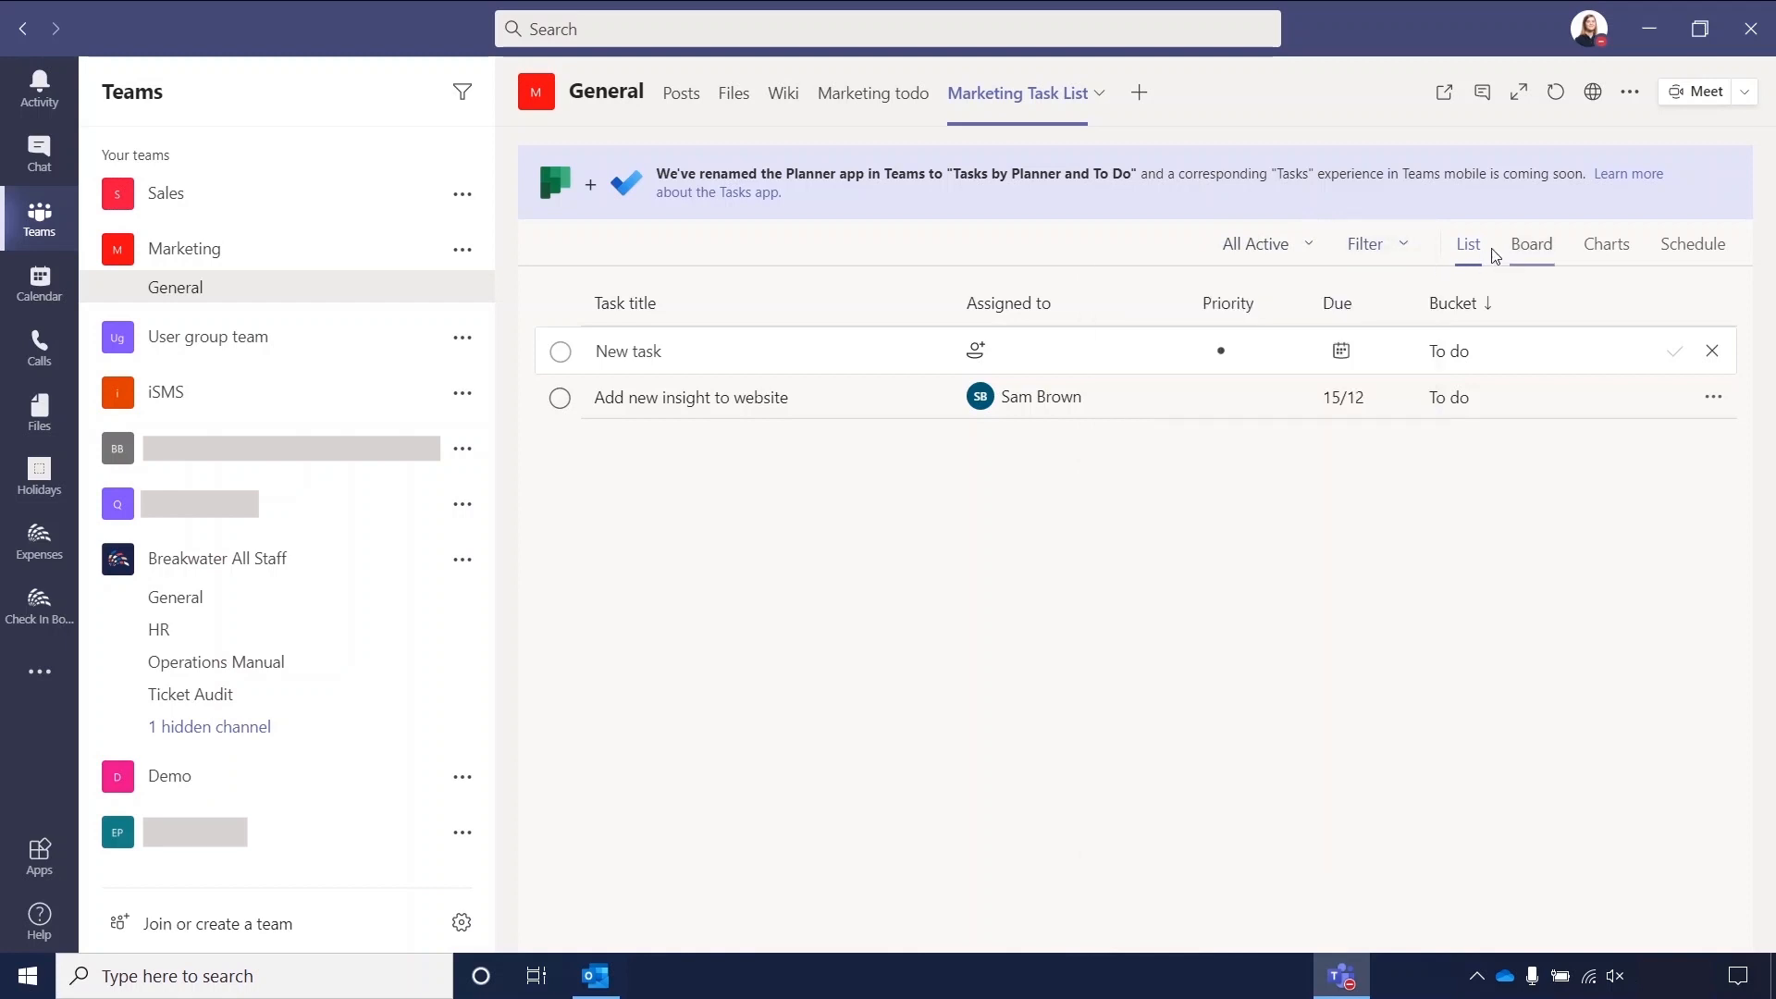
left_click(1530, 243)
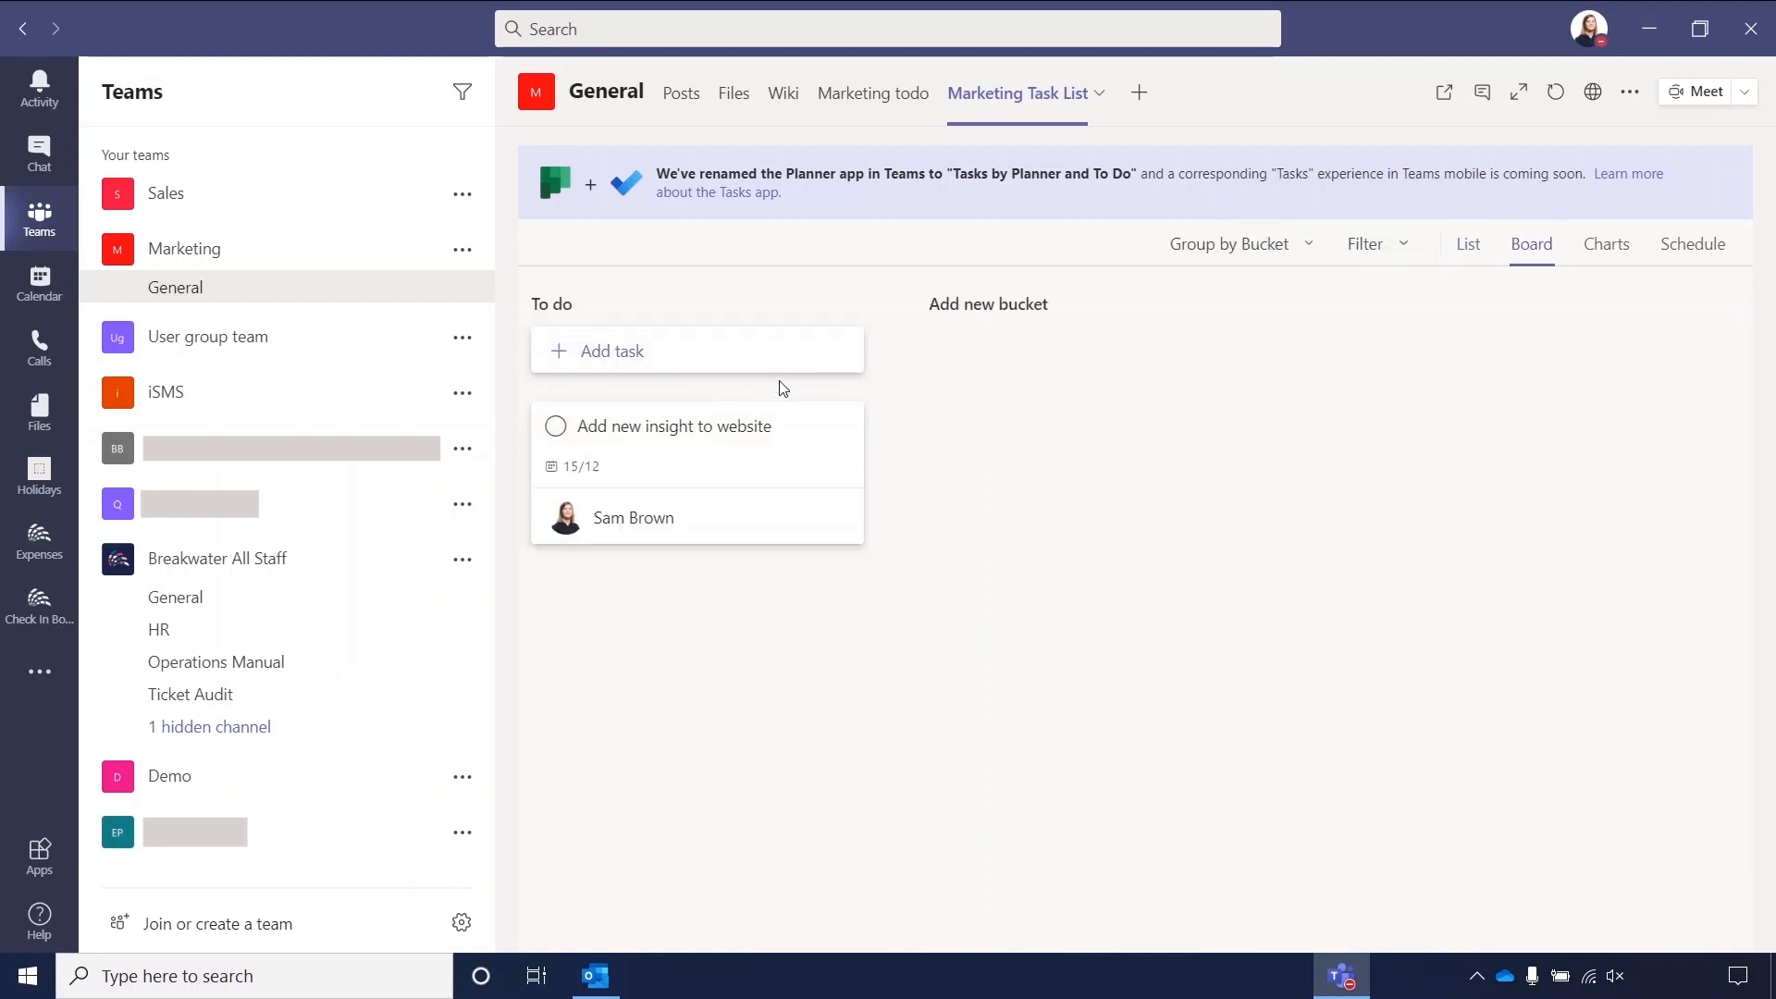
mouse_move(1326, 395)
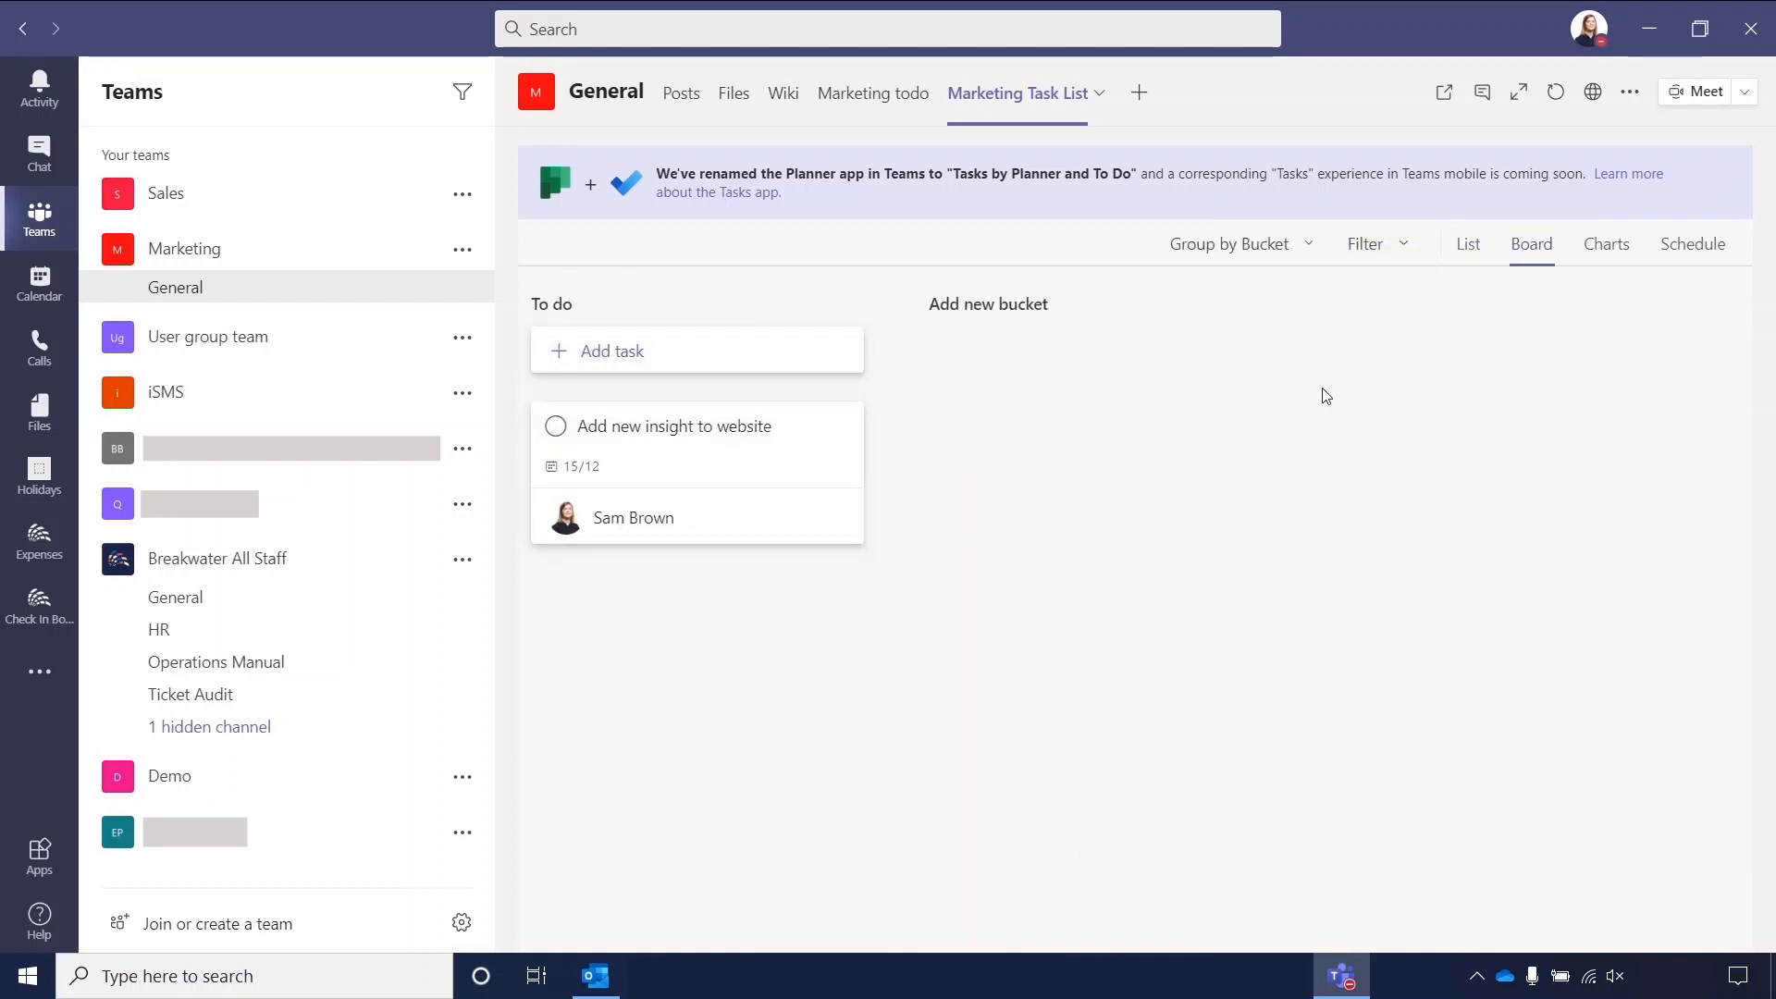
Show the Charts view and scroll through the Status, Bucket, Priority and Members charts.
left_click(1605, 244)
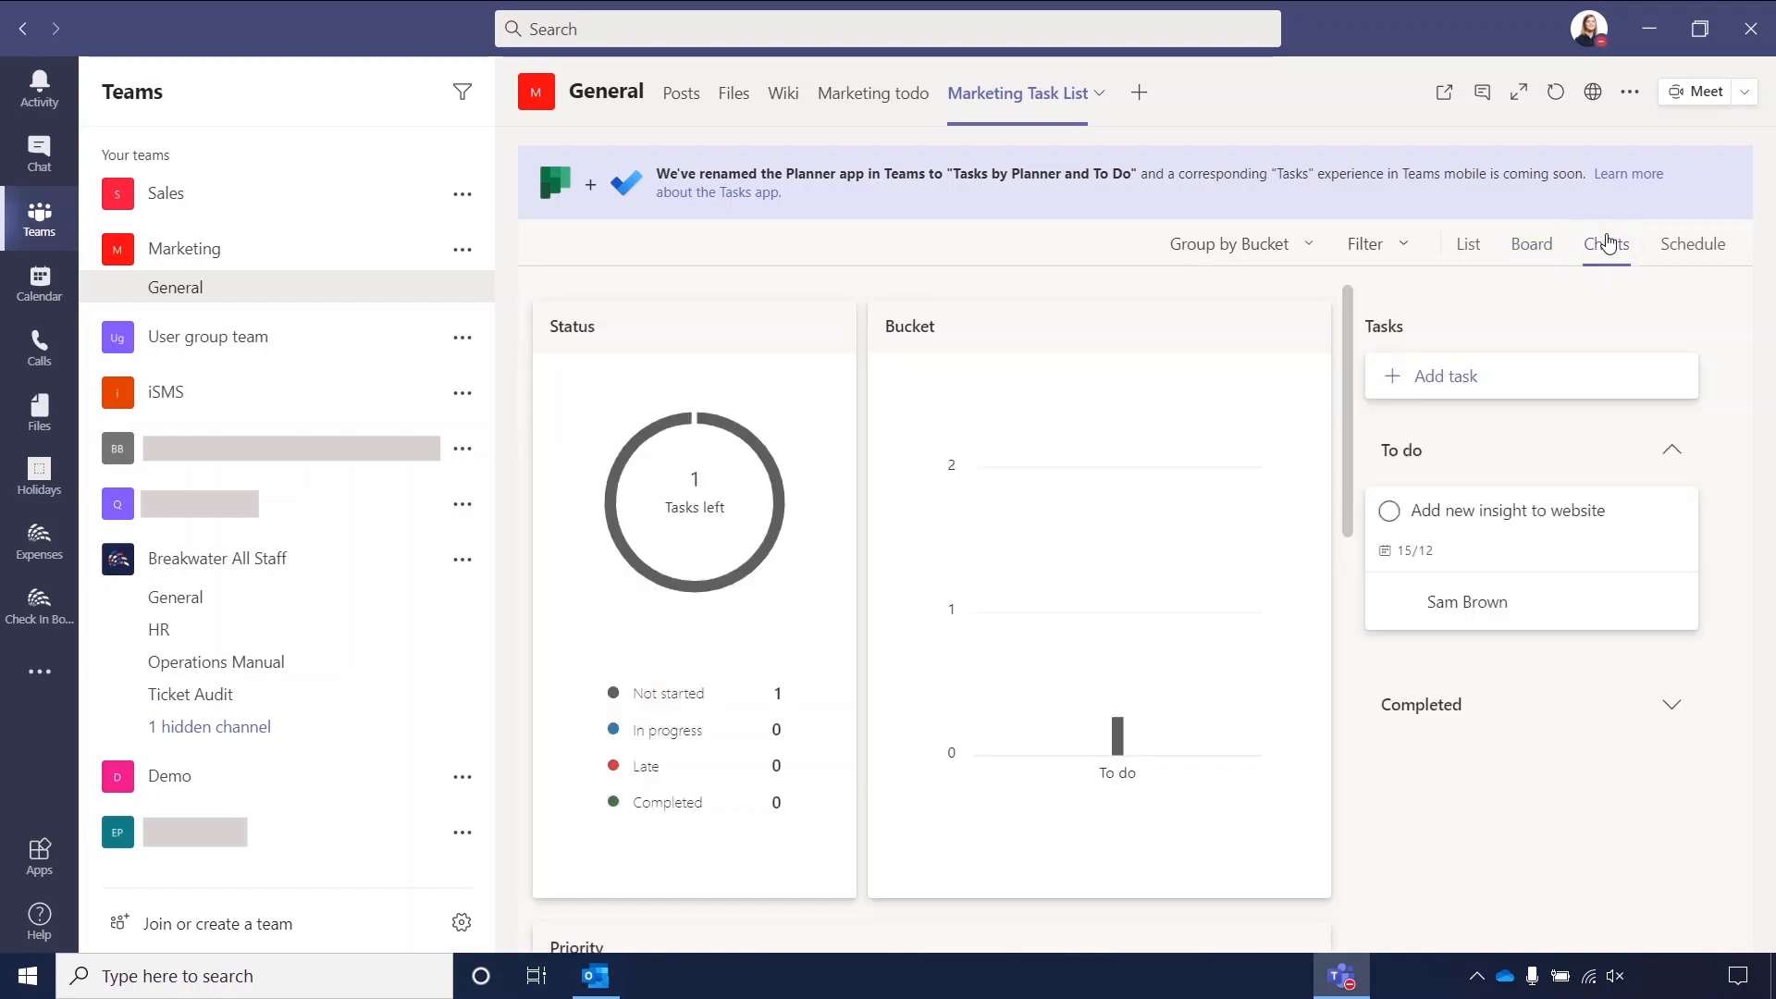
mouse_move(746, 410)
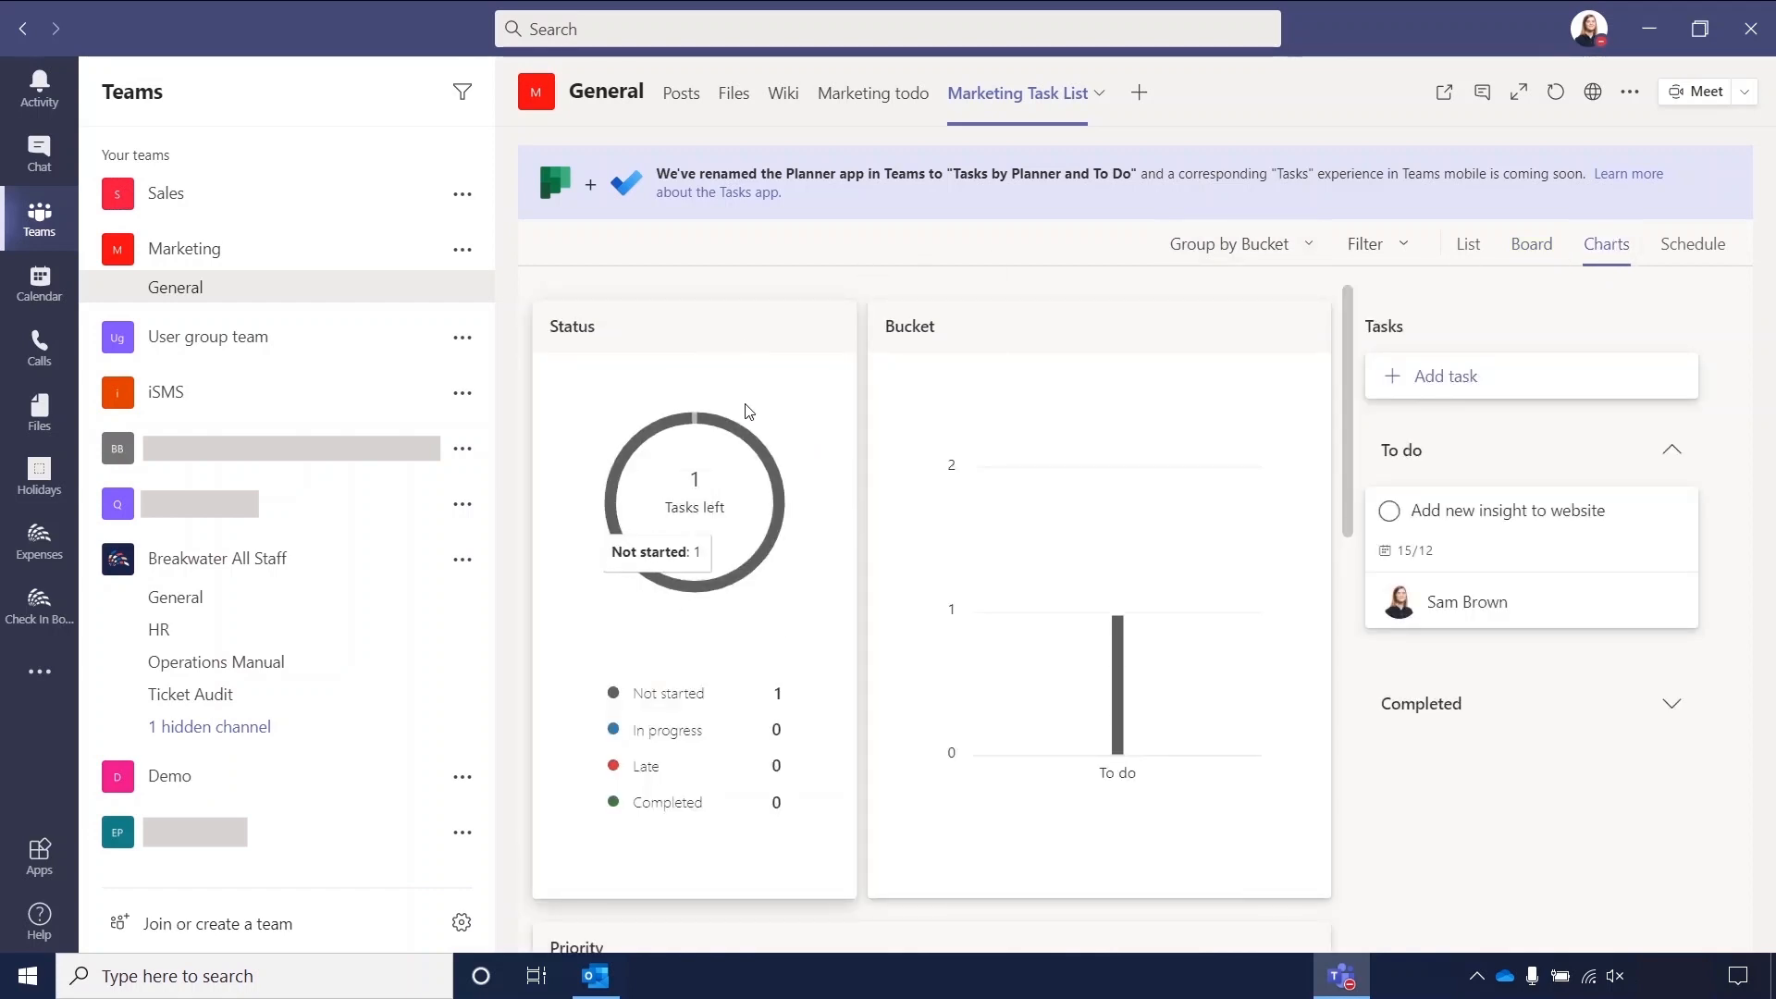
mouse_move(655, 756)
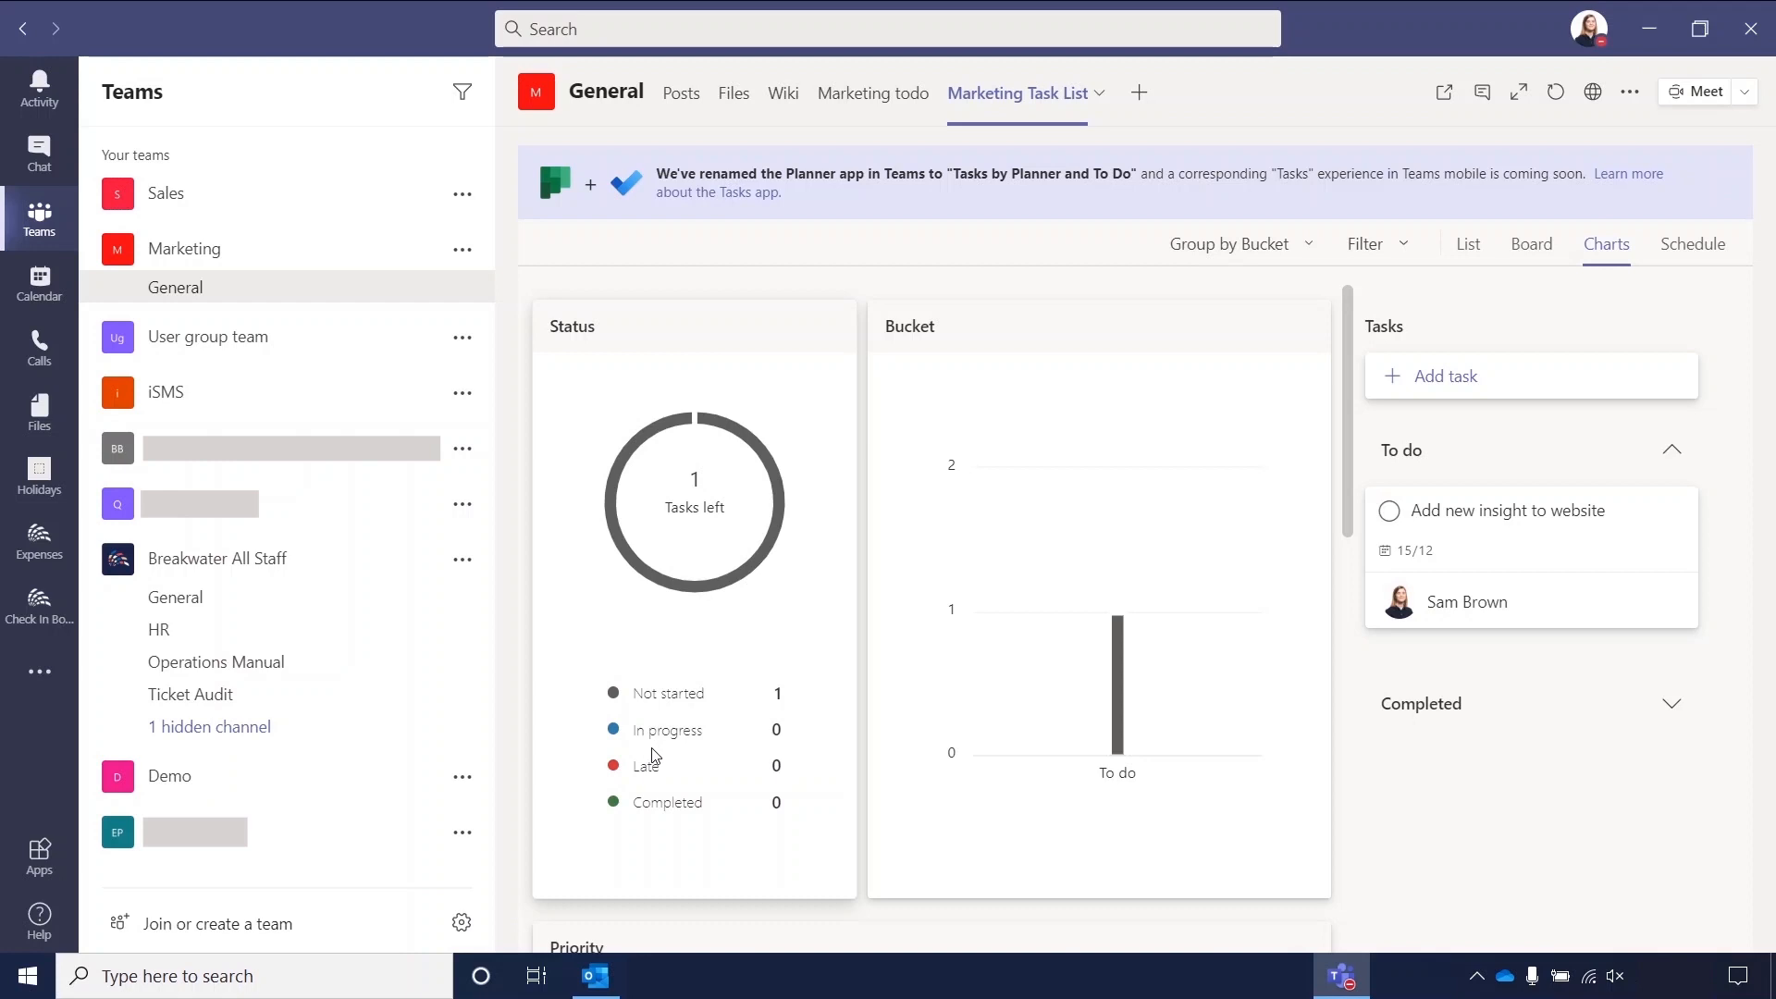
scroll("down", 3)
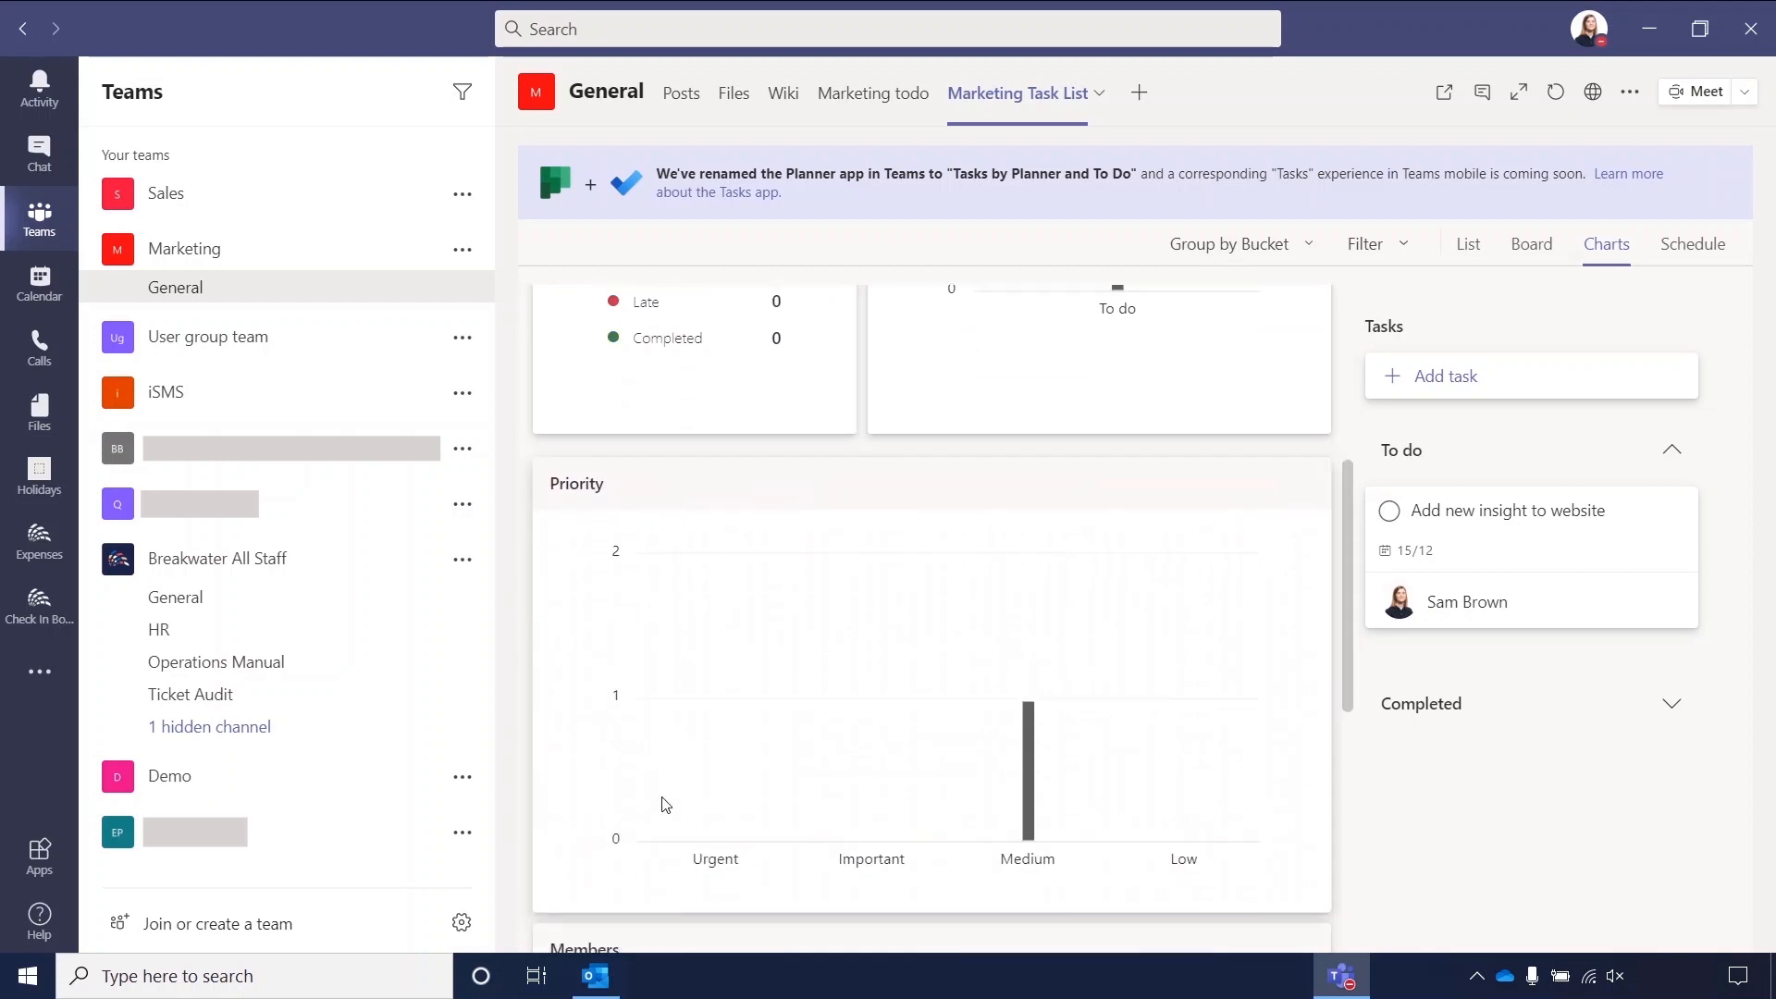
scroll("down", 3)
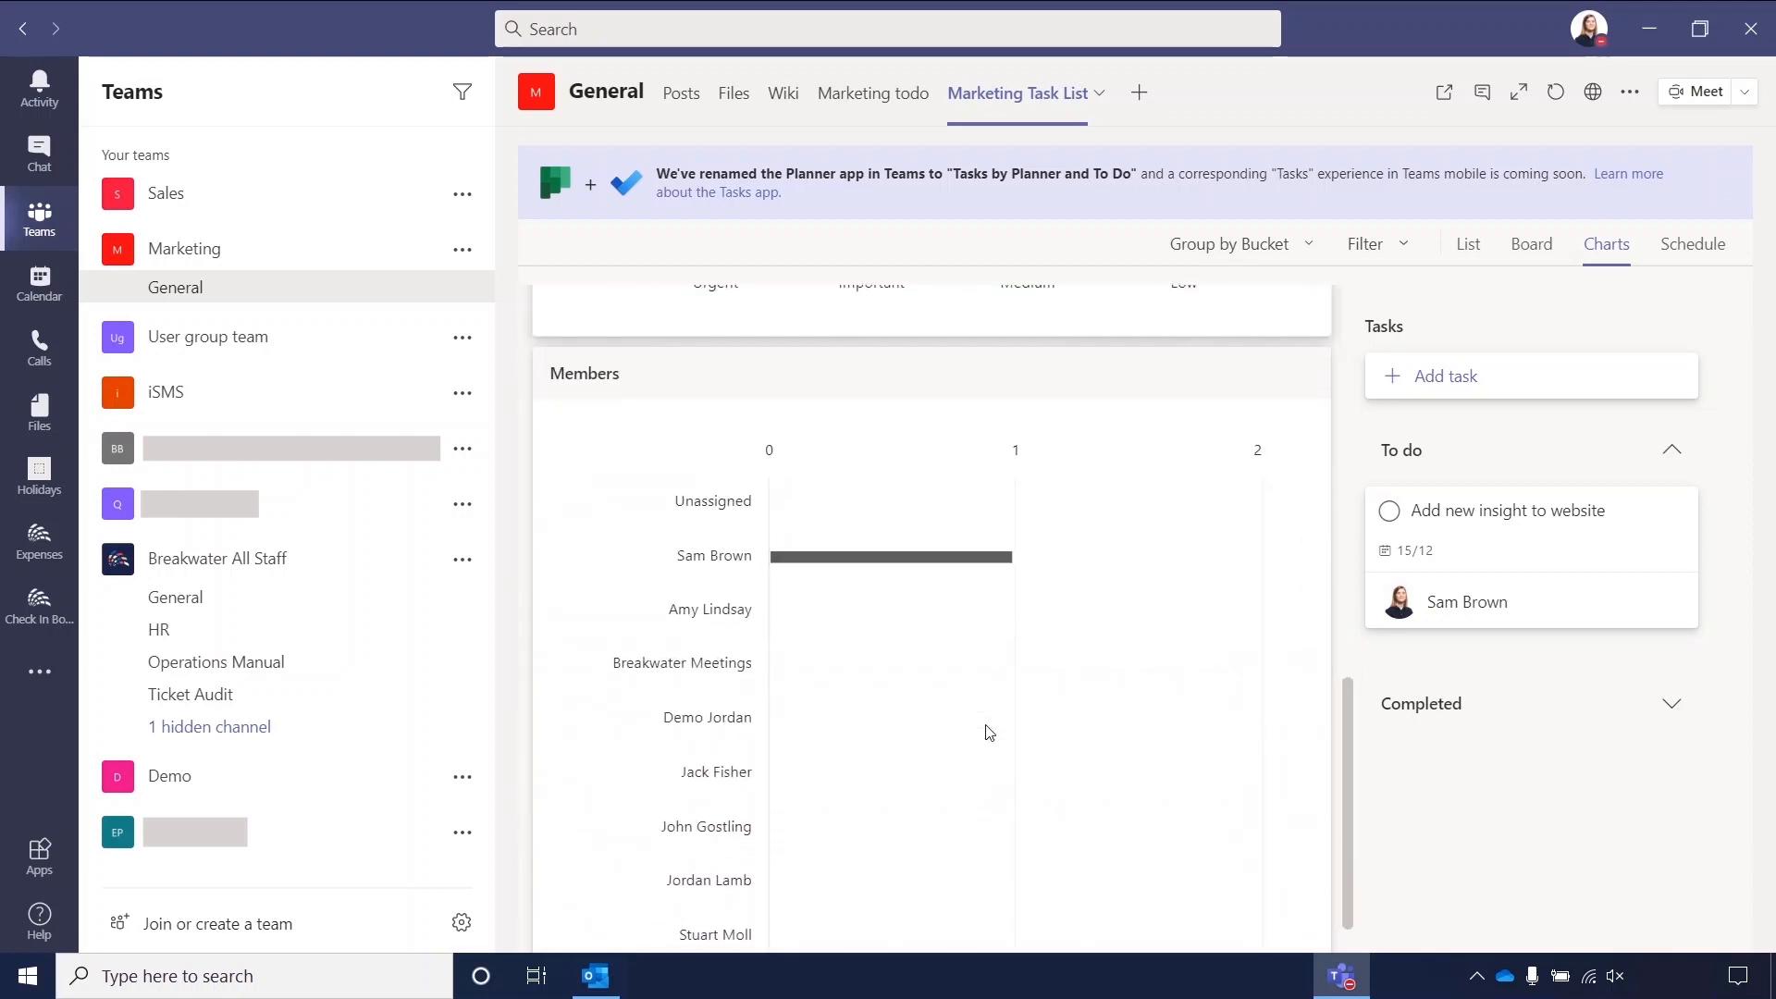
scroll("up", 3)
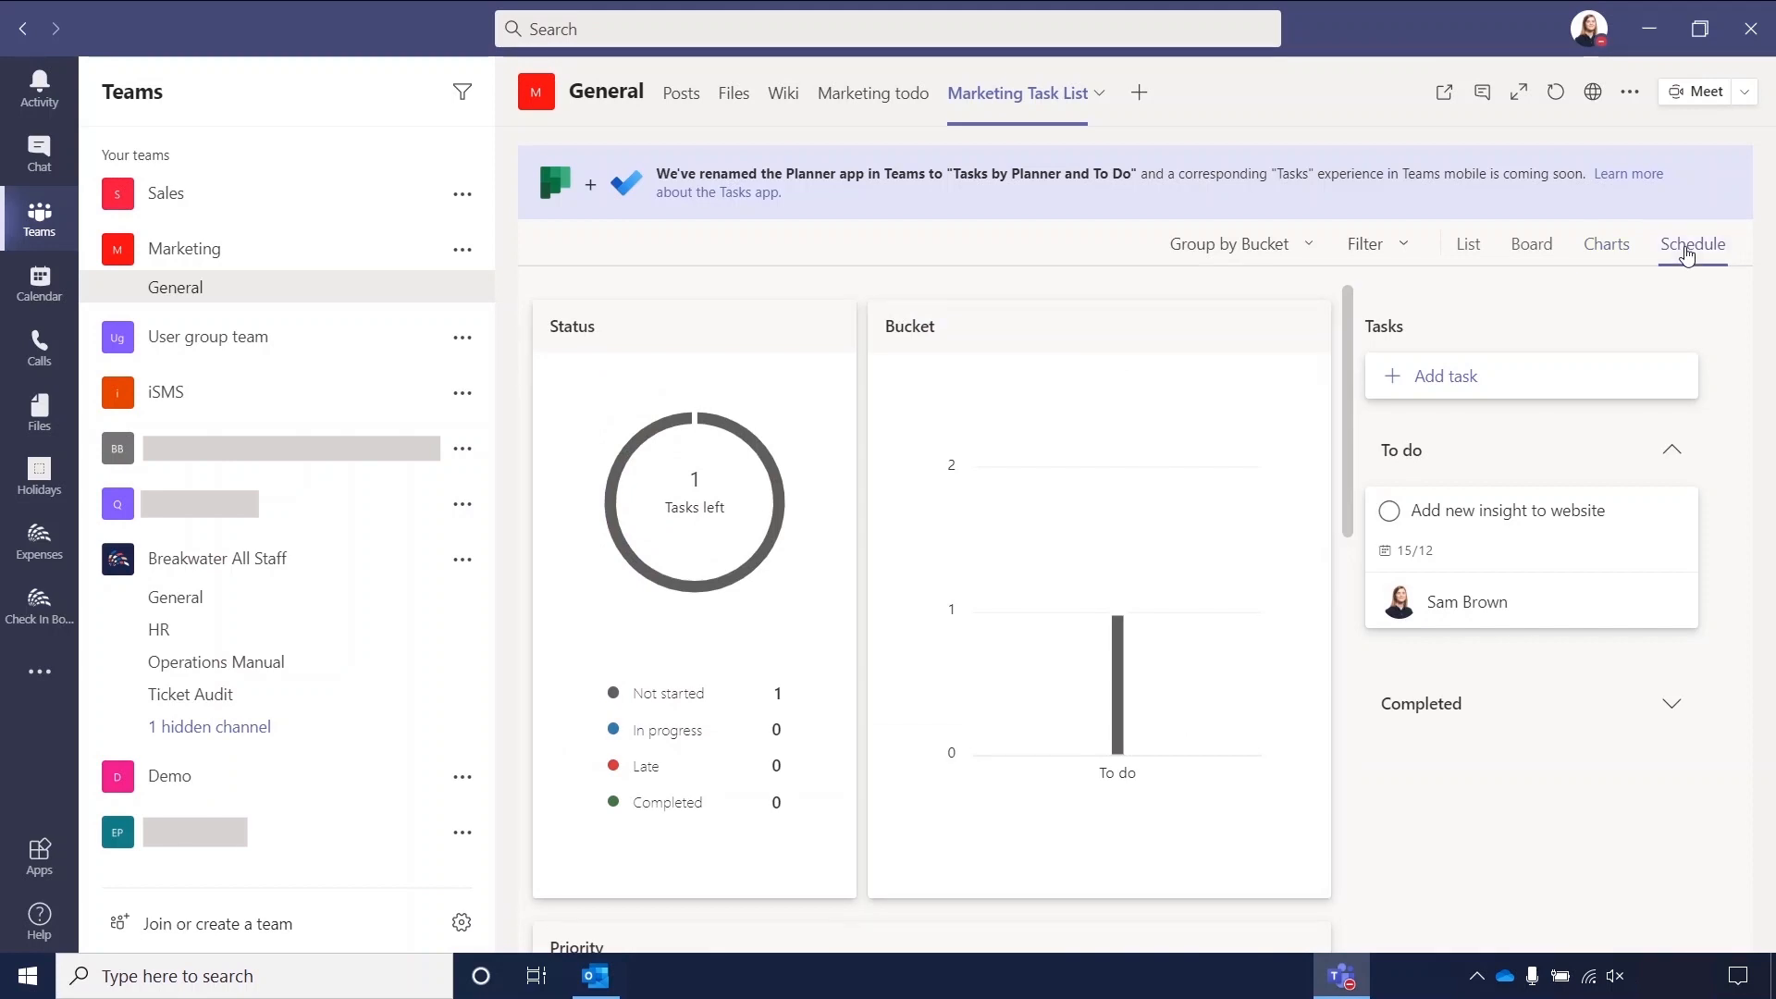
Switch to the Schedule view showing December 2020 with the insight task on the 15th.
left_click(1692, 243)
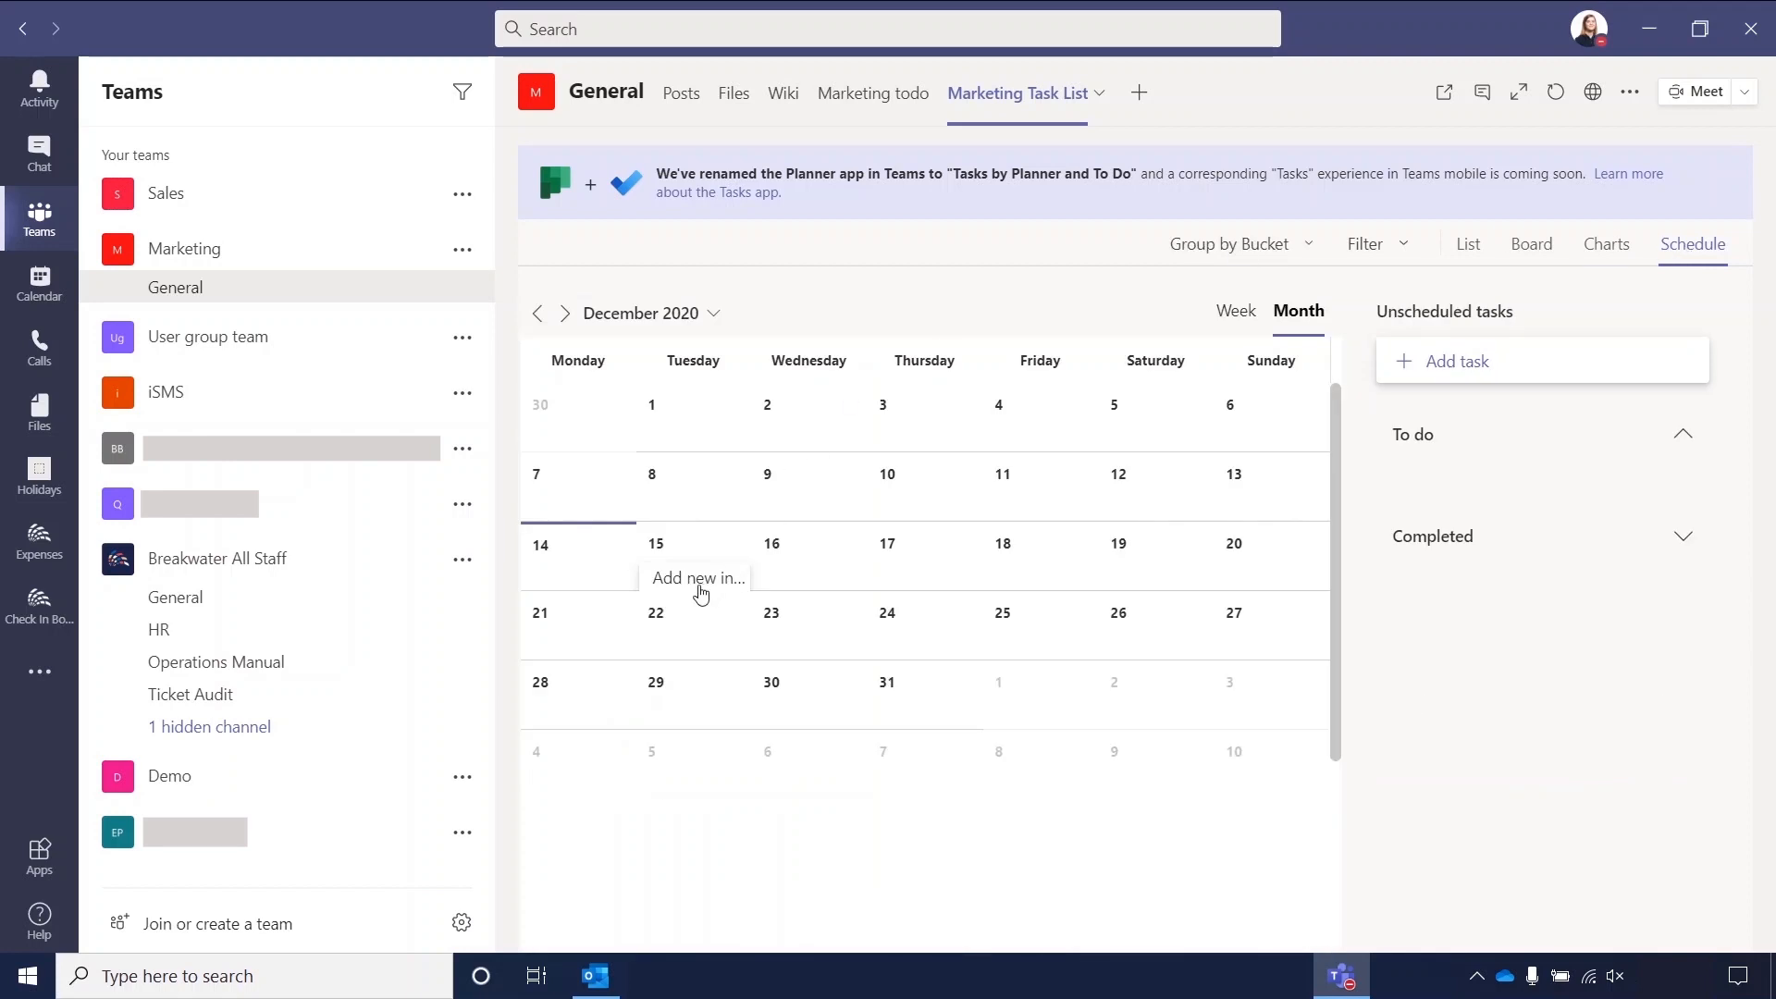
mouse_move(699, 594)
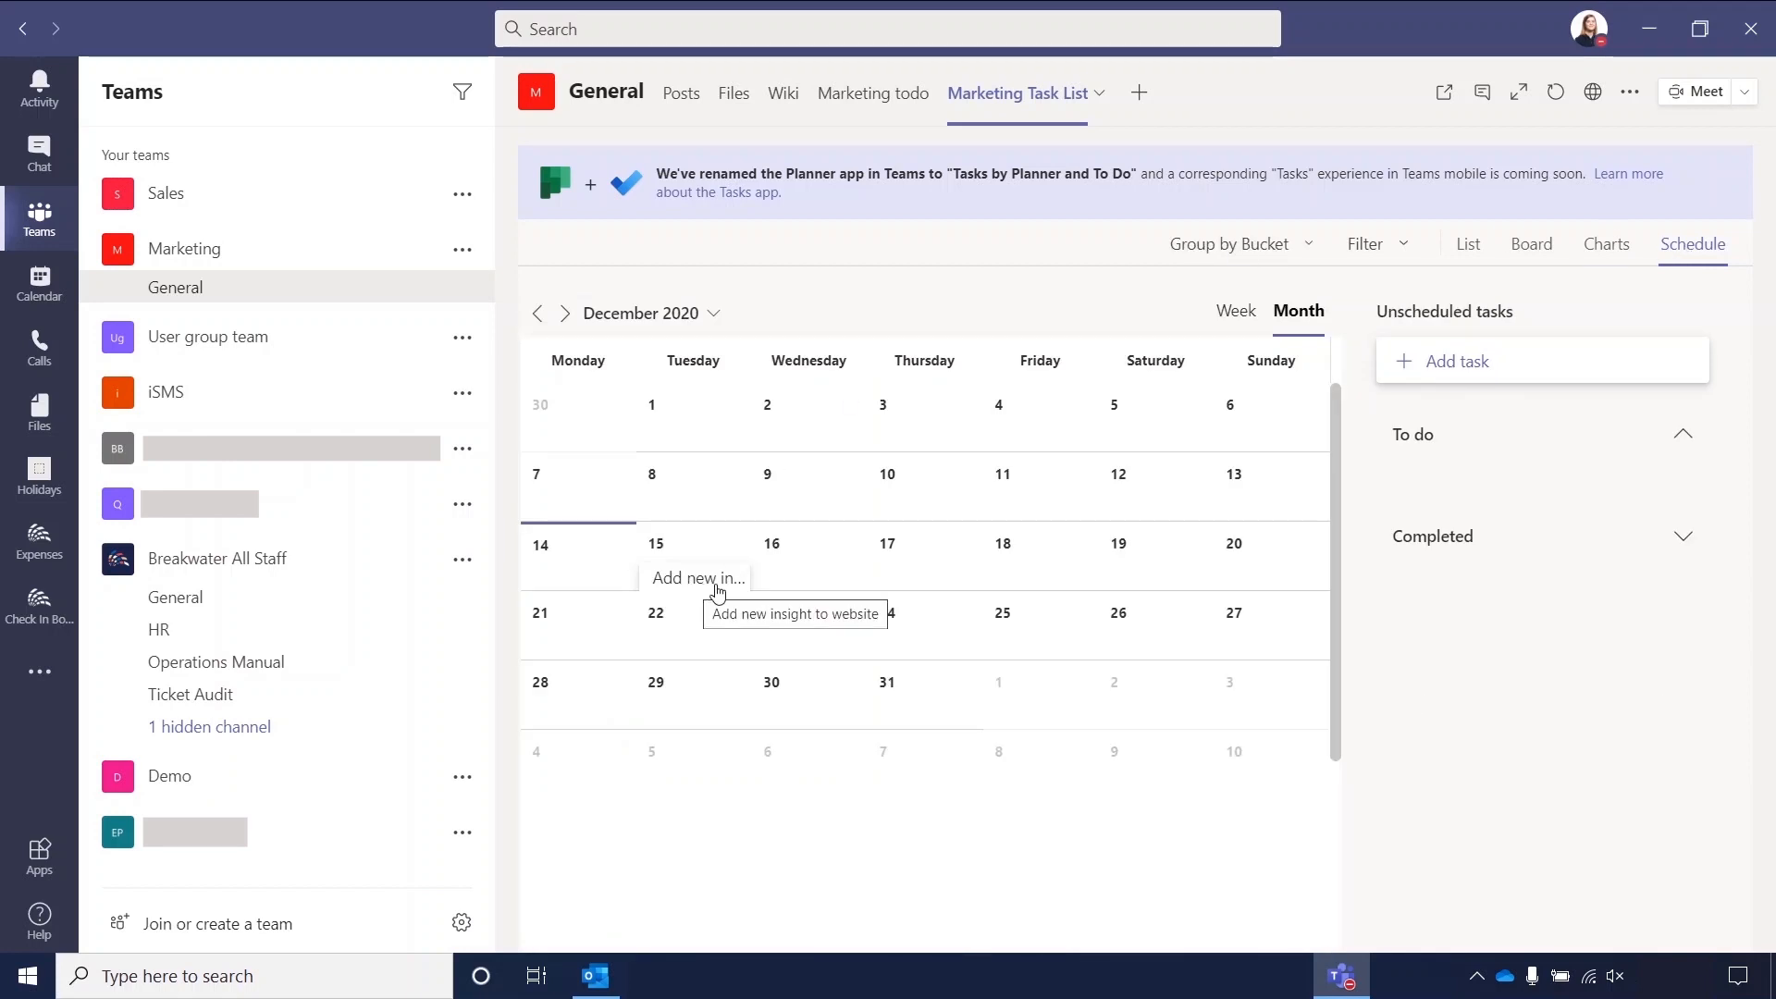
mouse_move(1110, 637)
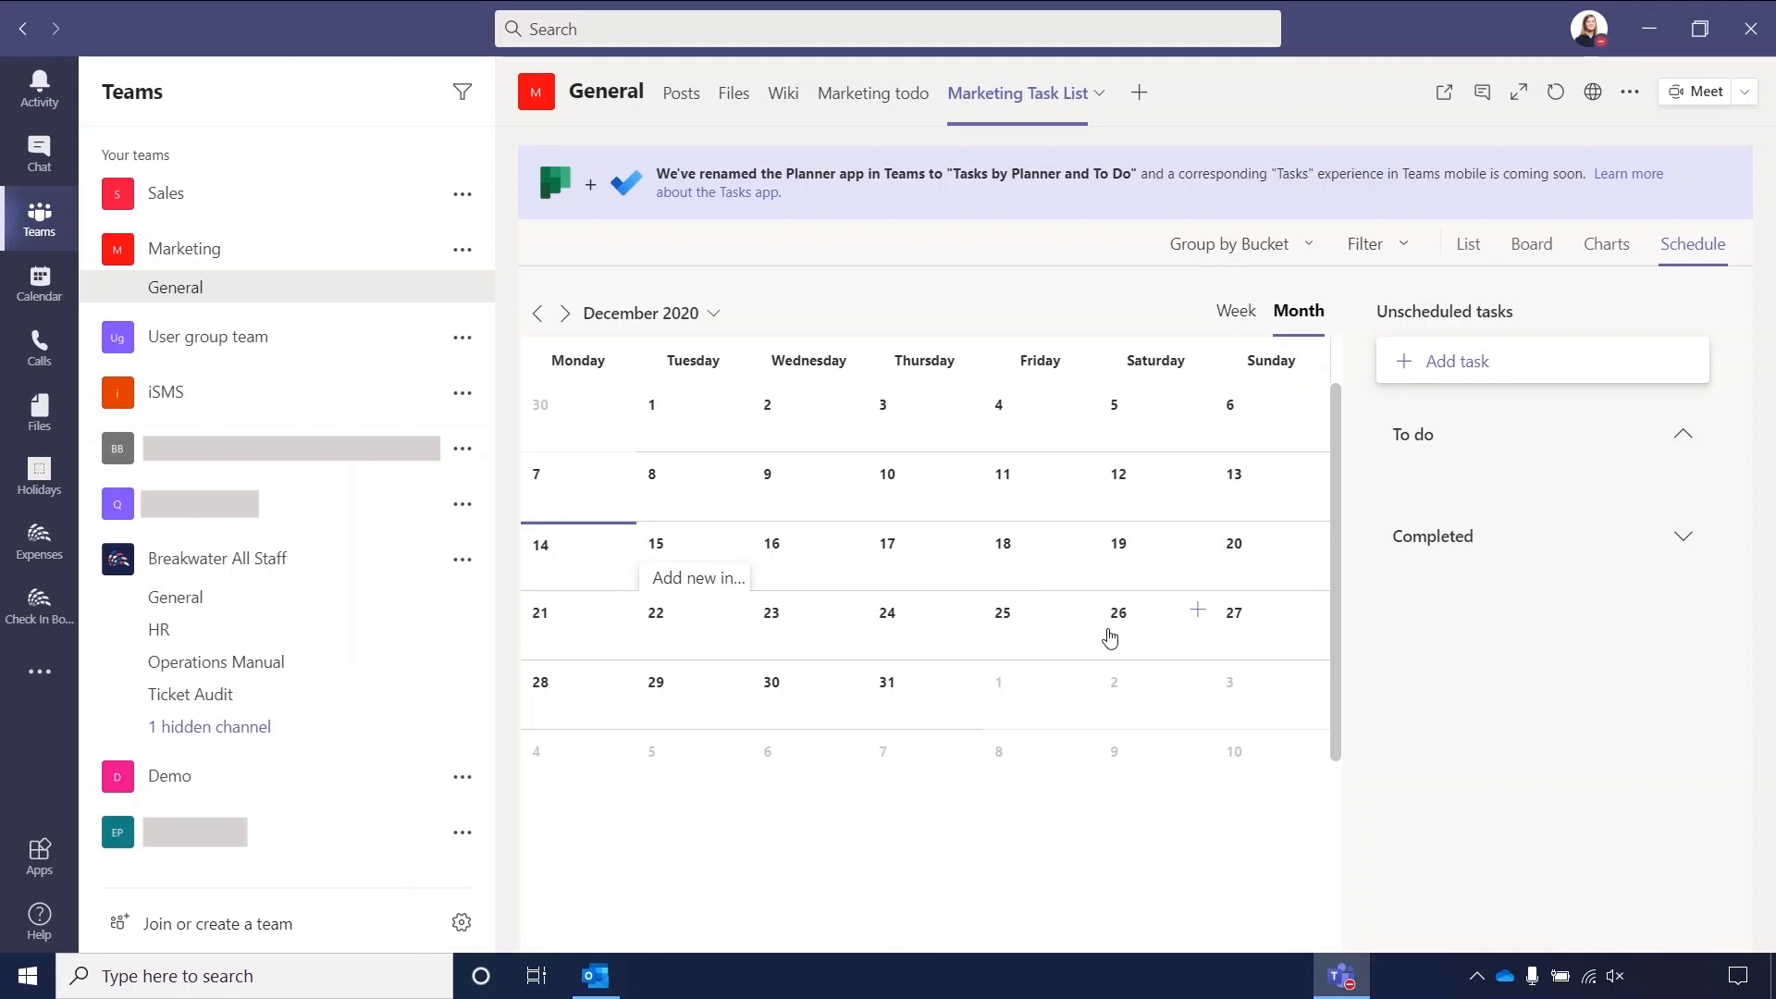
mouse_move(661, 706)
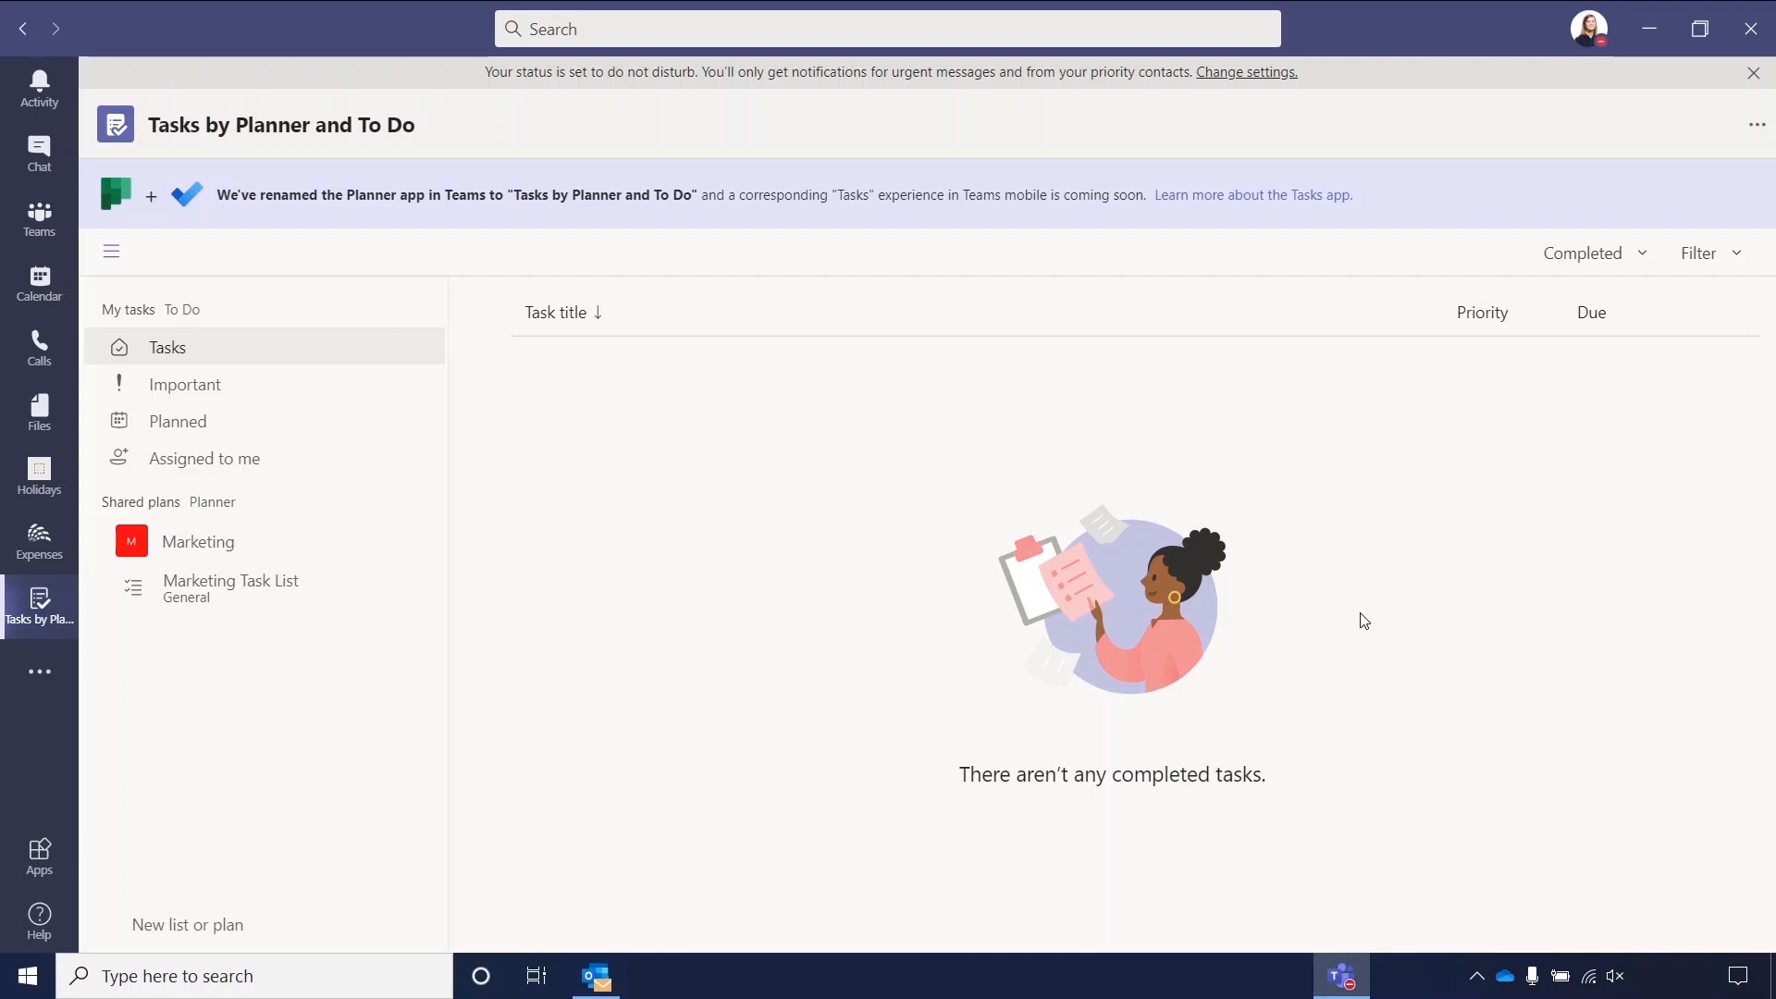
mouse_move(217, 458)
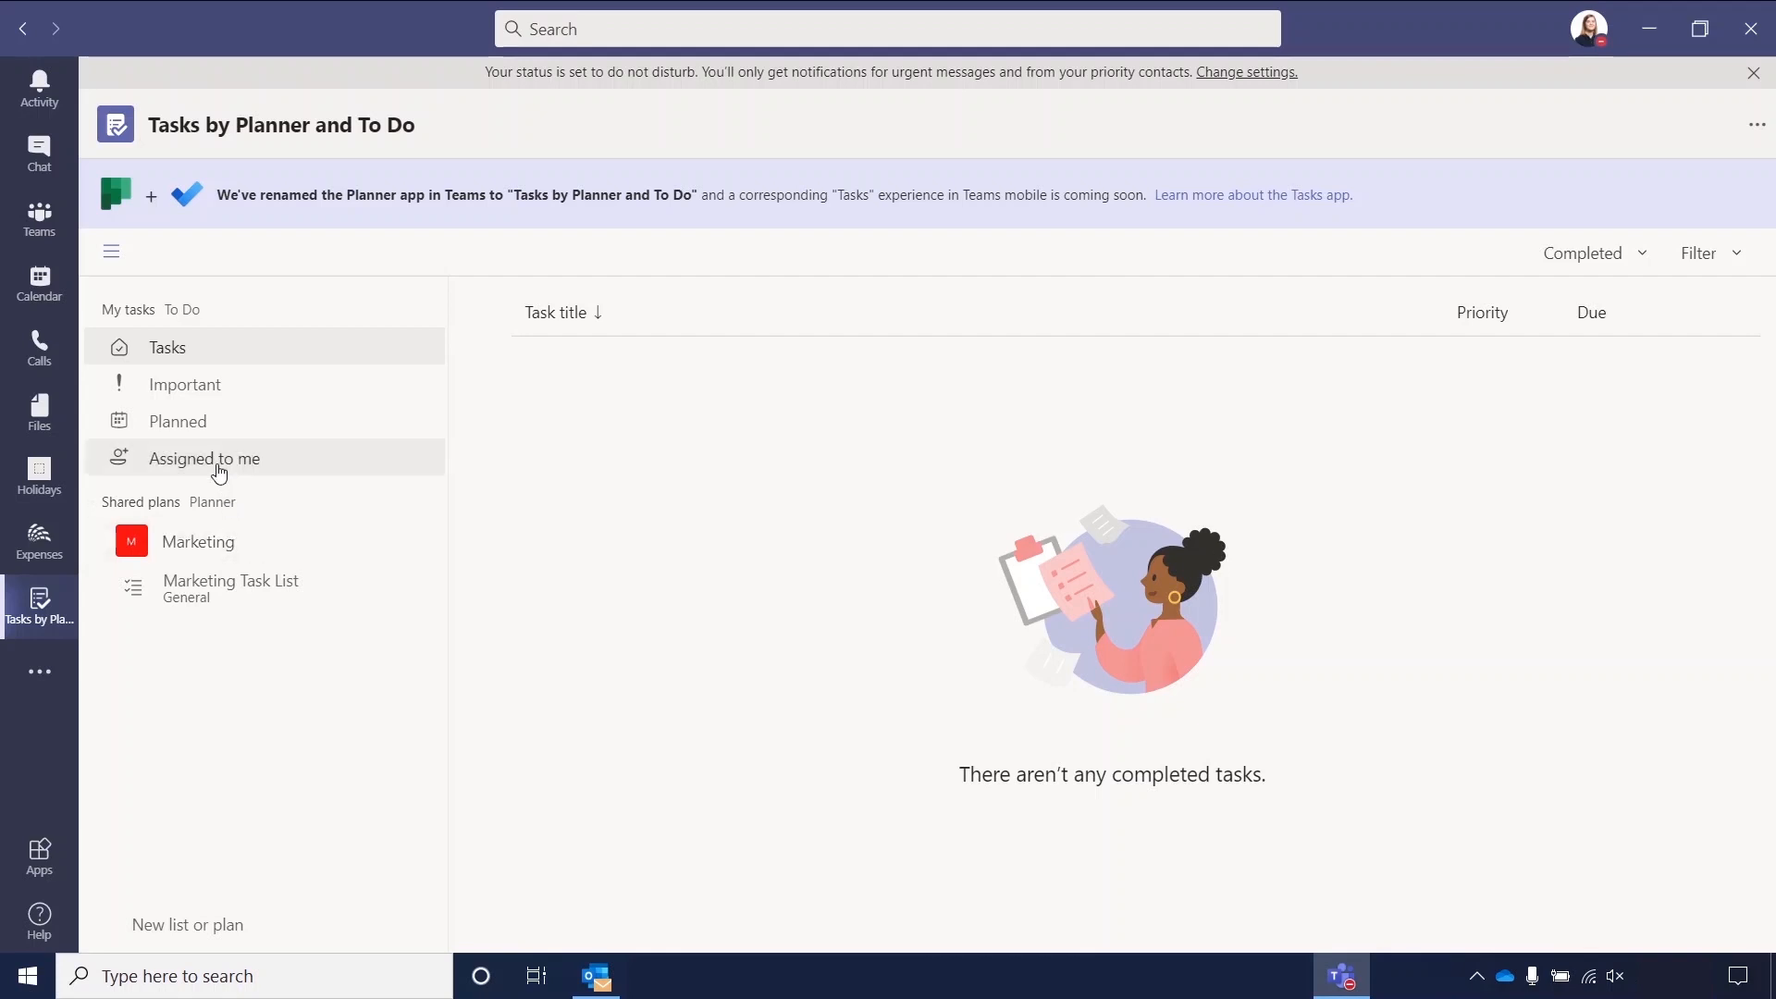
Show the Assigned to me list in the Tasks app, including 'Add new insight to website'.
left_click(205, 457)
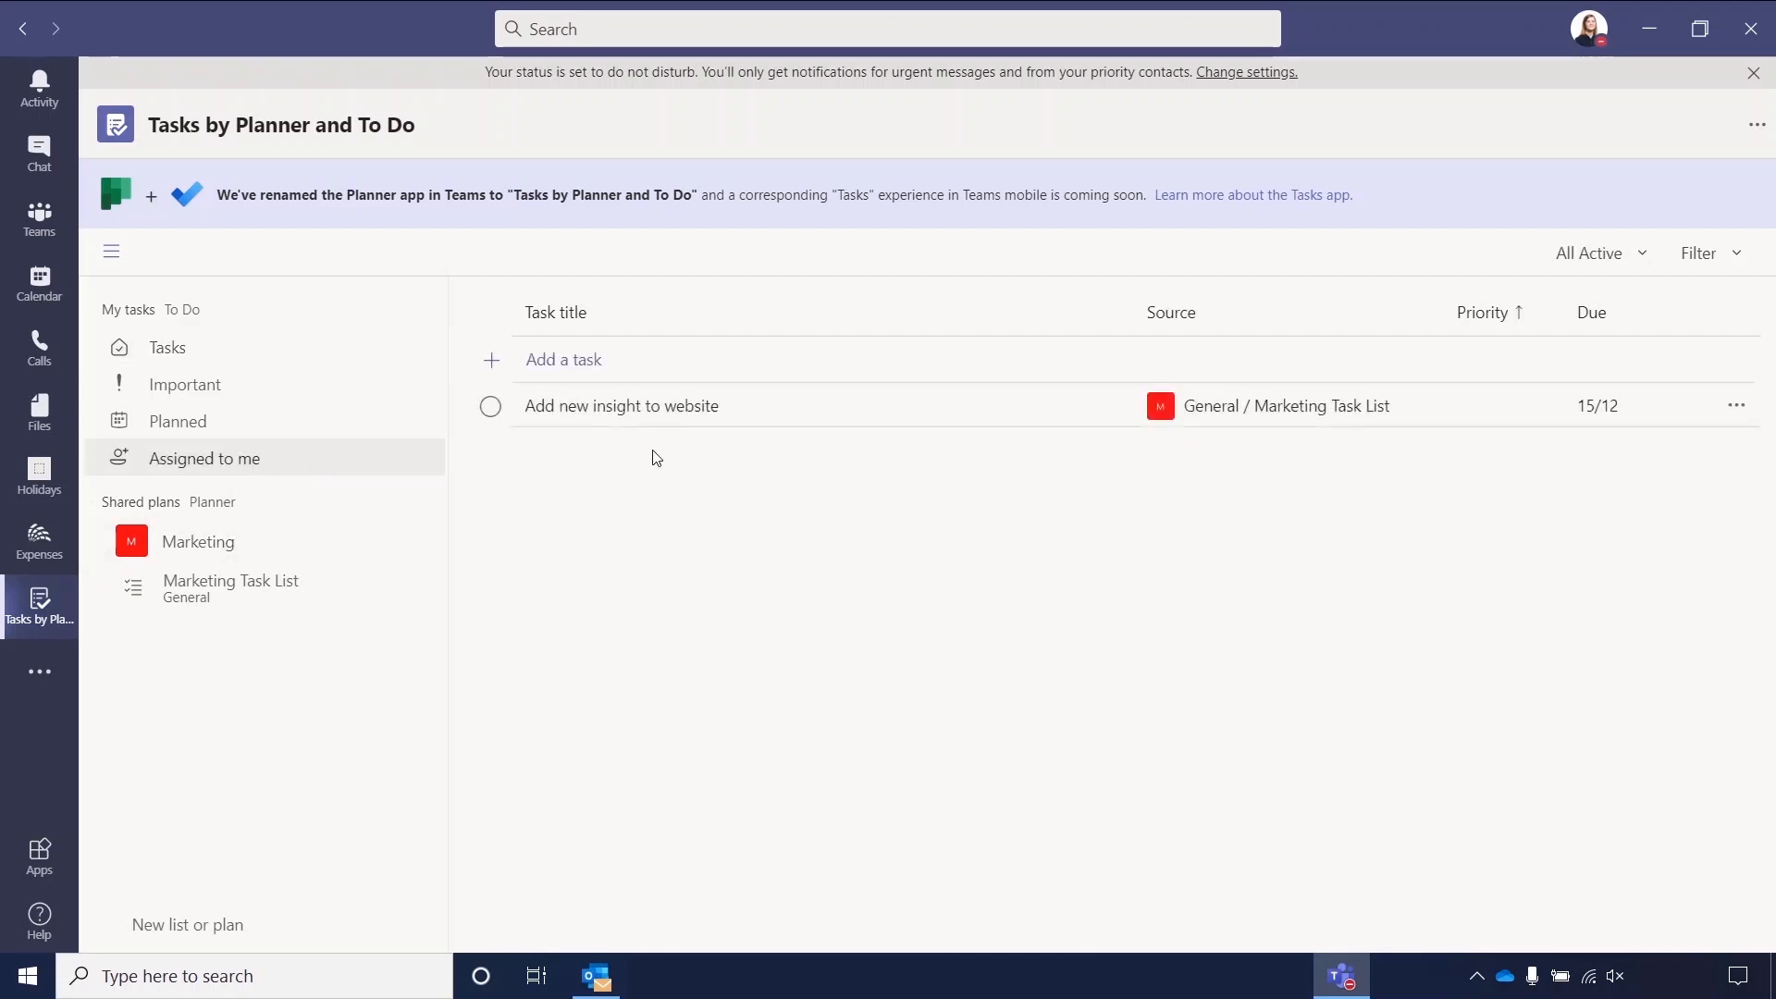
mouse_move(746, 417)
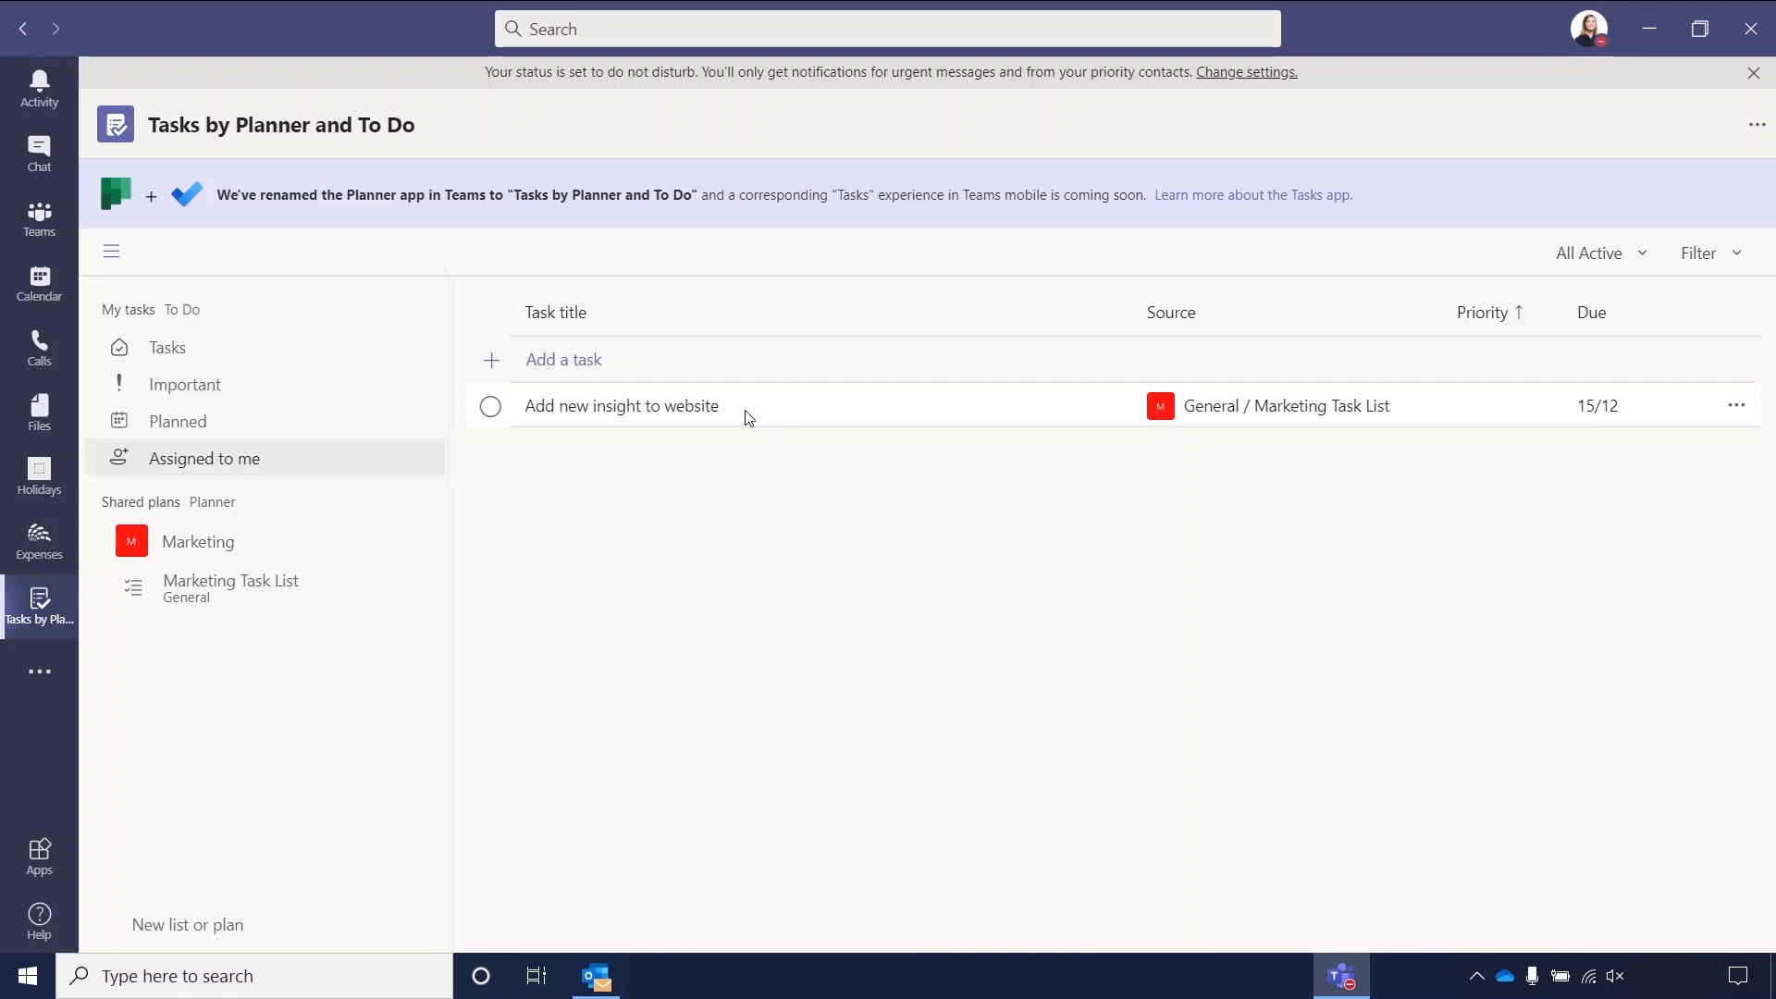
mouse_move(1233, 420)
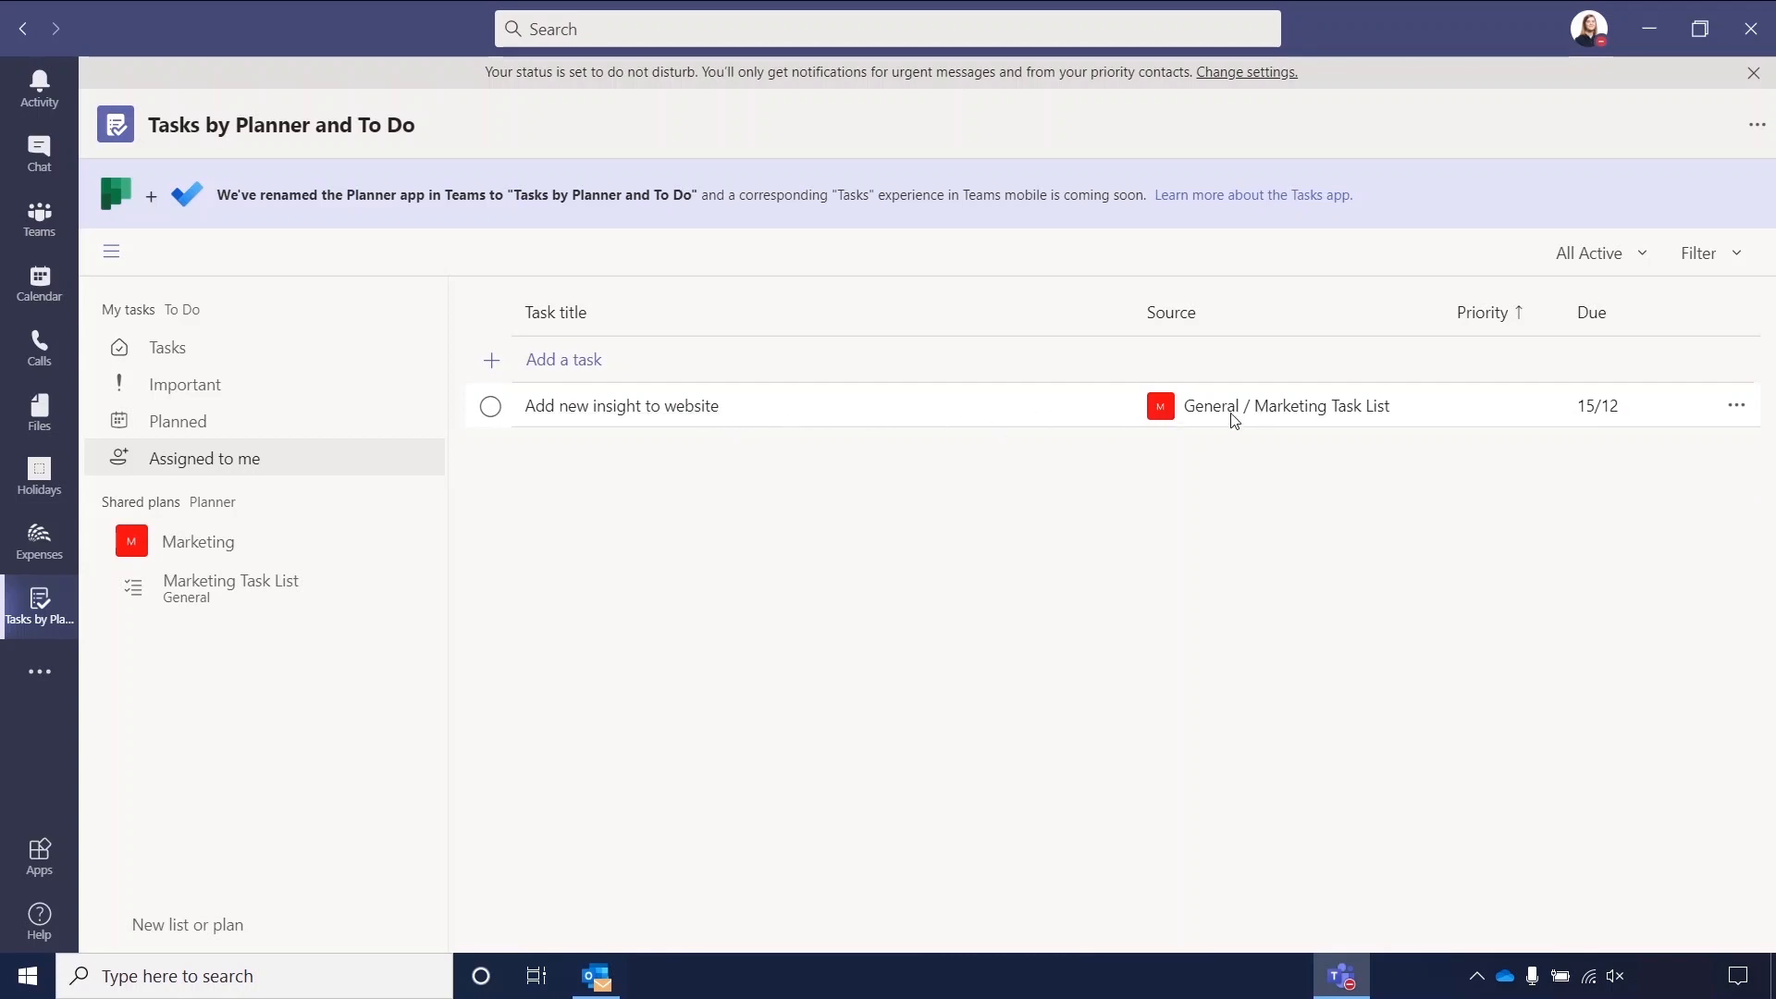
mouse_move(1178, 424)
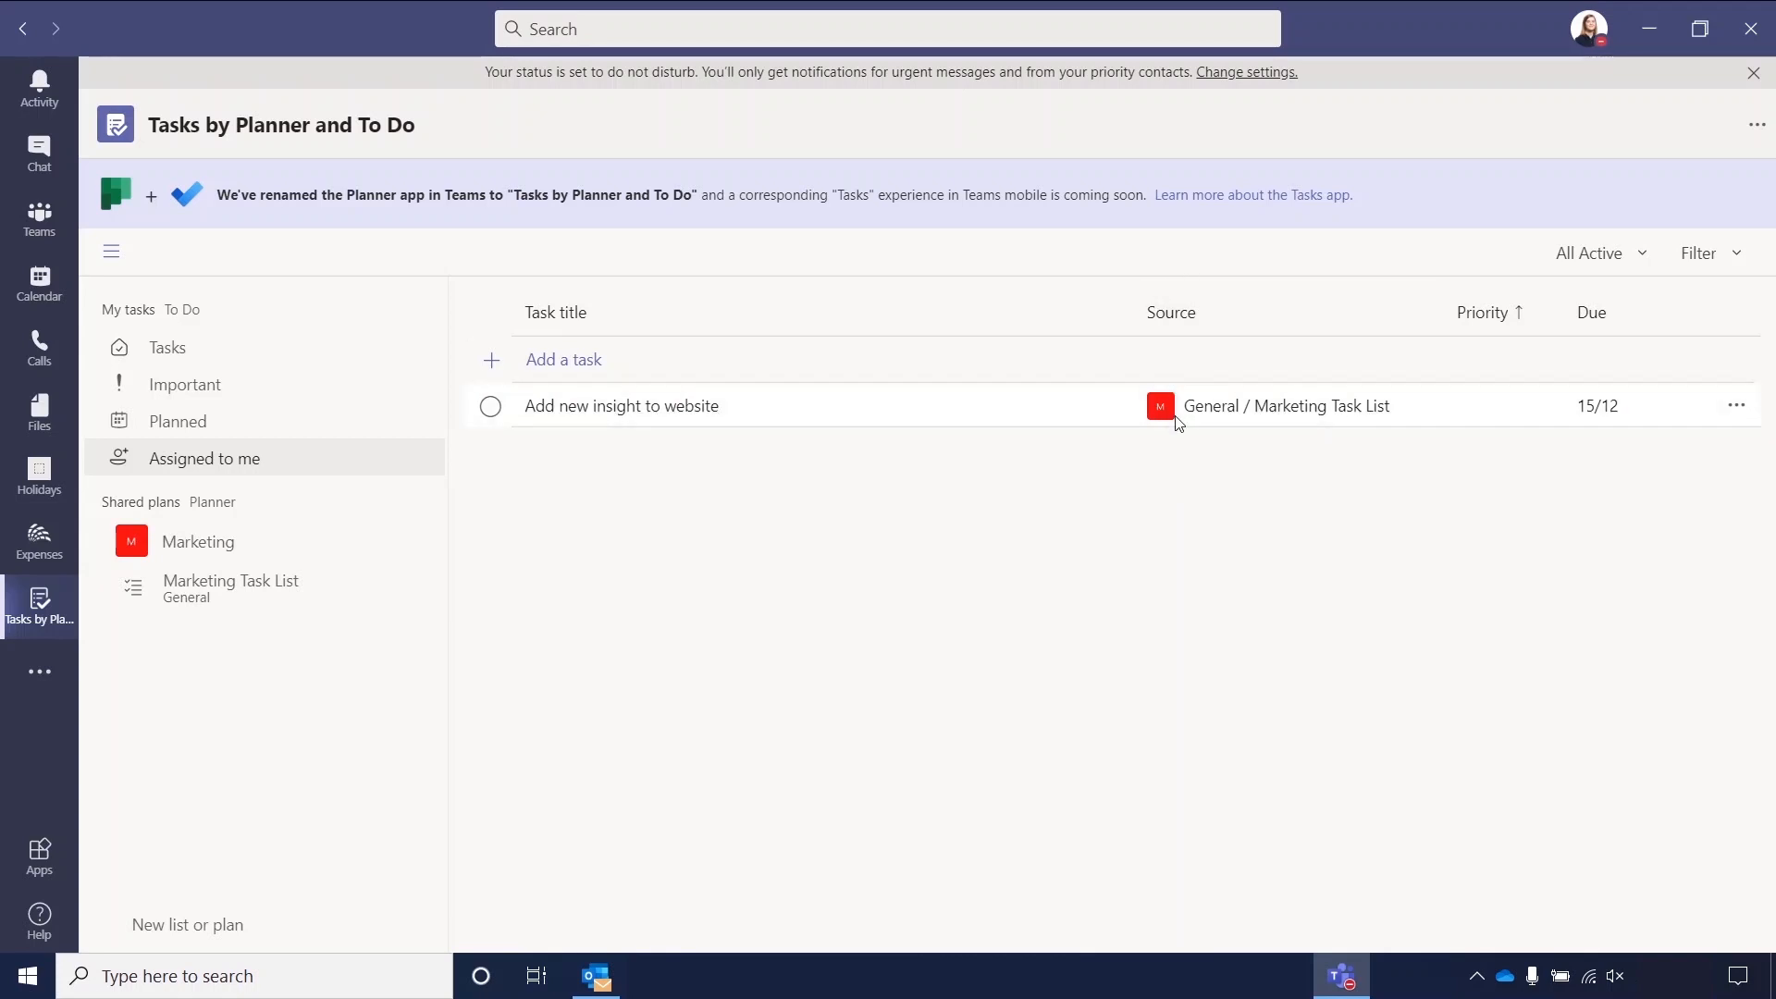
mouse_move(1276, 416)
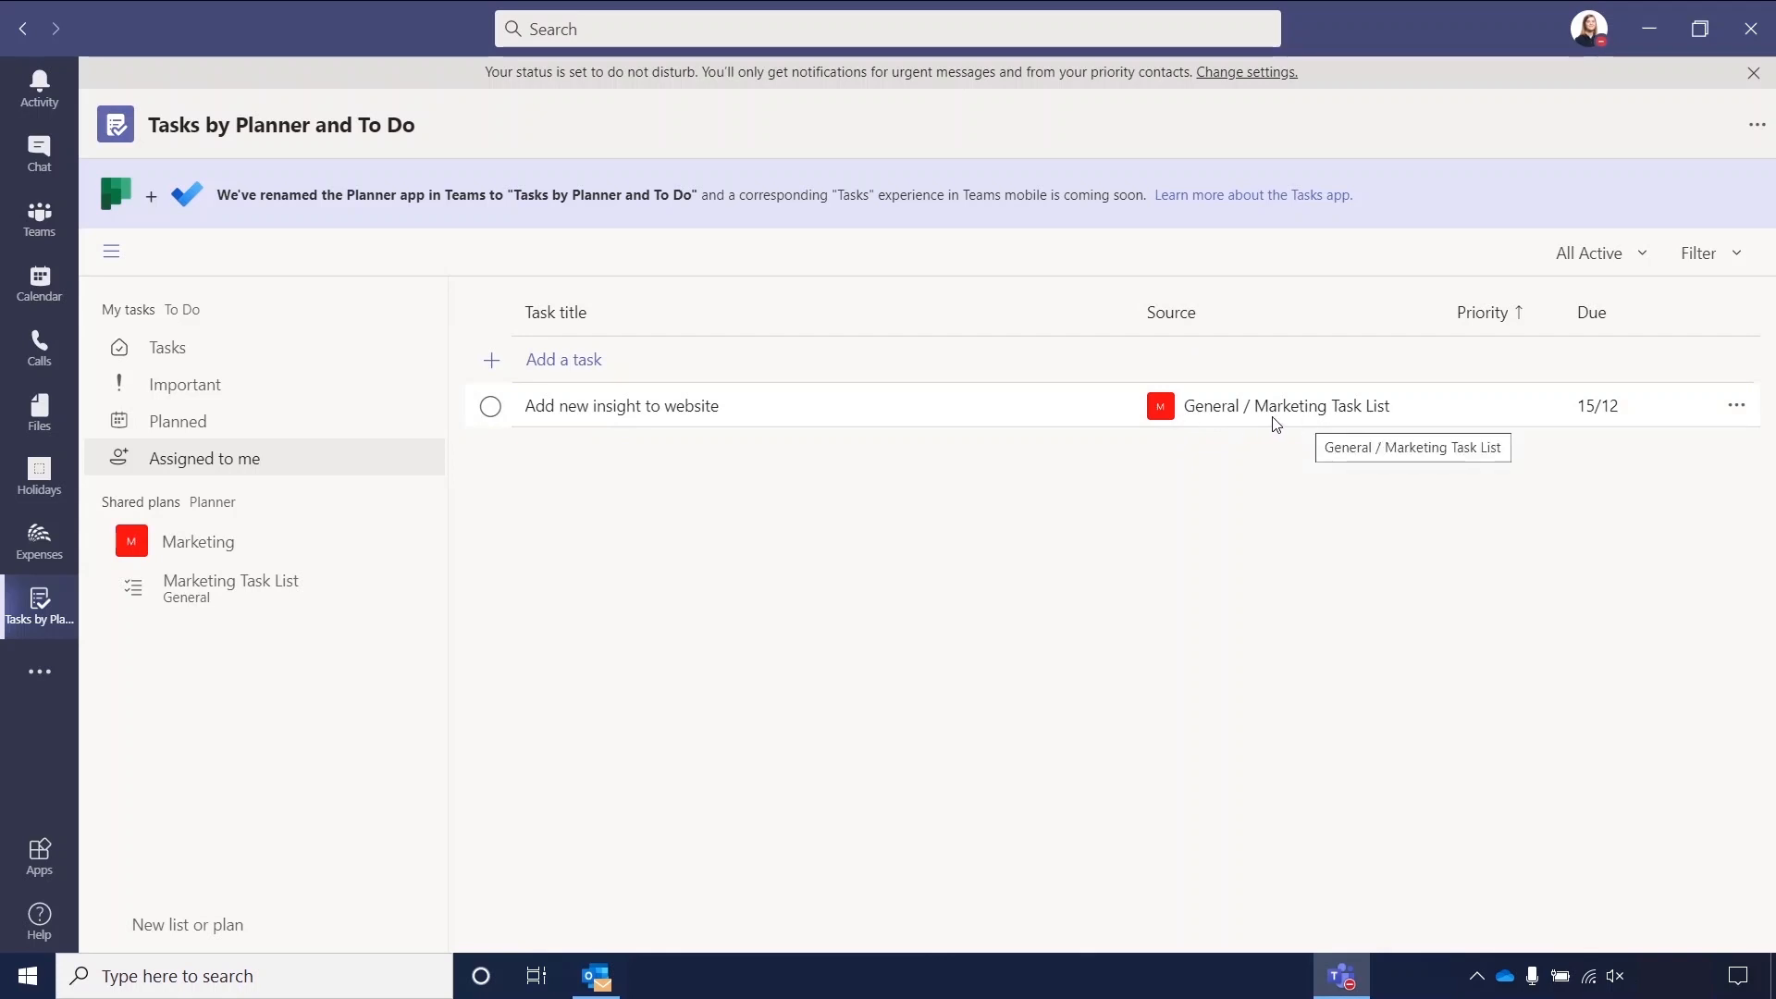
mouse_move(1363, 419)
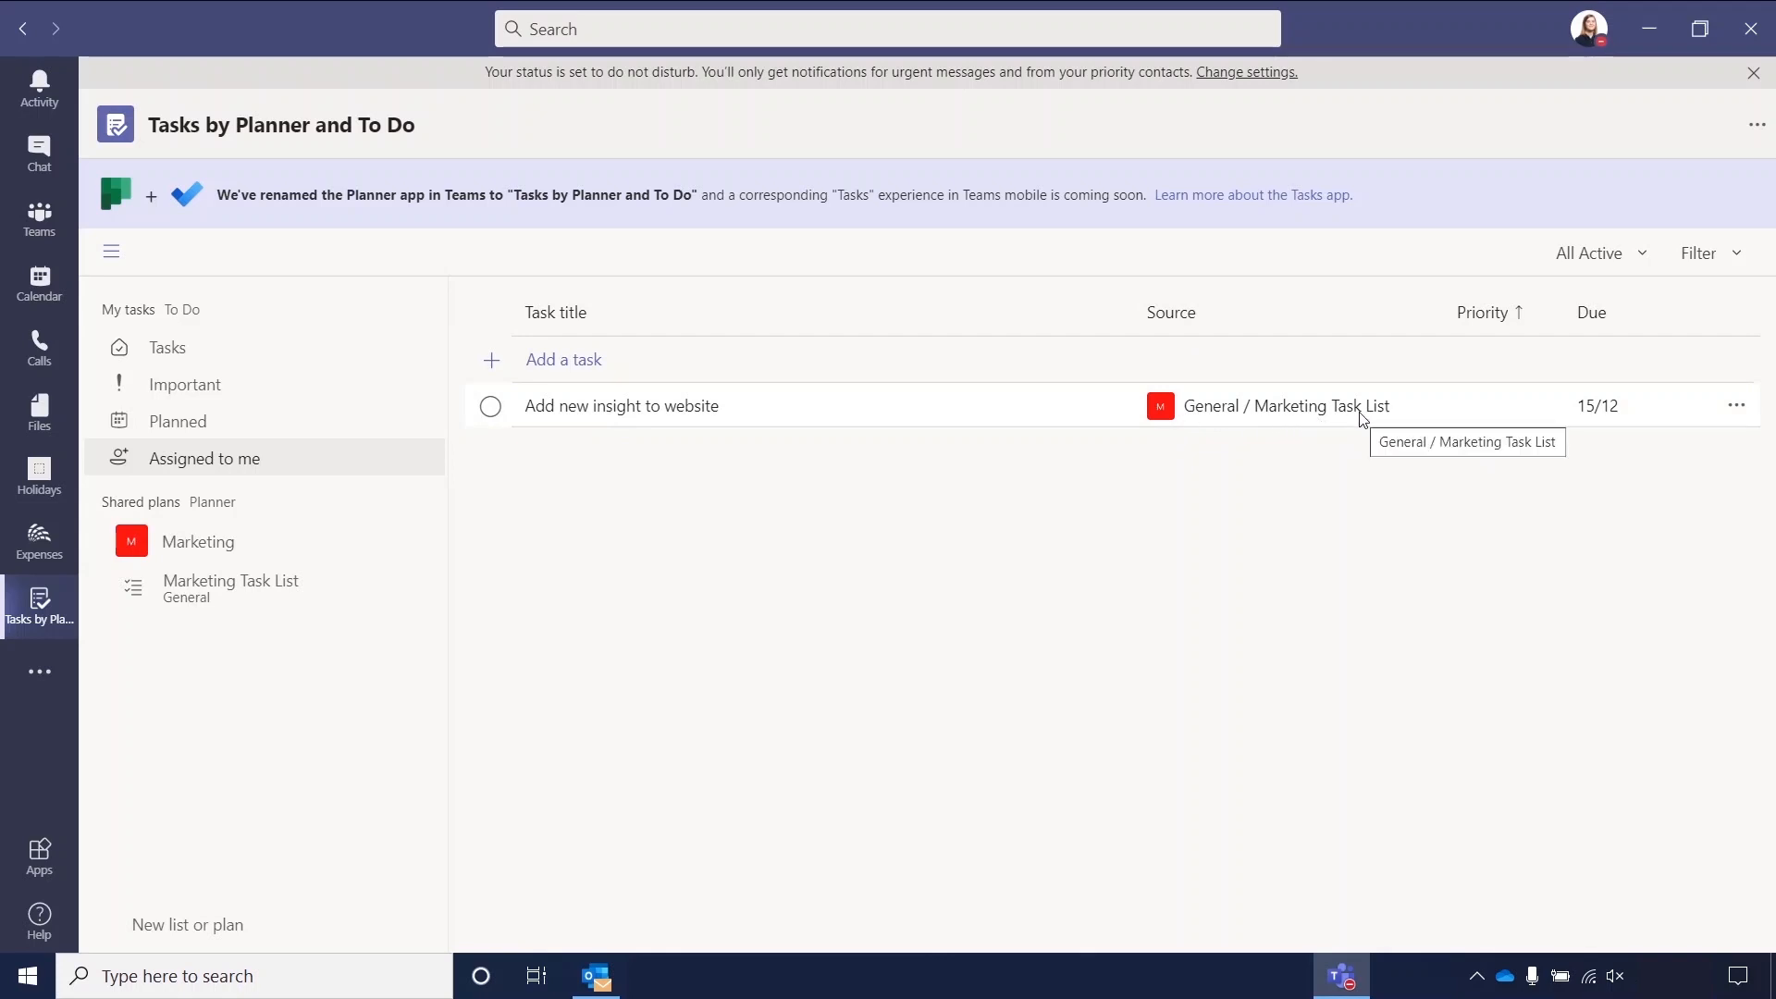
mouse_move(631, 481)
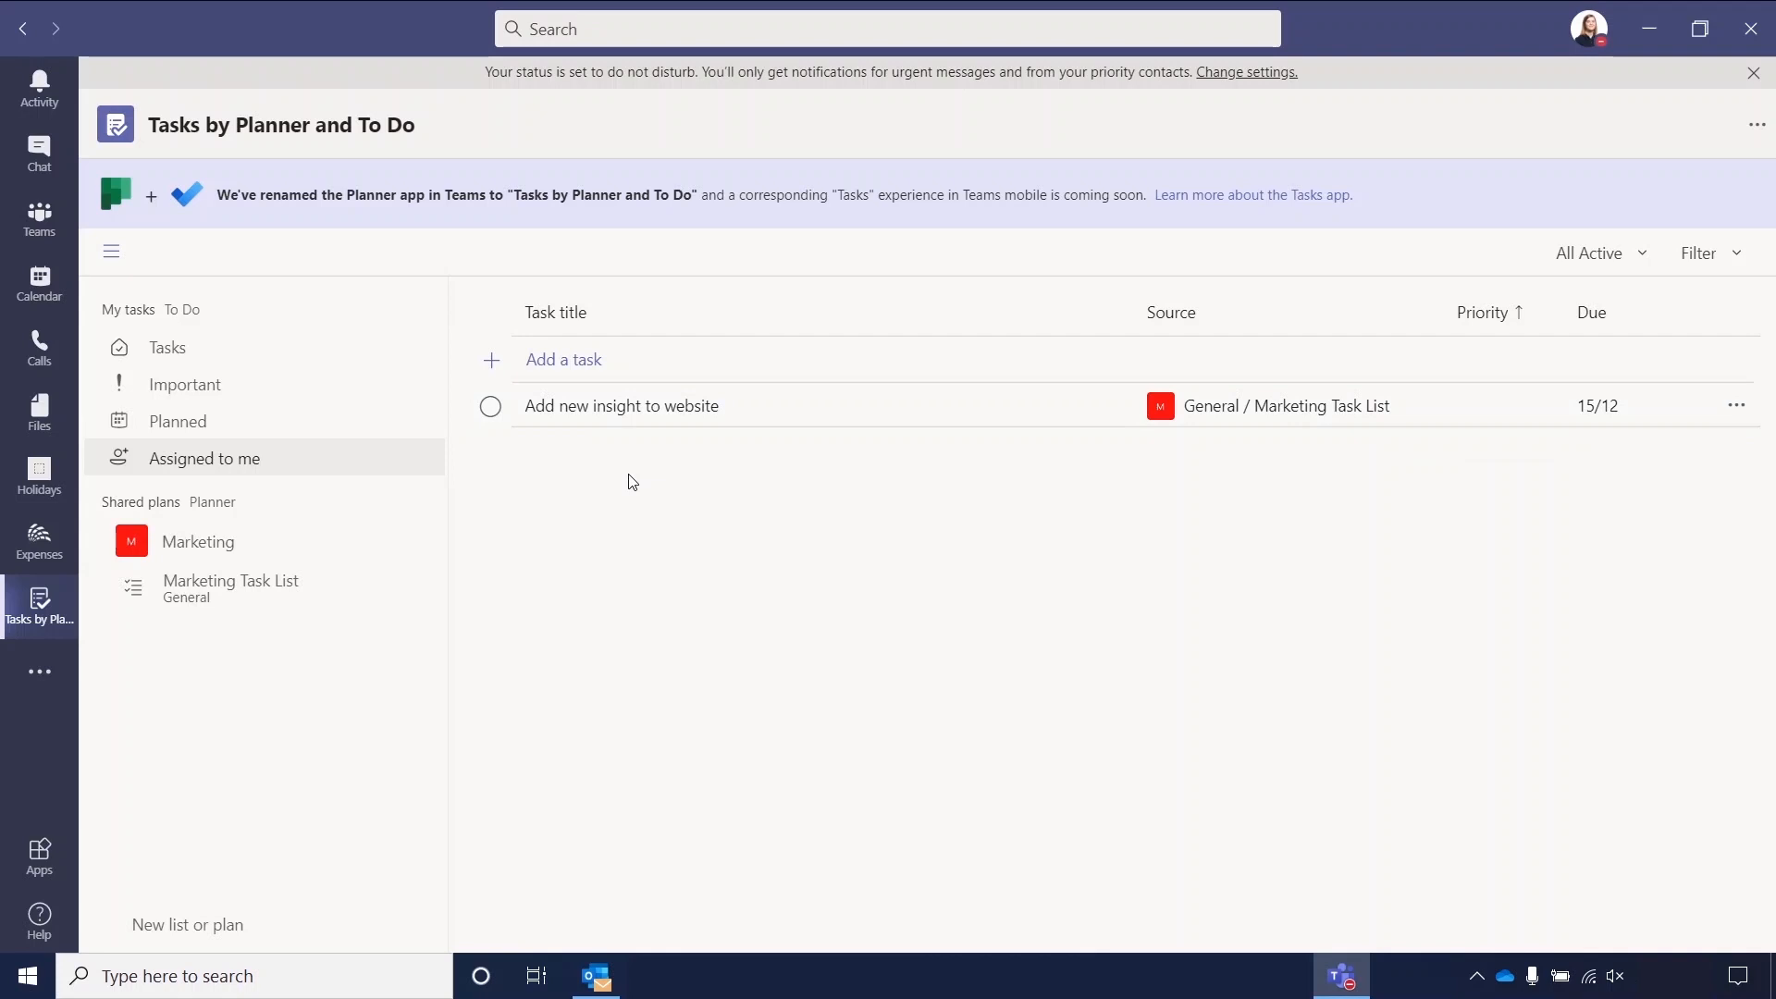
mouse_move(601, 486)
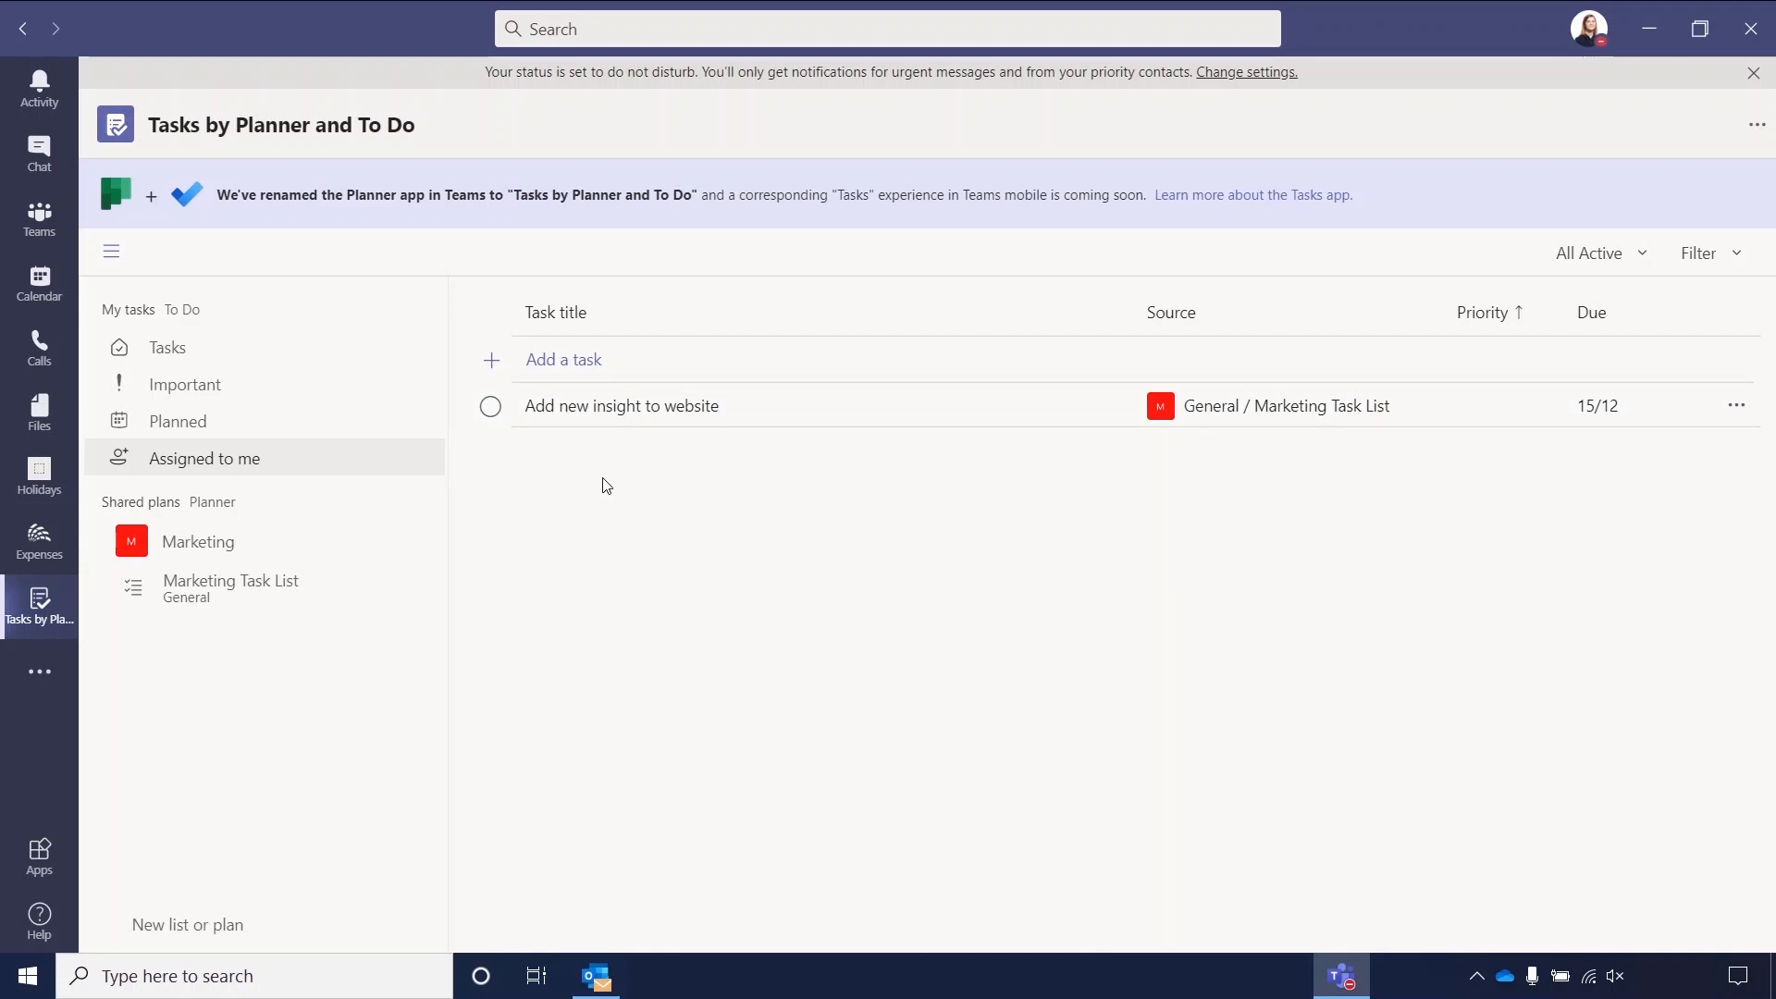
mouse_move(152, 509)
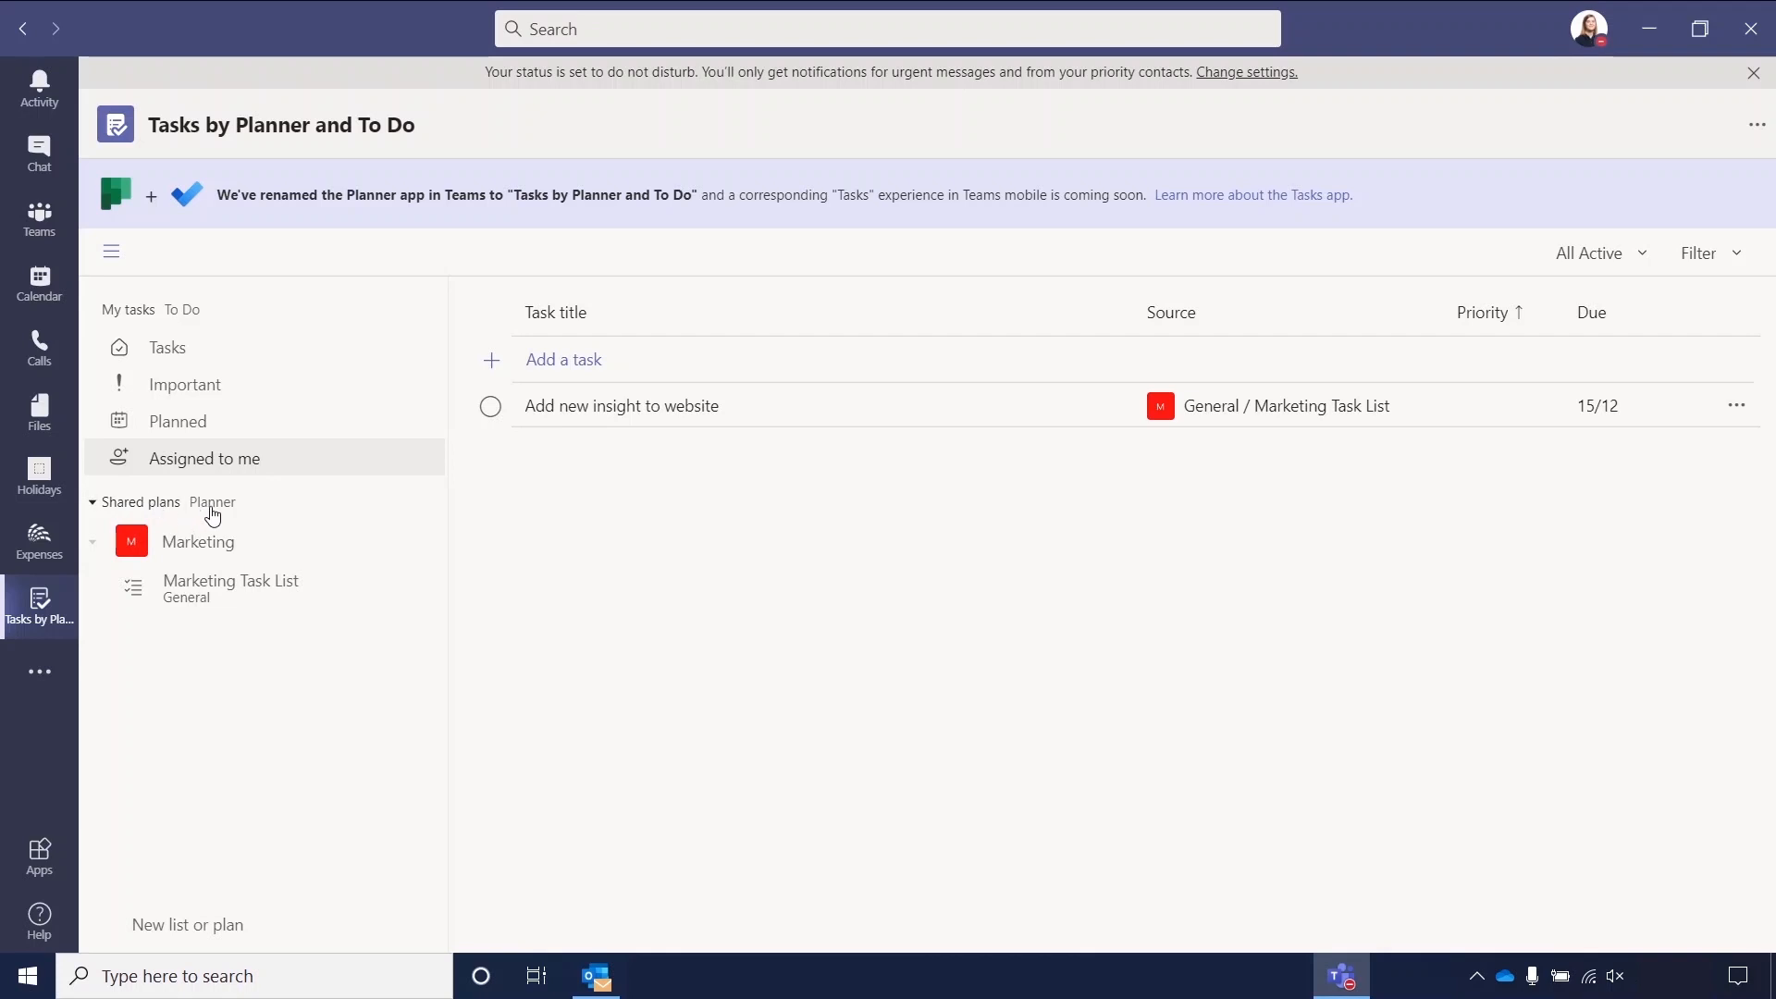
left_click(230, 586)
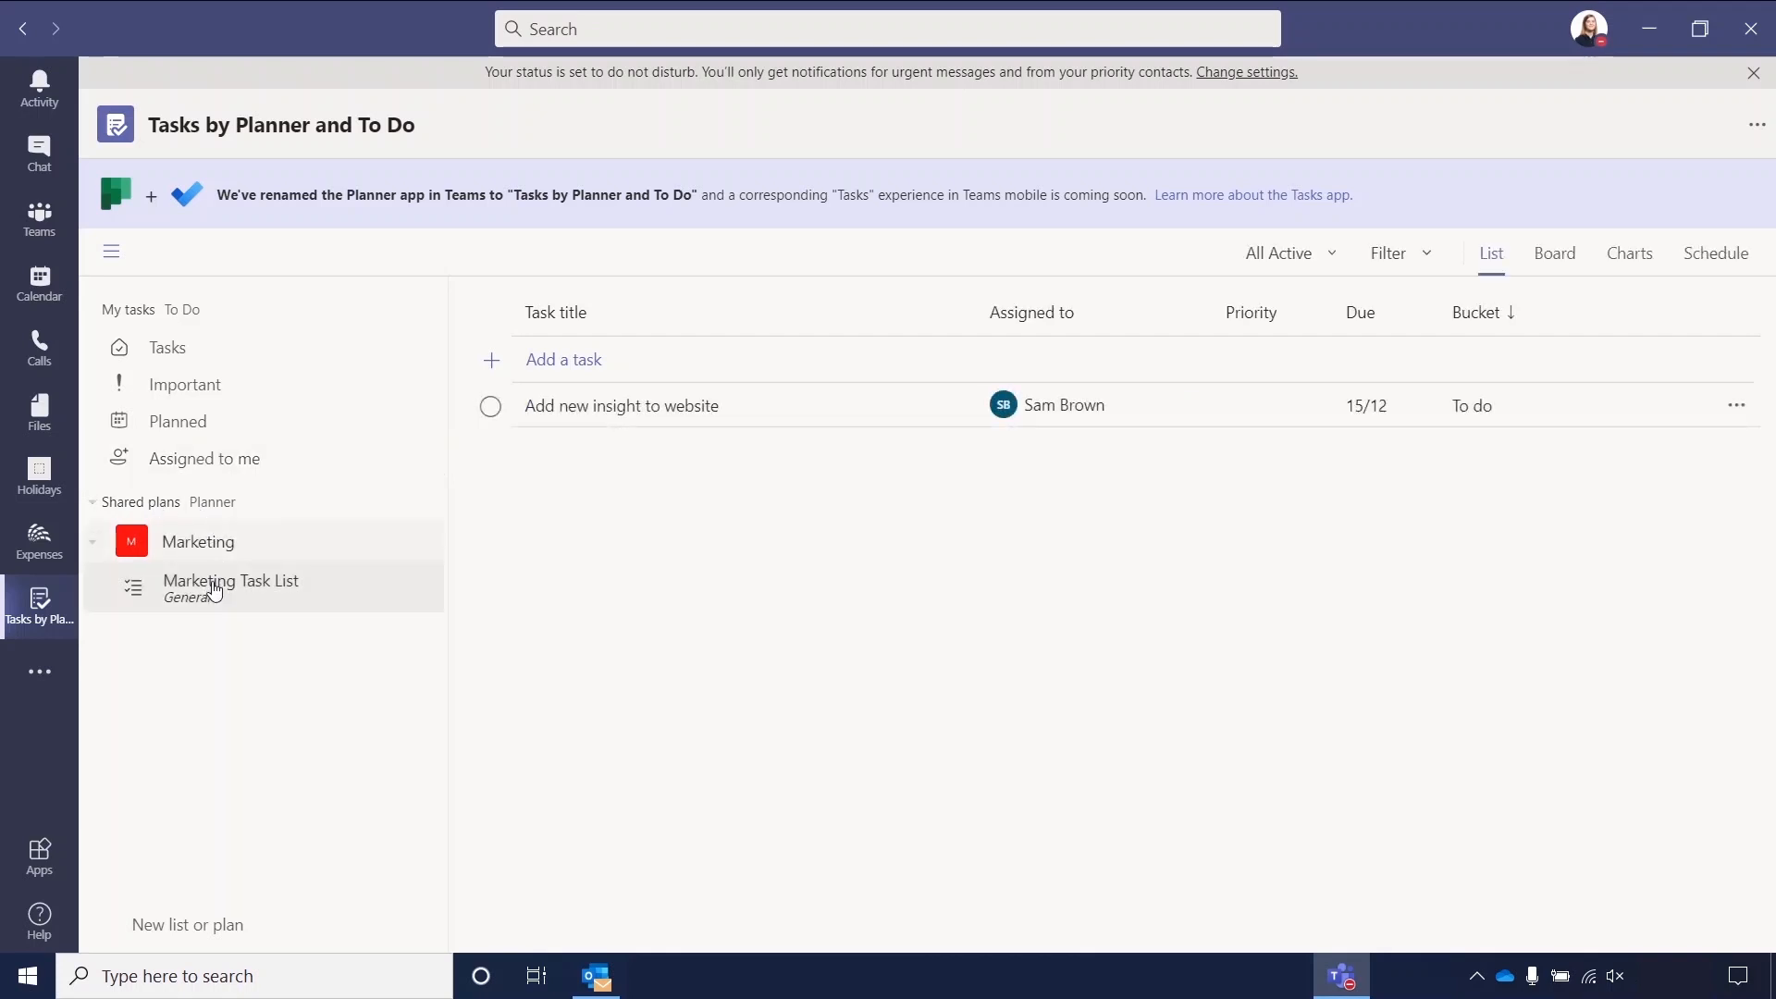
mouse_move(603, 590)
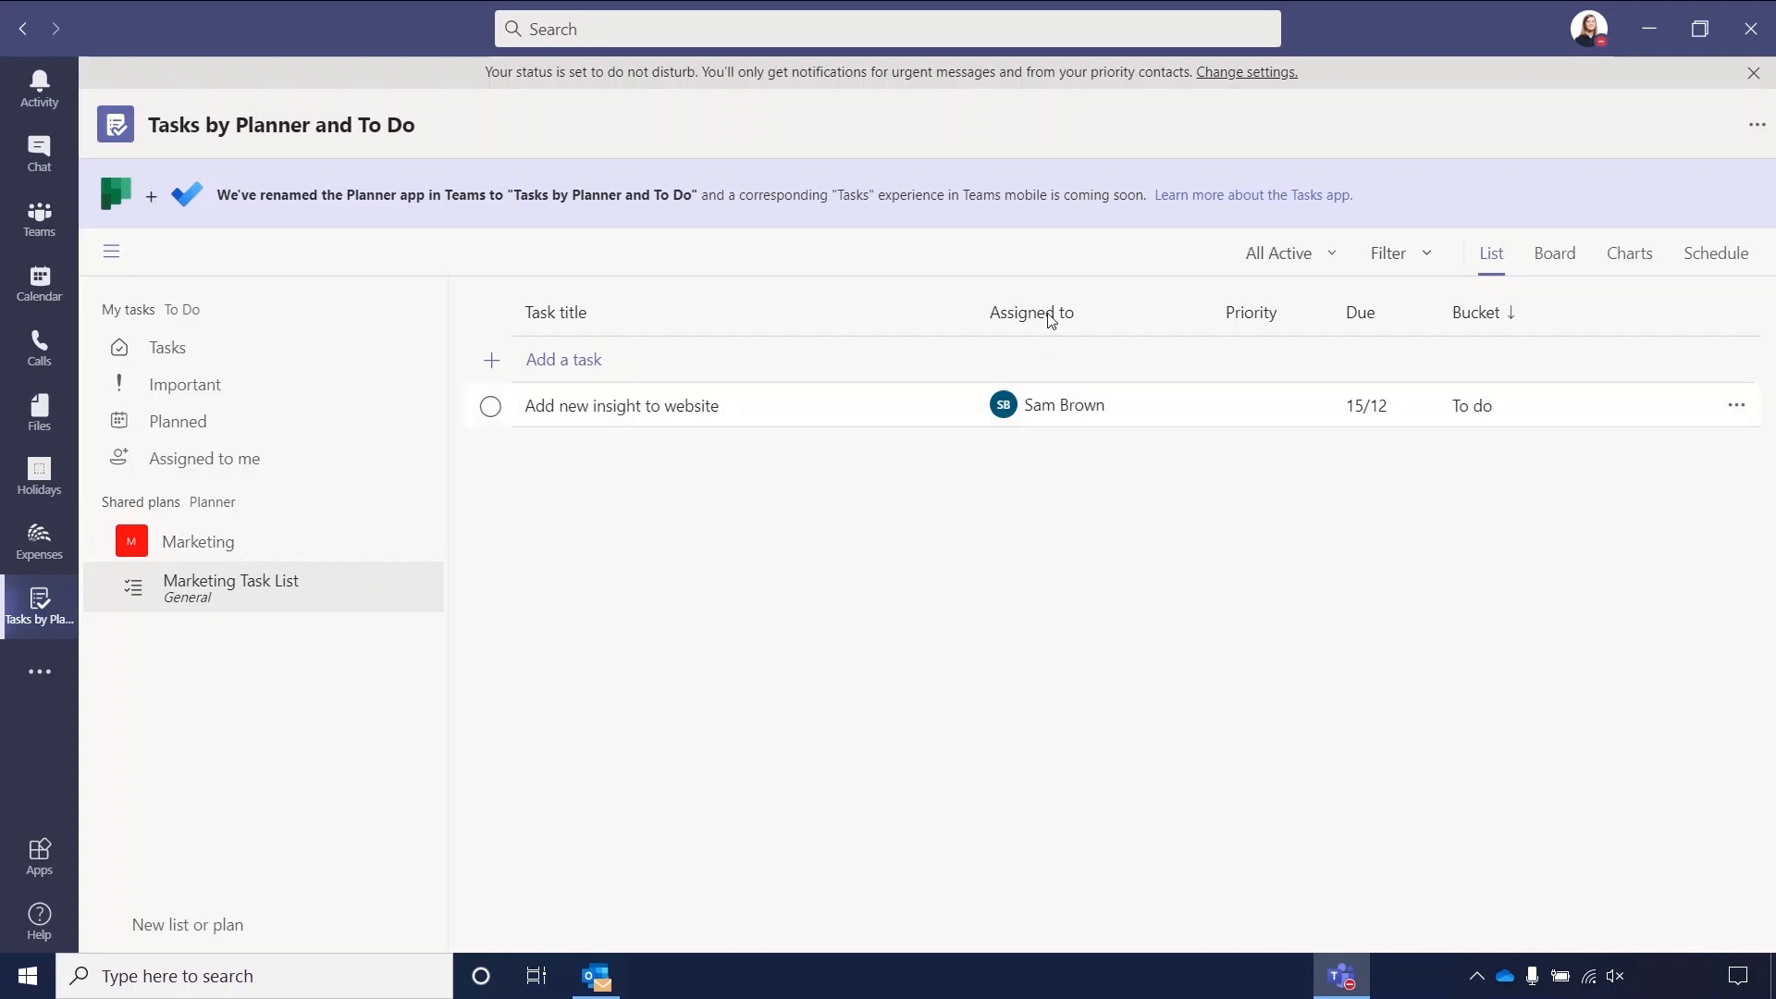
mouse_move(1554, 252)
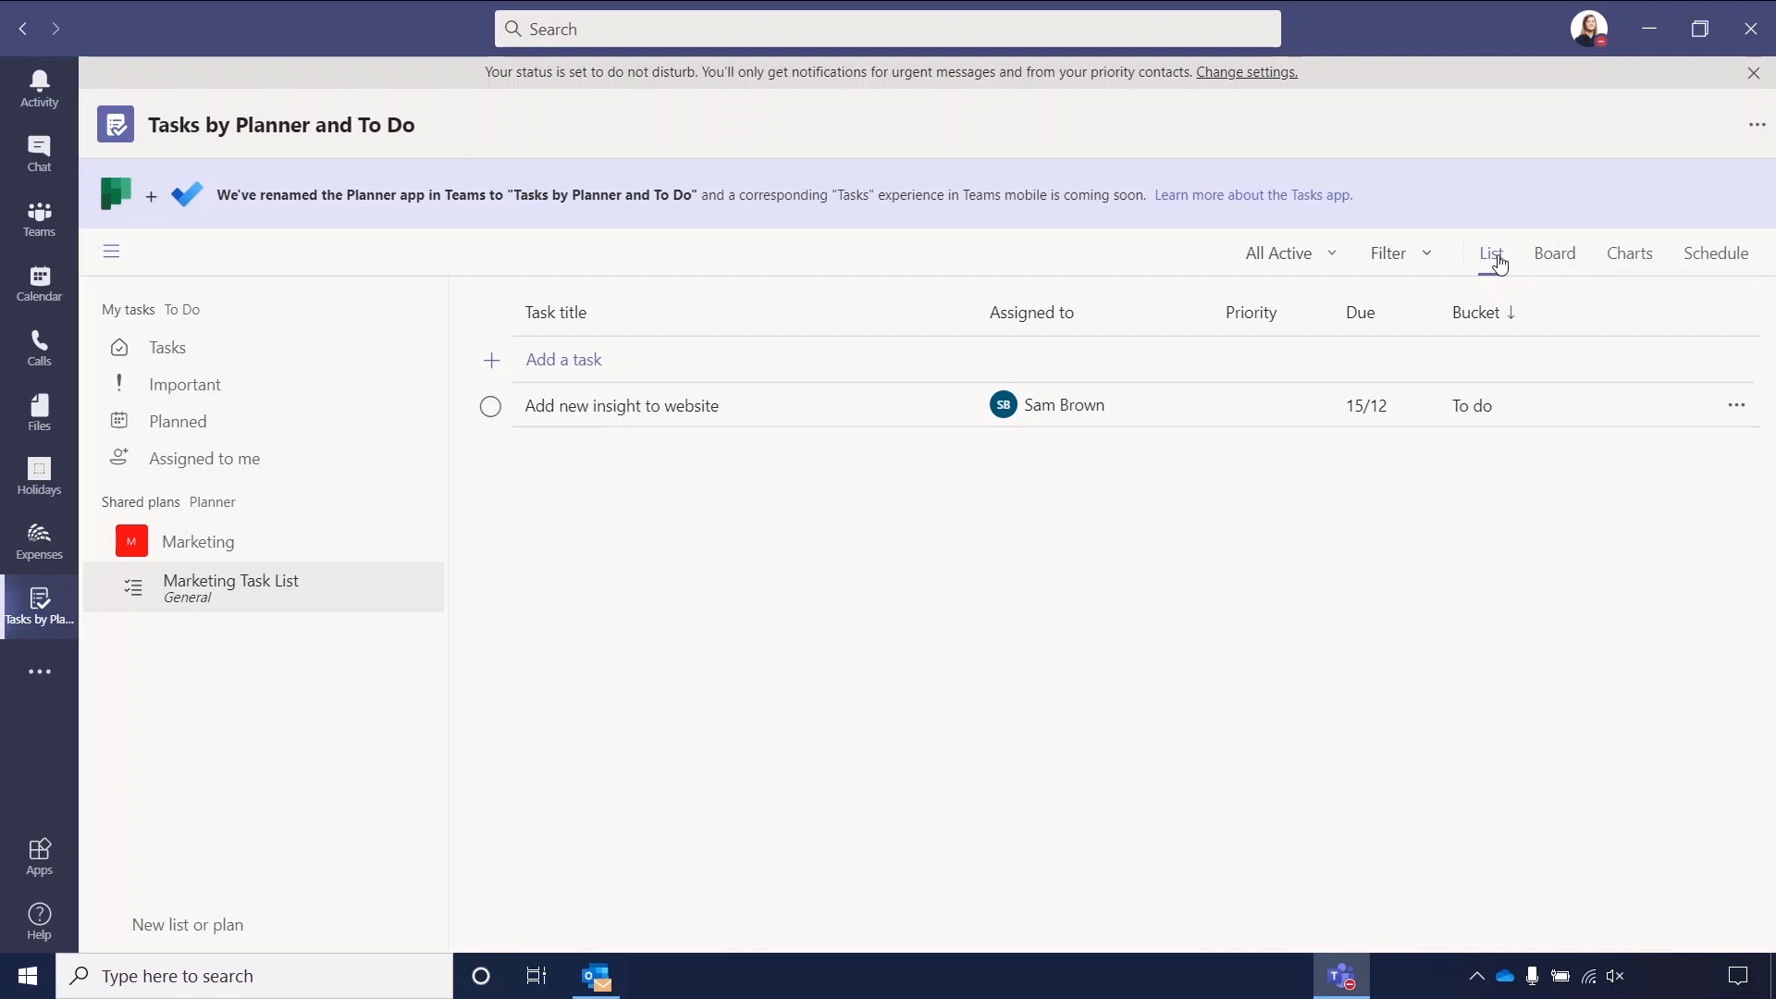
mouse_move(1554, 261)
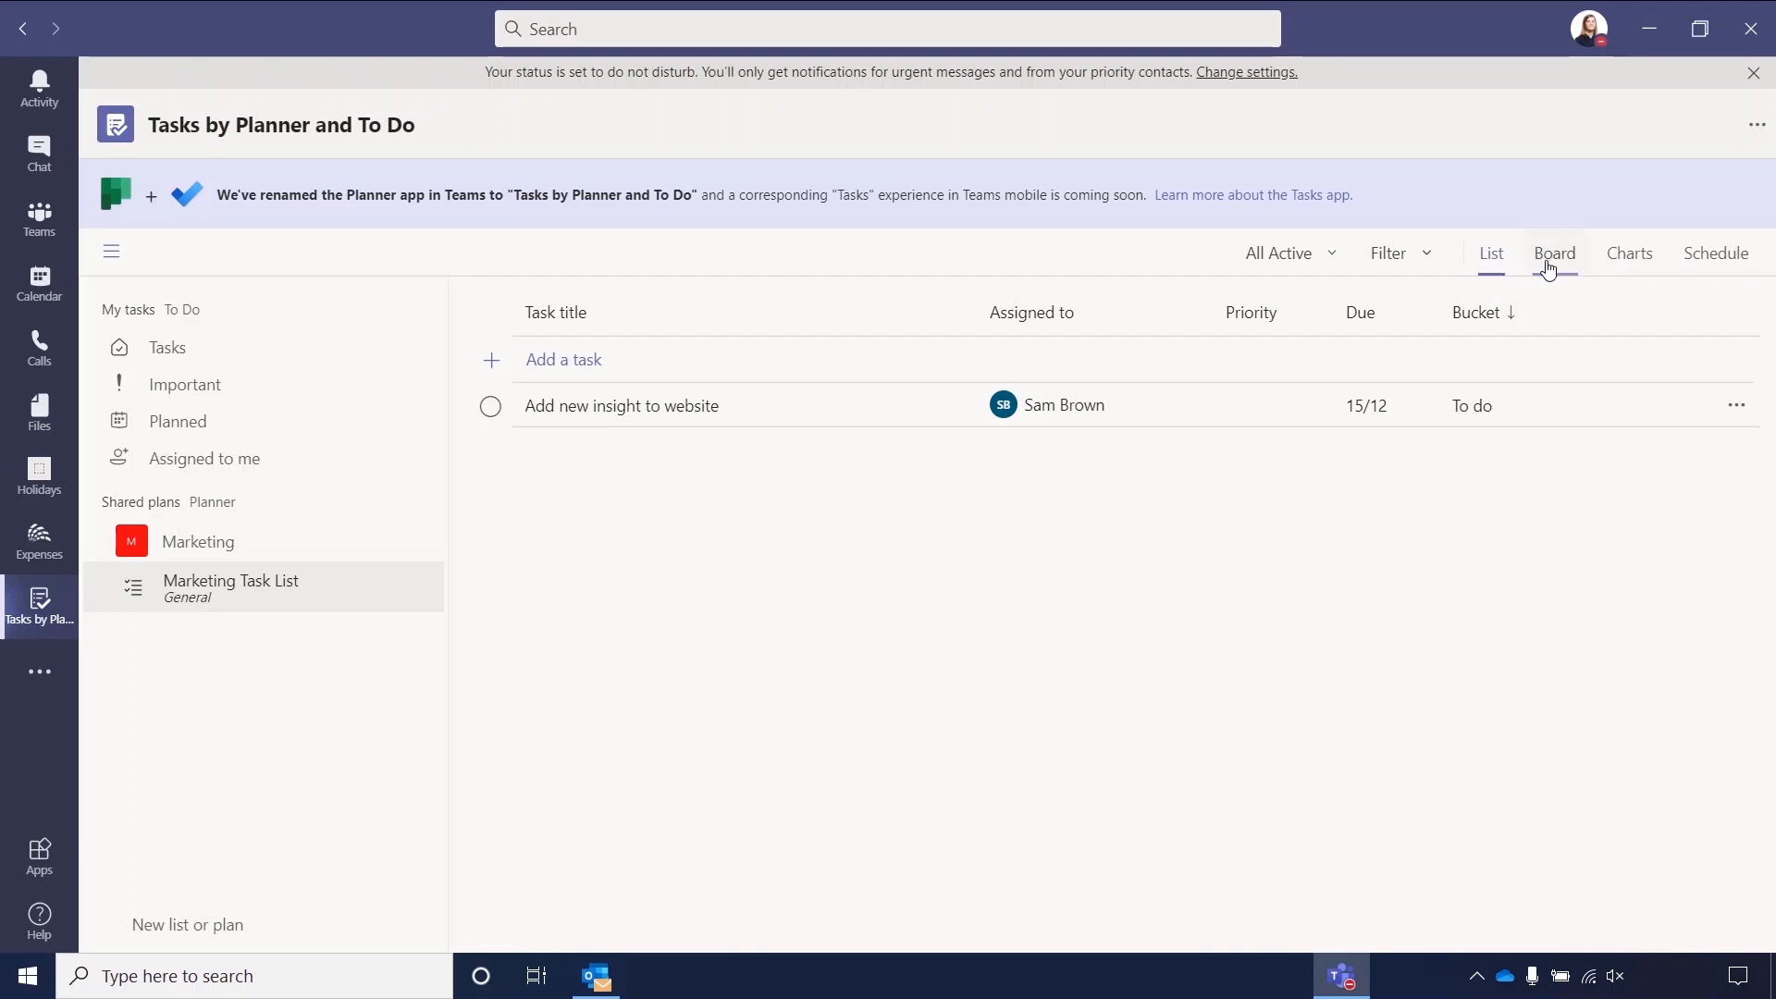